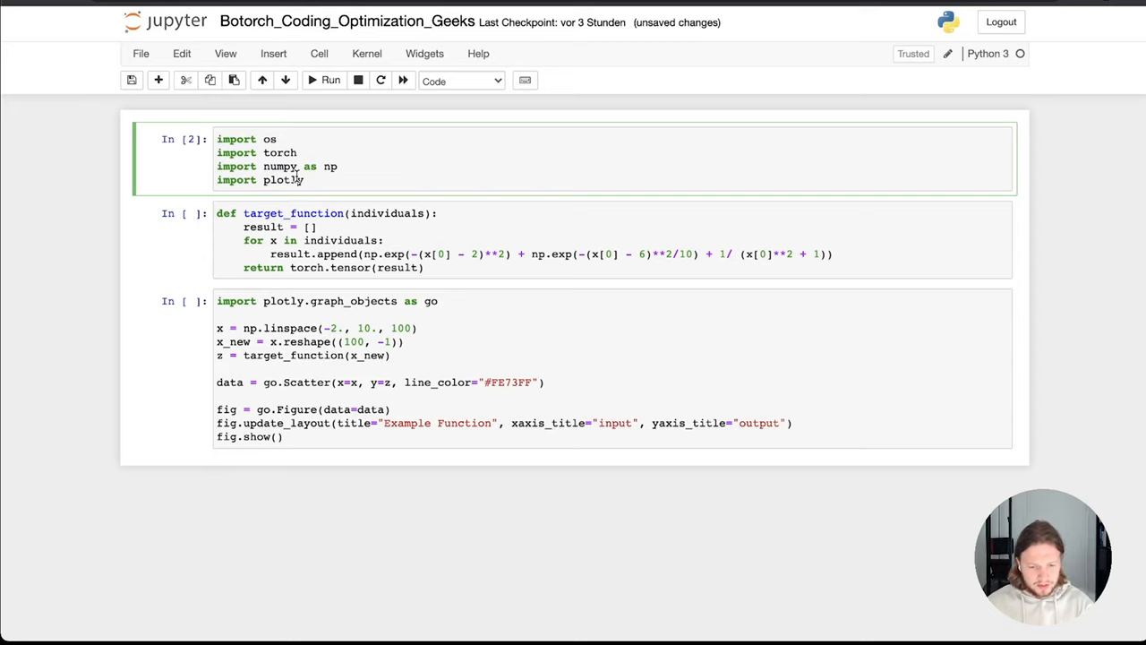
mouse_move(260, 206)
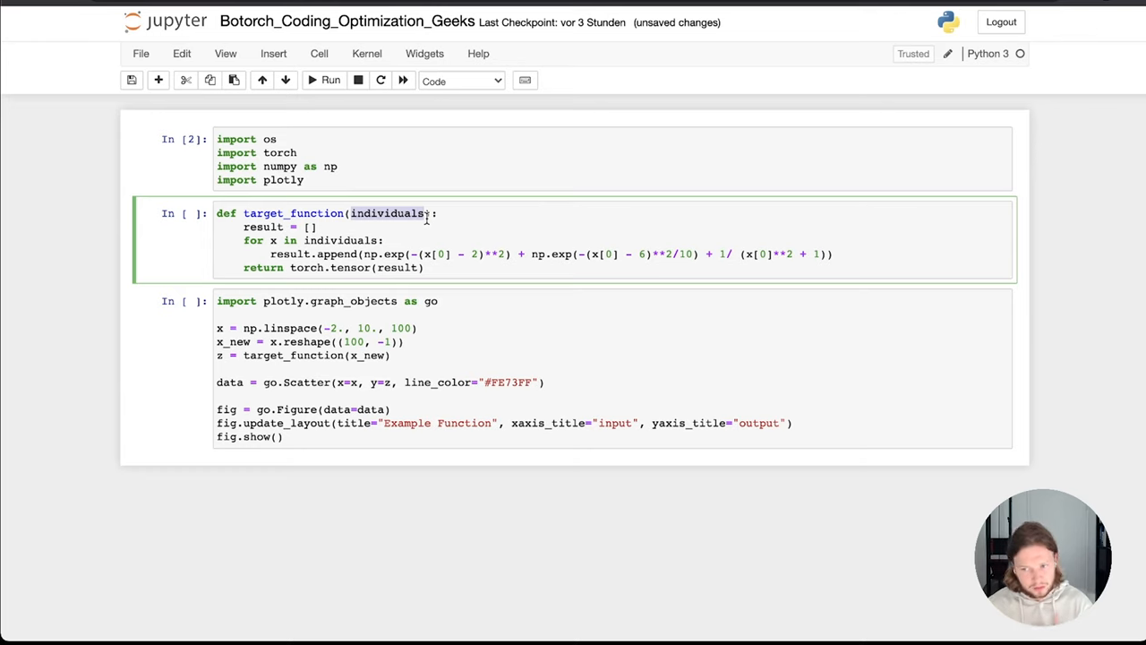
mouse_move(316, 258)
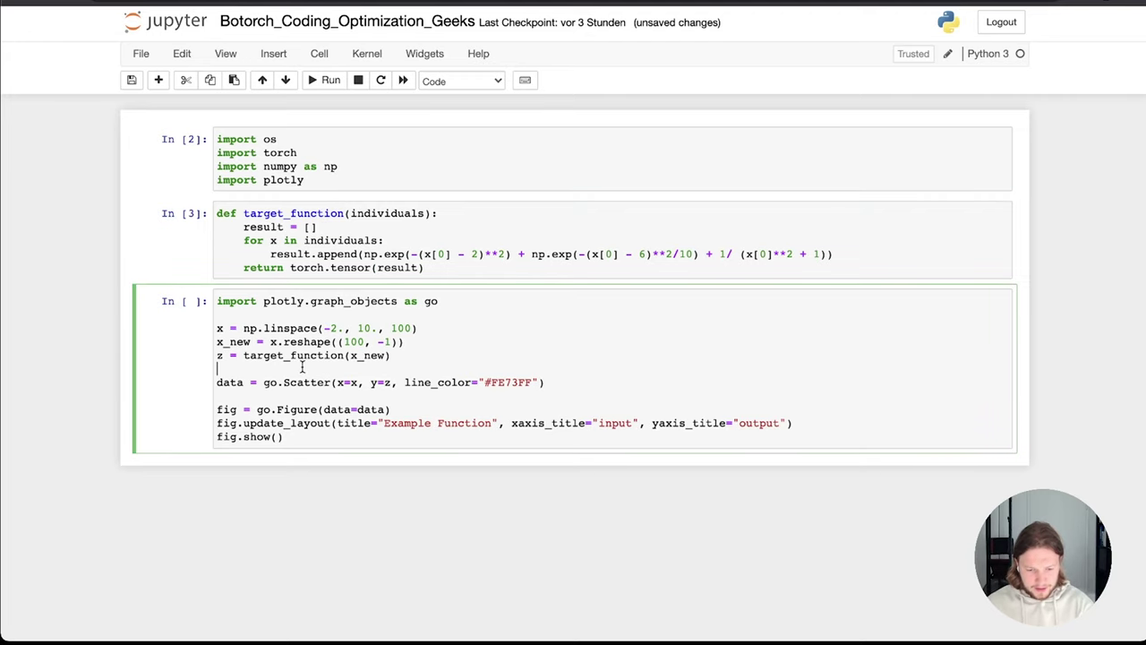
Run the plotly cell to render the Example Function chart and scroll to the new cell.
left_click(330, 80)
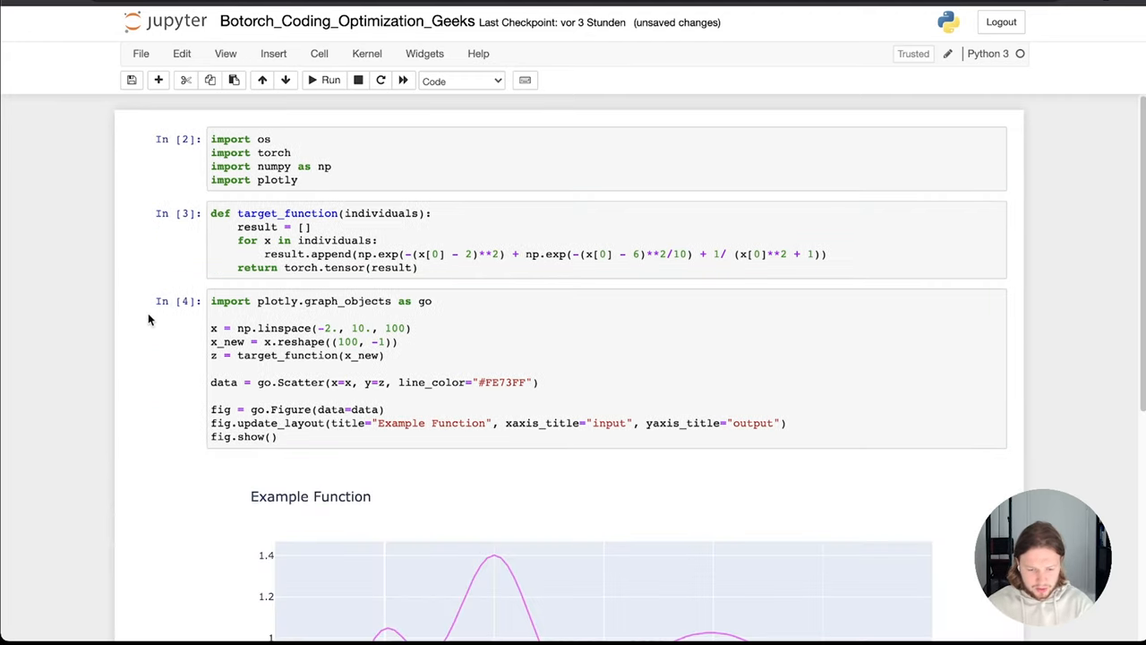
scroll("down", 3)
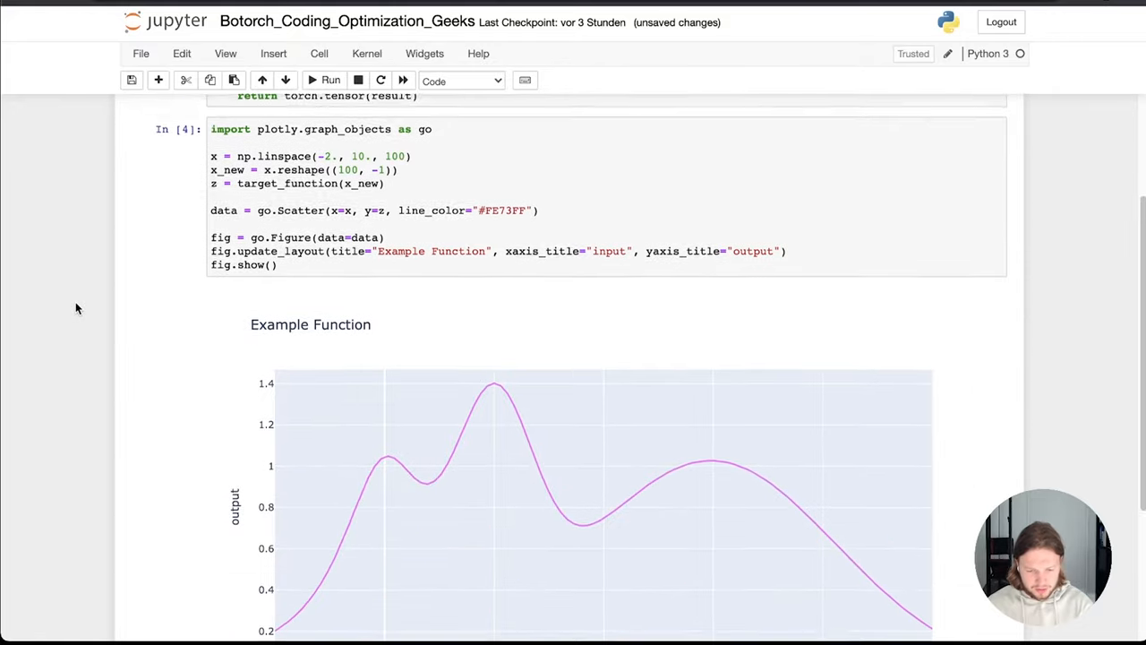
scroll("down", 3)
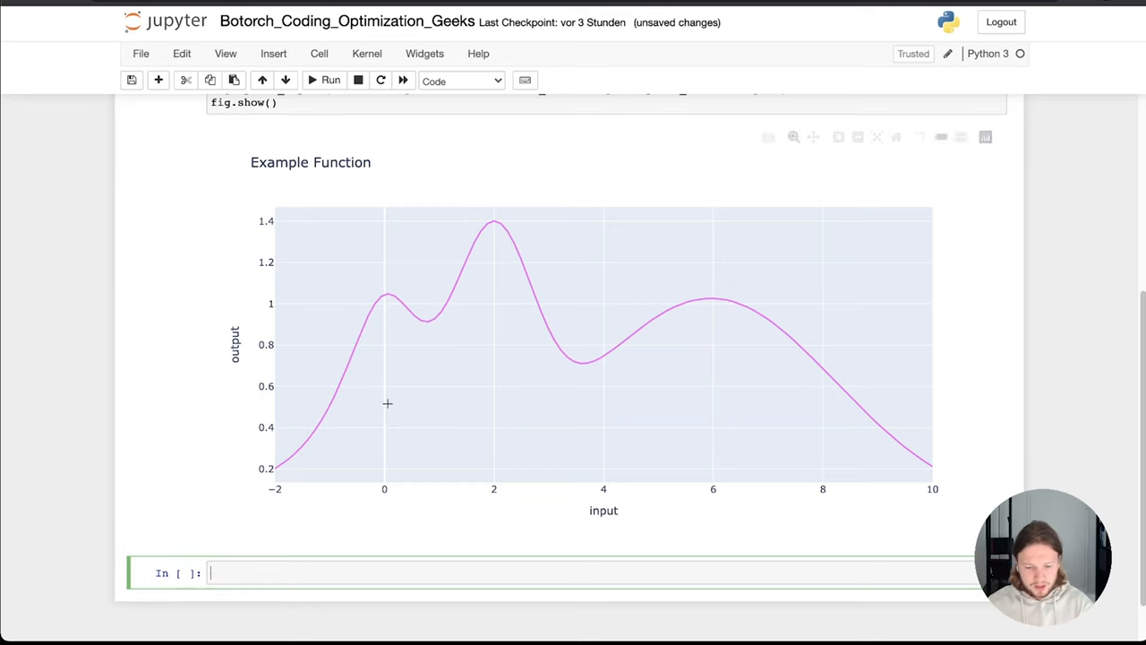
mouse_move(80, 117)
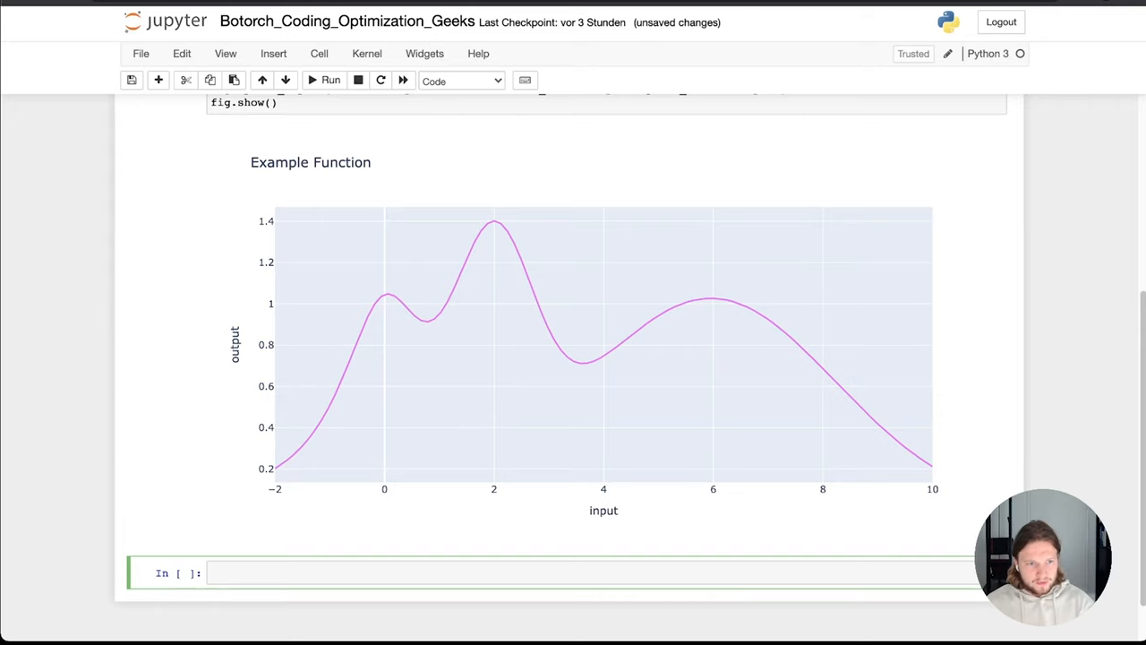
scroll("down", 3)
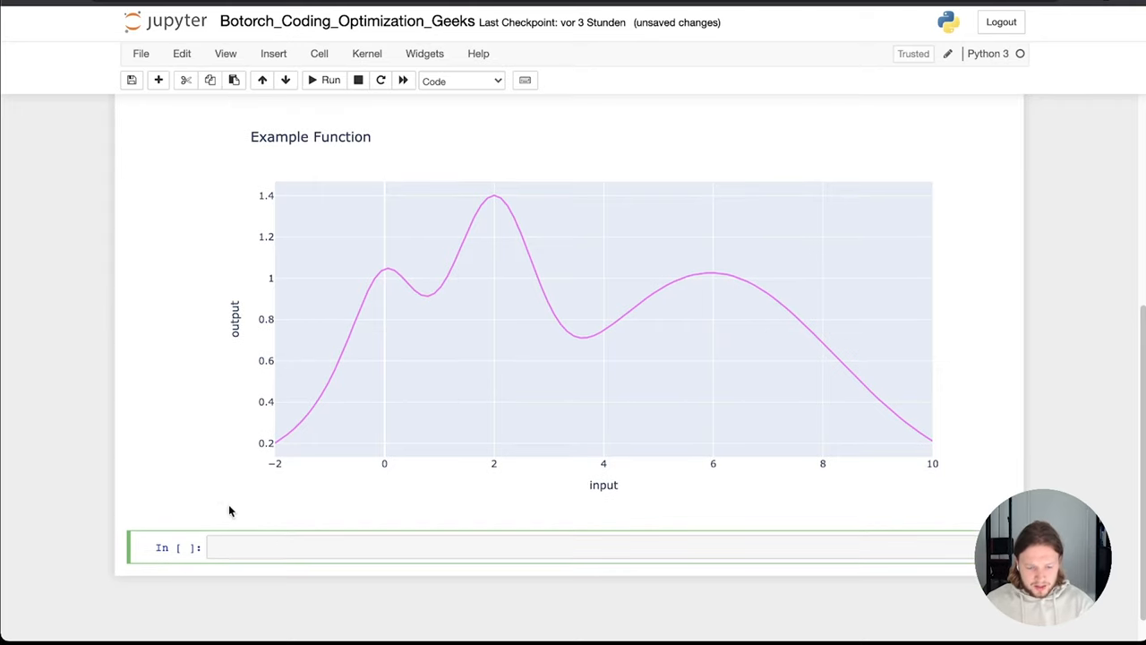
mouse_move(14, 372)
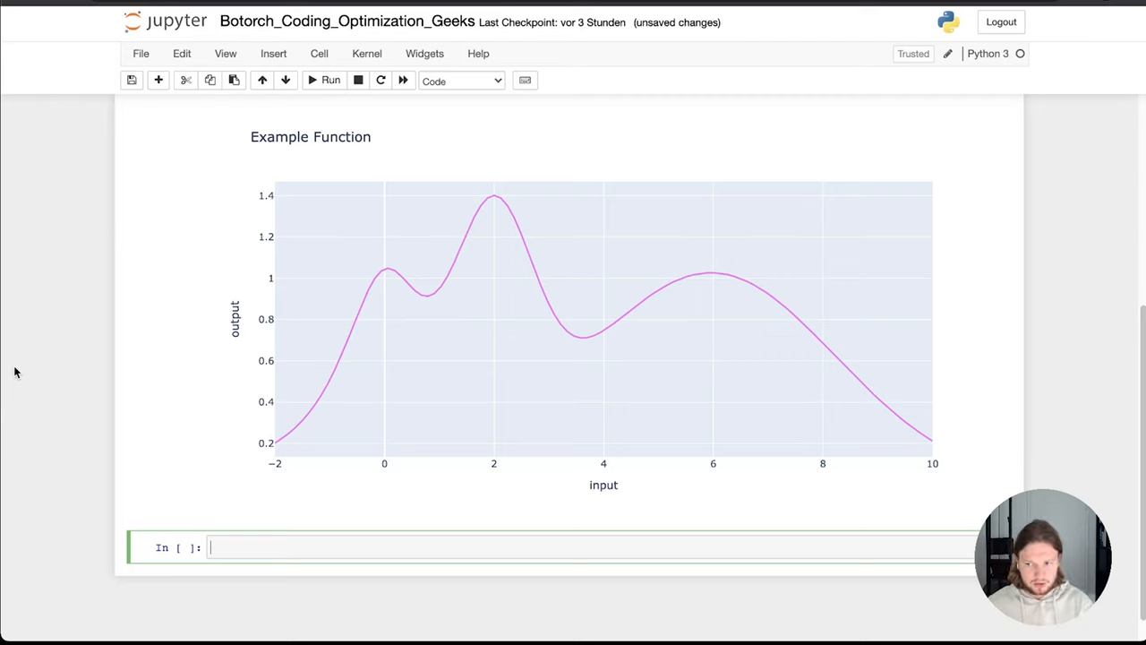
mouse_move(2, 321)
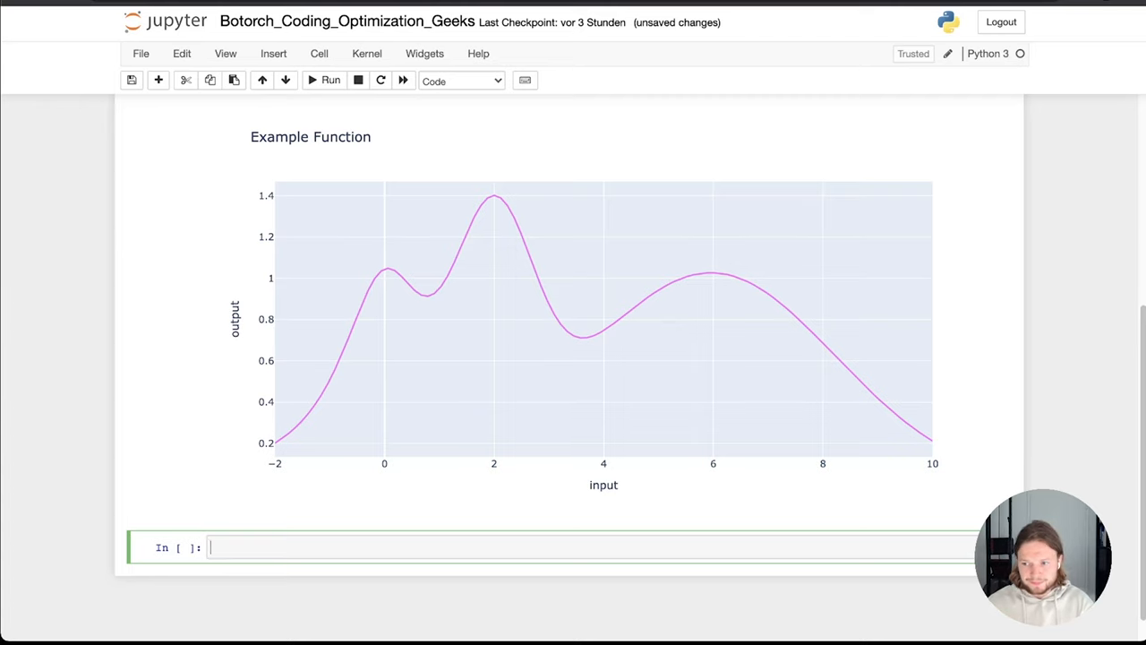
mouse_move(373, 266)
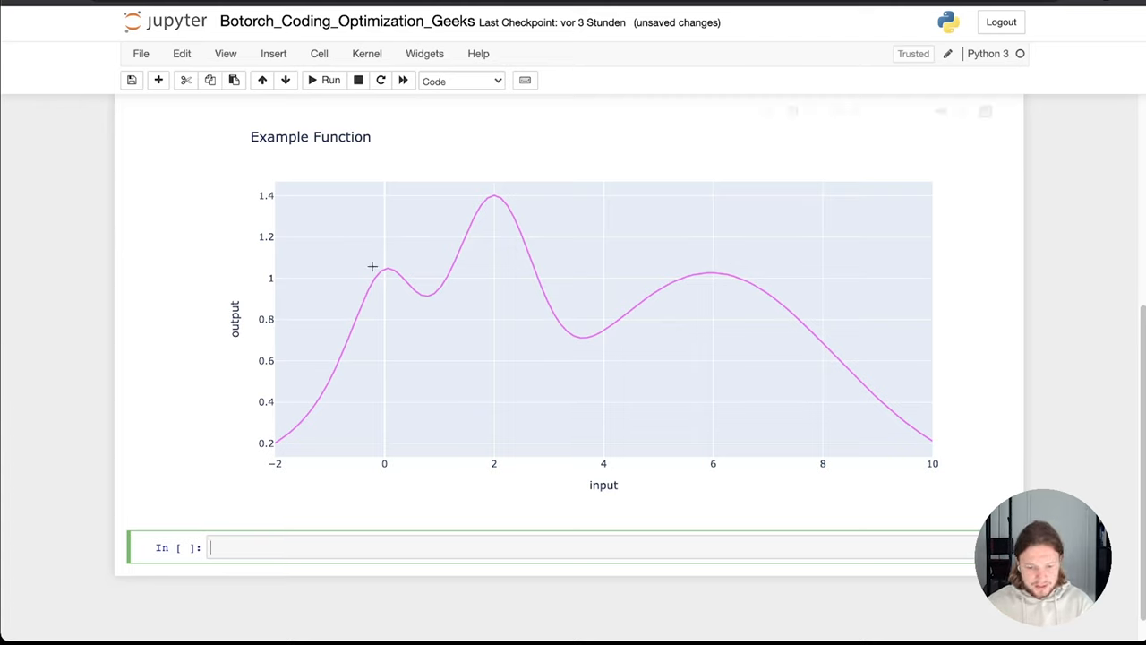
Define train_x = torch.rand(10, 1) and run the cell to display the ten random values.
key("ctrl+s")
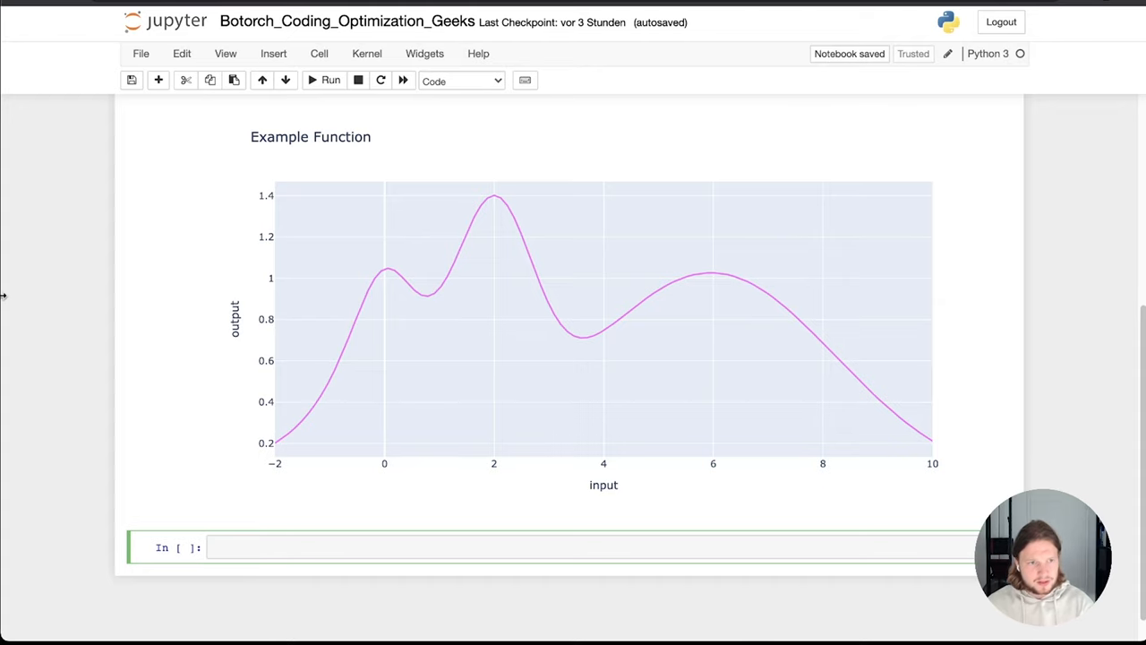
type("train")
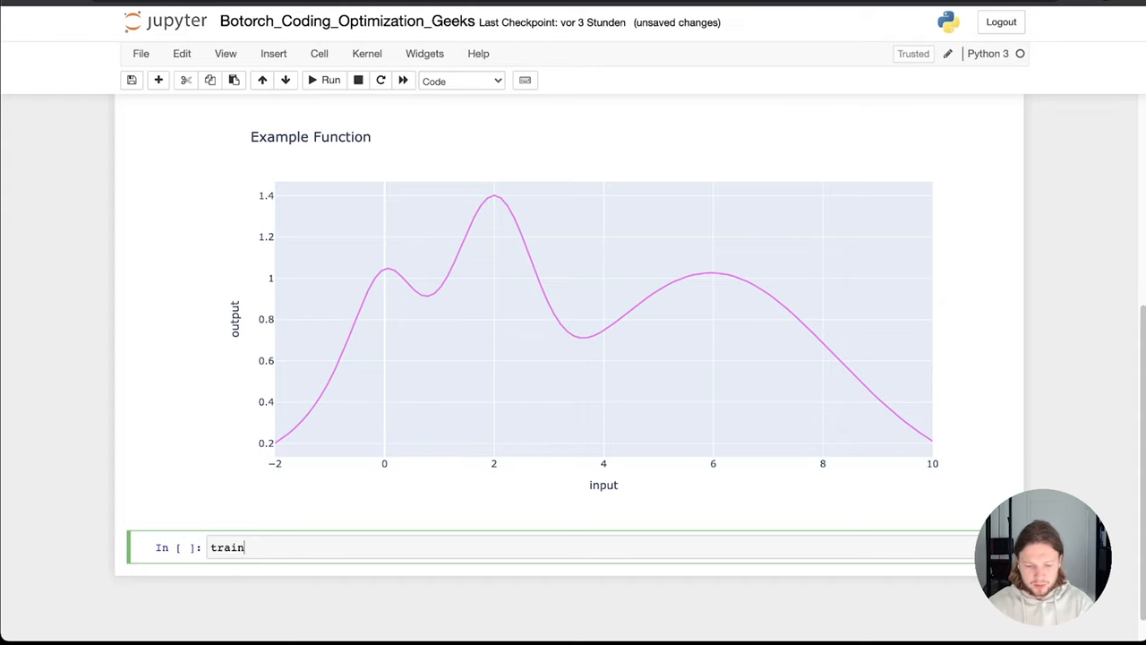
type("_x =")
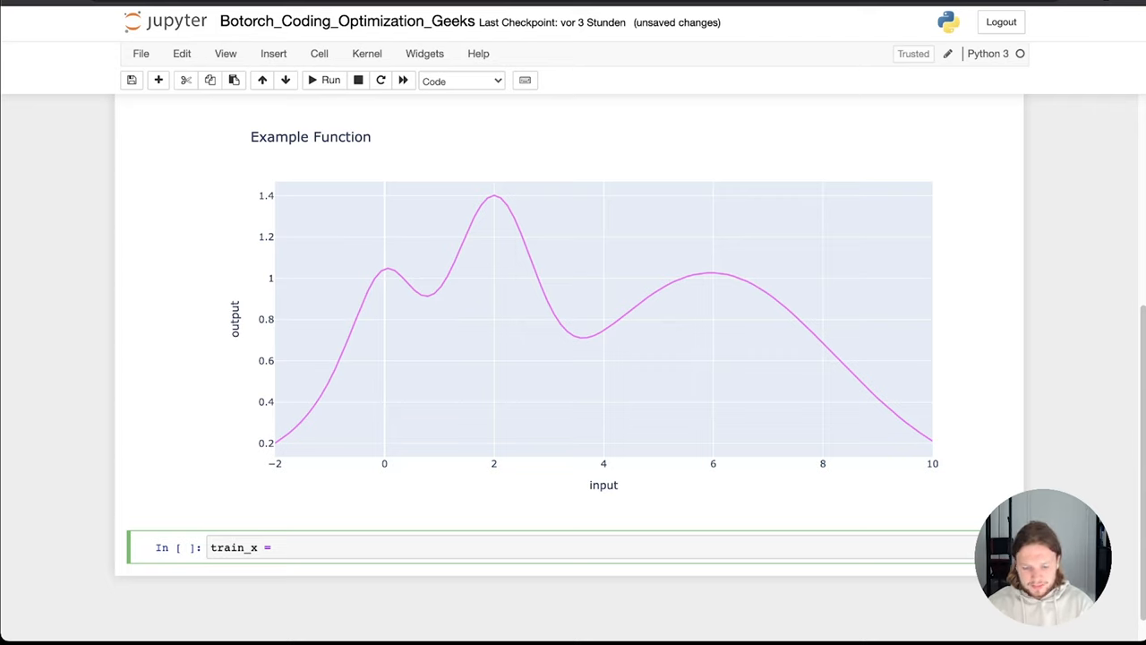
type("torch")
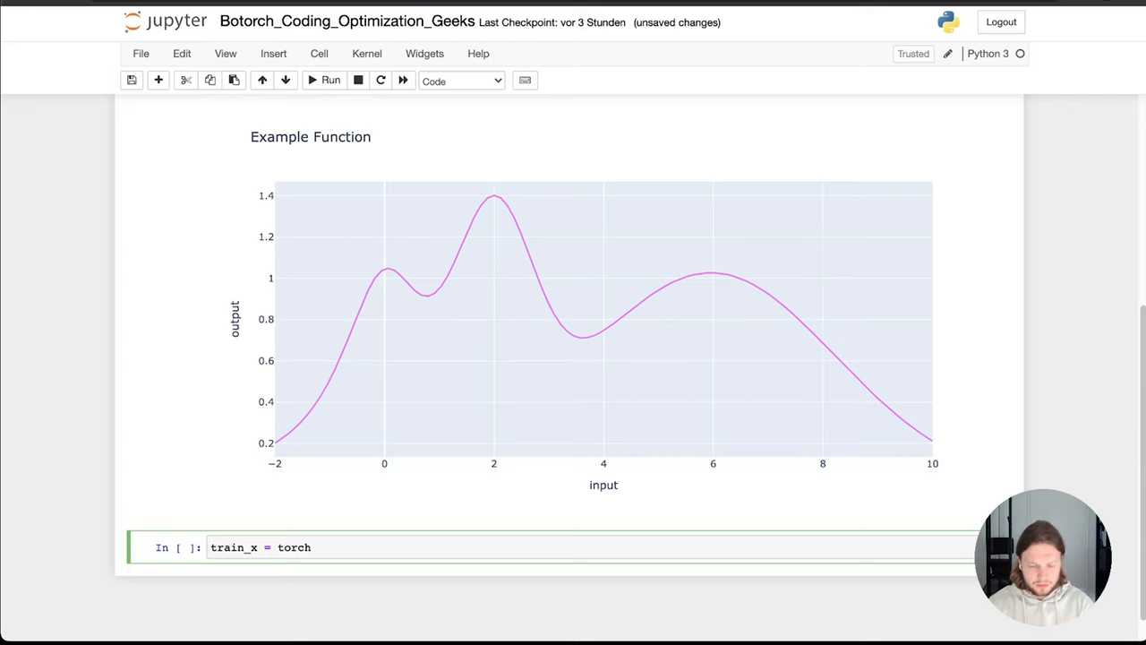
type(".rand()")
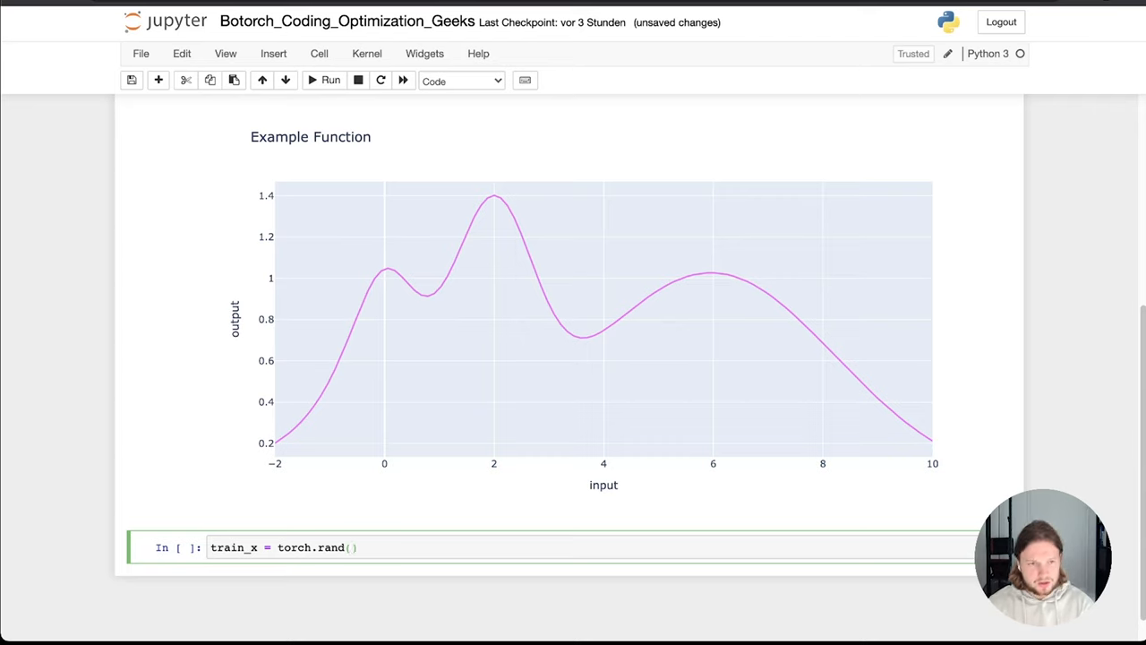
type("10, 1")
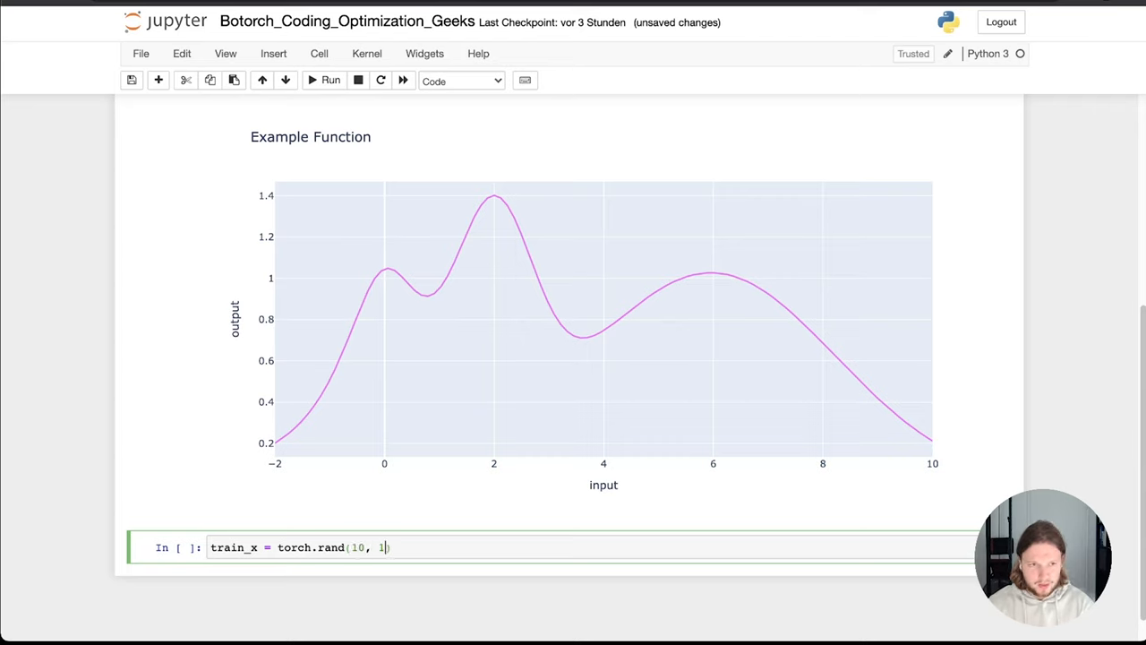
type("(")
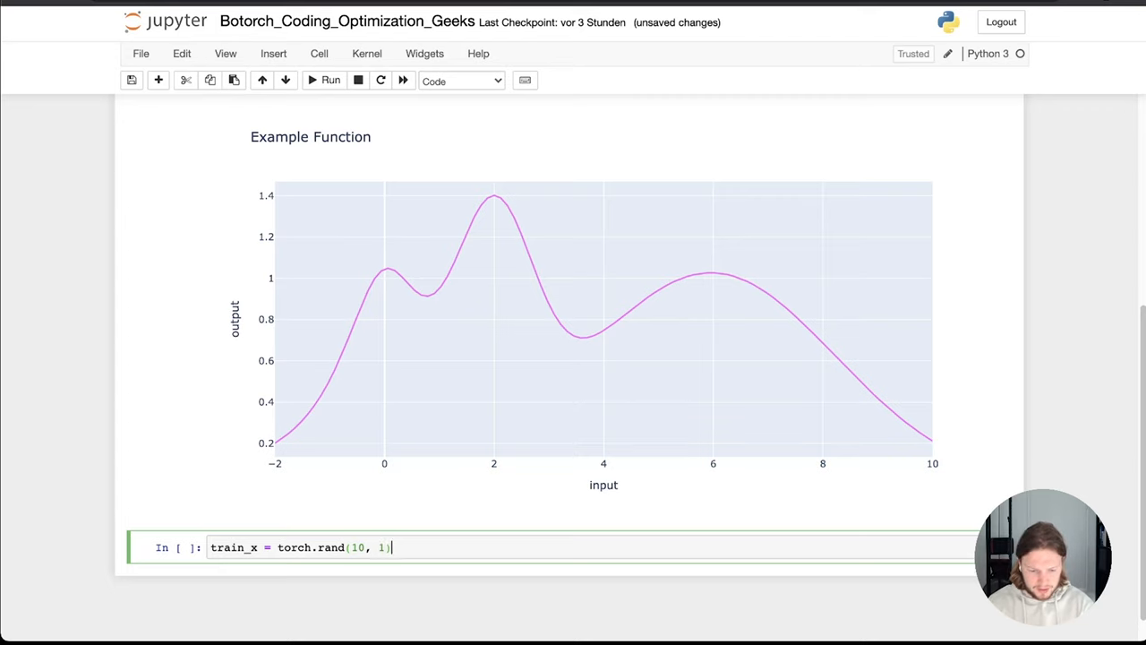
left_click(331, 81)
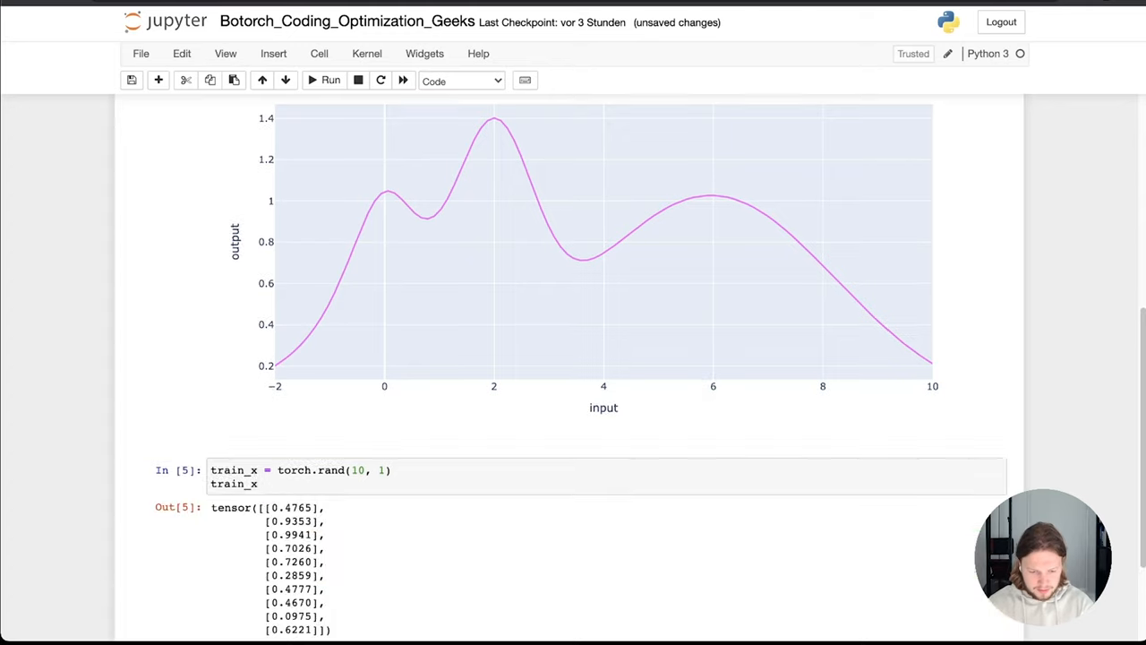
scroll("down", 3)
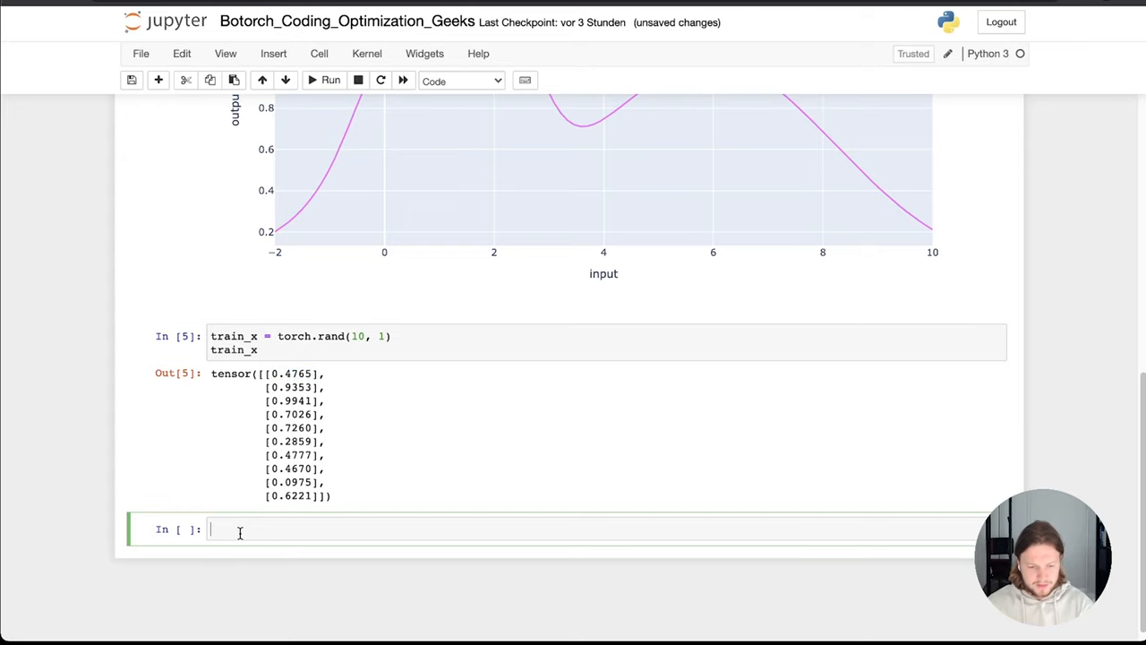
Write exact_obj = target_function(train_x).unsqueeze(-1) in the new cell.
type("e")
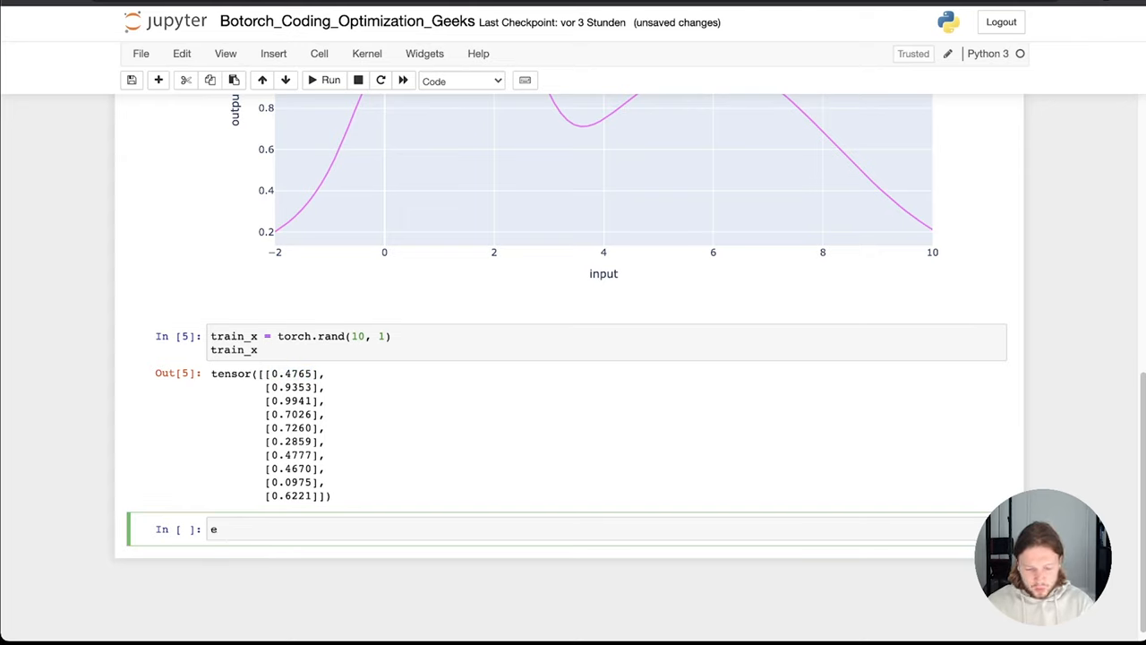
type("xact_")
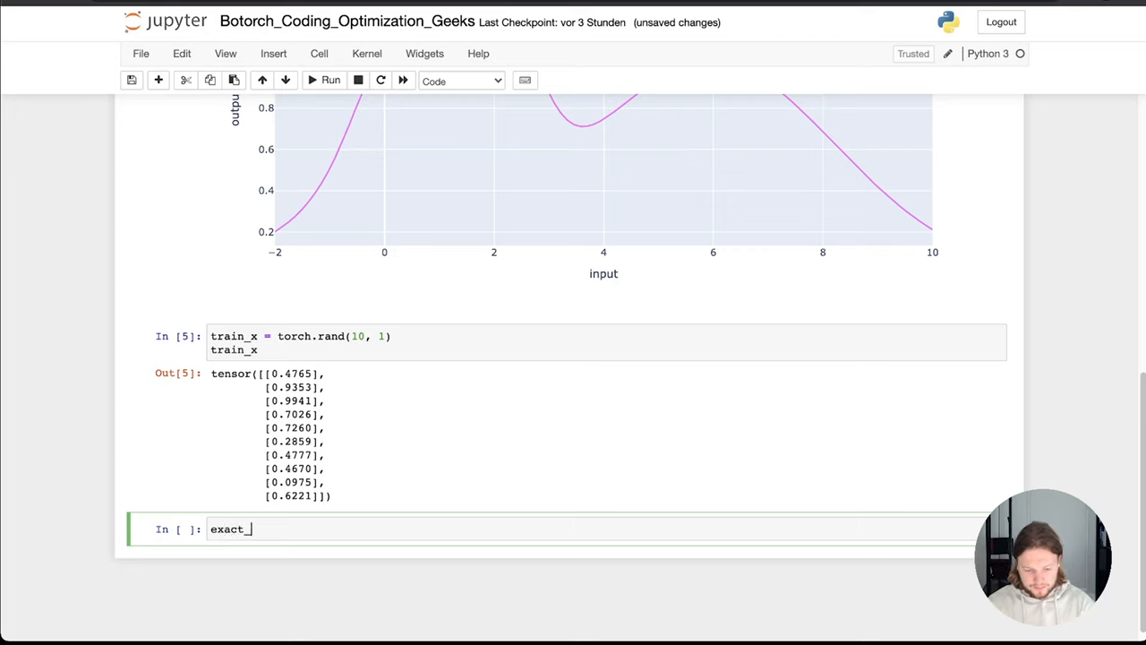
type("obj =")
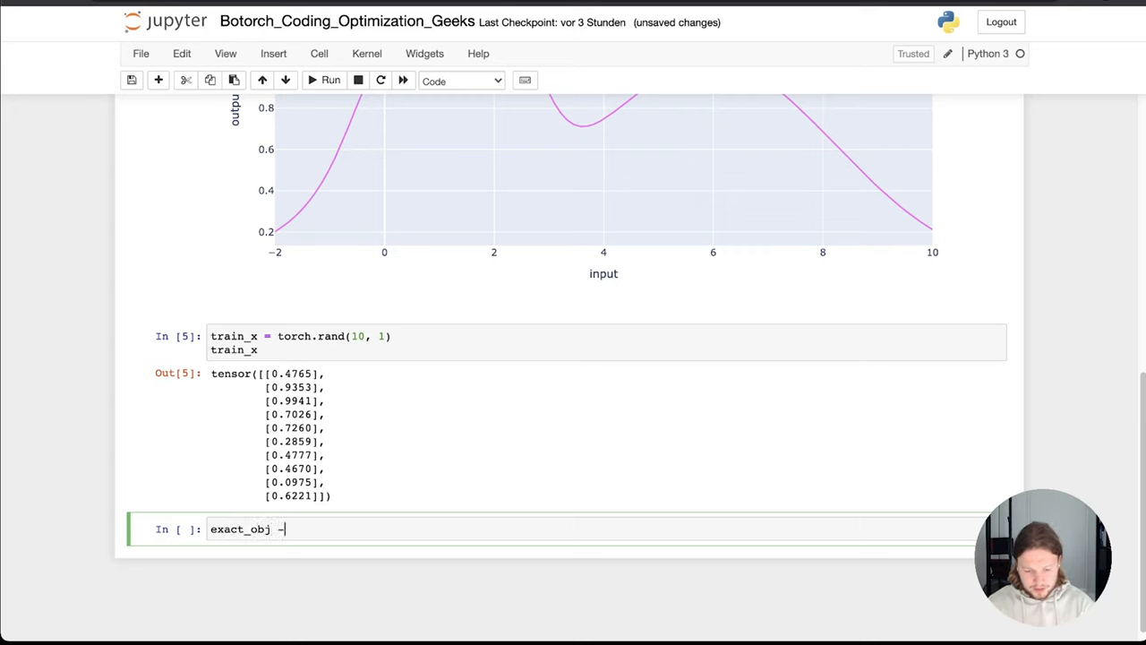
type("=")
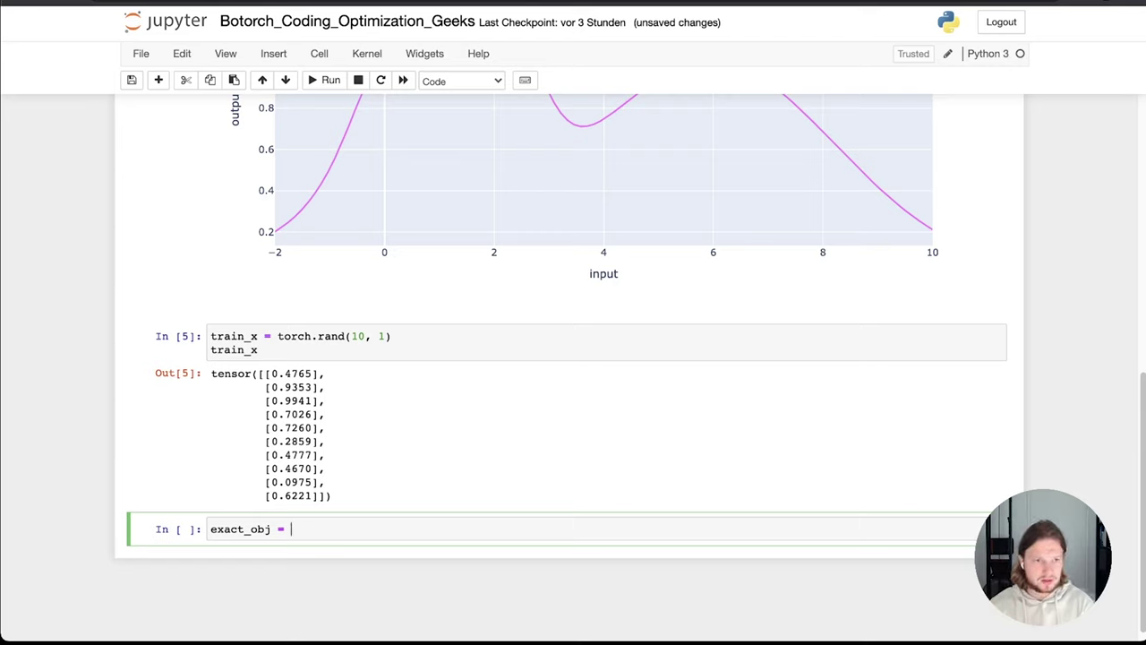
type("target")
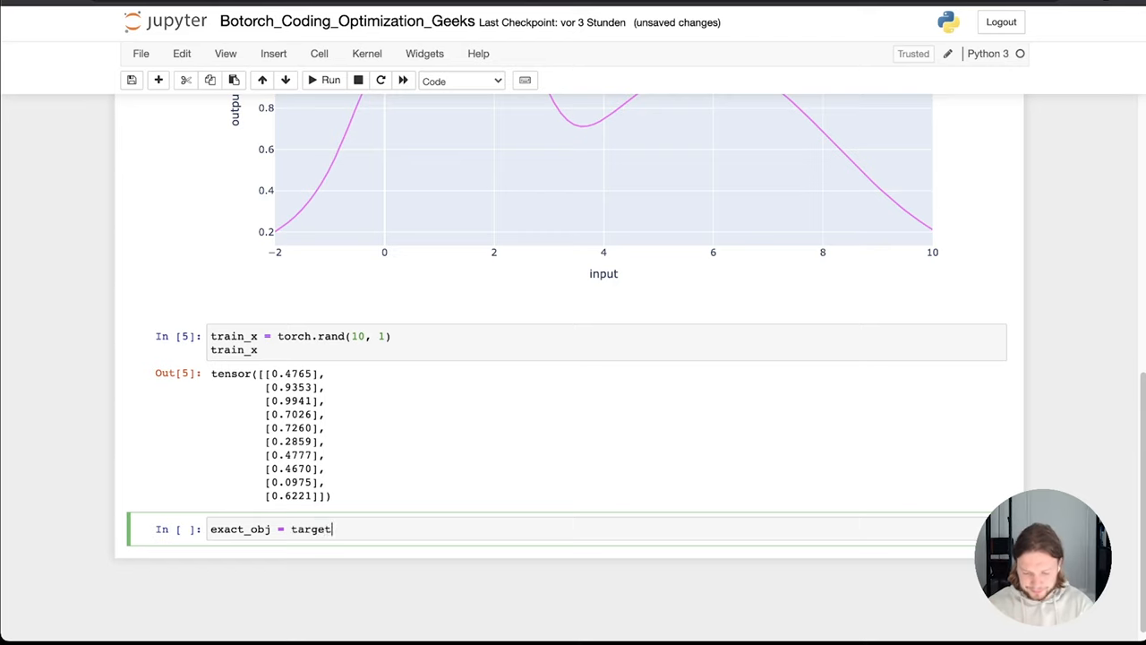
type("_fu")
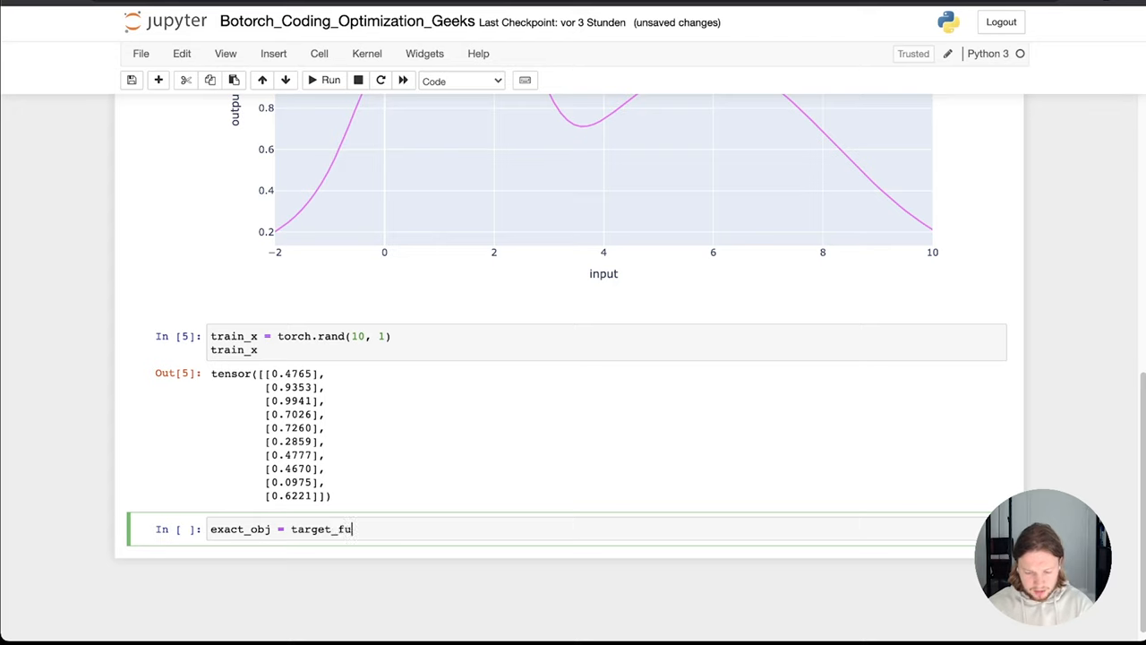
type("nction()")
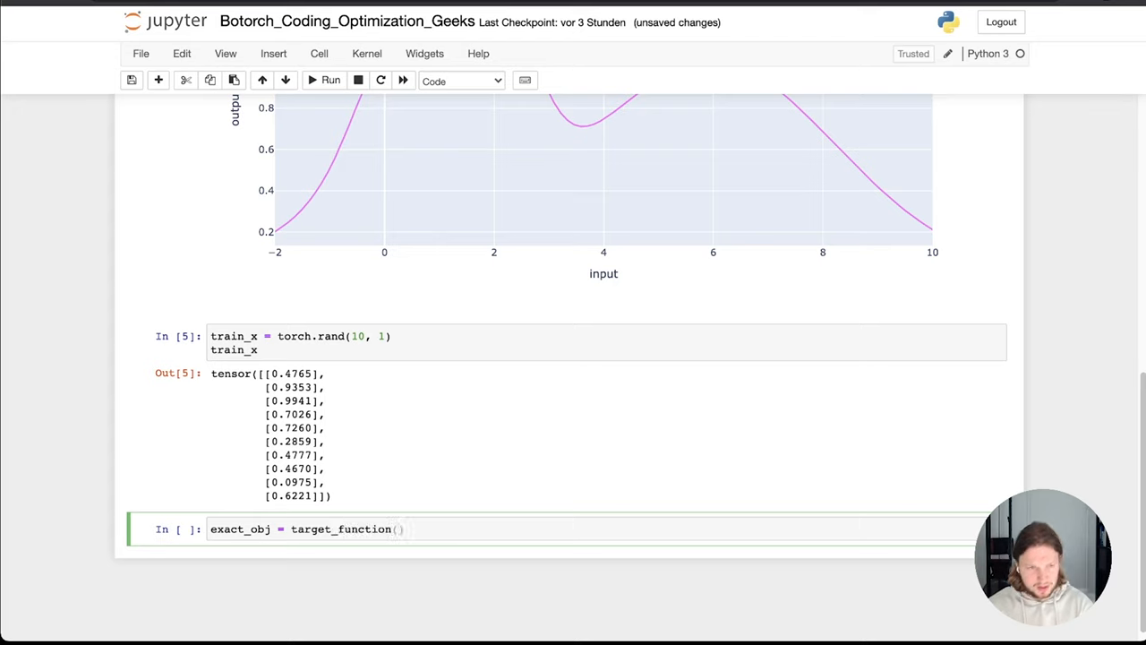
type("train")
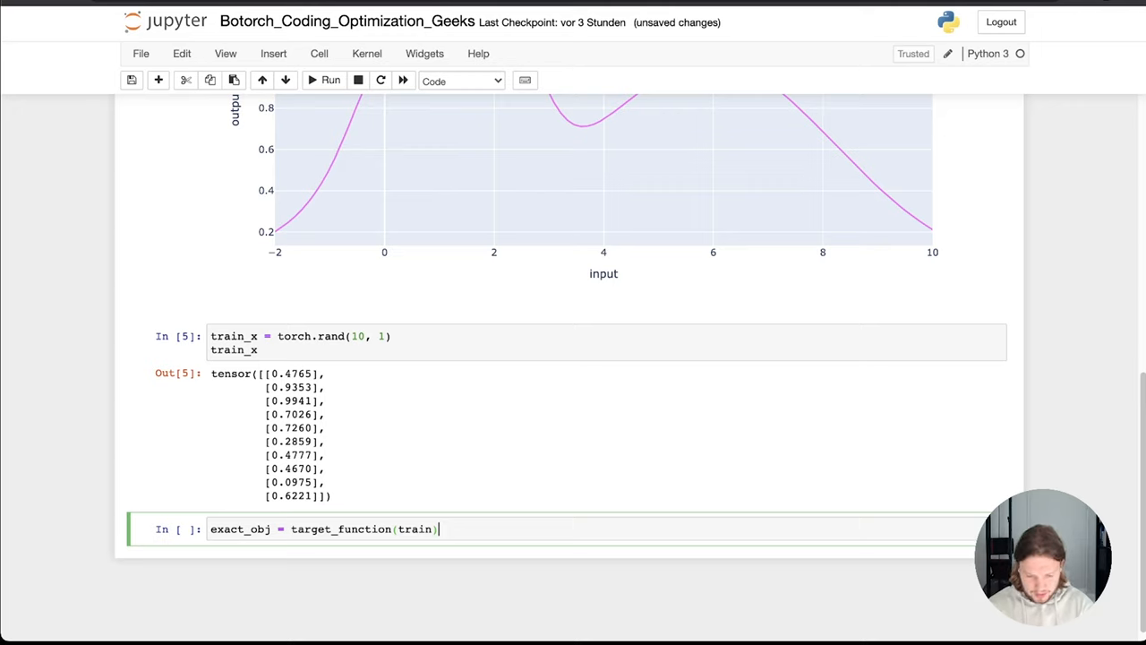
type("_x")
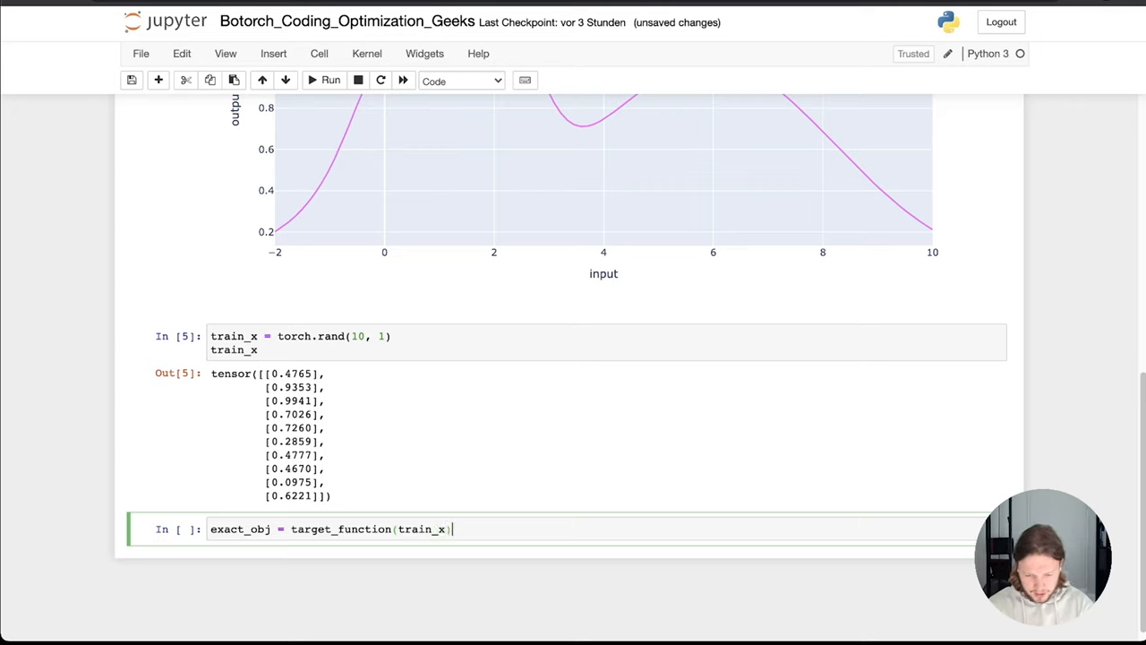
type(".unsqu")
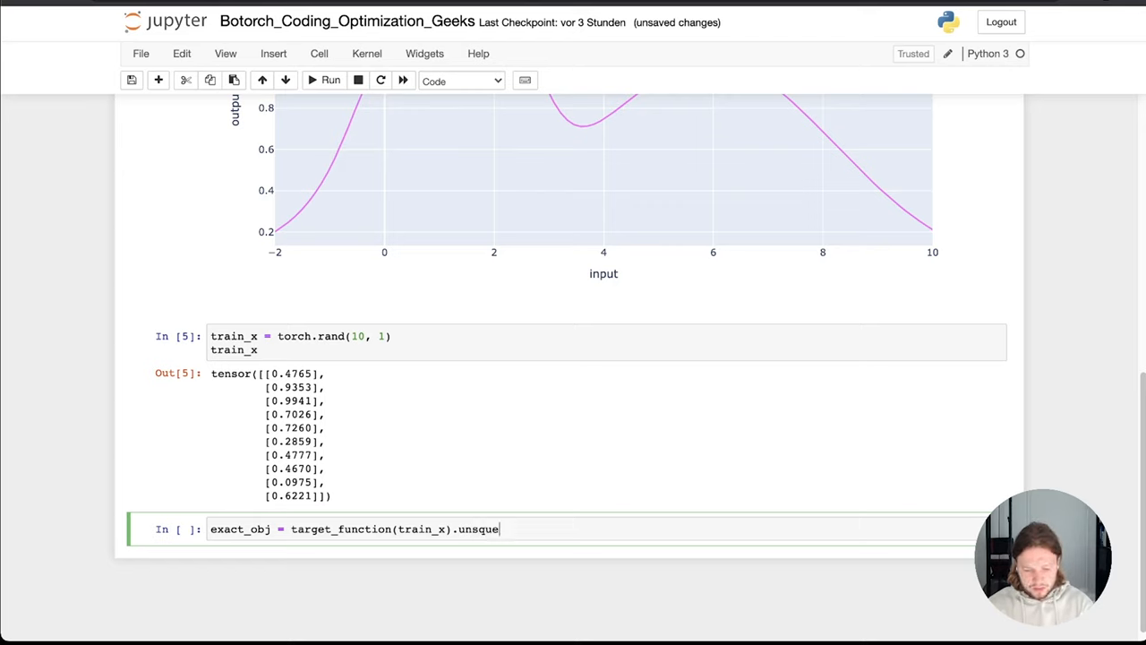
type("eze()")
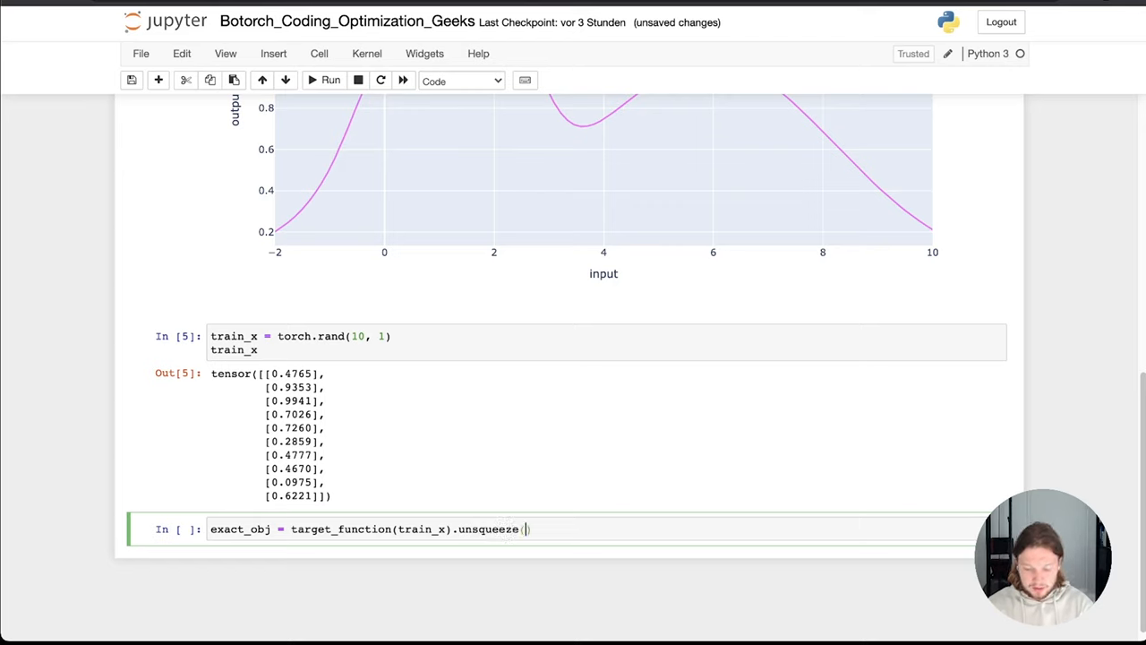
type("-1")
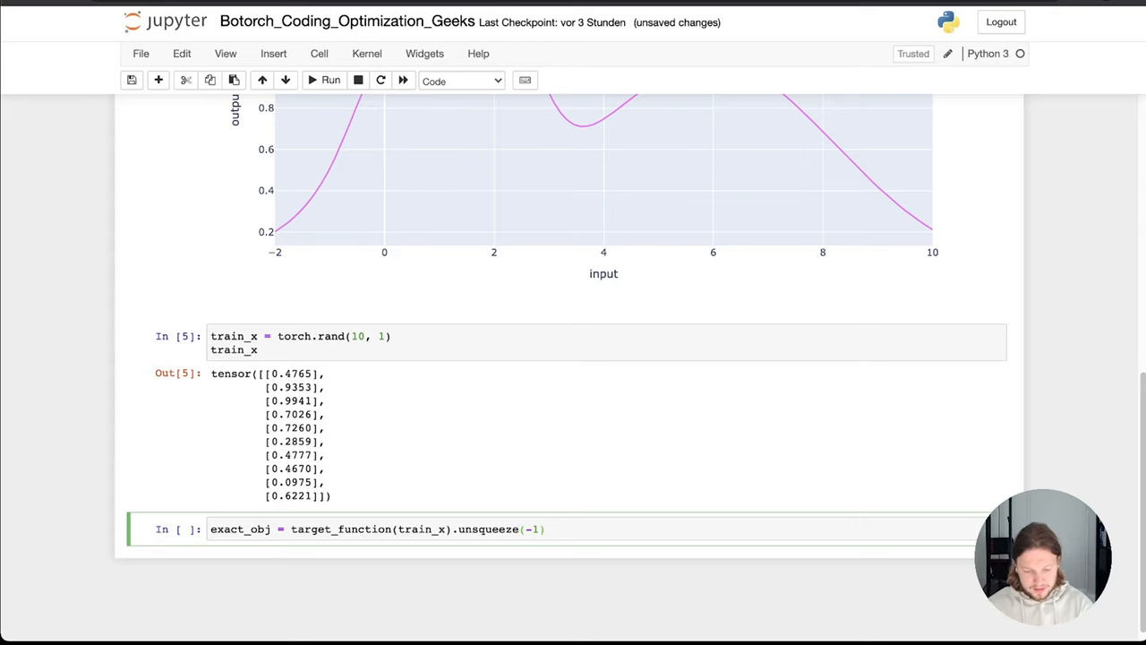
Add exact_obj on the next line so the cell displays the ten outputs.
type("exac")
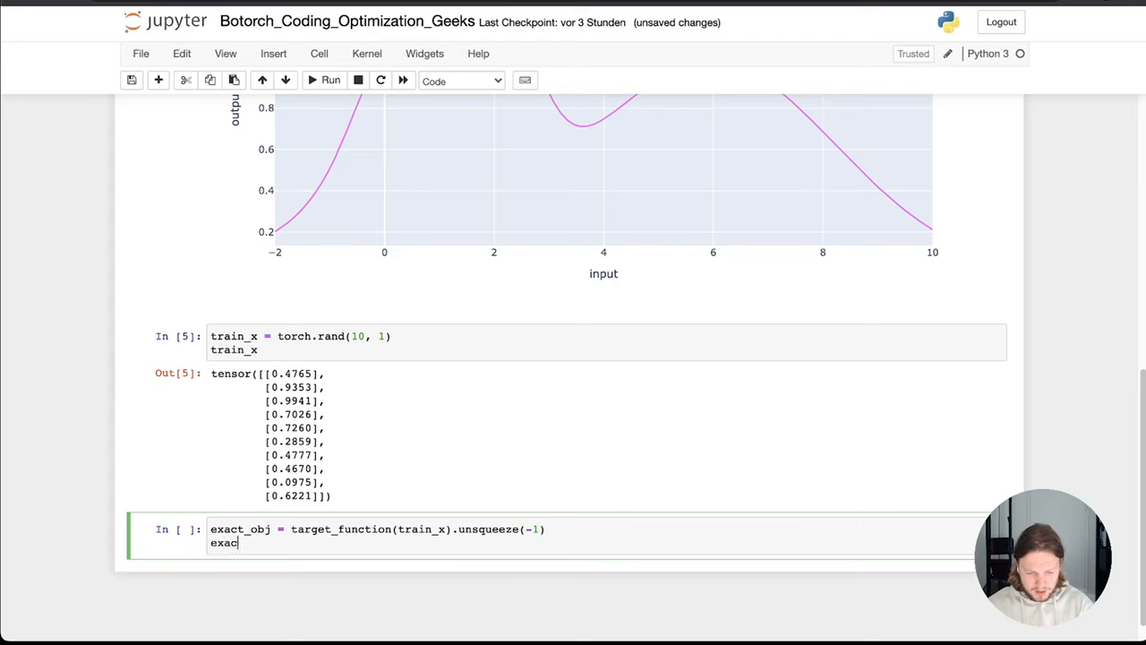
type("_o")
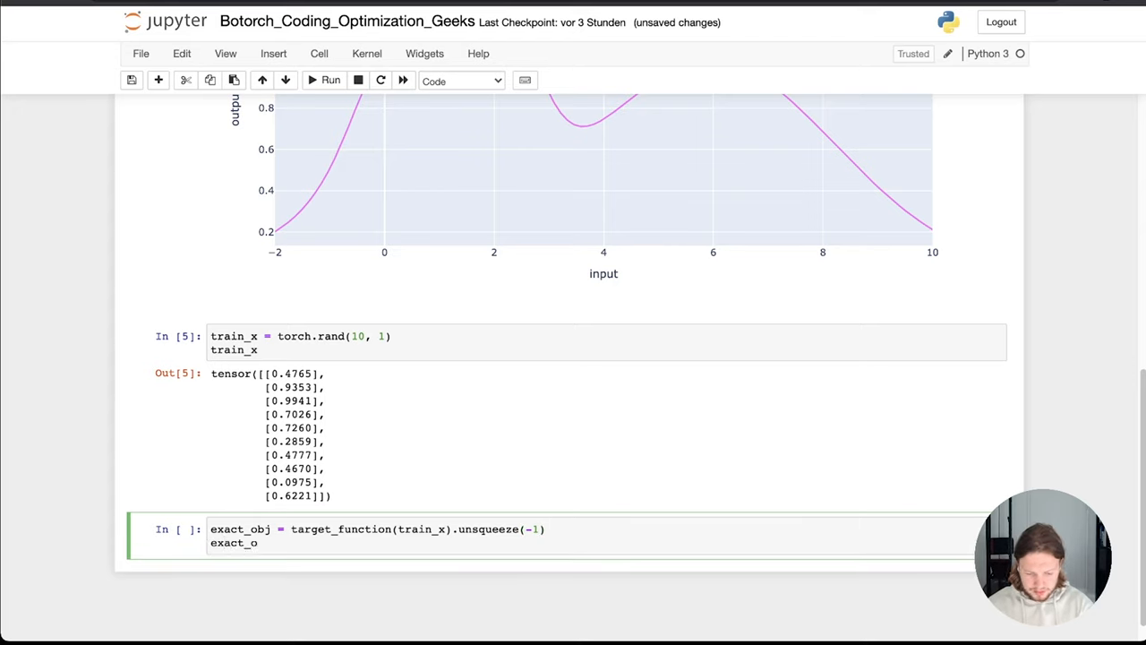
type("bj")
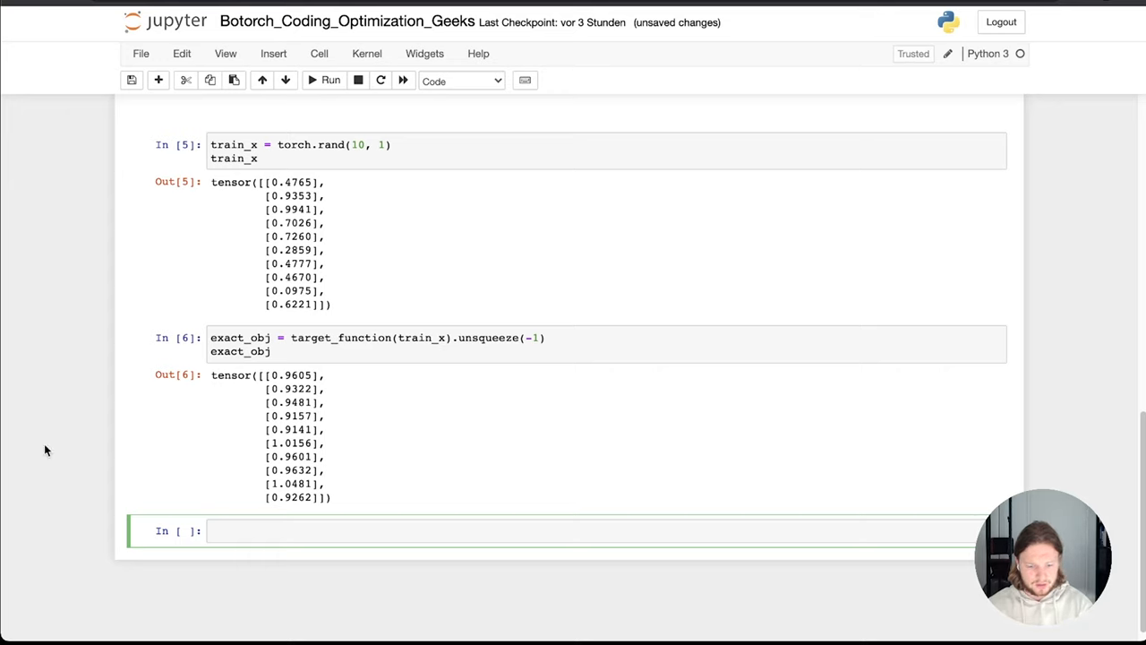
mouse_move(30, 390)
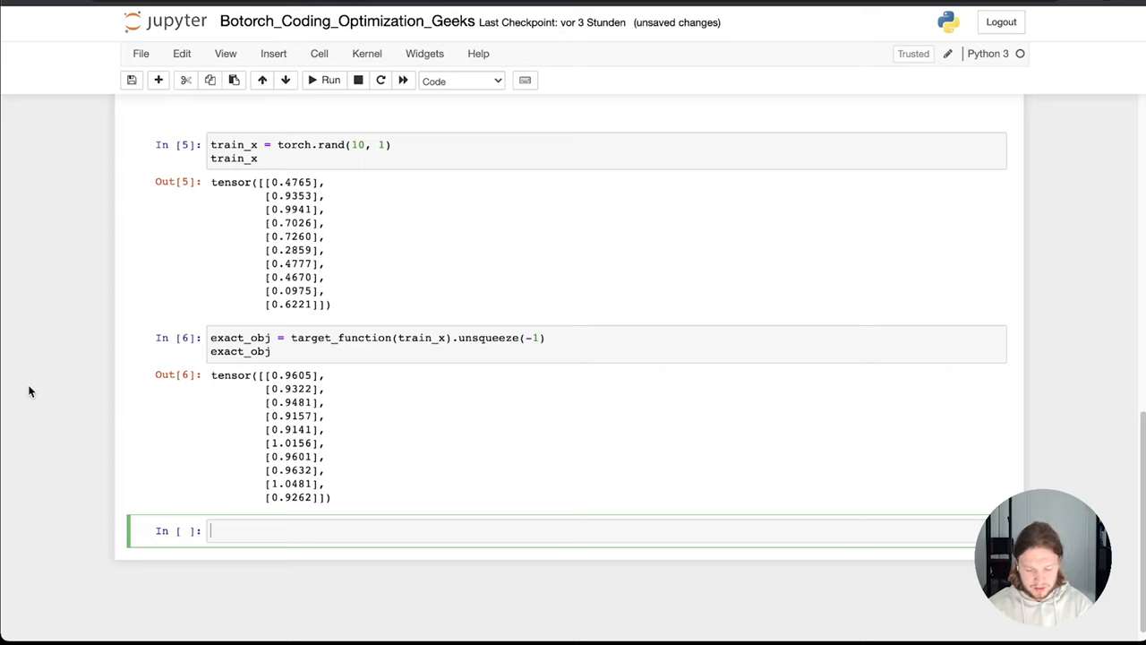
Set best_observed_value = exact_obj.max().item(), display it, and run the cell.
type("best_o")
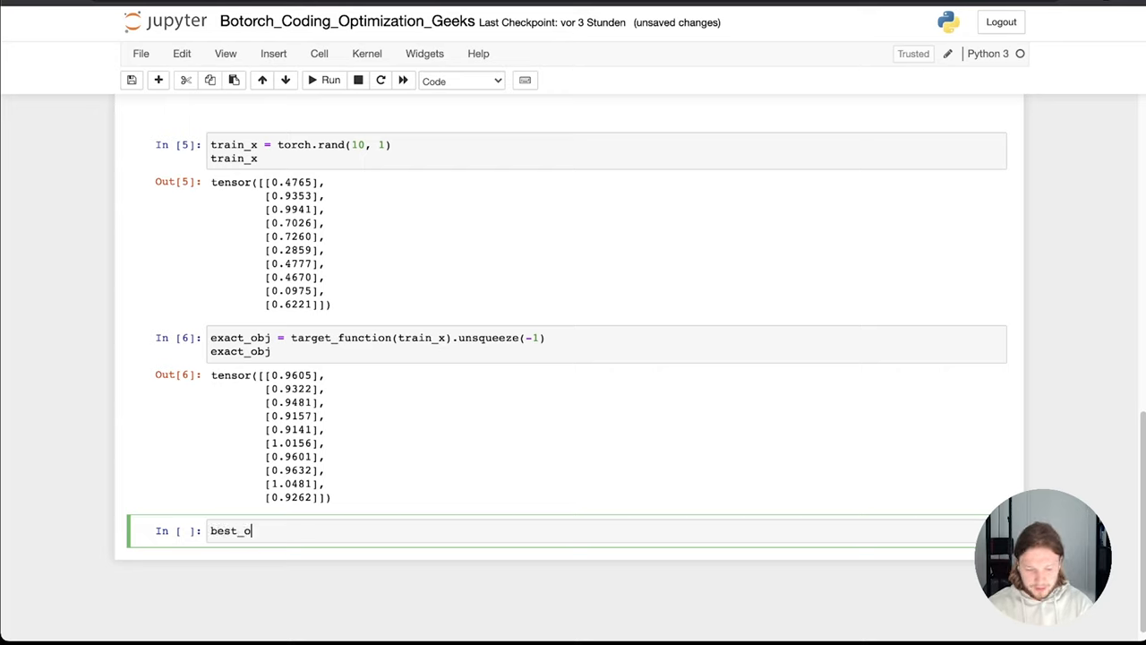
type("bserved_value = e")
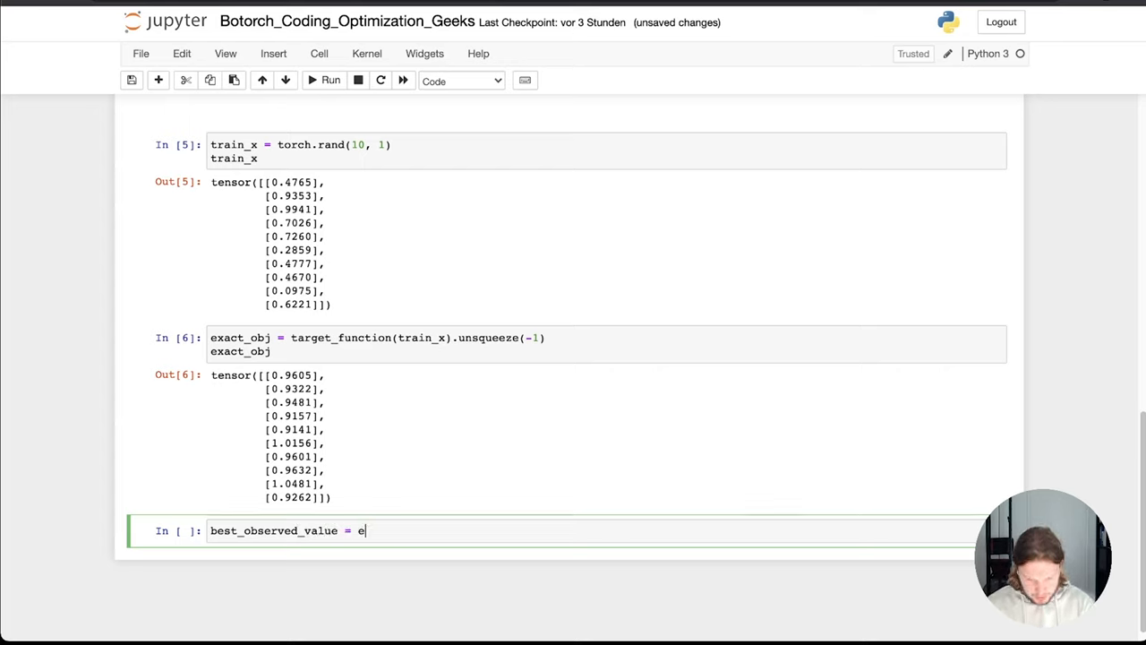
type("xa")
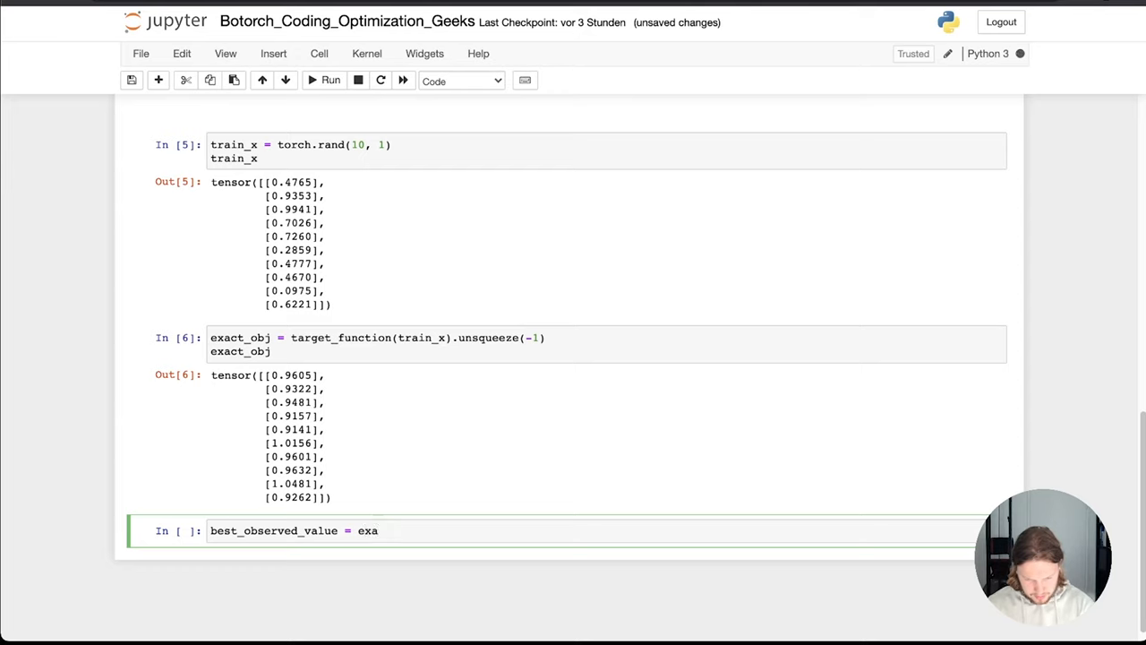
type("ct_obj.")
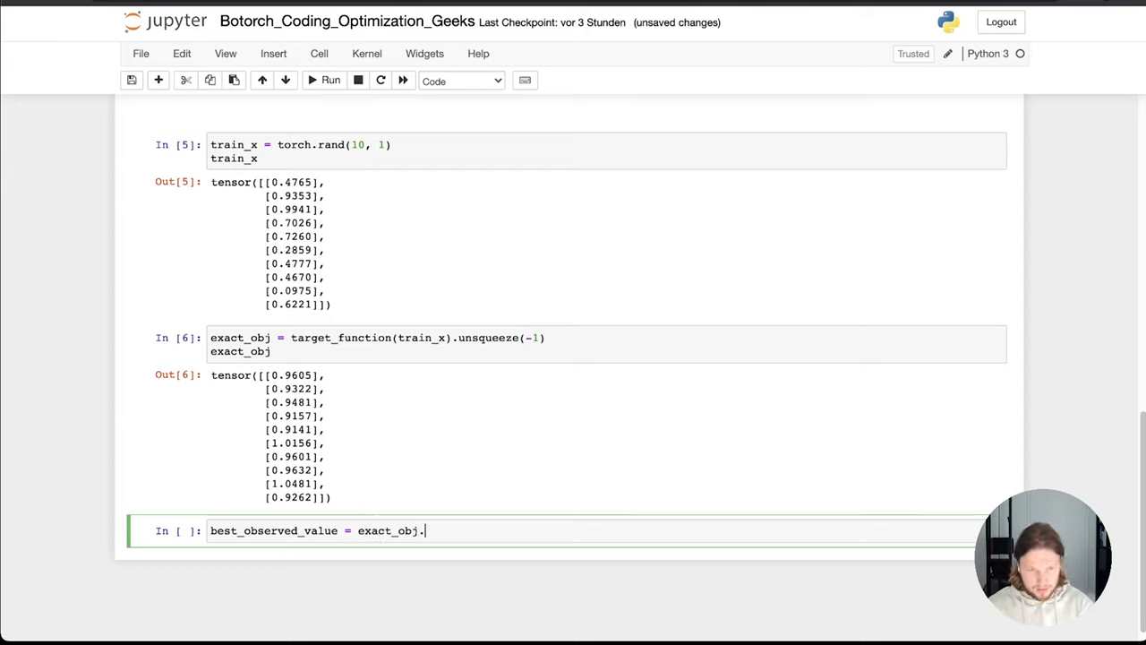
type("max")
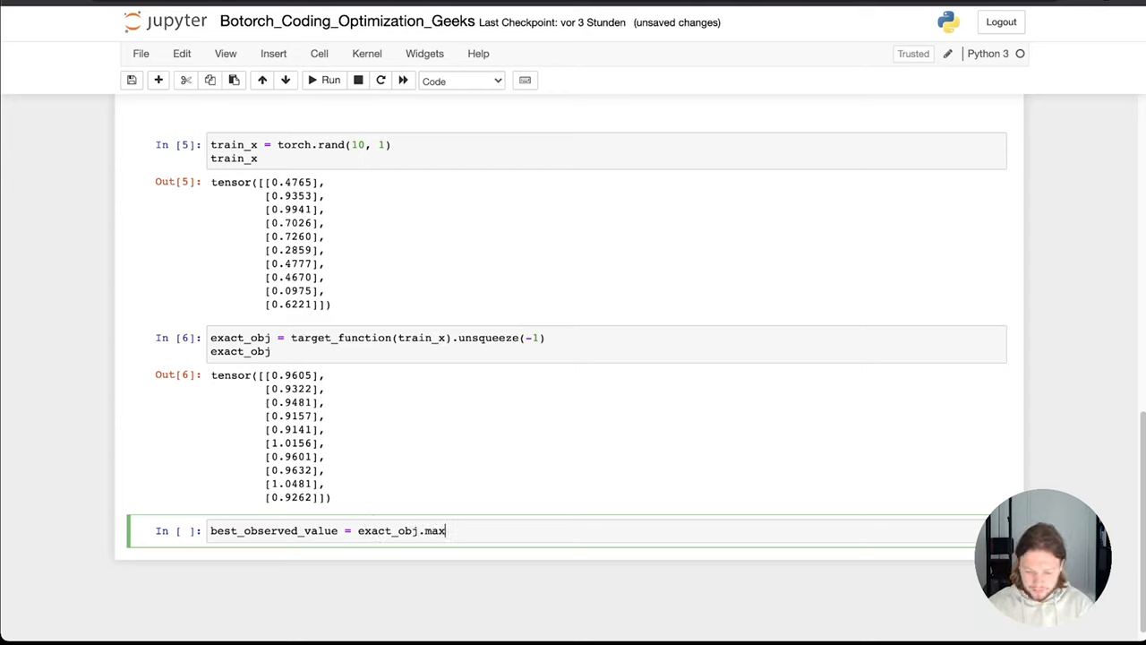
type("()")
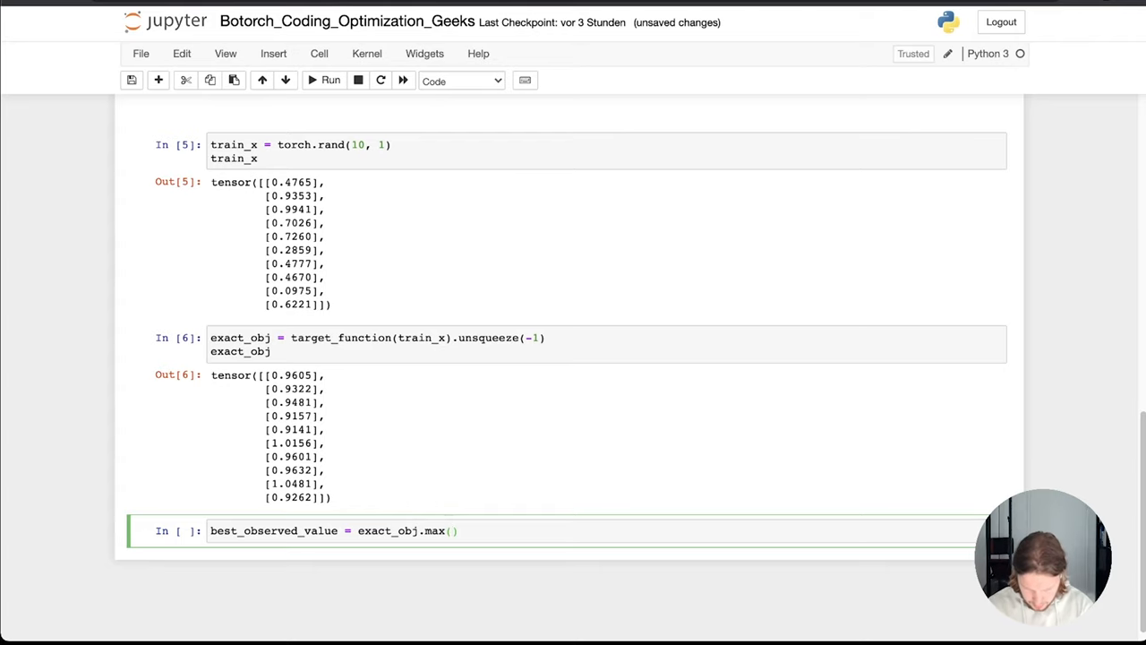
type(".item(")
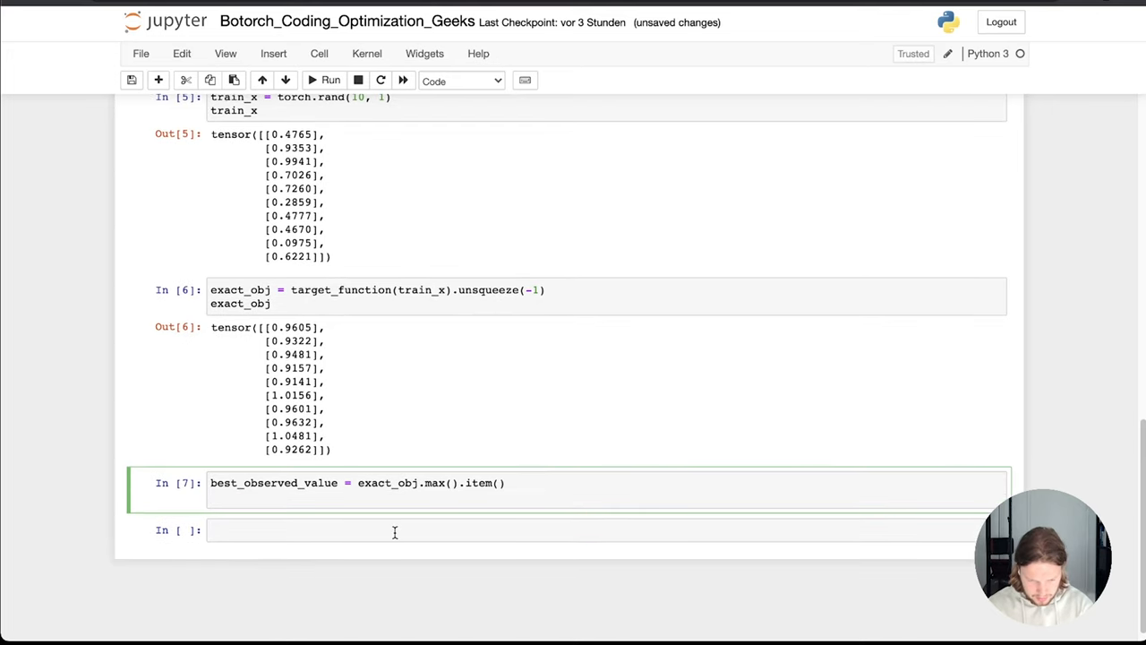
type("best_observed_value")
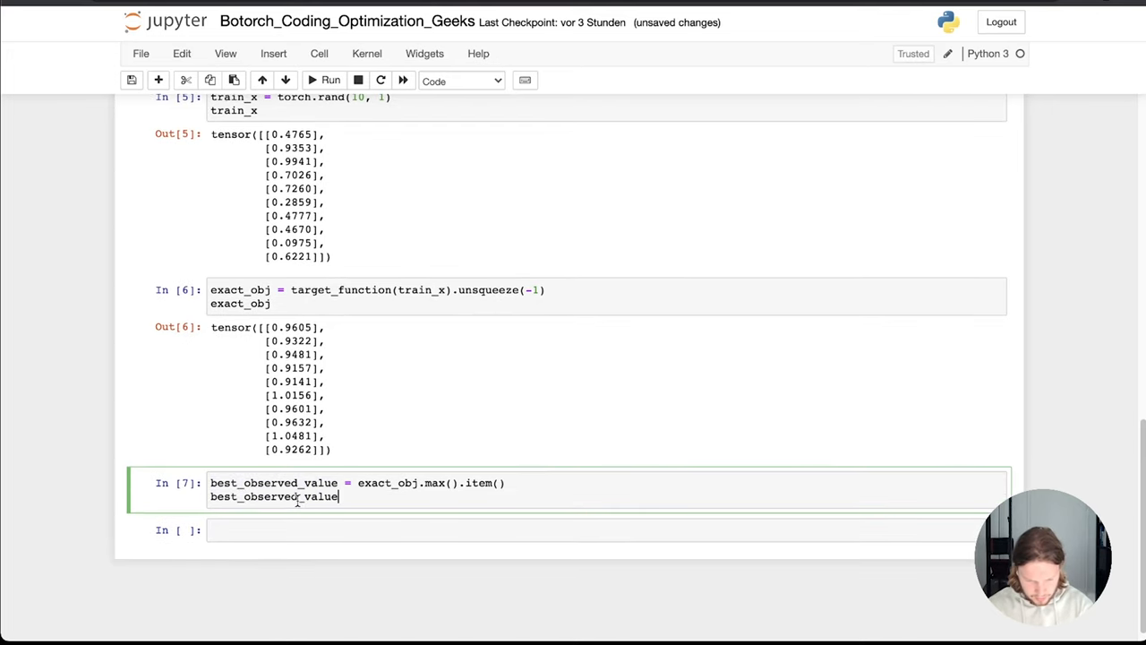
key("shift+enter")
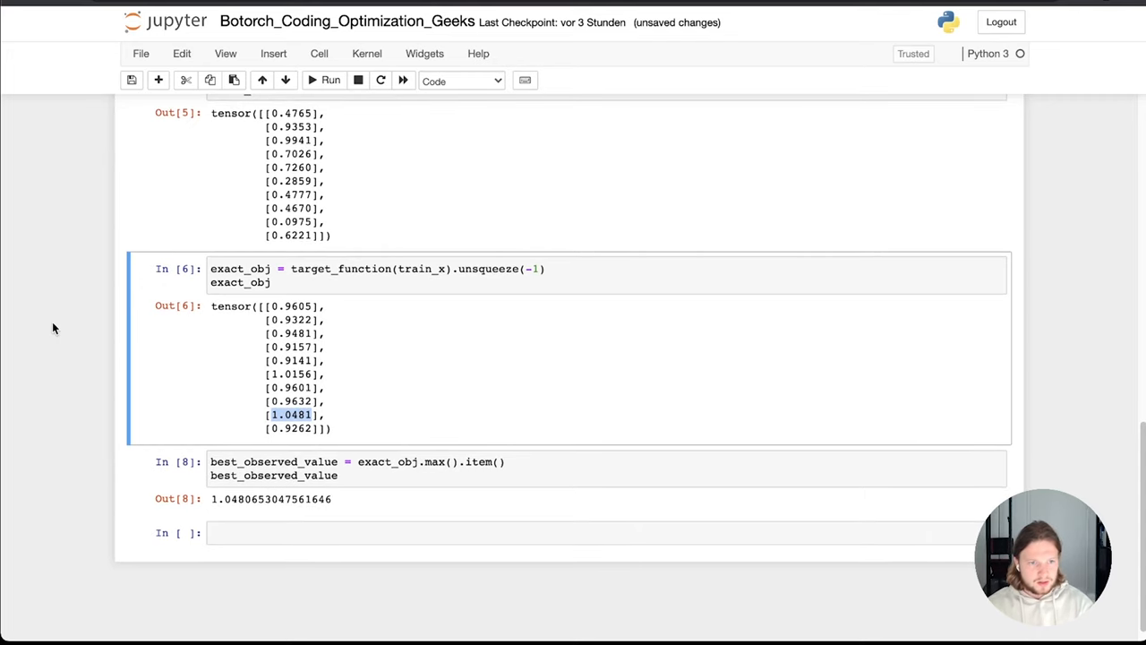
scroll("up", 3)
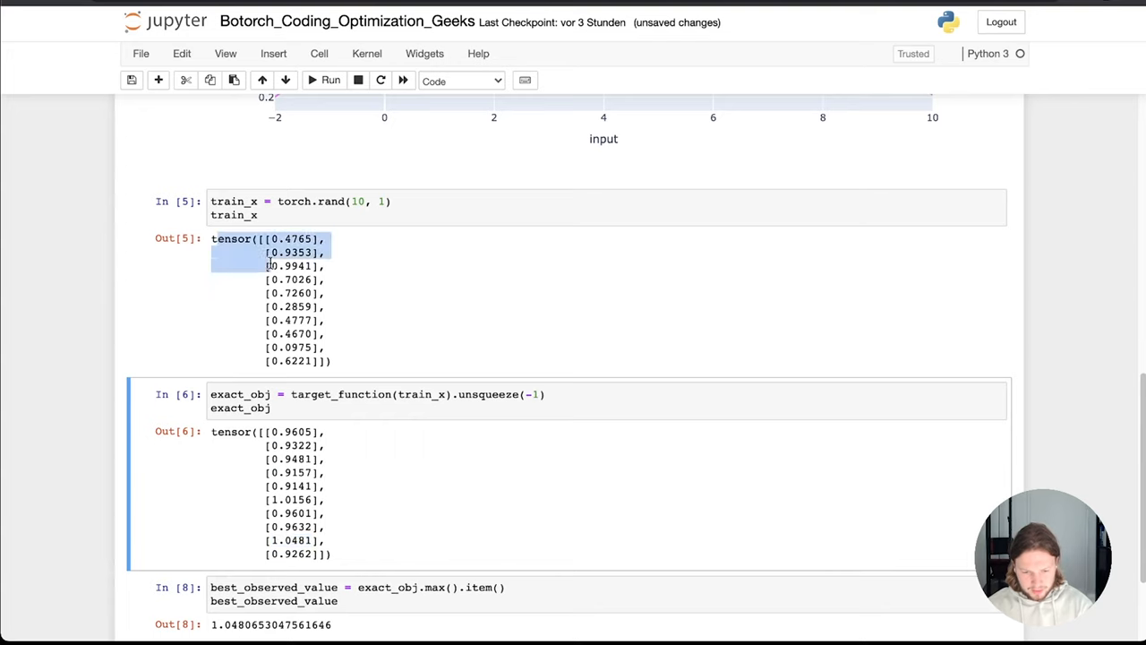
scroll("down", 3)
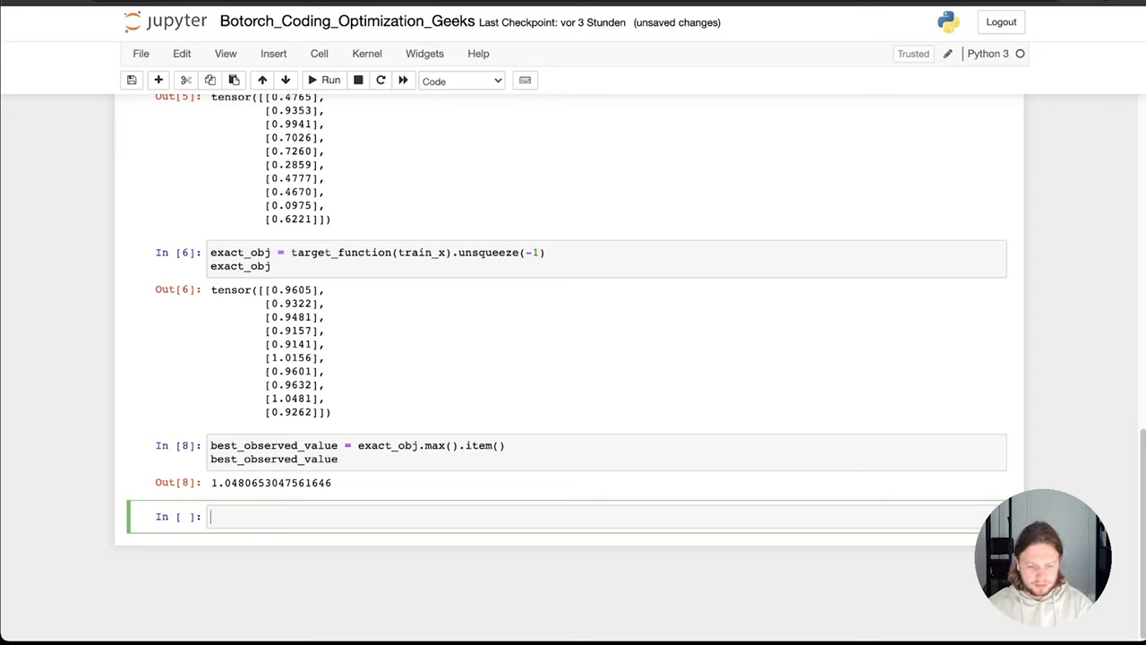
Write the header def generate_initial_data(n=10):, fixing stray characters after the parameter.
type("def")
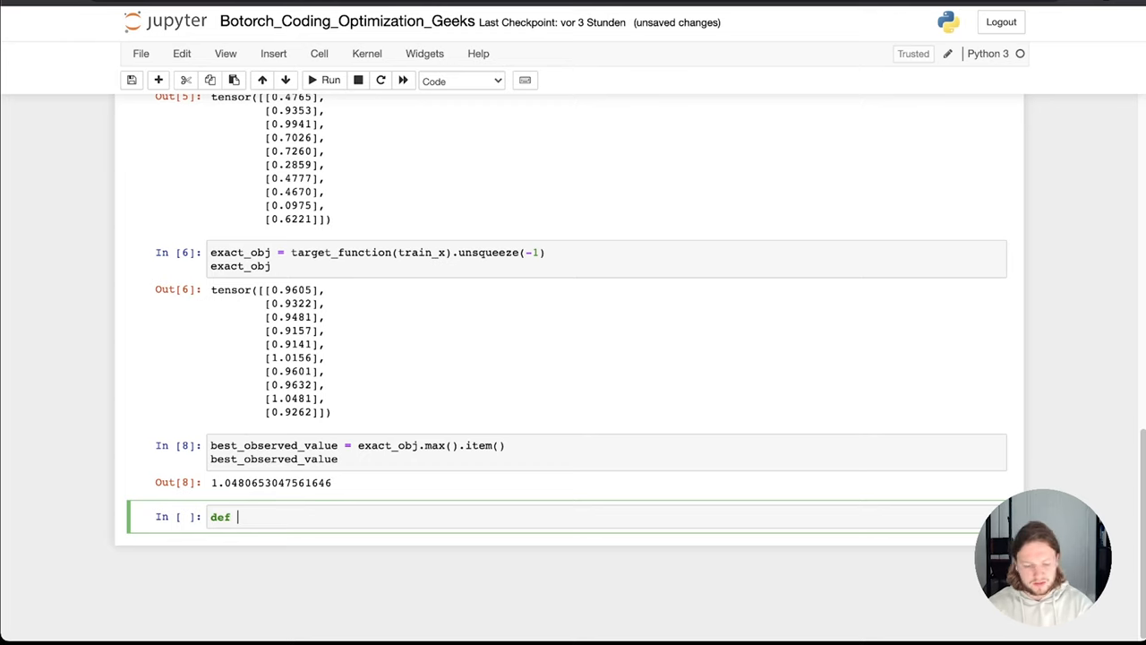
type("generate")
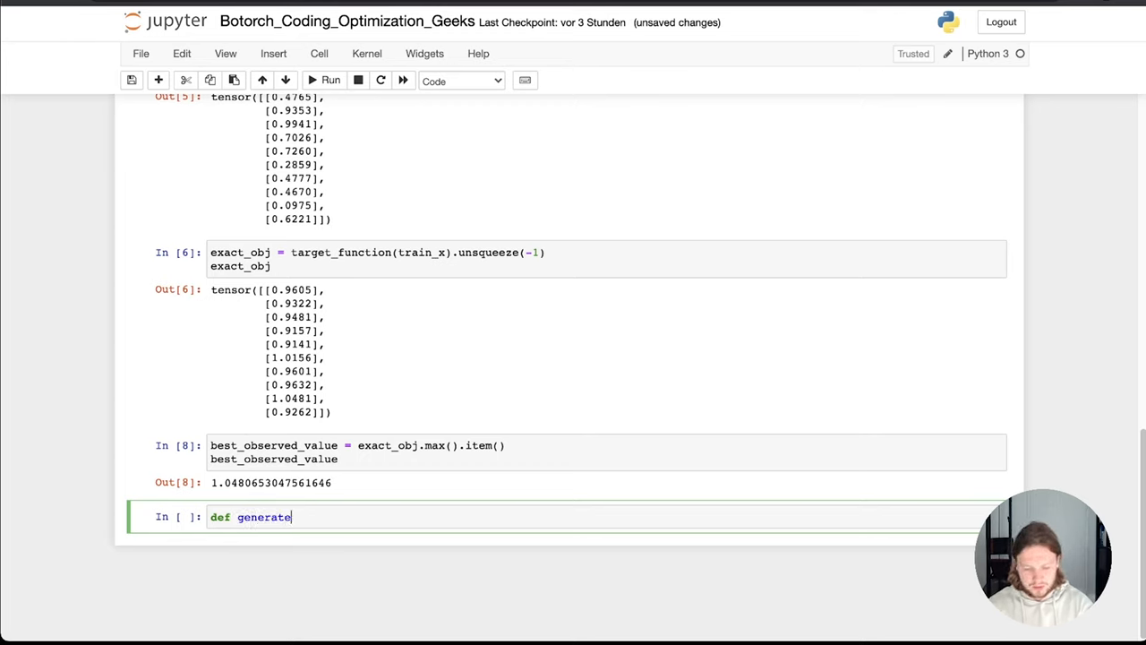
type("_initial_data")
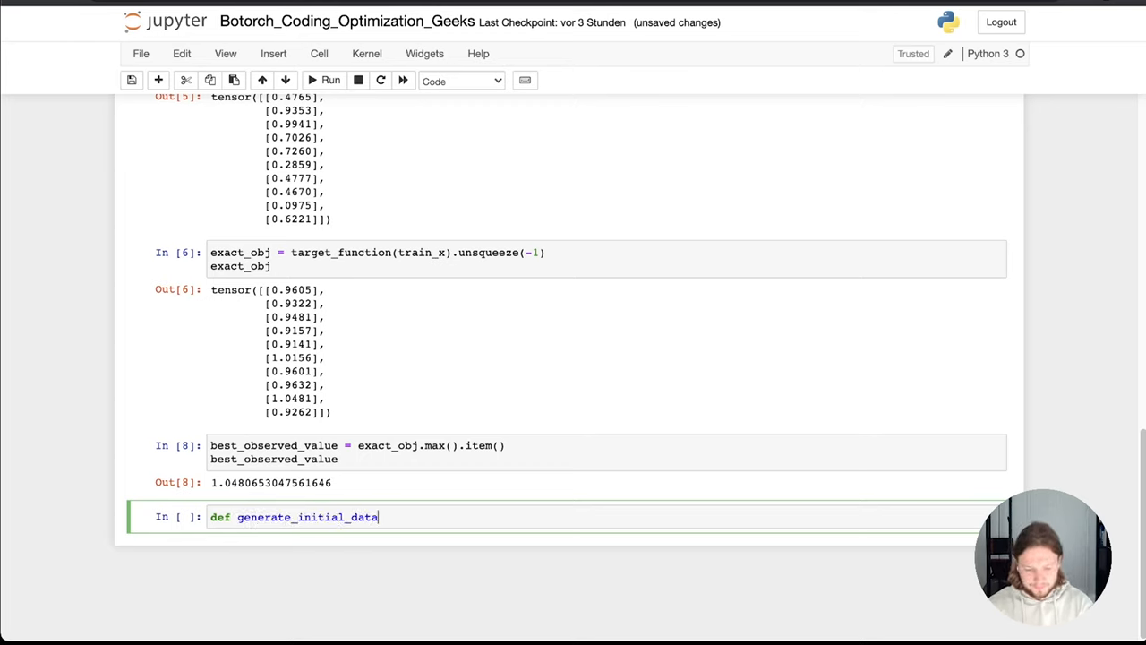
type("(")
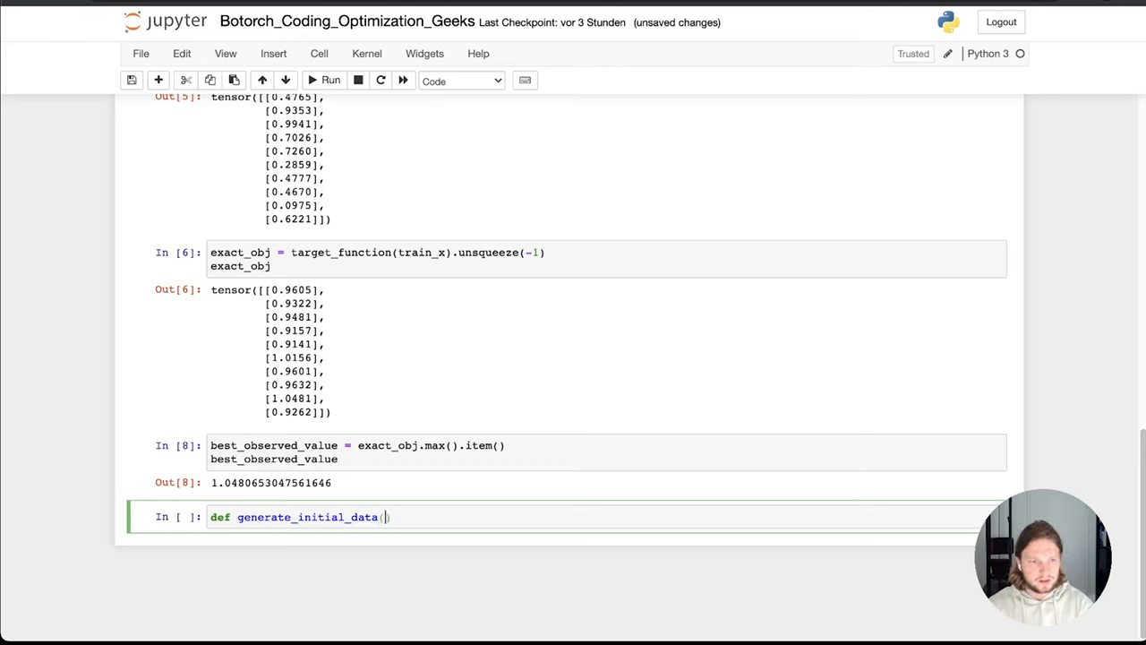
type("n")
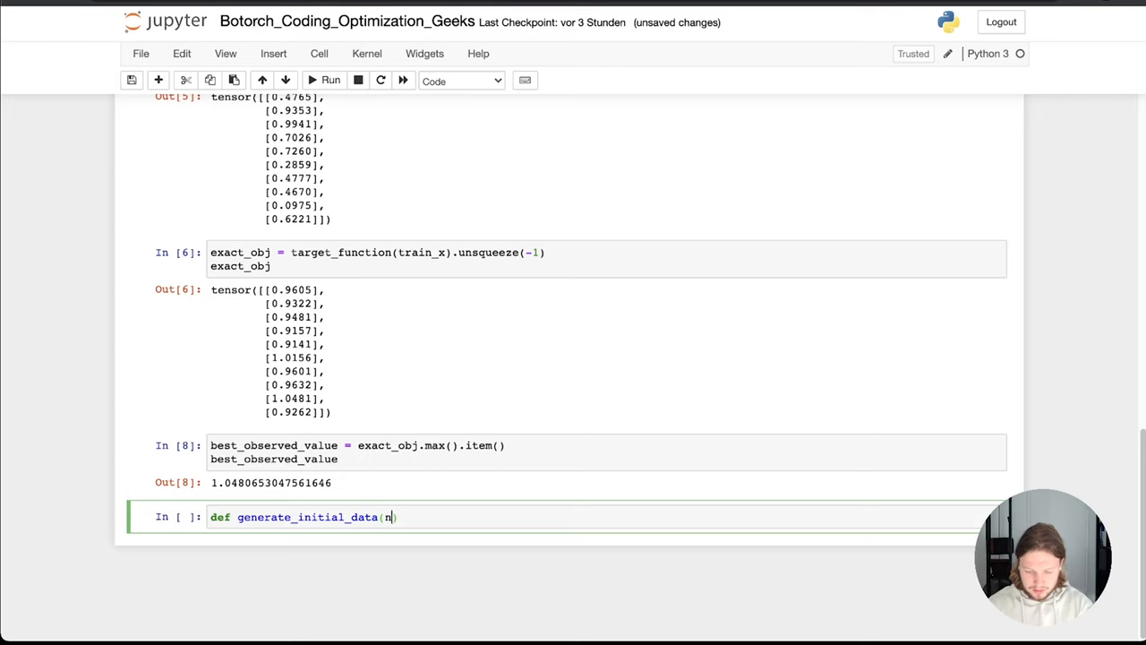
type("=19")
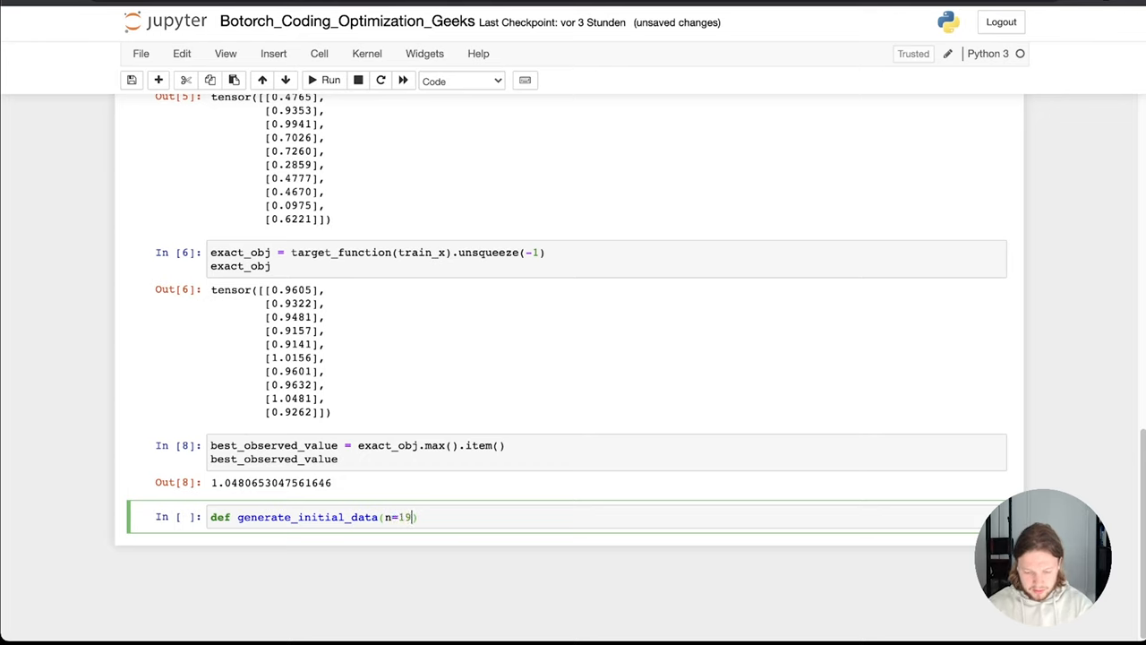
type("0,")
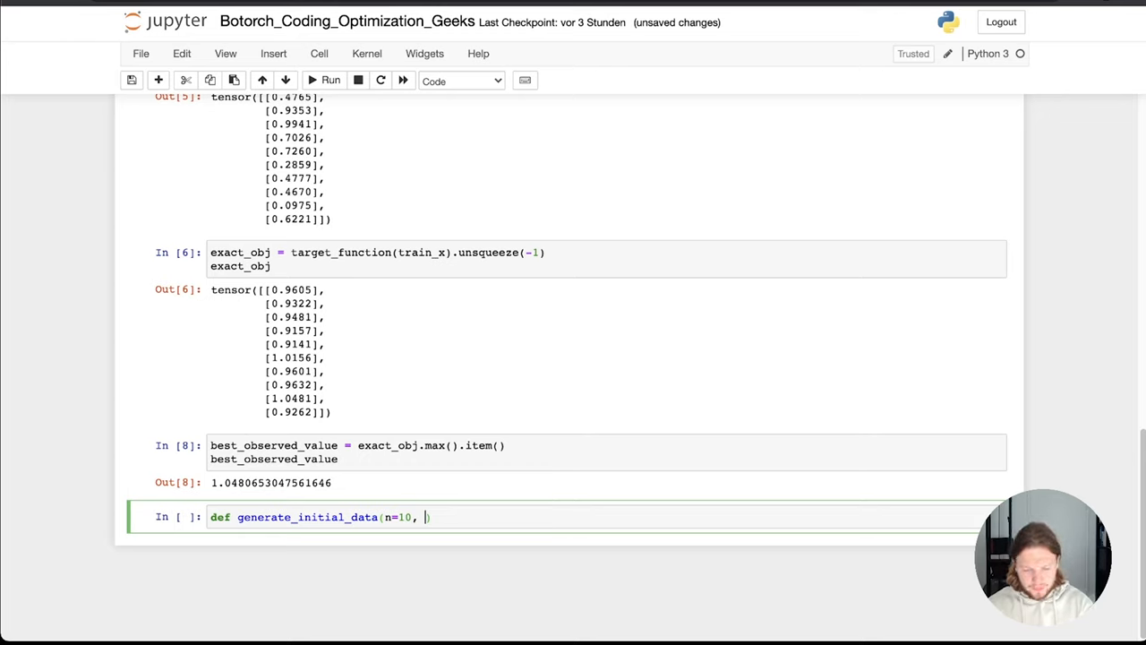
key("BackSpace")
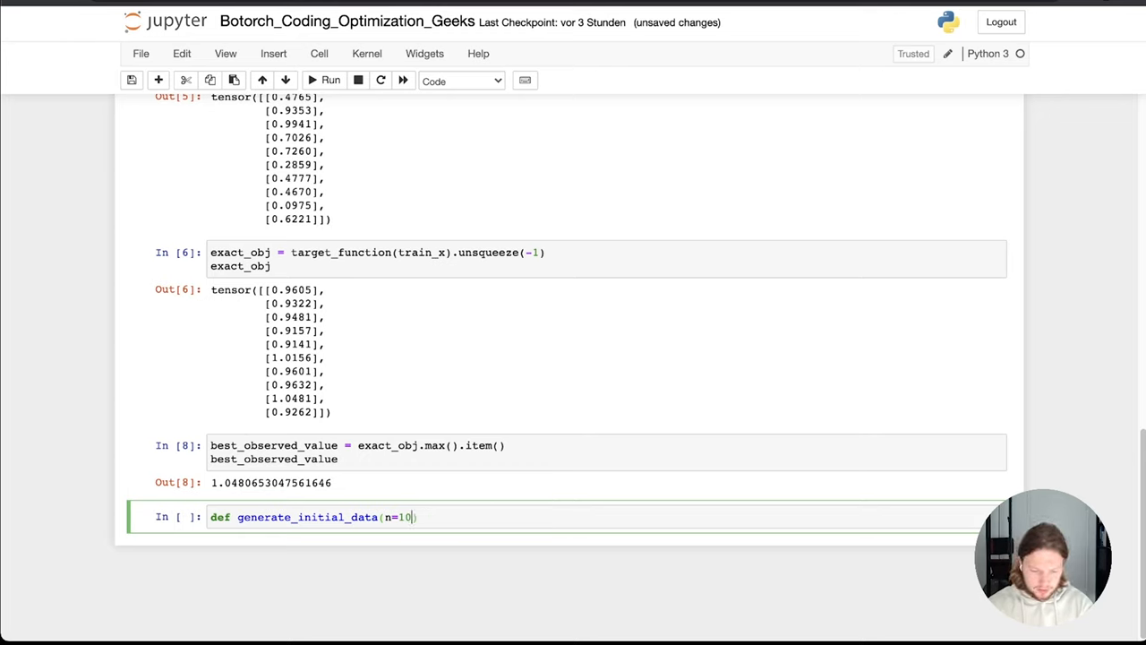
type("+")
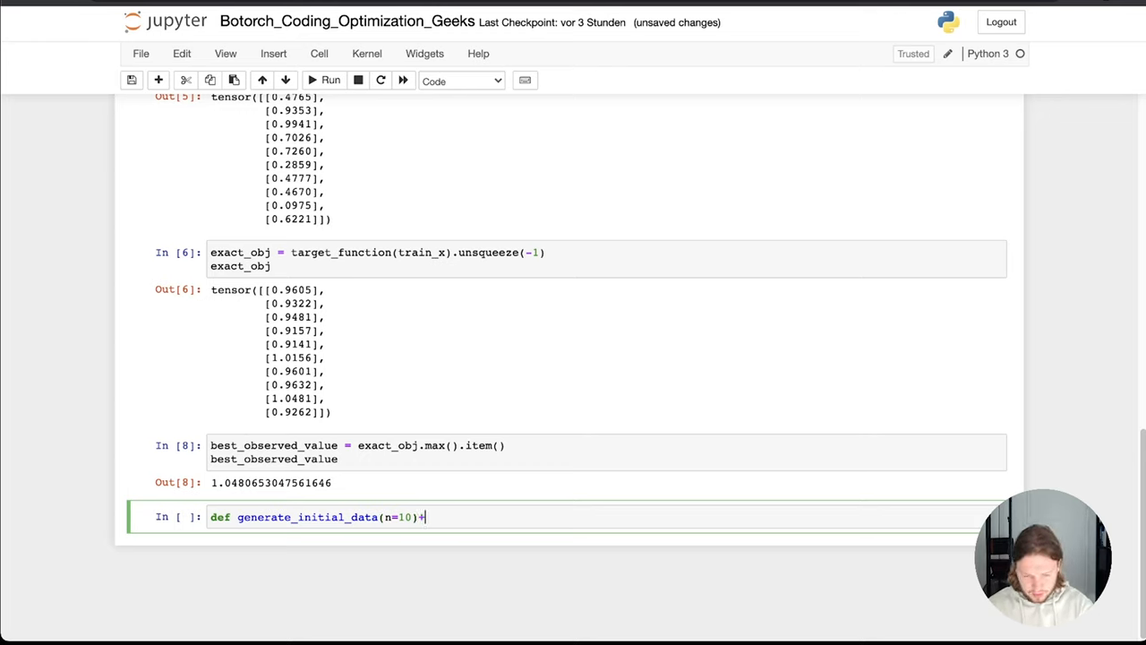
key("Backspace")
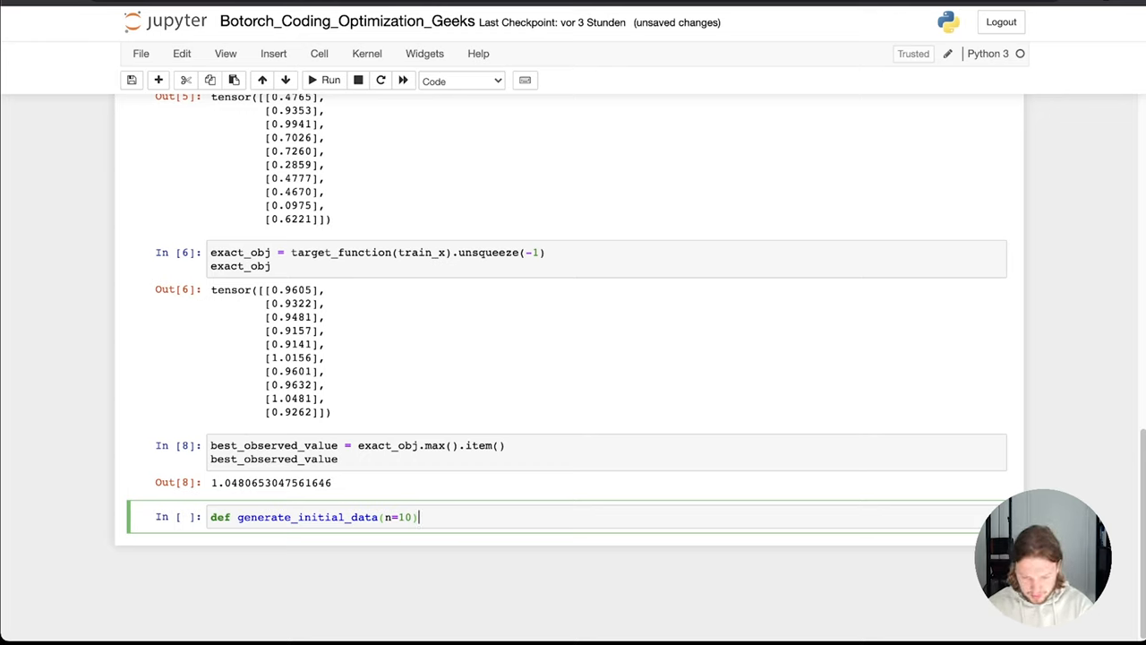
type(":")
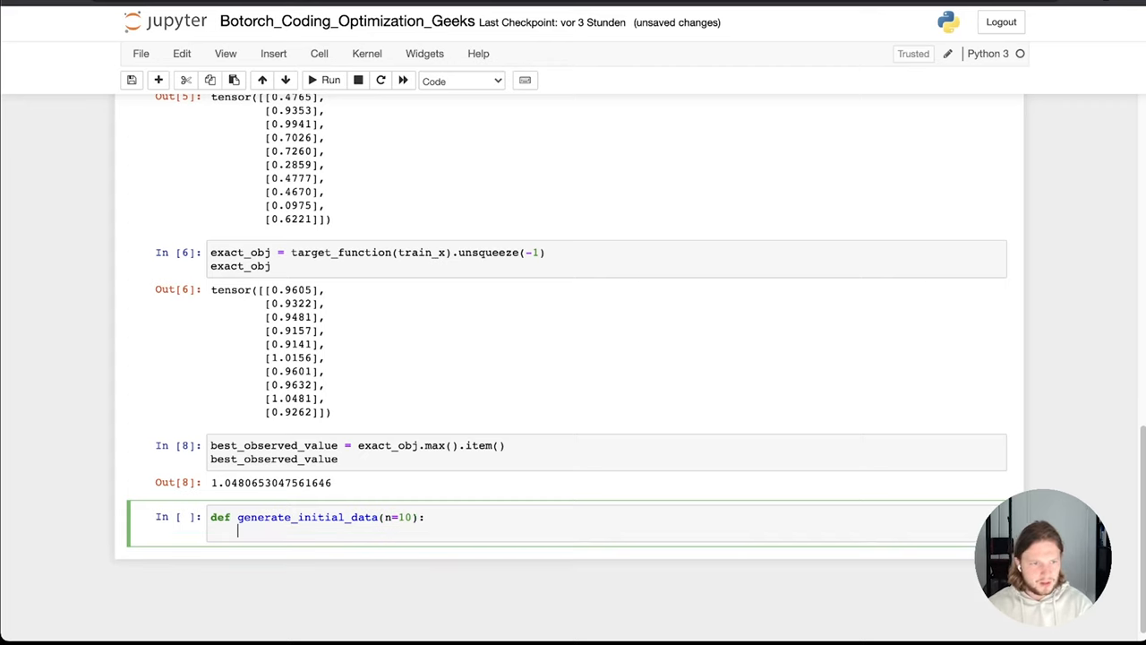
Add the body line train_x = torch.rand(n, 1) inside the function.
type("train-")
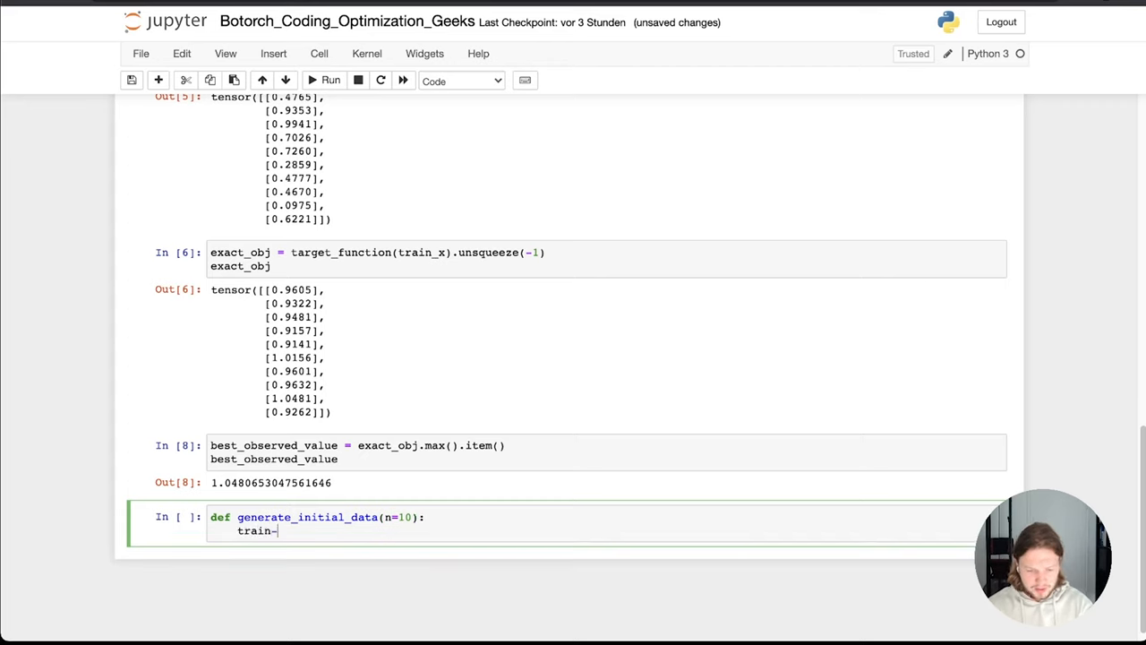
type("=")
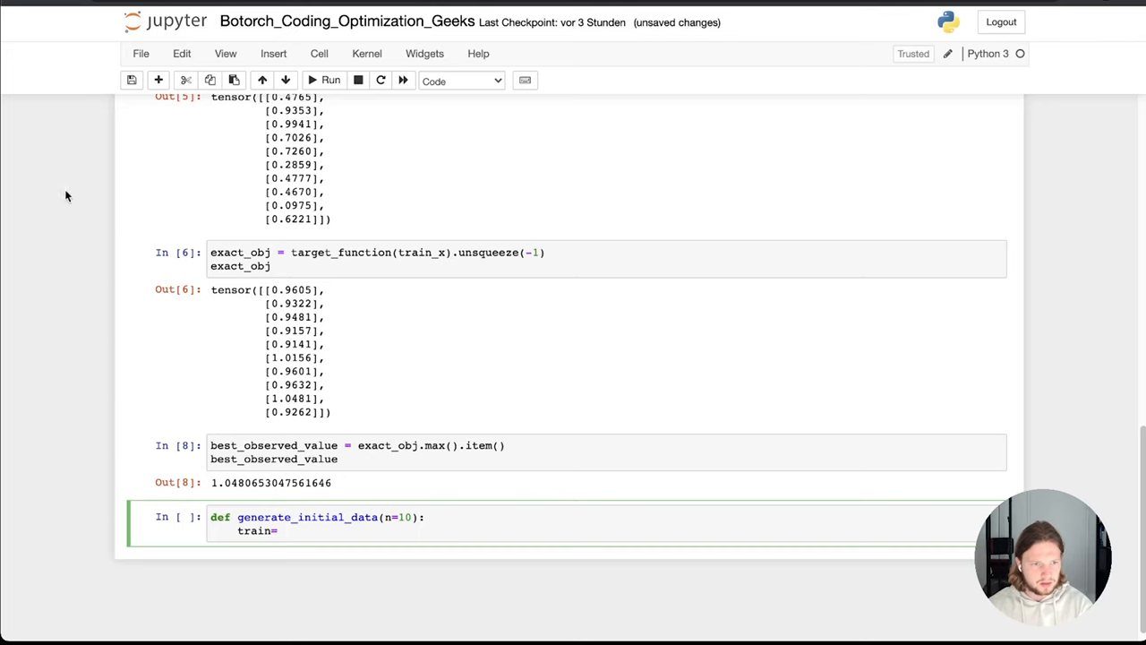
scroll("up", 3)
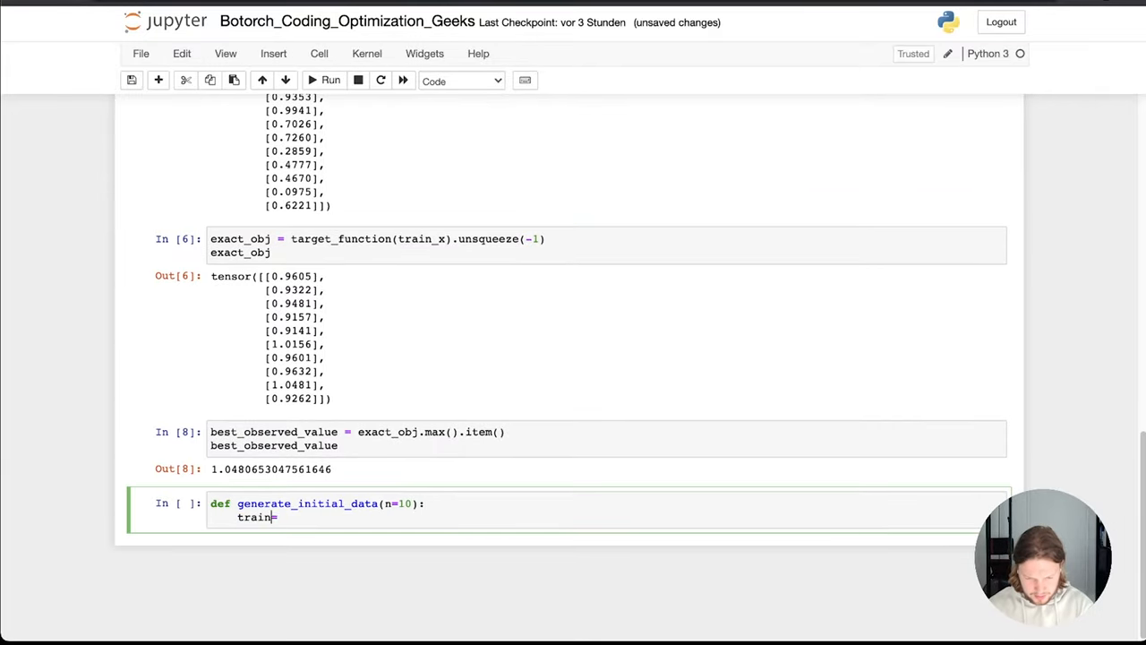
type("=torch.rand(10, 1)")
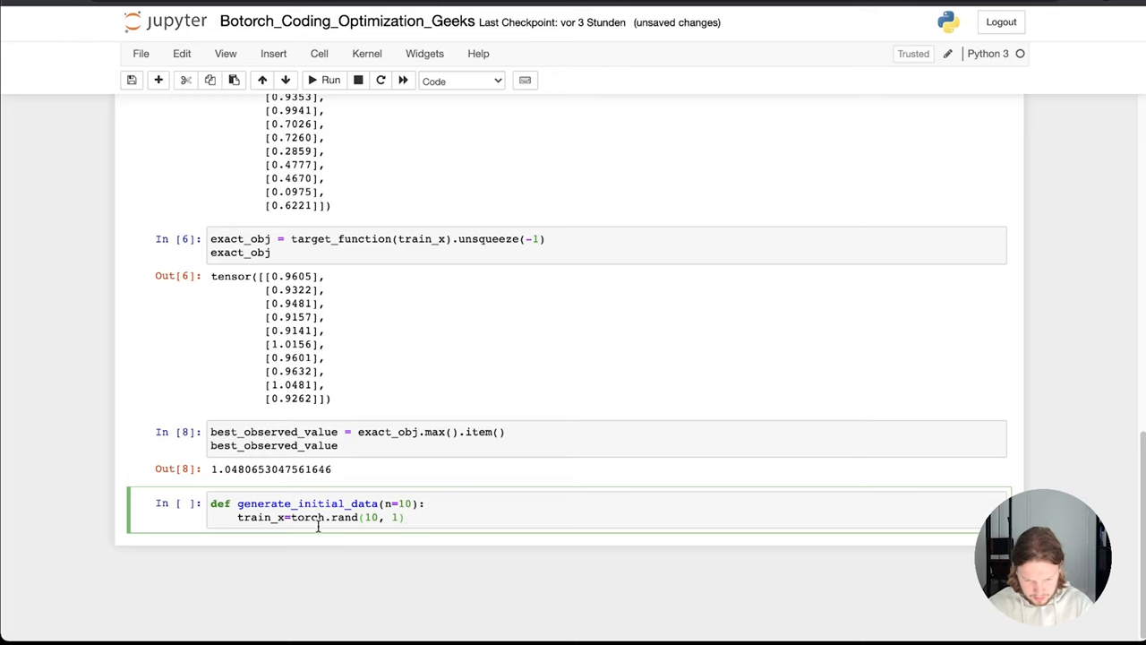
key("BackSpace")
type("n")
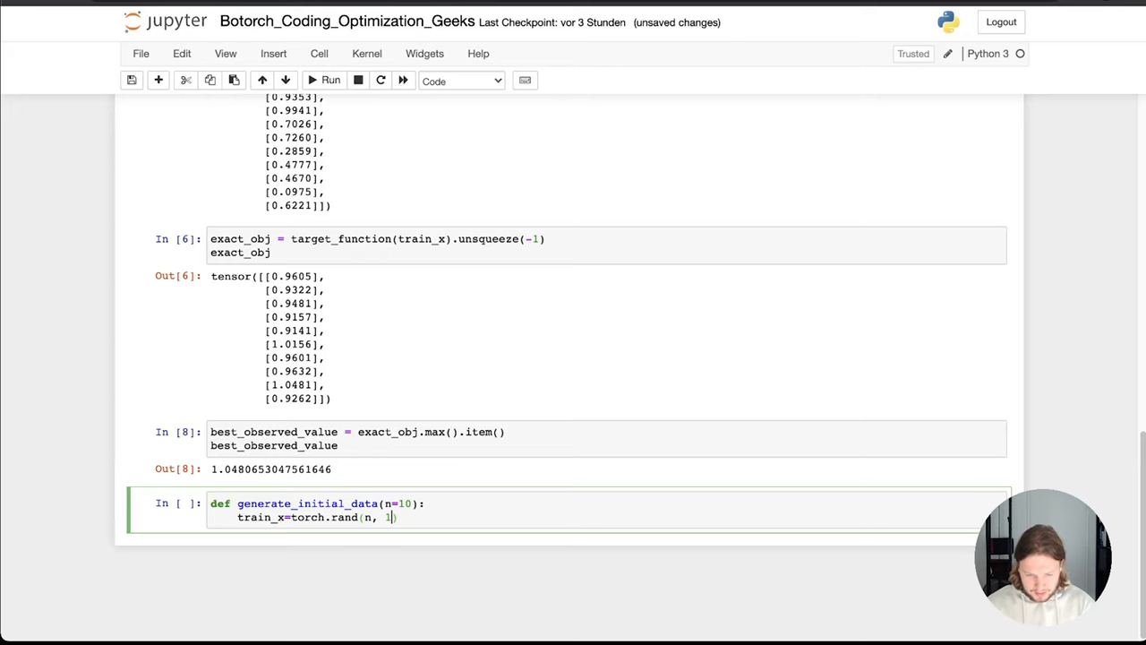
Add exact_obj = target_function(train_x).unsqueeze(-1) to the function body.
type(")")
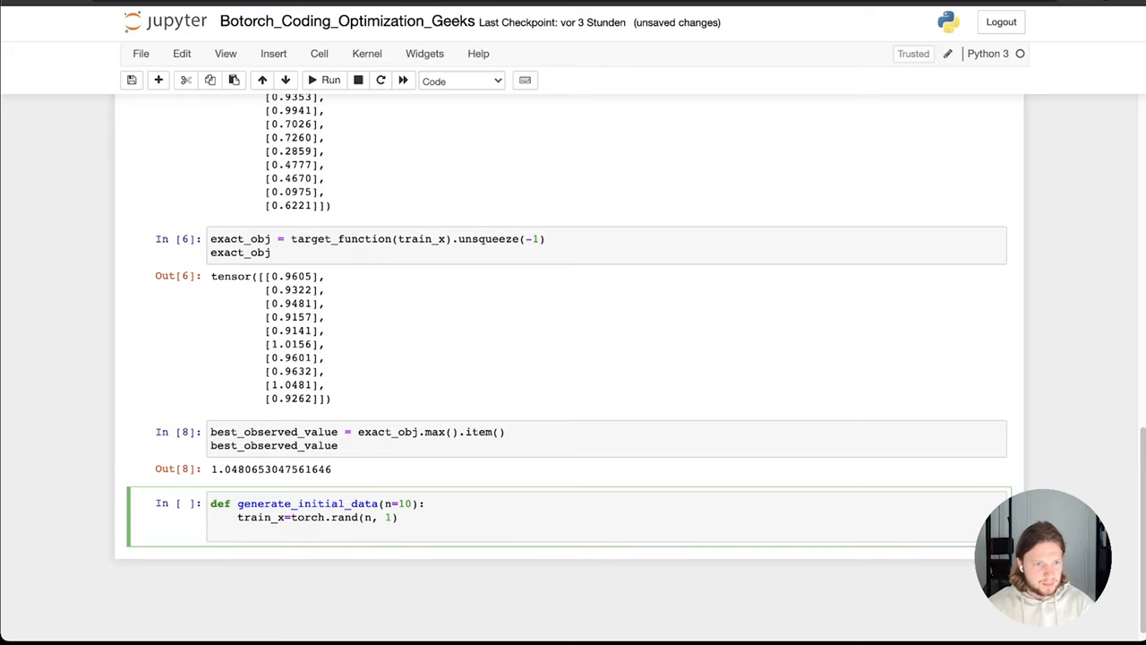
scroll("up", 3)
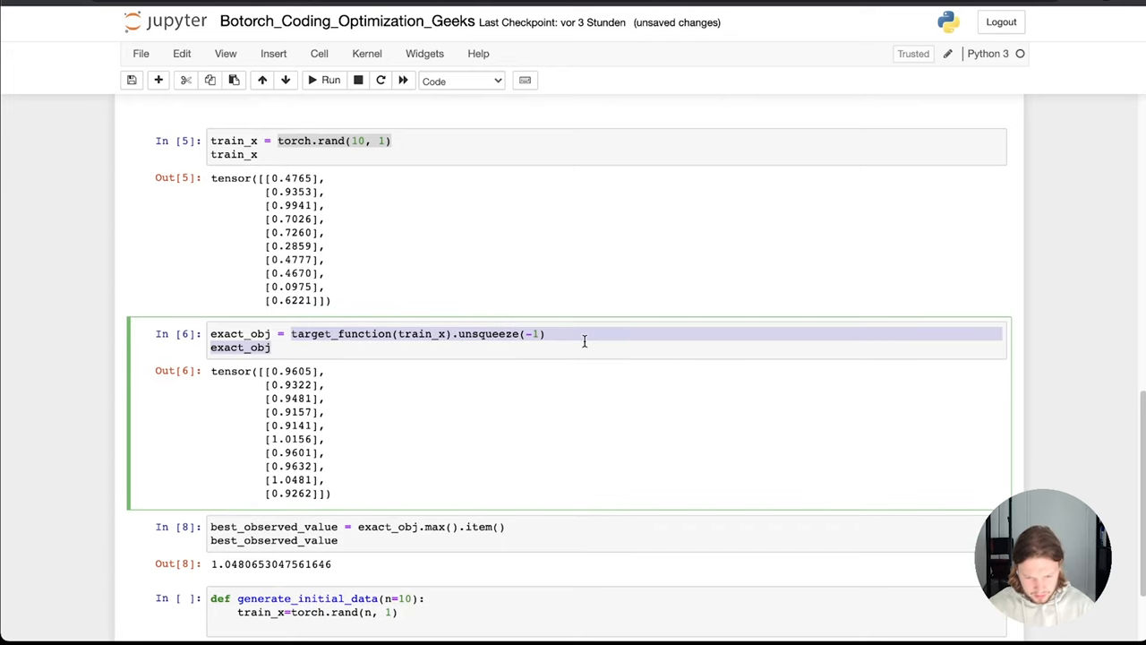
scroll("down", 3)
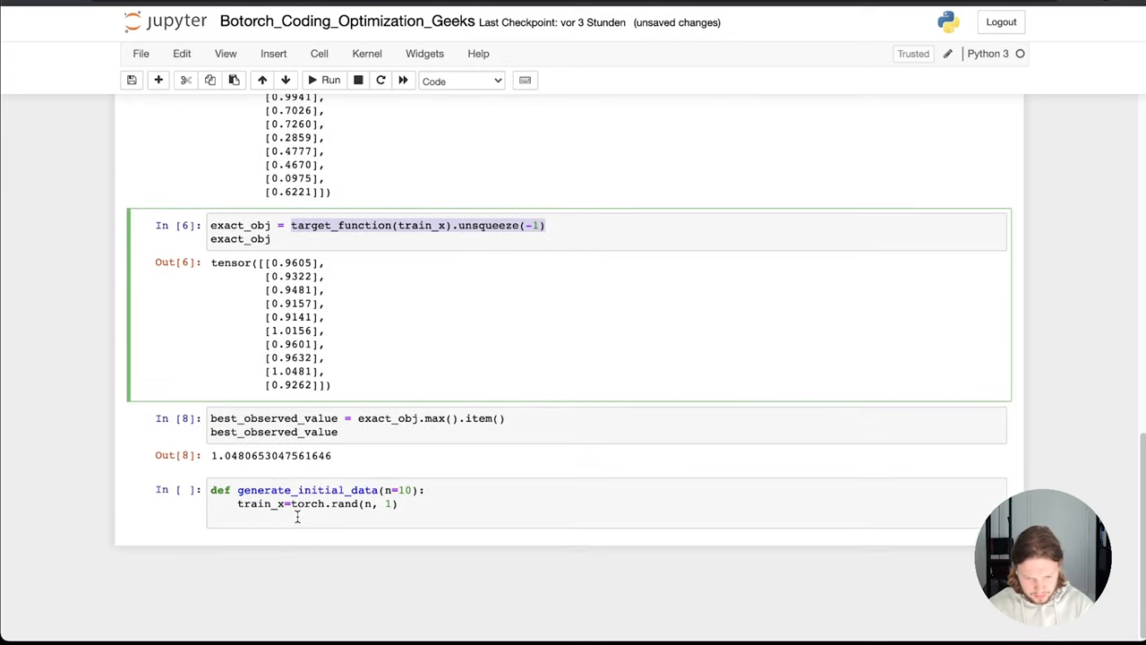
type("target_function(train_x).unsqueeze(-1)")
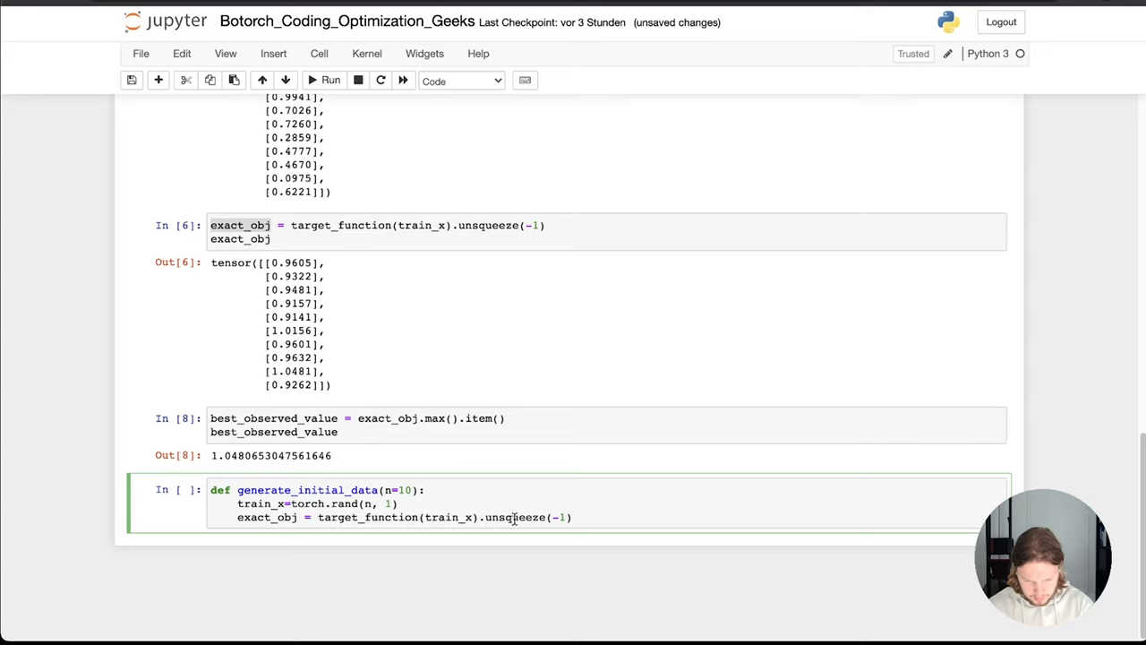
key("Return")
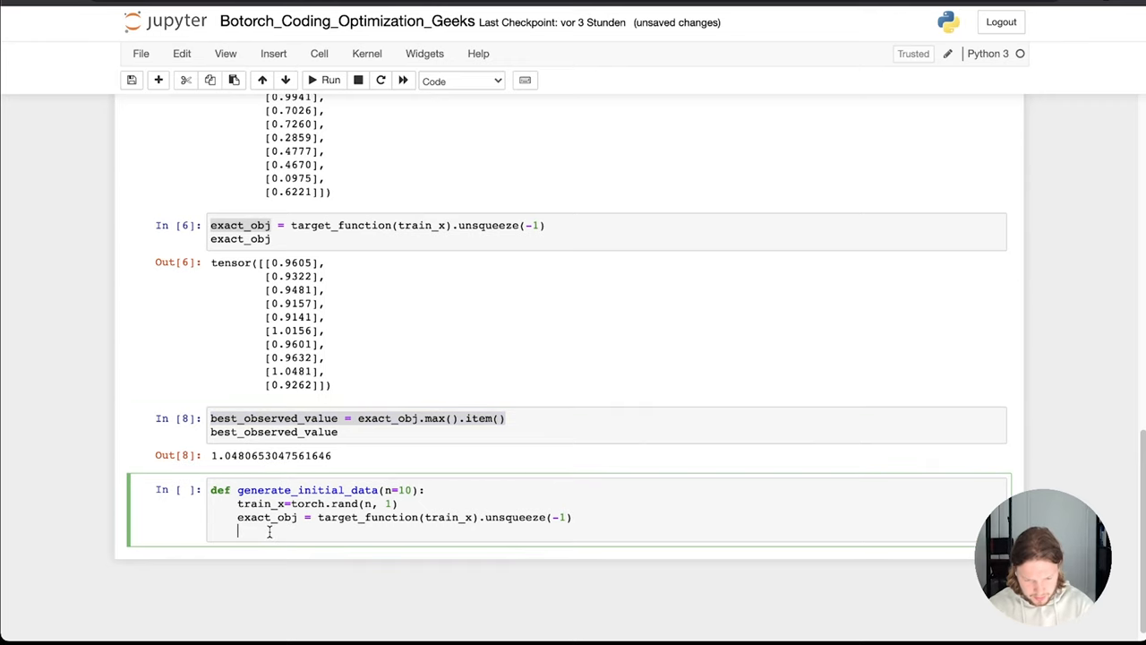
Add best_observed_value = exact_obj.max().item() and return train_x, exact_obj, best_observed_value.
type("best_observed_value = exact_obj.max().item()")
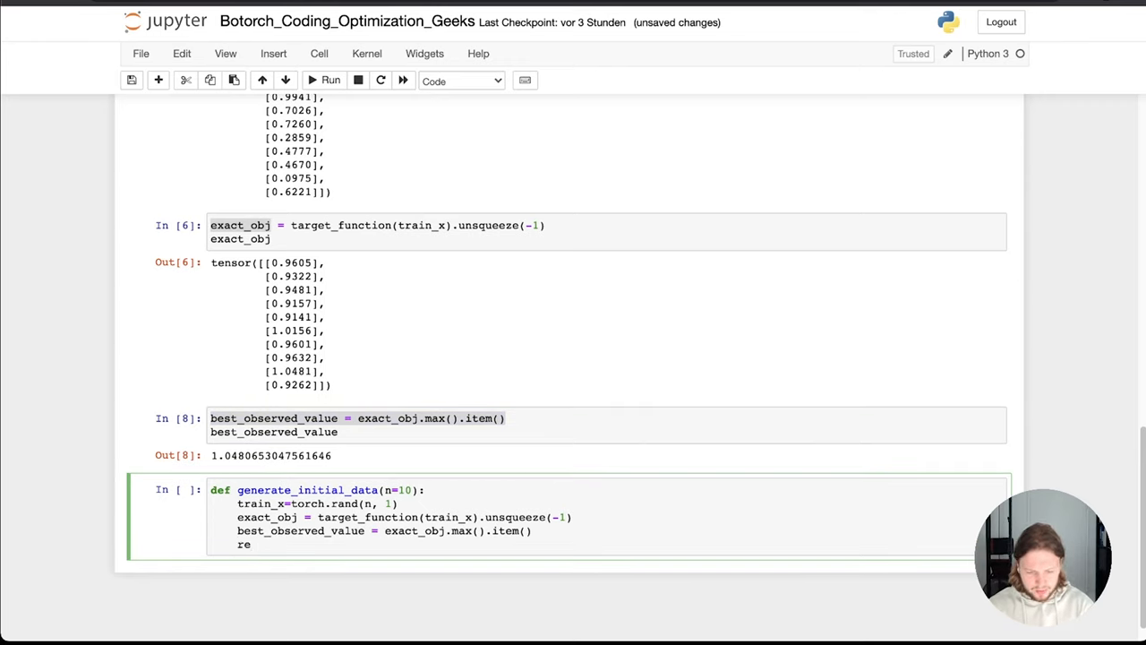
type("turn")
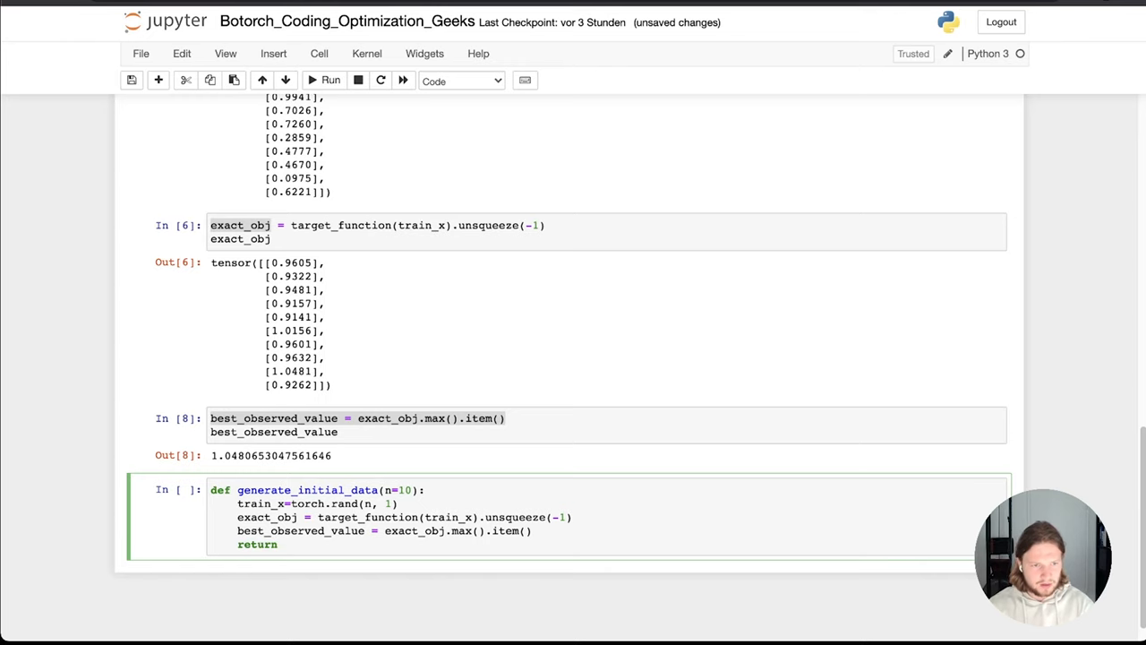
type("train_x,")
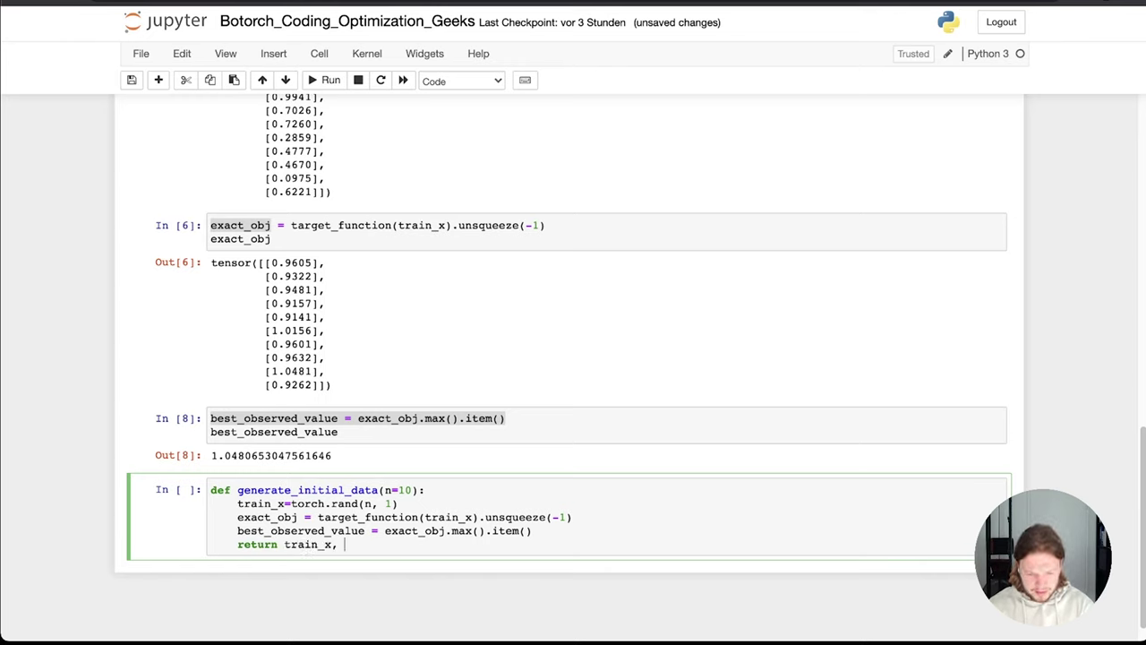
type("exact_obj, best_observed_value")
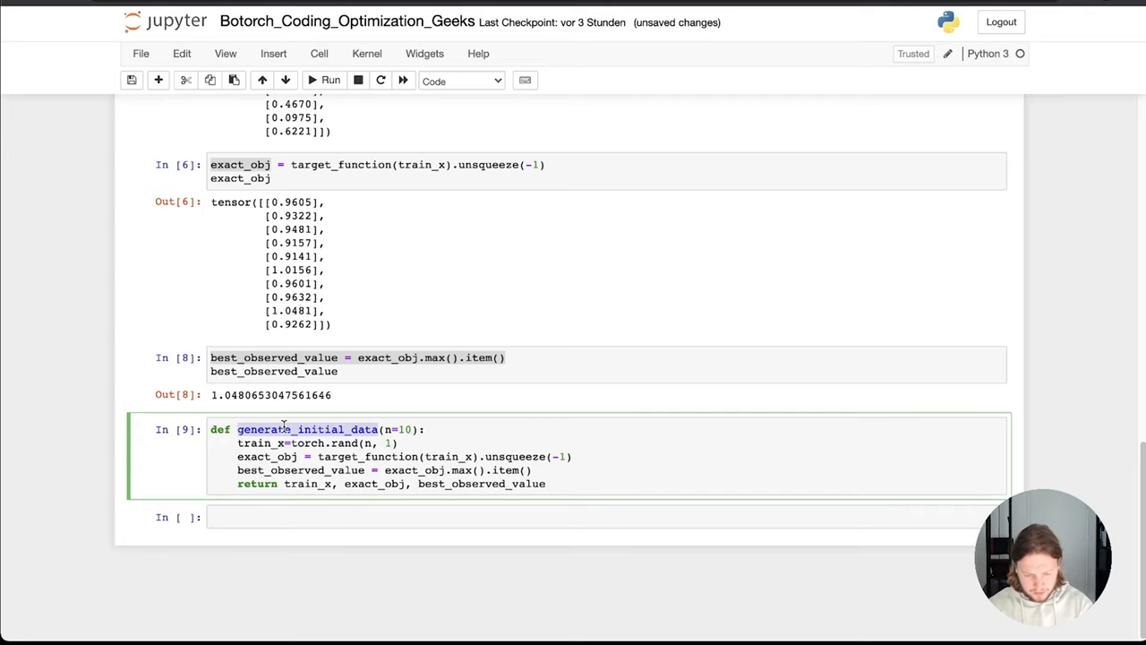
Call generate_initial_data(20), run it, and scroll through the 20 inputs, objectives and best value.
type("generate_initial_data")
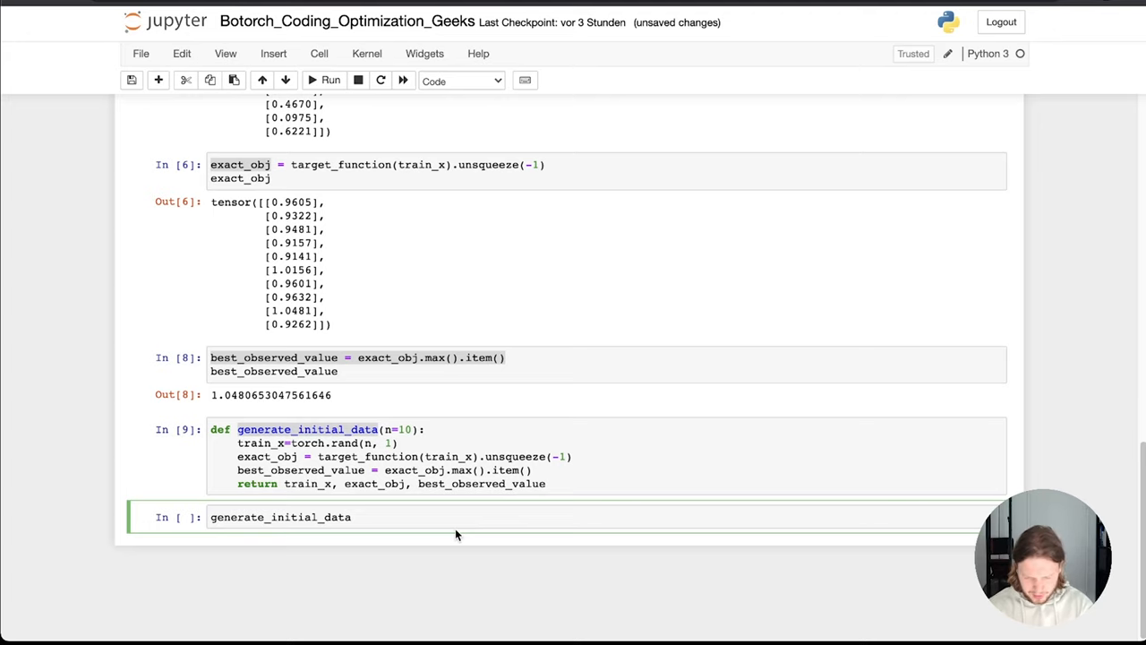
type("(20)")
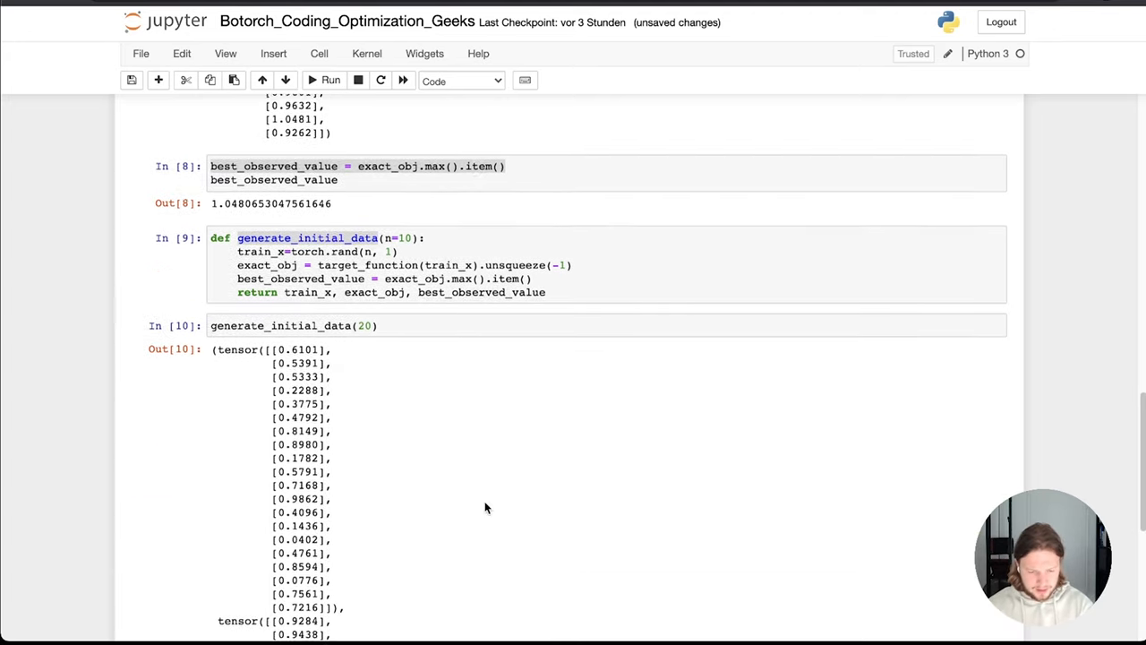
scroll("down", 3)
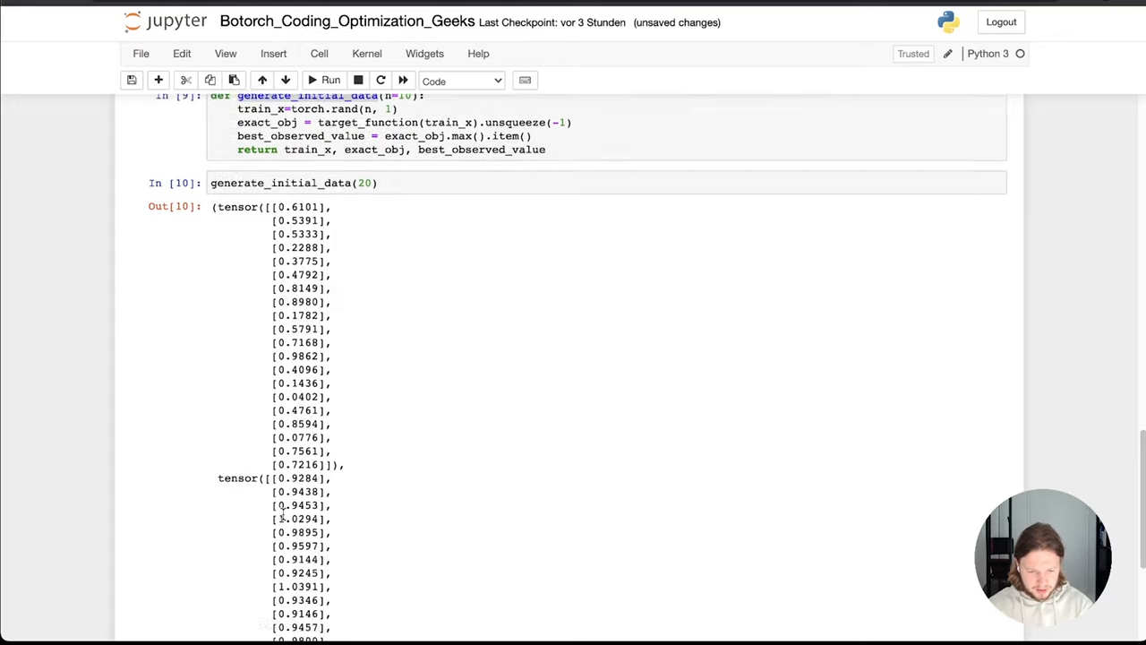
scroll("down", 3)
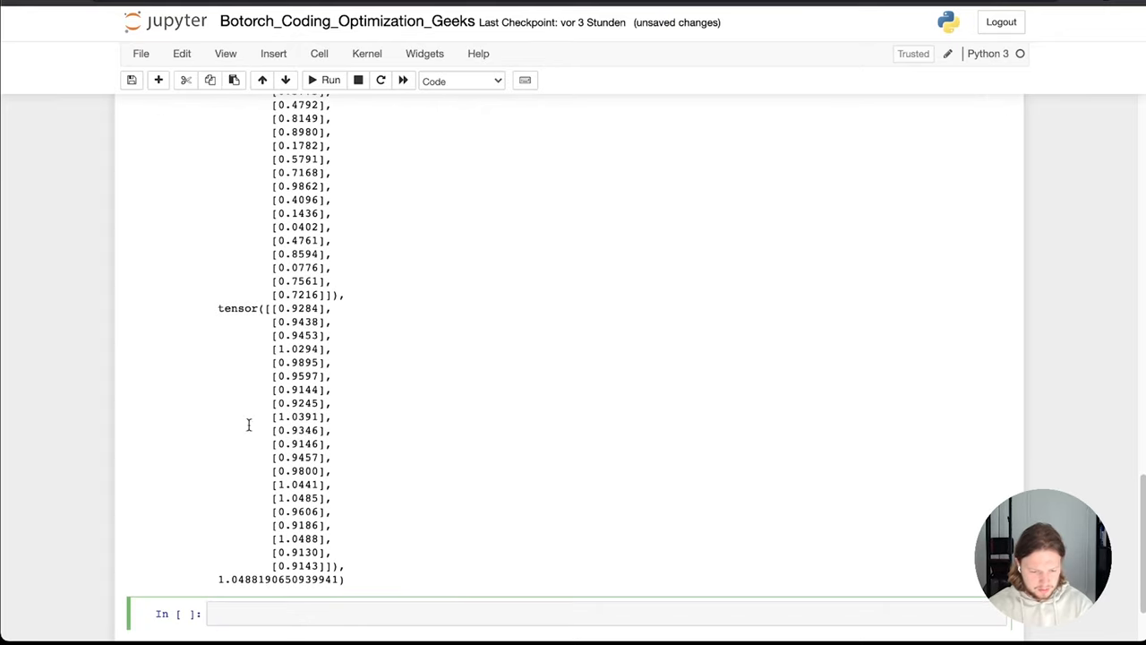
scroll("down", 3)
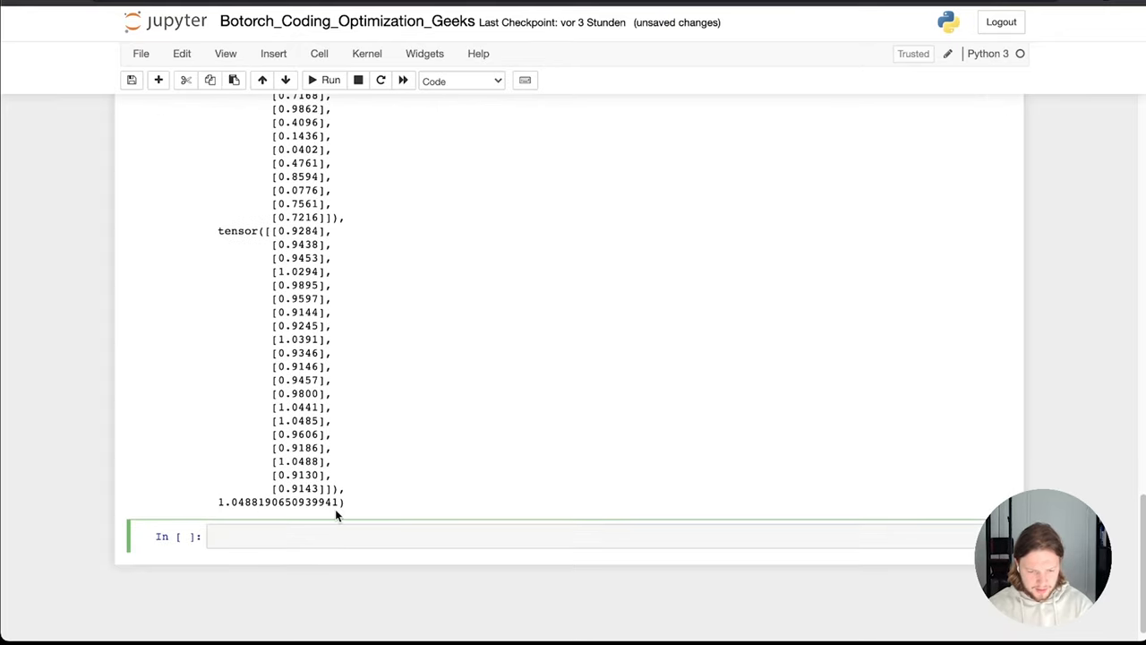
scroll("up", 3)
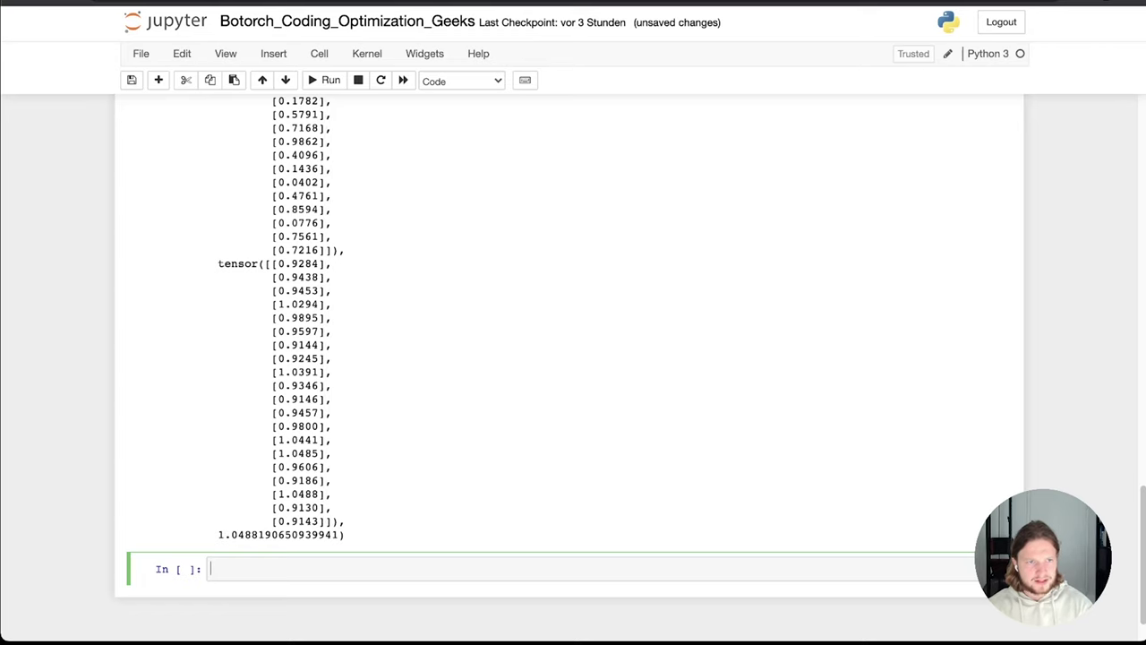
mouse_move(298, 201)
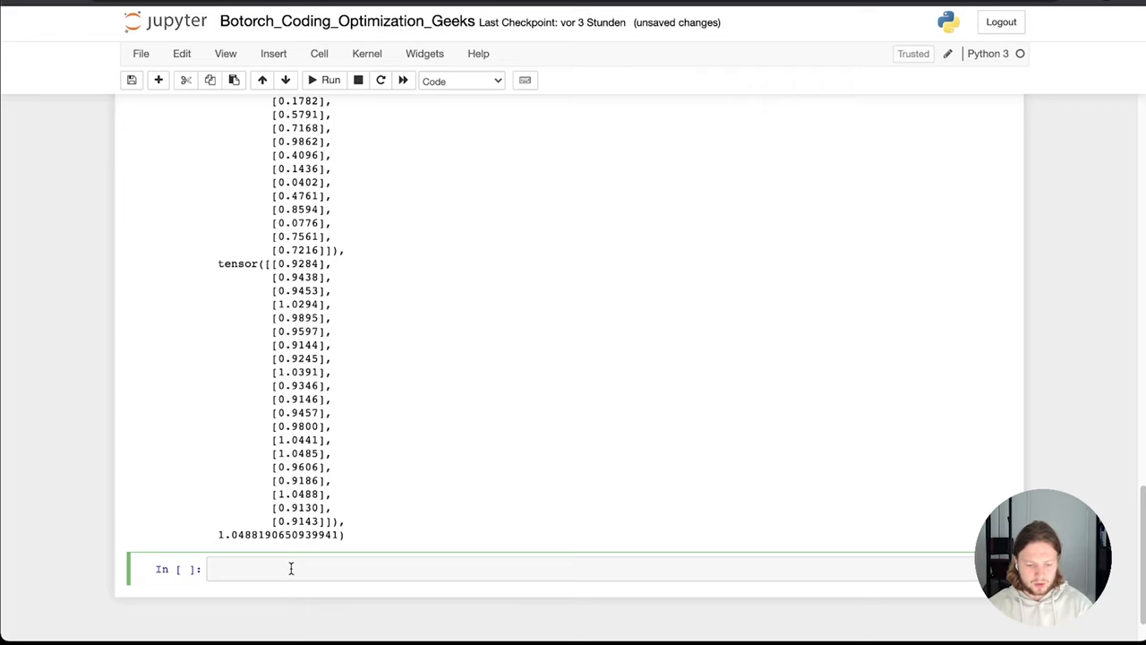
scroll("down", 3)
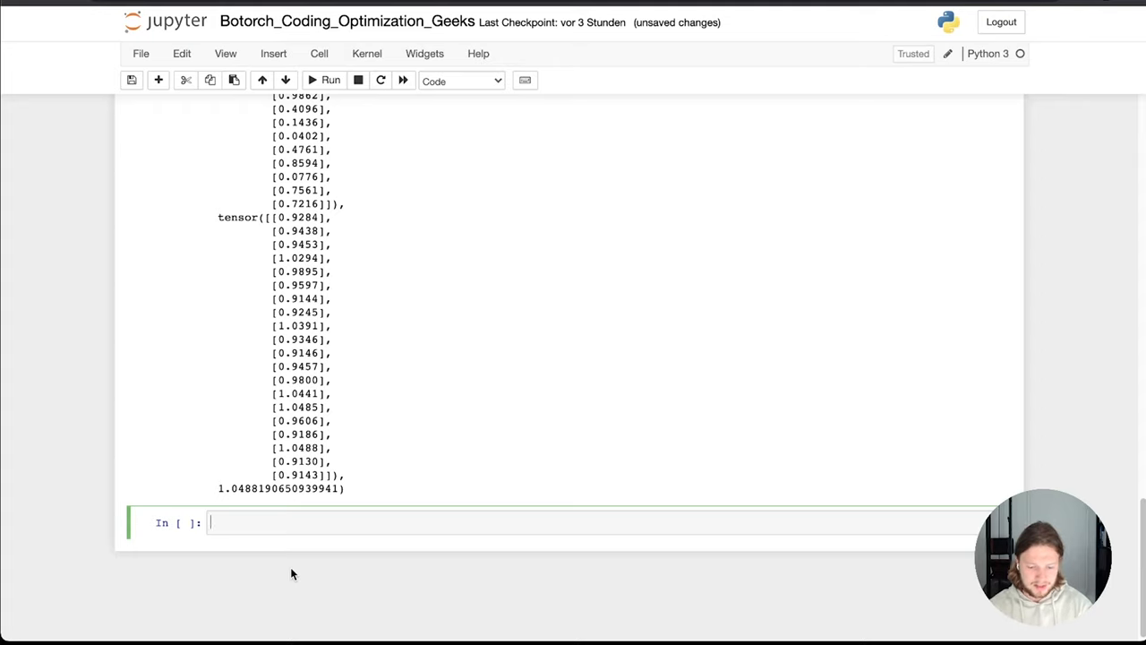
mouse_move(277, 199)
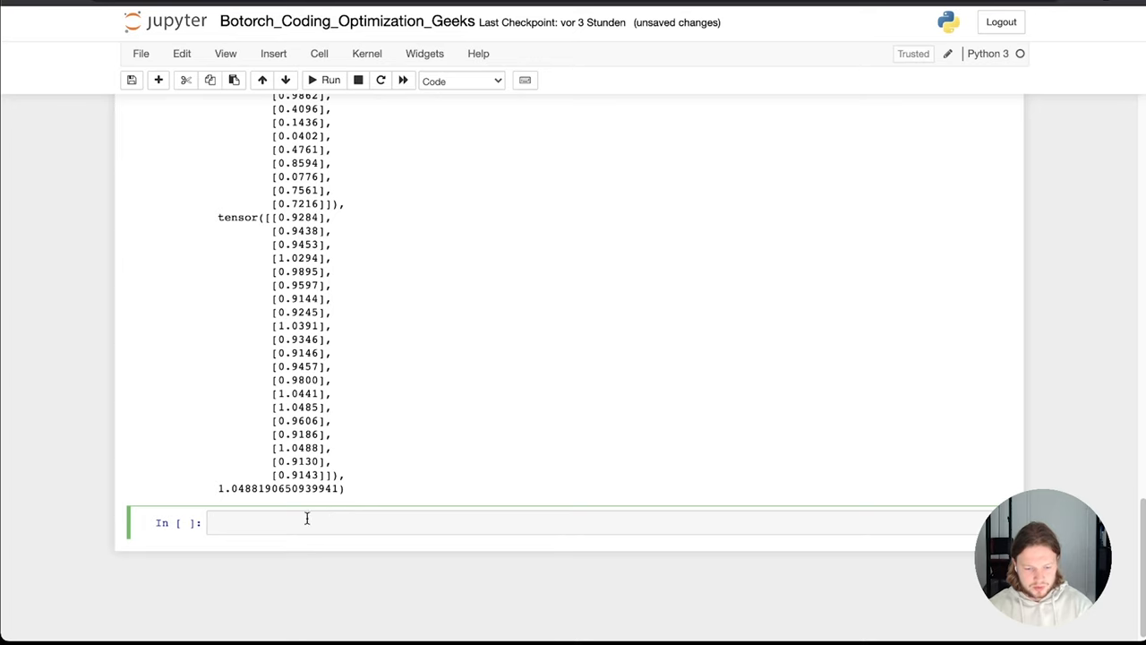
Assign init_x, init_y, best_init_y = generate_initial_data(20) and begin the bounds line.
type("init_x, init_")
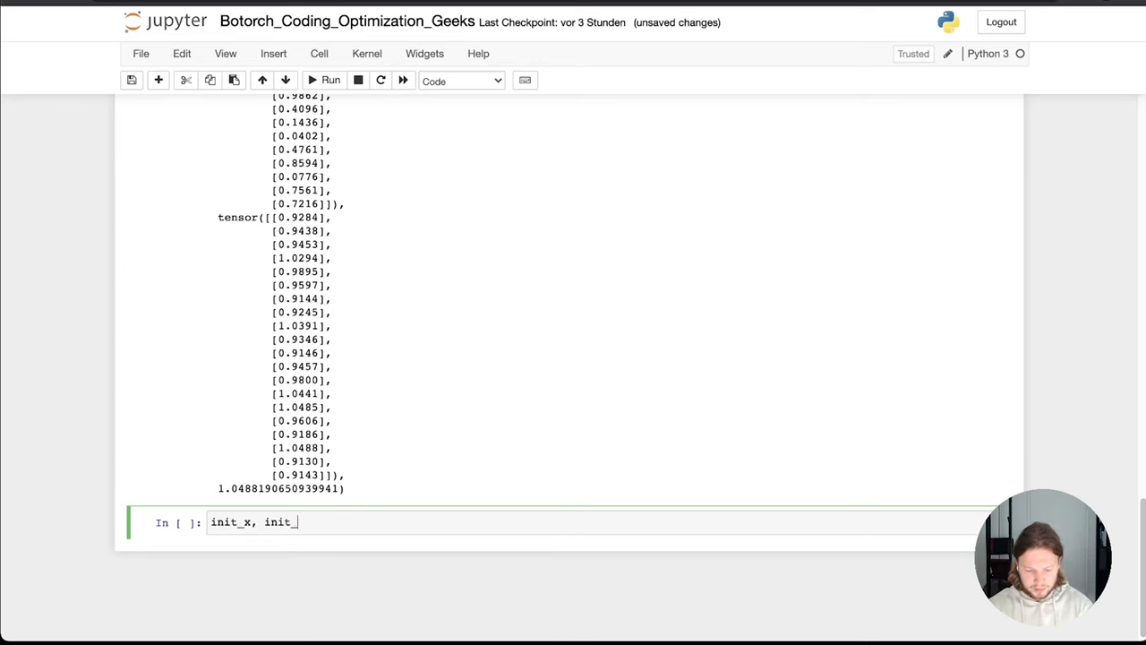
type("y,")
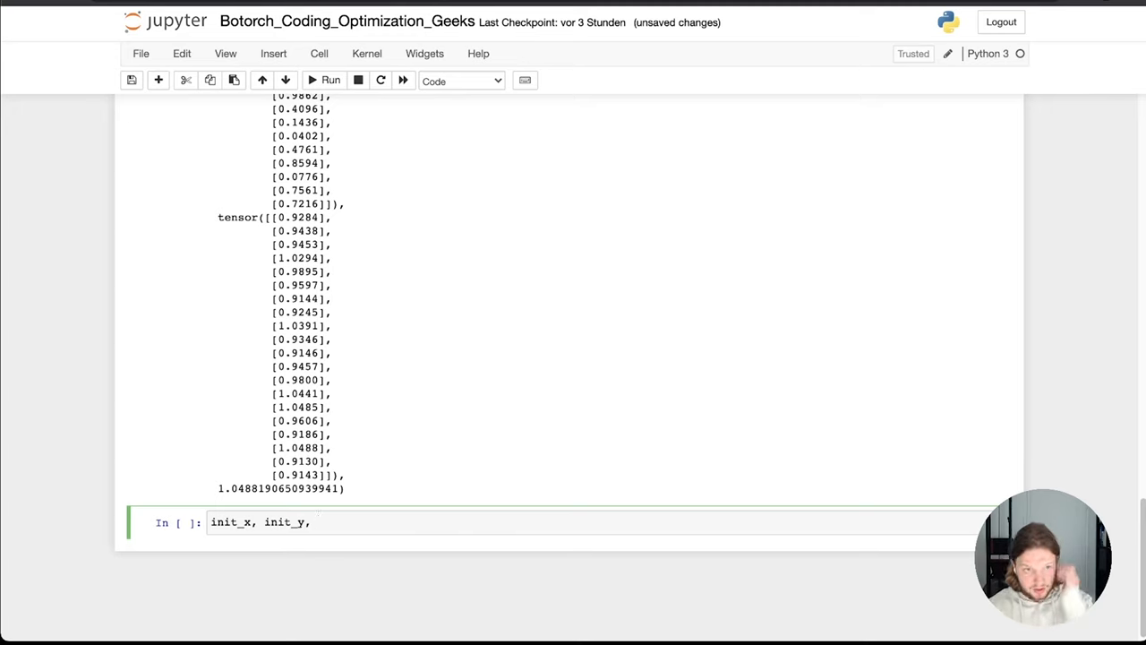
type("best")
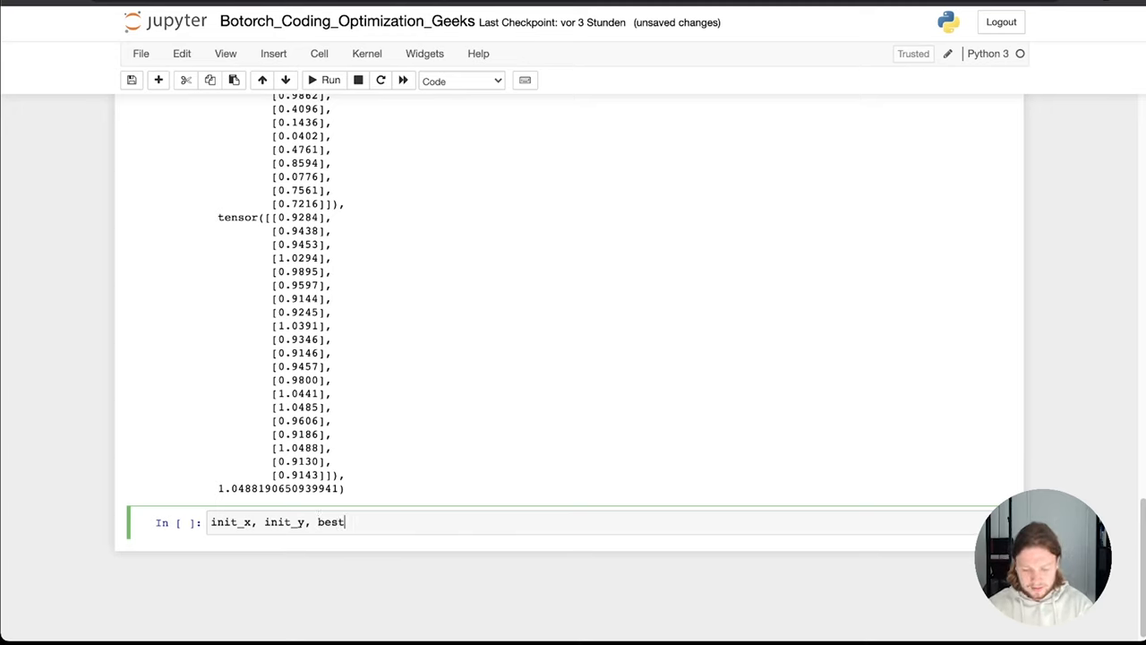
type("_init_y =")
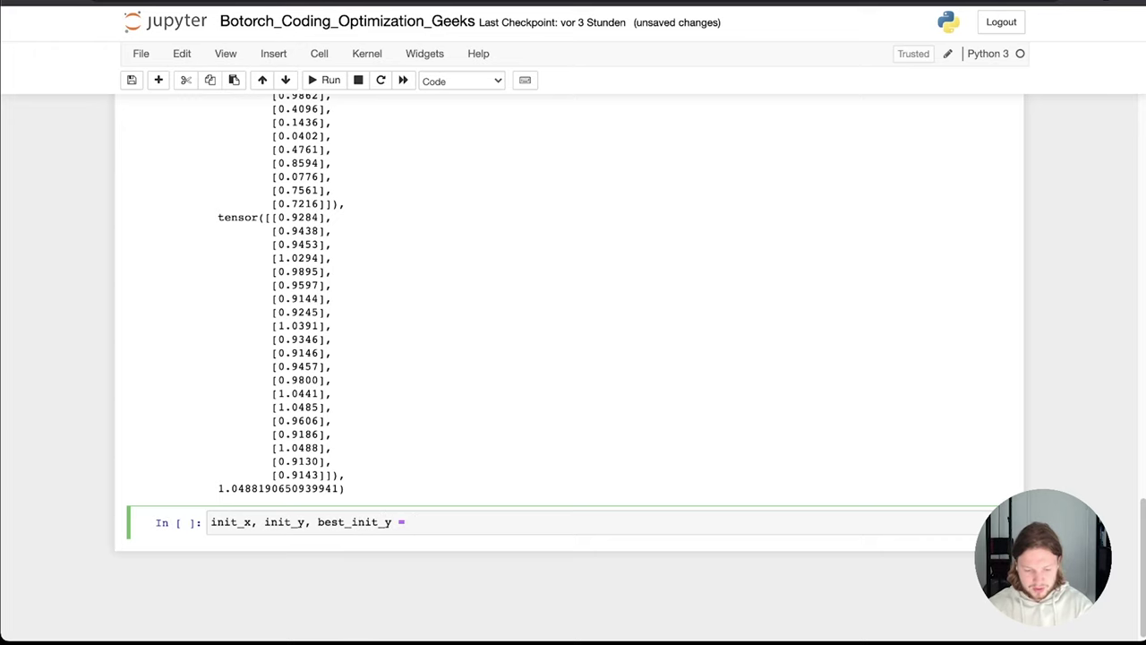
scroll("up", 3)
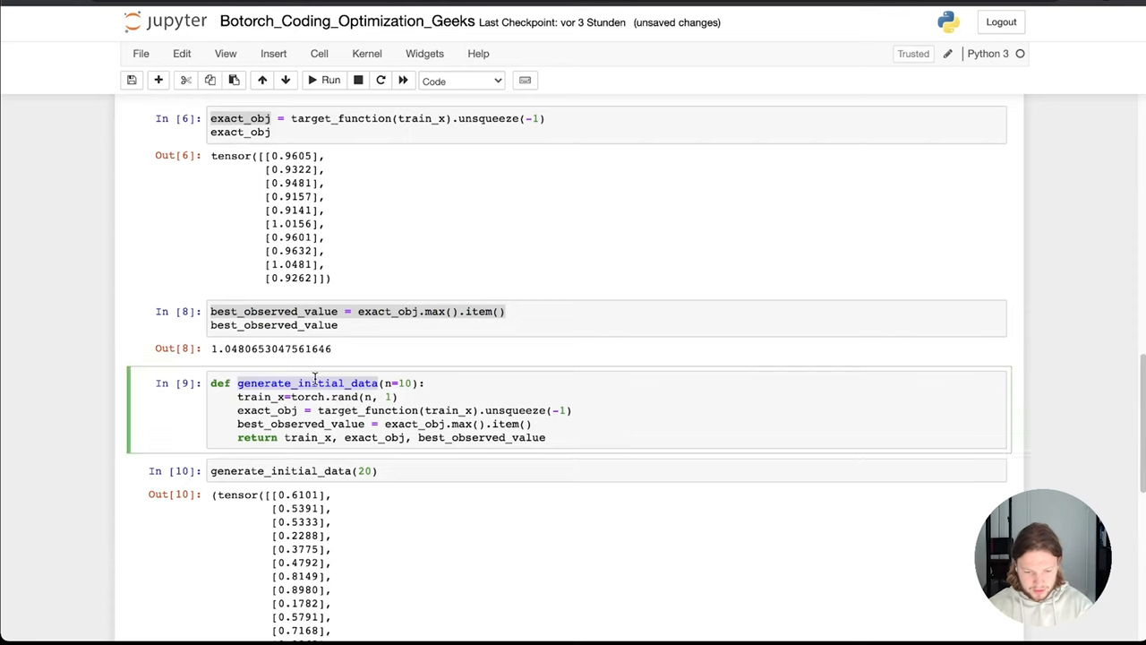
scroll("down", 3)
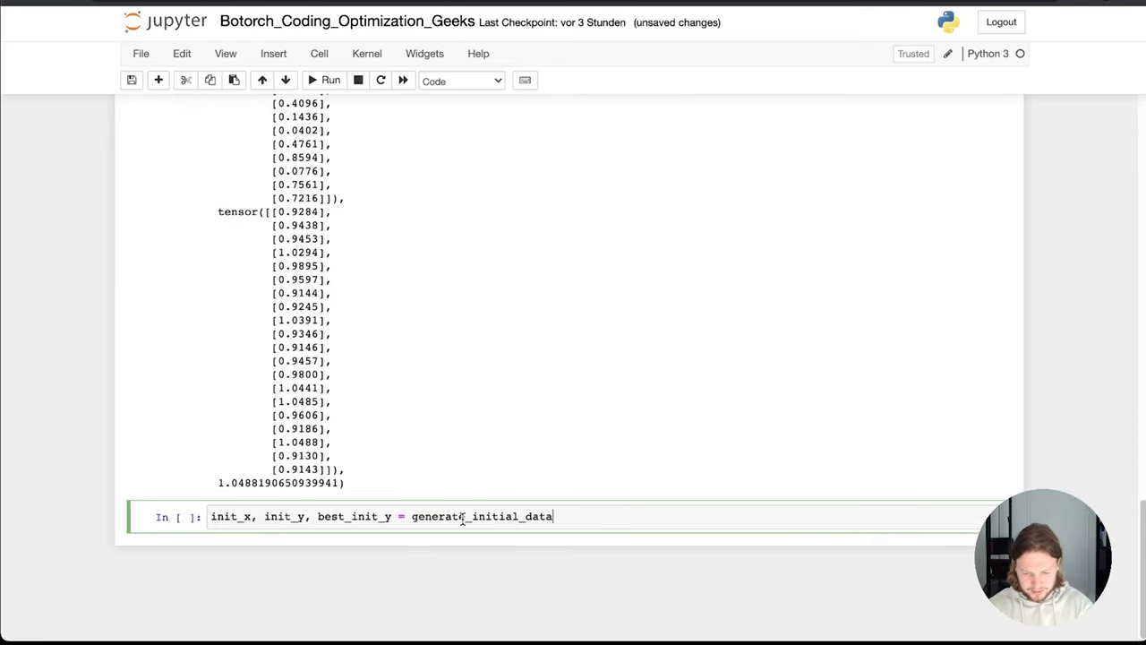
type("()")
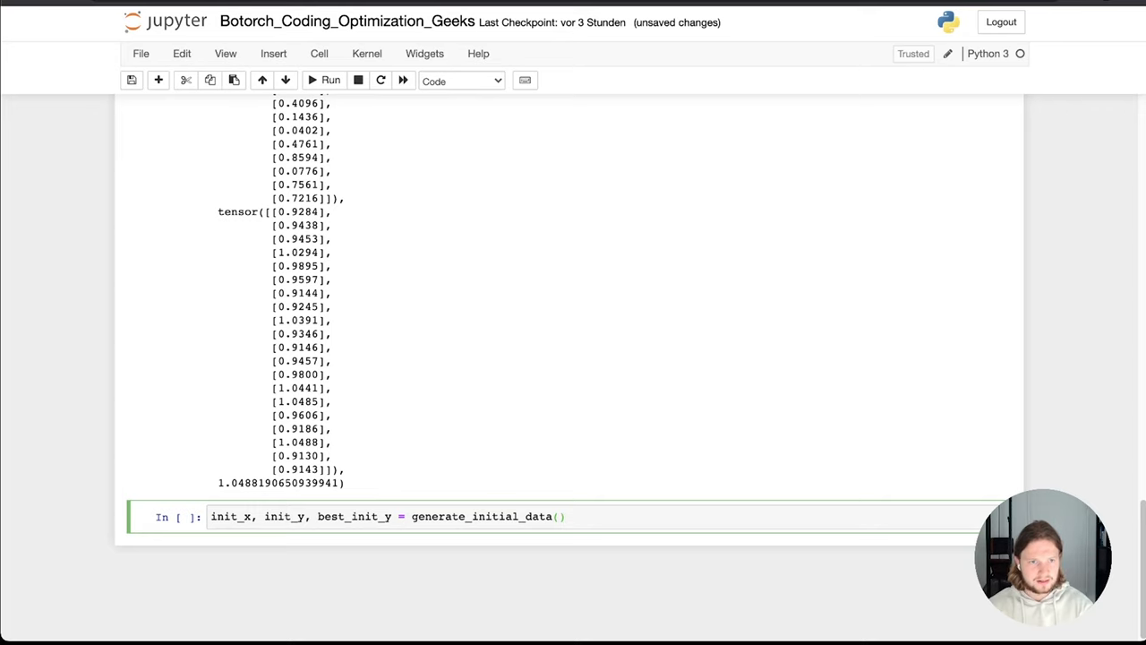
type("20")
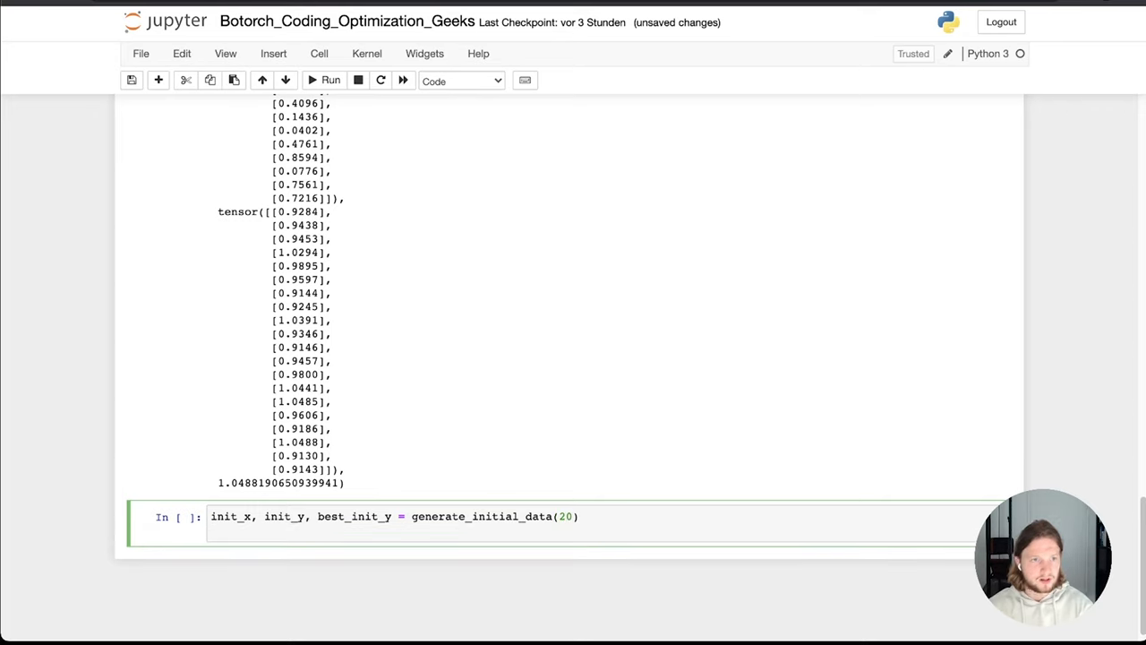
type("bounds = torch")
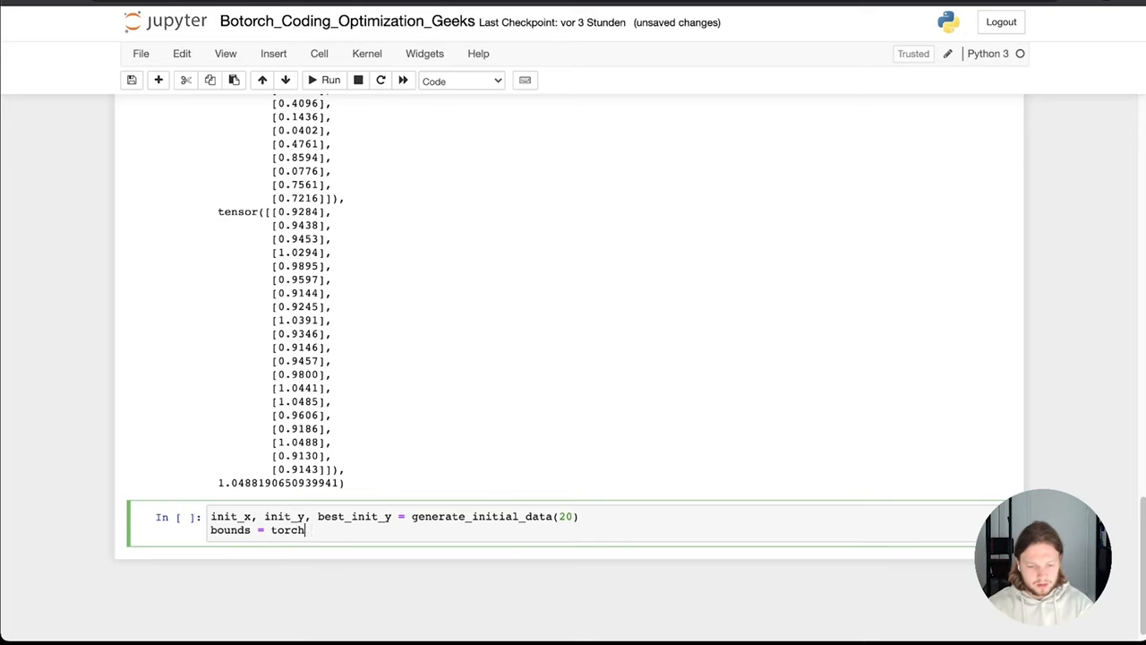
Complete bounds = torch.tensor([[0.], [10.]]) trimmed to a single dimension.
type(".tensor)")
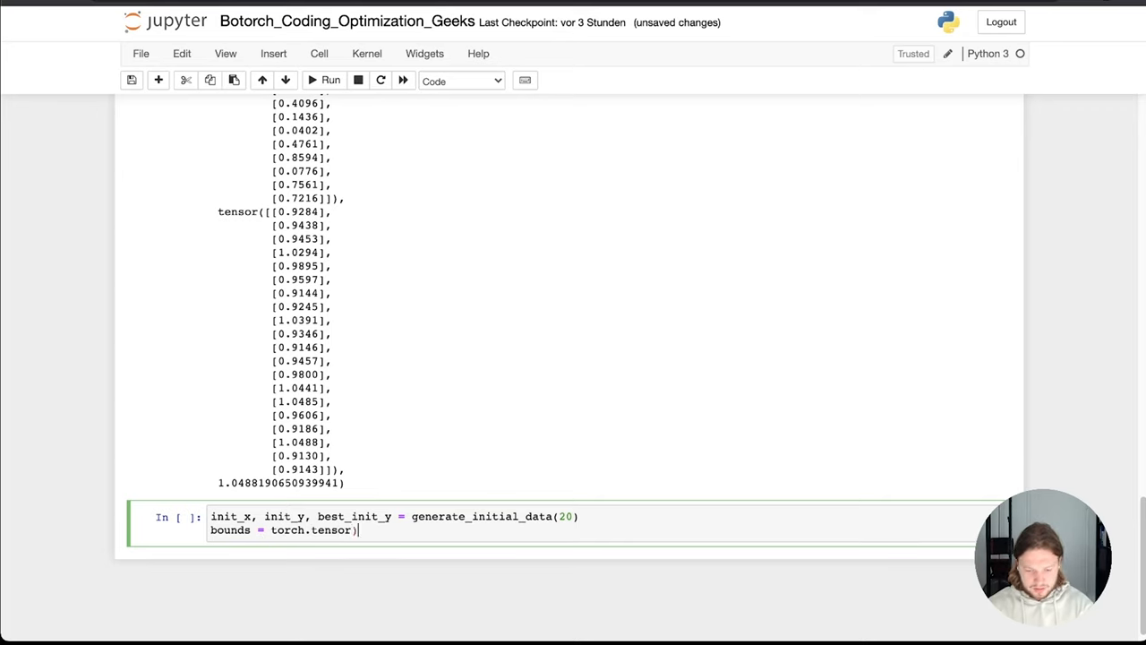
type("()")
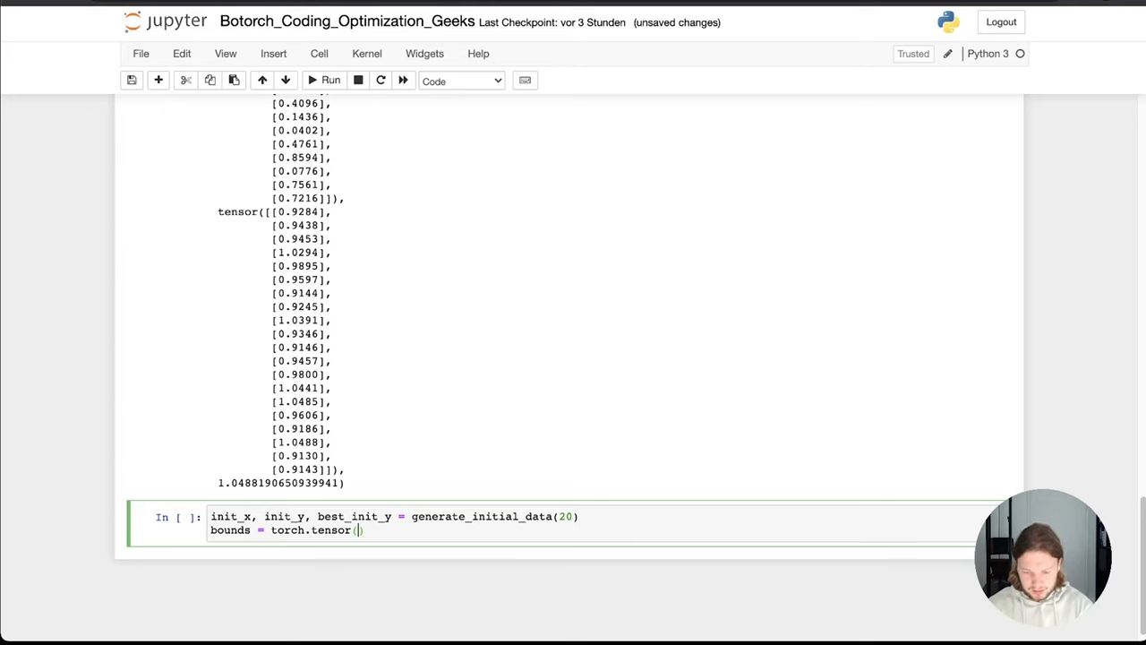
type("[]")
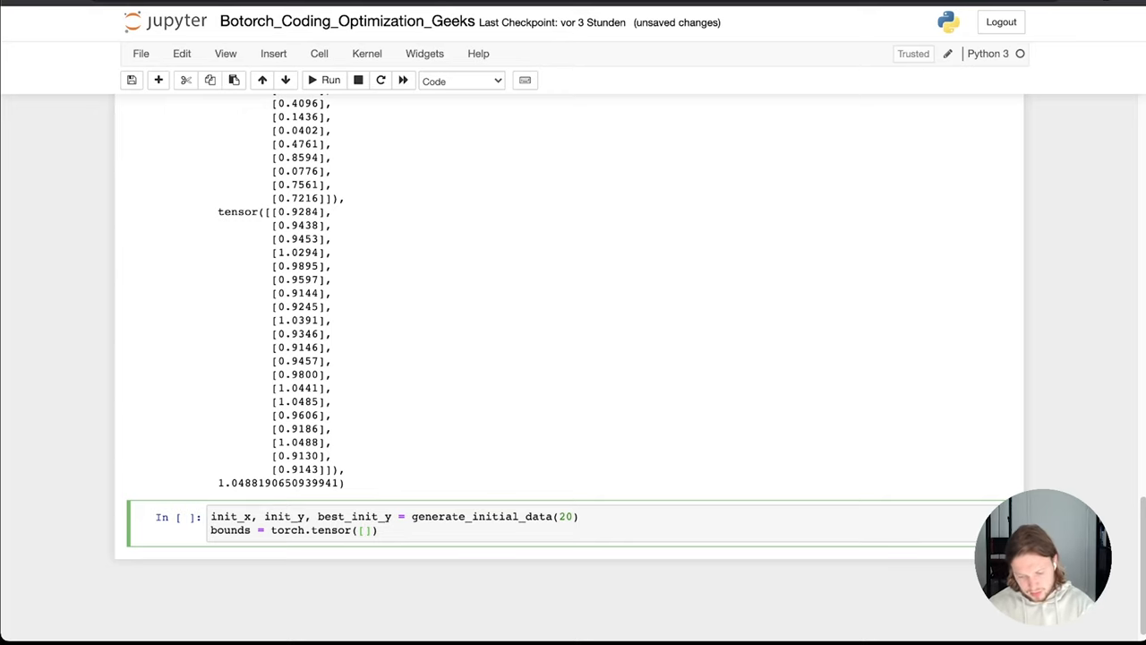
type("[]")
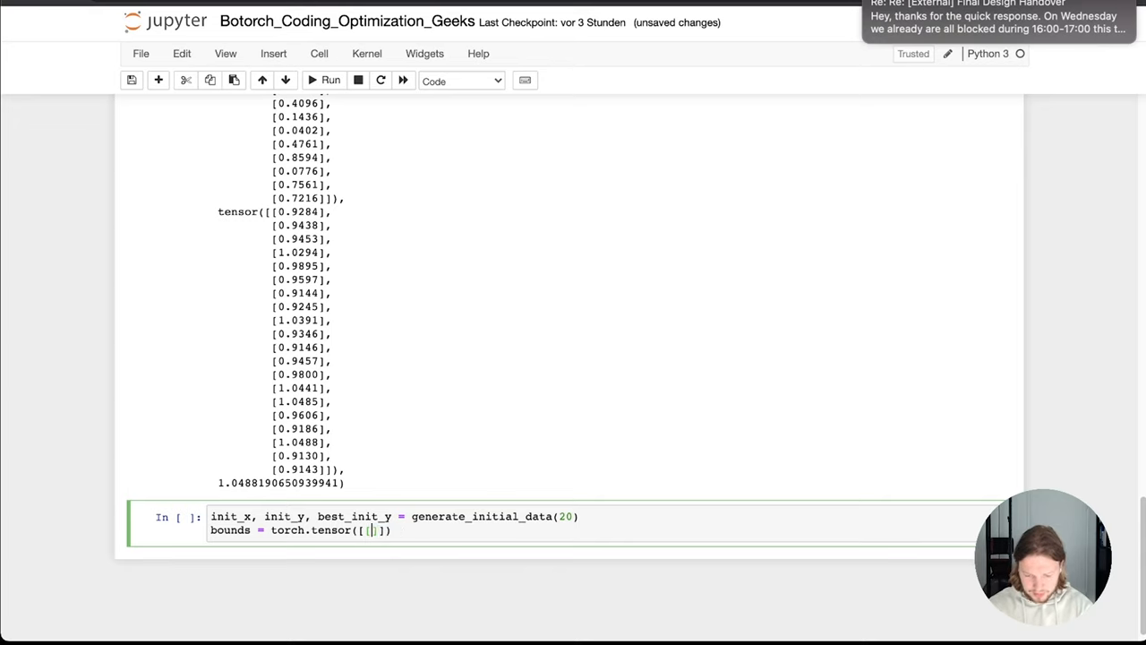
type("-")
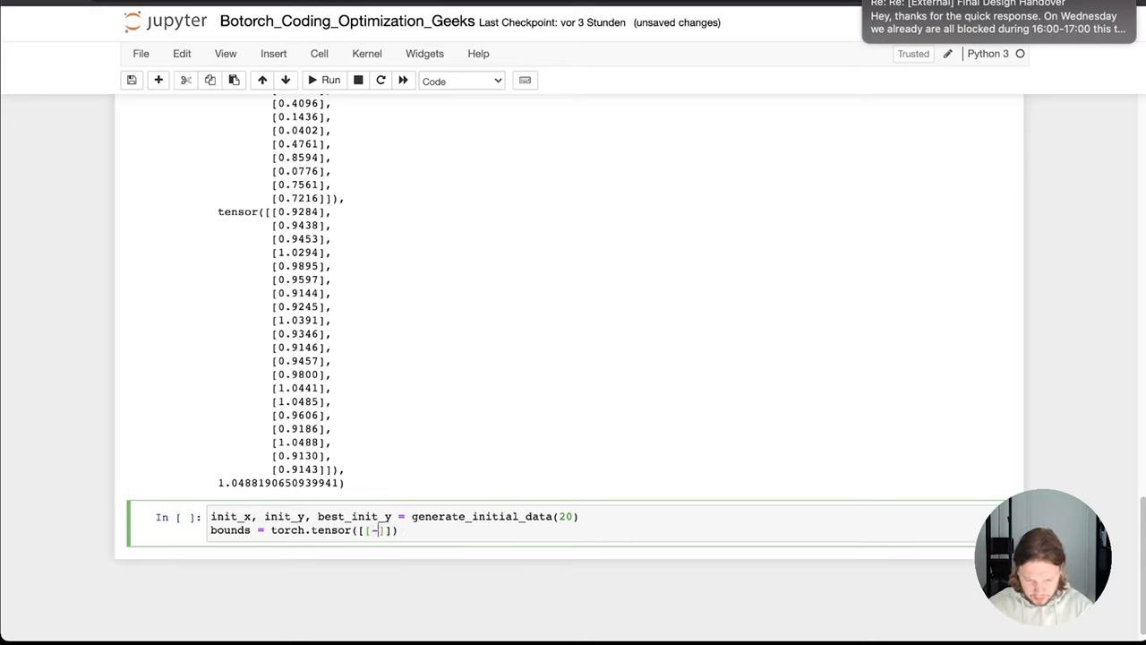
type("0.")
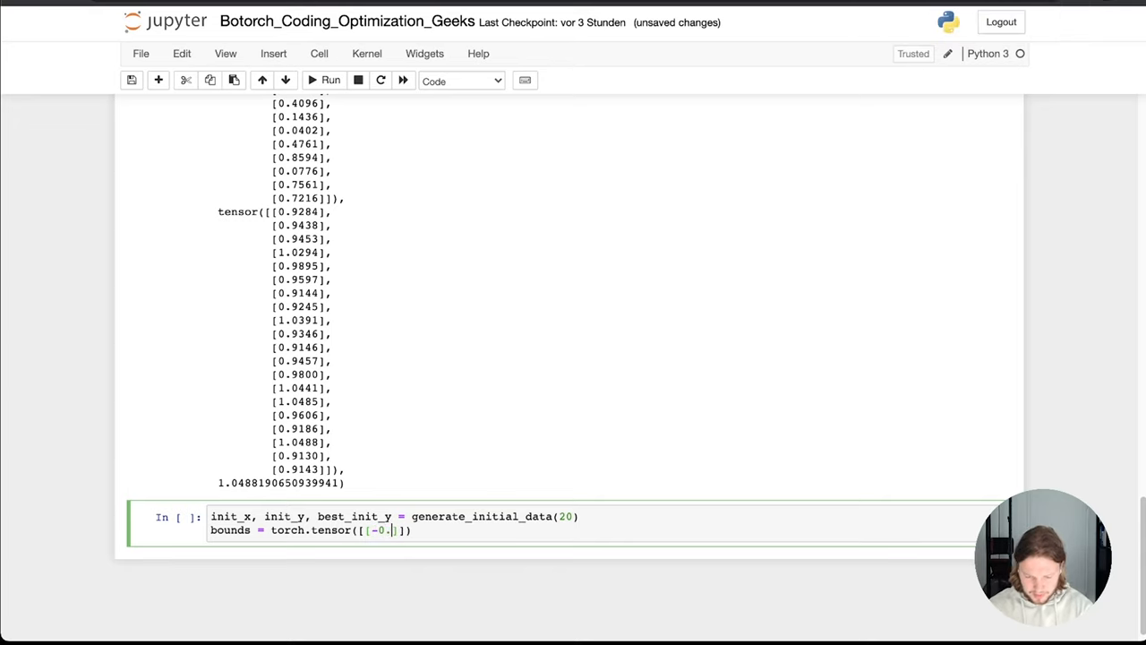
type("],")
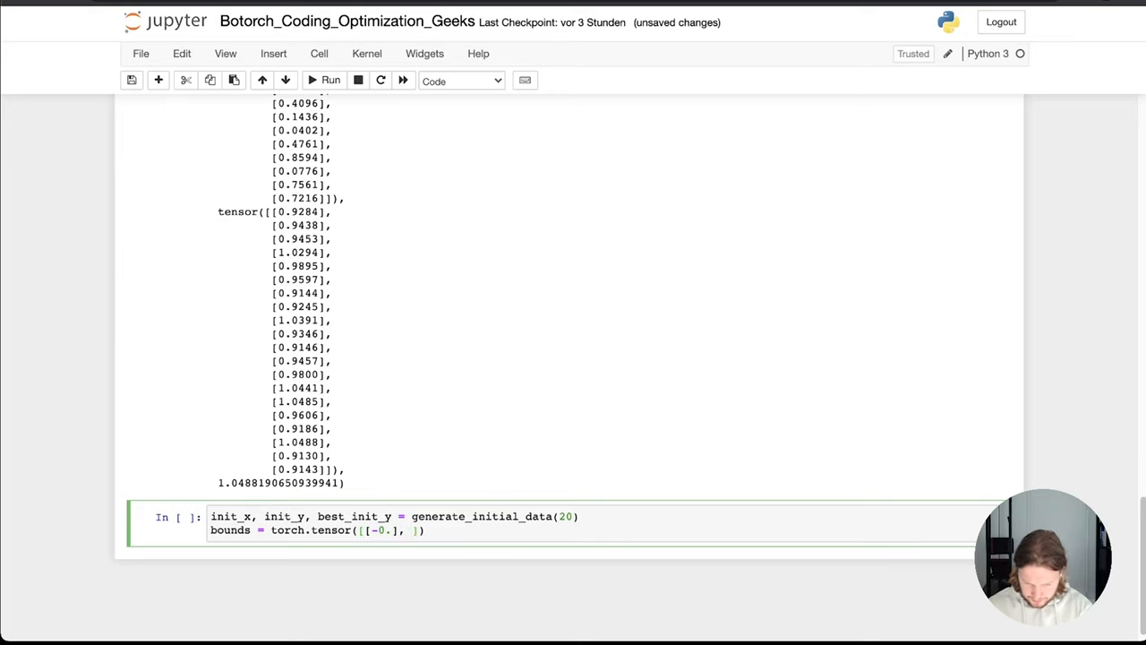
type("[1]")
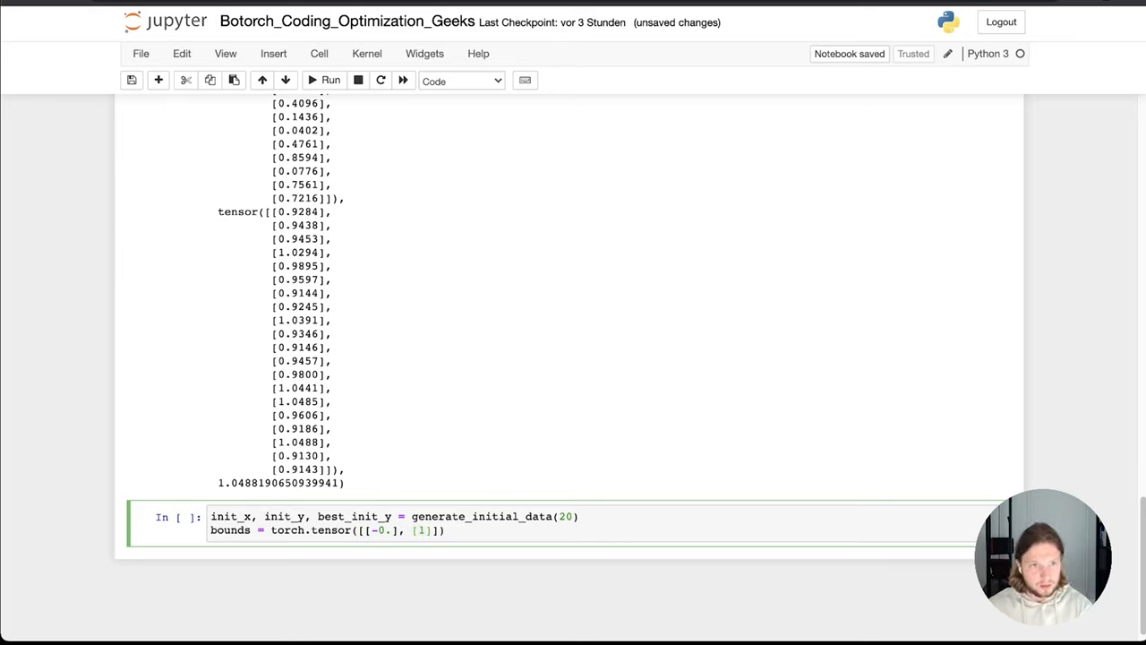
type("10., 10")
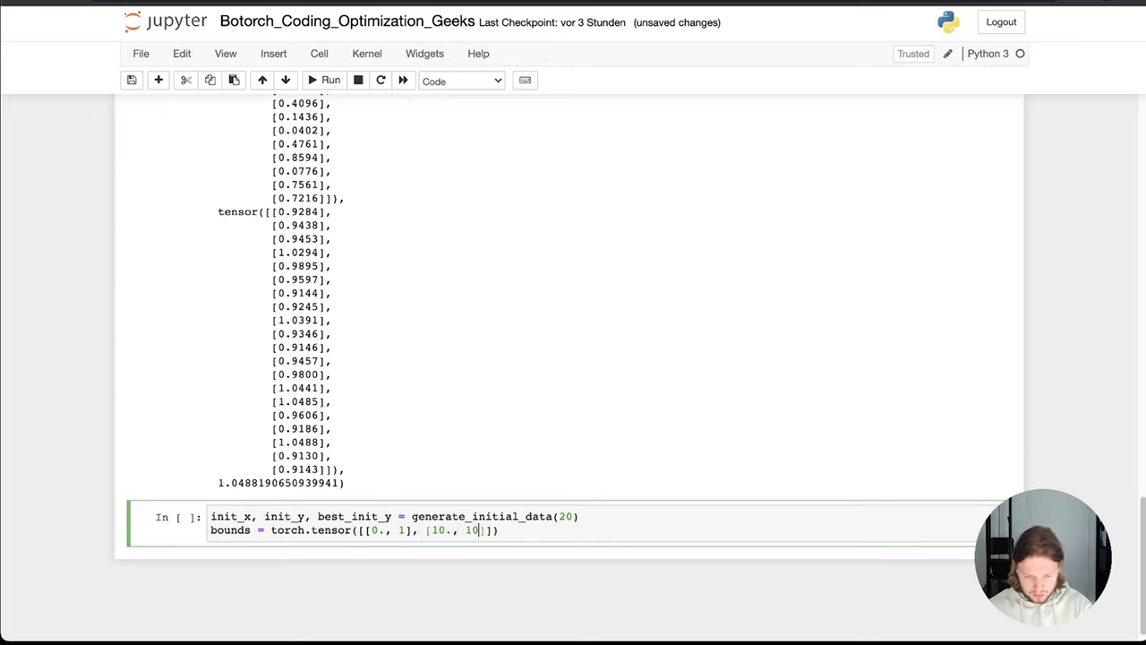
type("]]")
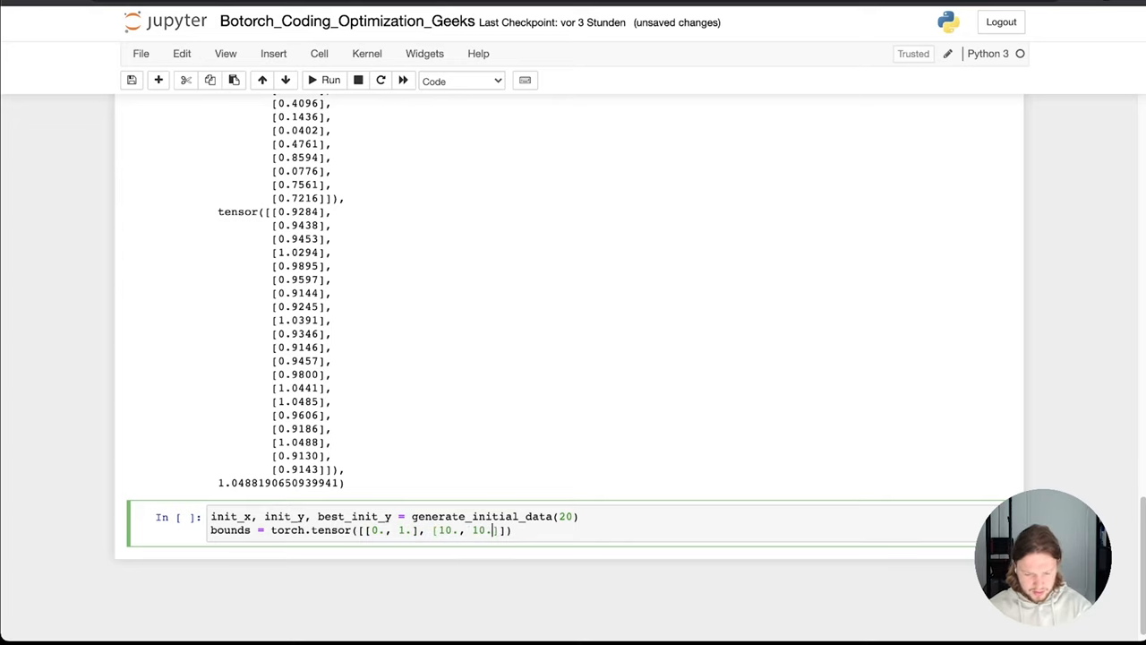
key("Backspace")
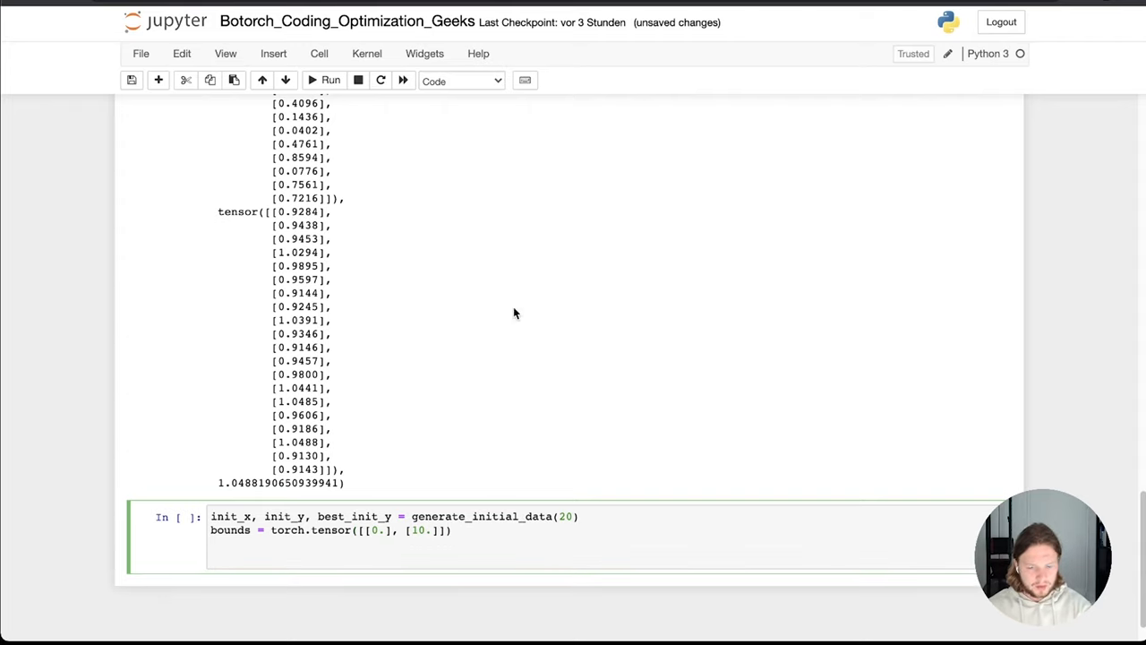
type("bot")
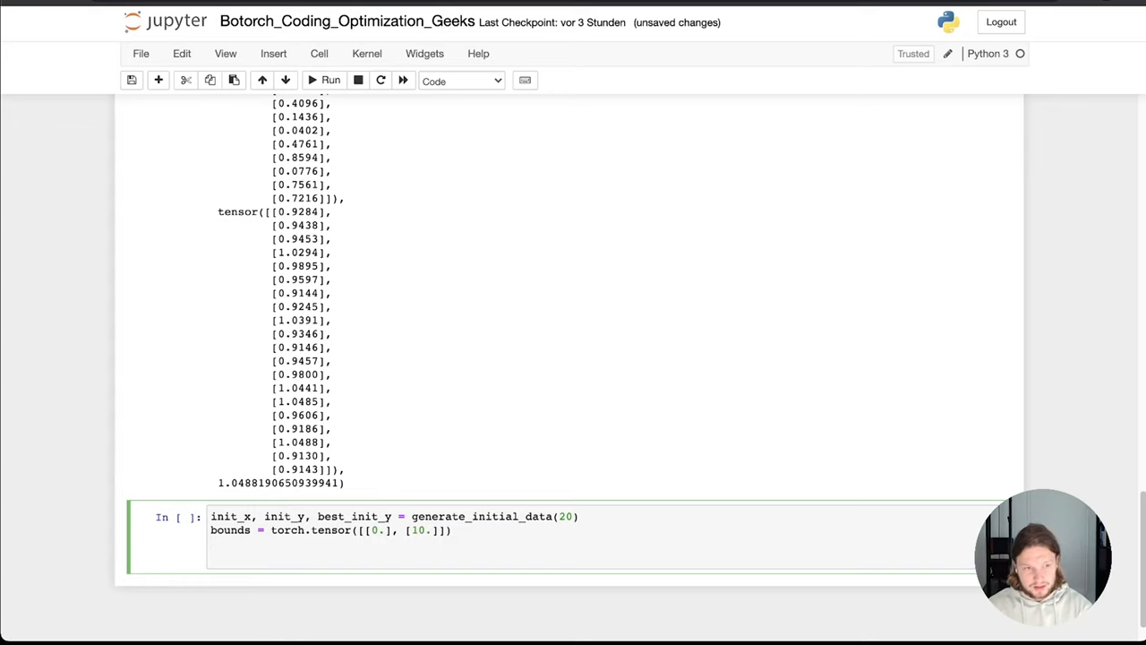
Import SingleTaskGP and ModelListGP from botorch.models.
type("fr")
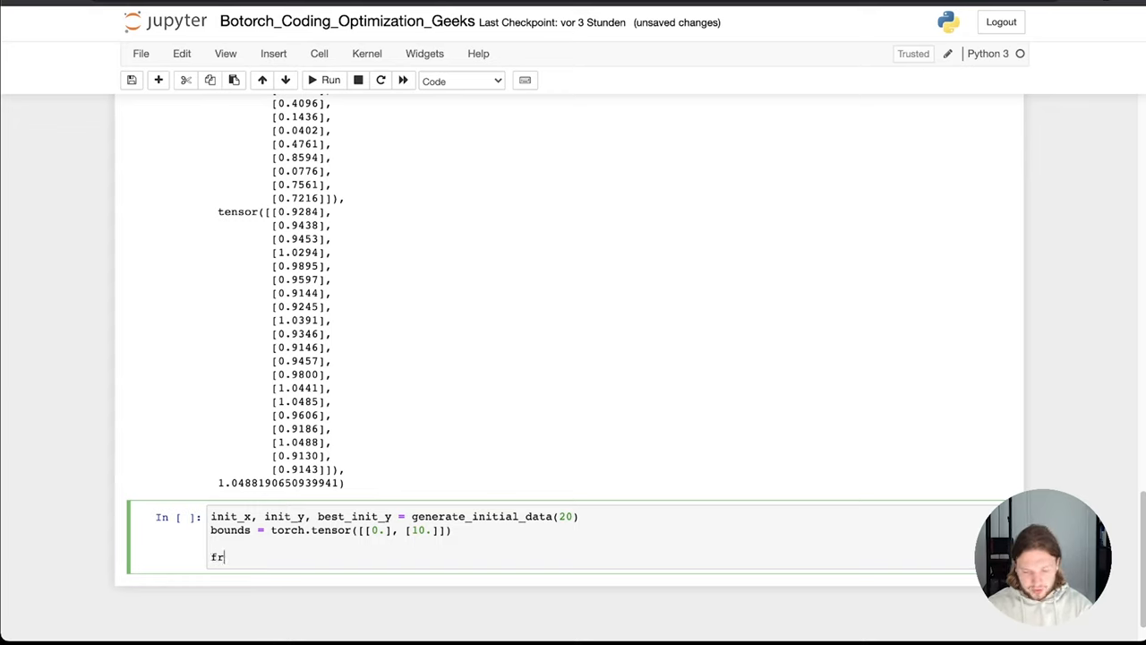
type("om")
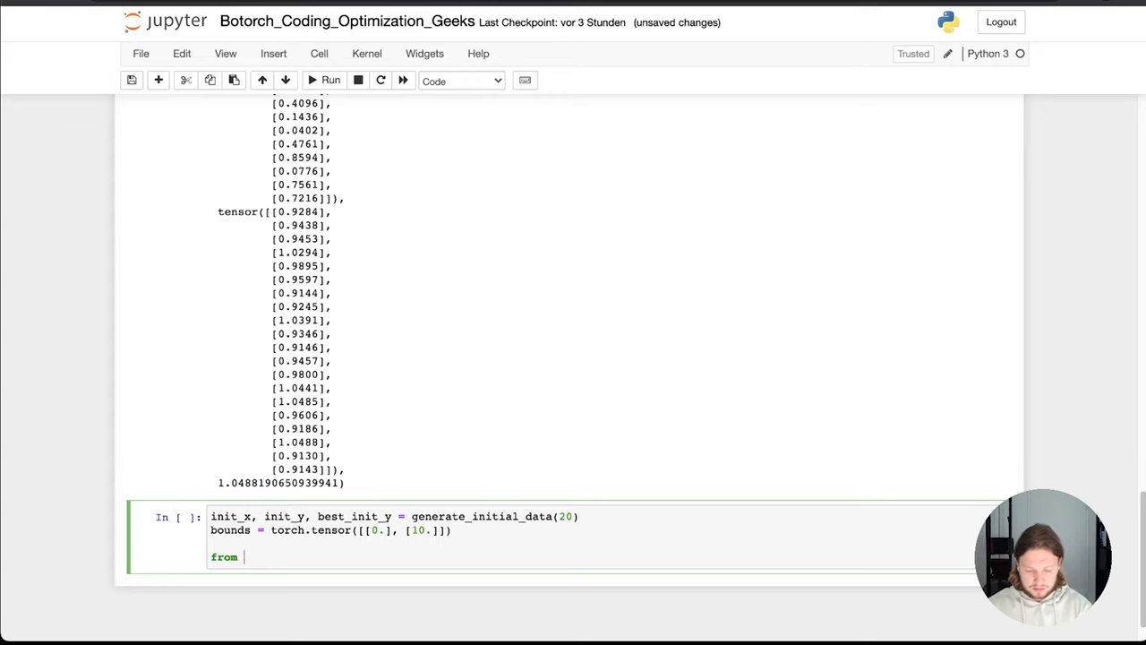
type("botorch")
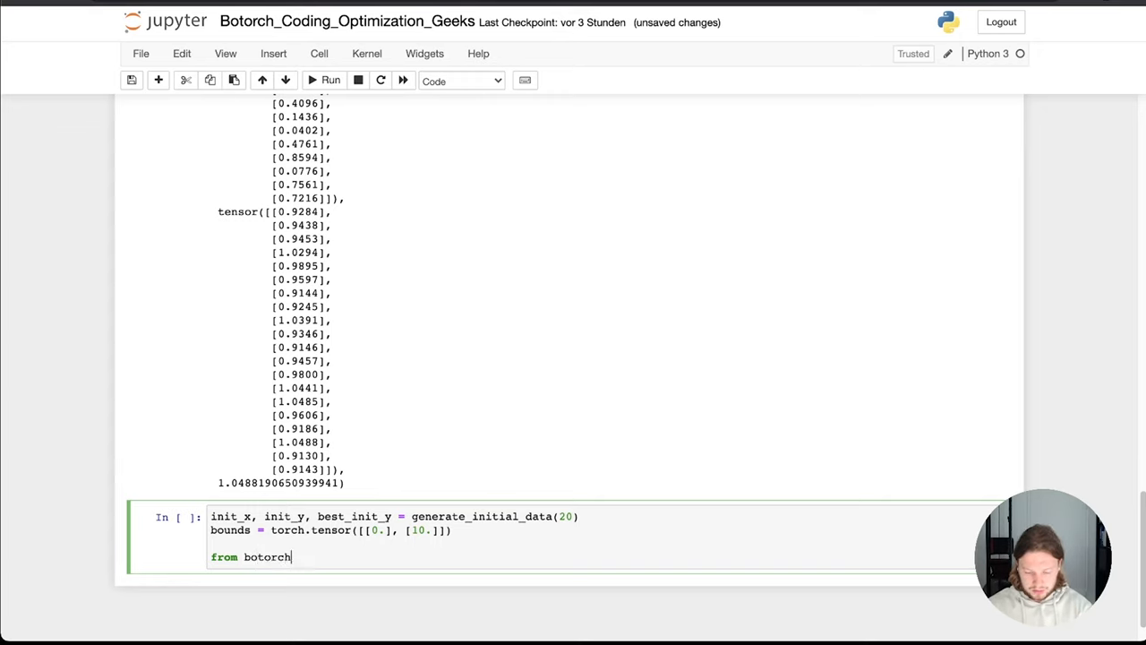
type(".models")
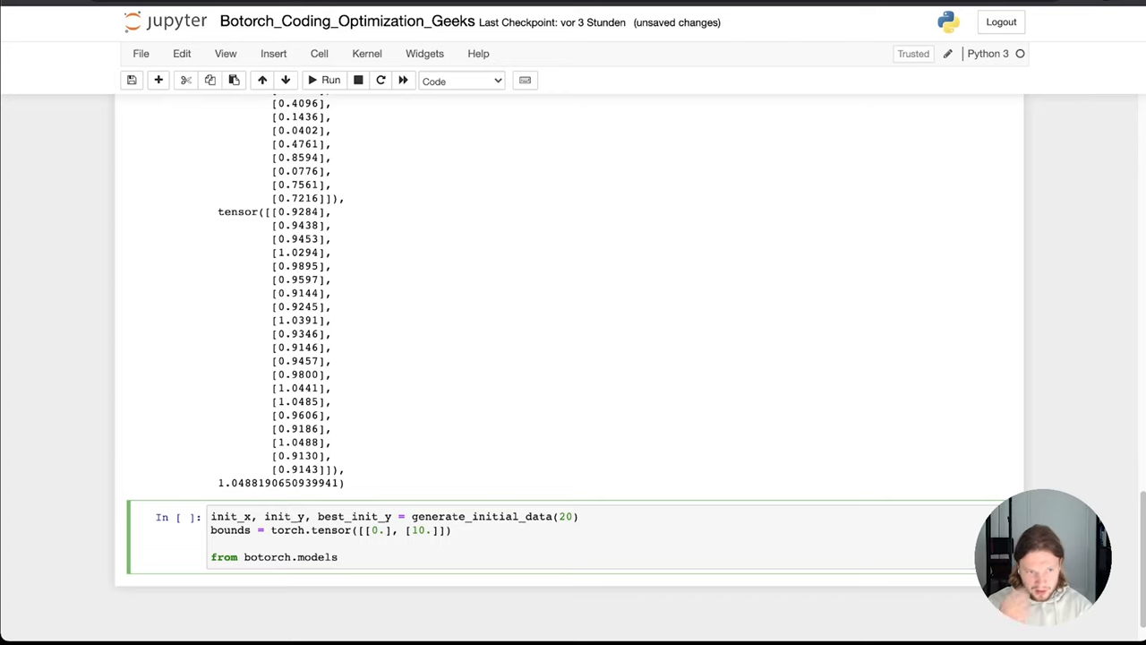
type("im")
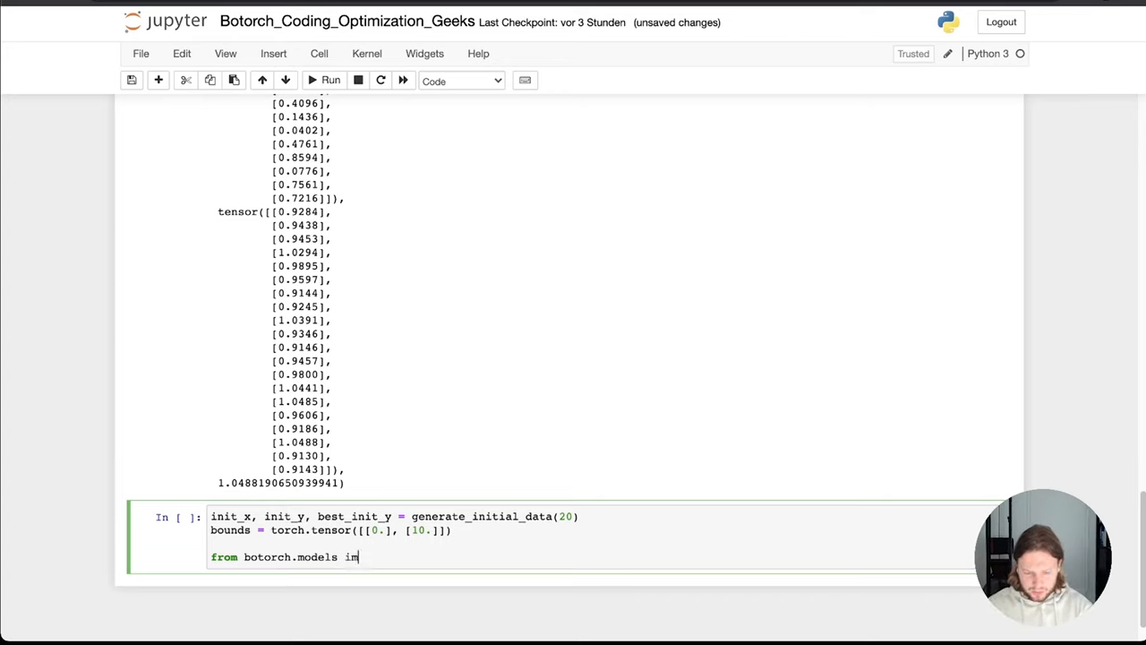
type("port Sin")
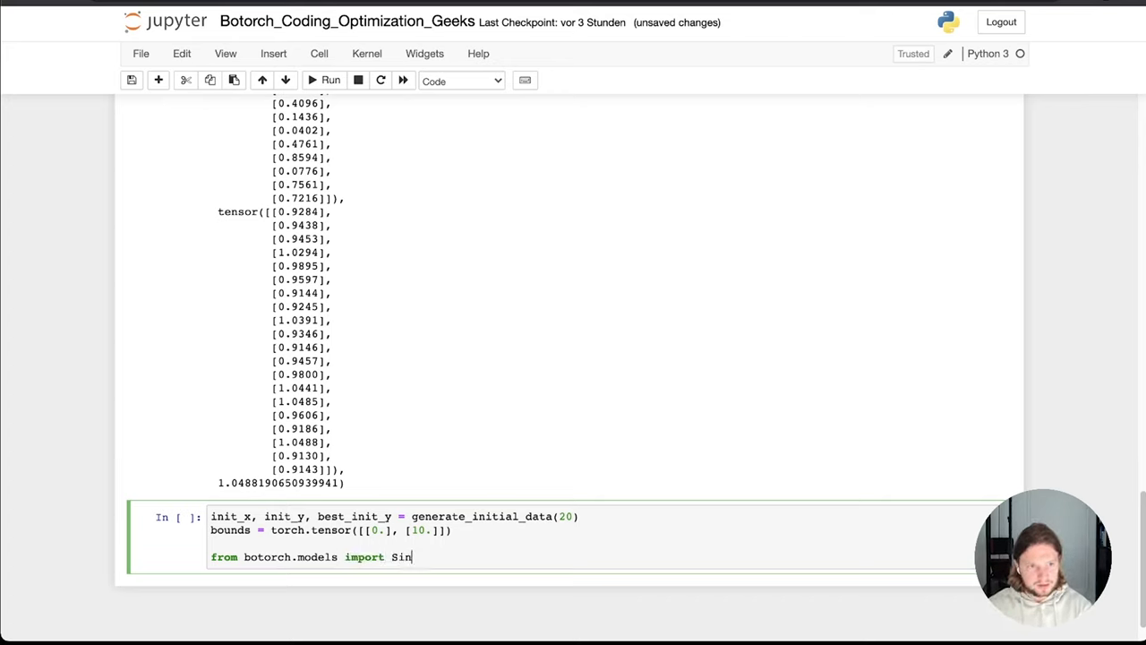
type("gleTaskGP")
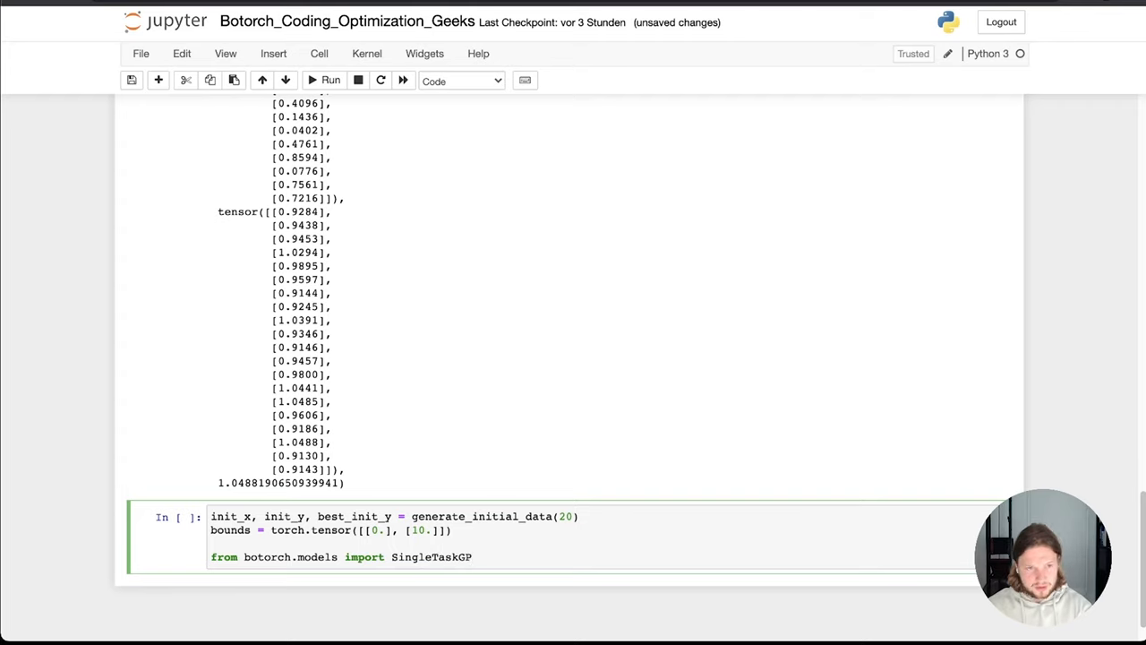
type(", ModelListGP")
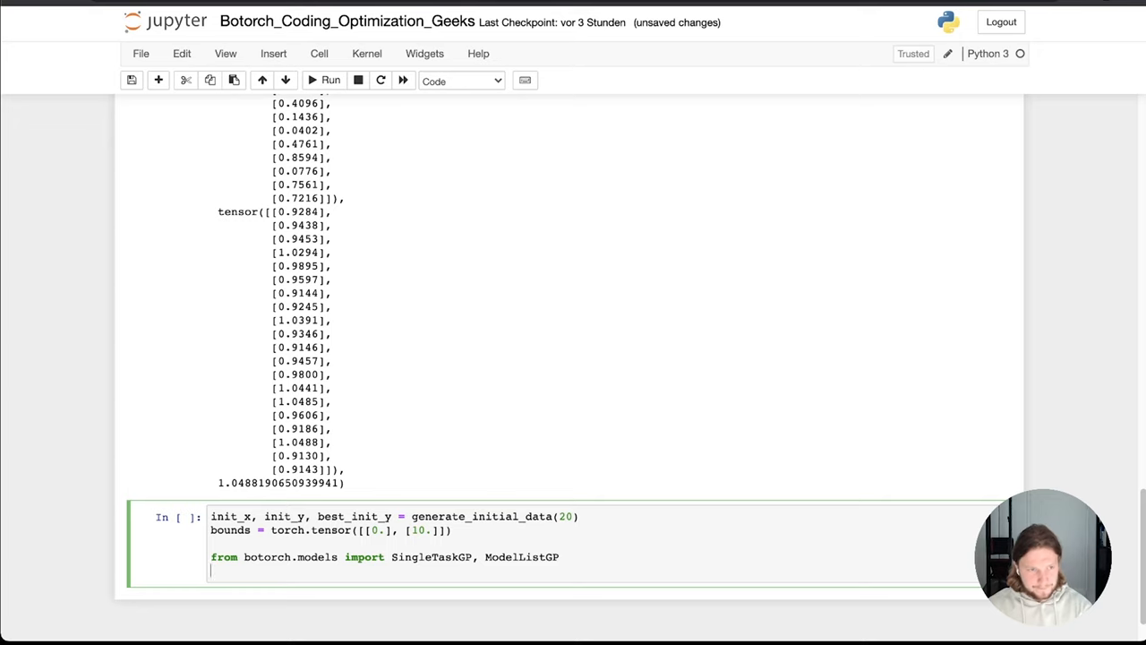
Import ExactMarginalLogLikelihood from gpytorch.mlls.exact_marginal_log_likelihood.
type("from")
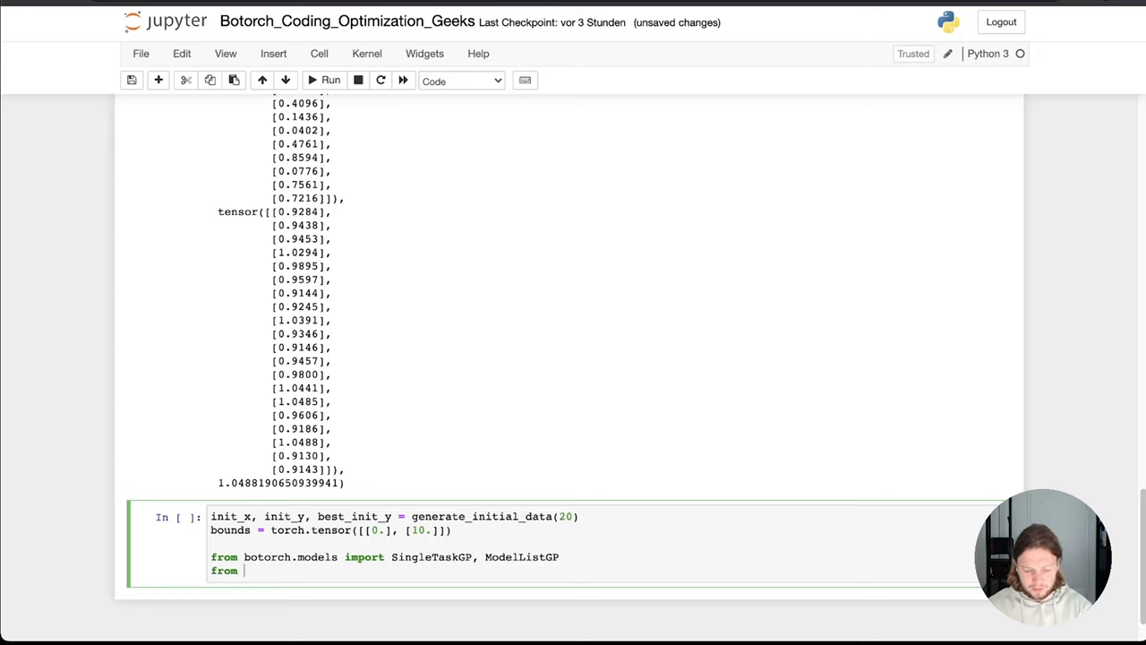
type("gy")
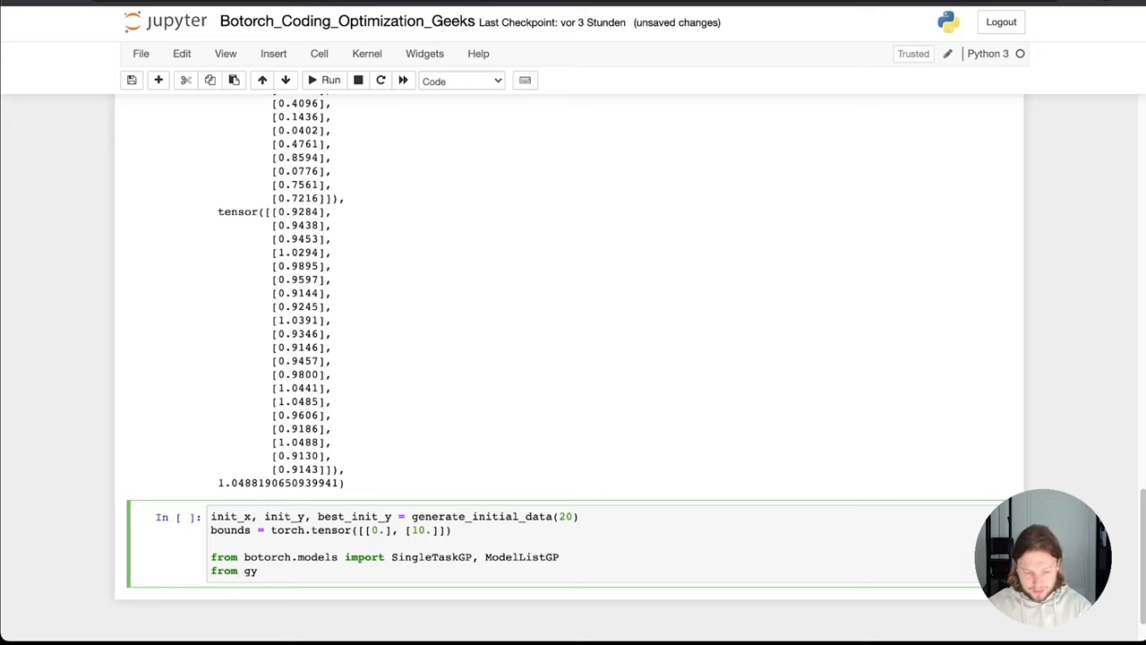
type("pytorch")
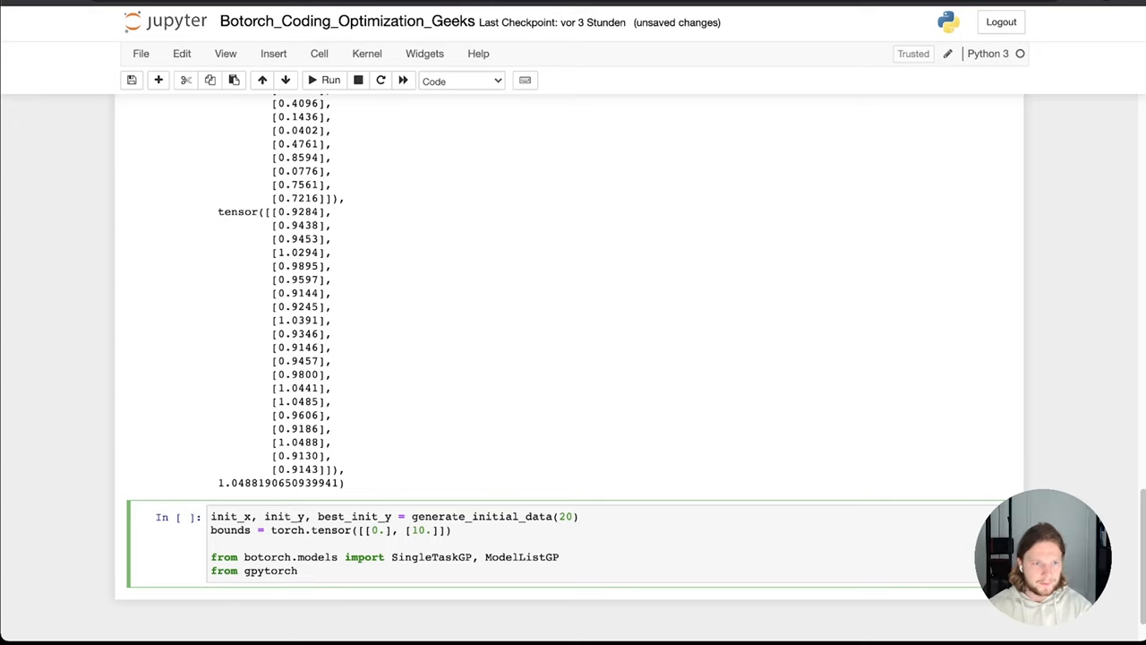
type(".m")
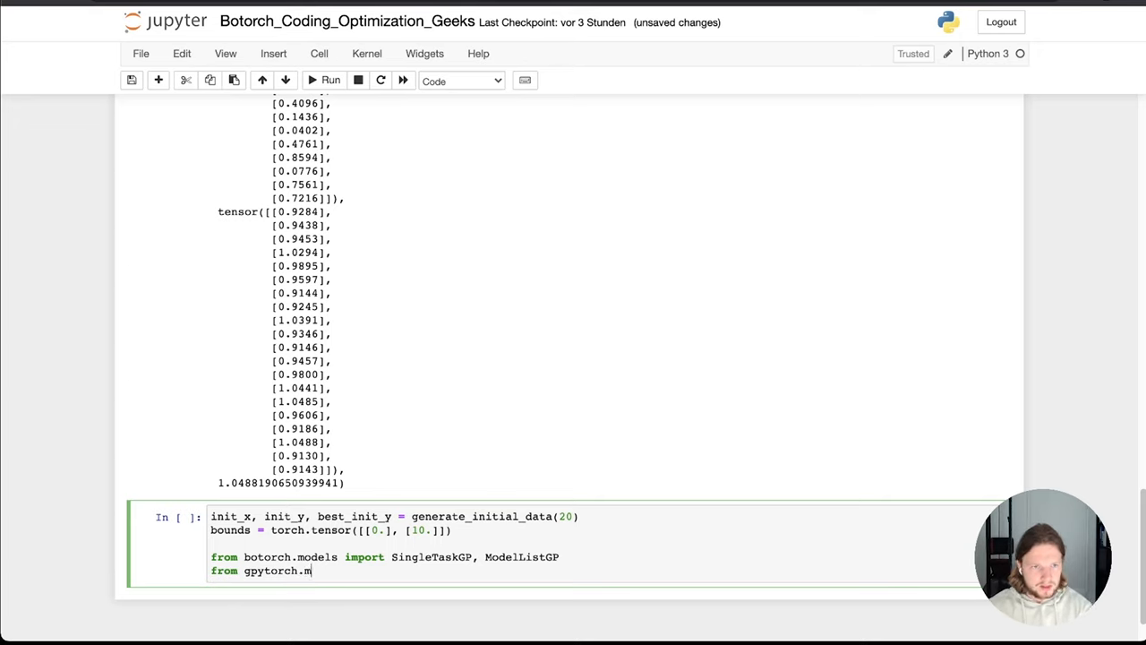
type("lls.")
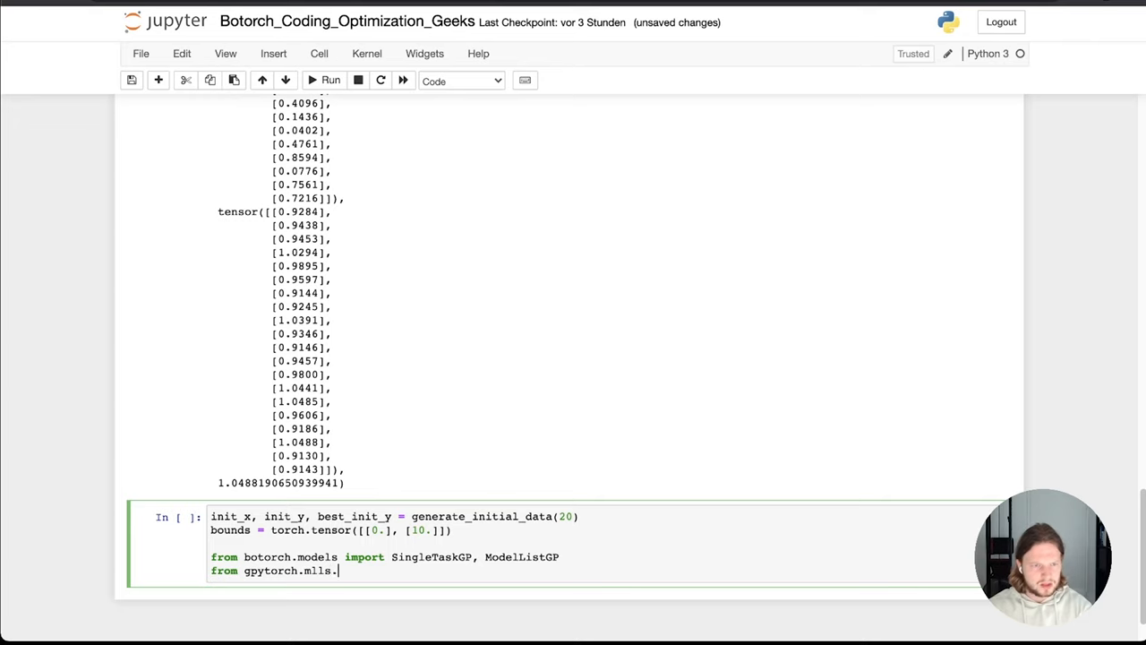
type("exact")
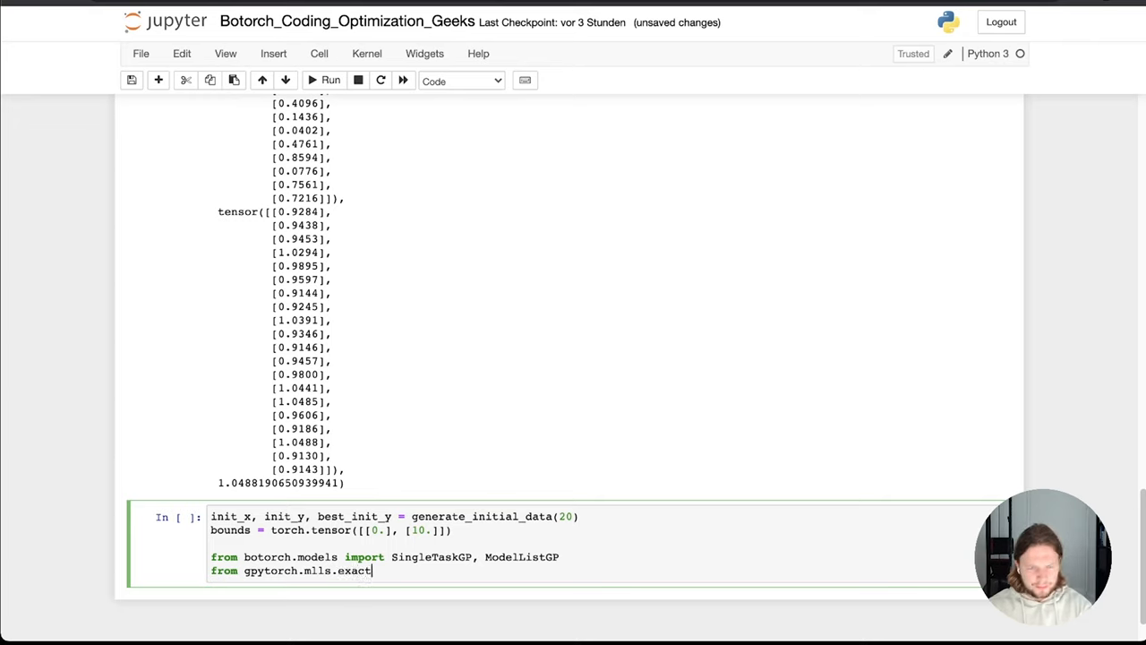
type("_marginal")
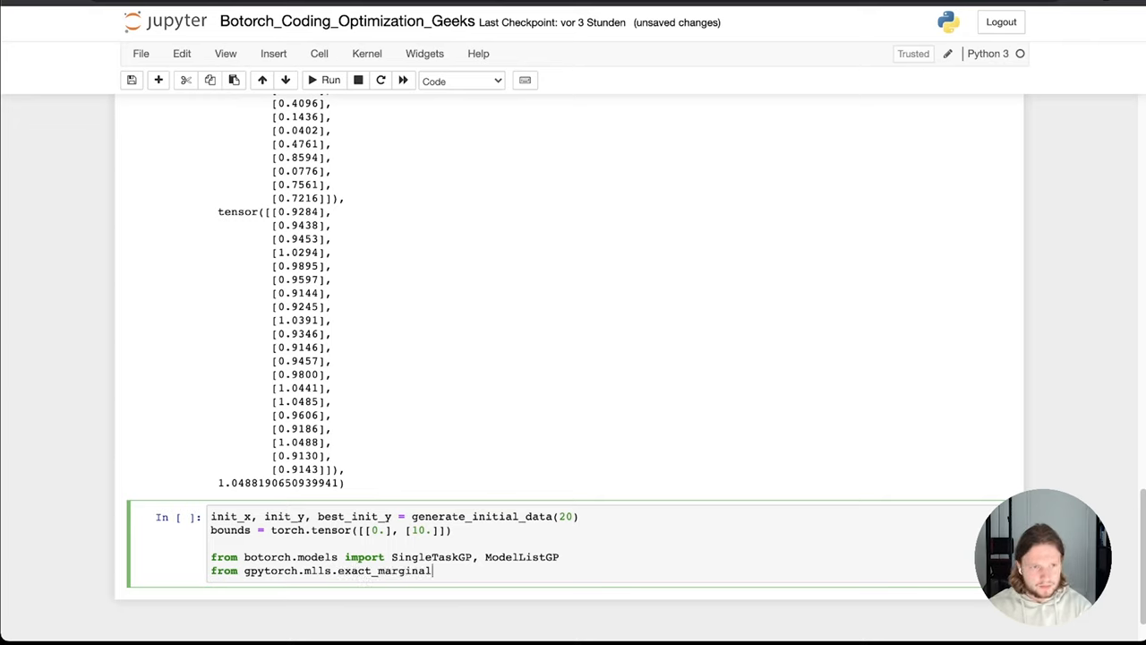
type("_log_lig")
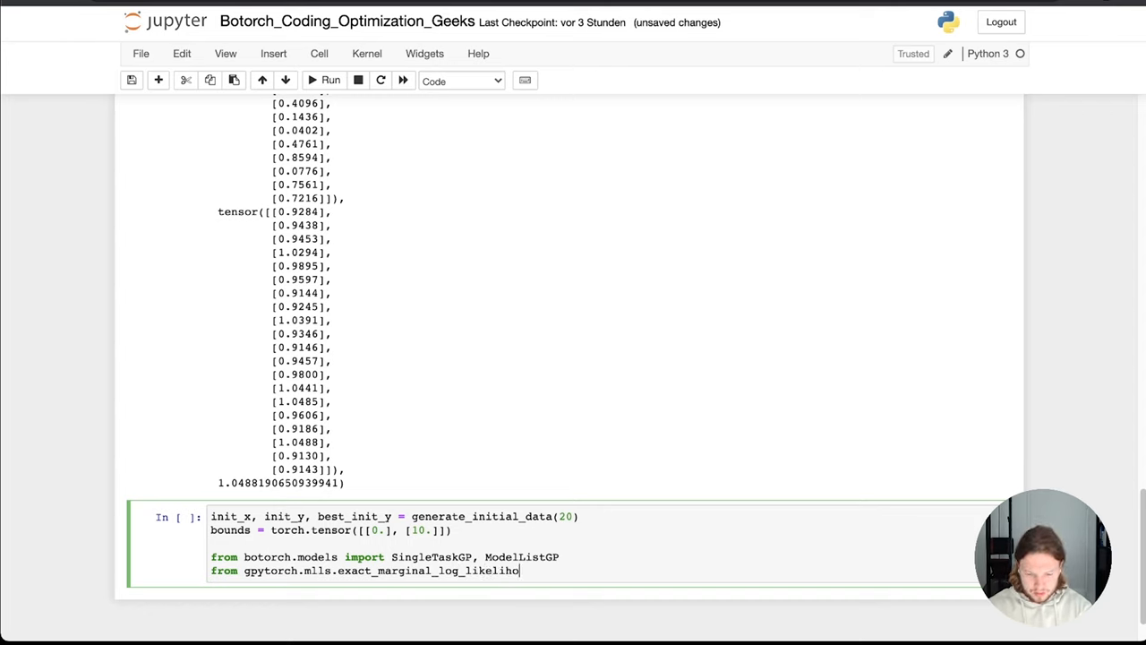
type("od")
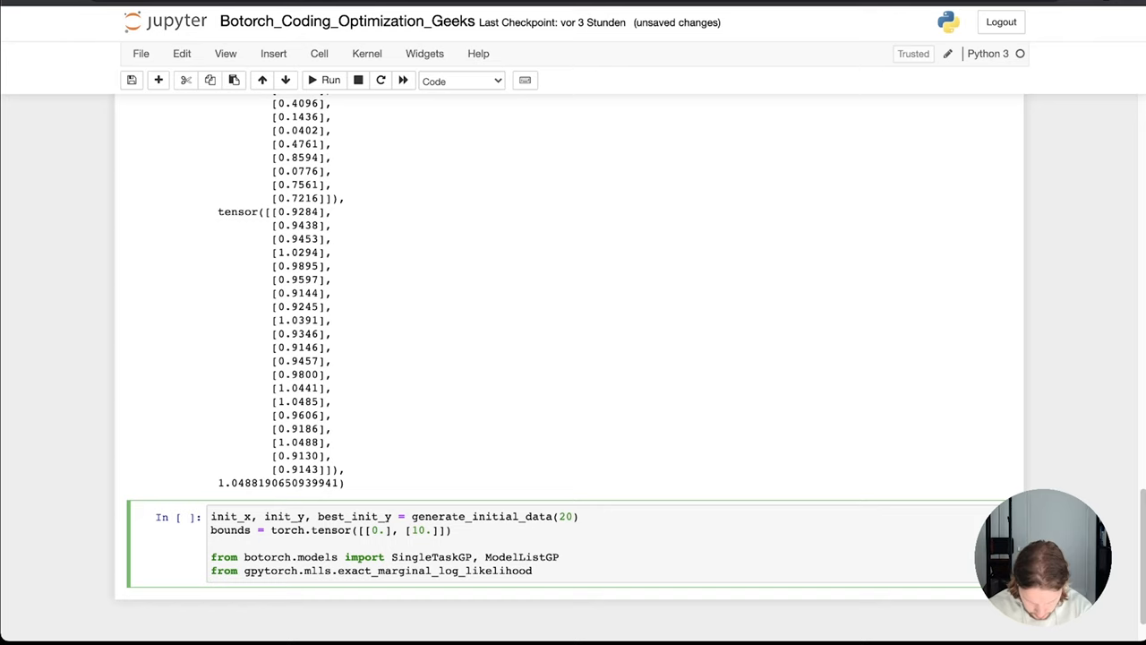
type("import")
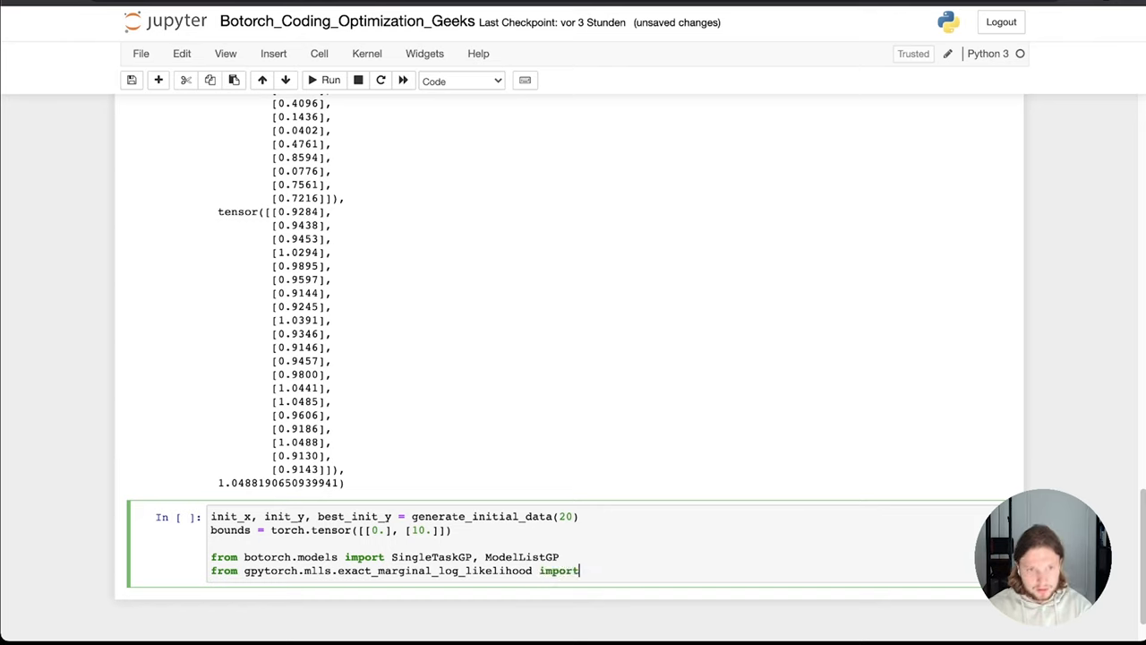
type("Exact")
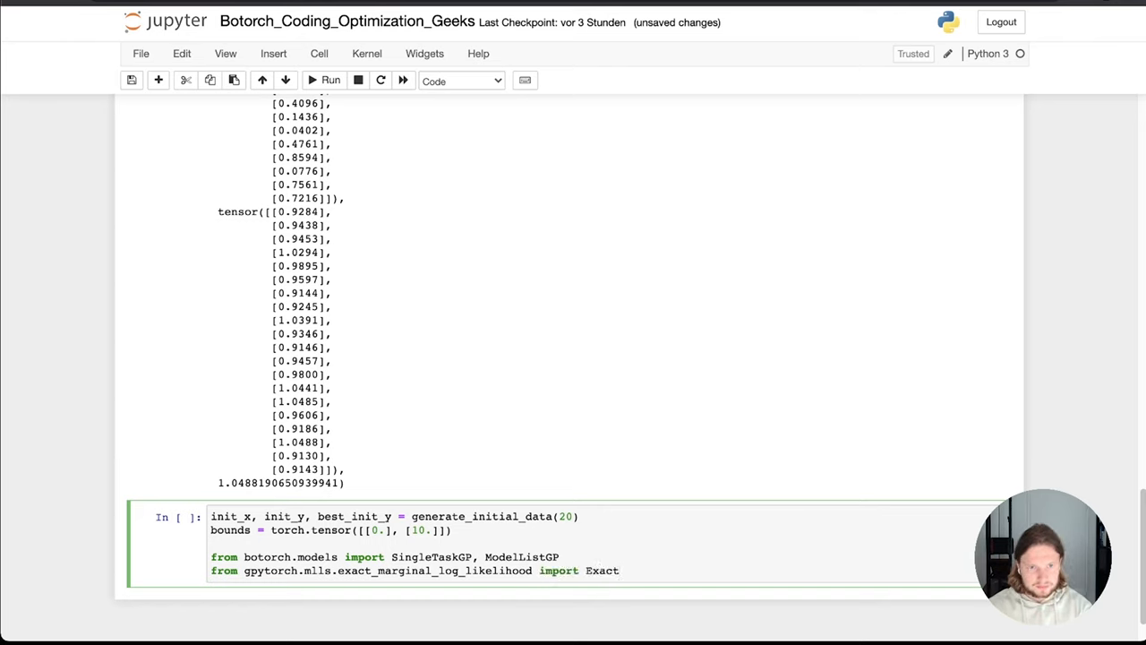
type("MarginalLogLikelihood")
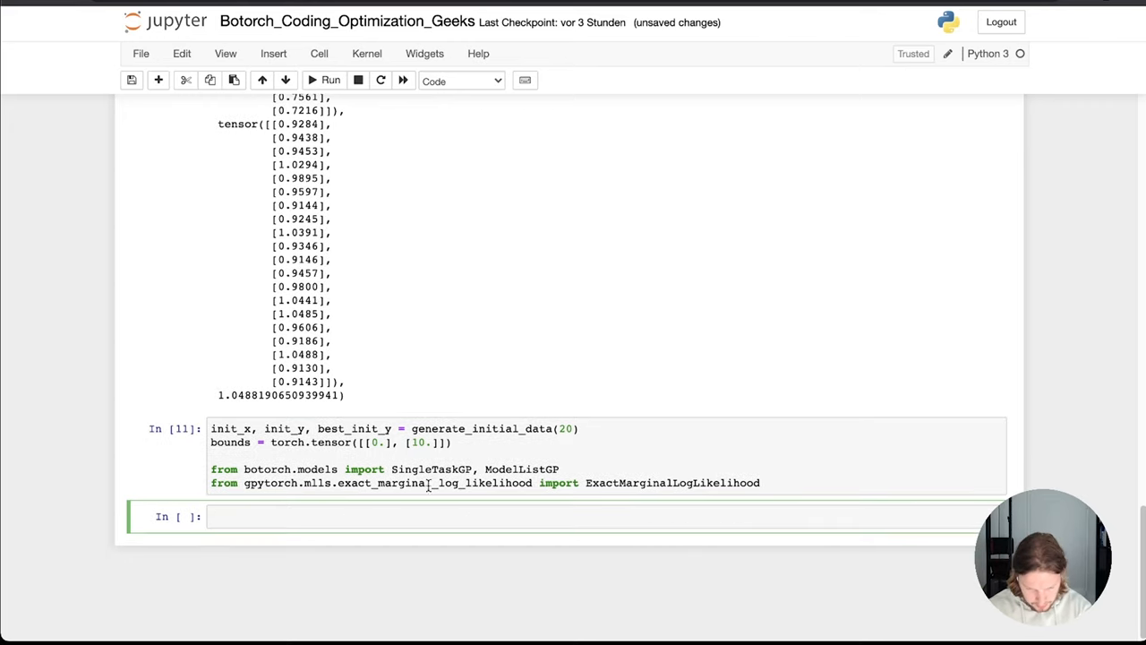
Add the line single_model = SingleTaskGP(init_x, init_y) to the imports cell.
left_click(761, 482)
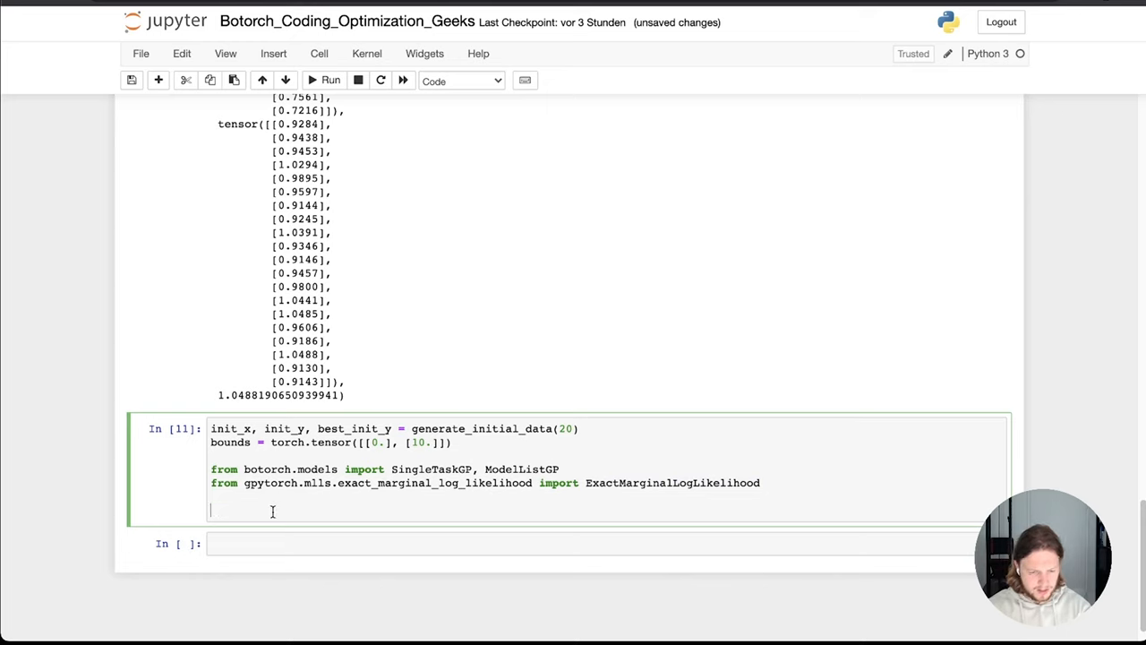
mouse_move(318, 584)
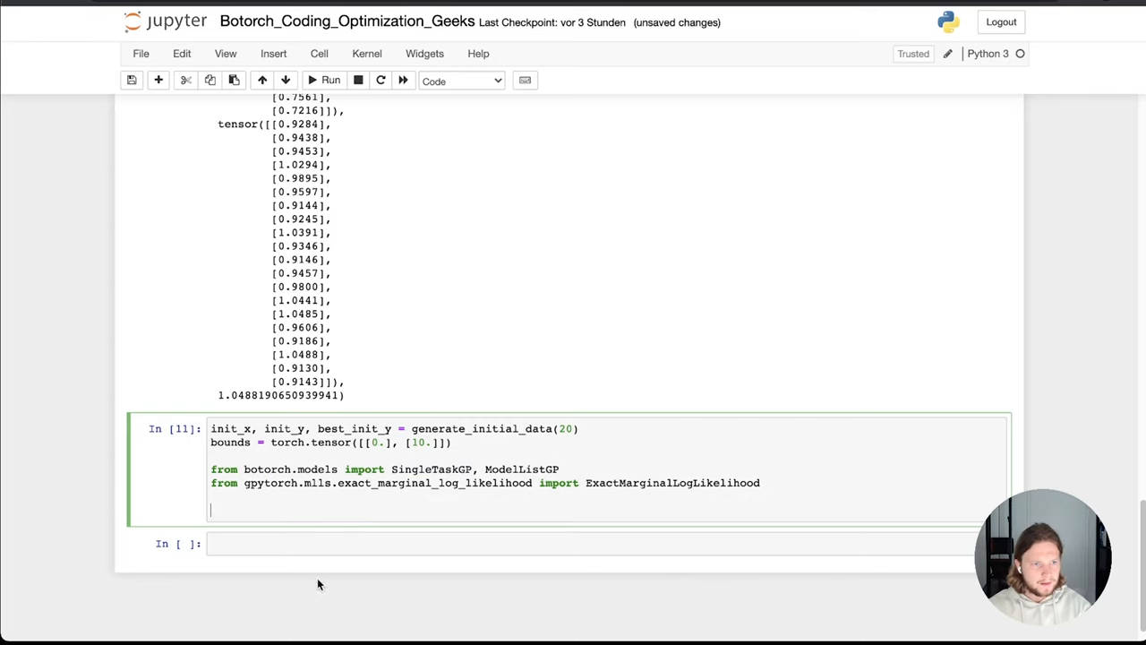
type("single_model")
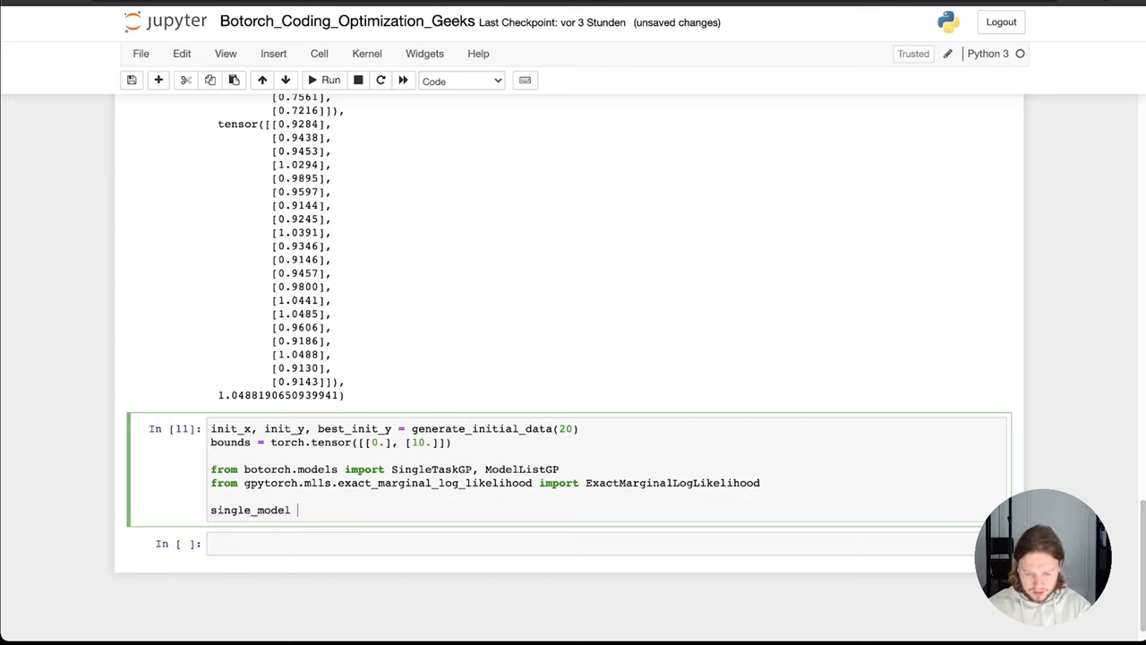
type("=")
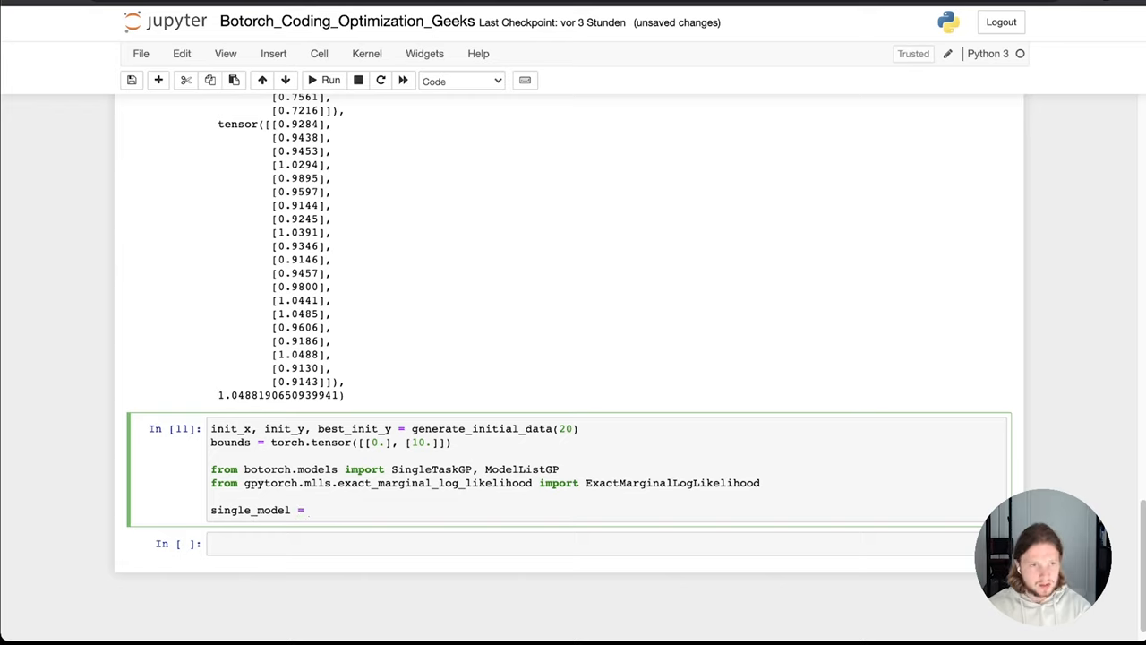
left_click(309, 510)
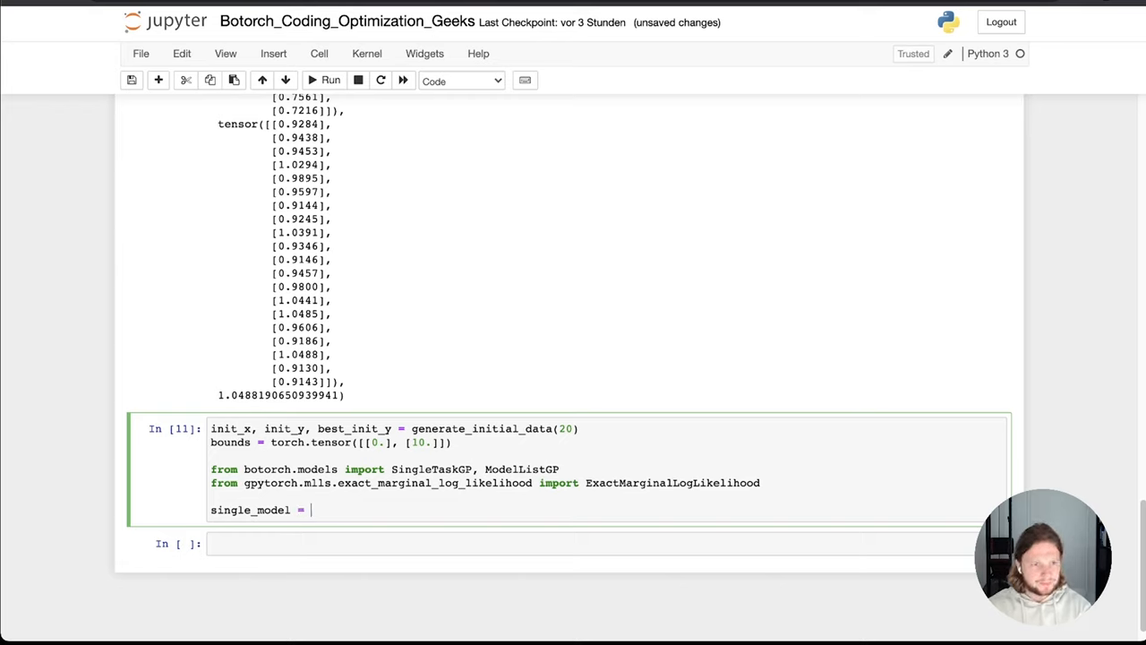
type("SingleTaskGP")
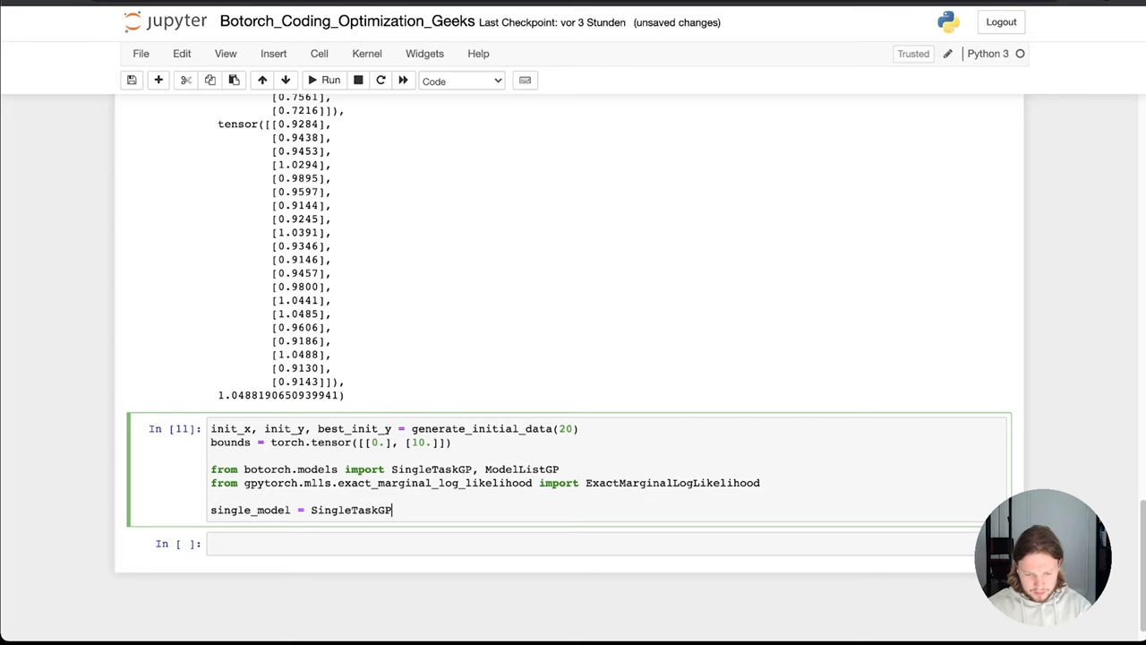
type("(")
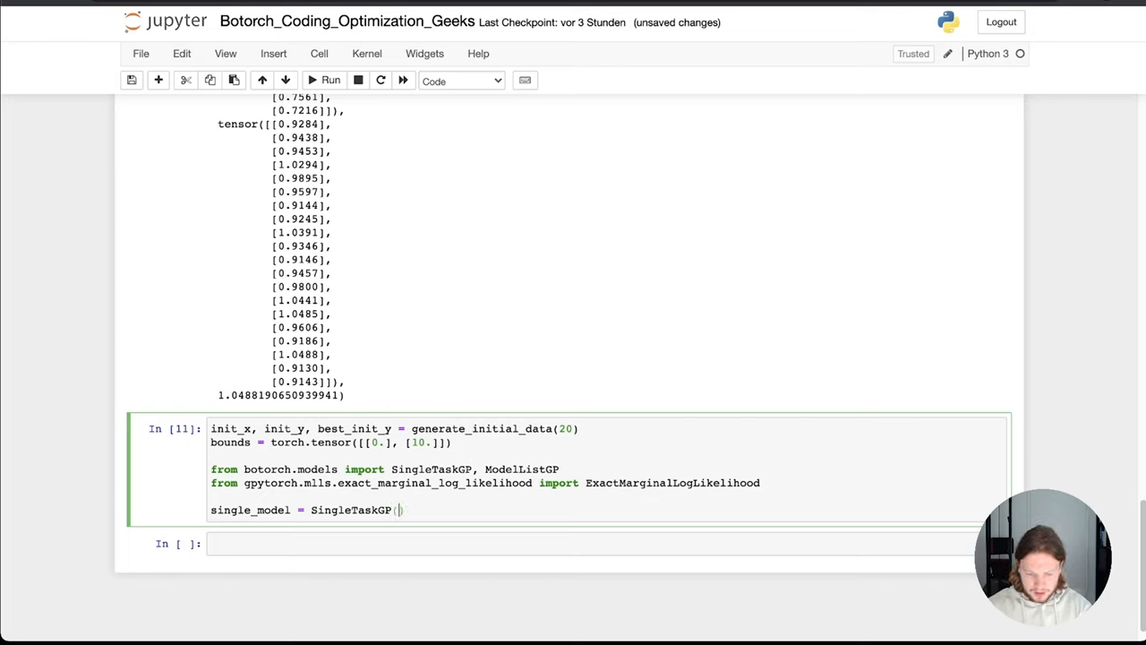
type("init_x, init_y")
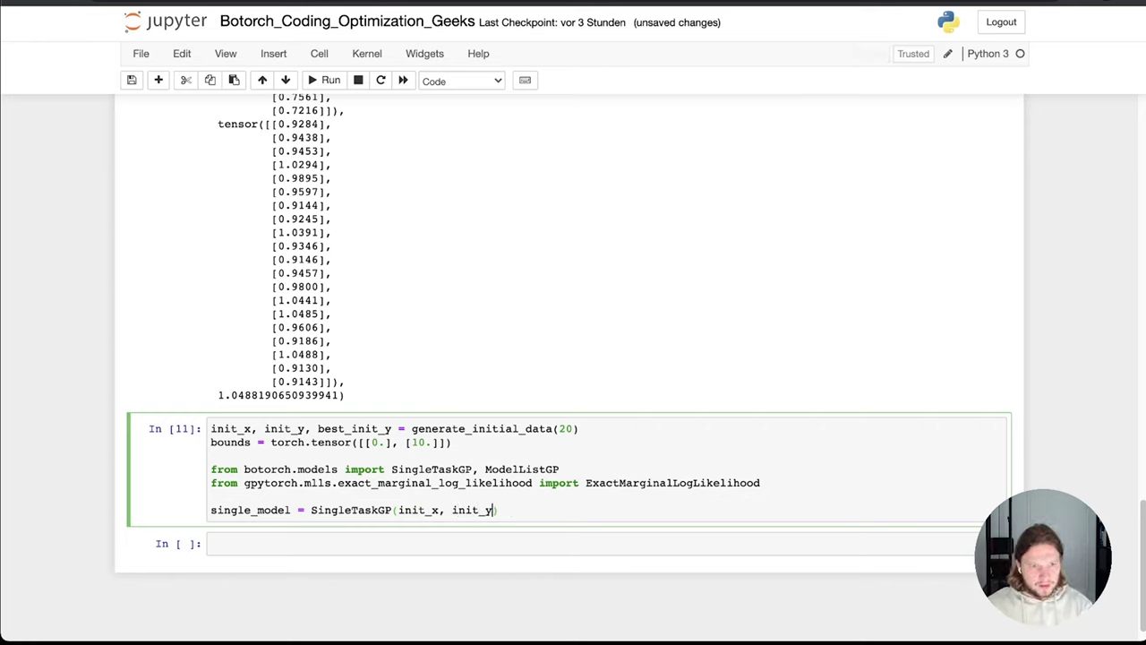
Add mll = ExactMarginalLogLikelihood(single_model.likelihood, single_model) on a new line.
key("enter")
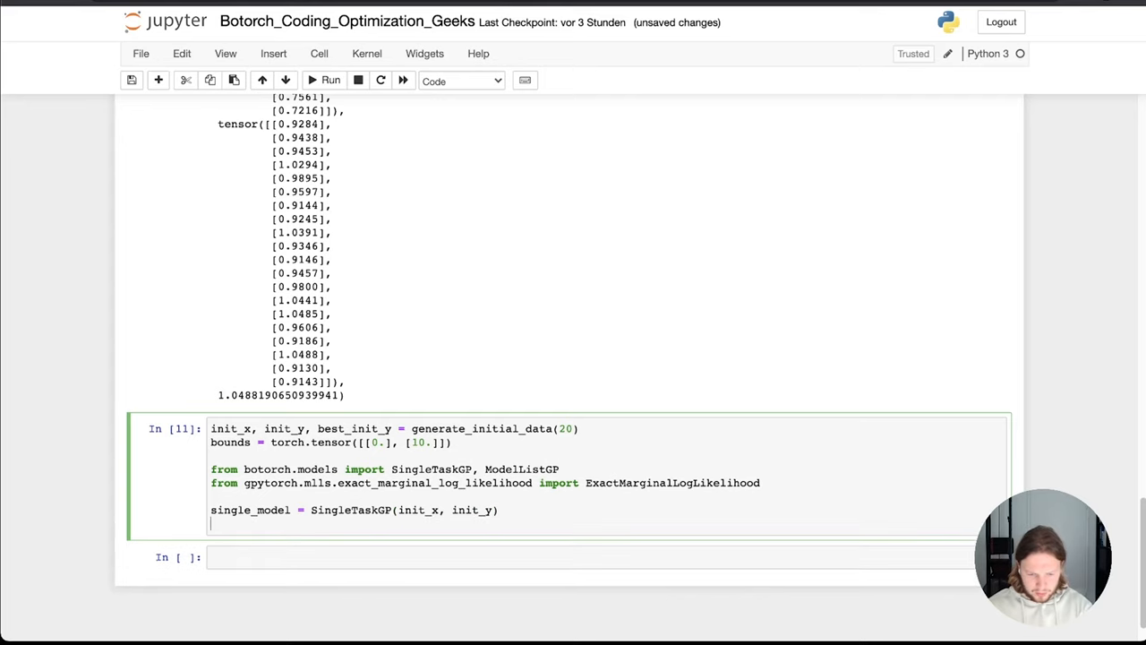
type("mll =")
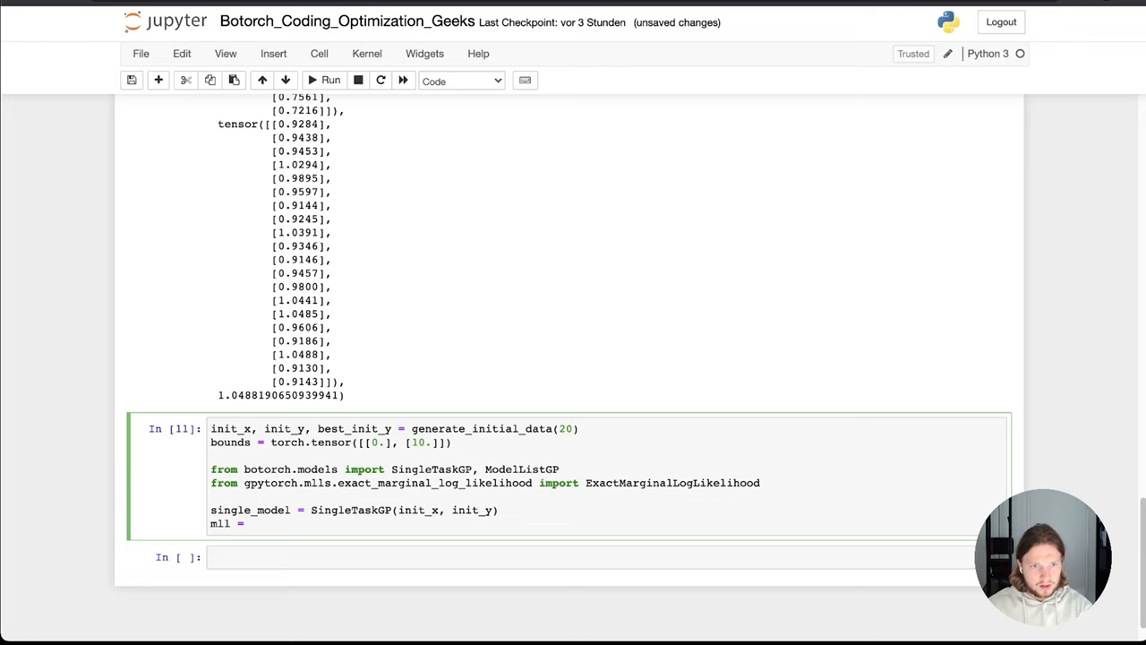
type("Ex")
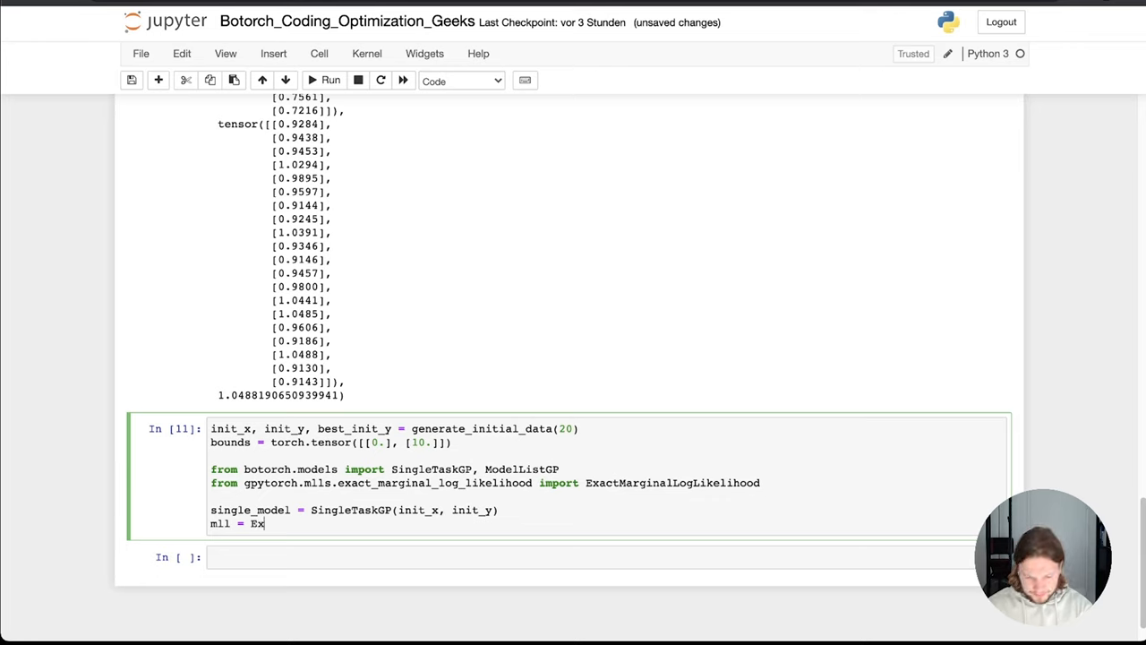
type("actMarginalLogLikelihood")
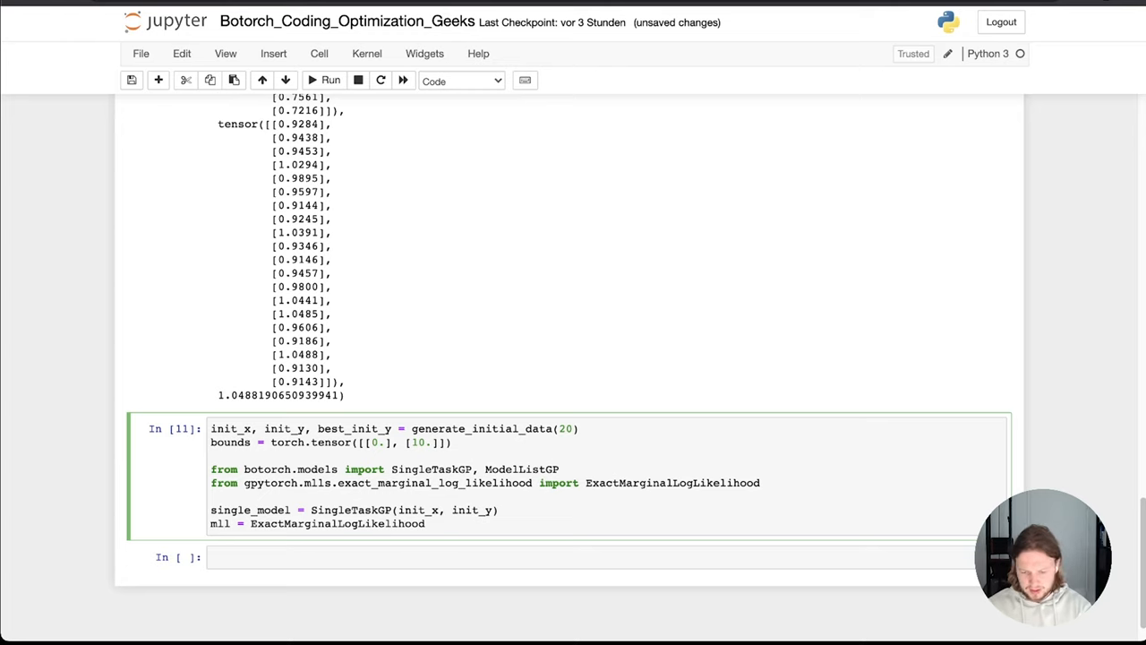
type("()")
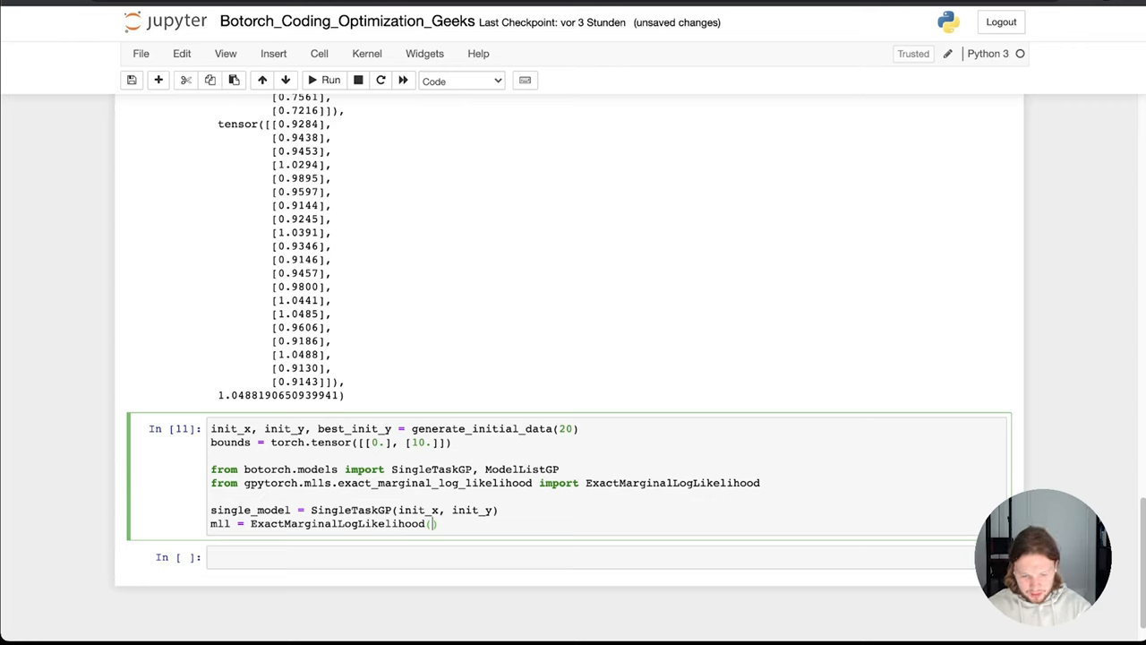
type("single_model")
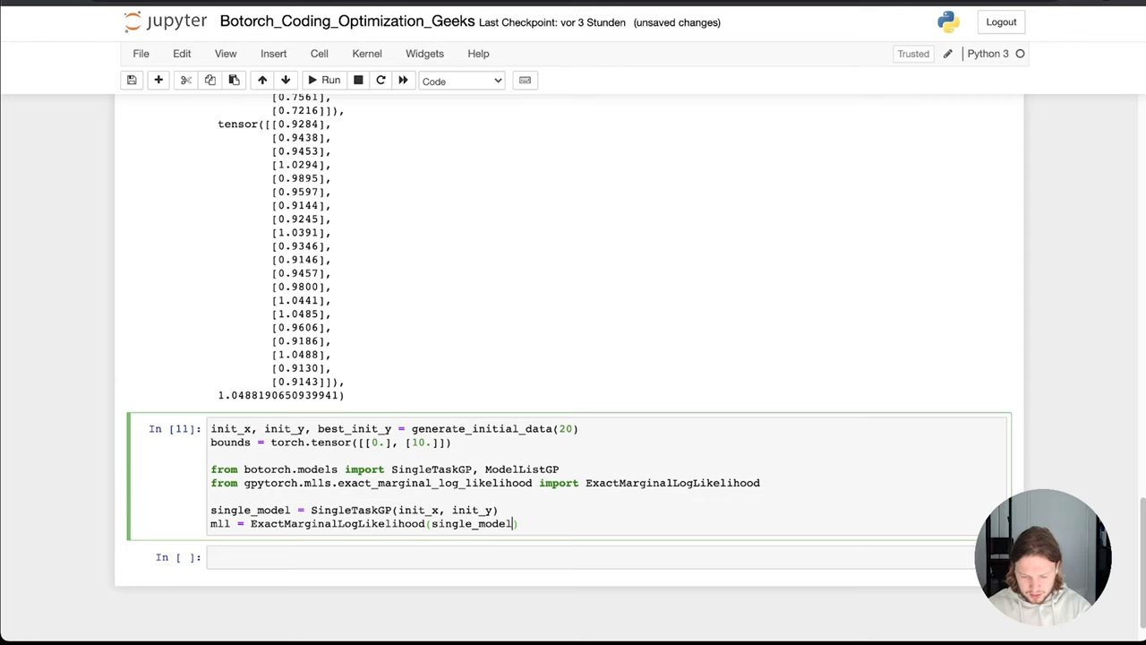
type(".")
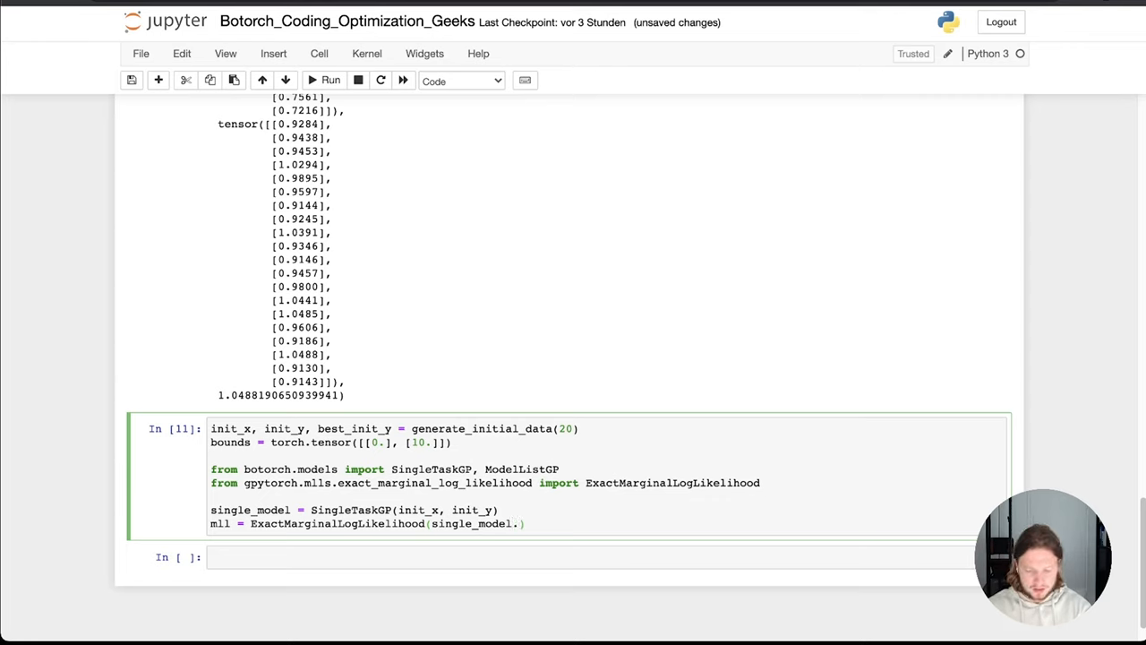
type("likelihood")
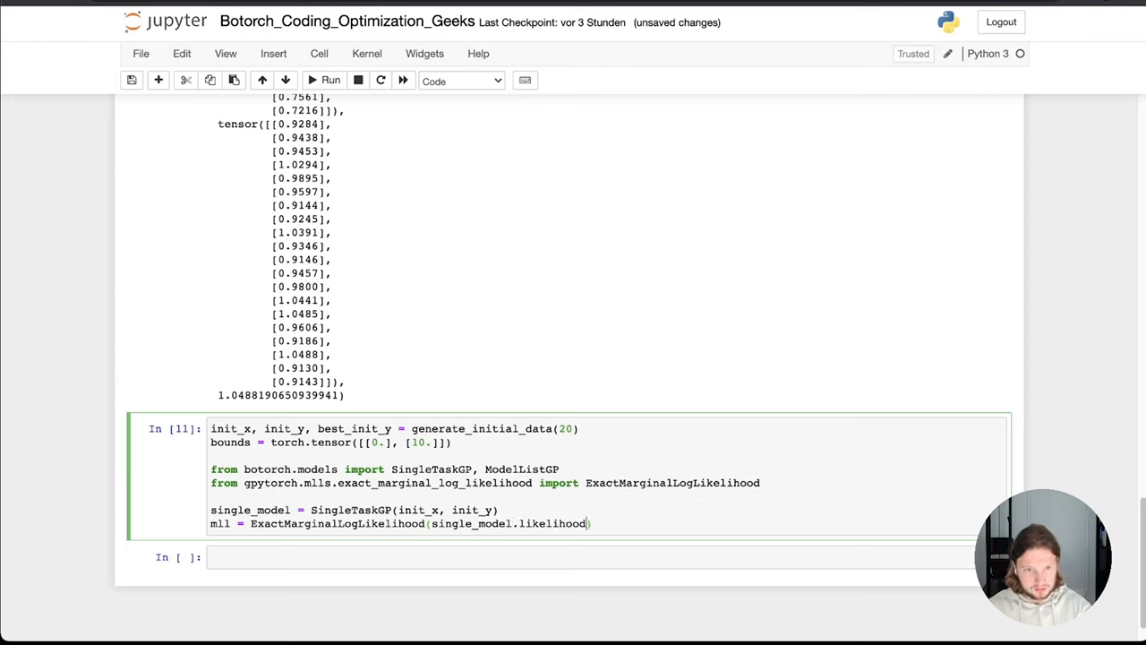
type(", si")
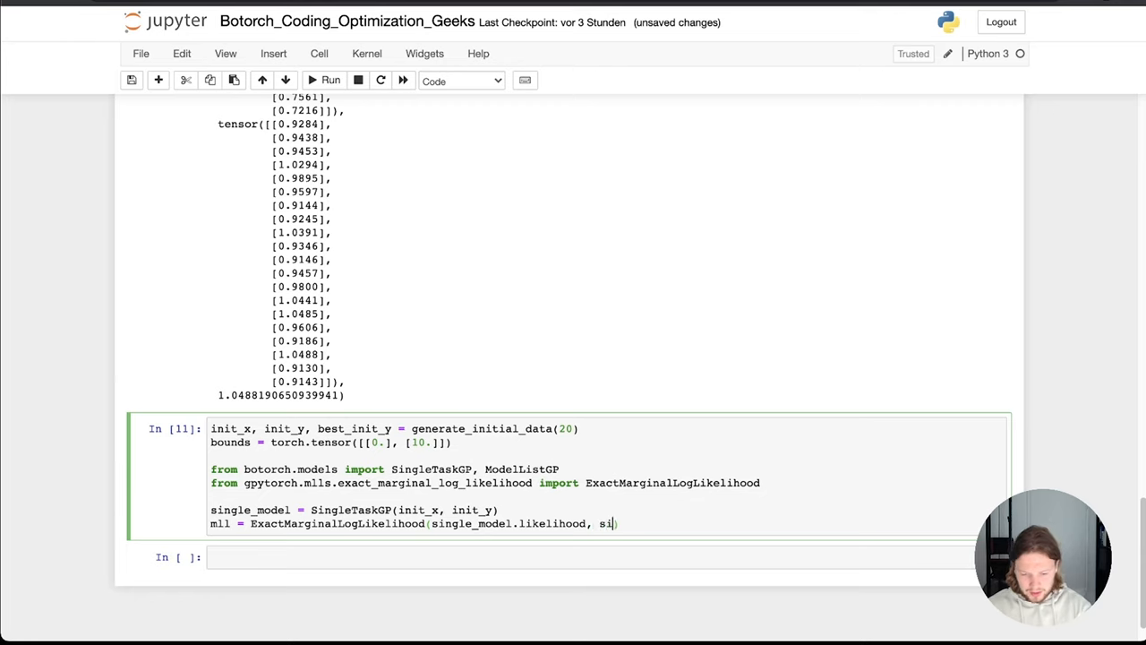
type("ngle)")
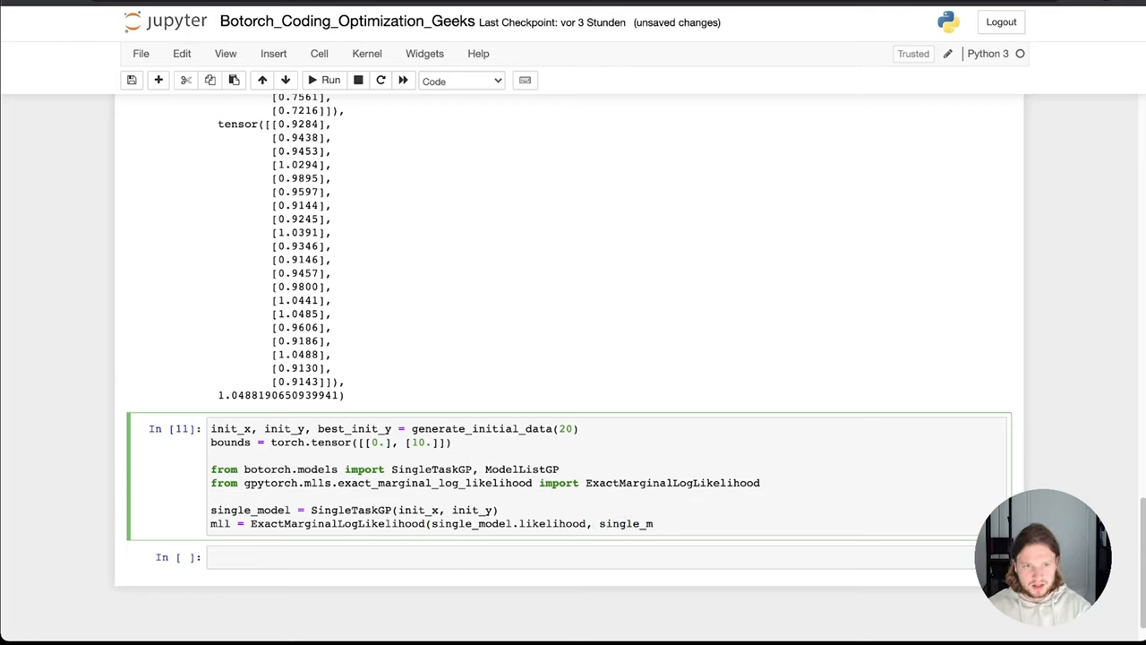
type("odel)")
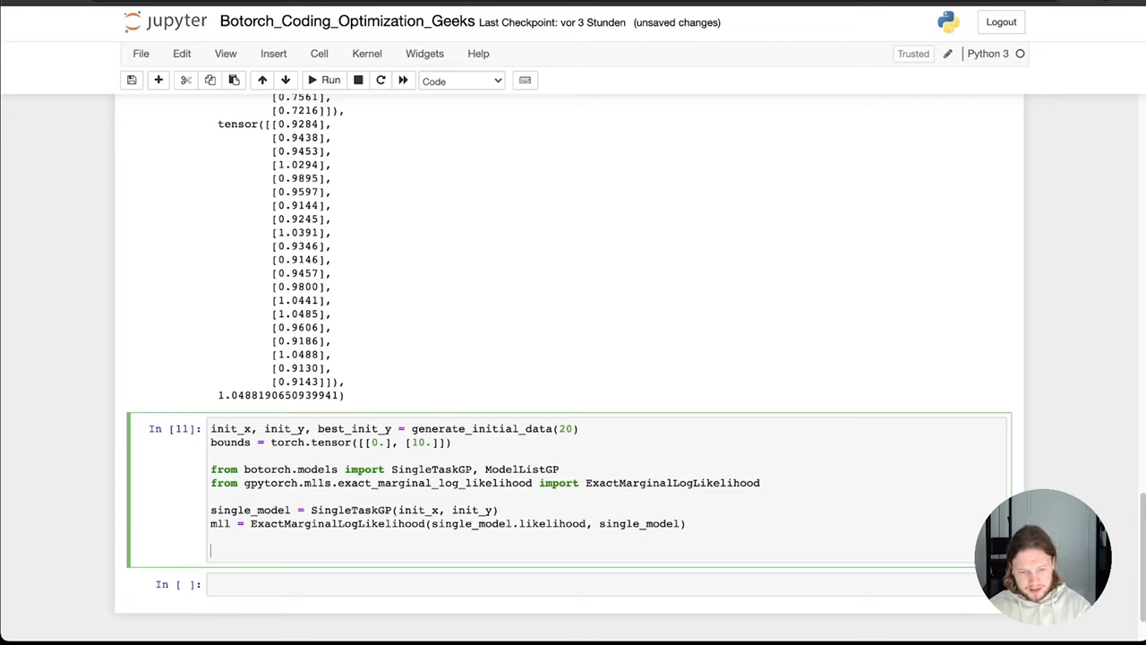
Run the model cell and write from botorch import fit_gpytorch_model in the new cell.
left_click(331, 80)
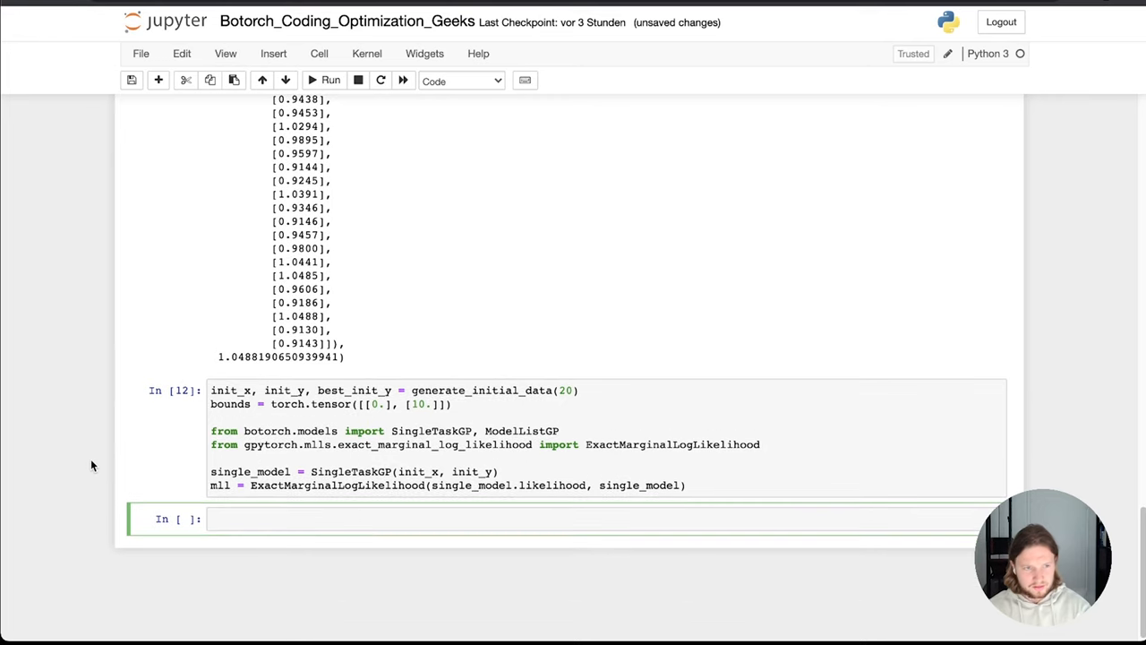
type("f")
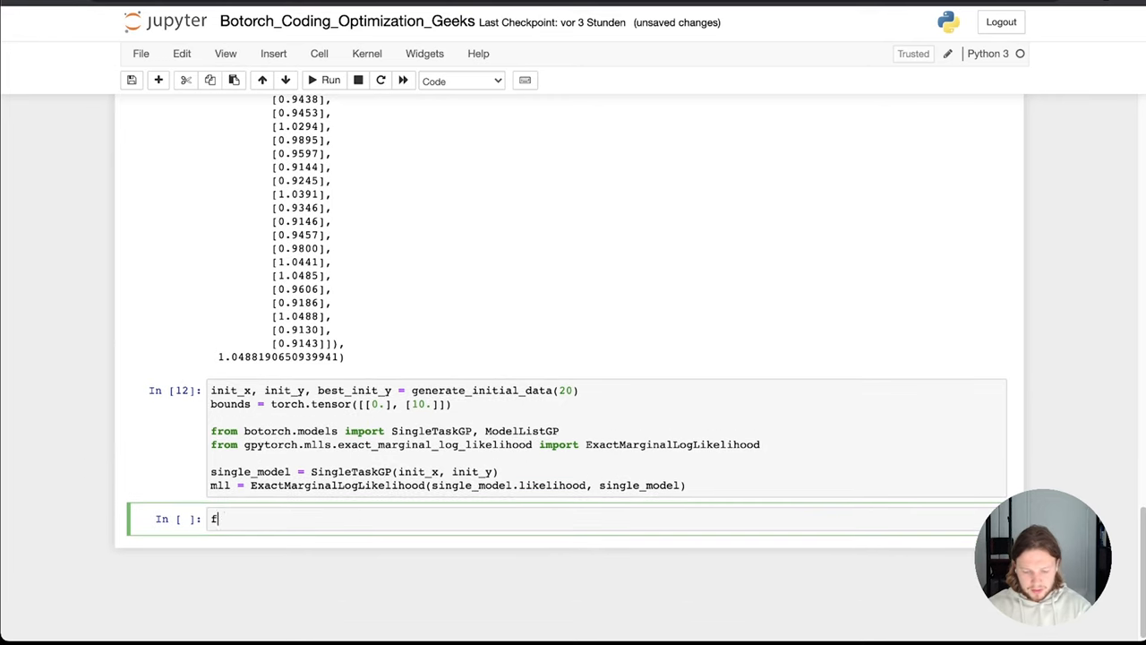
type("rom botorch")
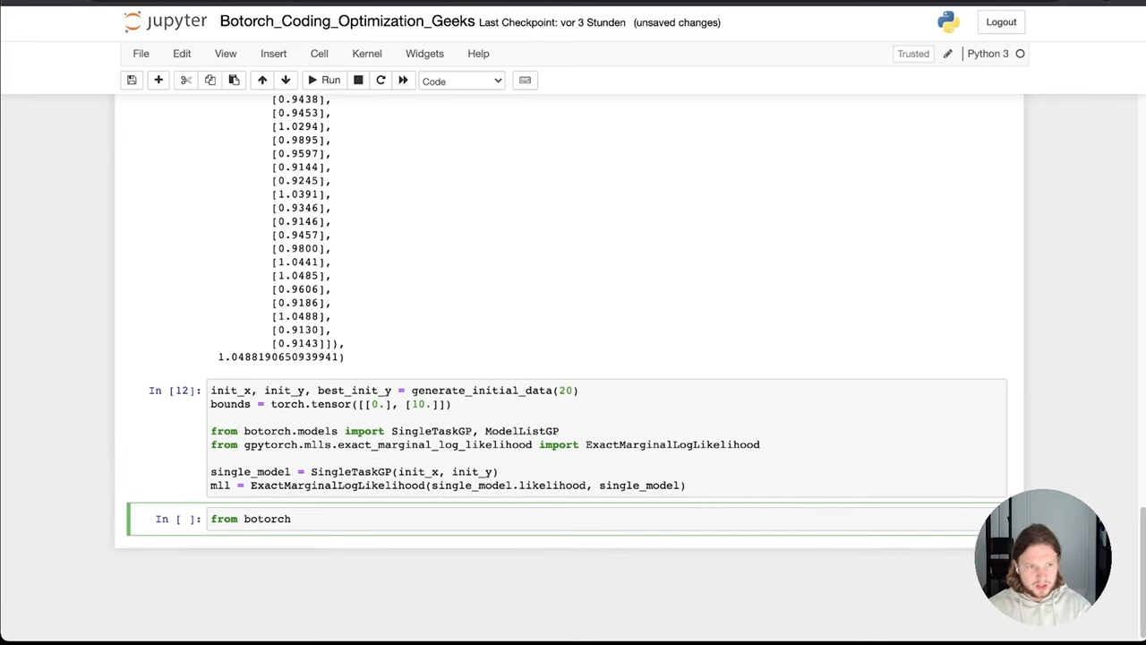
type("import fit")
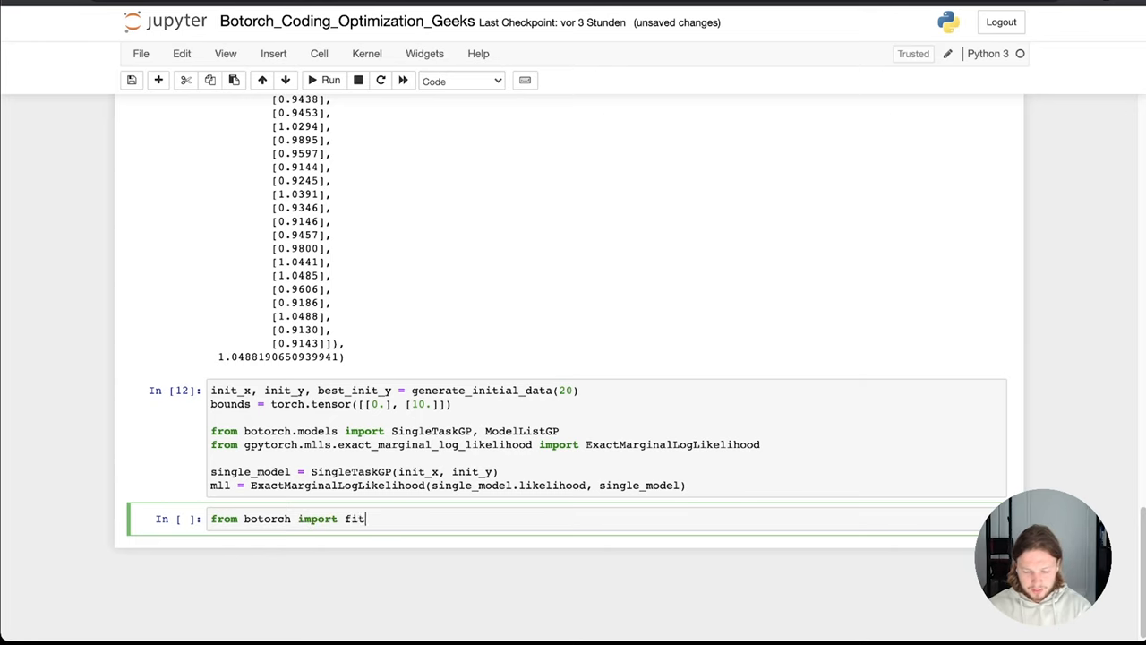
type("_gp")
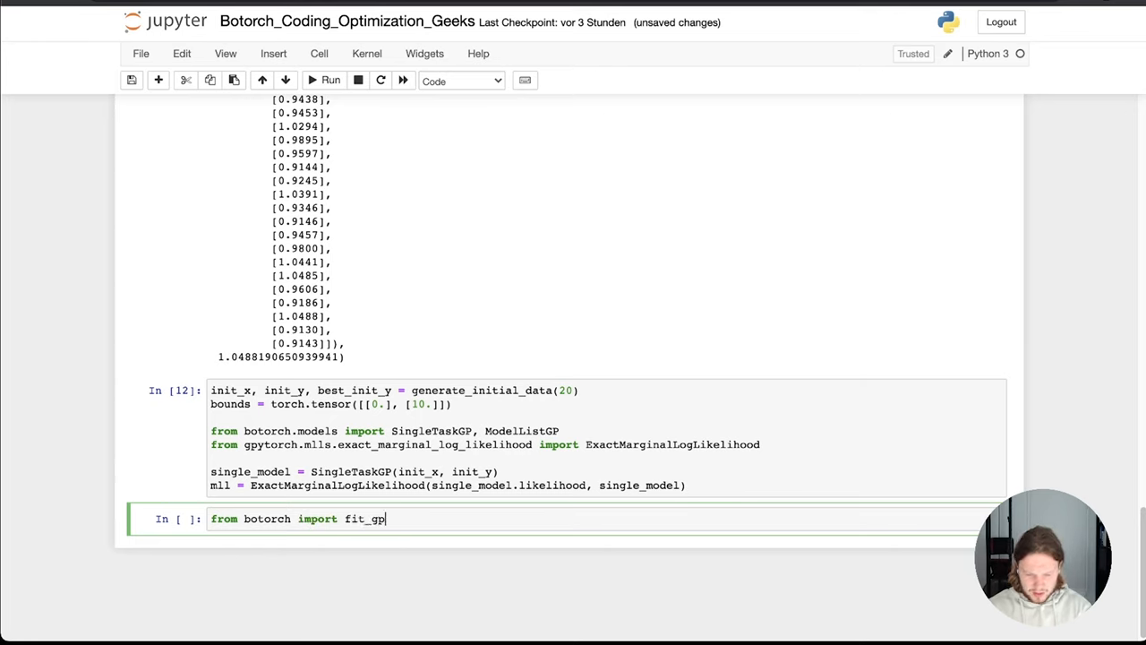
type("ytroch")
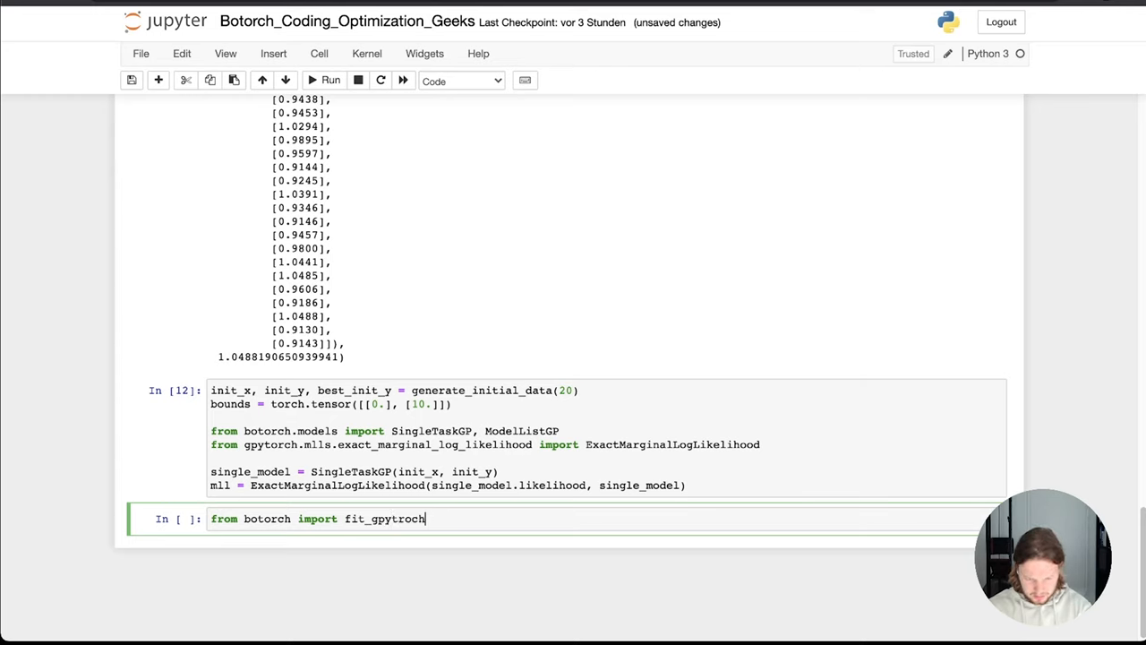
key("Backspace")
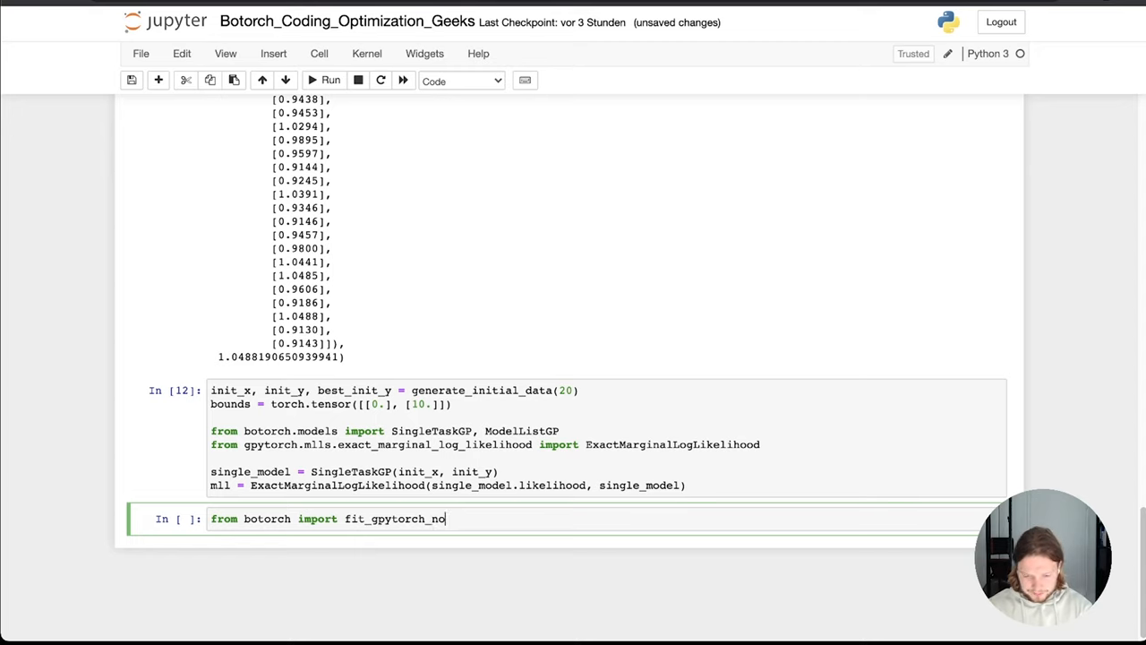
type("m")
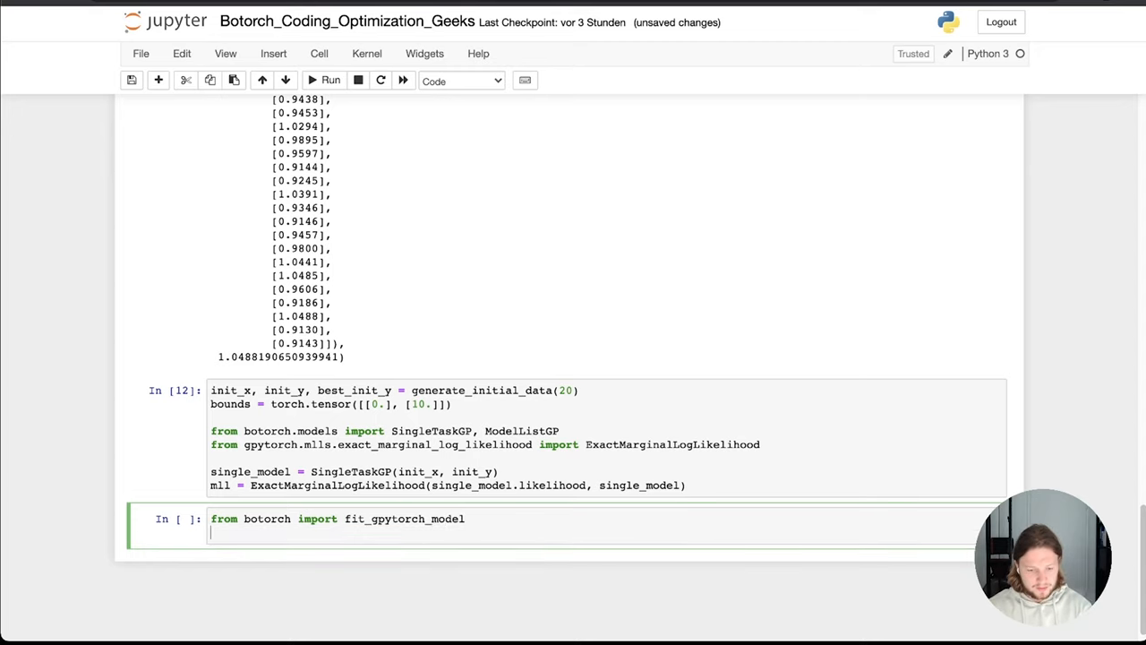
Add the call fit_gpytorch_model(mll) below the import.
type("fit")
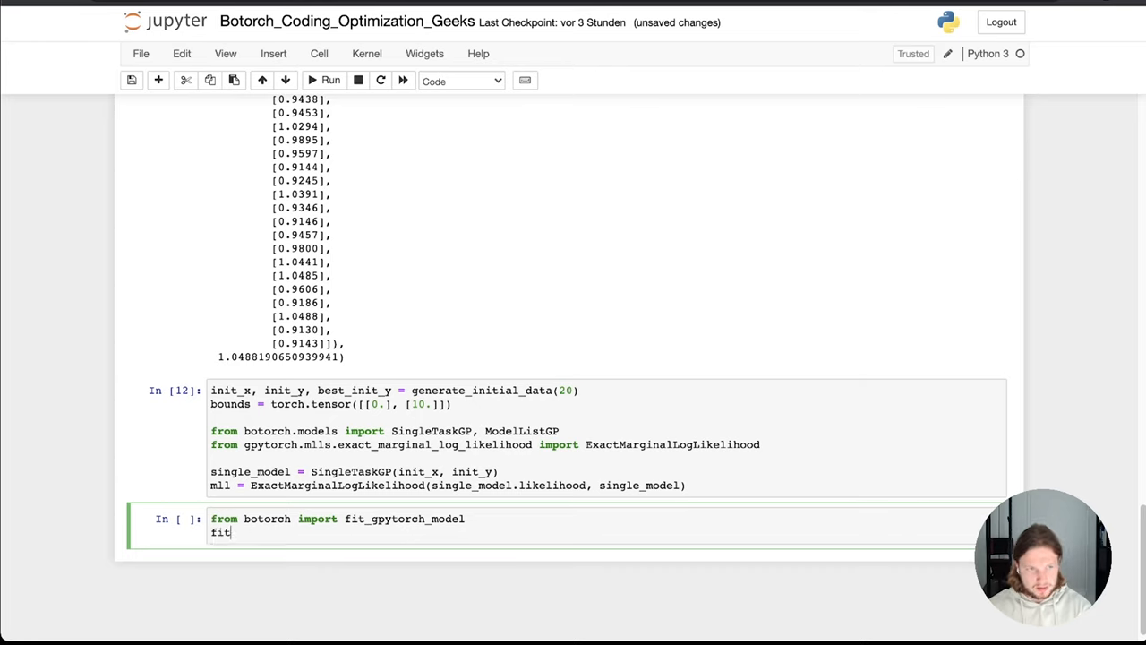
type("_")
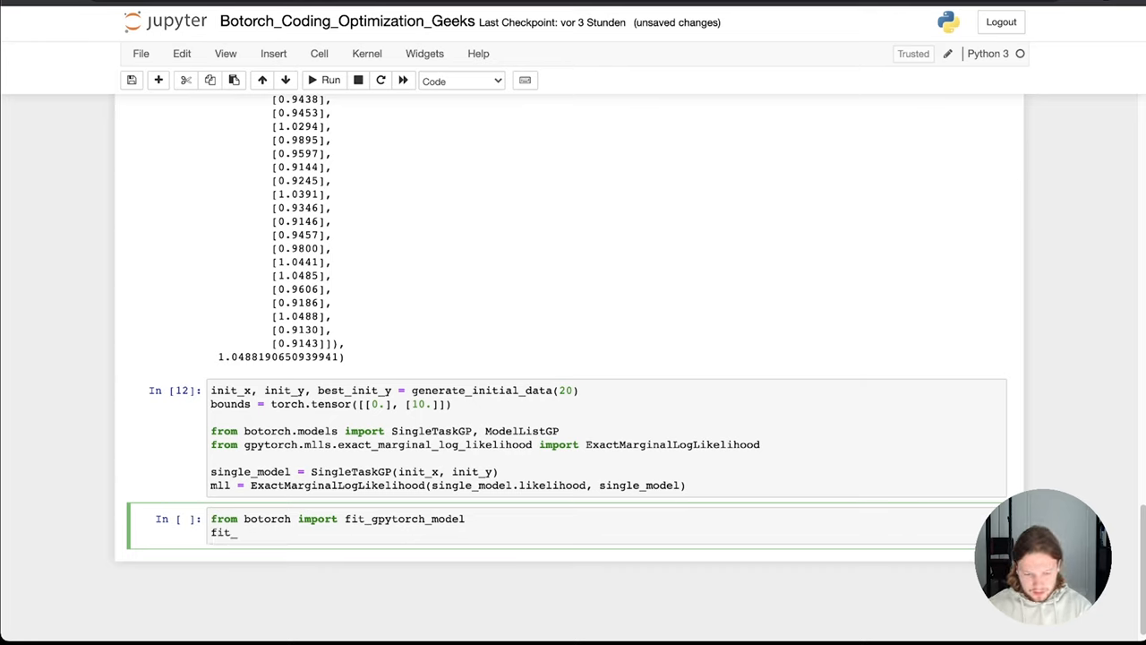
double_click(404, 518)
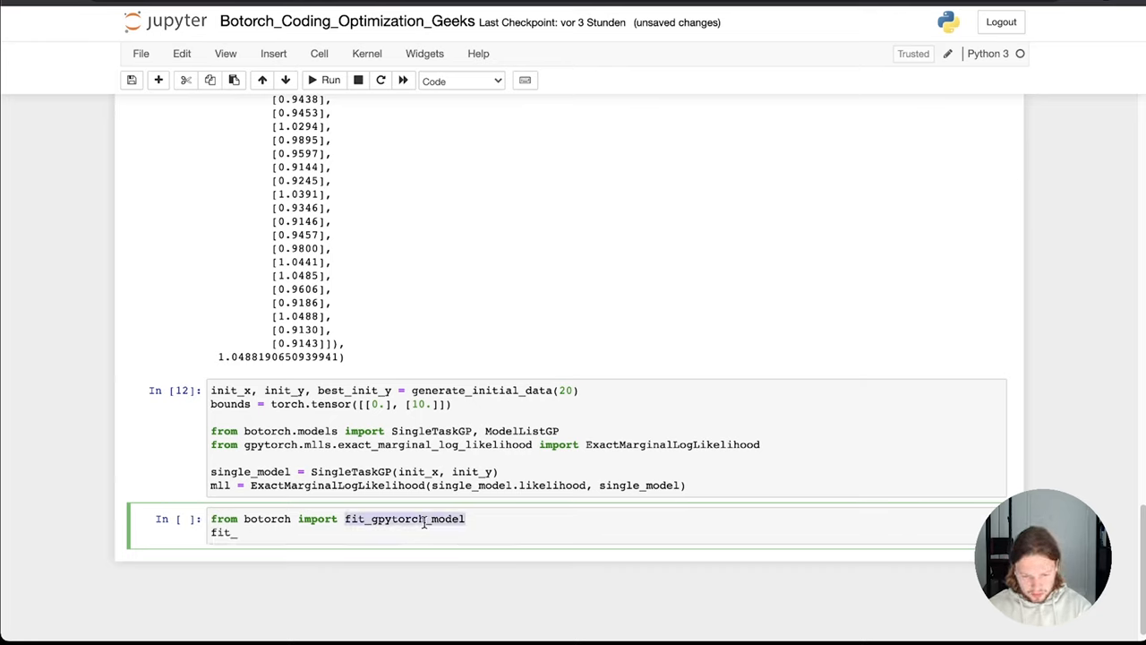
type("gpytorch_model")
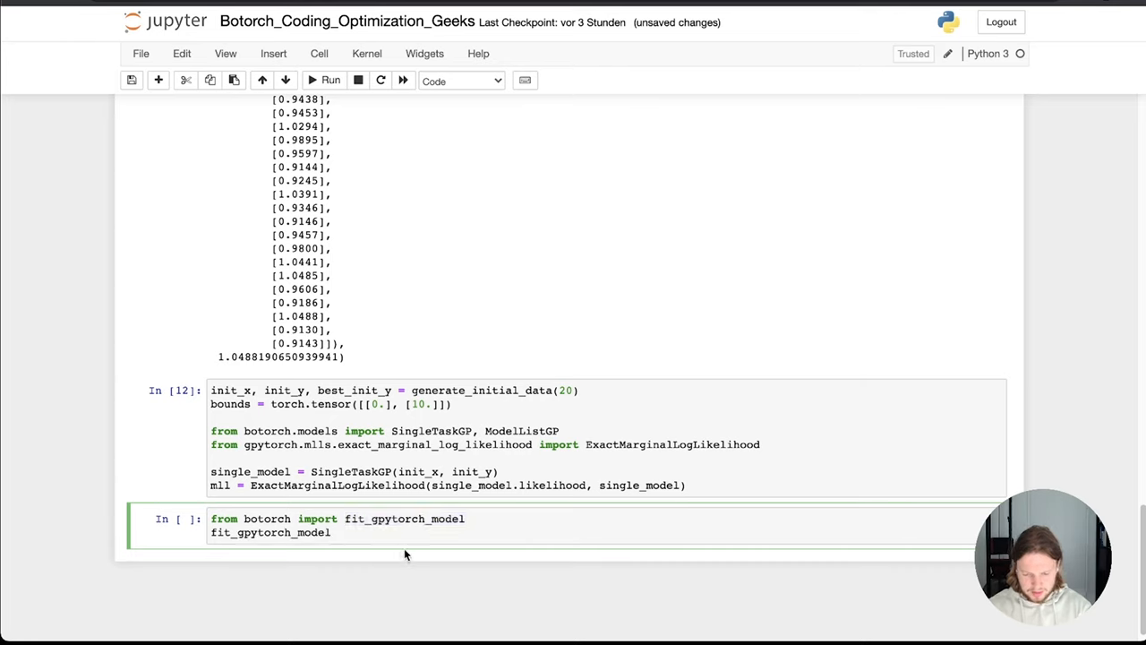
type("()")
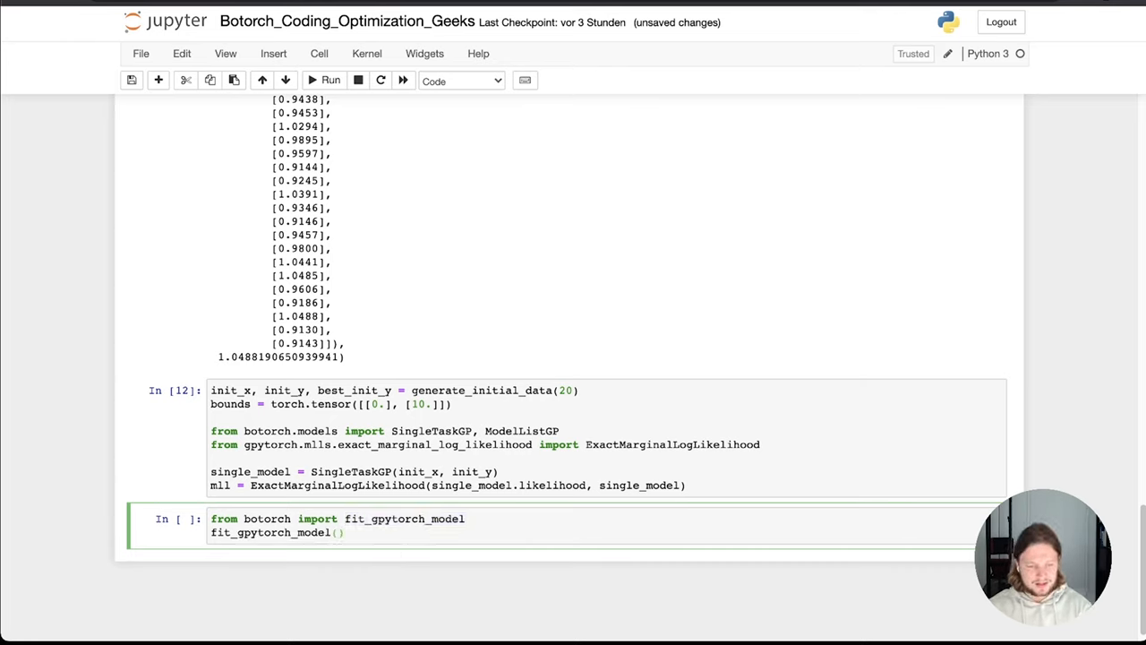
type("mll")
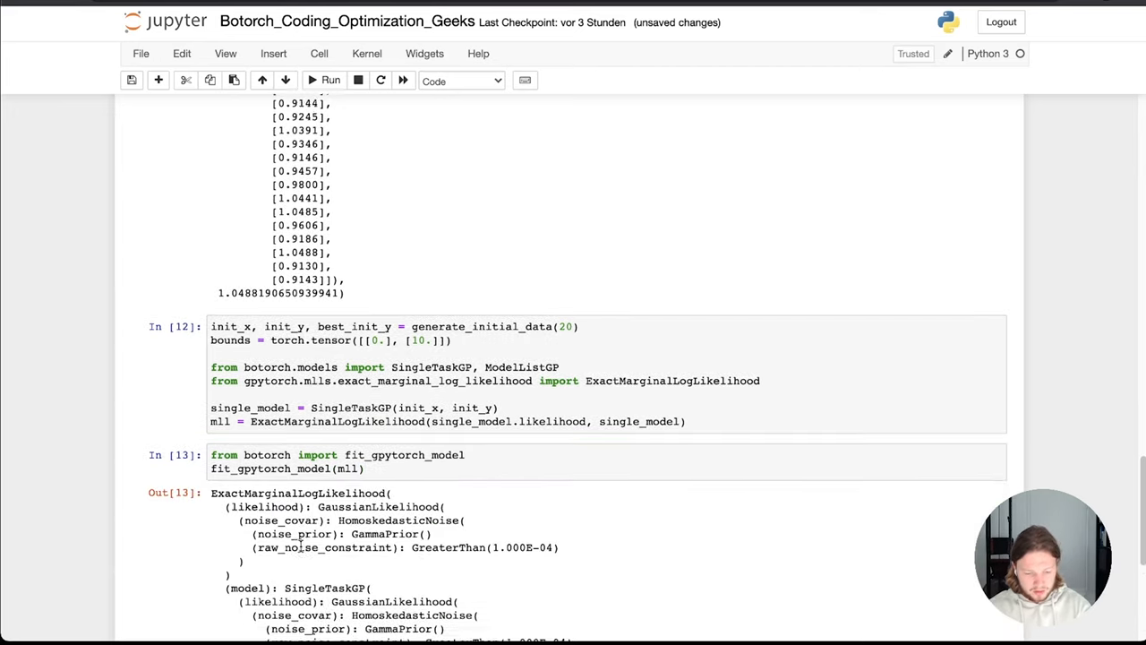
scroll("down", 3)
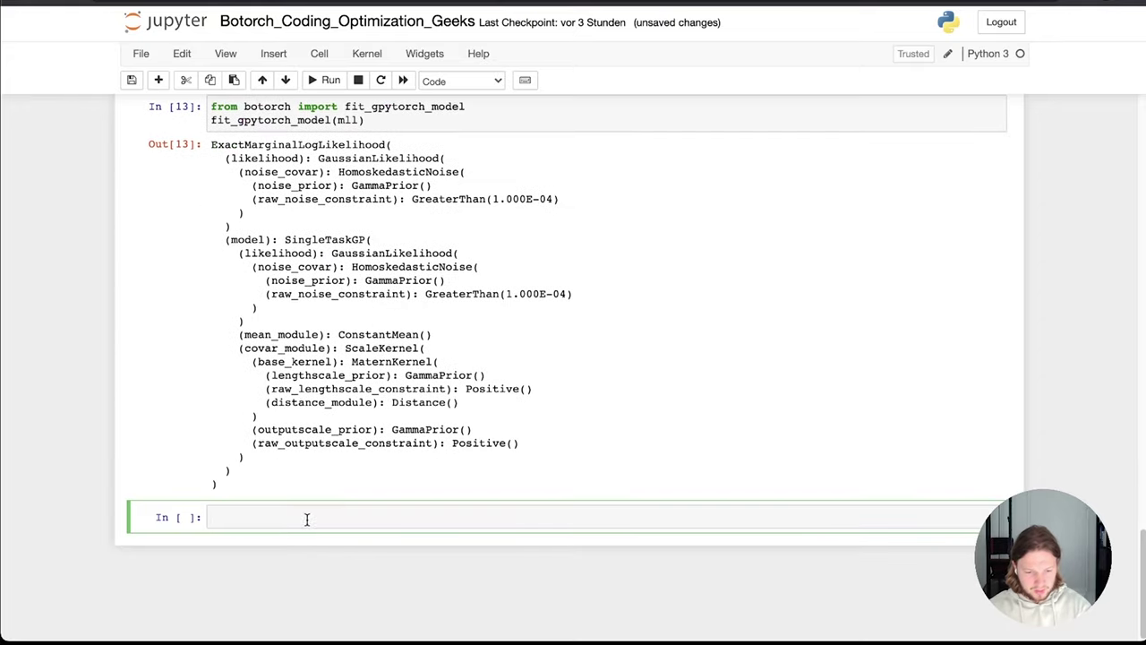
scroll("up", 3)
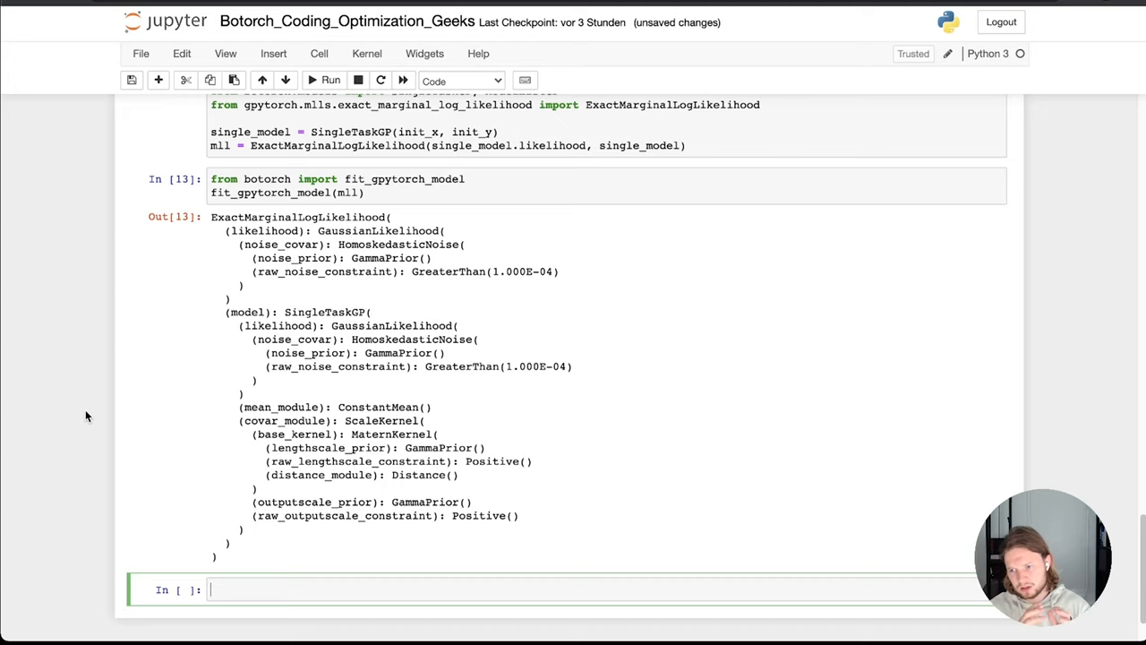
key("ctrl+s")
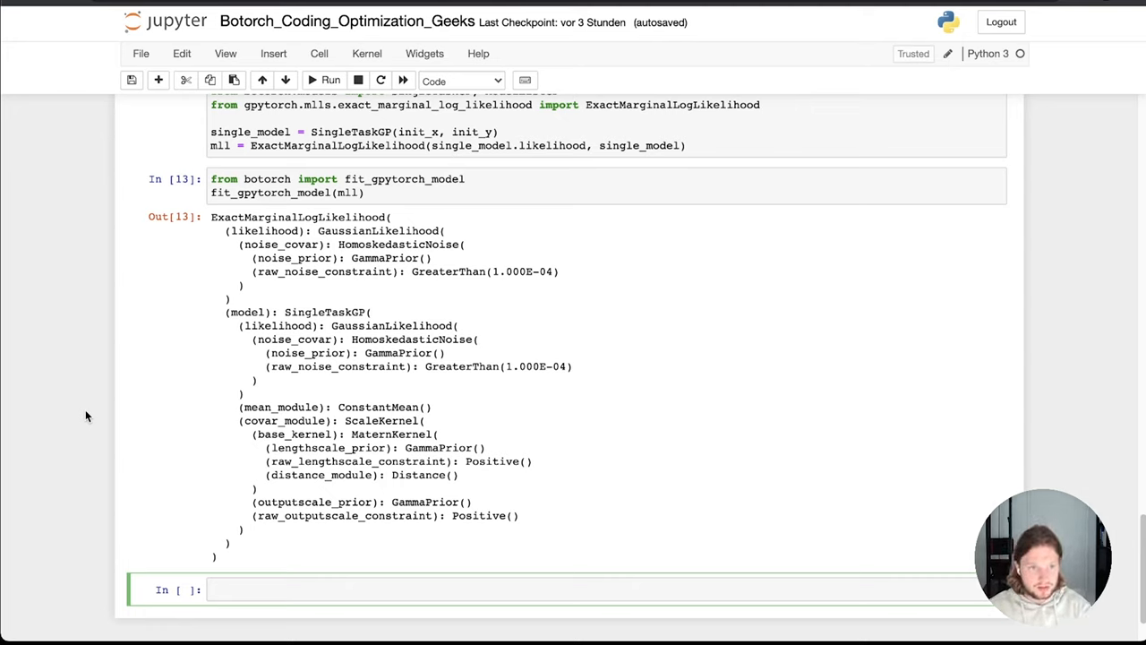
Import qExpectedImprovement from botorch.acquisition.monte_carlo in the new cell.
type("from q")
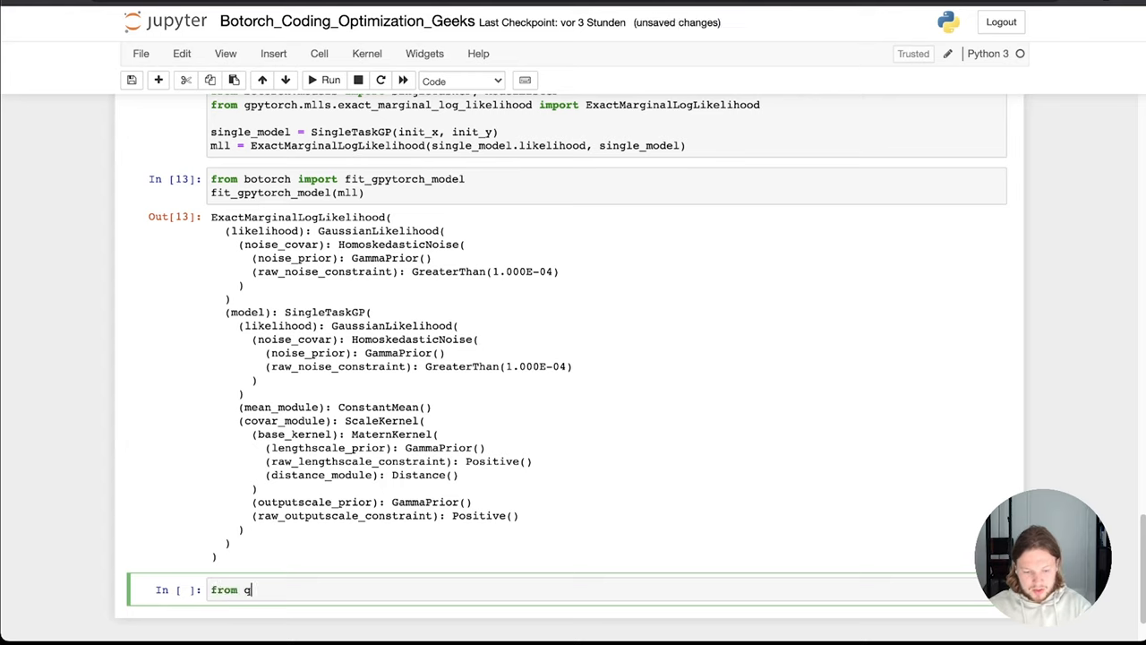
type("aquis")
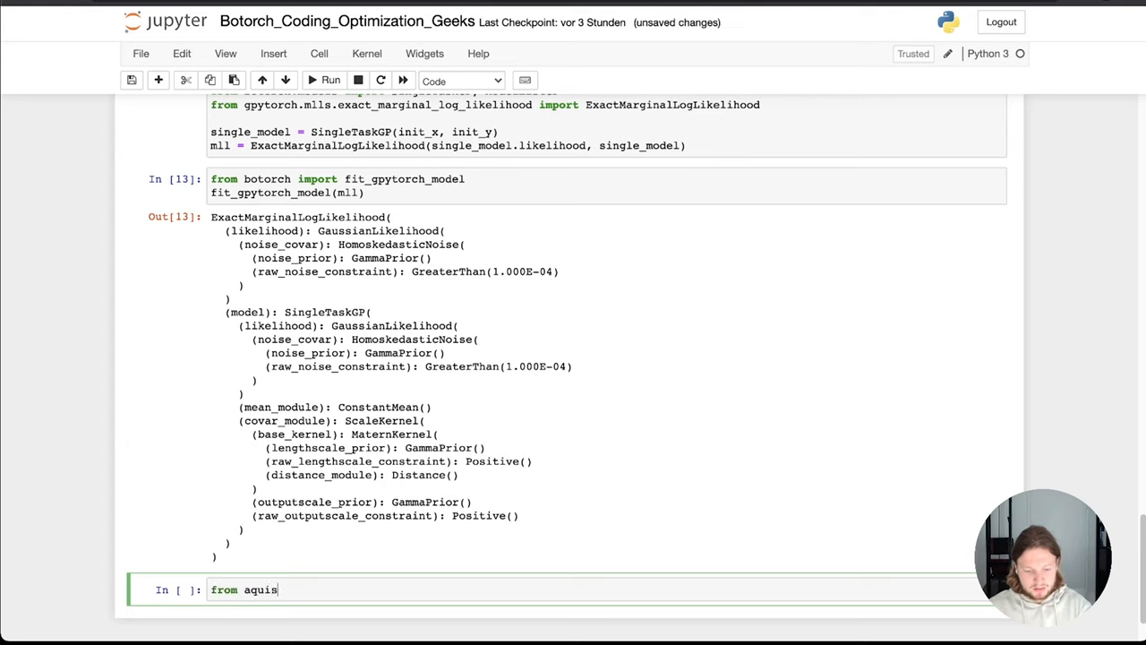
type("ition_")
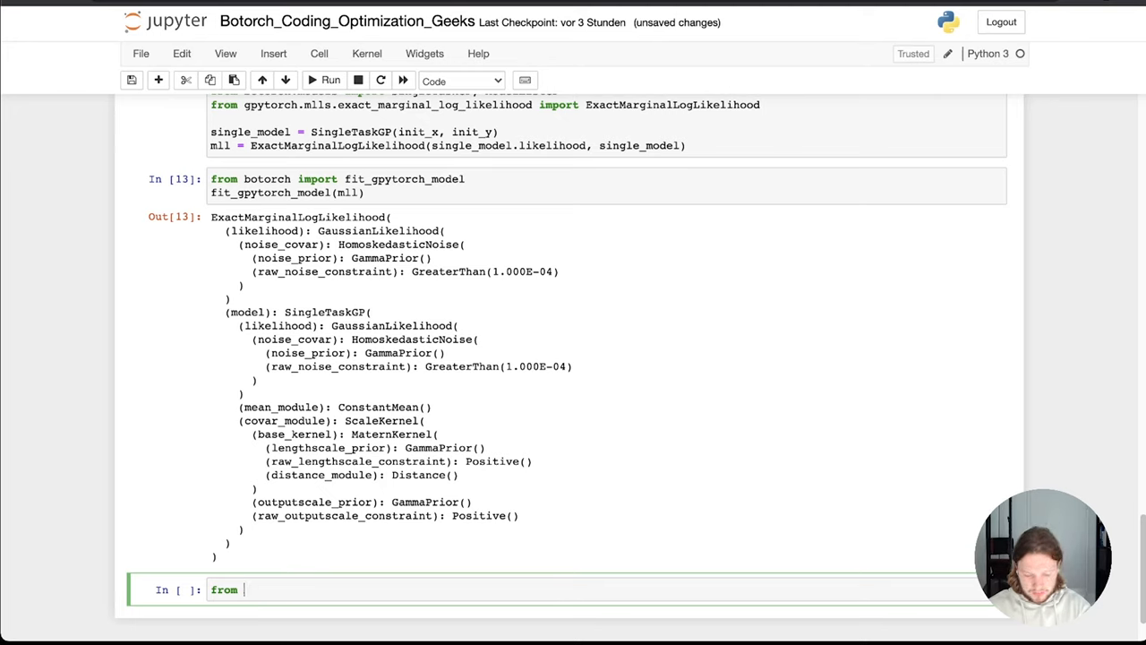
type("botorch.")
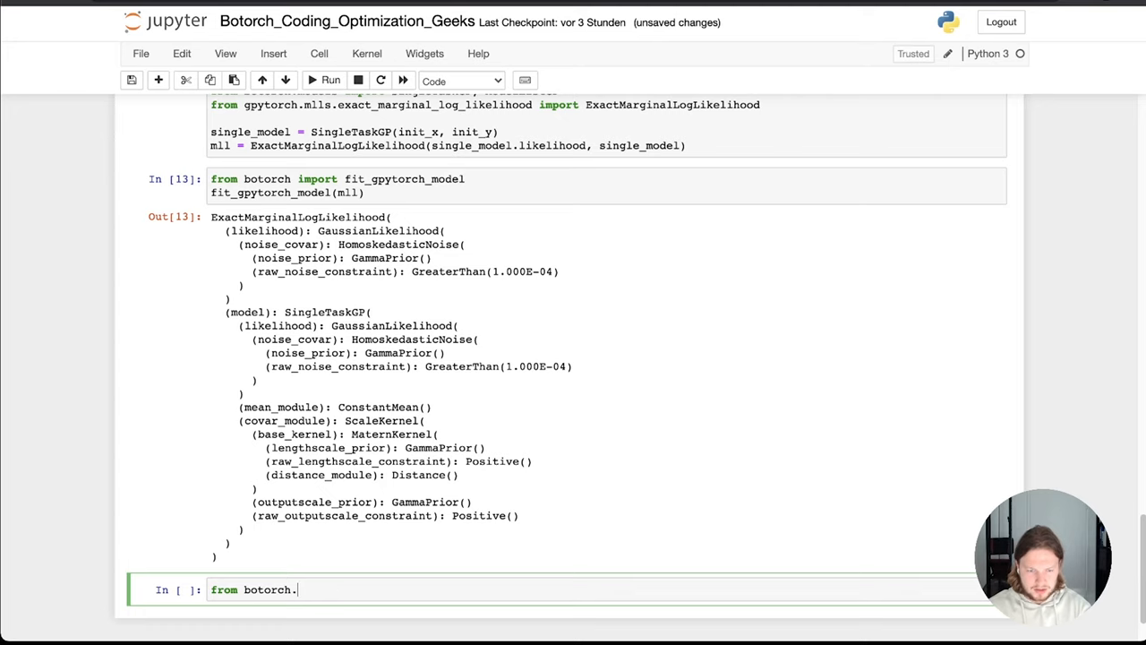
type("aq")
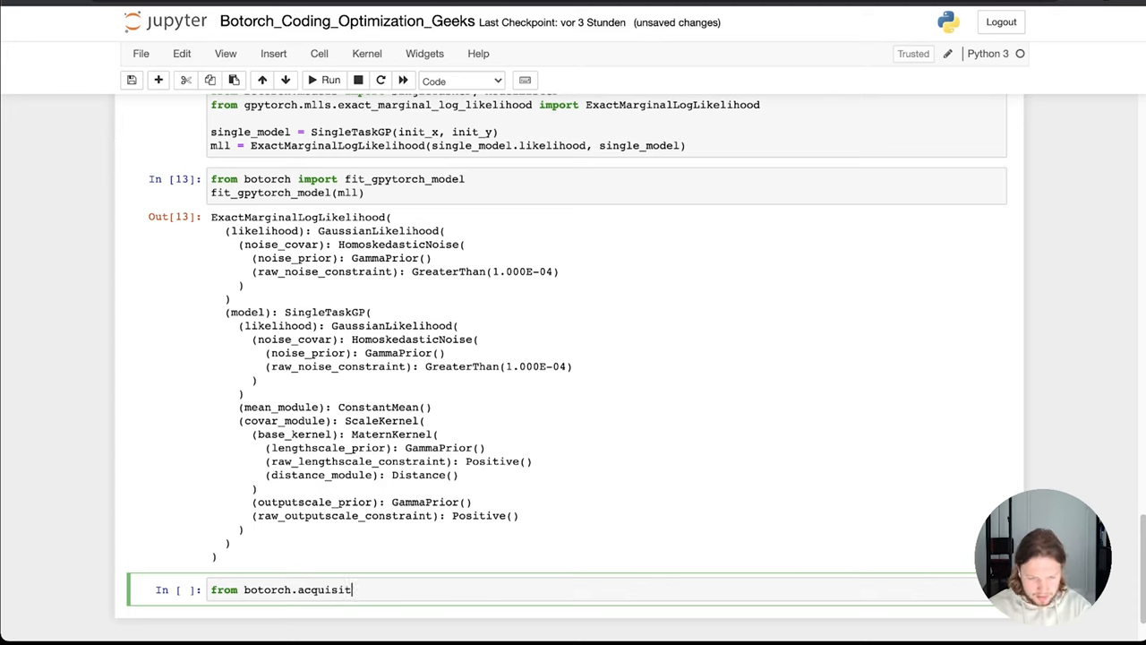
type("ion_")
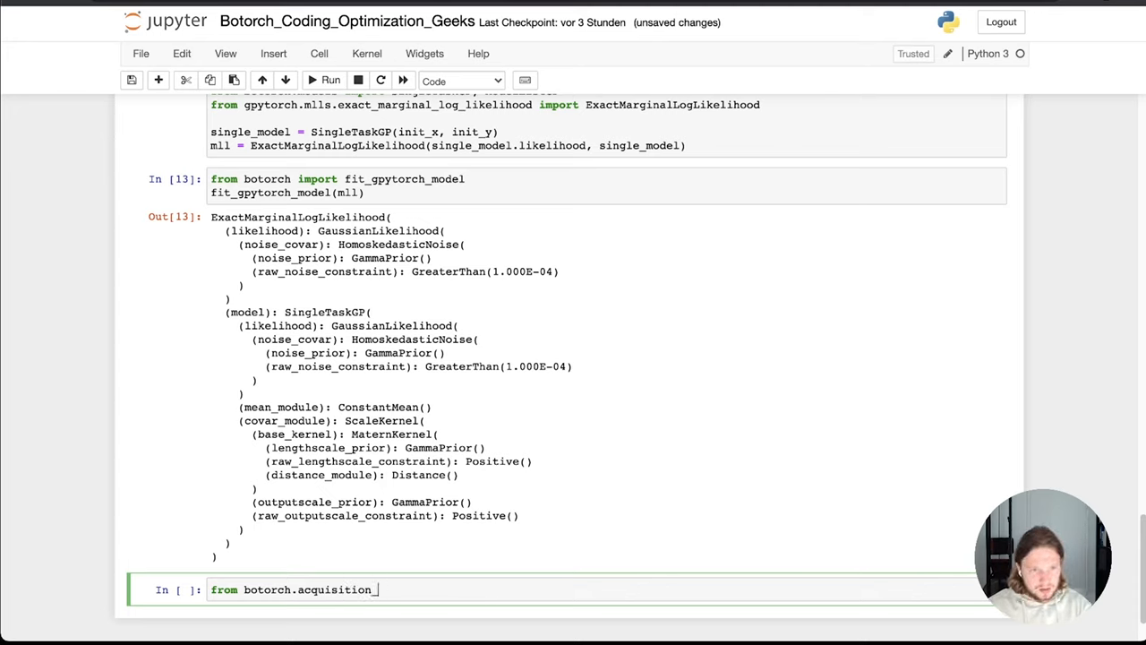
type("mont")
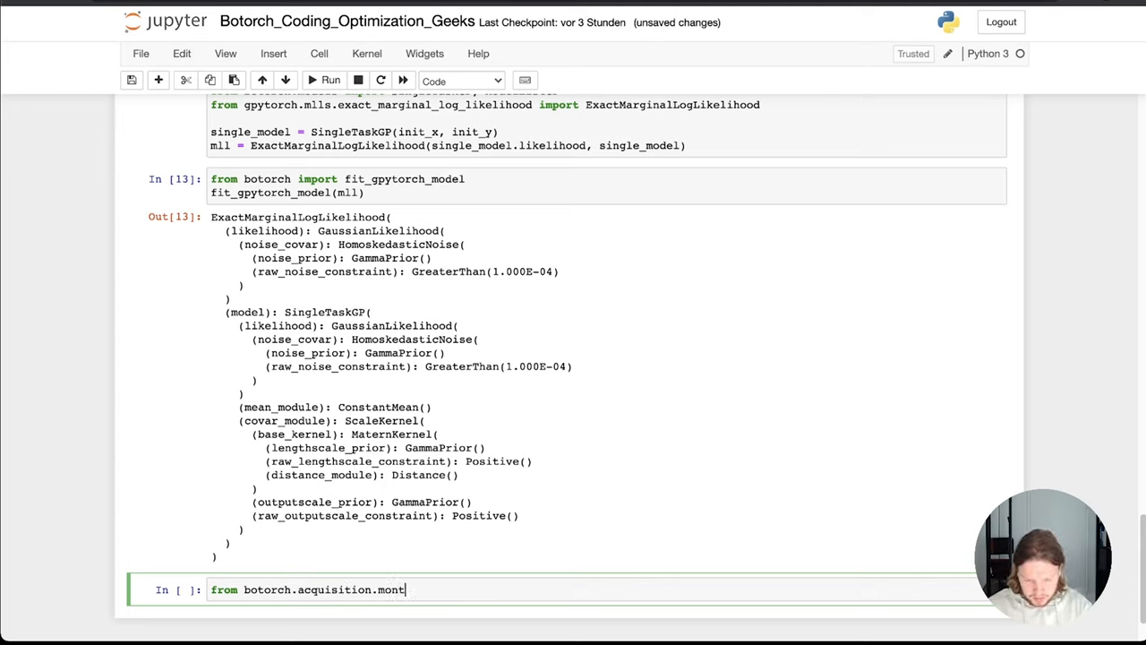
type("e_carlo")
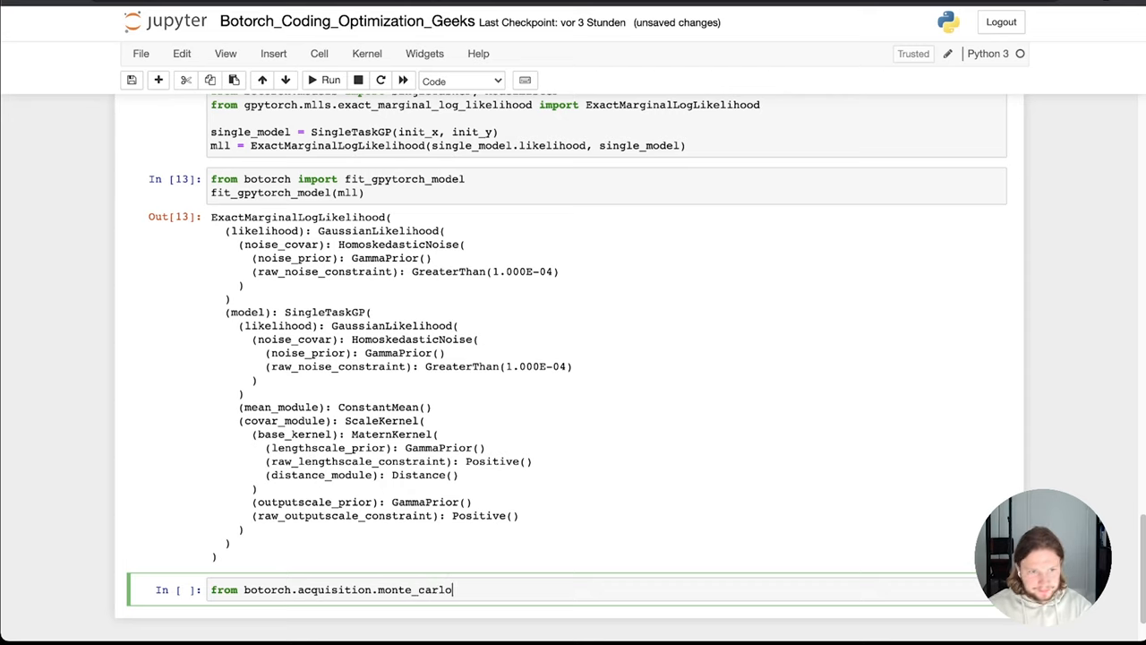
type("import qEx")
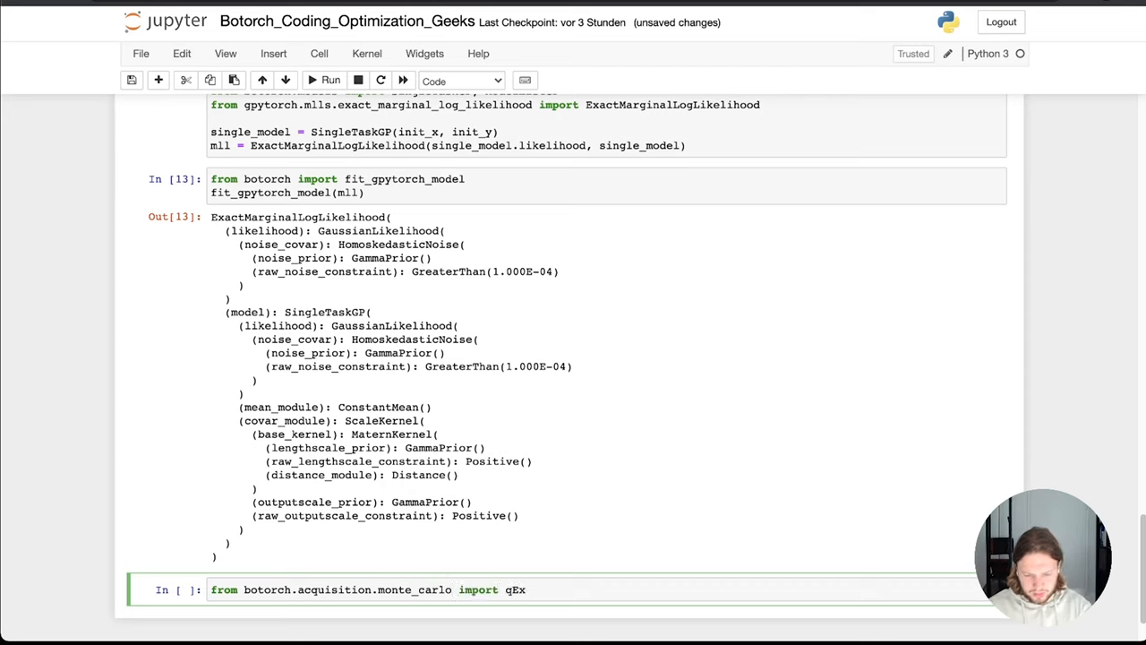
type("pectedImprv")
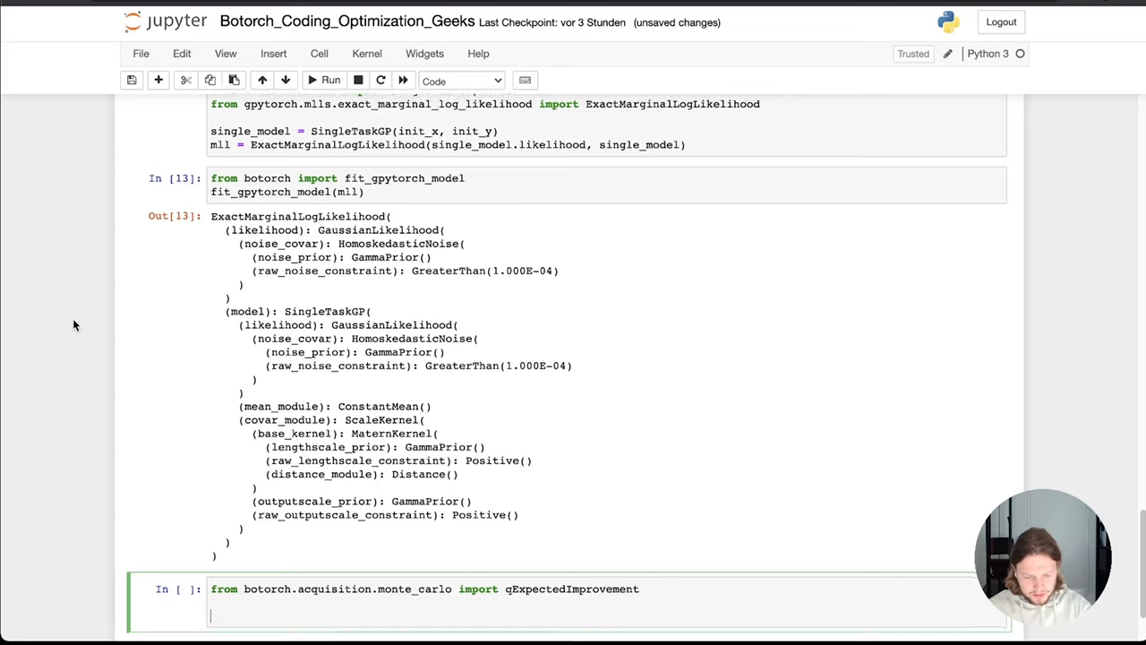
scroll("down", 3)
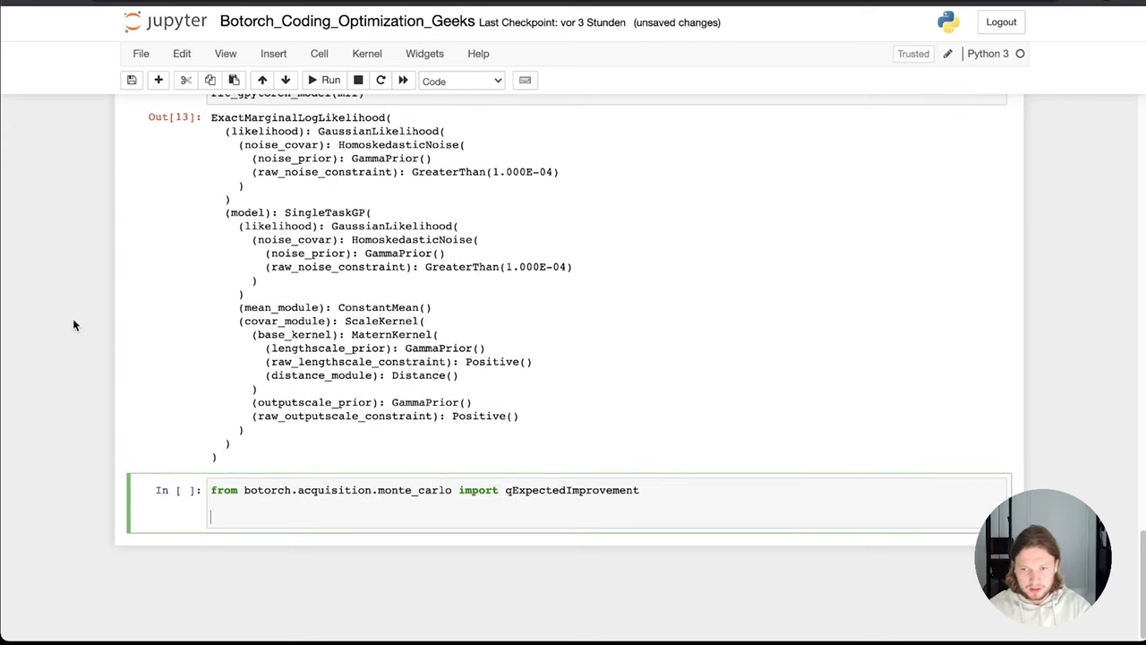
Define EI = qExpectedImprovement(model=single_model, best_f=best_init_y) and run the cell.
type("EI")
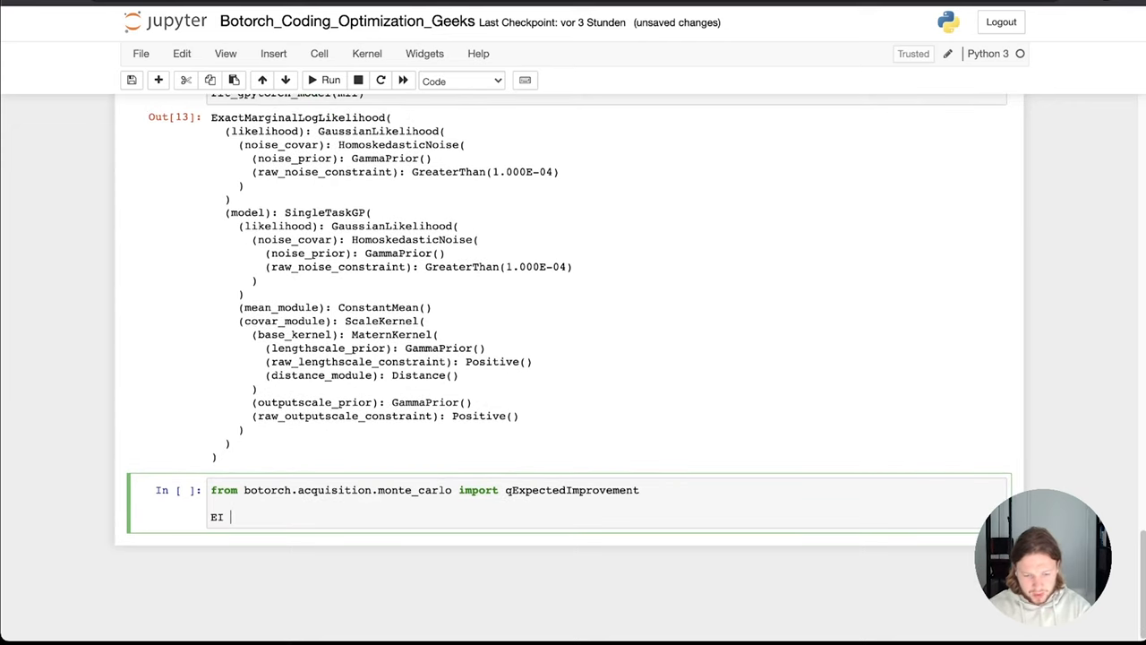
type("0")
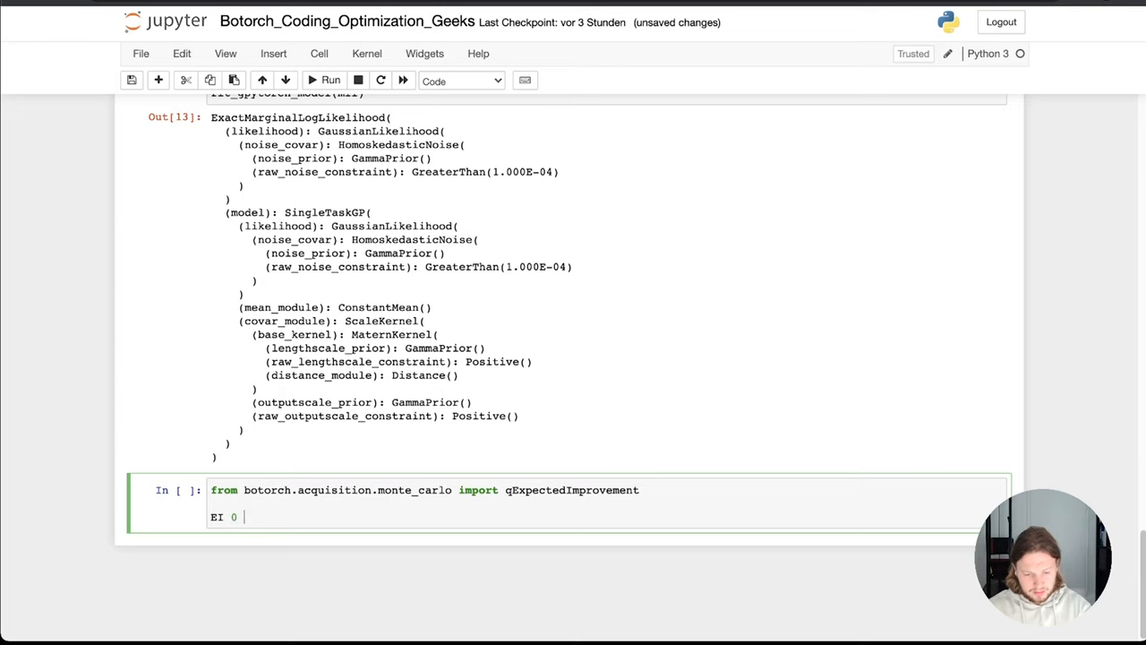
type("-")
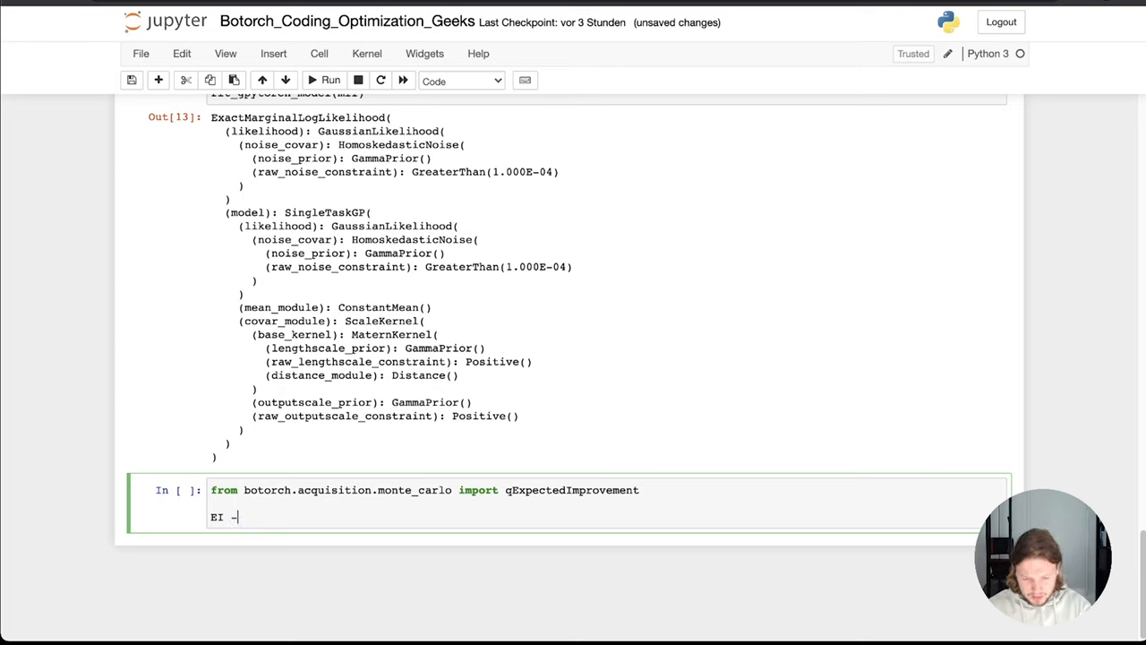
type("=")
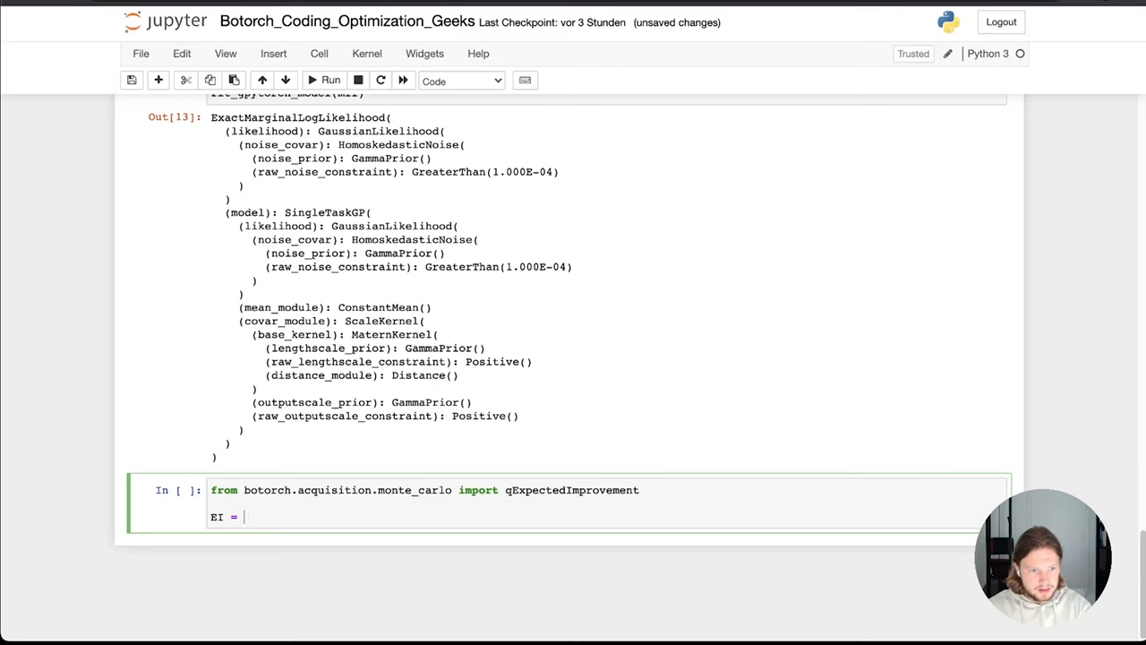
type("qExpectedImprovement()")
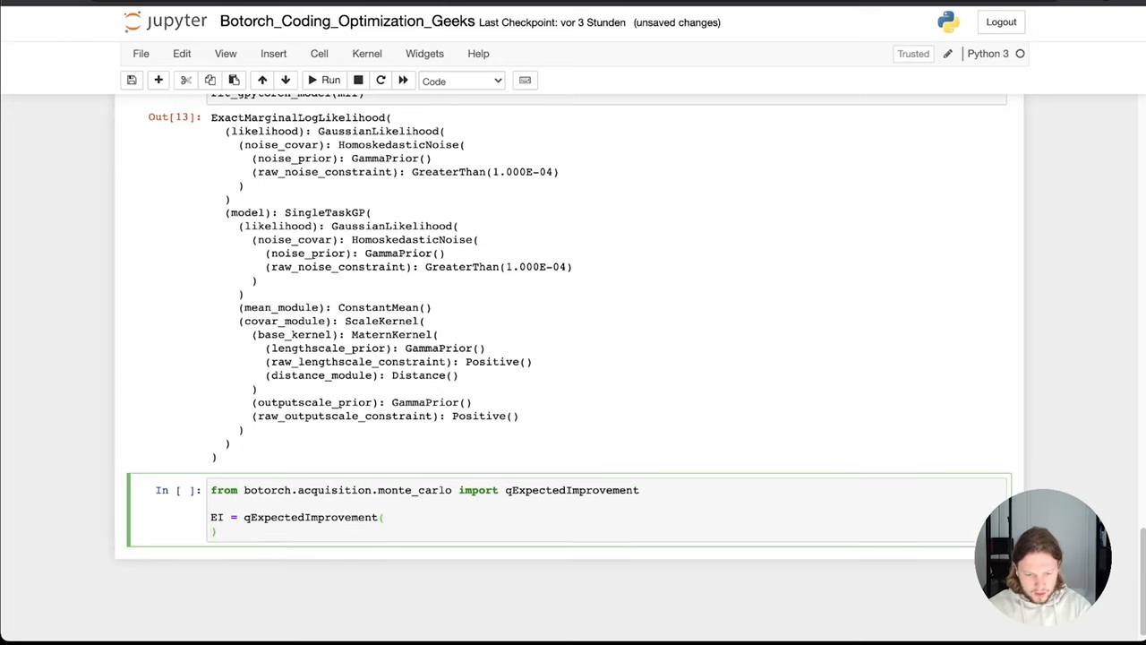
type("model")
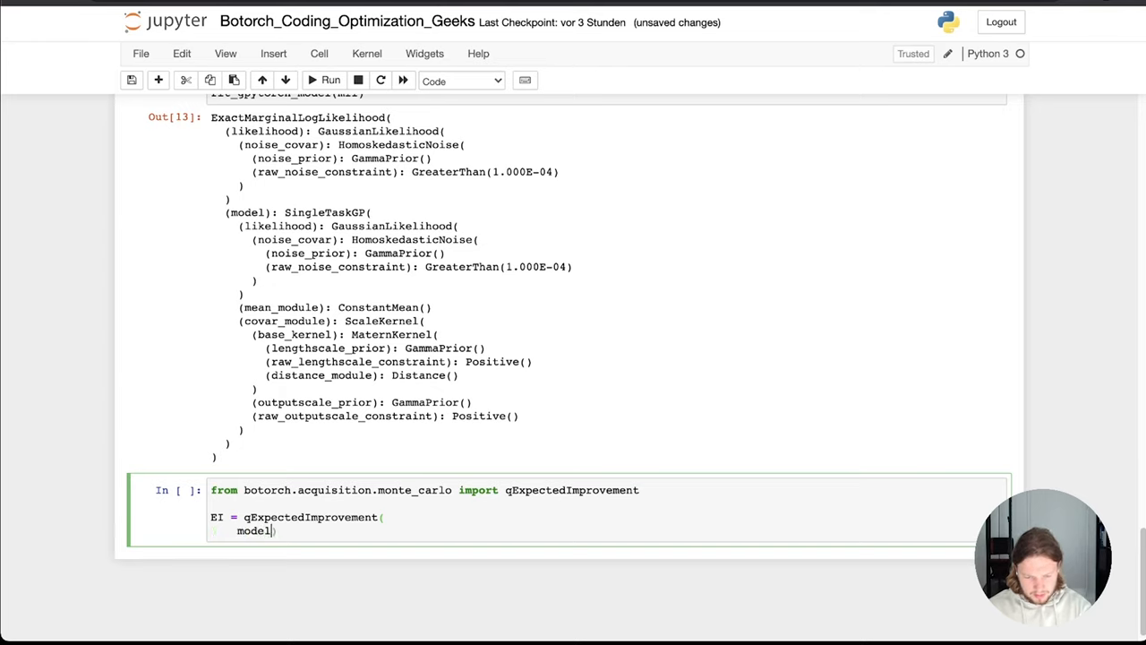
type("-s")
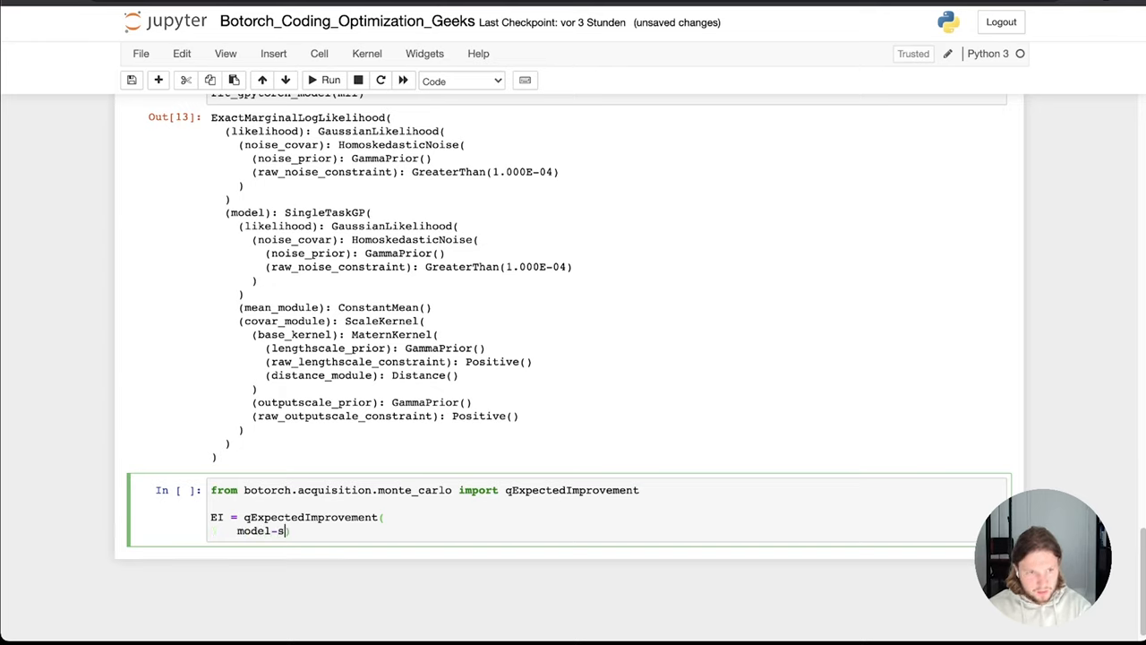
type("ingle_model")
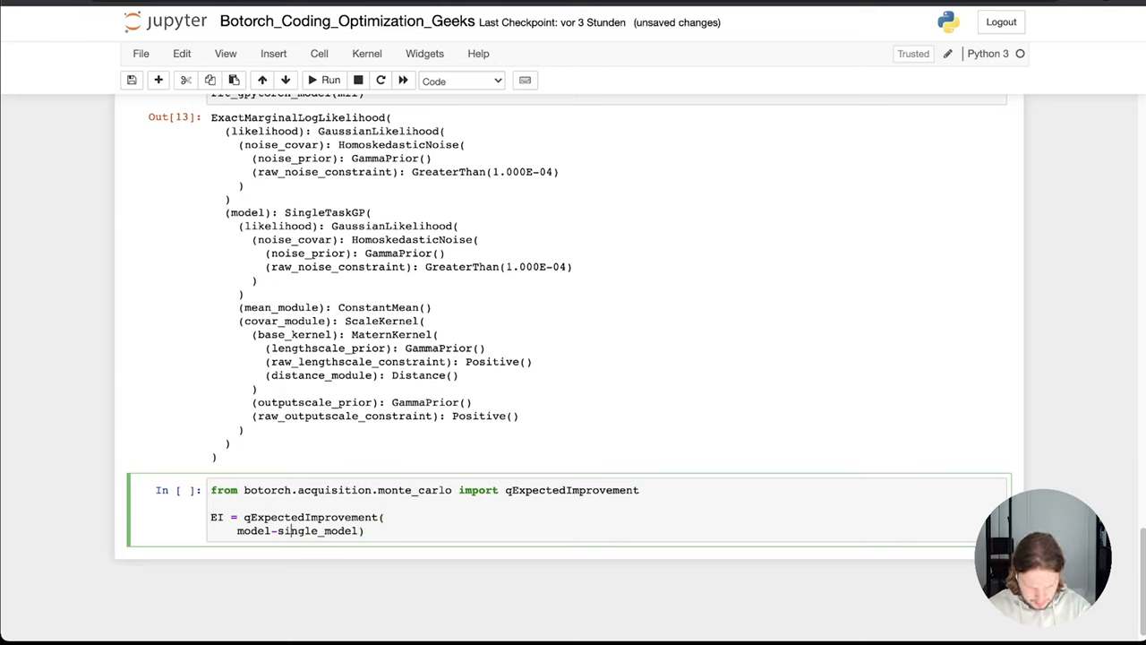
type("+")
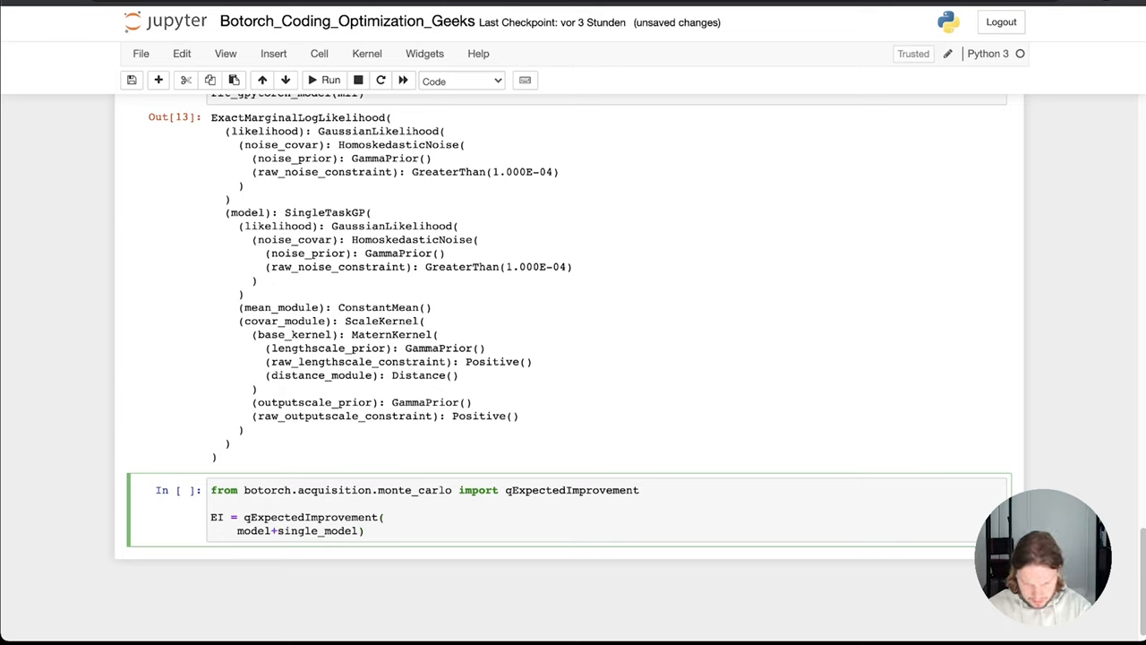
type("=")
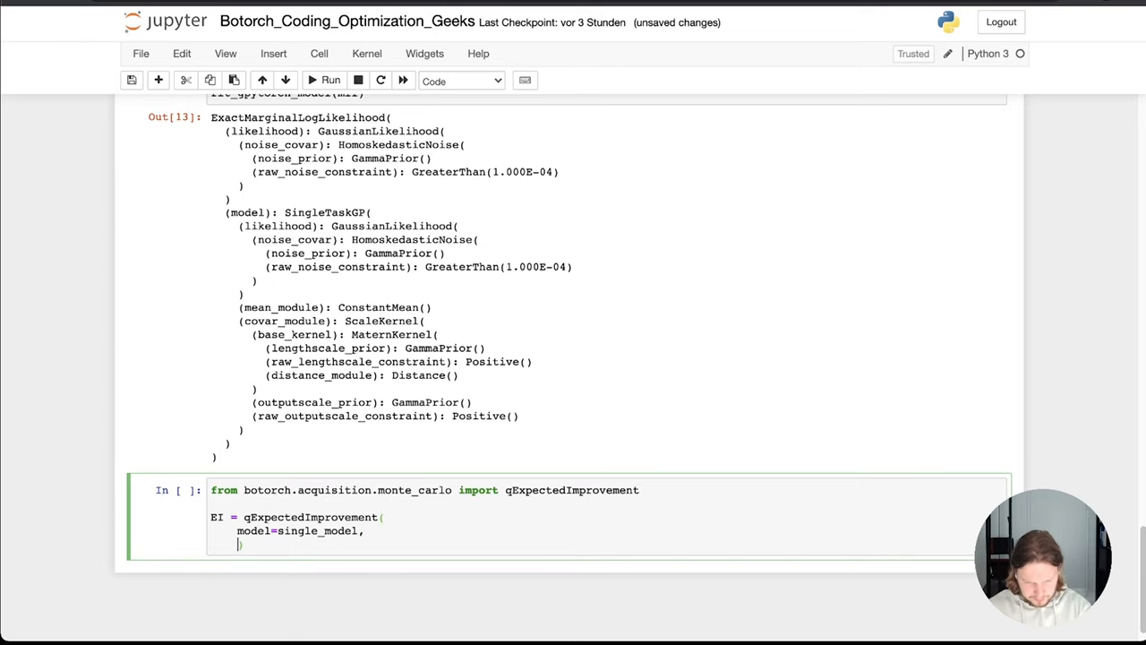
type("best")
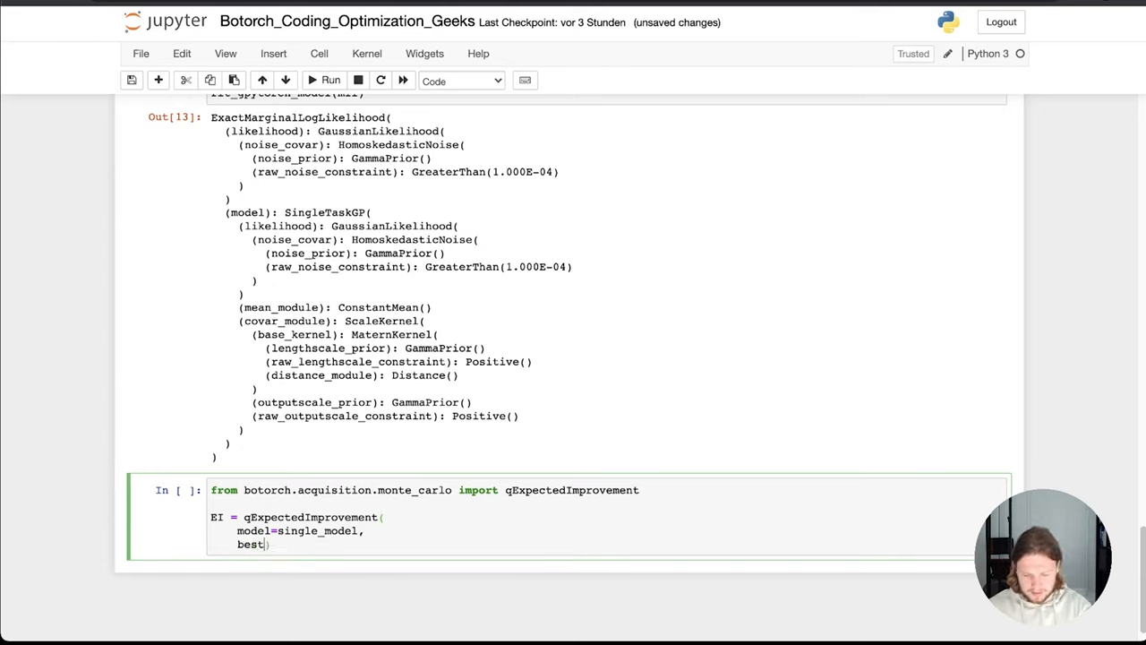
type("_f")
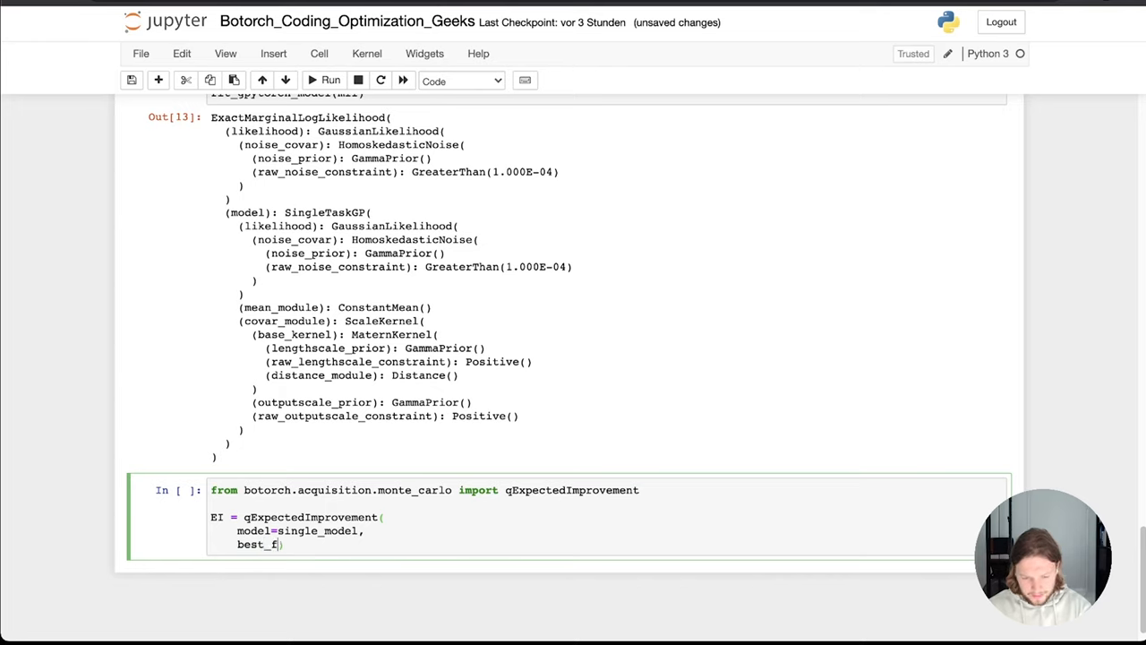
type("=")
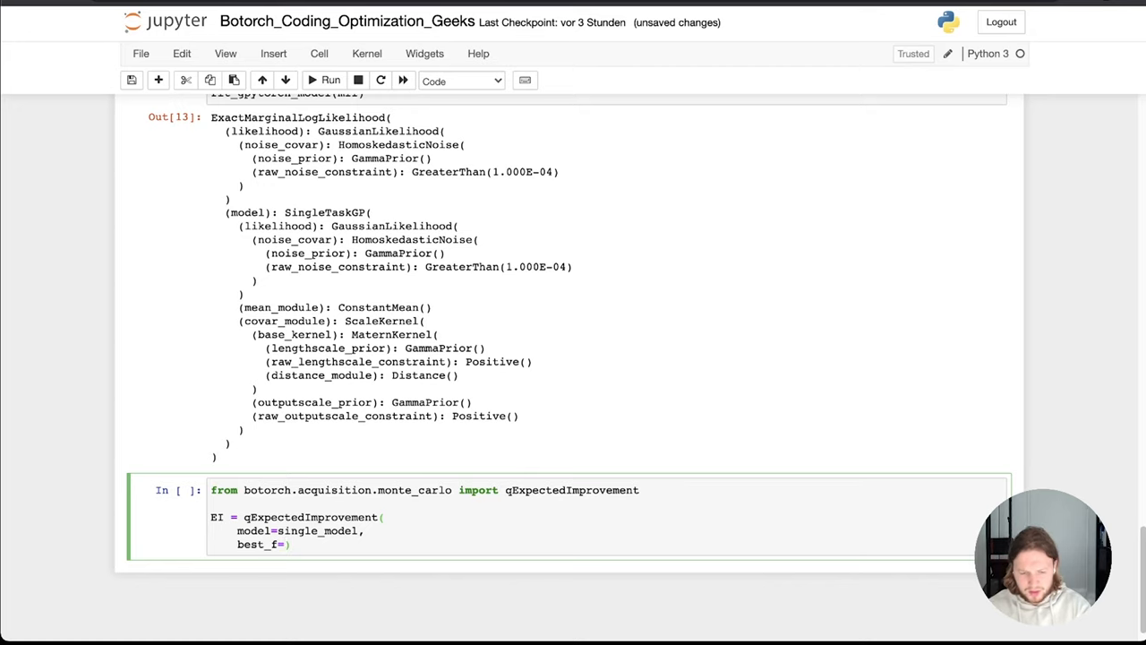
scroll("up", 3)
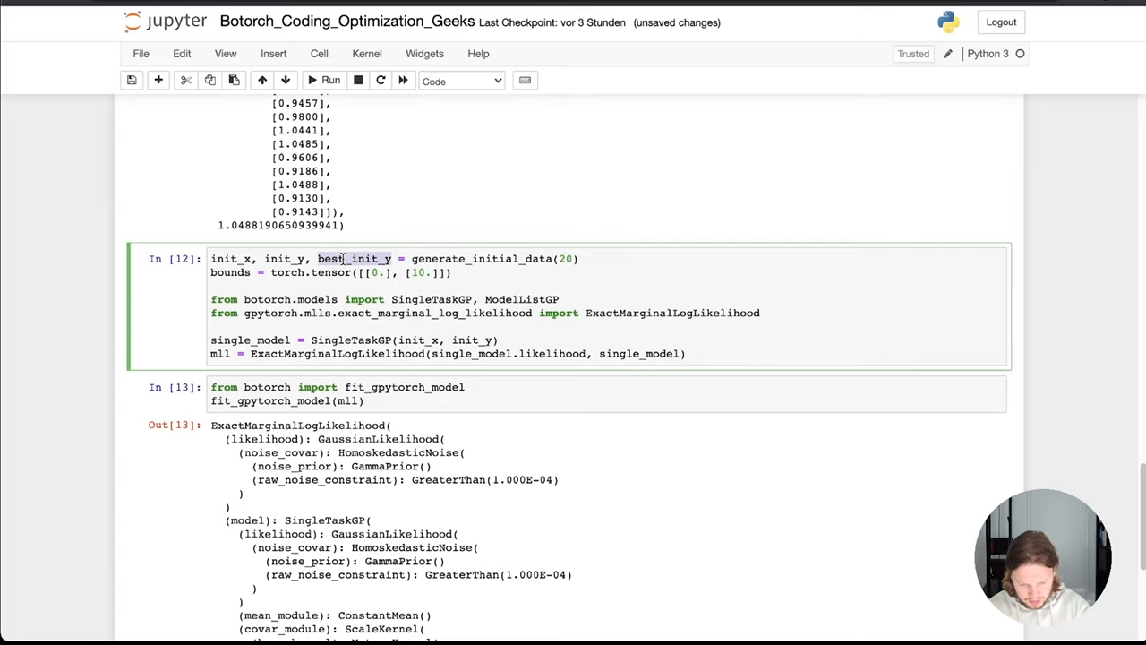
scroll("down", 3)
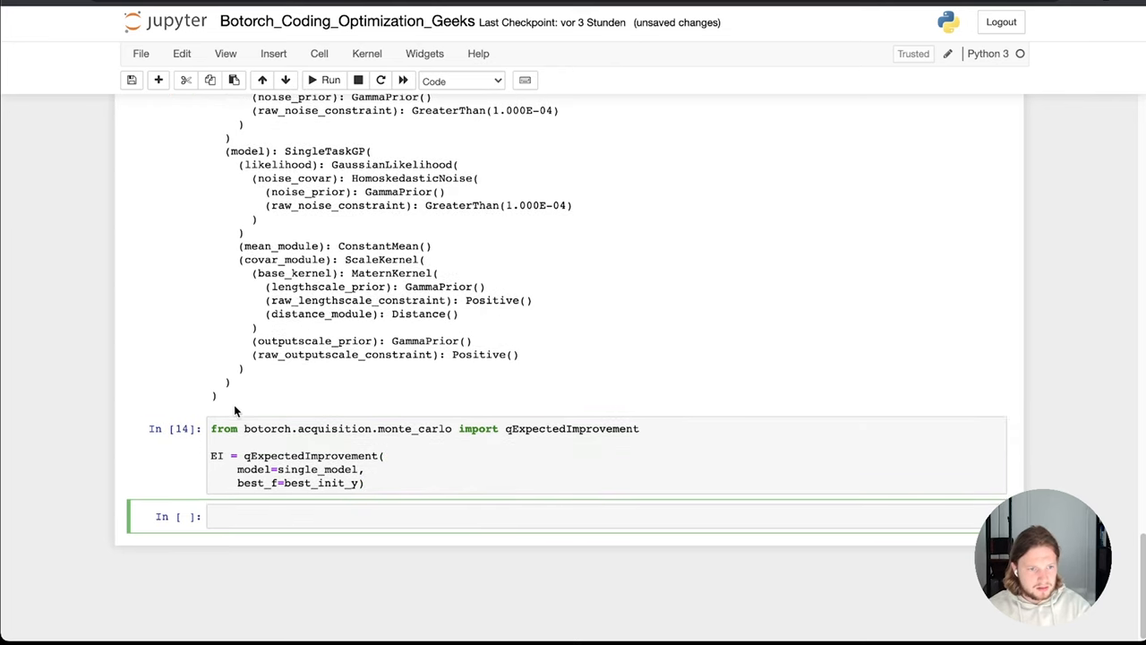
mouse_move(269, 255)
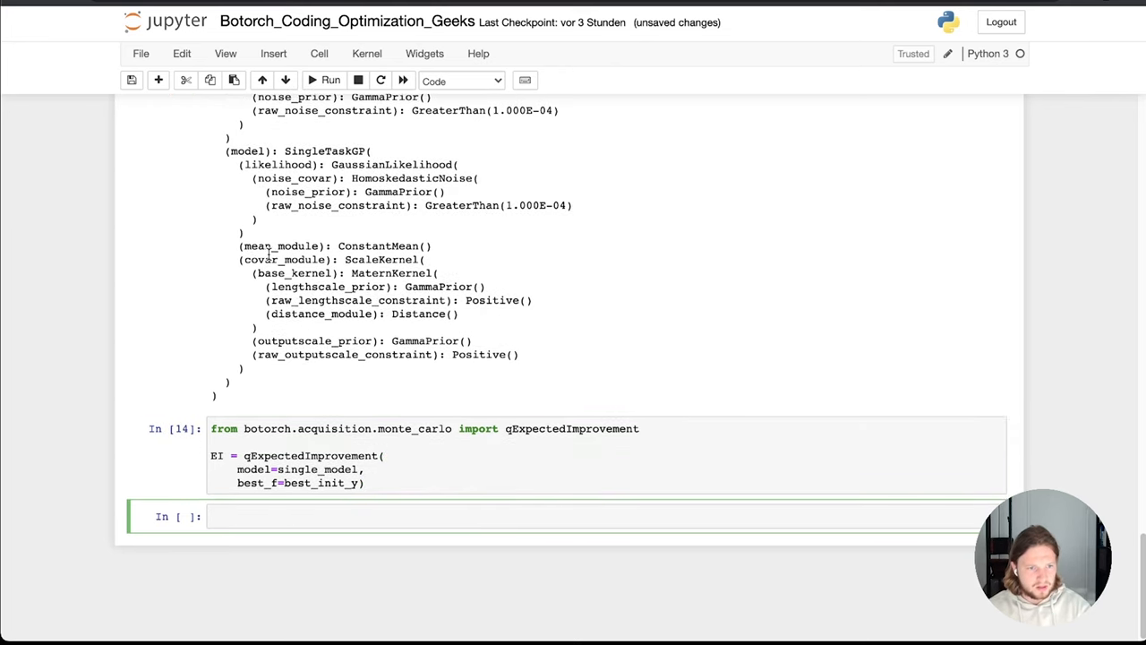
Save the notebook and write from botorch.optim import optimize_acqf in a new cell.
key("ctrl+s")
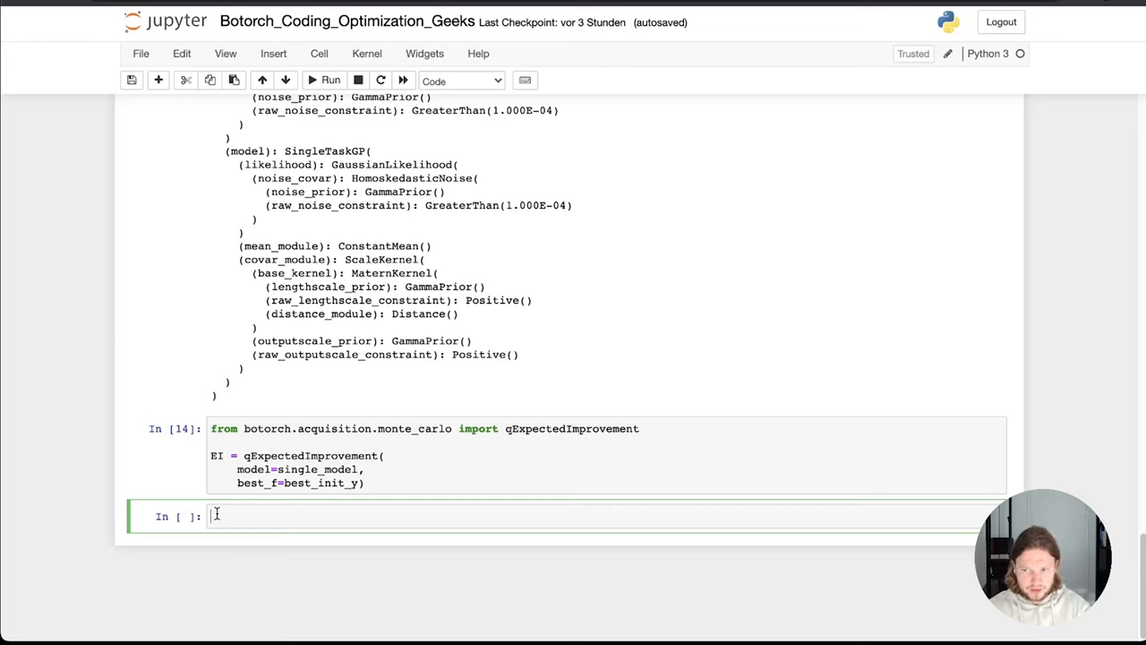
type("from")
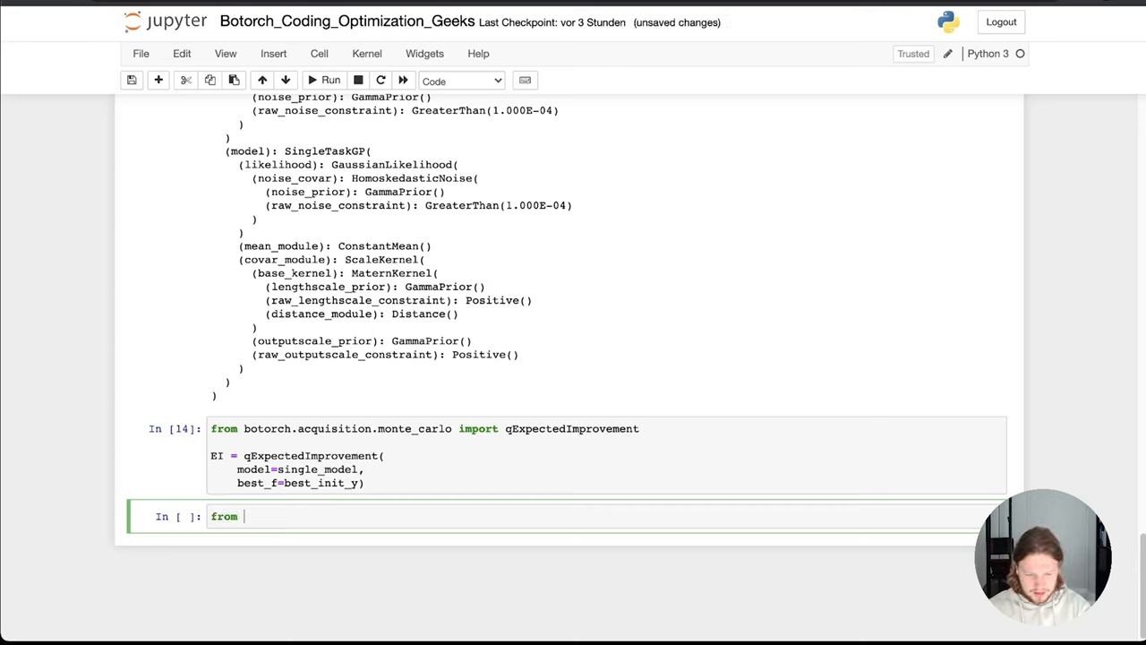
type("botor")
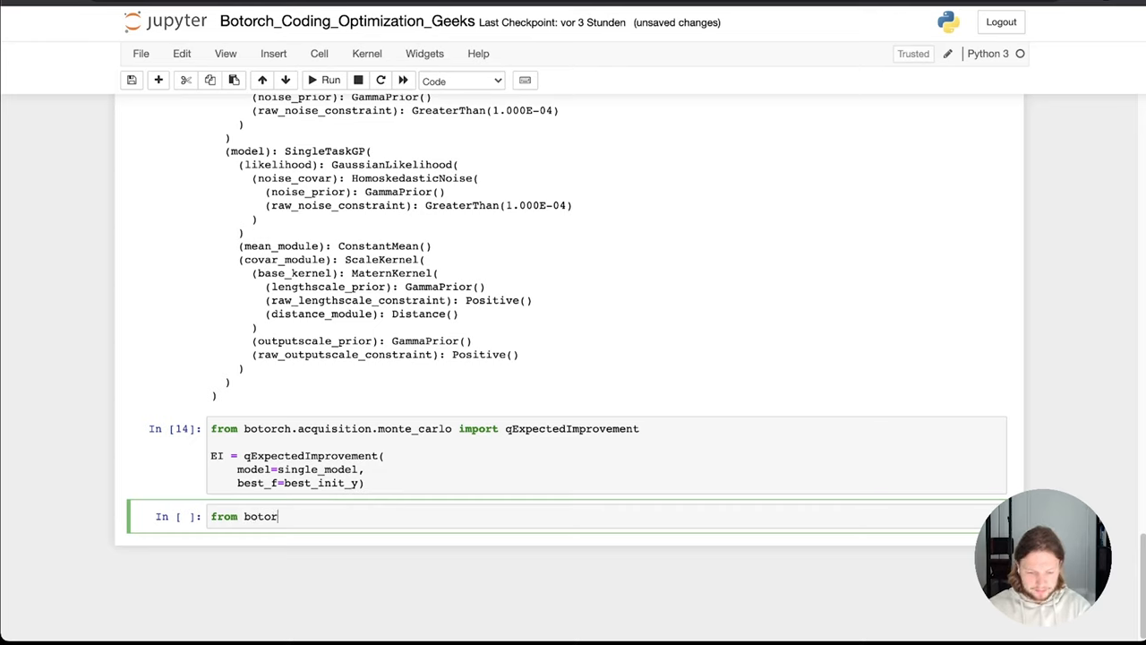
type("ch.")
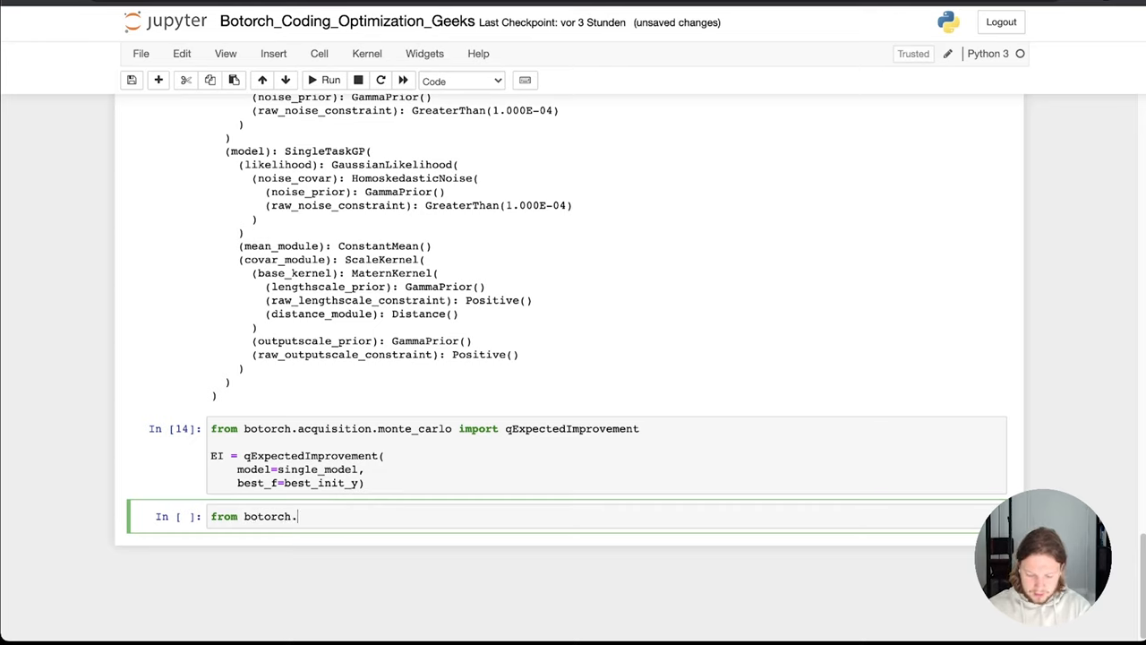
type("optim")
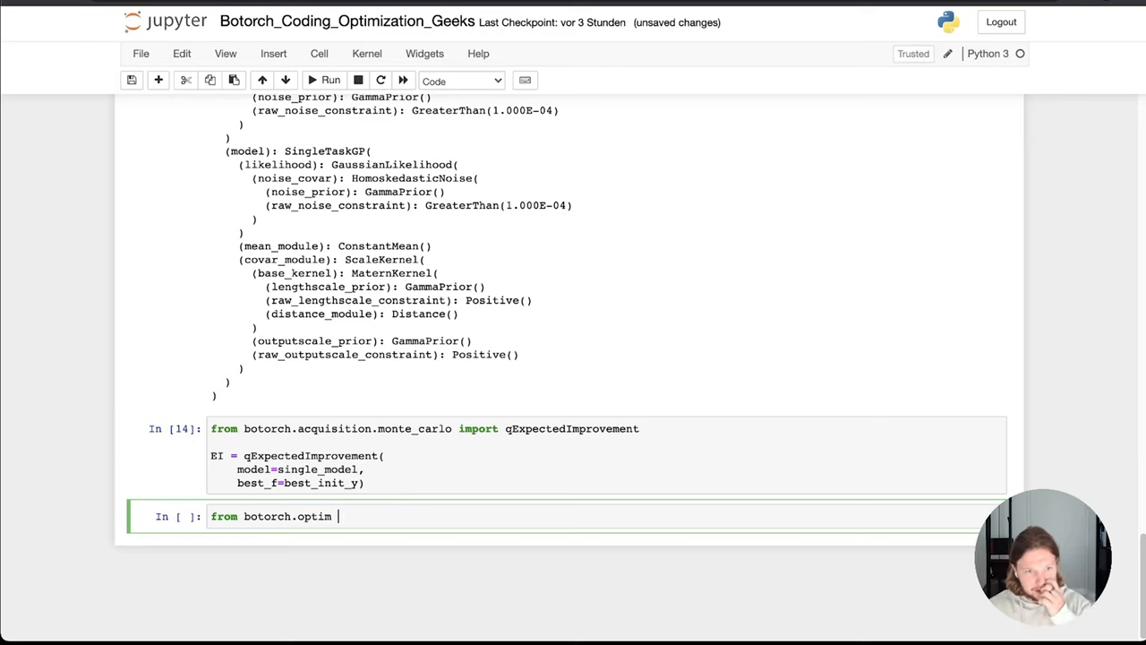
type("import")
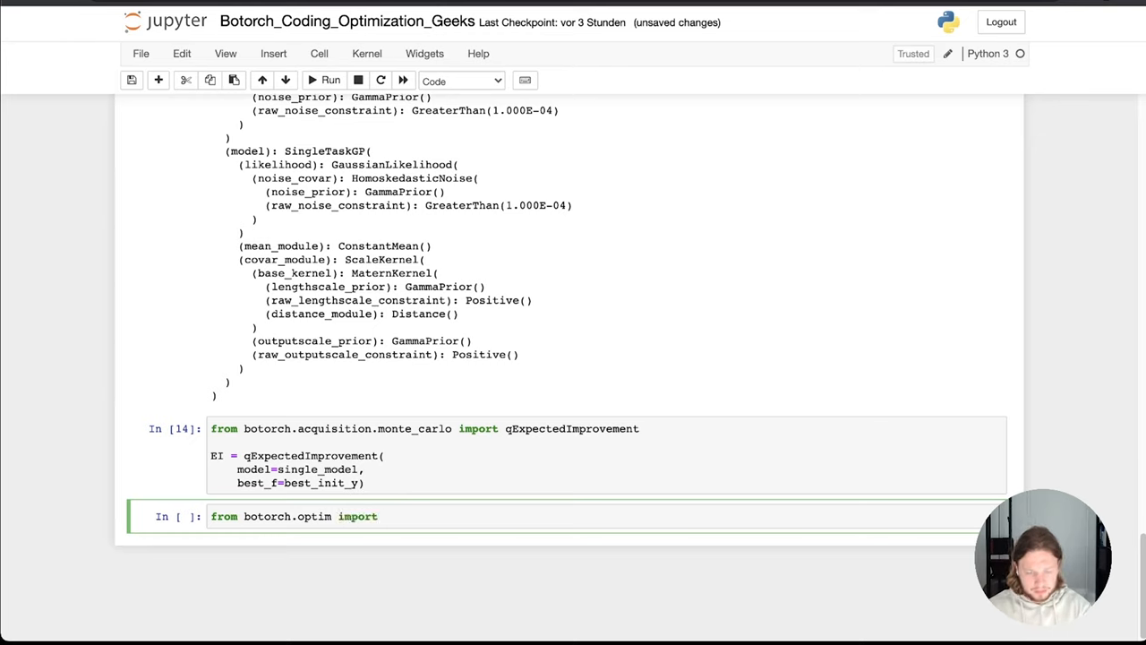
type("optimize_acqf")
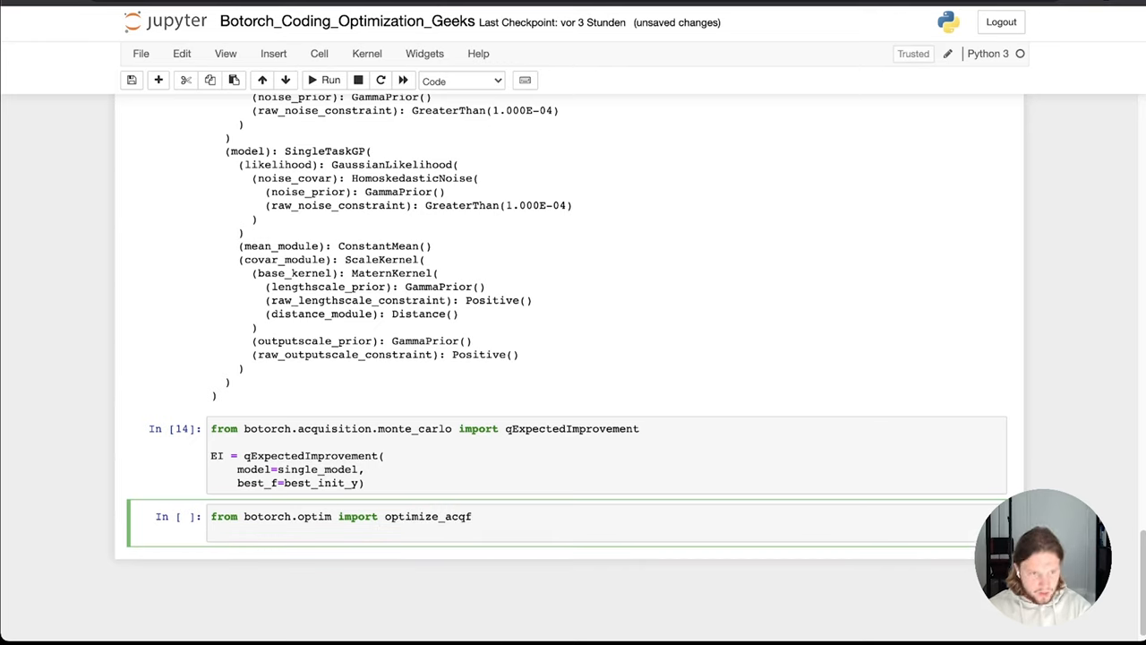
Begin the assignment candidates, _ = optimize_acqf.
type("candi")
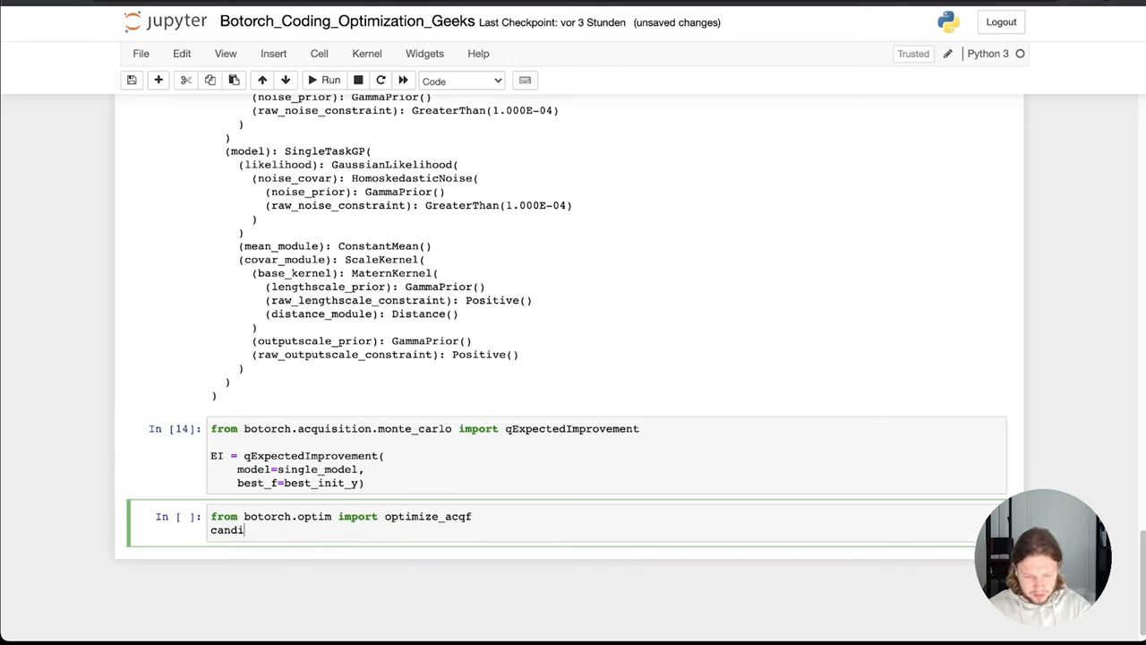
type("dates")
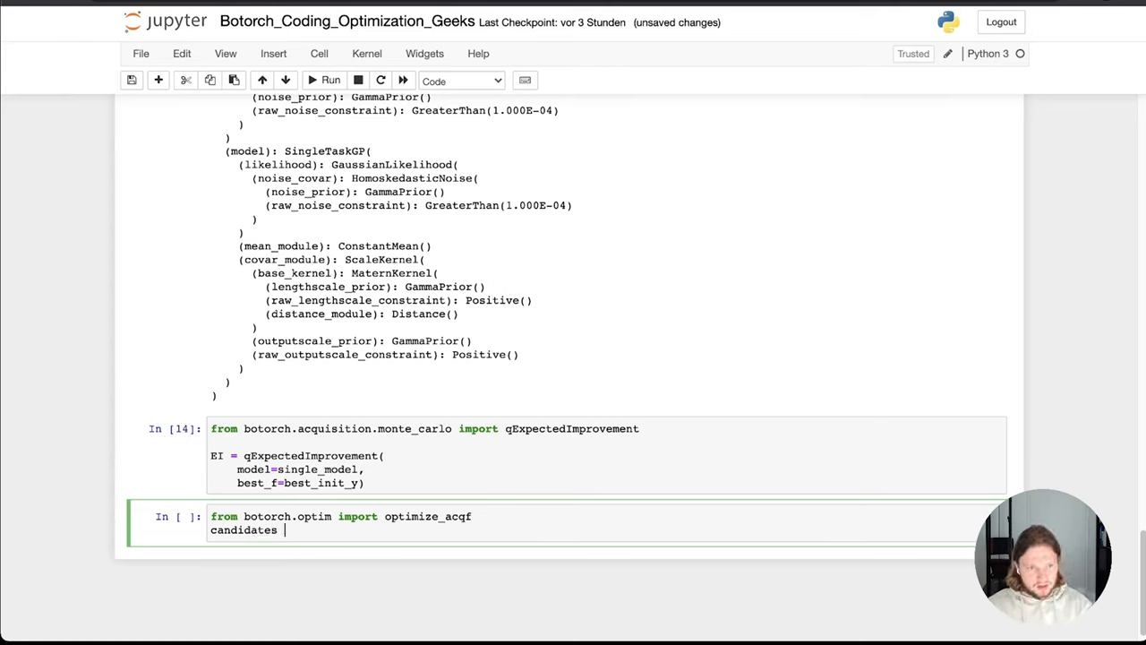
type(", _ =")
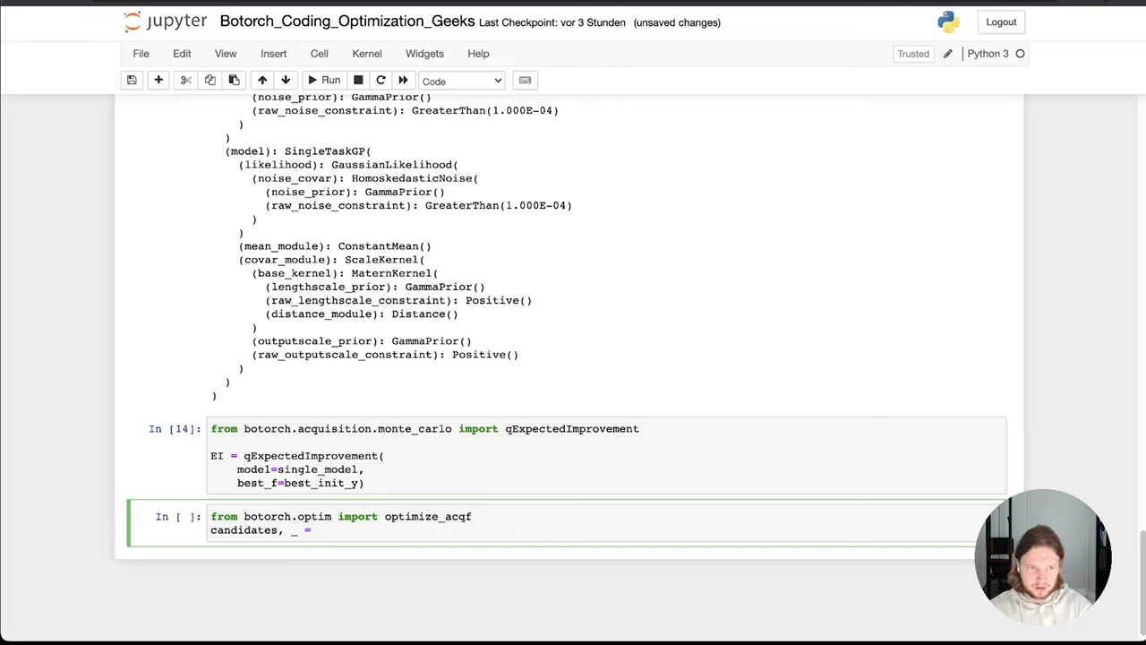
type("op")
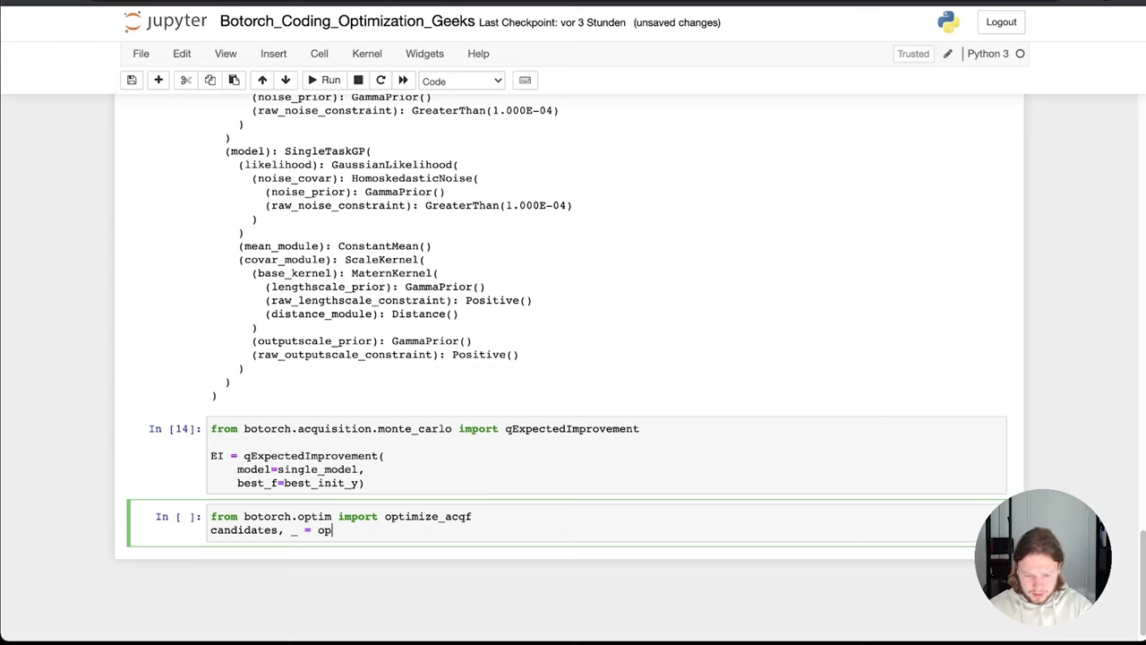
type("timize_acqf")
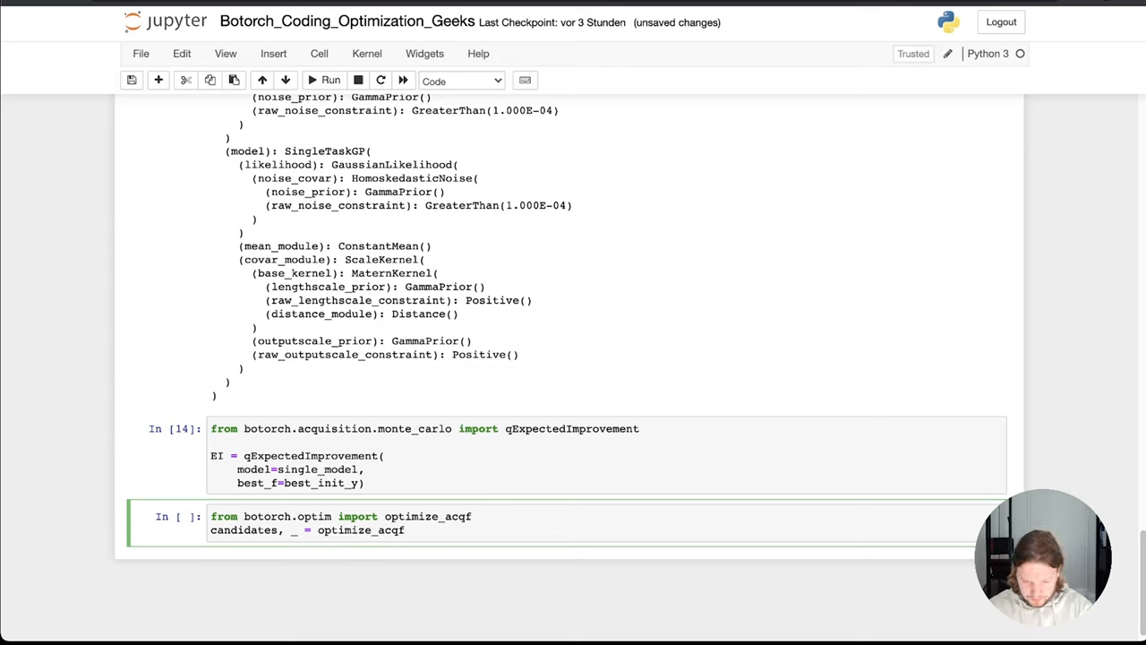
Pass acq_function=EI and bounds=bounds as the first optimize_acqf arguments.
type("(")
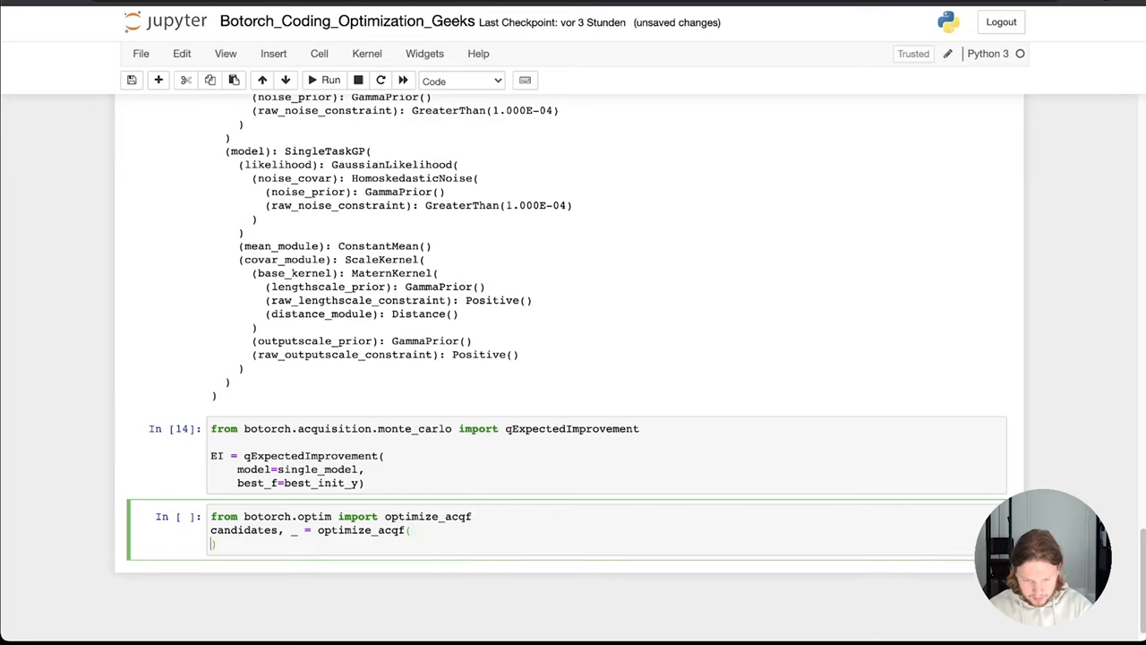
key("enter")
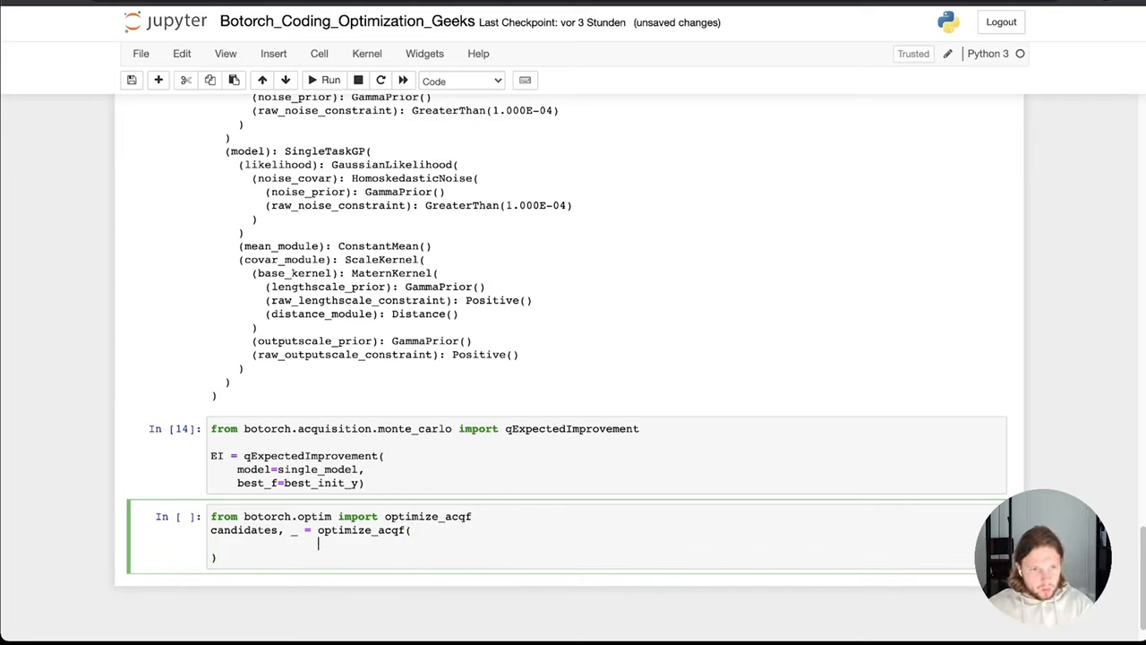
type("a")
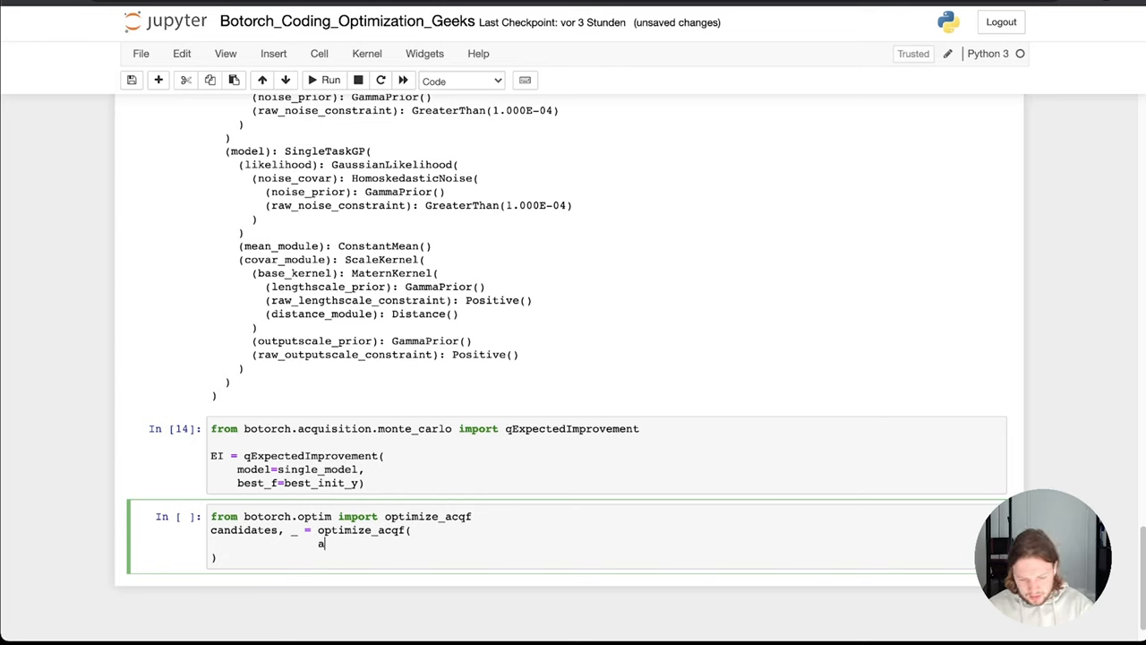
type("cq_function=")
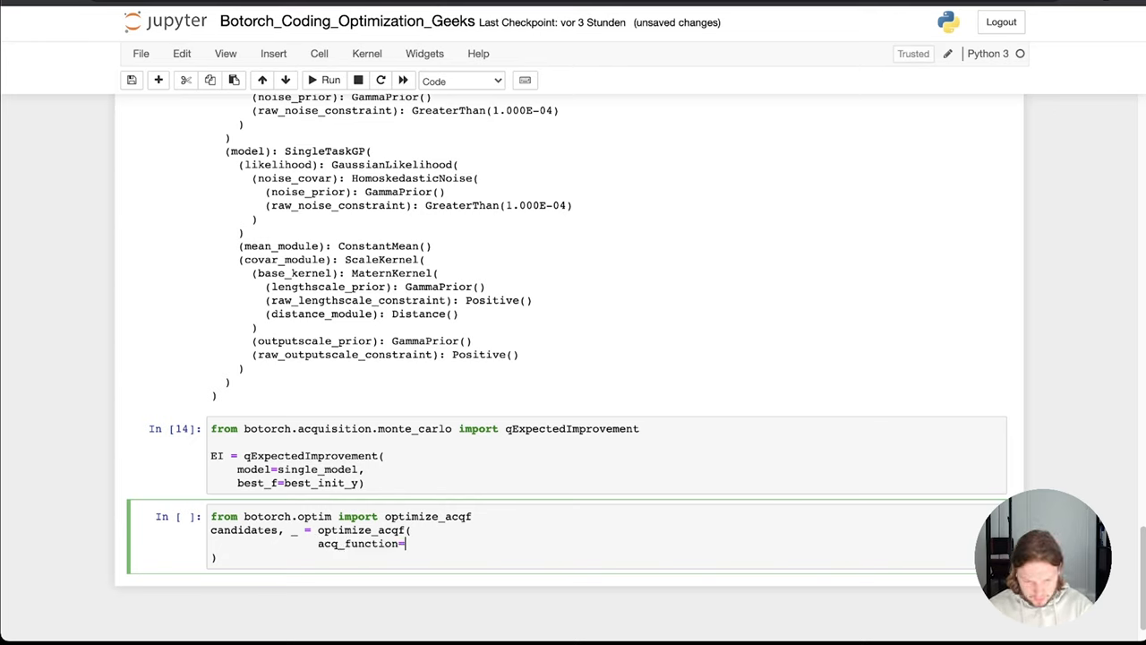
type("EI,")
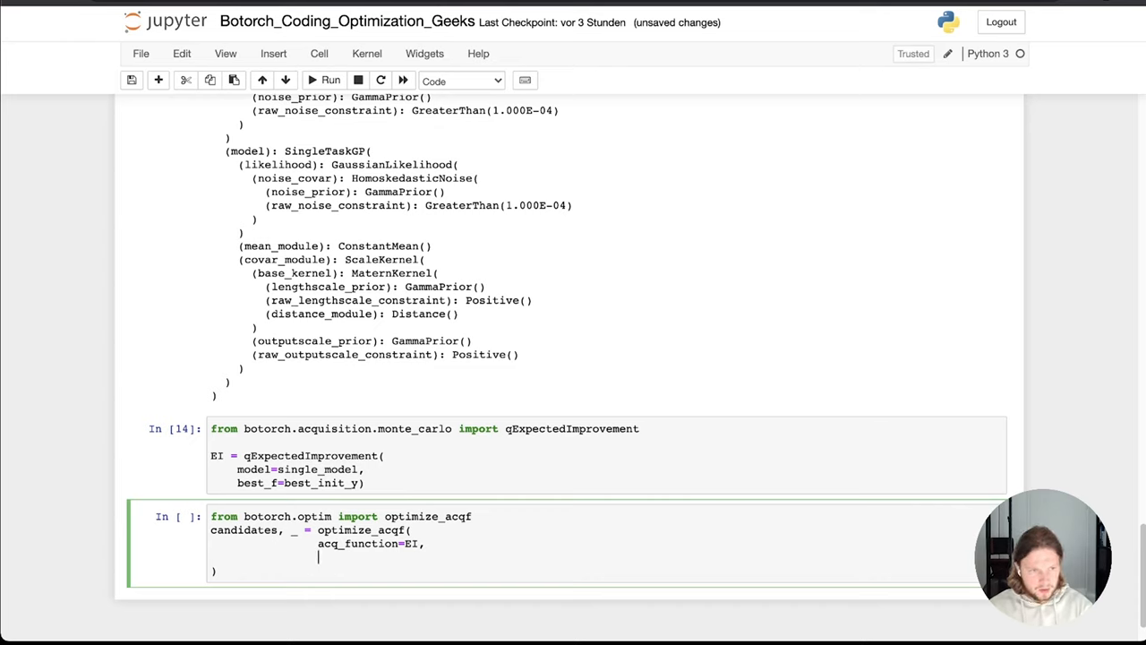
type("bounds=")
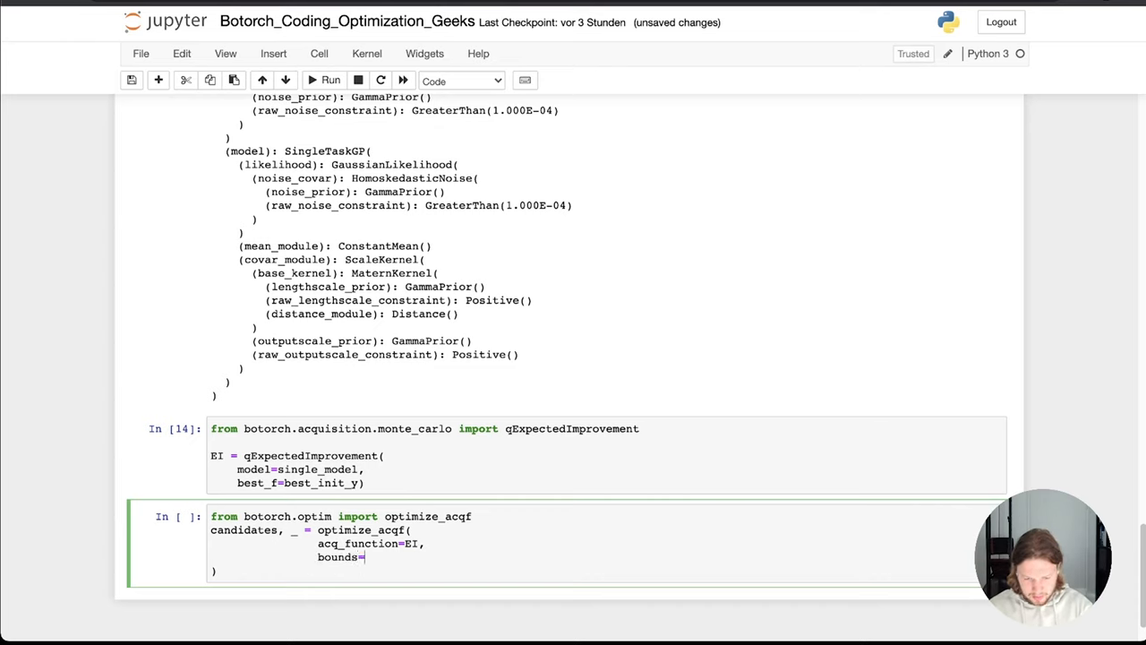
type("bounds,")
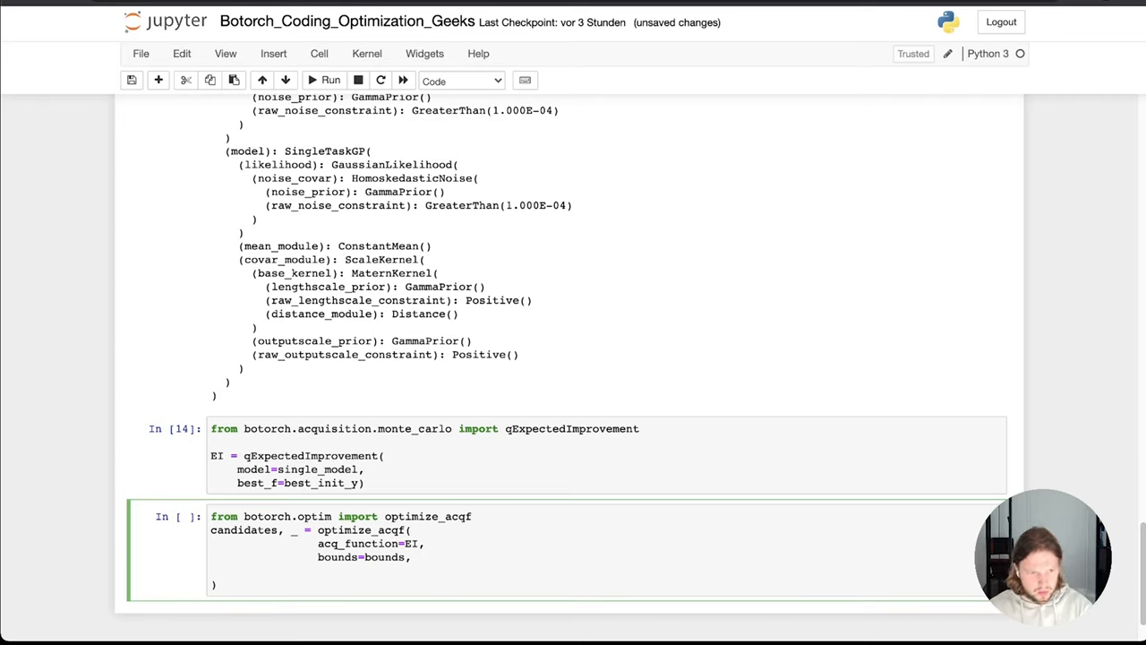
Add the arguments q=1, num_restarts=200 and raw_samples=512.
type("q")
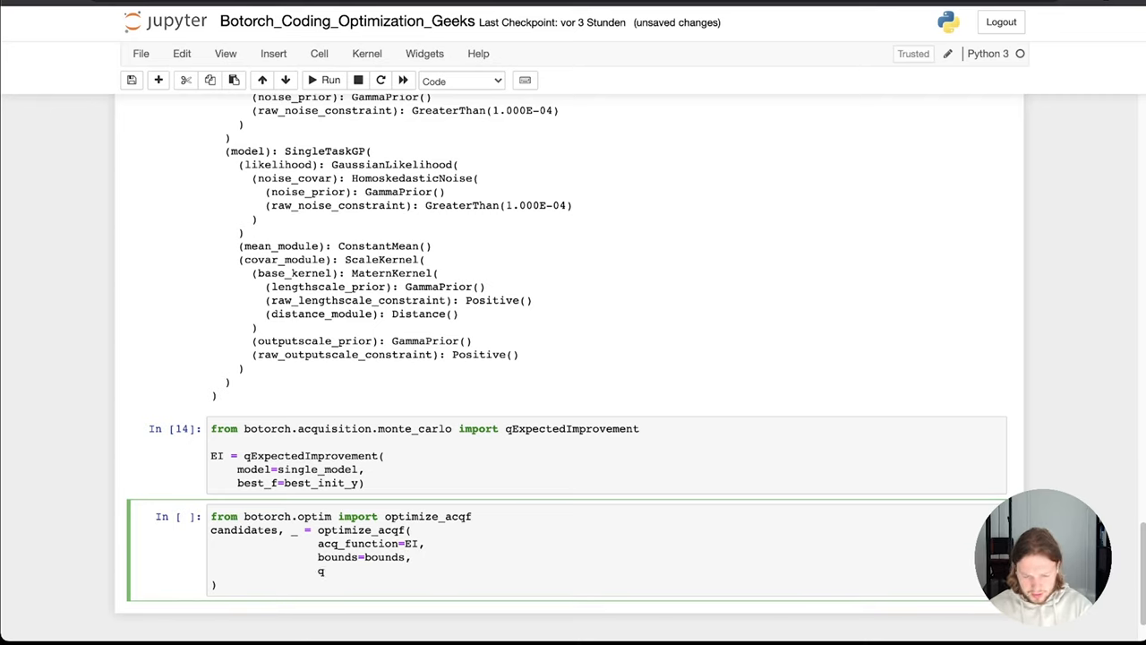
type("=")
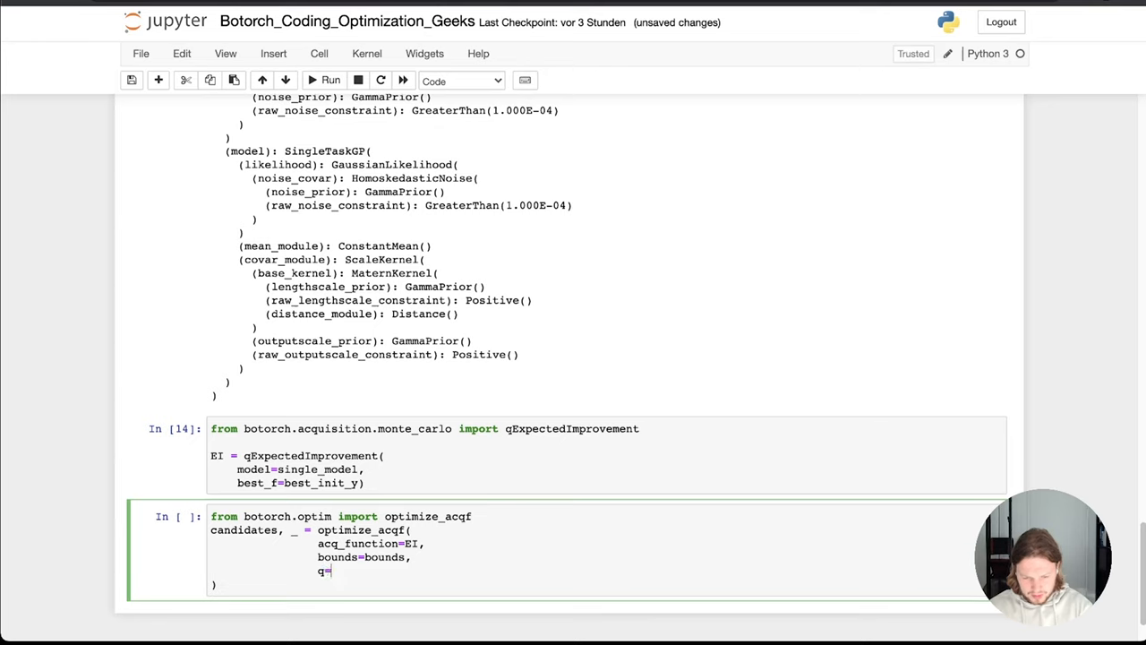
type("1,")
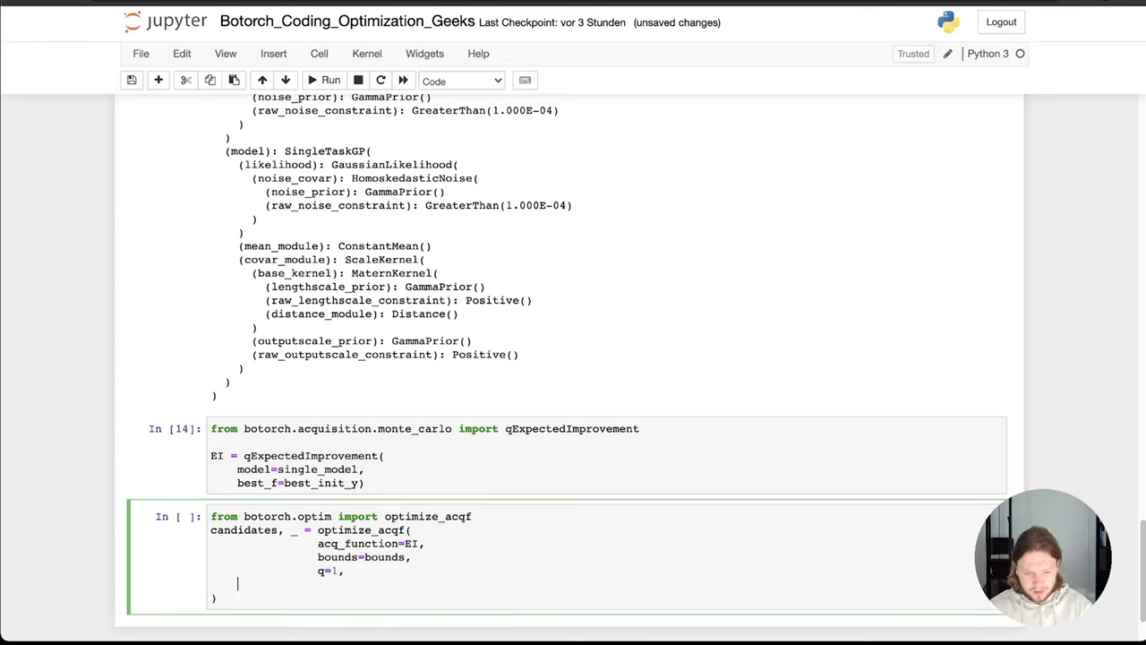
type("num_restarts=")
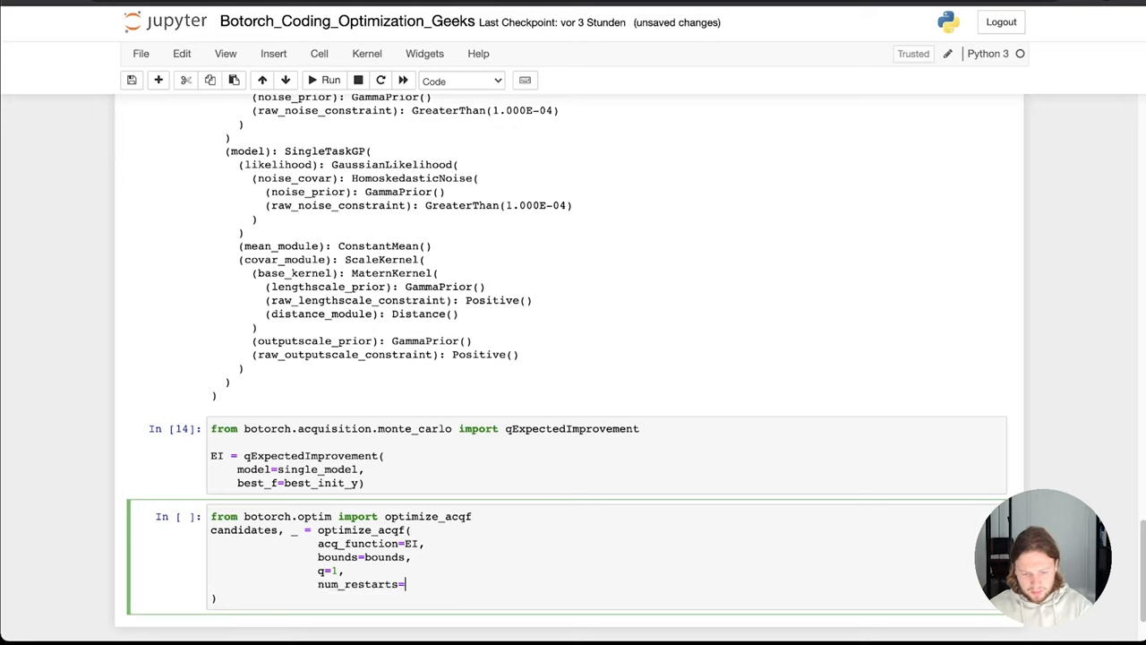
type("200")
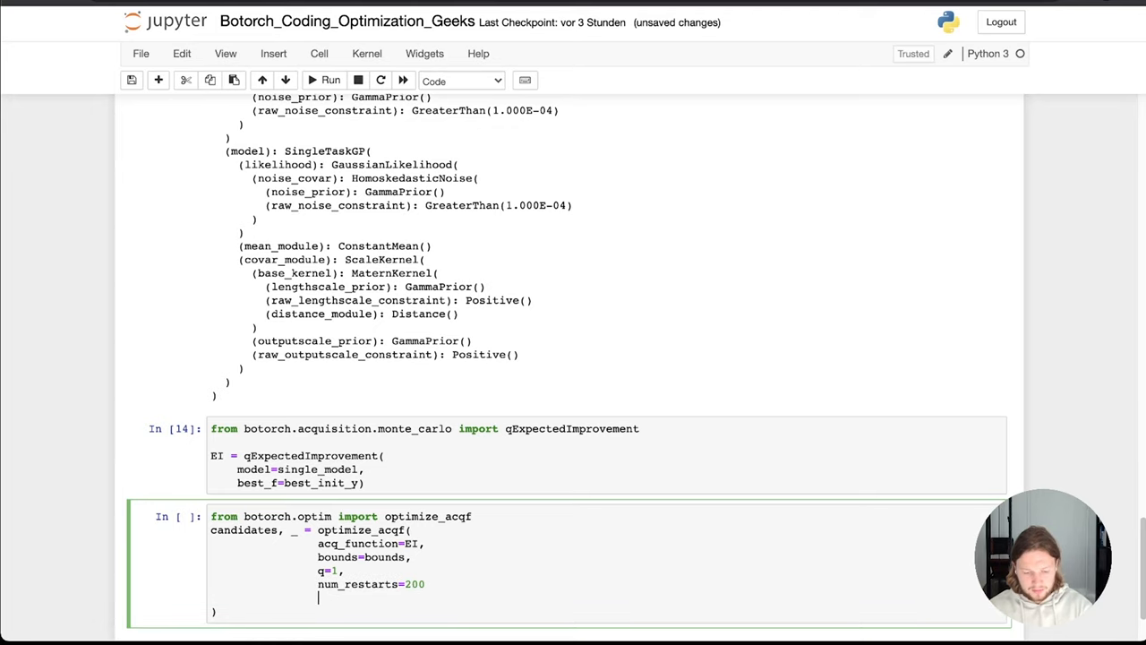
type(",")
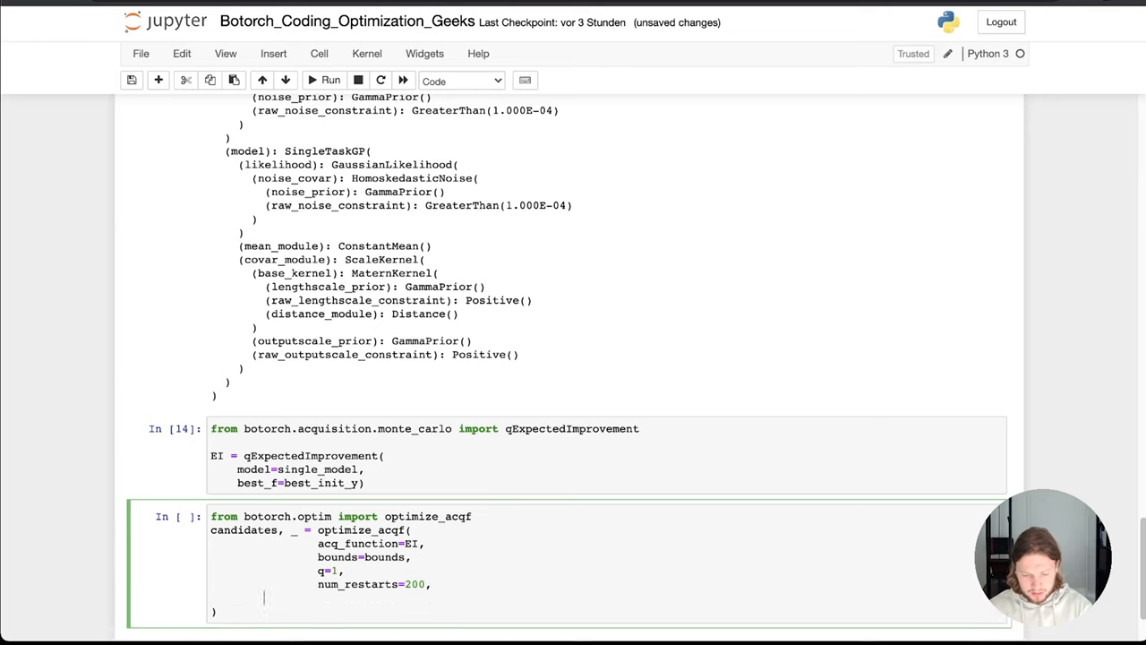
type("r")
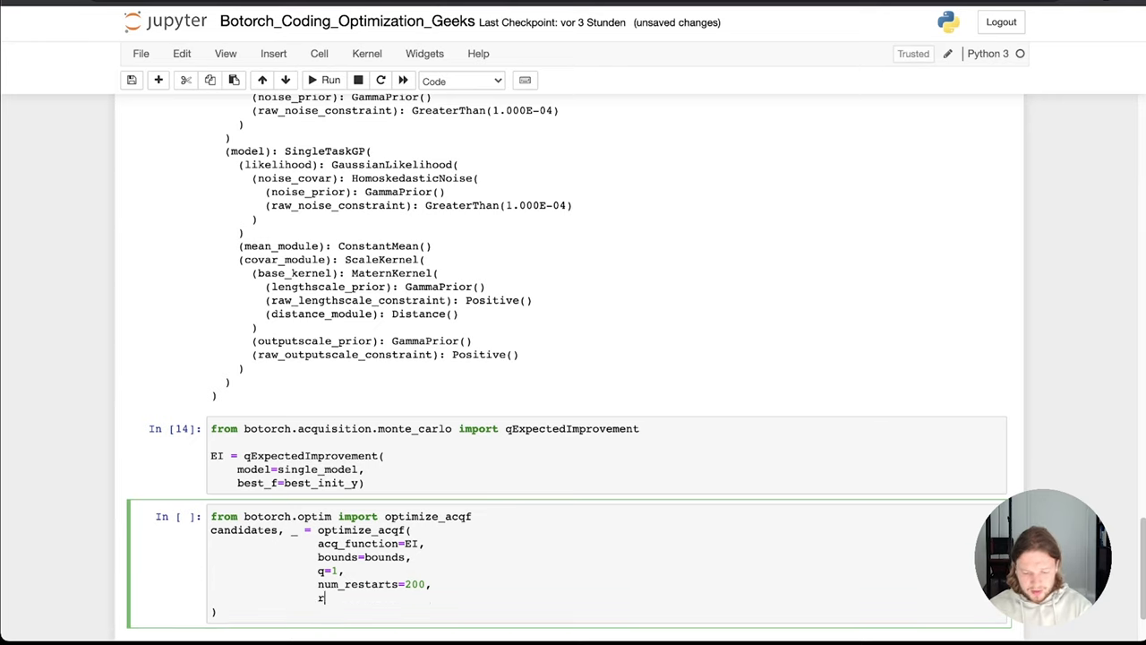
type("aw_samples=")
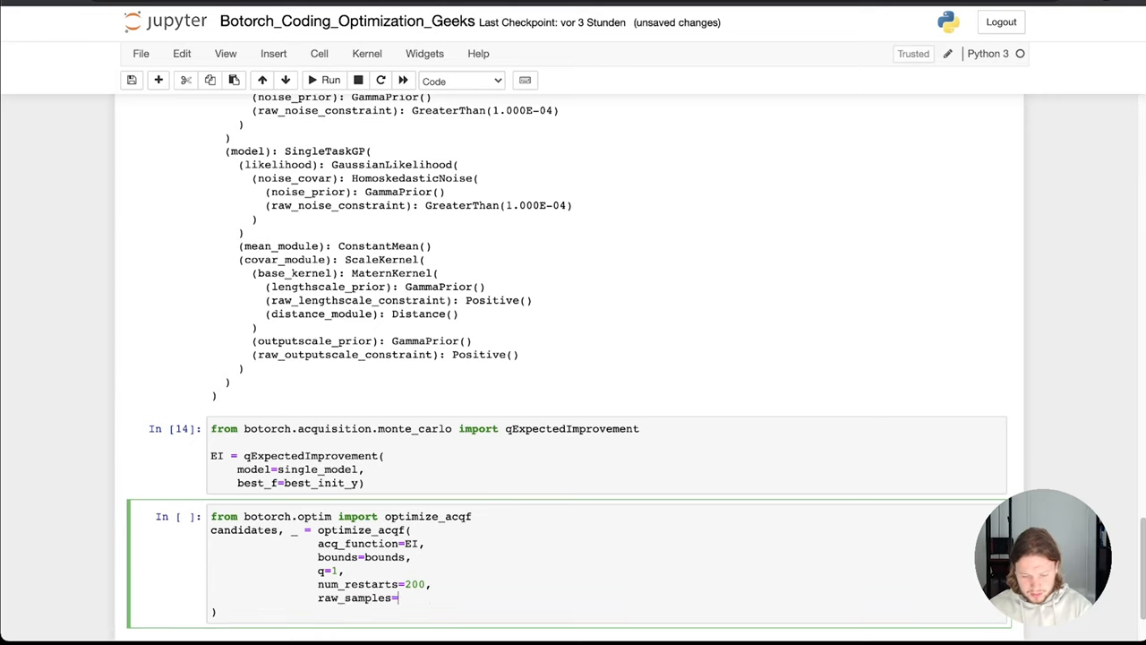
type("512")
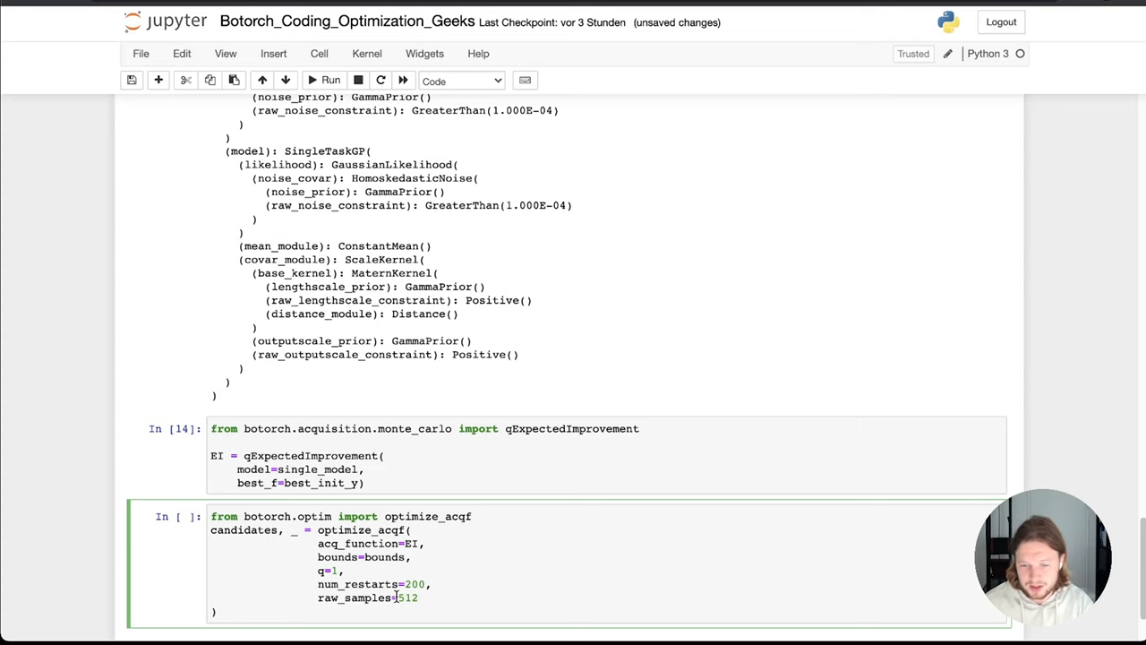
Add an options dict argument with "batch_limit": 5, saving the notebook along the way.
scroll("down", 3)
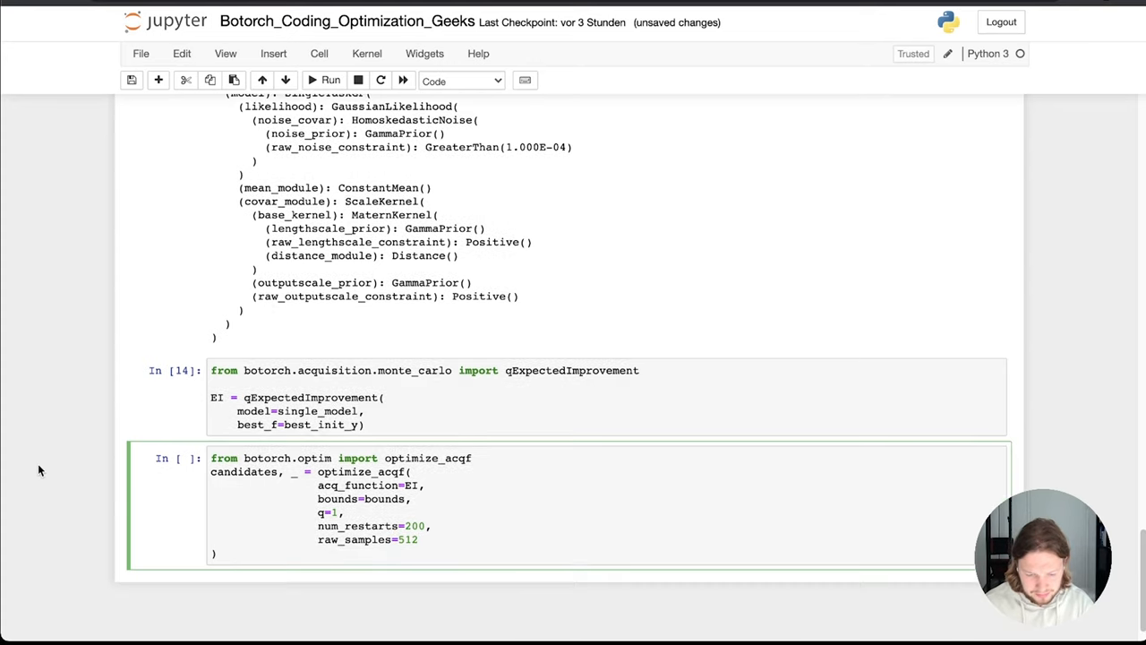
left_click(421, 539)
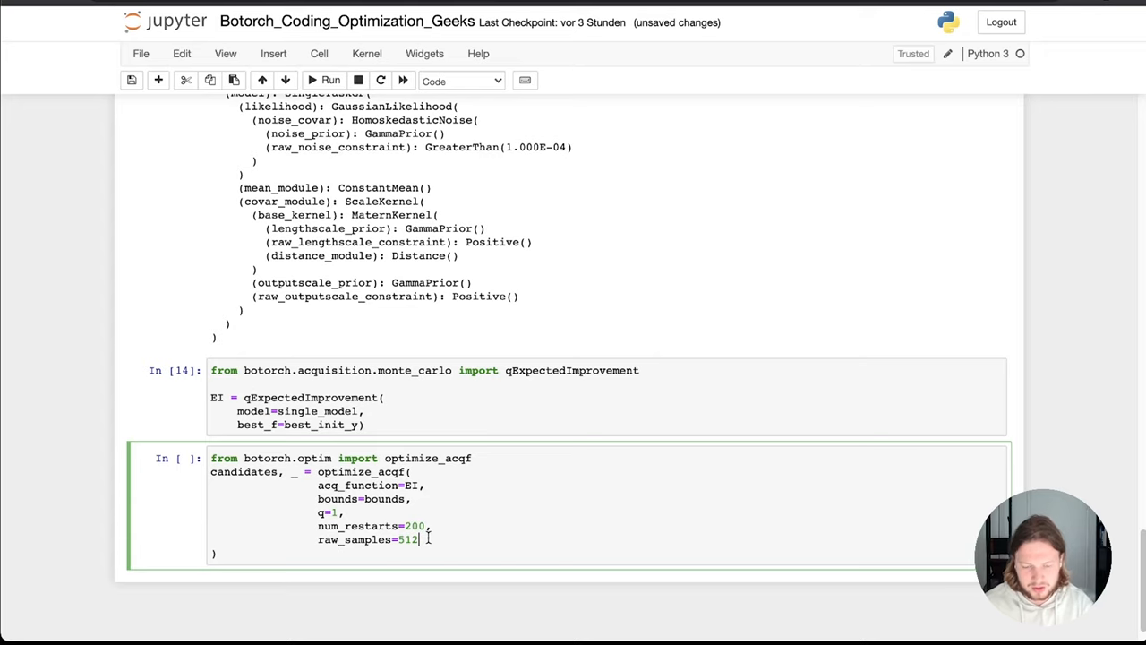
mouse_move(575, 506)
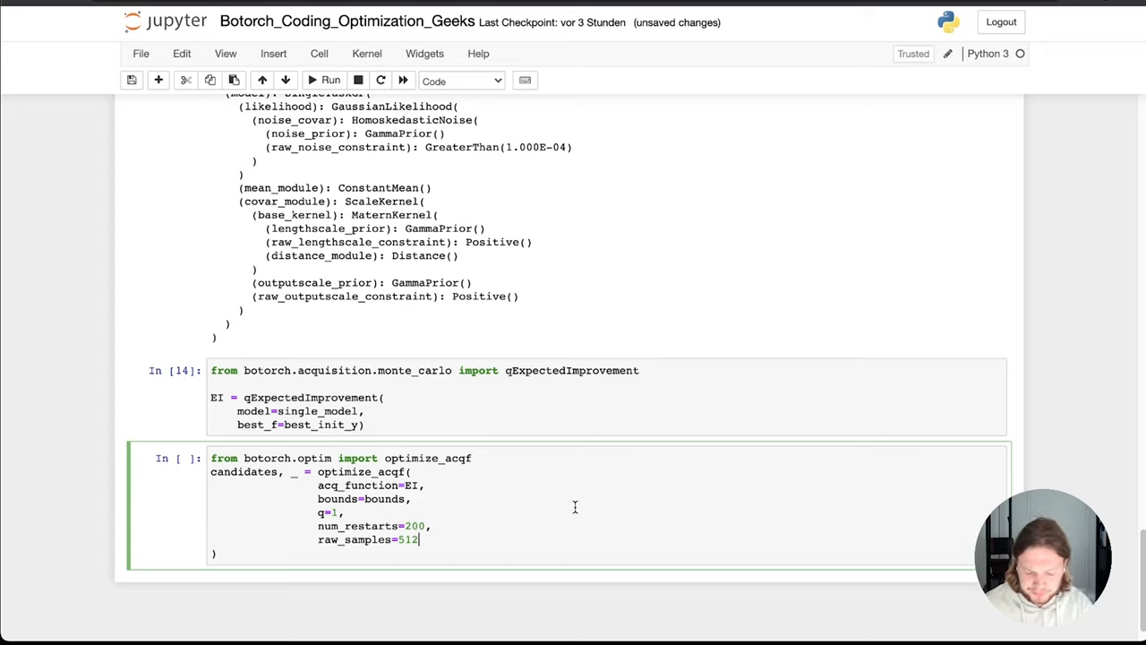
key("enter")
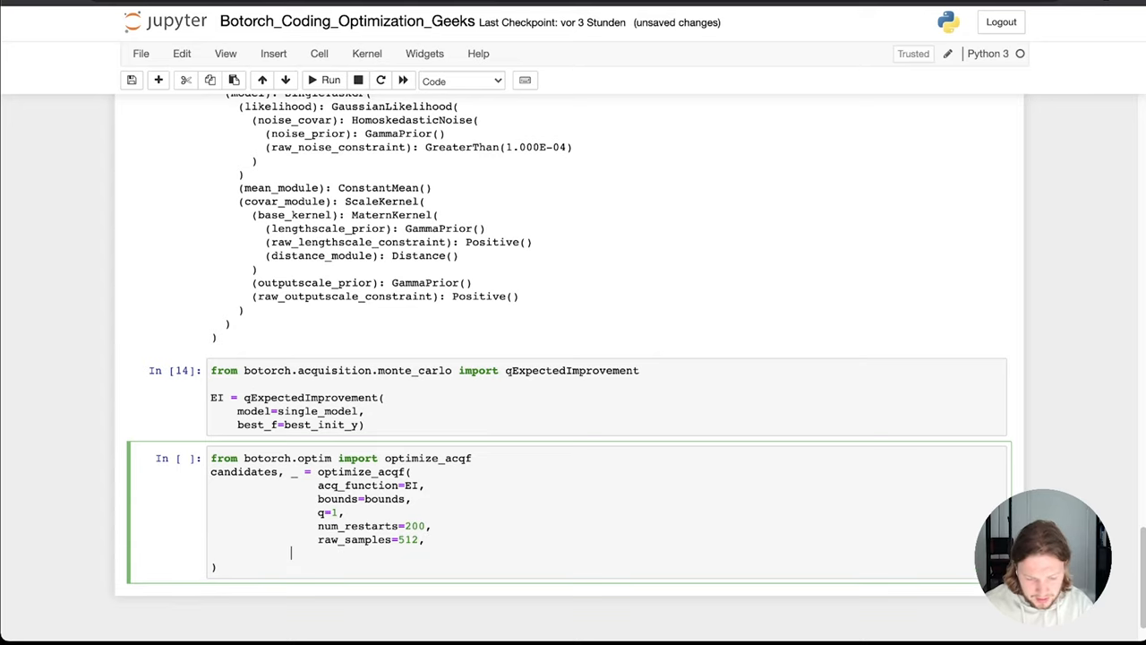
type("options=")
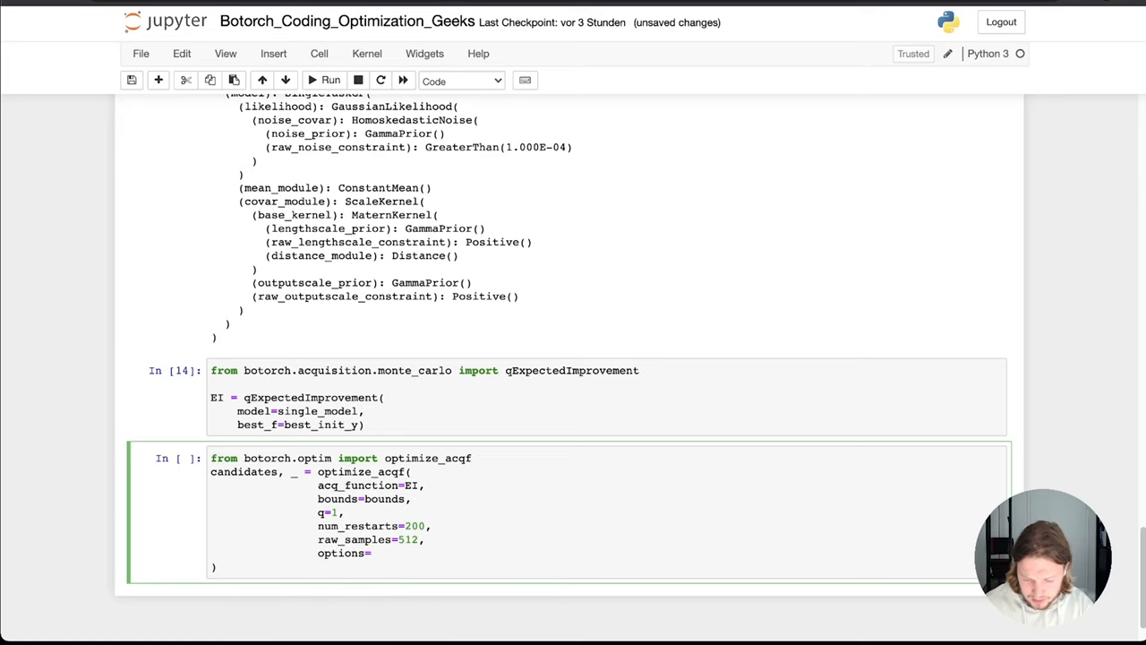
key("ctrl+s")
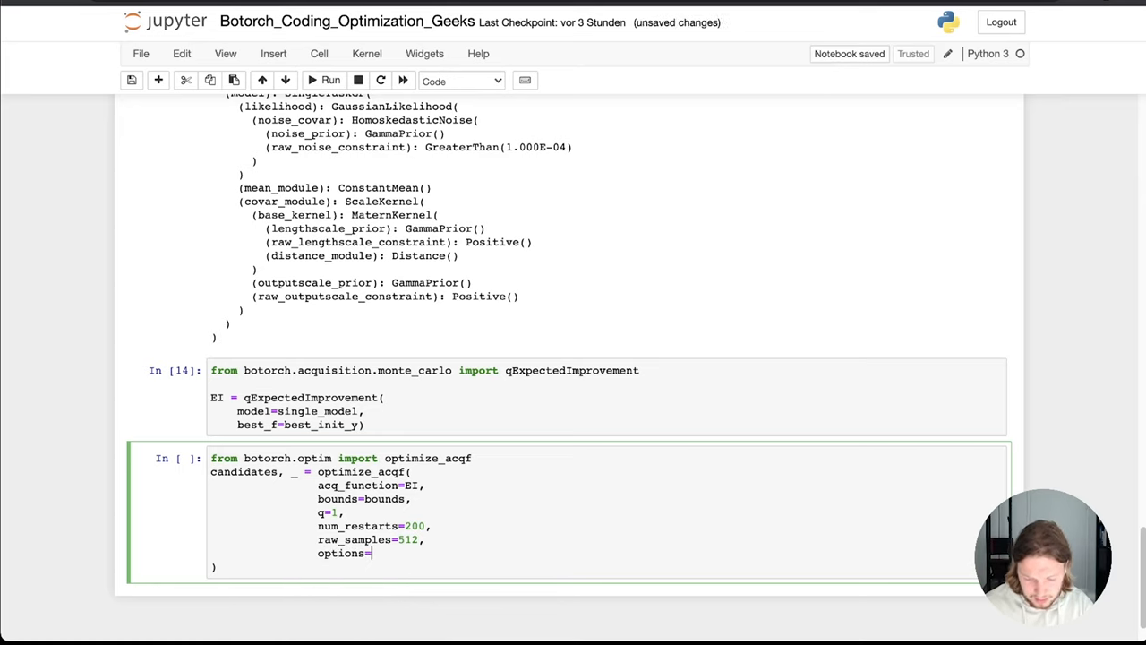
type("{}")
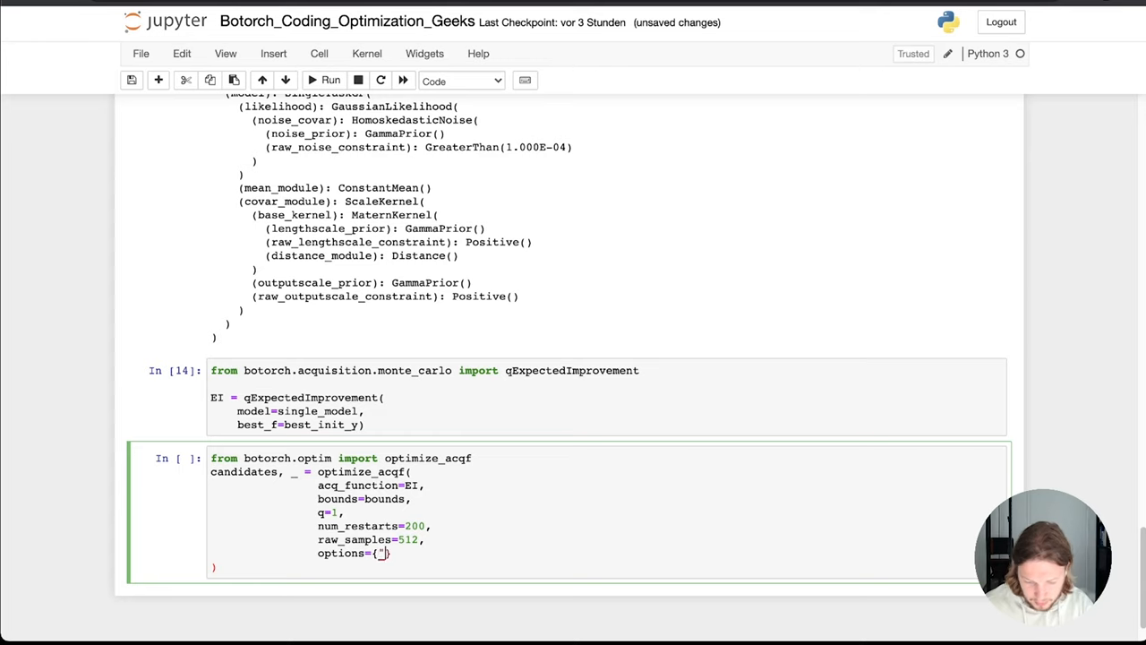
type("batch_limi")
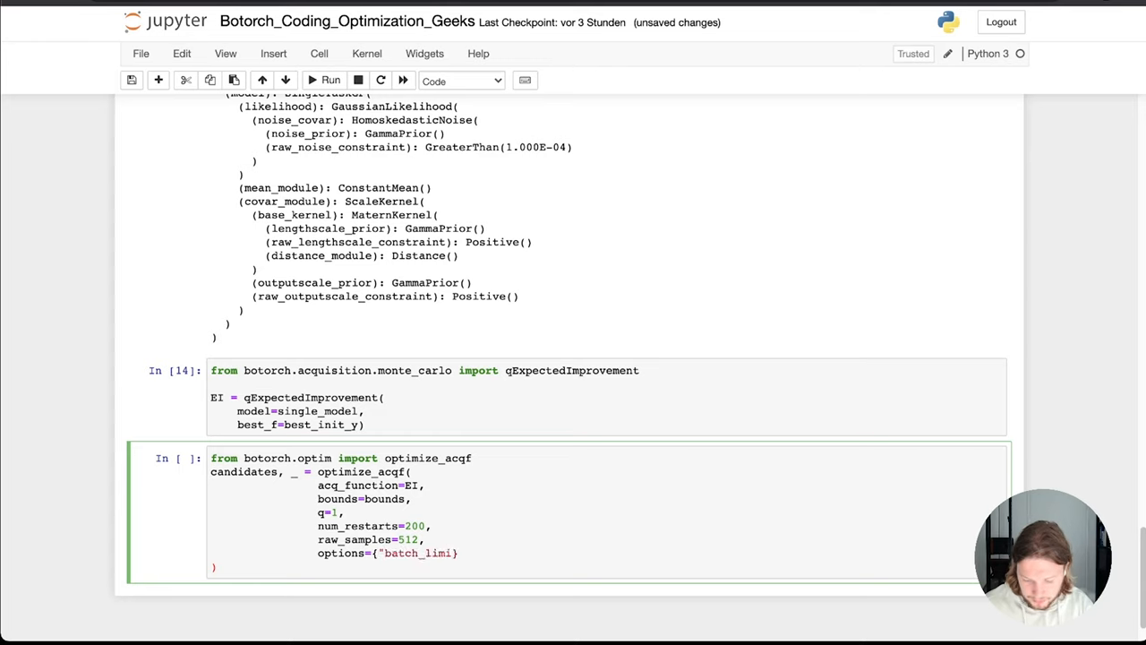
type("\"")
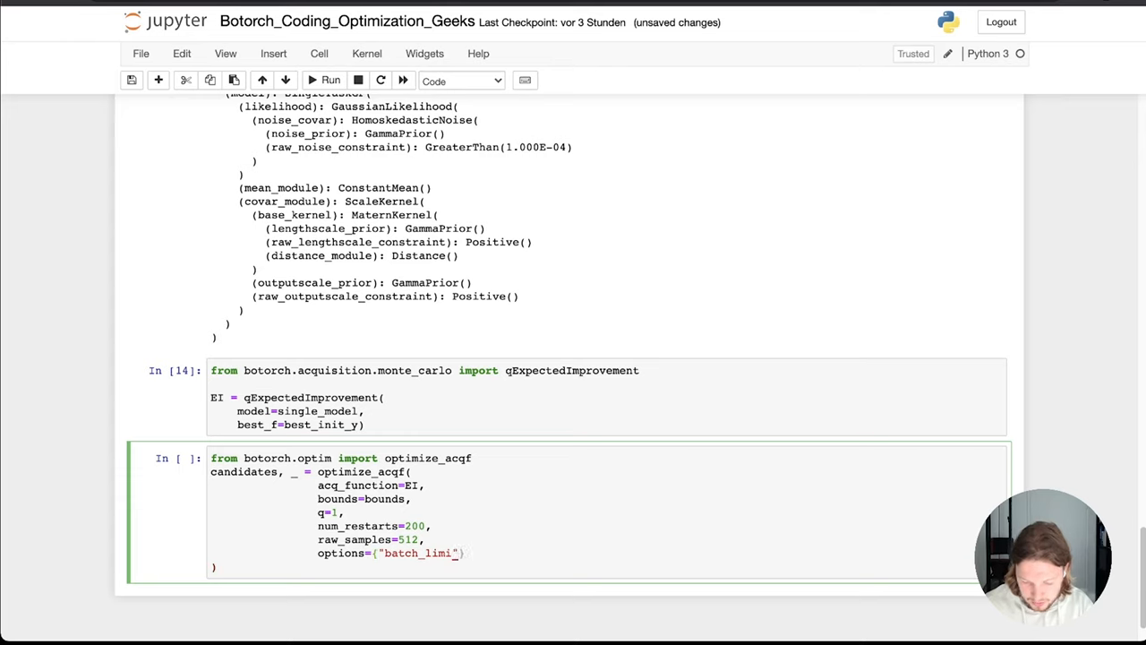
type("t")
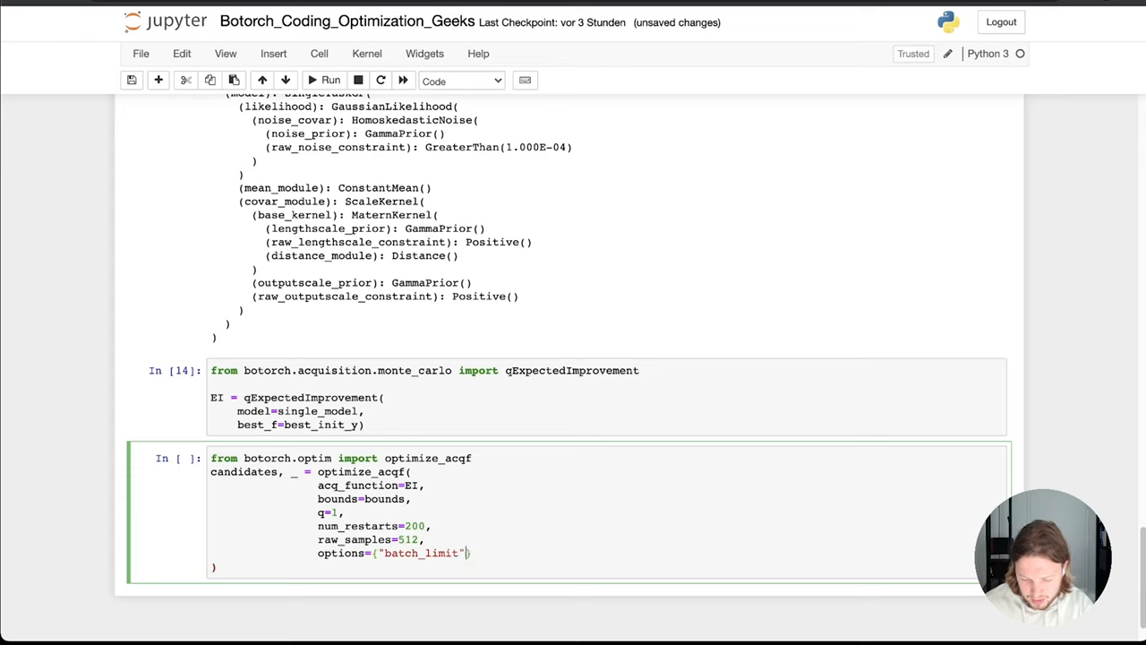
type("=")
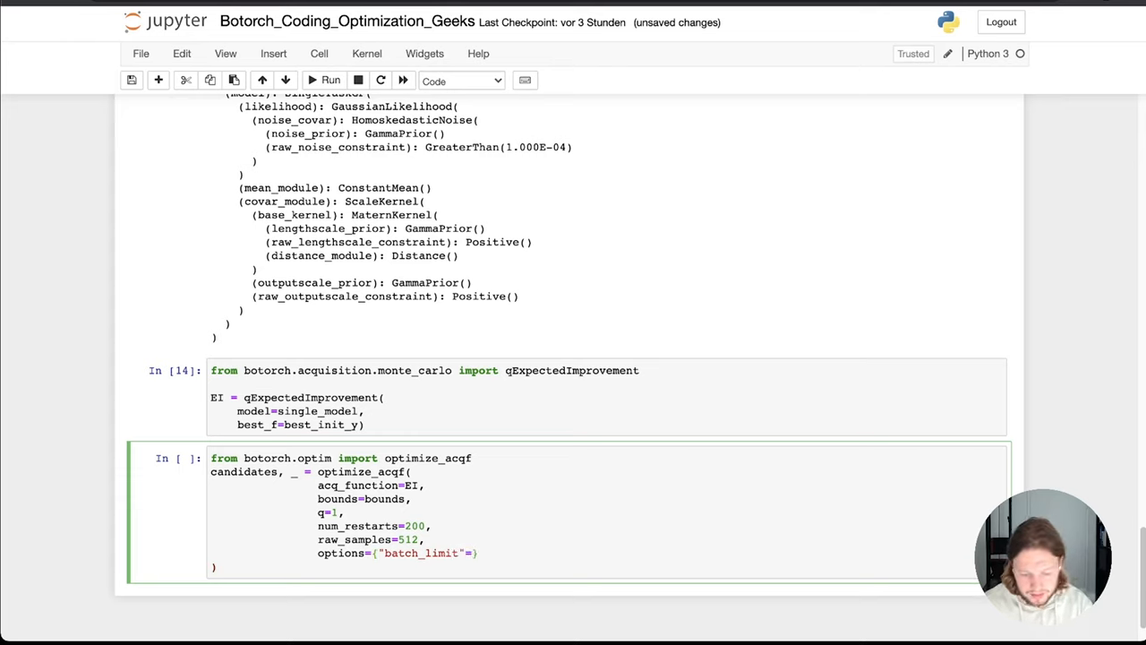
type("5")
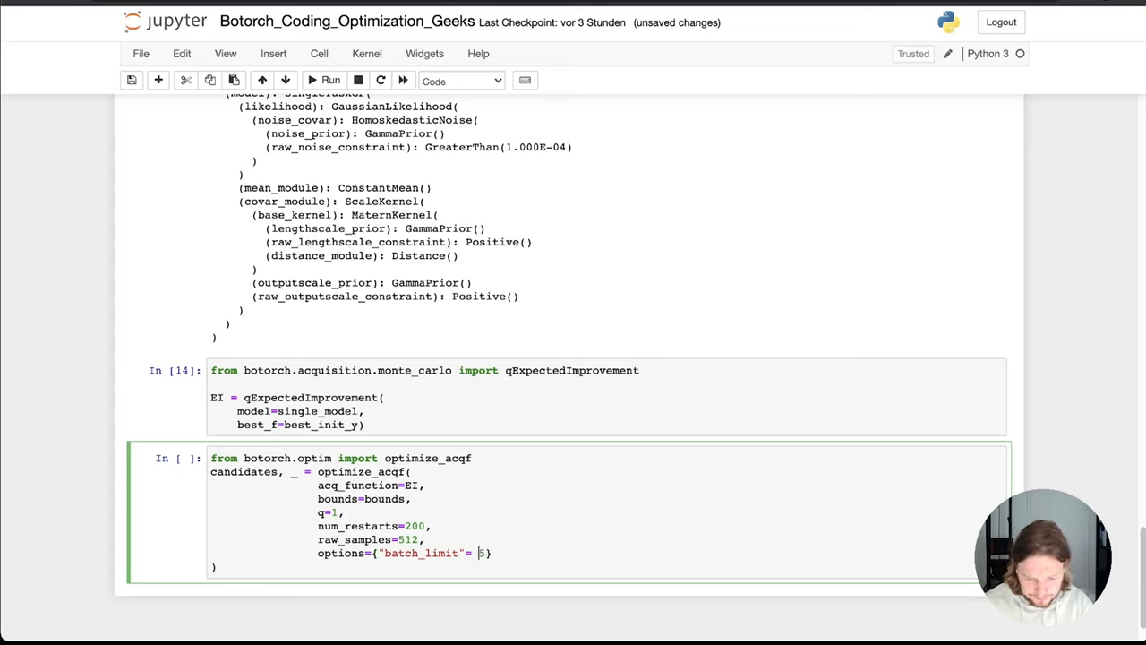
type(":")
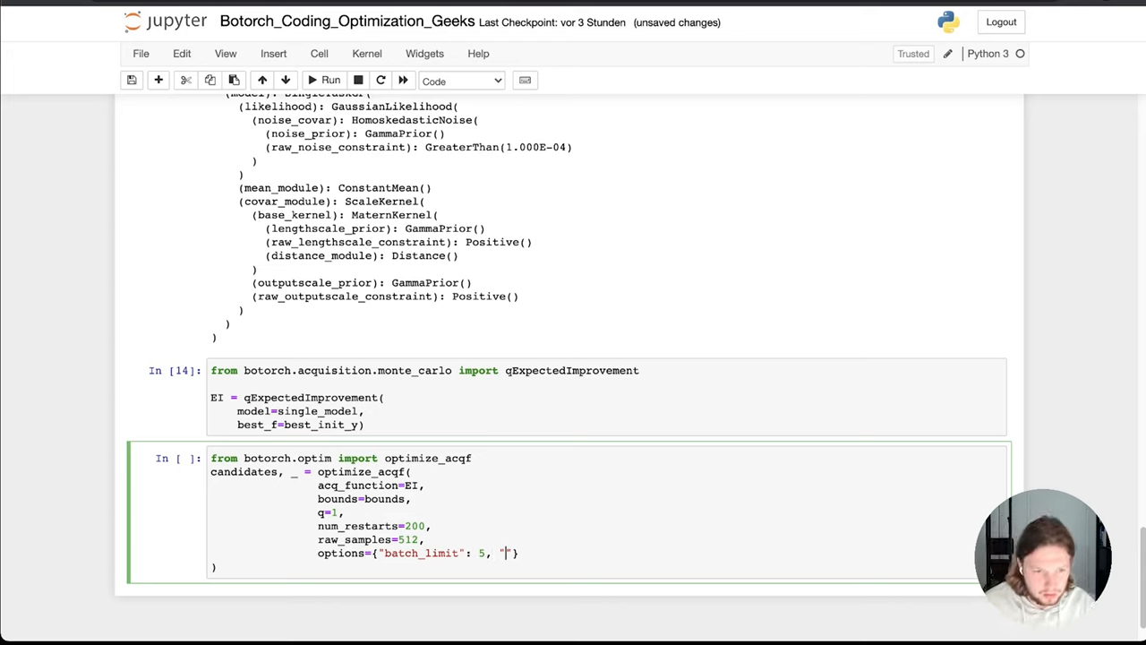
Complete options with "maxiter": 200 and end the cell with a candidates line.
type("maxiter")
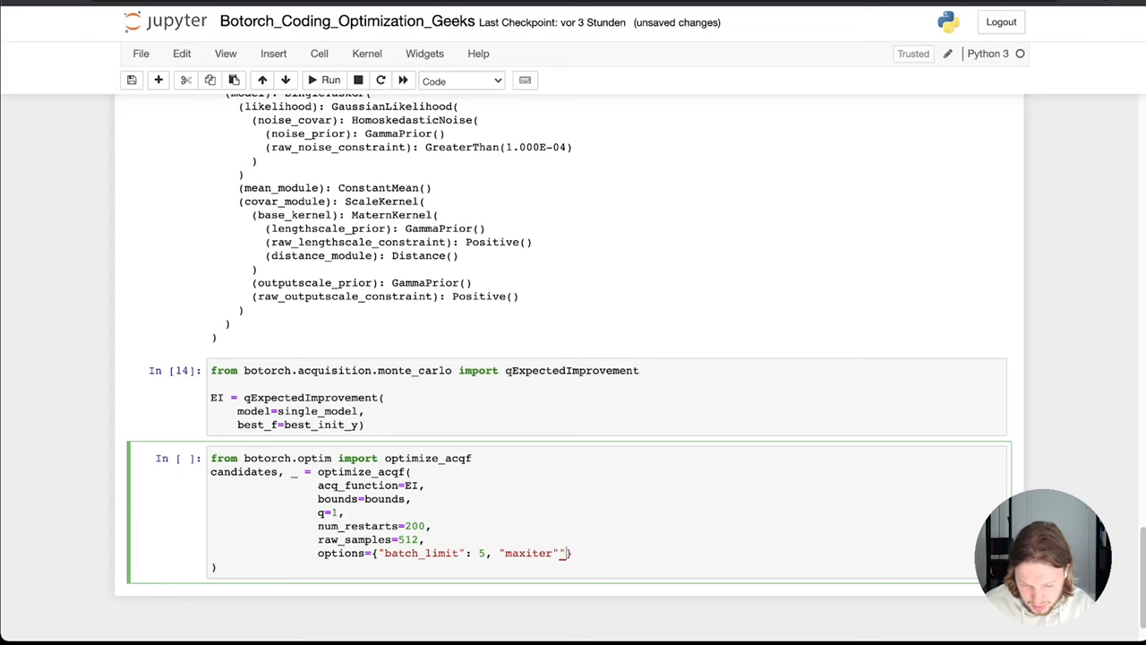
key("backspace")
type(": 200")
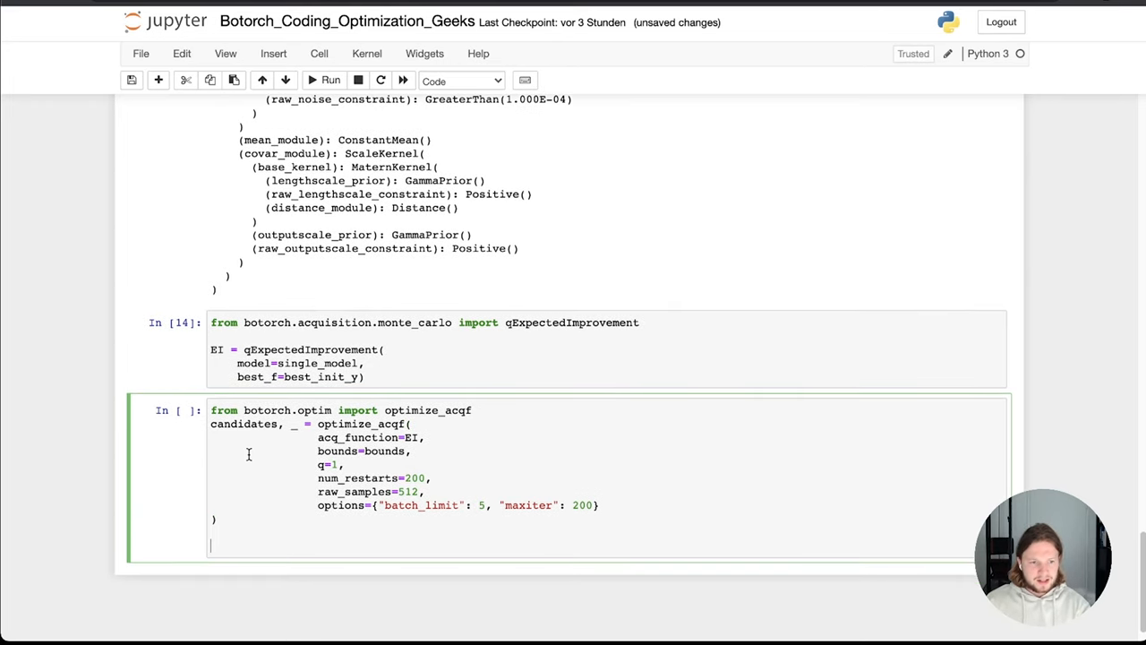
type("candi")
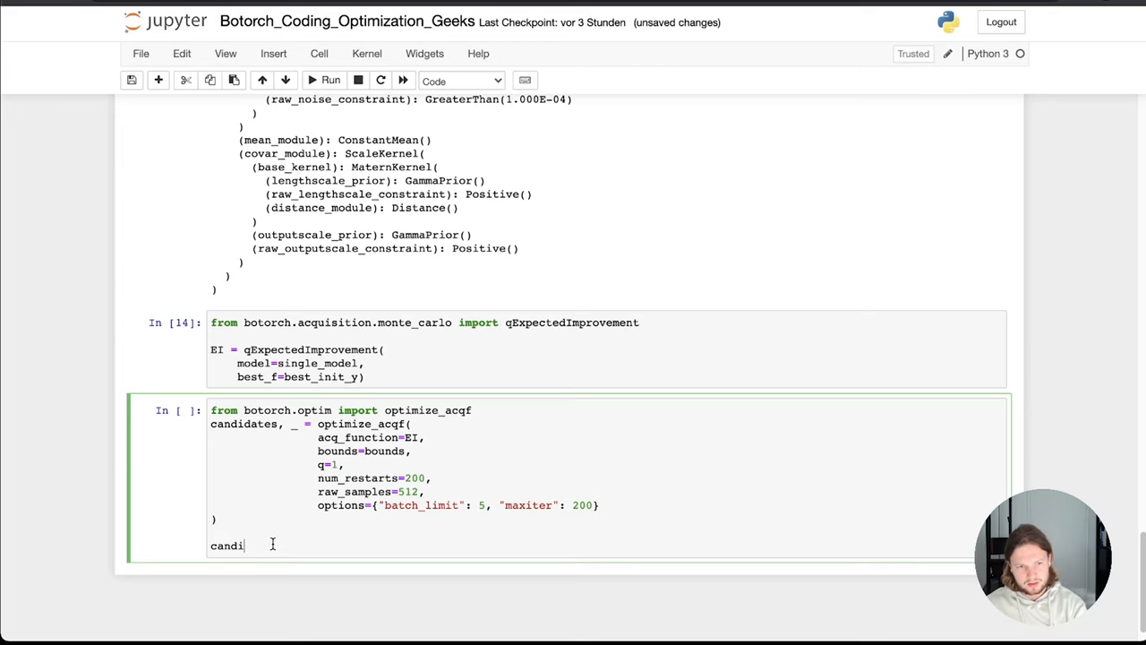
type("dates")
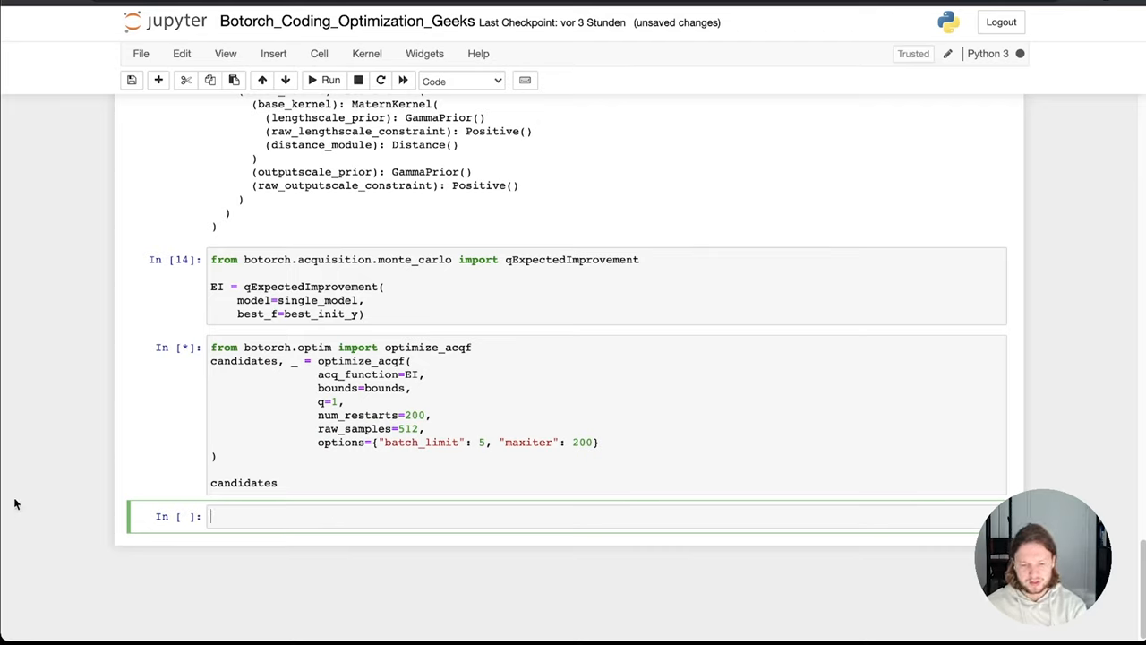
Raise raw_samples to 1024, try q=10, then rerun with q=1 to get candidate tensor([[2.7879]]).
left_click(330, 79)
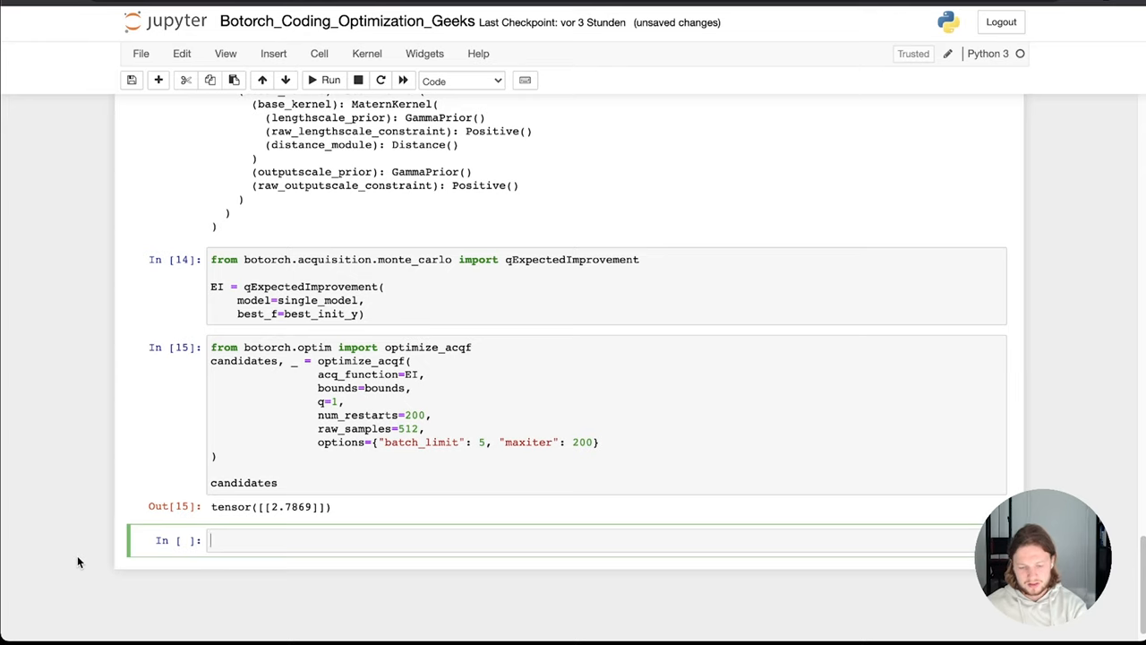
left_click(411, 428)
type("024")
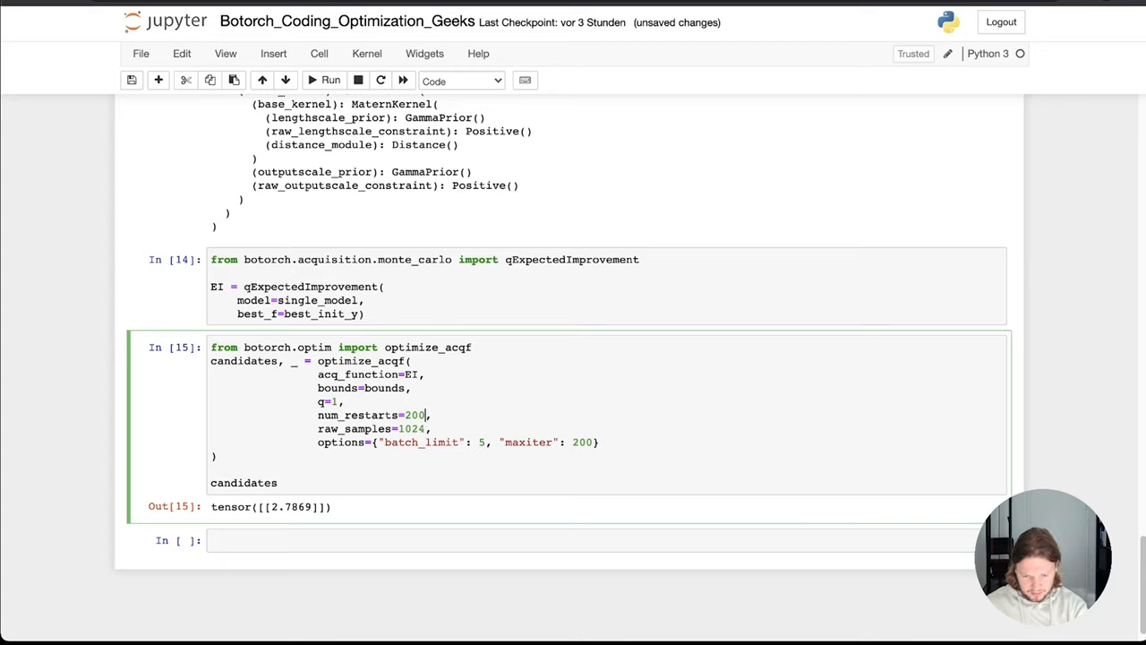
type("0")
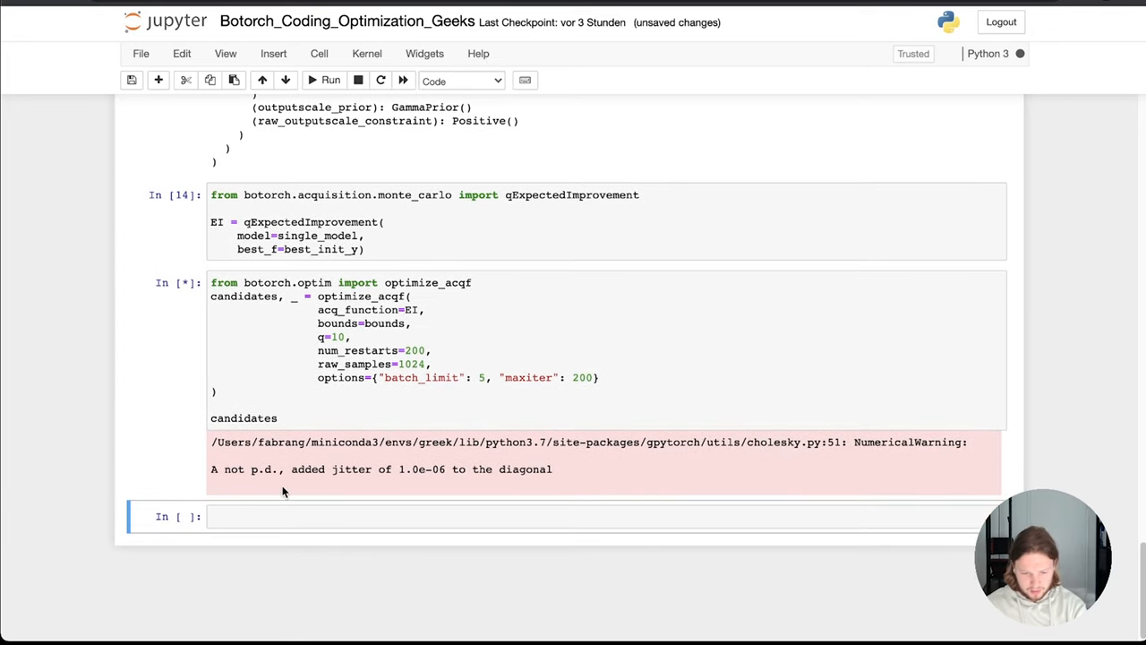
mouse_move(31, 446)
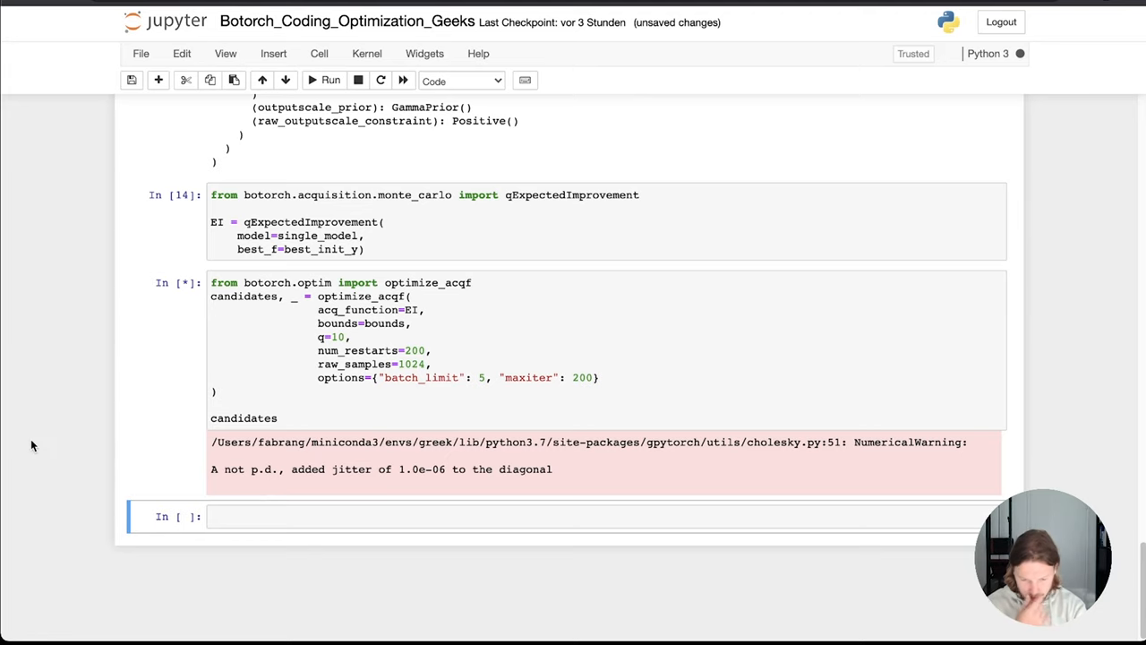
left_click(330, 81)
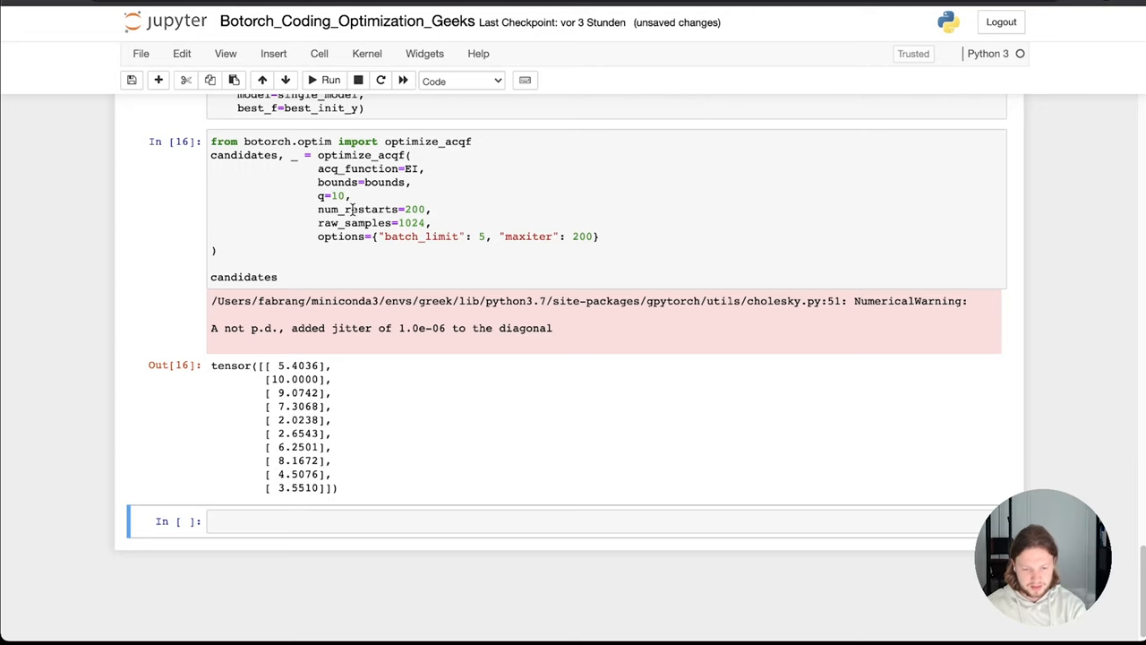
left_click(331, 79)
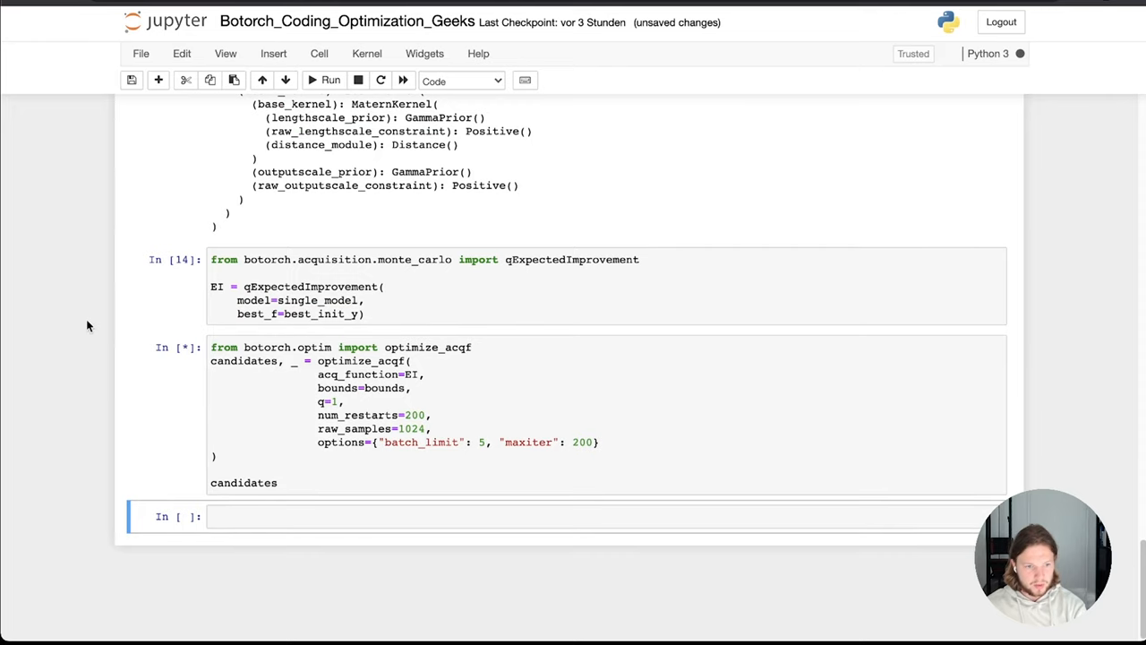
mouse_move(68, 334)
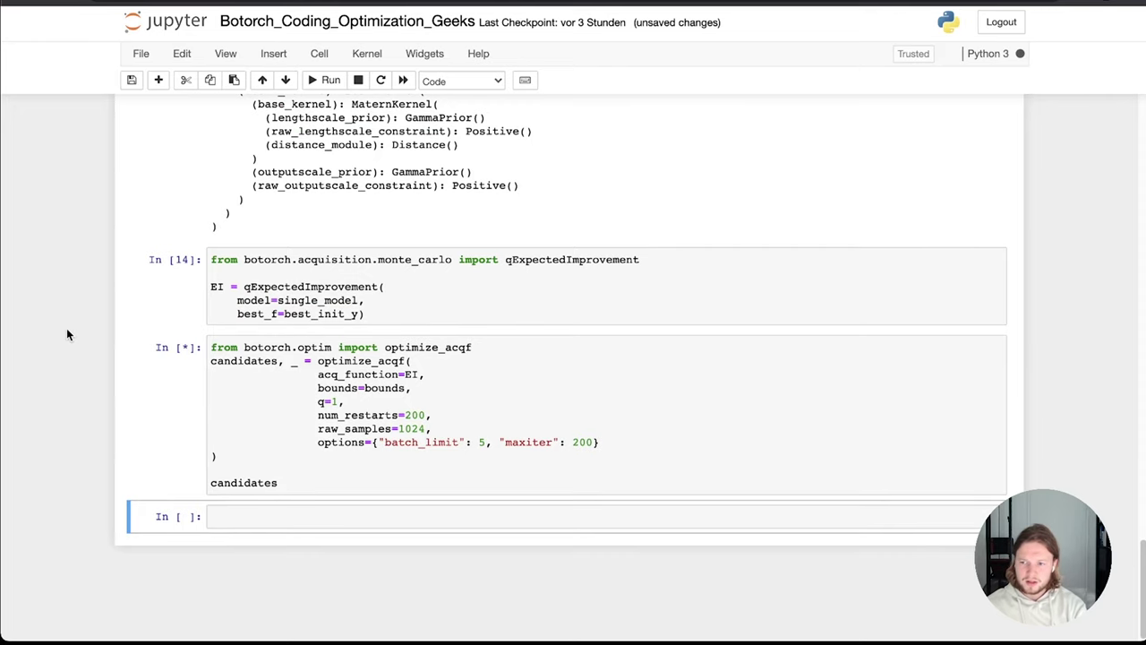
left_click(330, 79)
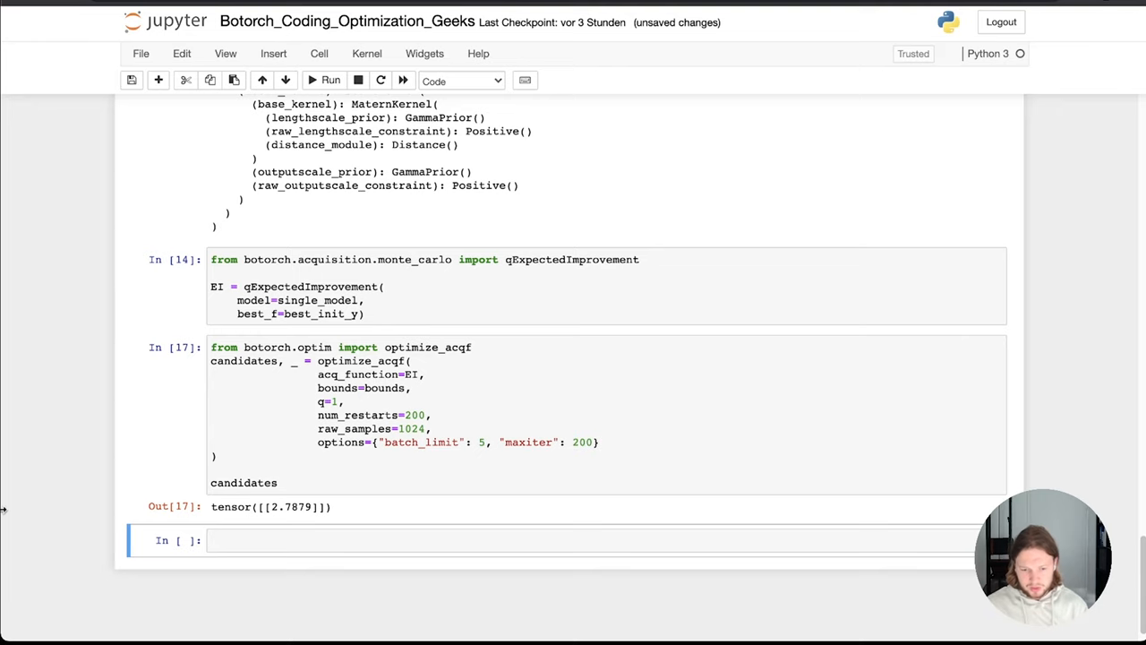
scroll("up", 3)
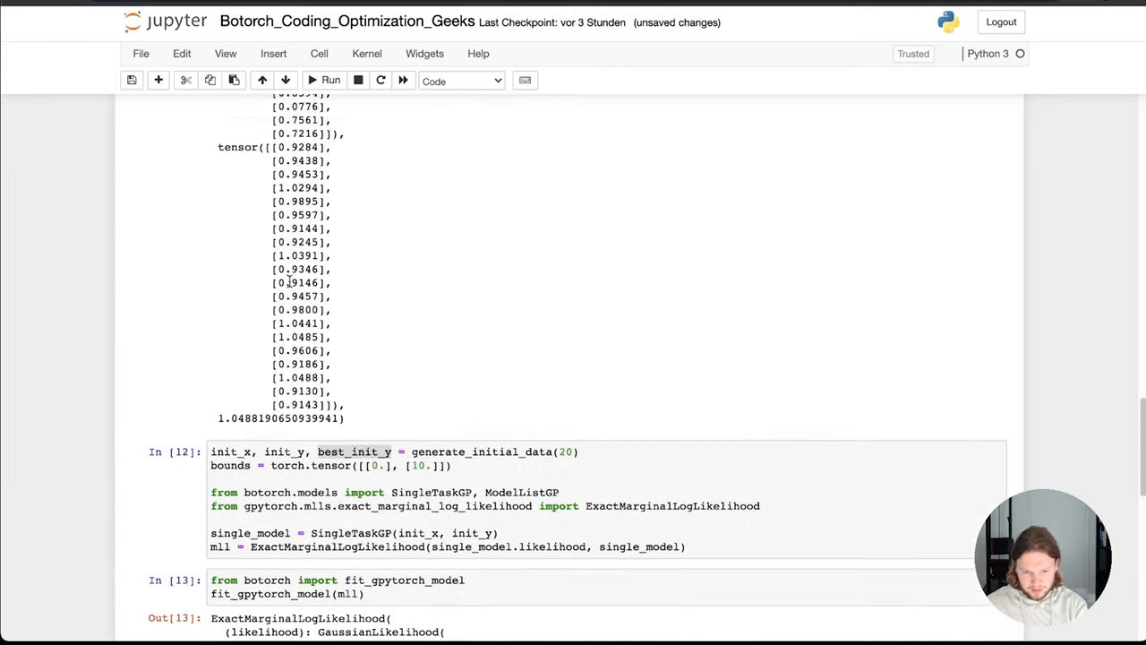
scroll("down", 3)
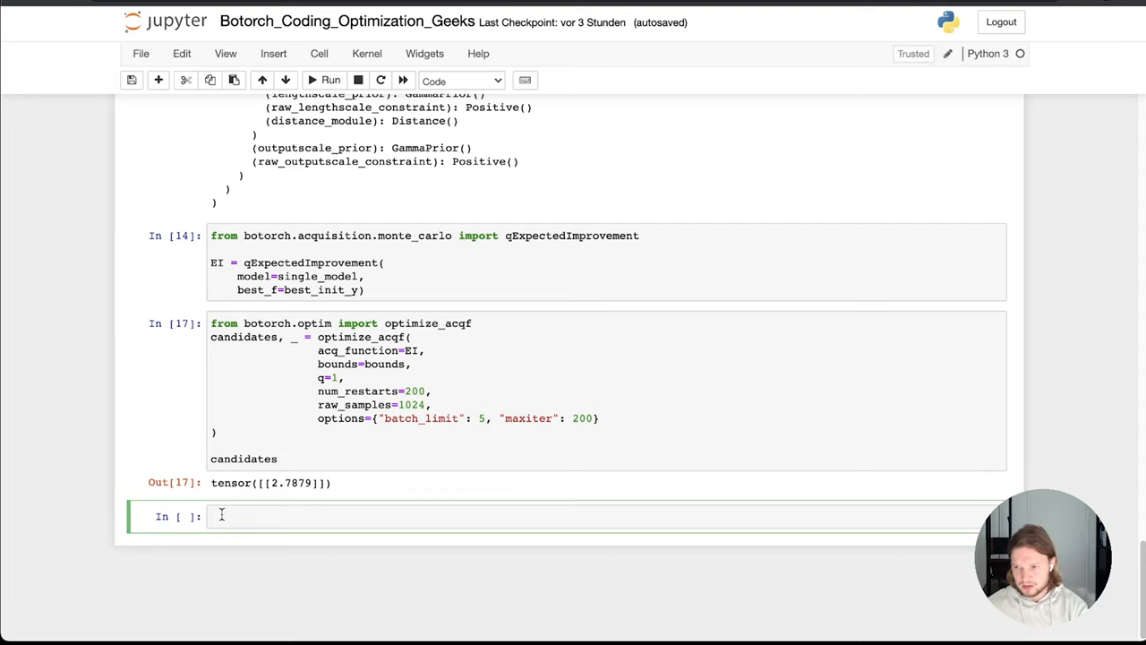
mouse_move(146, 459)
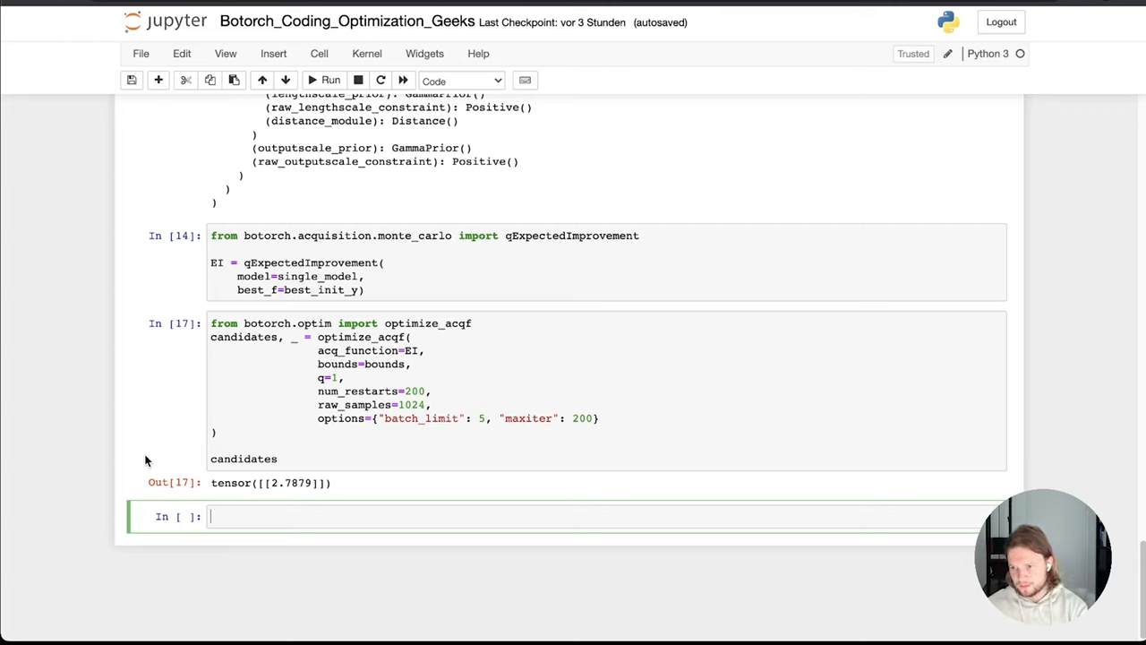
mouse_move(228, 400)
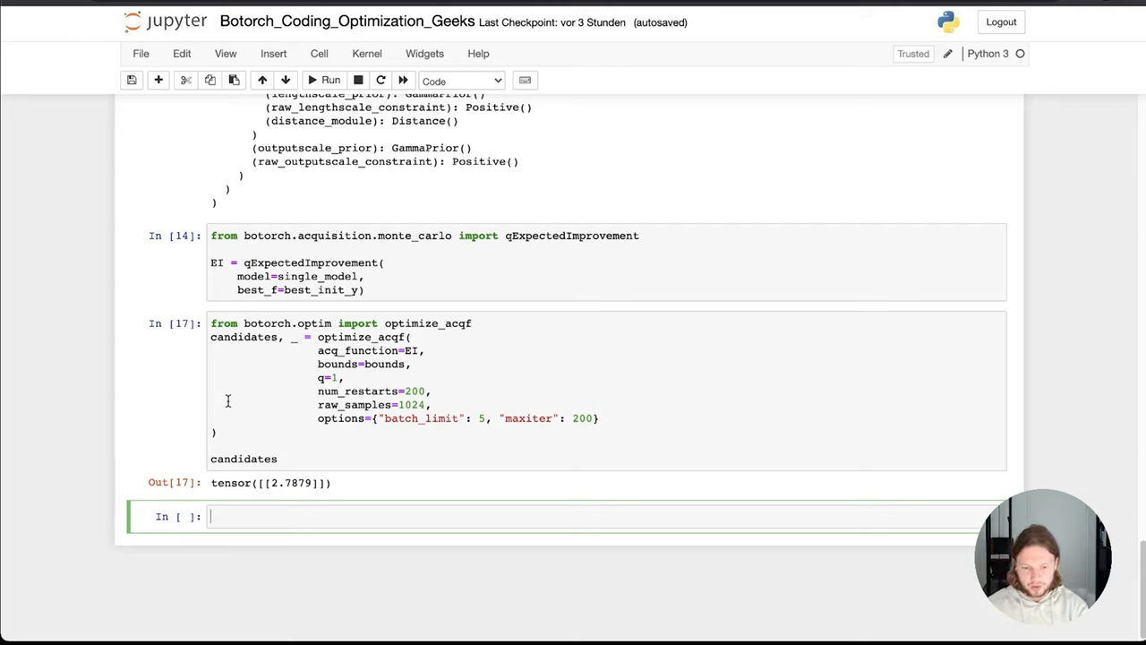
mouse_move(380, 377)
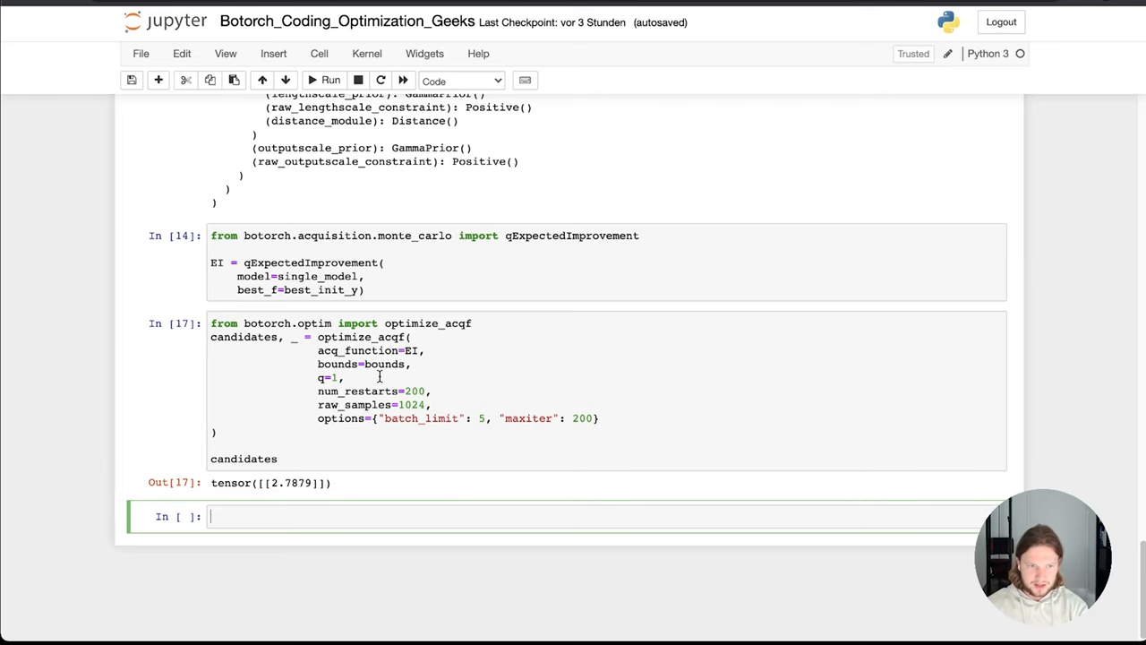
Start the header def get_next_points(X_train, Y_train, best_Y,.
type("def")
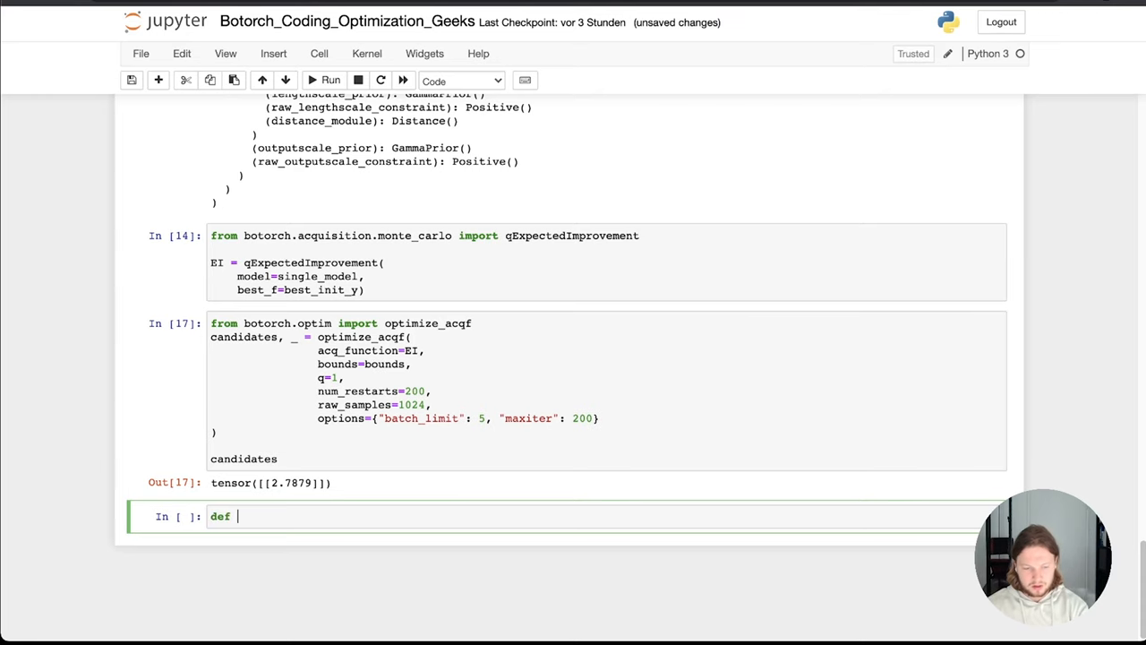
type("get_next")
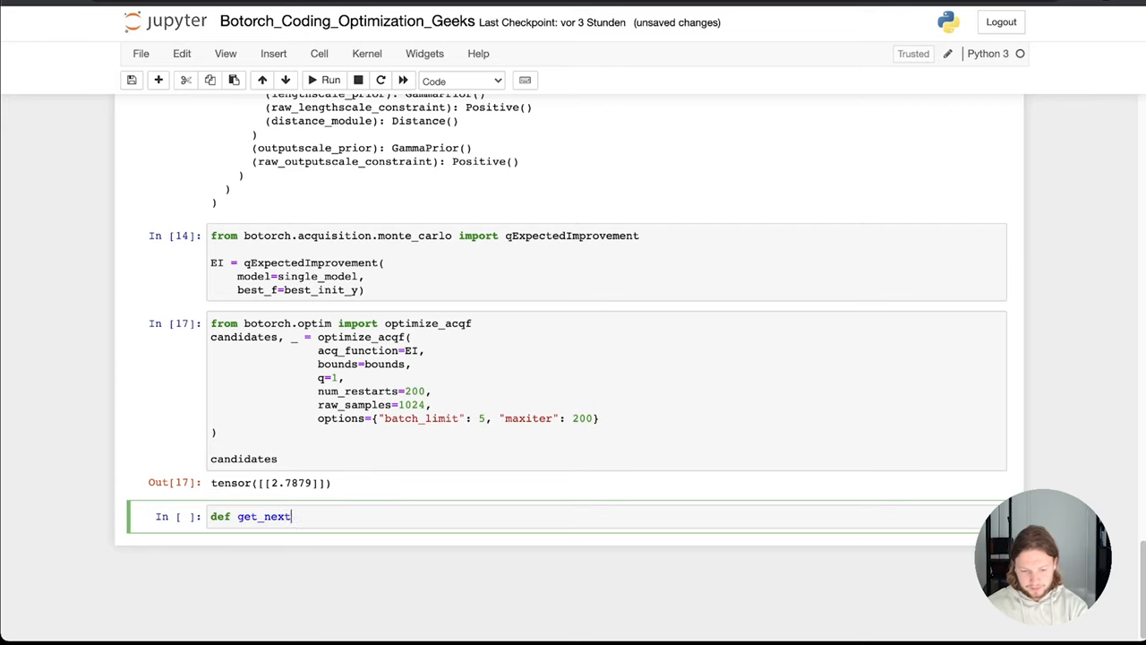
type("_point")
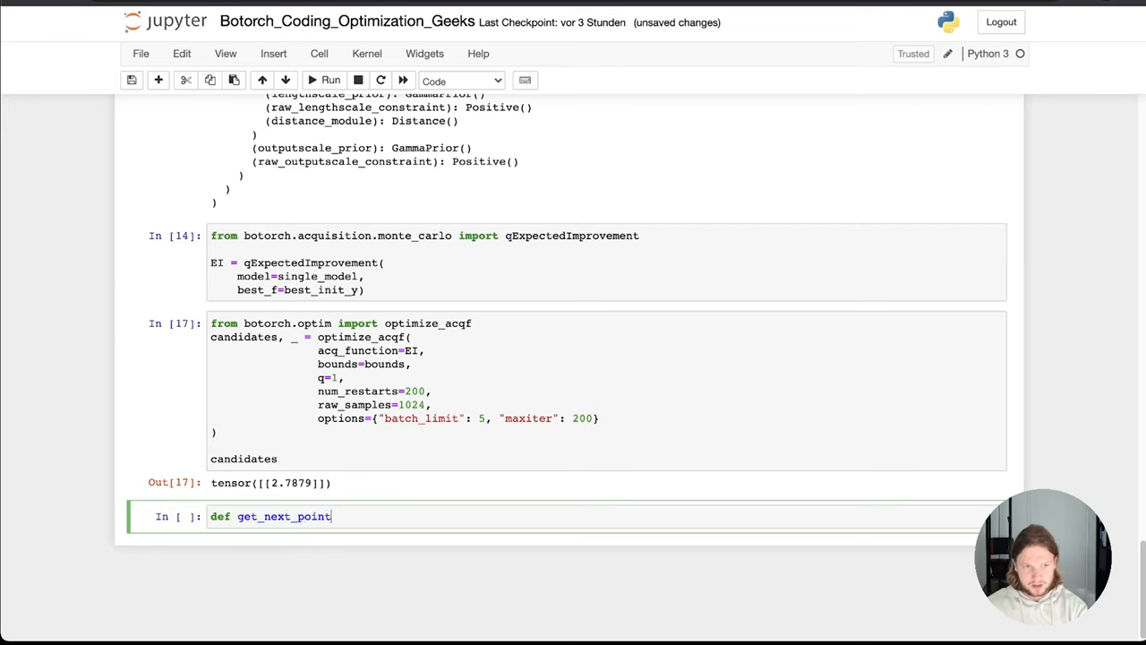
type("s(X-")
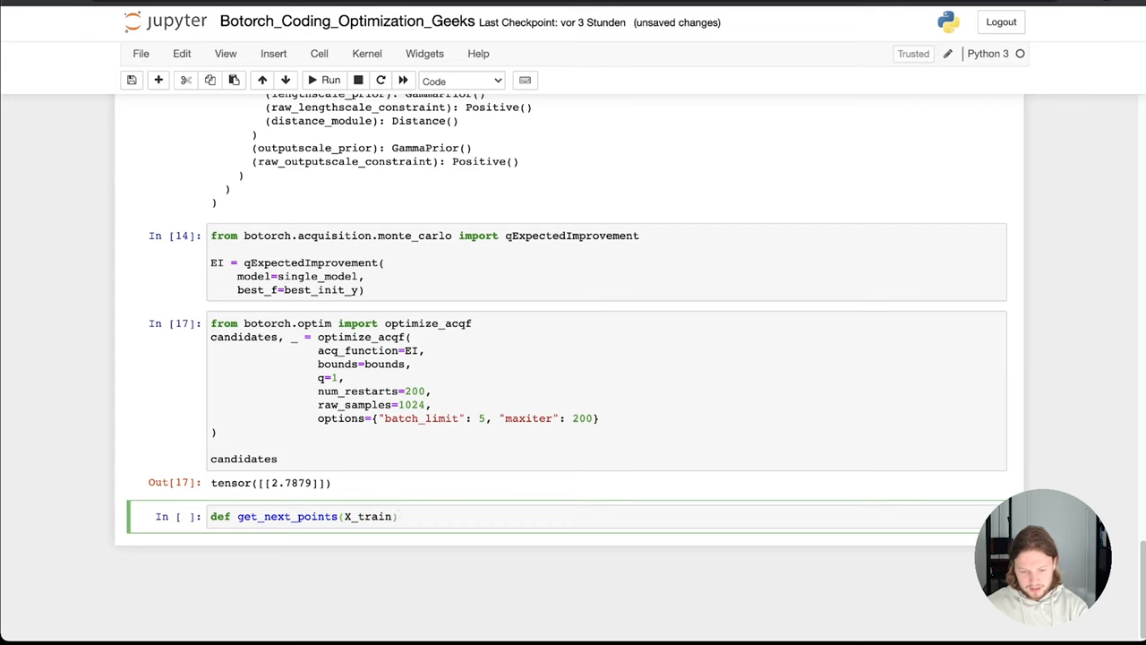
type(", Y_train,")
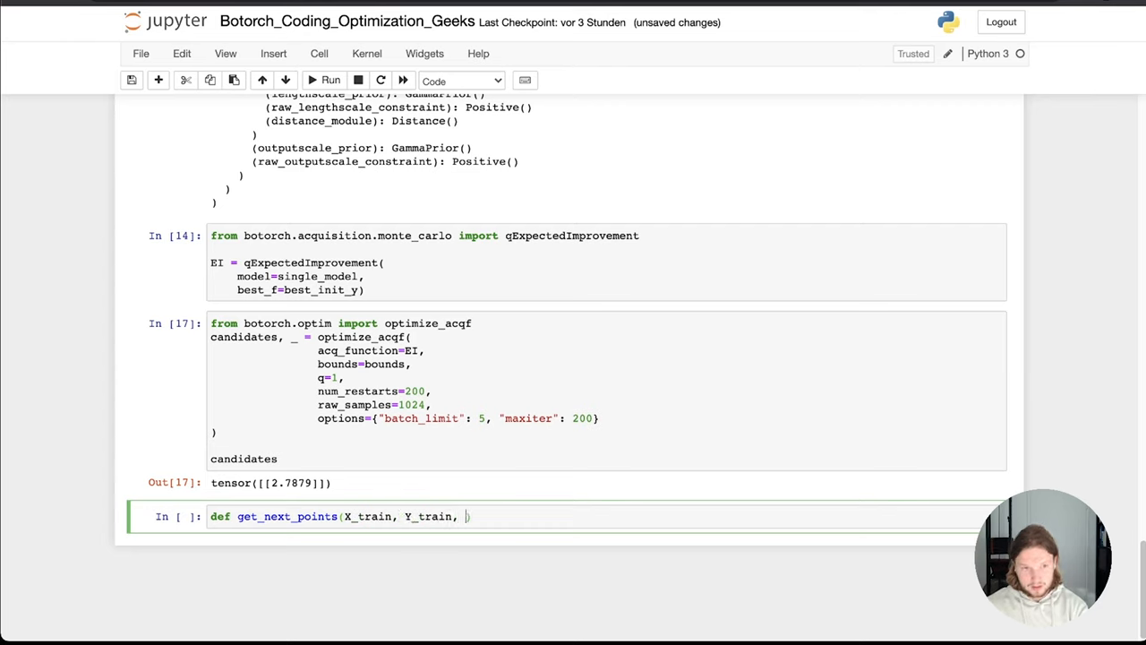
type("bounds")
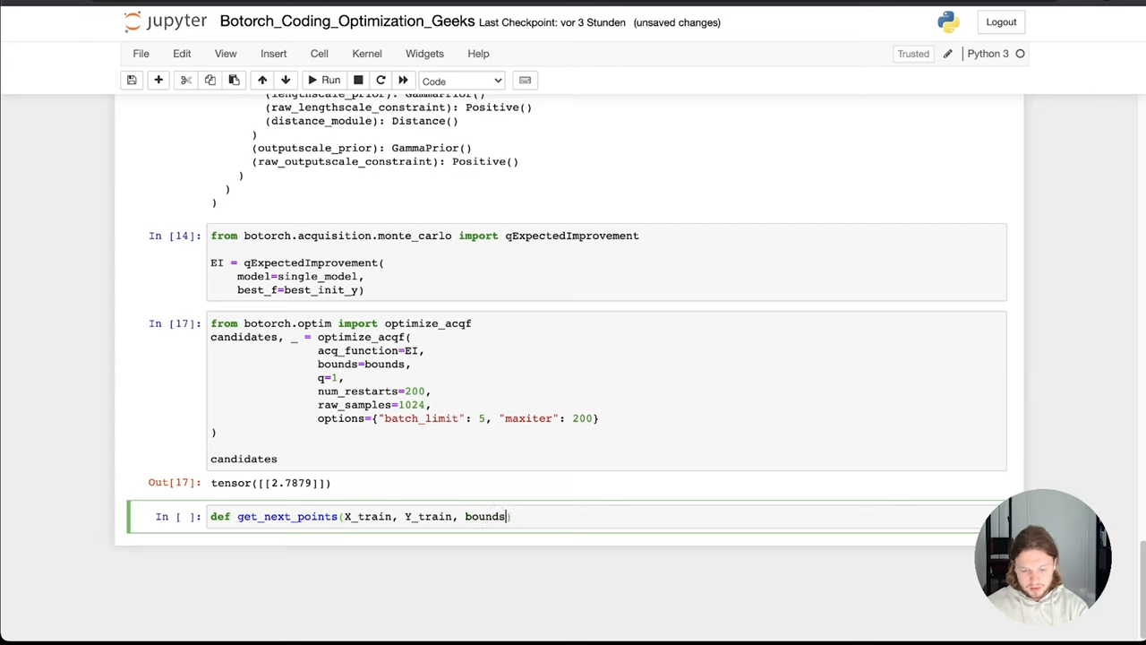
type(",")
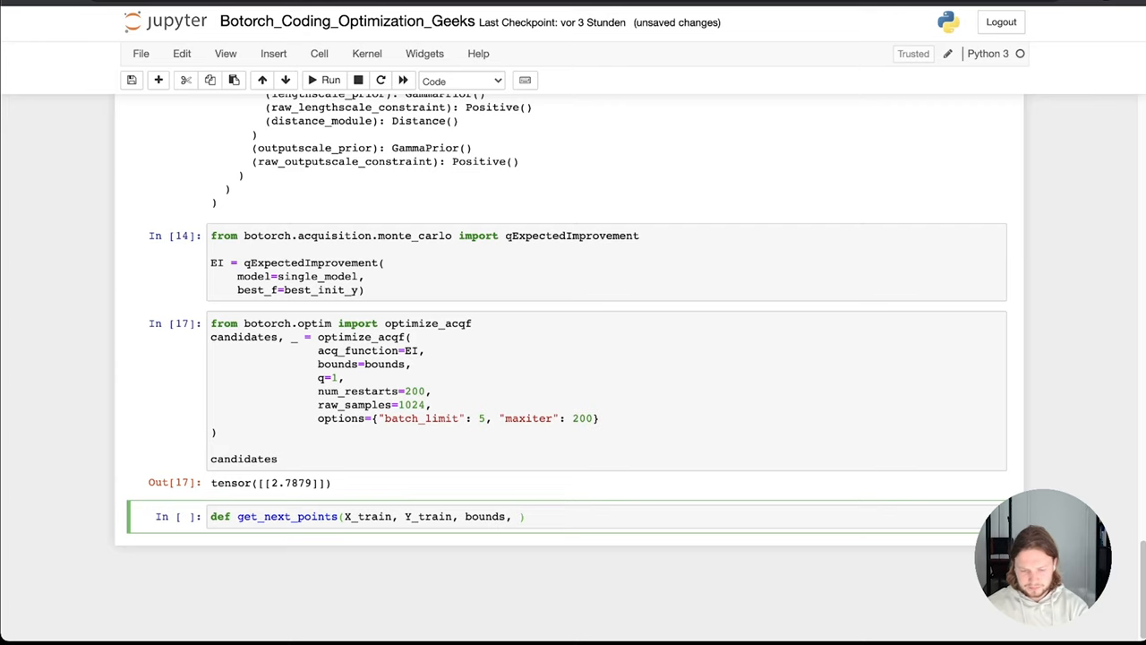
type("boest")
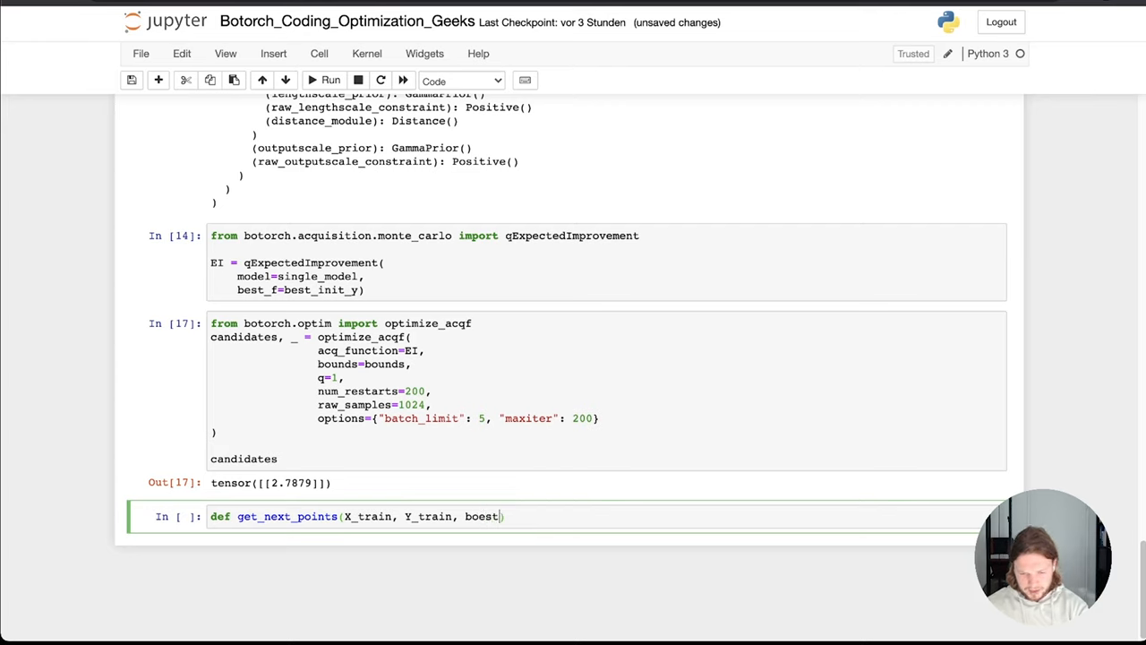
type("best_")
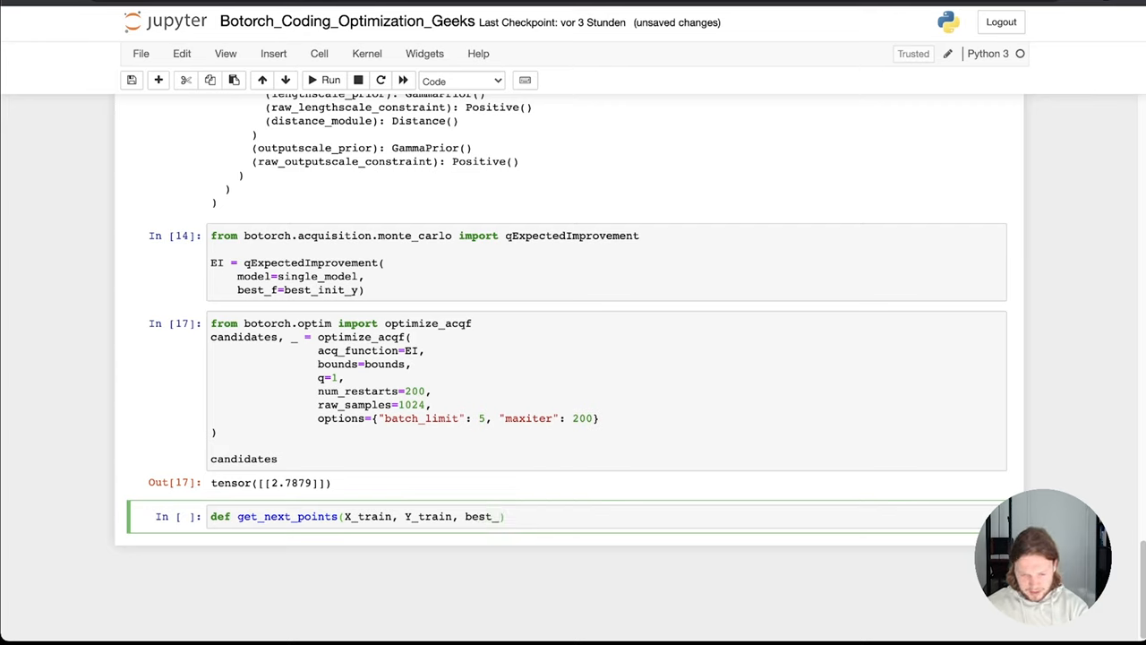
type("Y,")
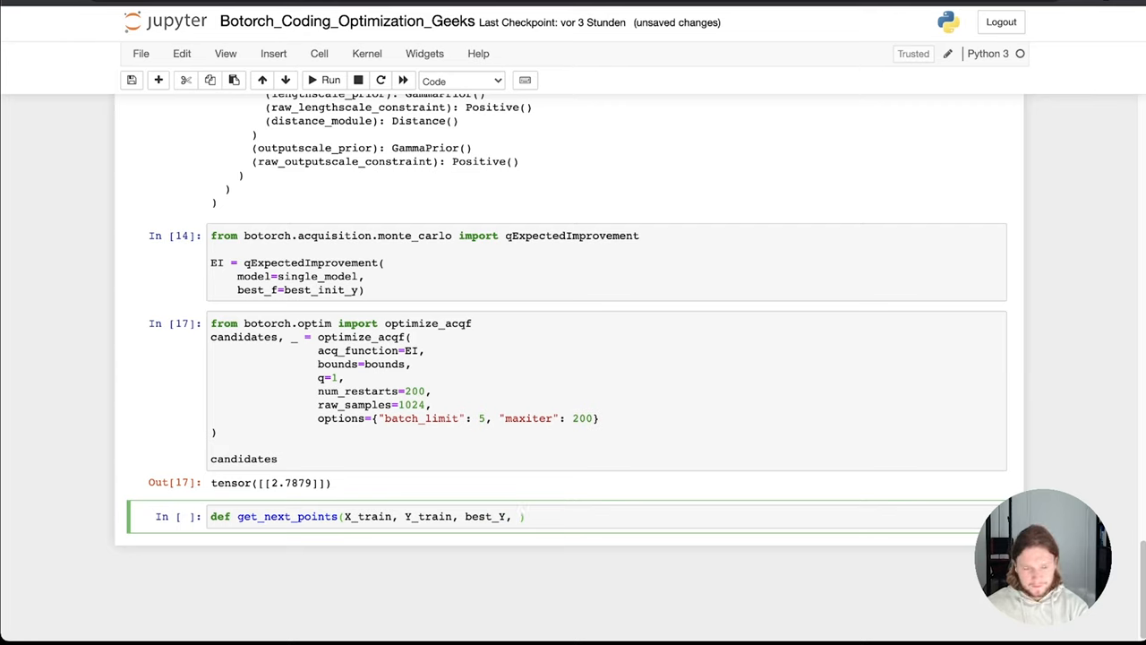
Finish the header with bounds, n_points=1): as the remaining parameters.
type("bounds")
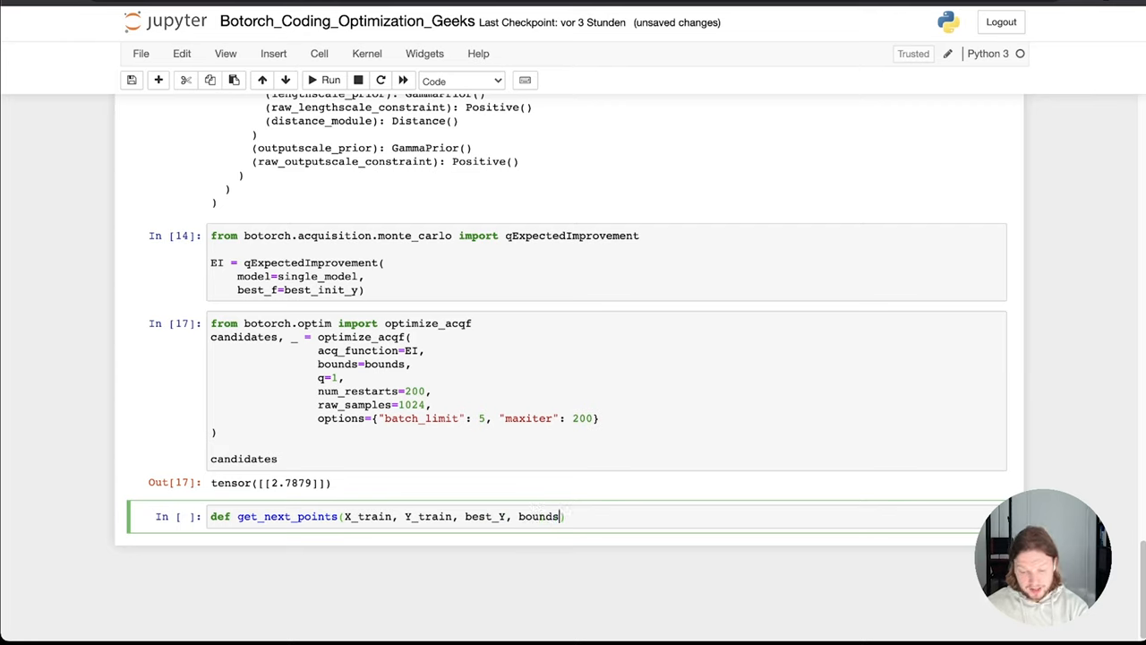
type("\", \"")
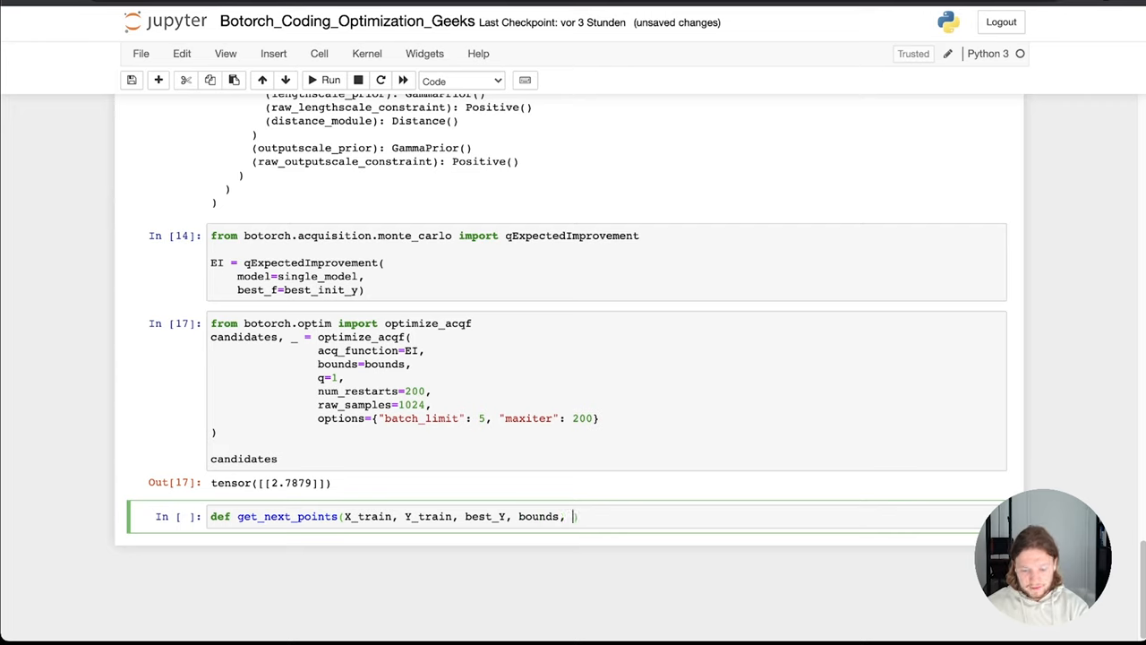
type("n_points")
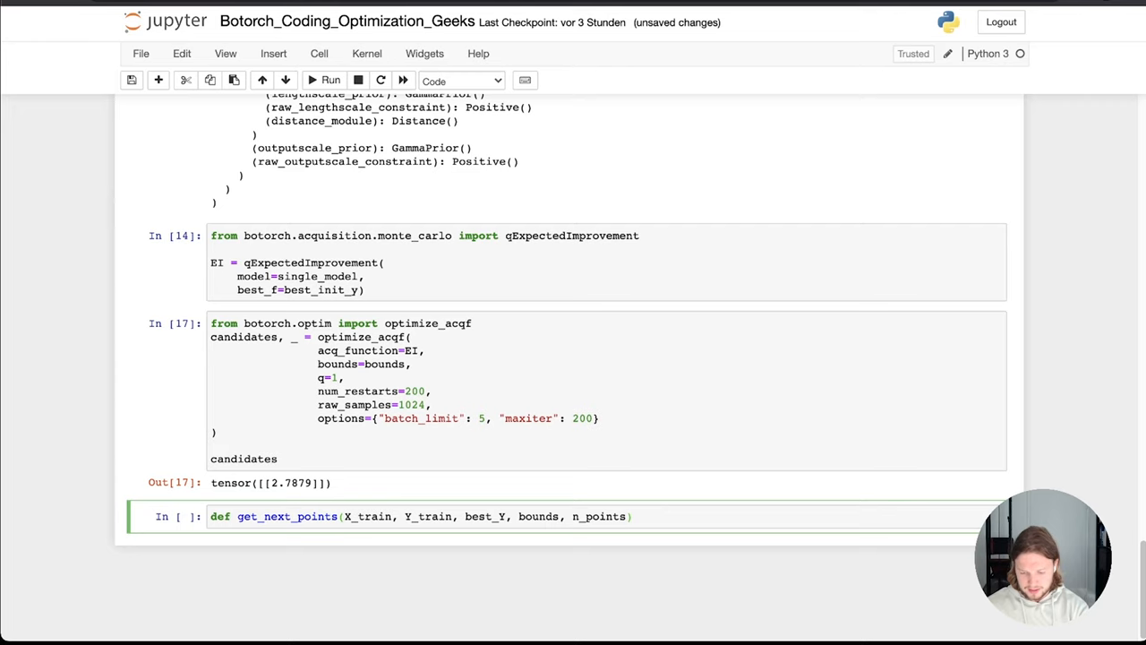
key("Backspace")
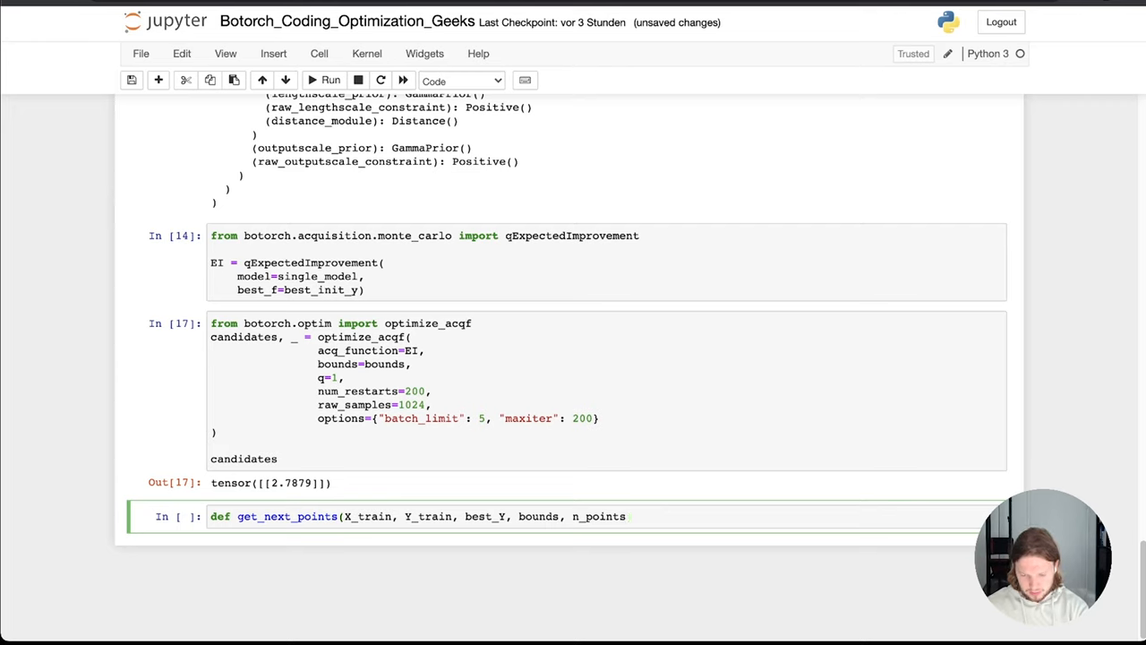
type("=1")
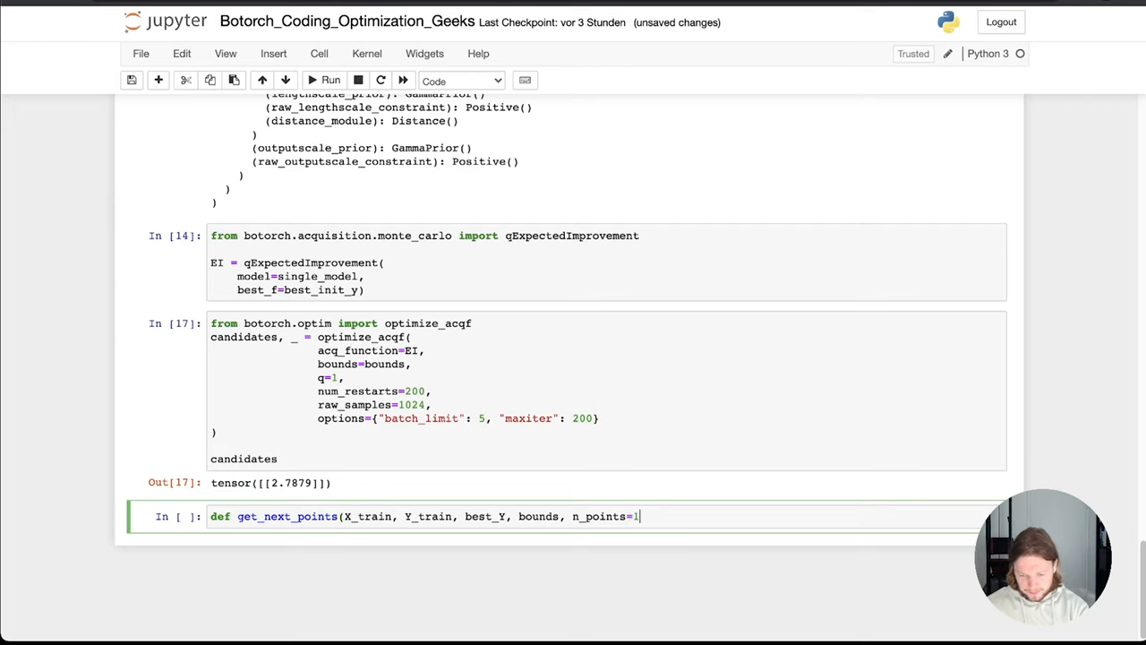
type("):")
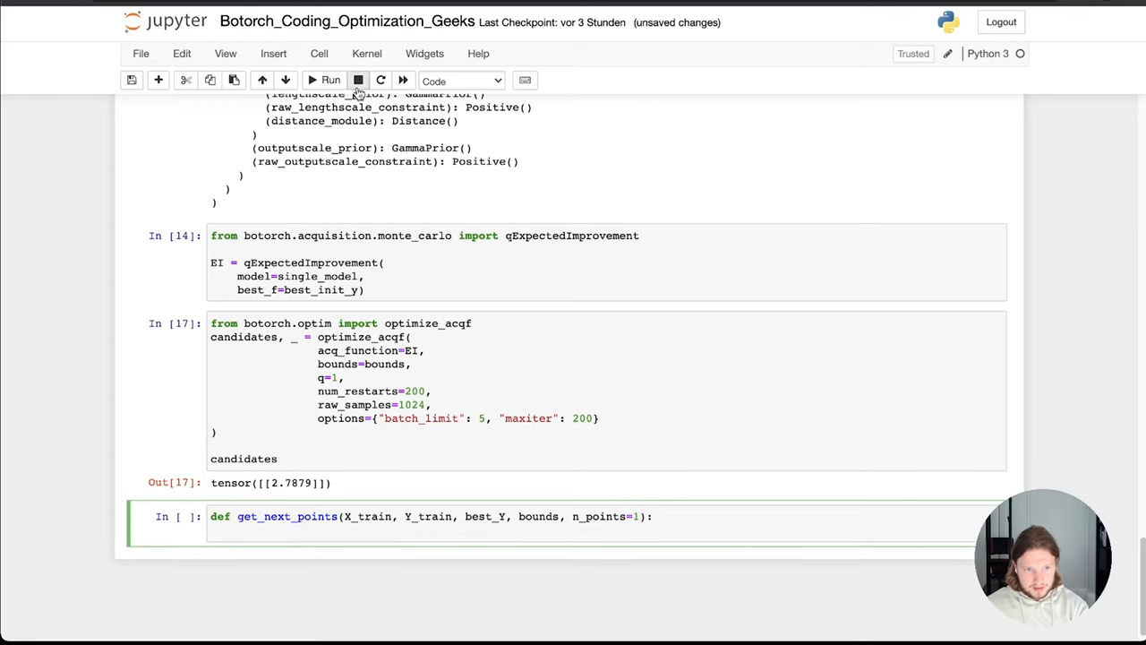
Fill the function body with the SingleTaskGP, mll and fit_gpytorch_model(mll) code.
scroll("up", 3)
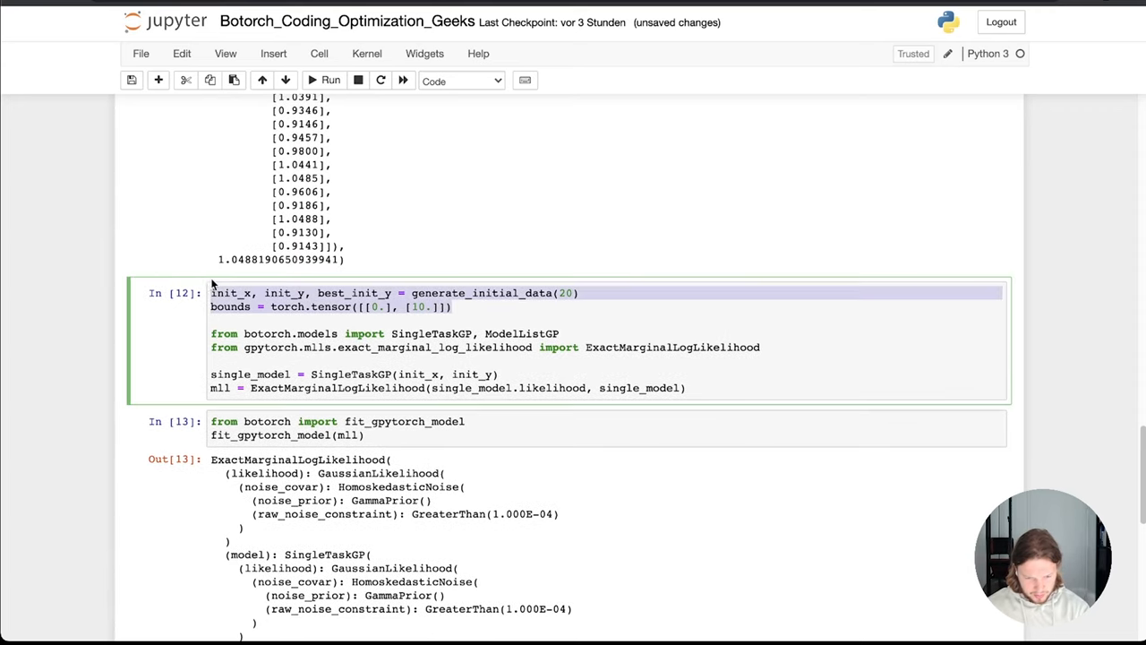
scroll("down", 3)
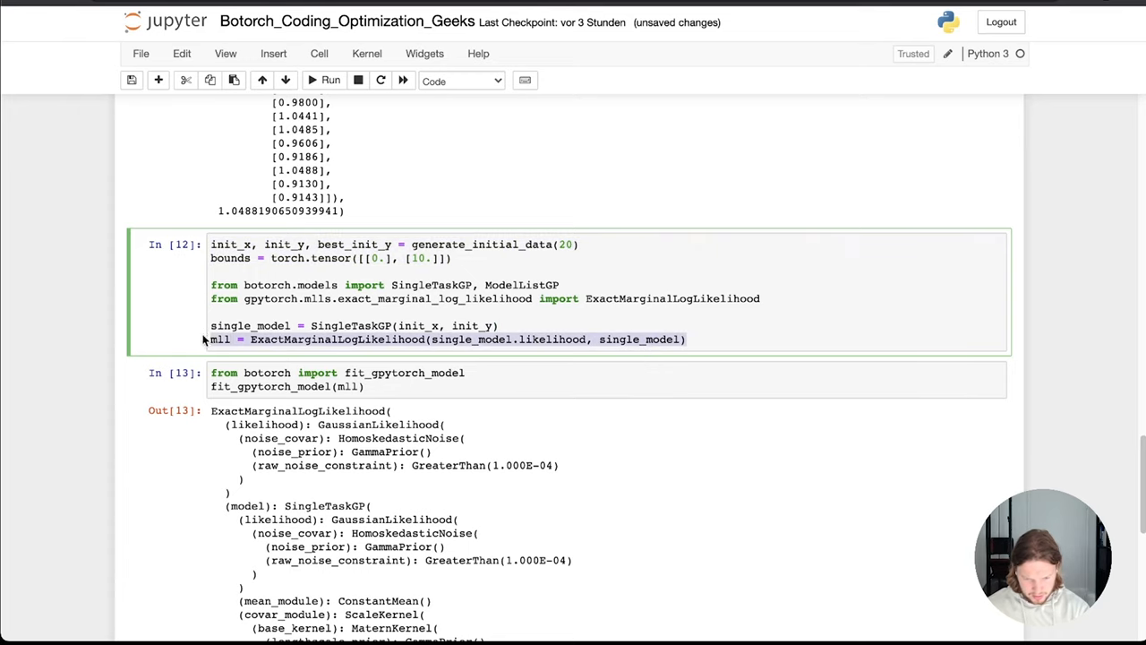
scroll("down", 3)
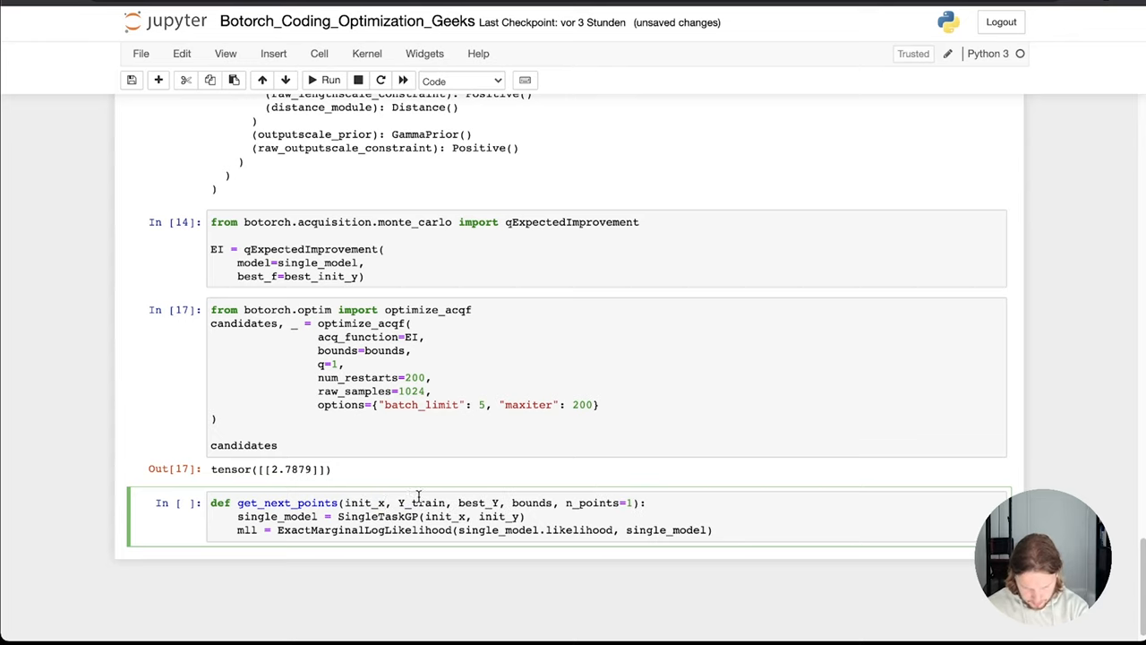
type("init_y")
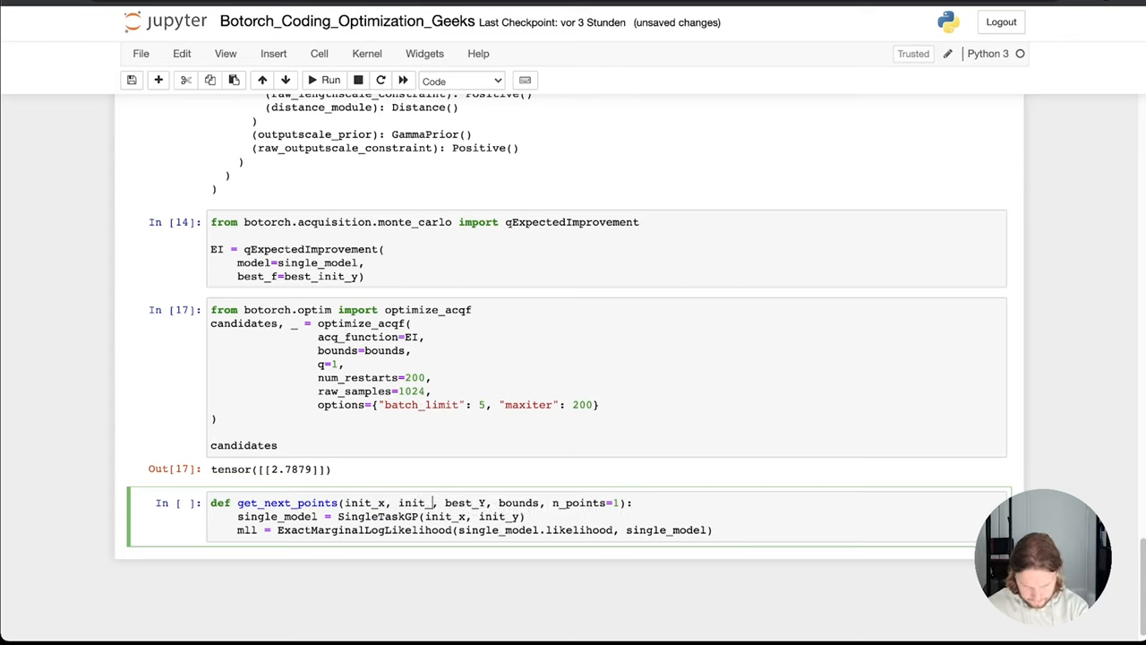
type("y")
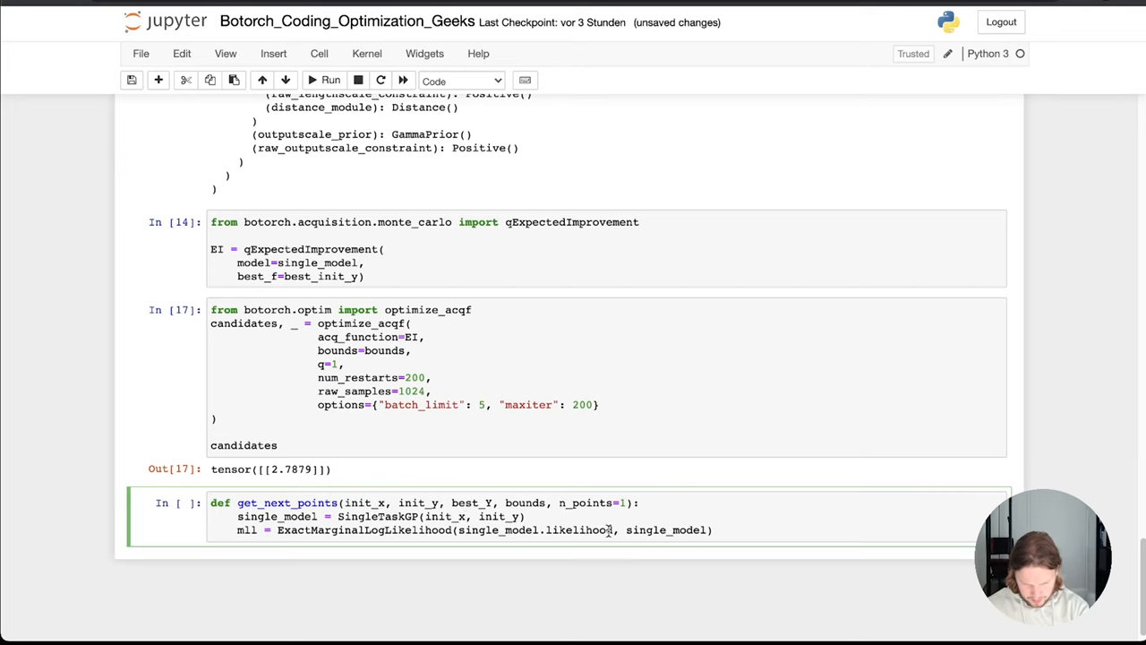
scroll("up", 3)
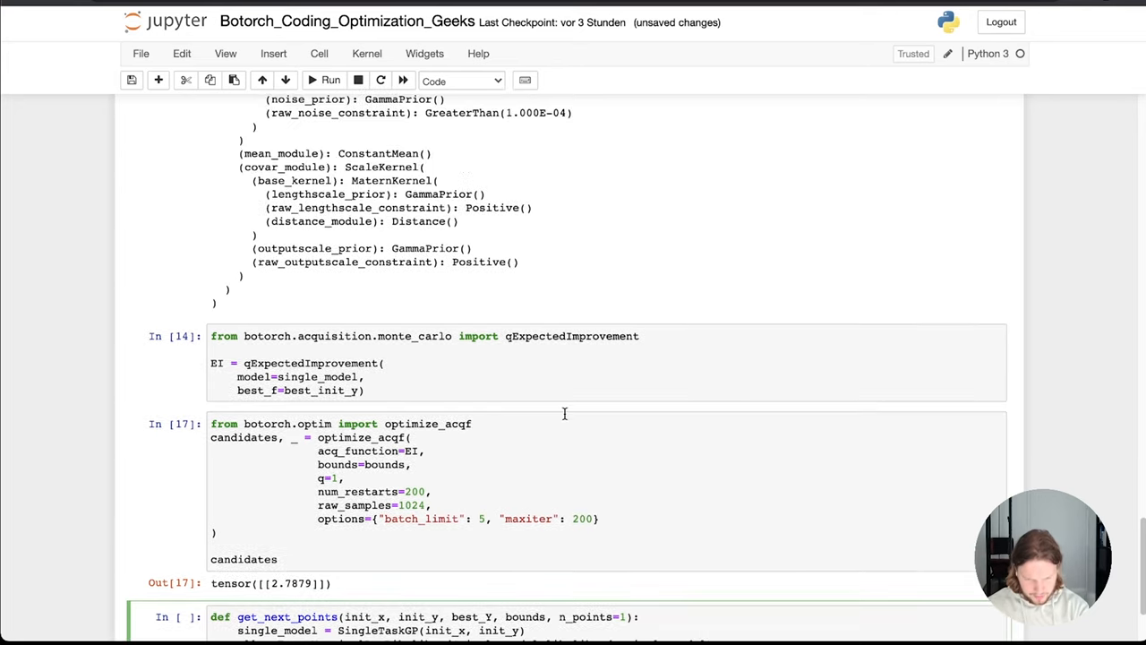
scroll("up", 3)
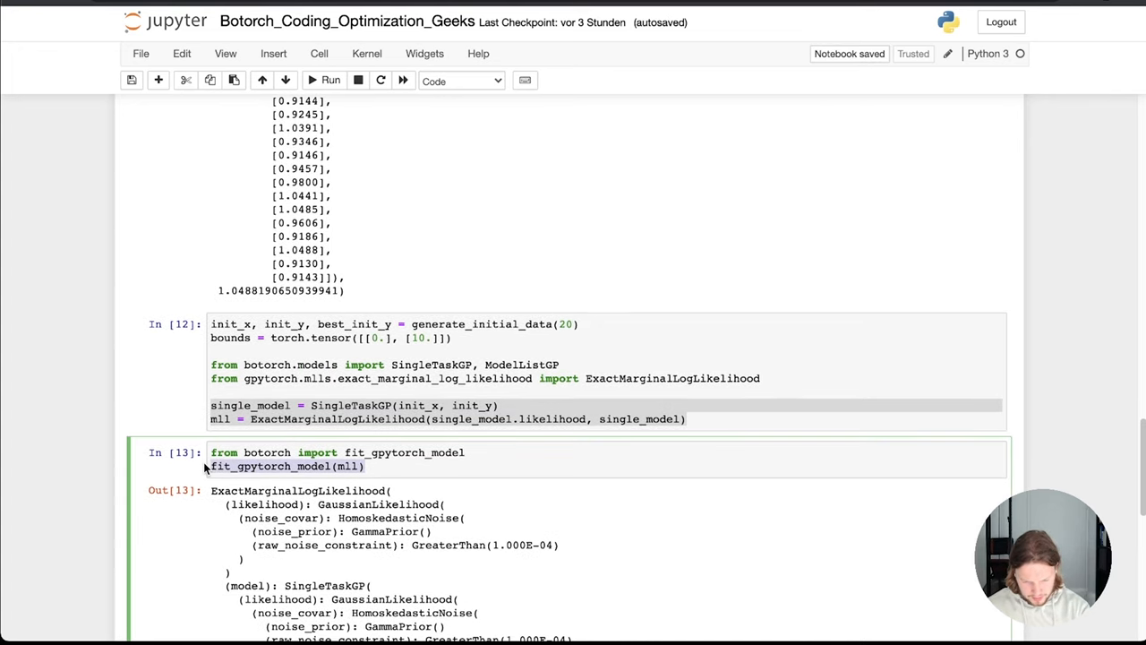
scroll("down", 3)
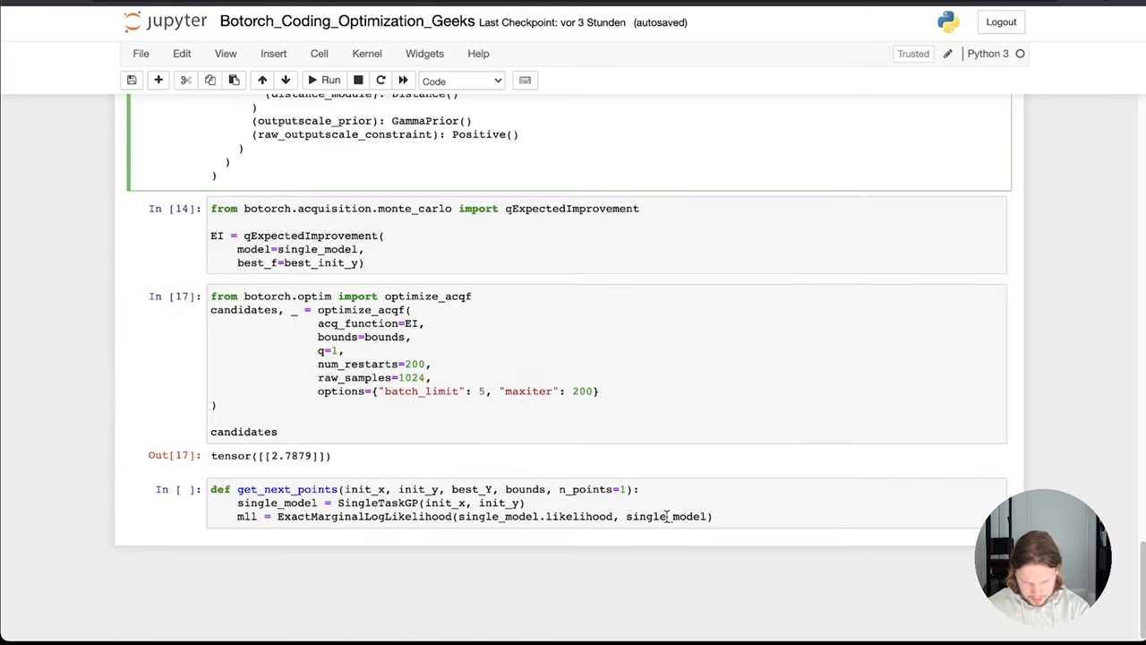
type("fit_gpytorch_model(mll)")
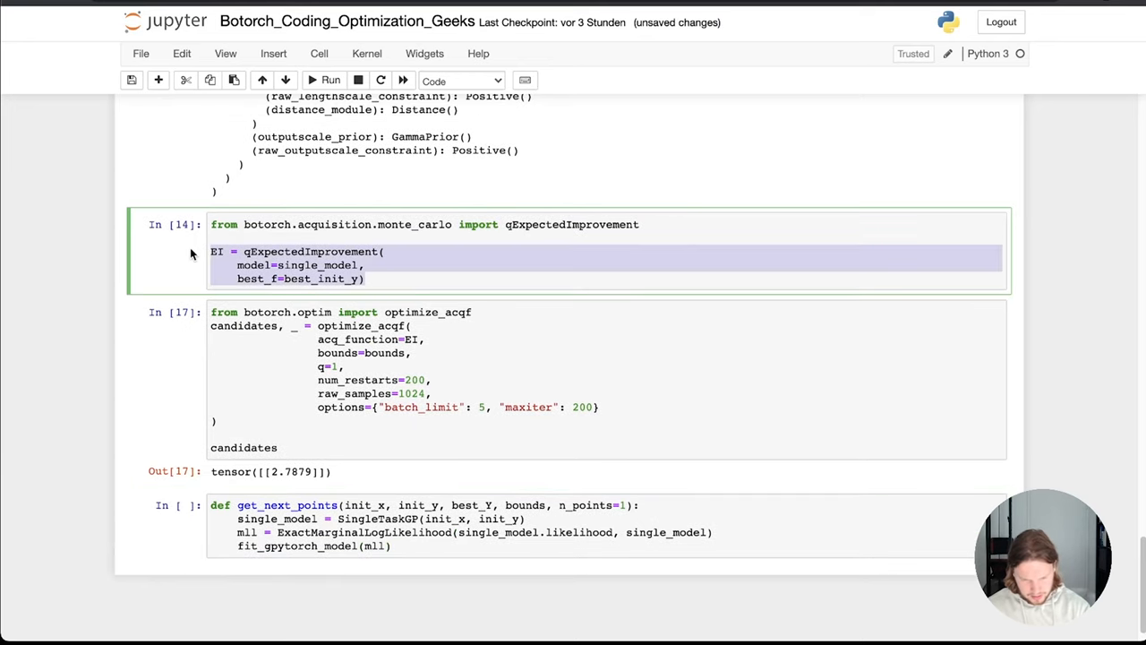
Set q=n_points in the optimize_acqf call, add return candidates, and run the cell.
scroll("up", 3)
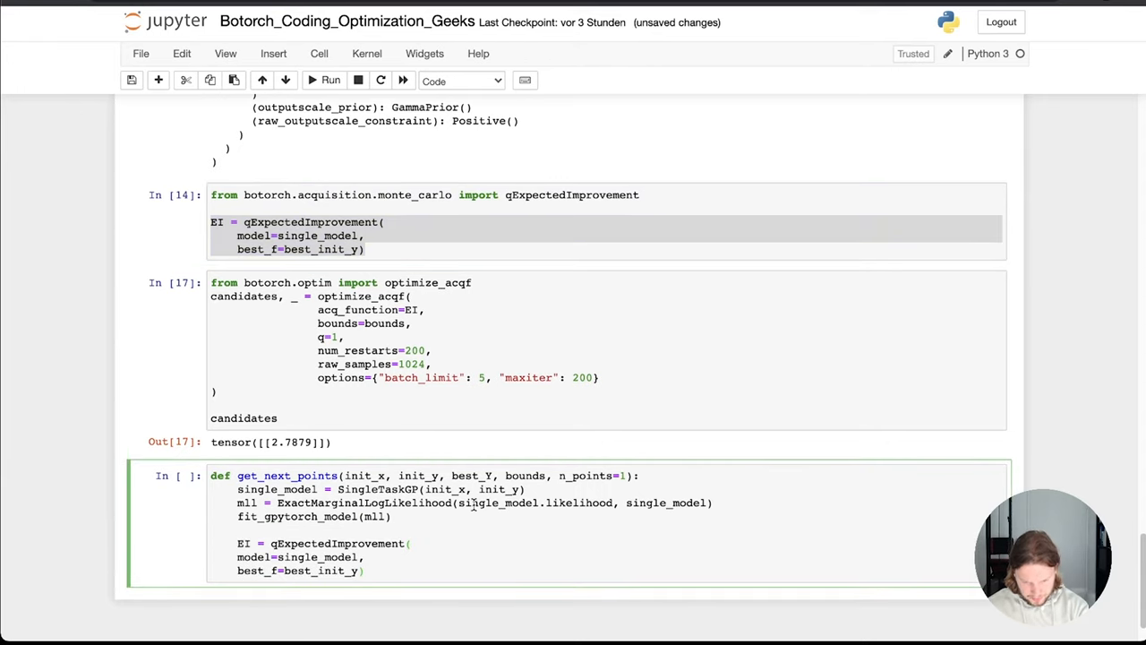
double_click(471, 475)
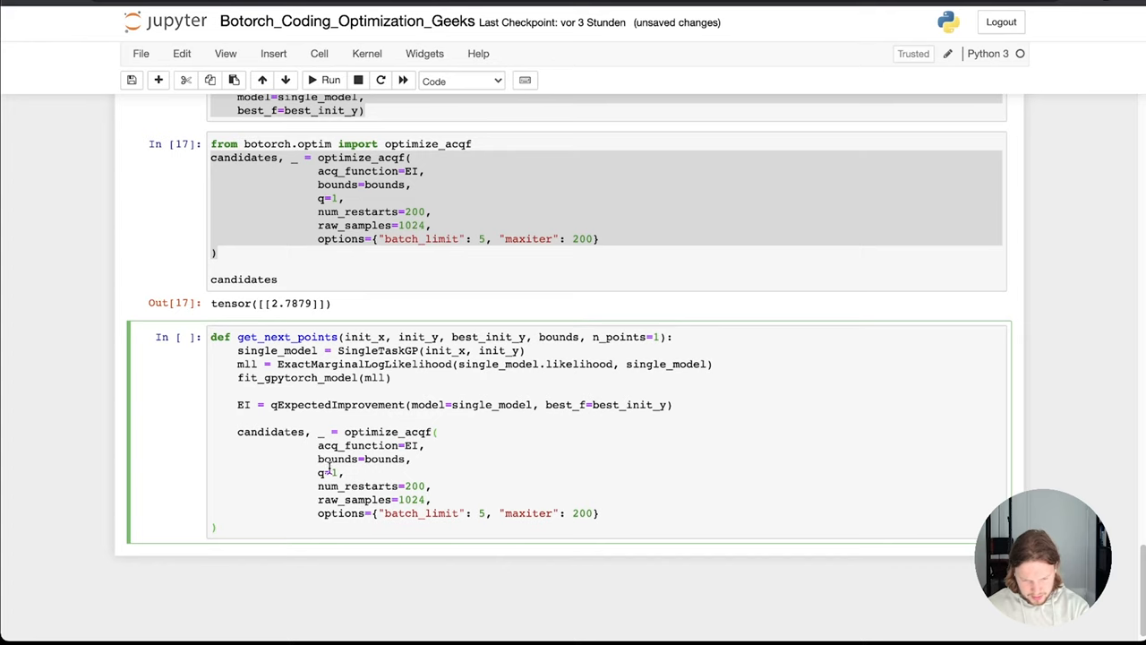
double_click(618, 337)
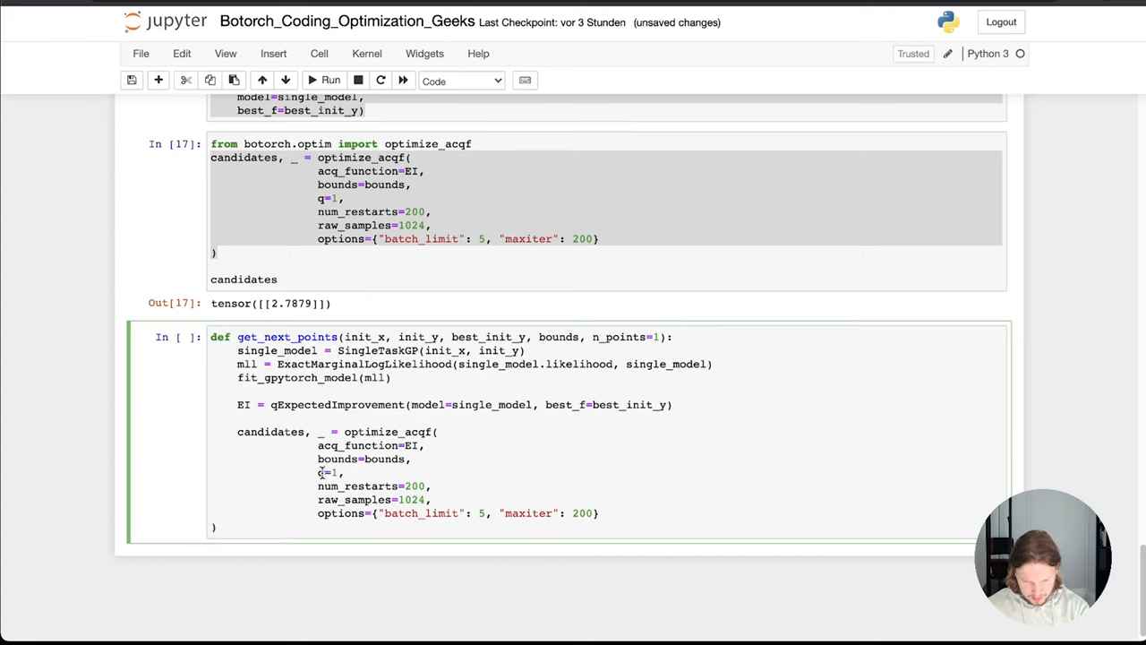
type("n_points")
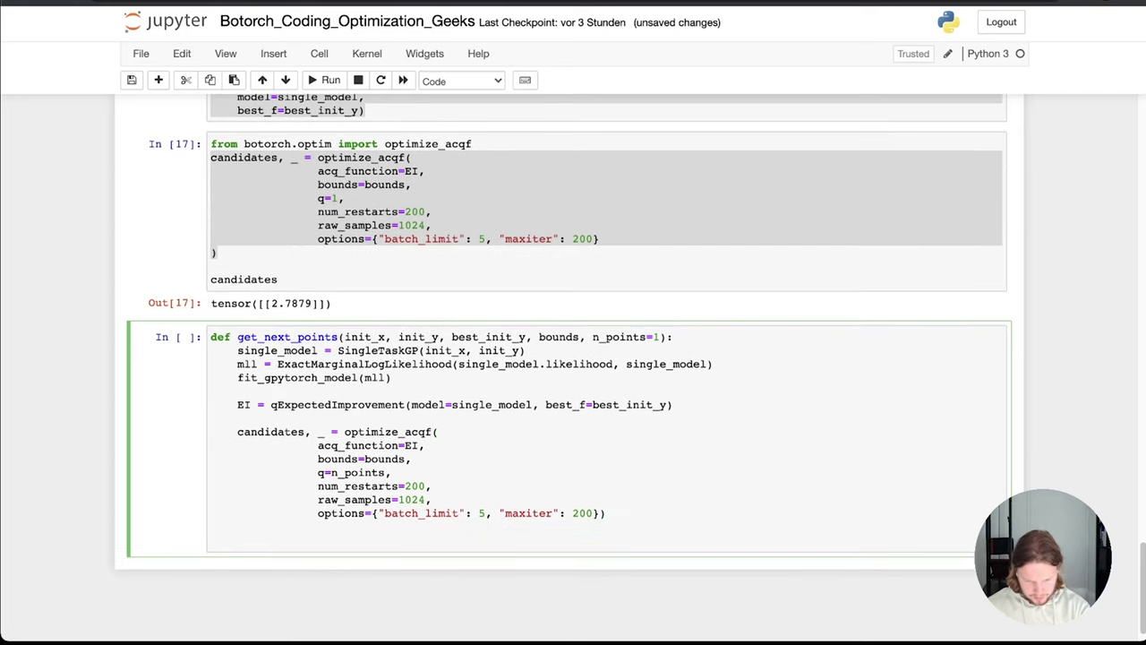
type("return candidates")
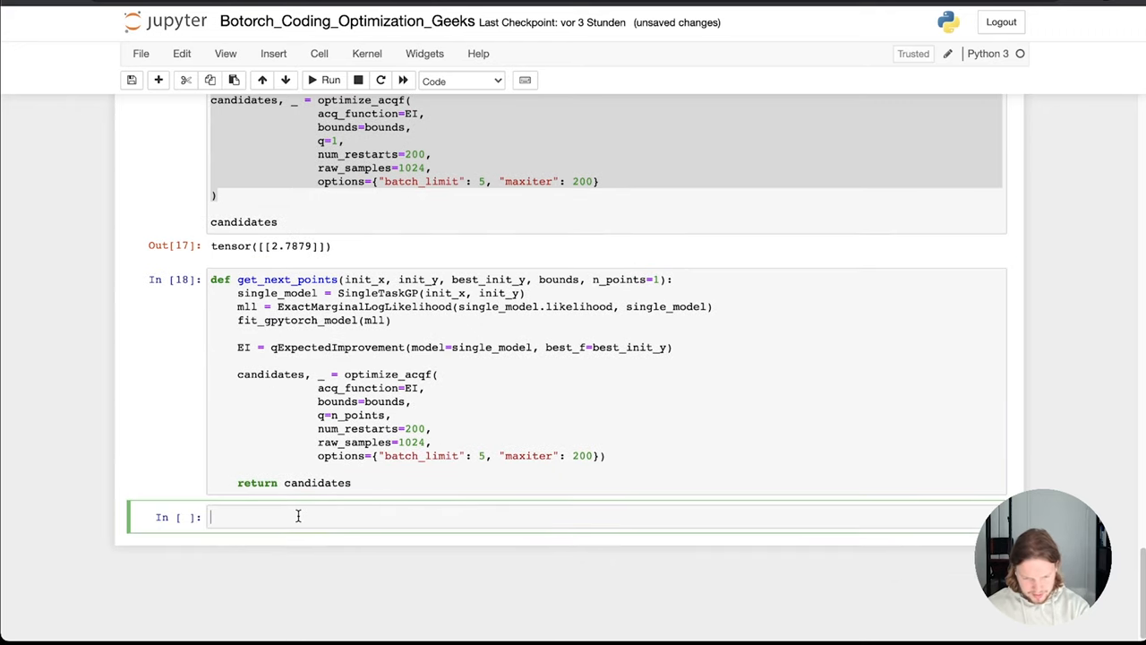
Call get_next_points(init_x, init_y, best_init_y, bounds, n_points=2) and run it, returning candidates 10.0000 and 2.8428.
type("get_nex")
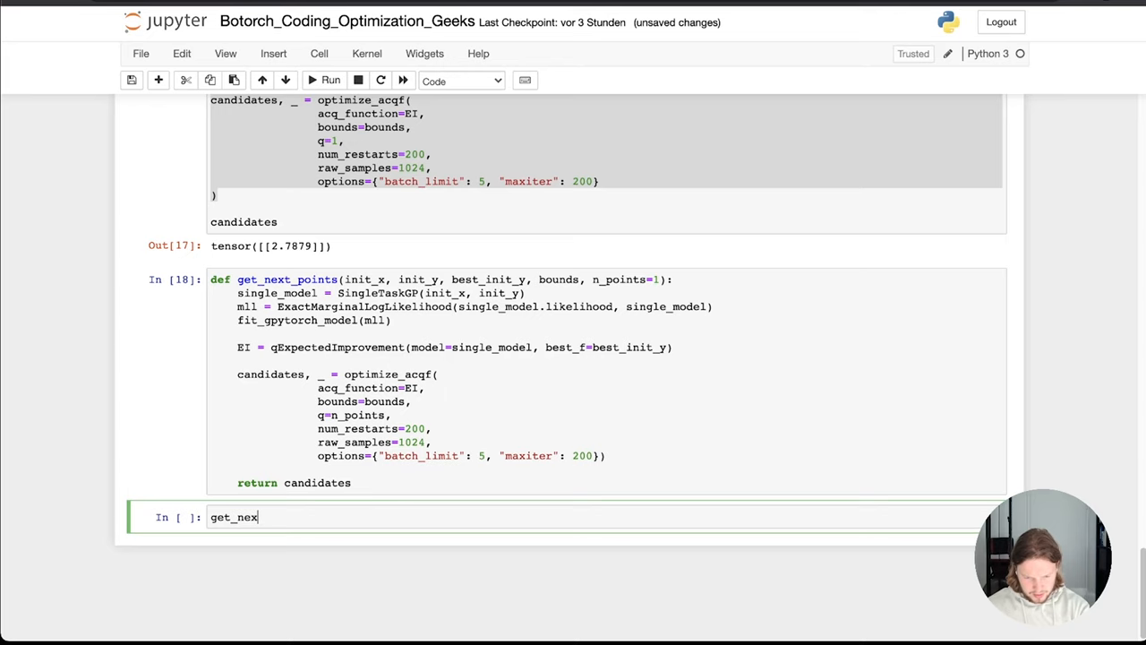
type("t_points")
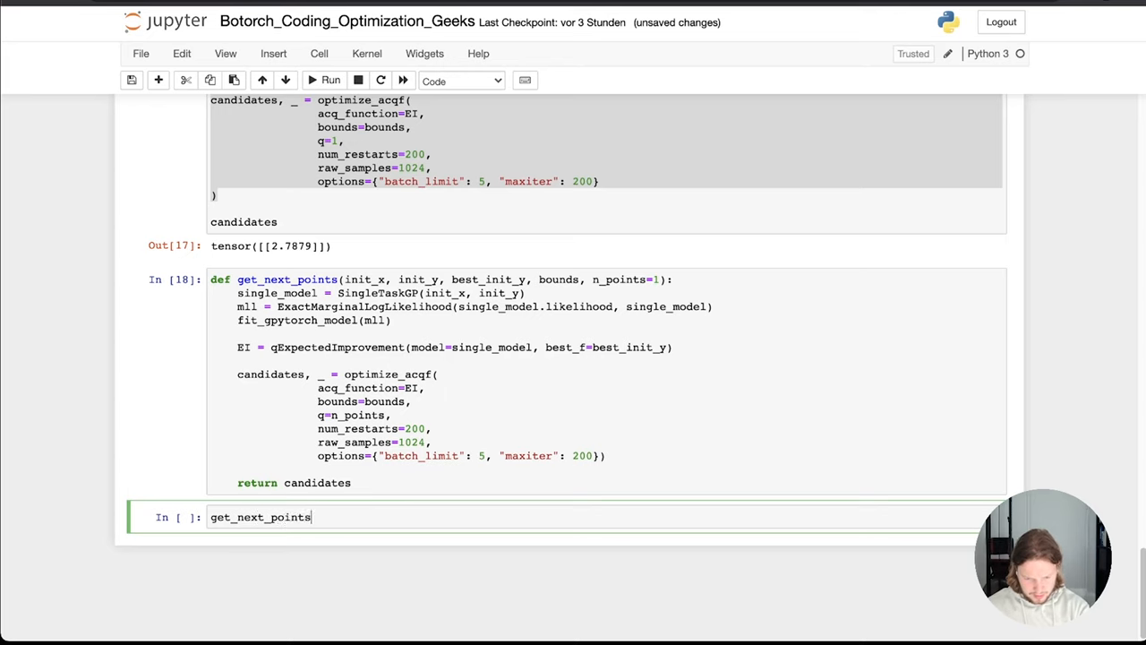
type("()")
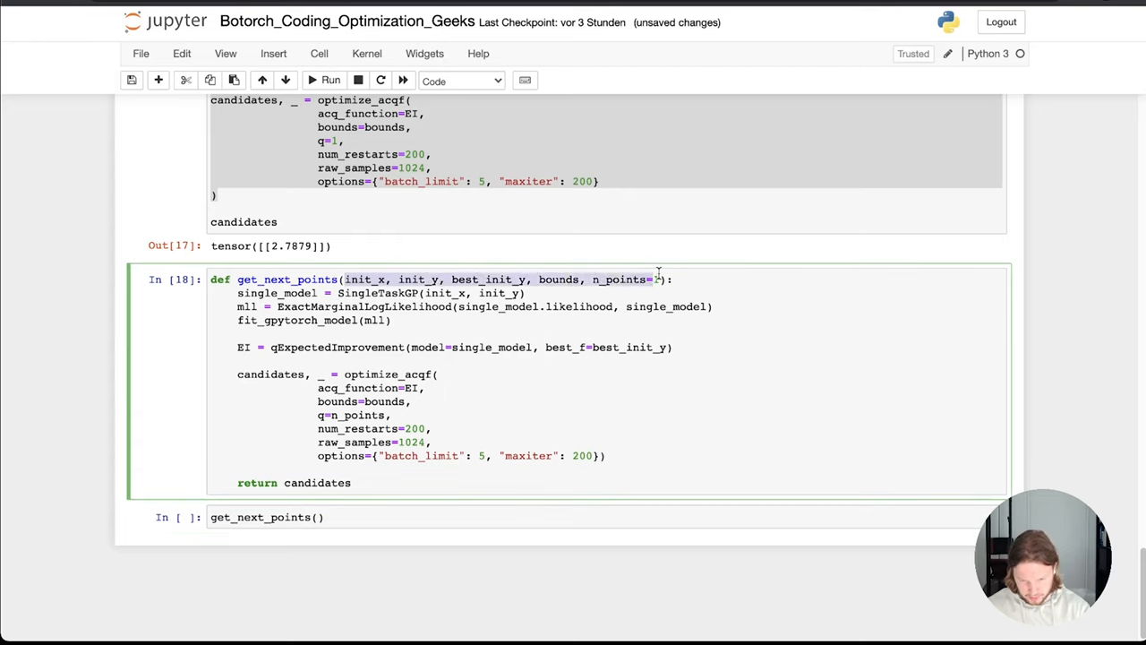
type("1")
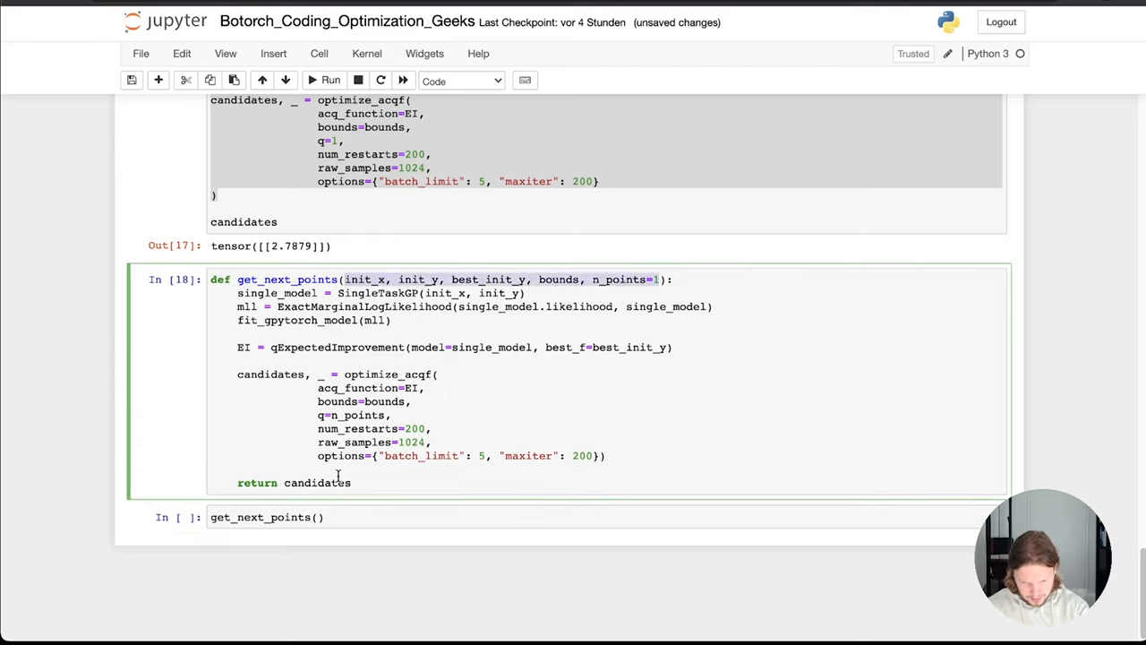
scroll("up", 3)
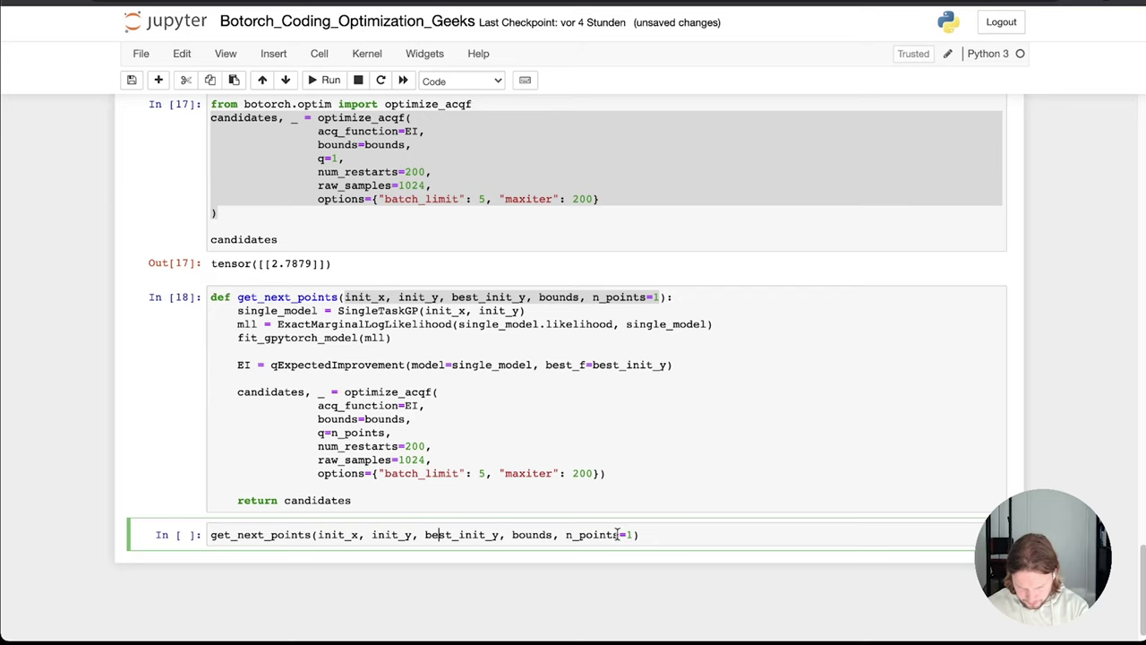
key("shift+enter")
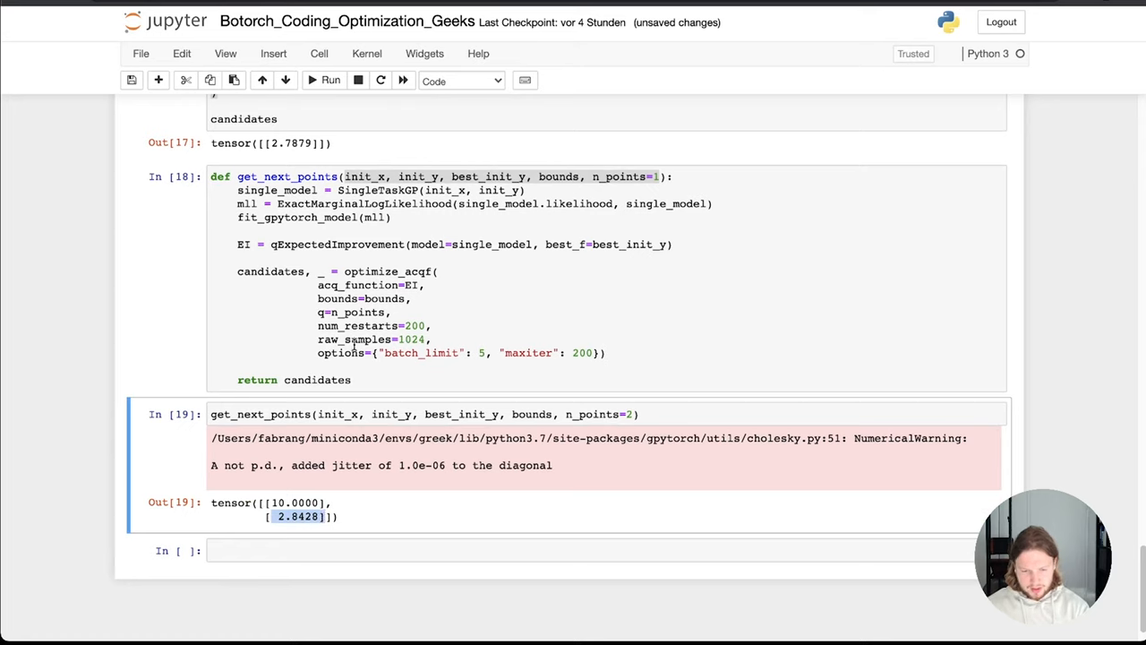
left_click(401, 369)
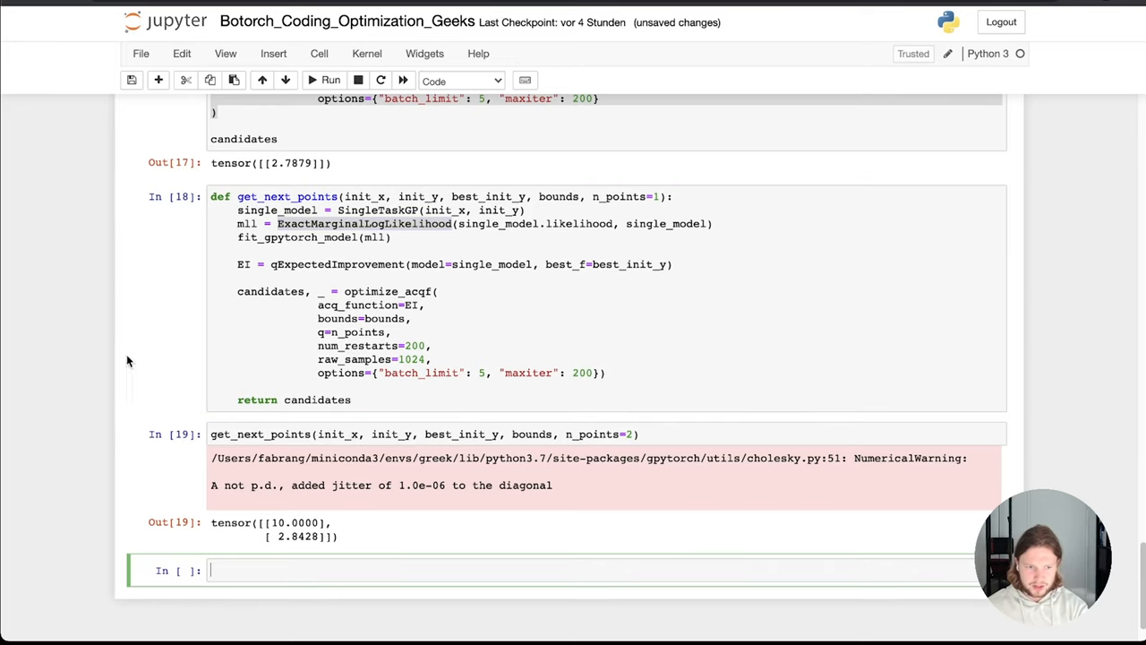
mouse_move(158, 227)
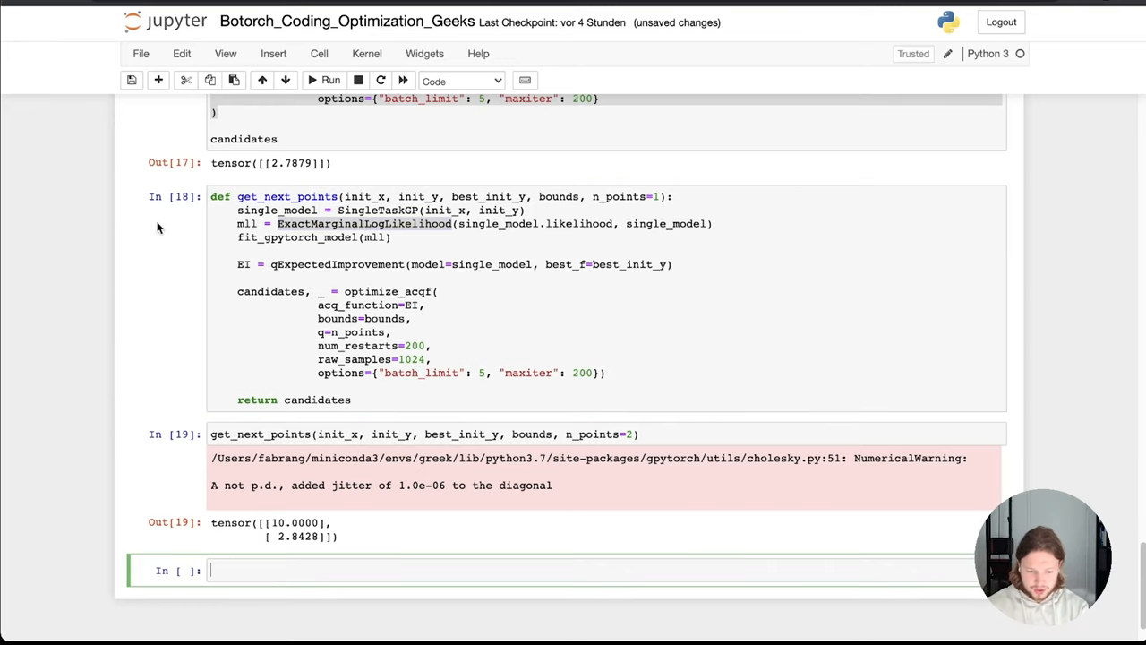
scroll("up", 3)
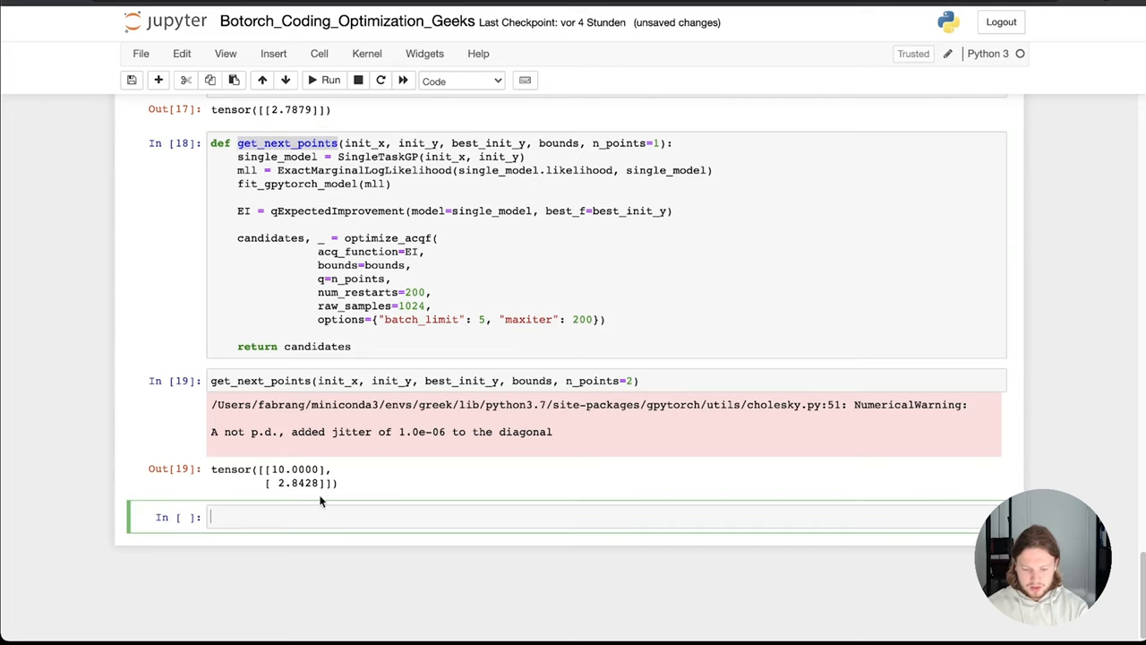
Start a loop cell with n_runs=10 and init_x, init_y, best_init_y = generate_initial_data(20).
type("n")
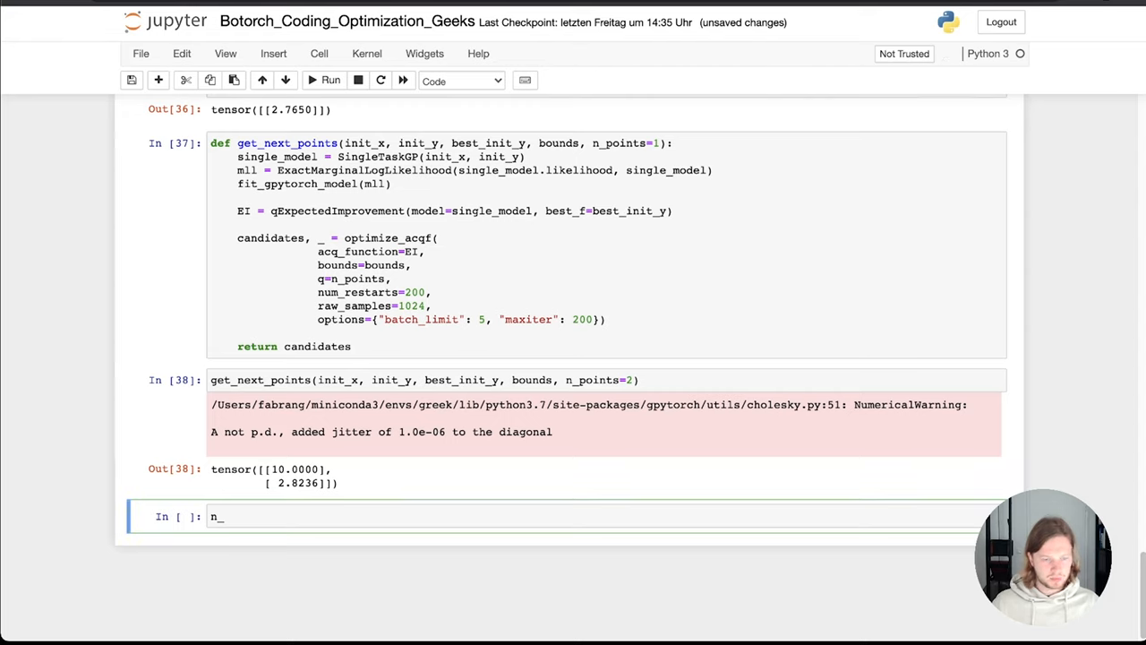
type("_runs")
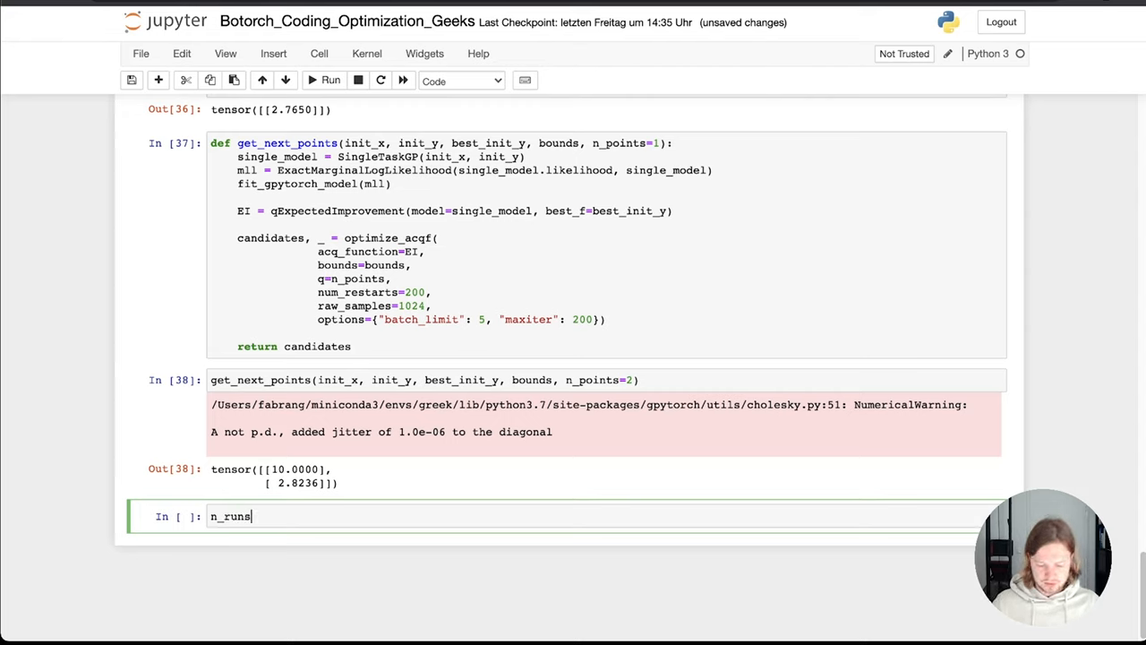
type("=1-")
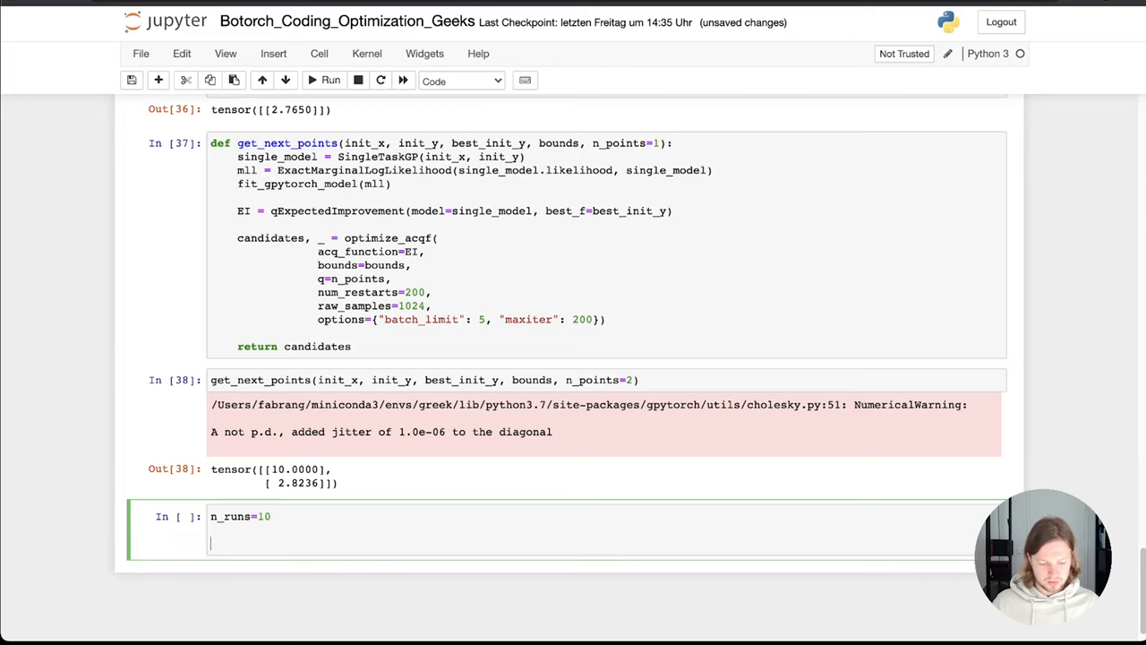
type("in")
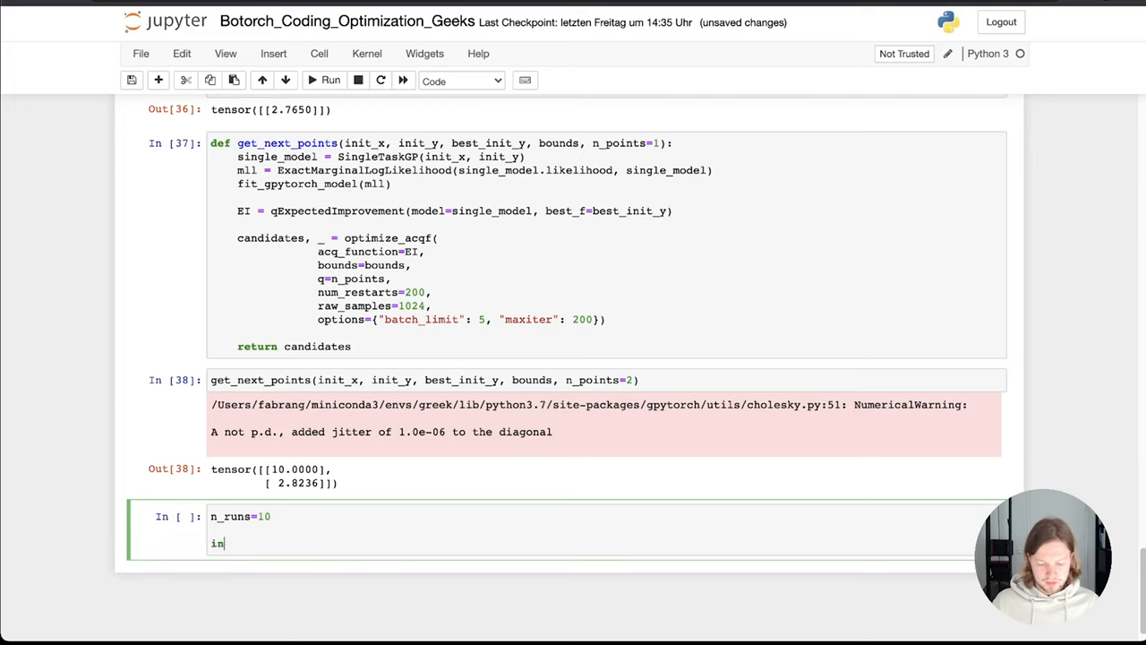
type("init_x, init")
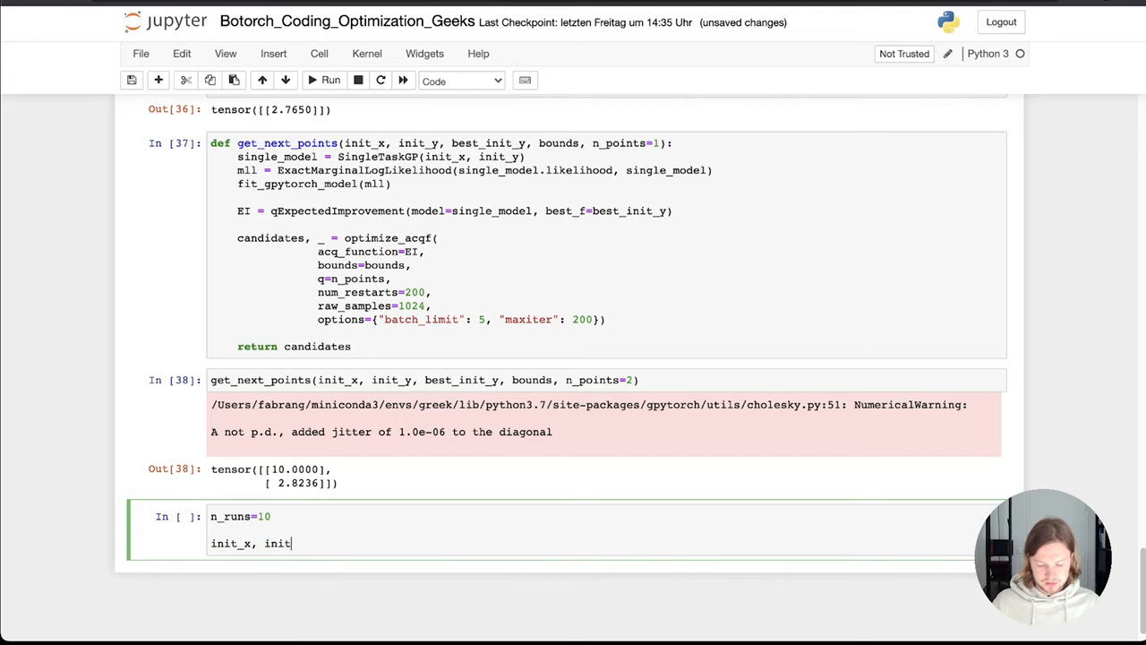
type("y,")
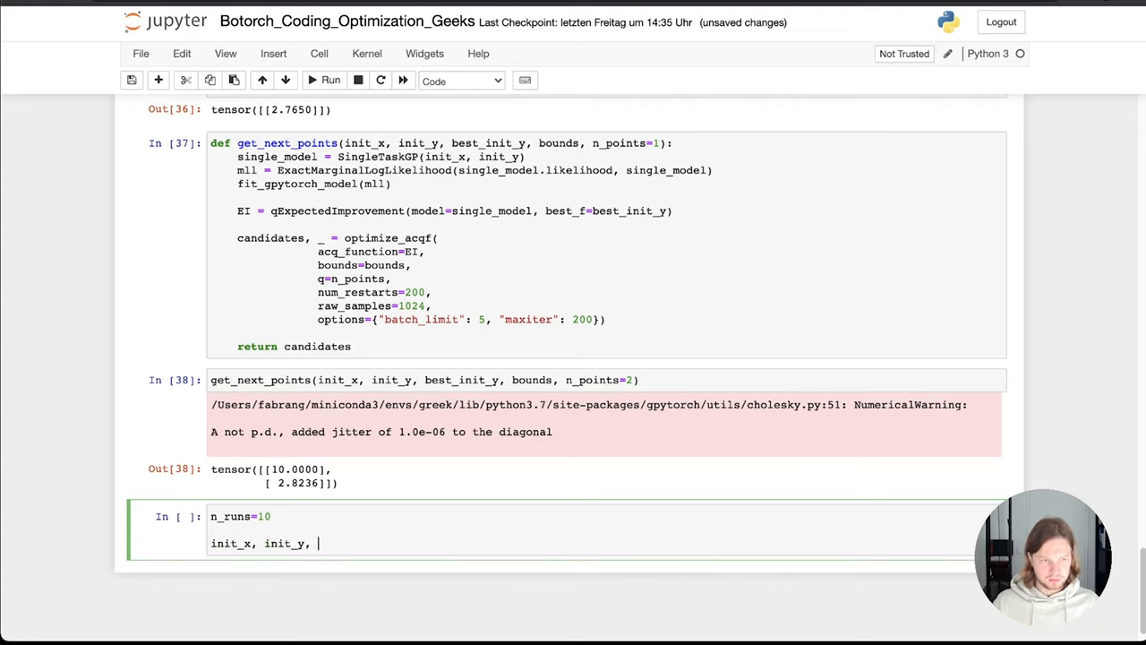
type("best_init_")
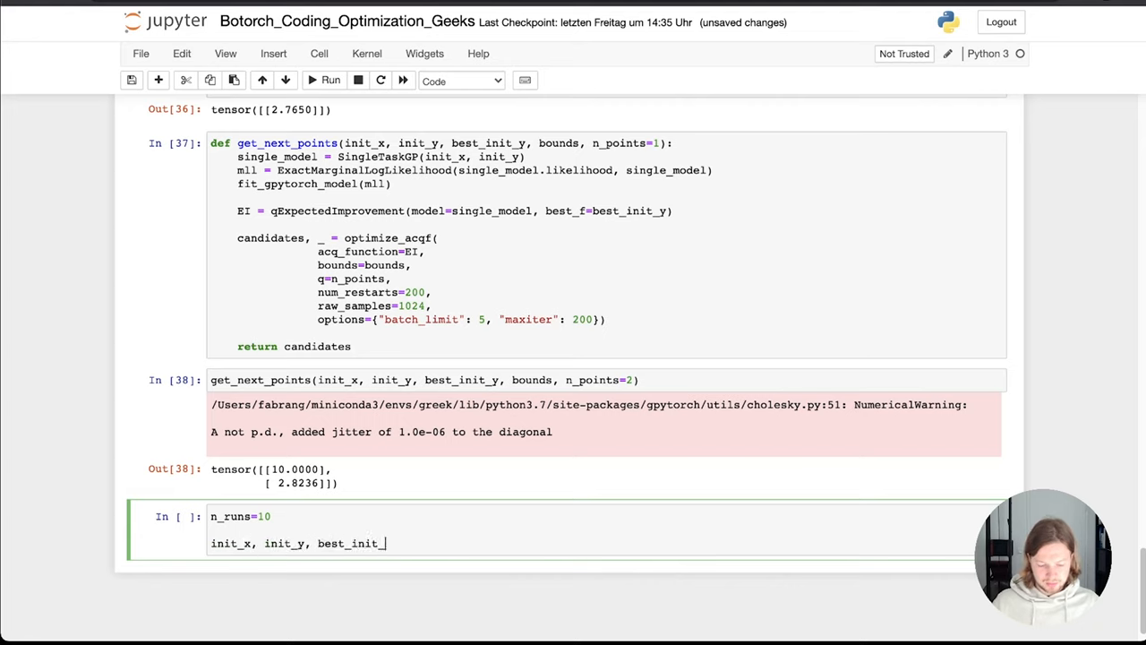
type("y -")
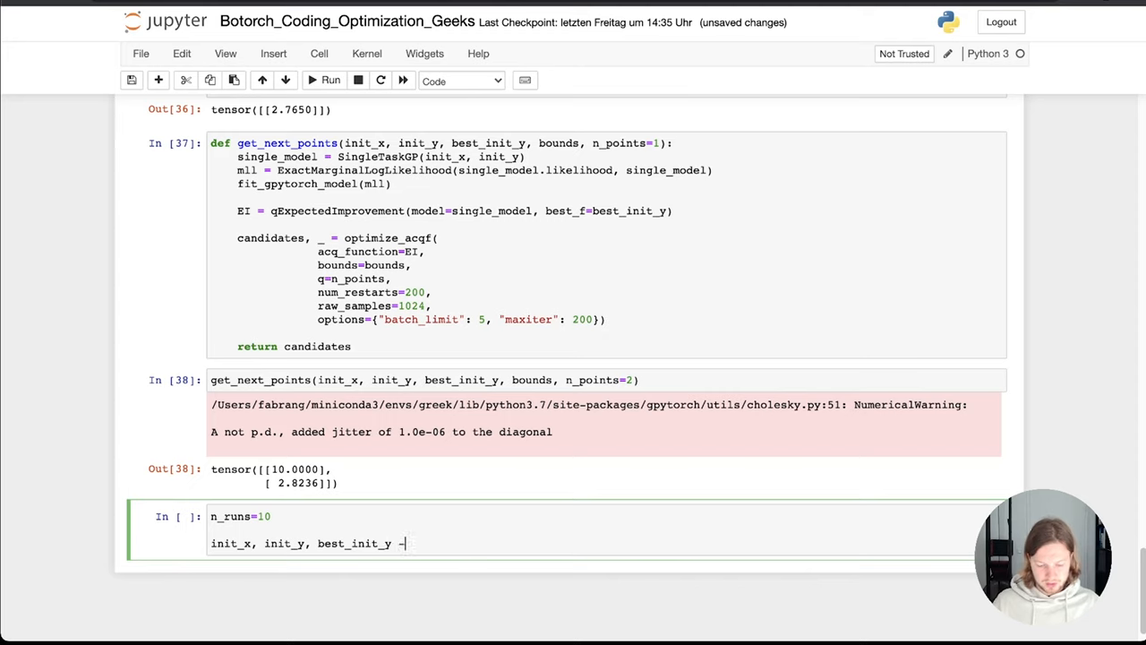
type("=")
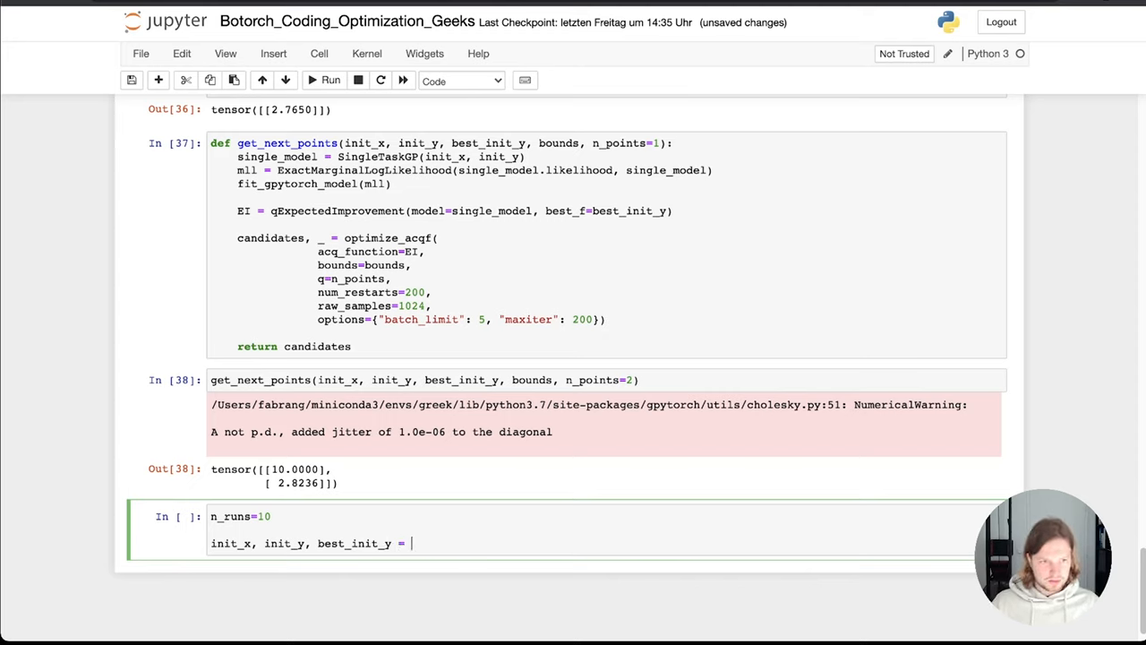
type("generate_")
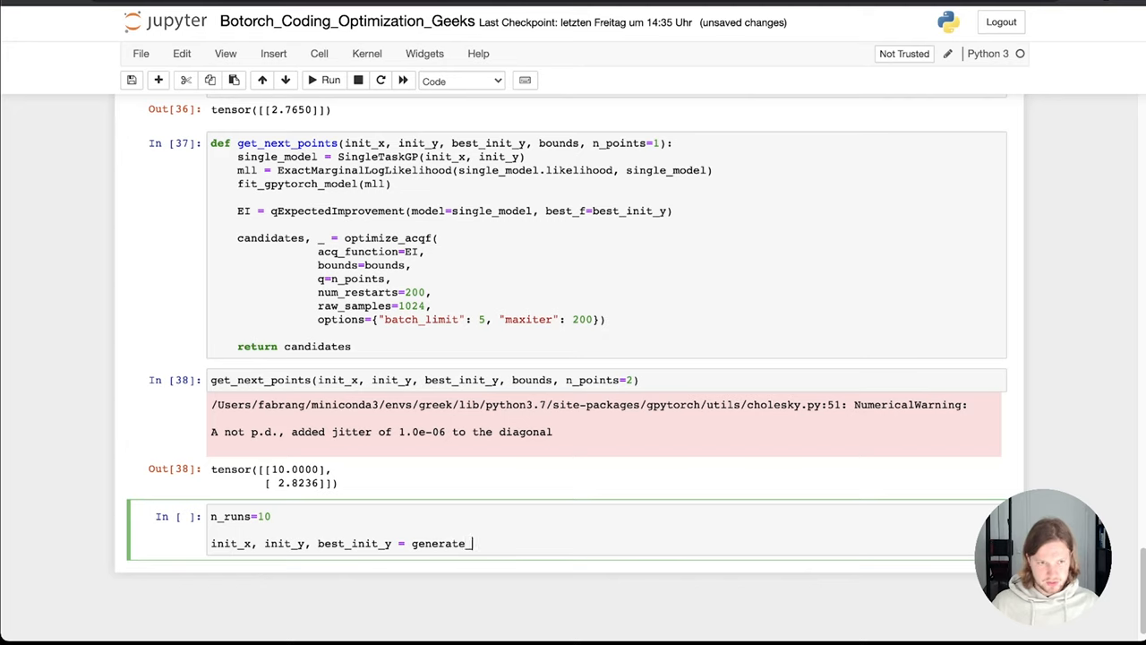
type("initial_data(")
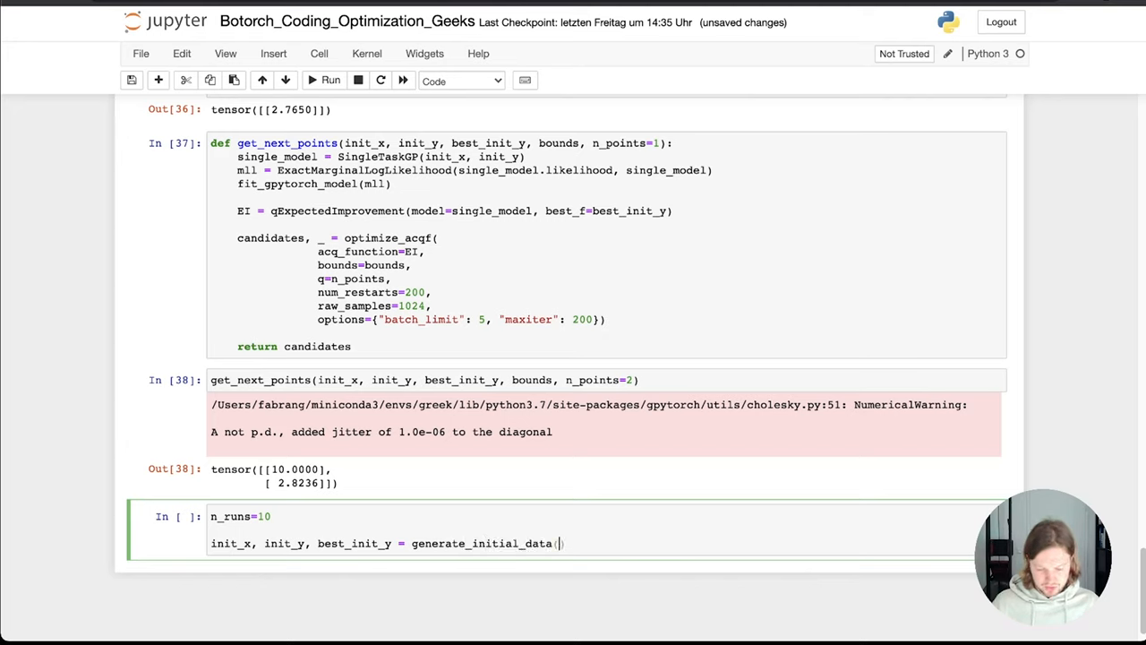
mouse_move(274, 384)
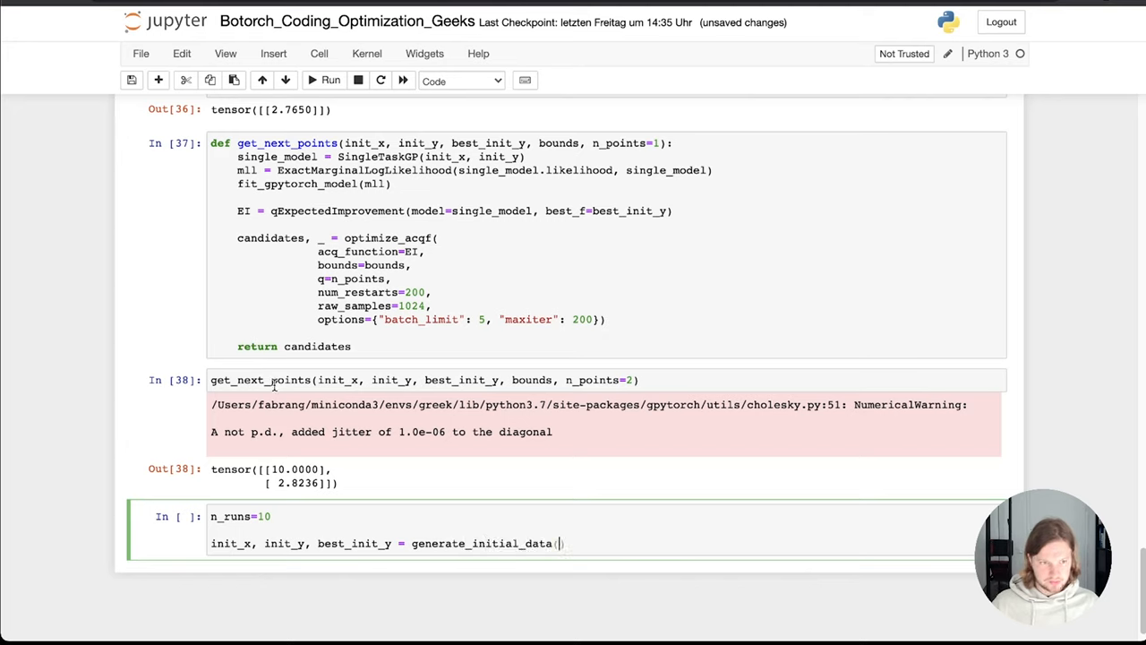
mouse_move(385, 305)
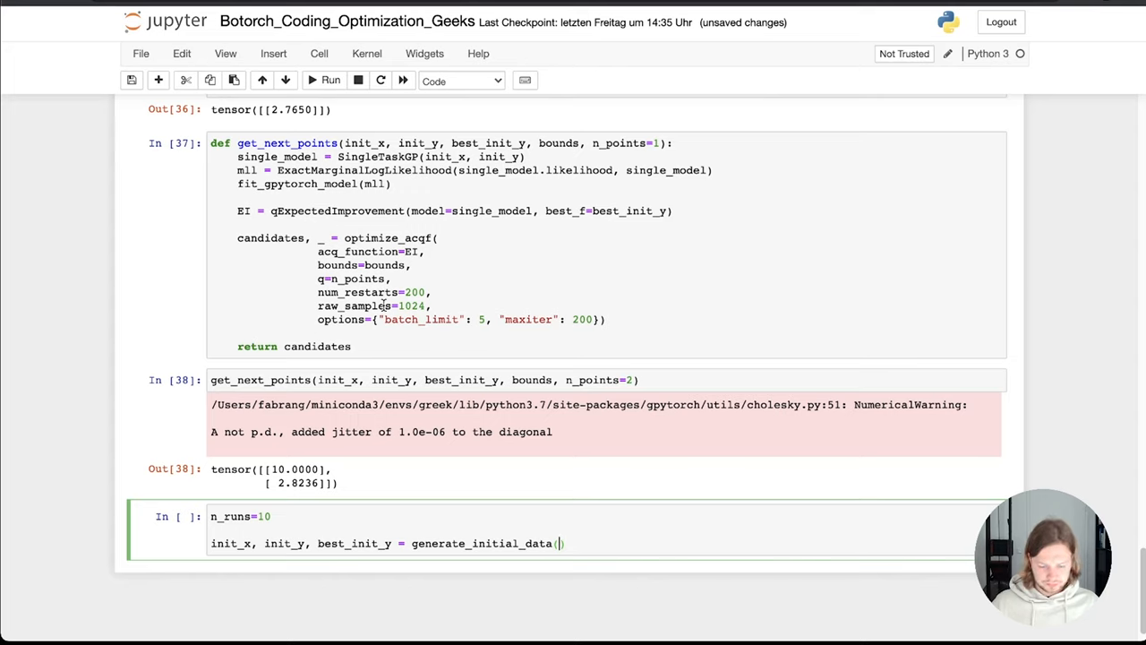
type("20")
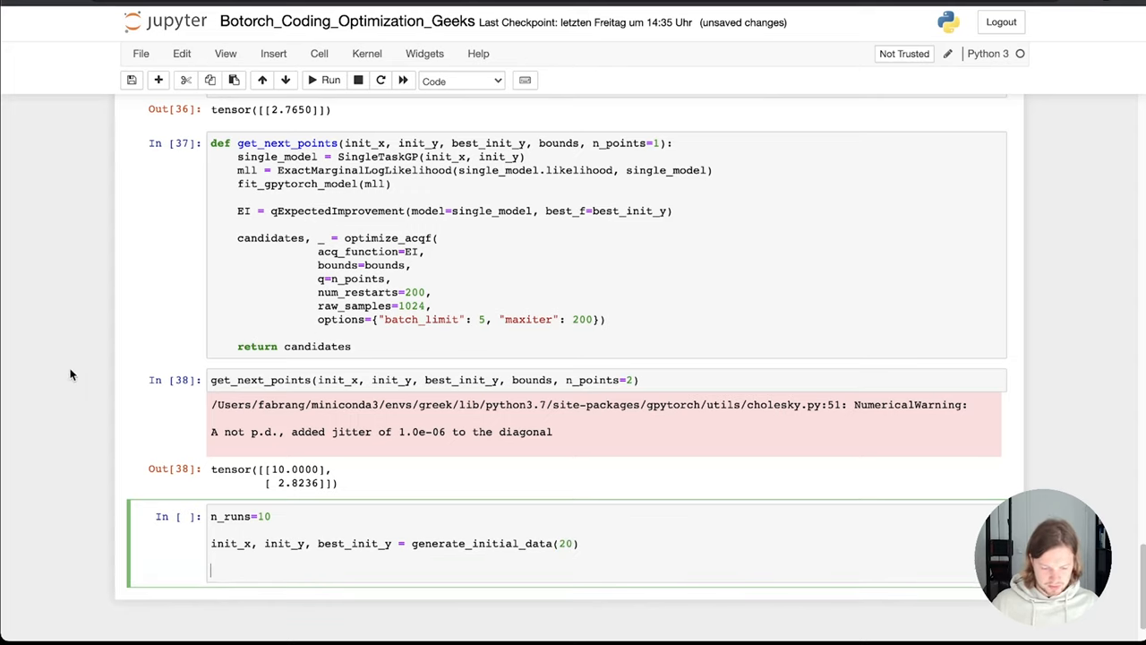
Define bounds = torch.tensor([[0.],[10.]]) in the loop cell.
scroll("down", 3)
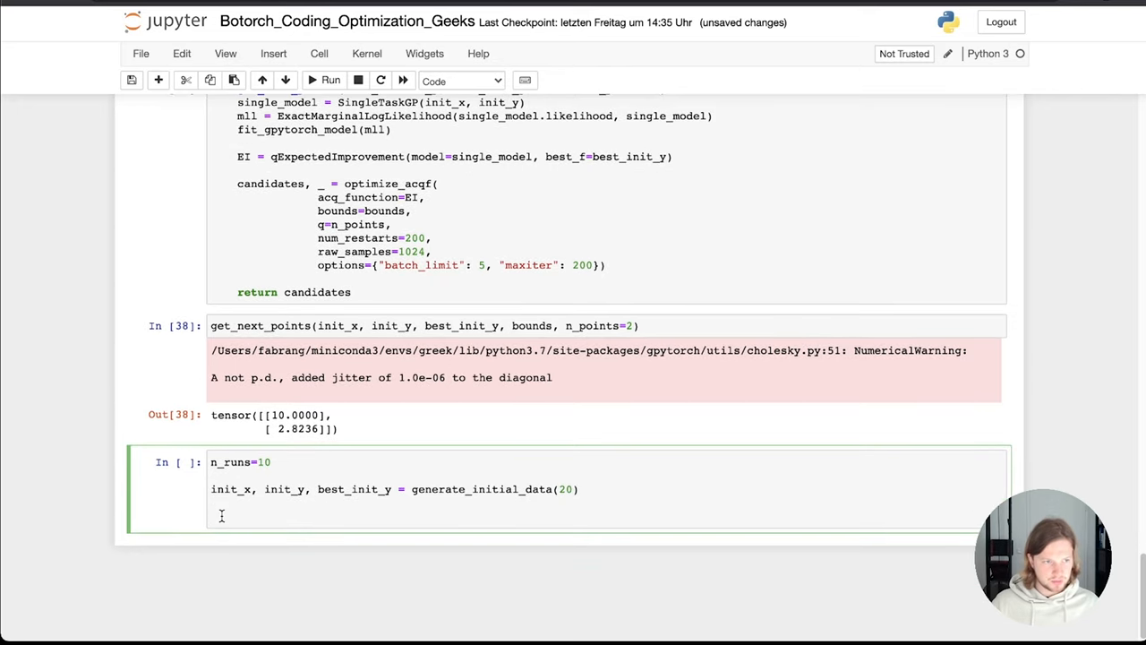
type("b")
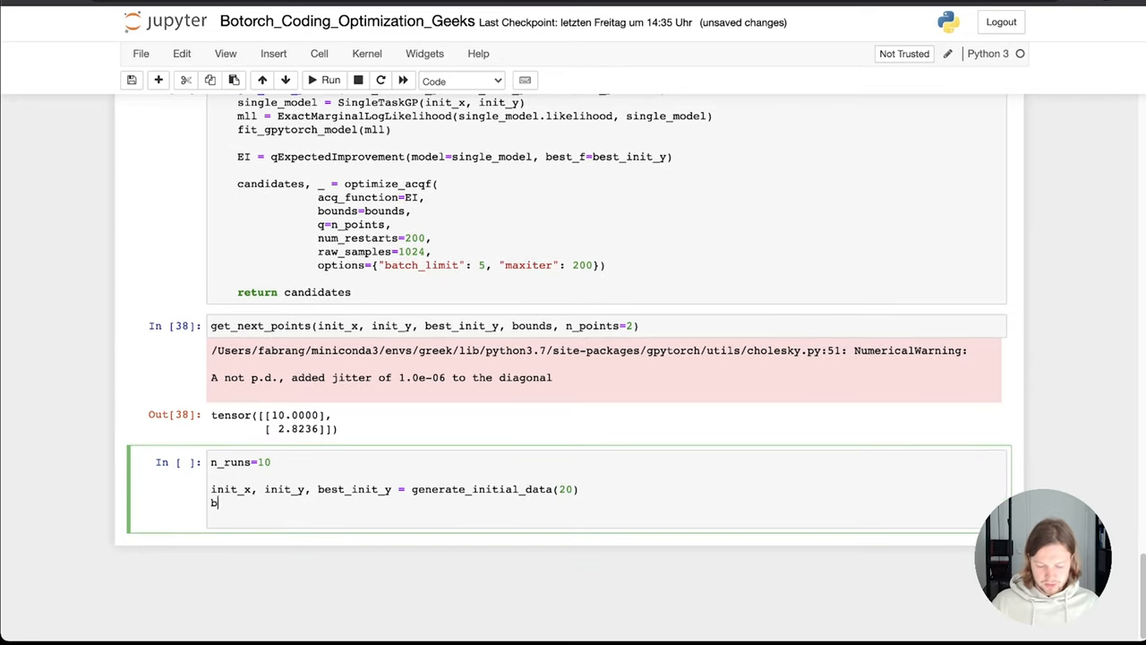
type("ounds =")
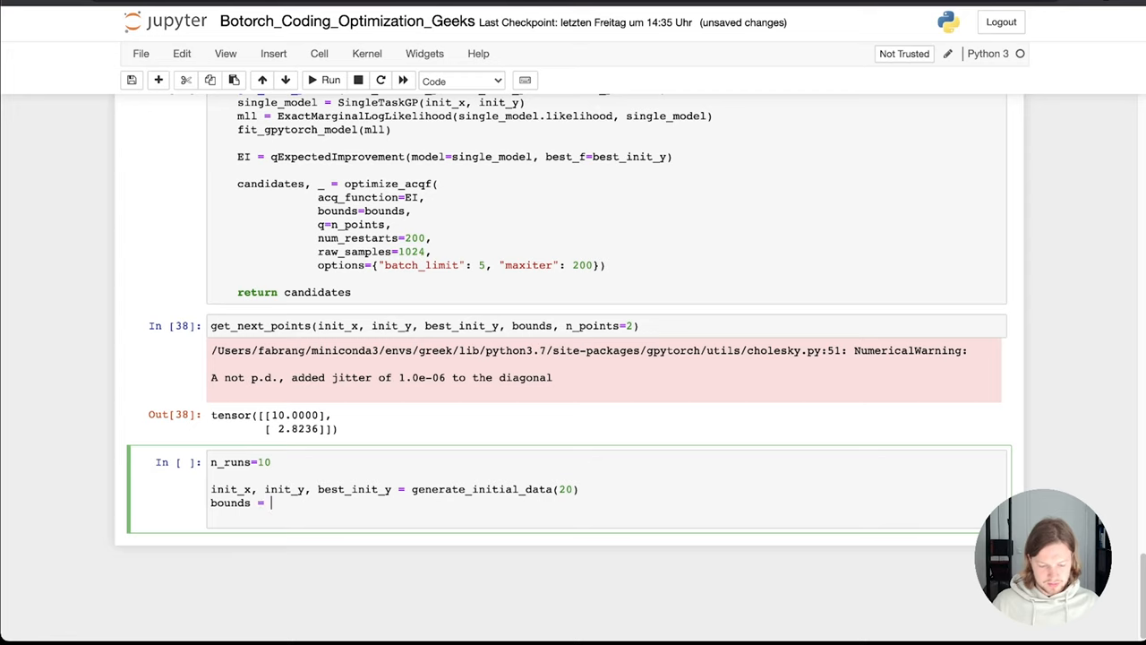
type("torch.te")
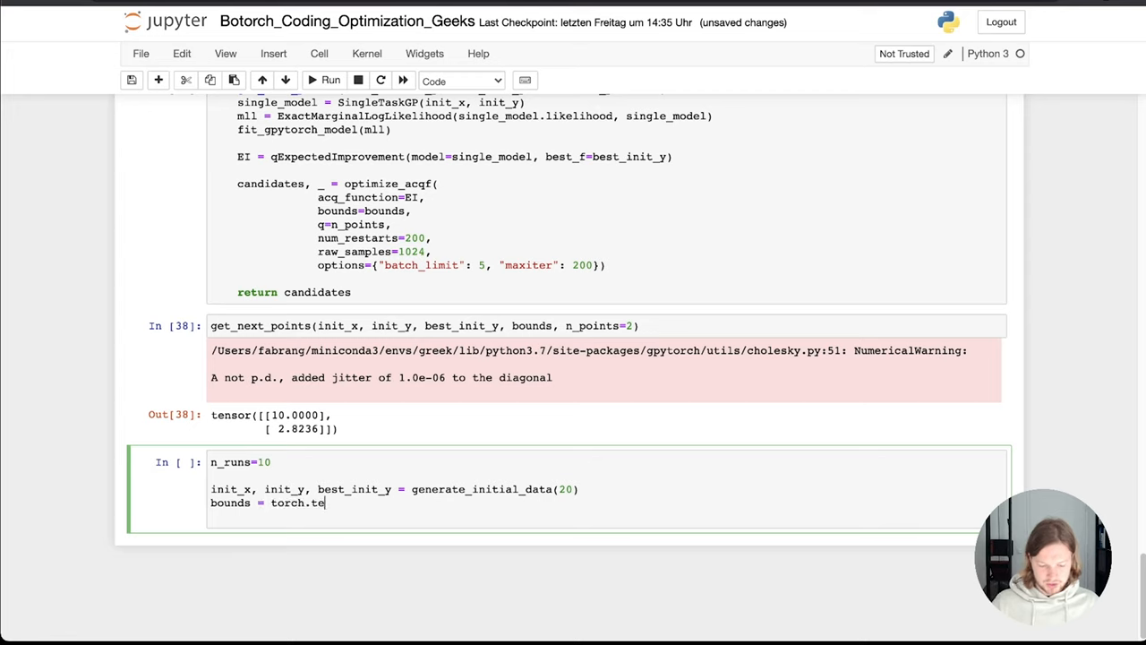
type("nsor")
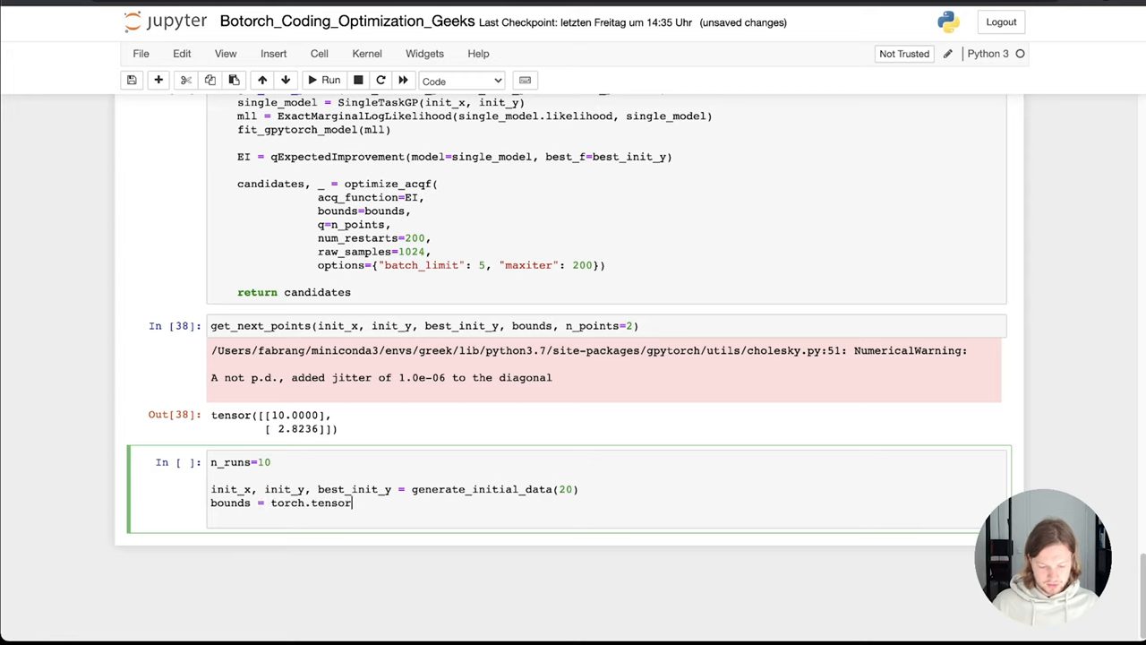
type("(")
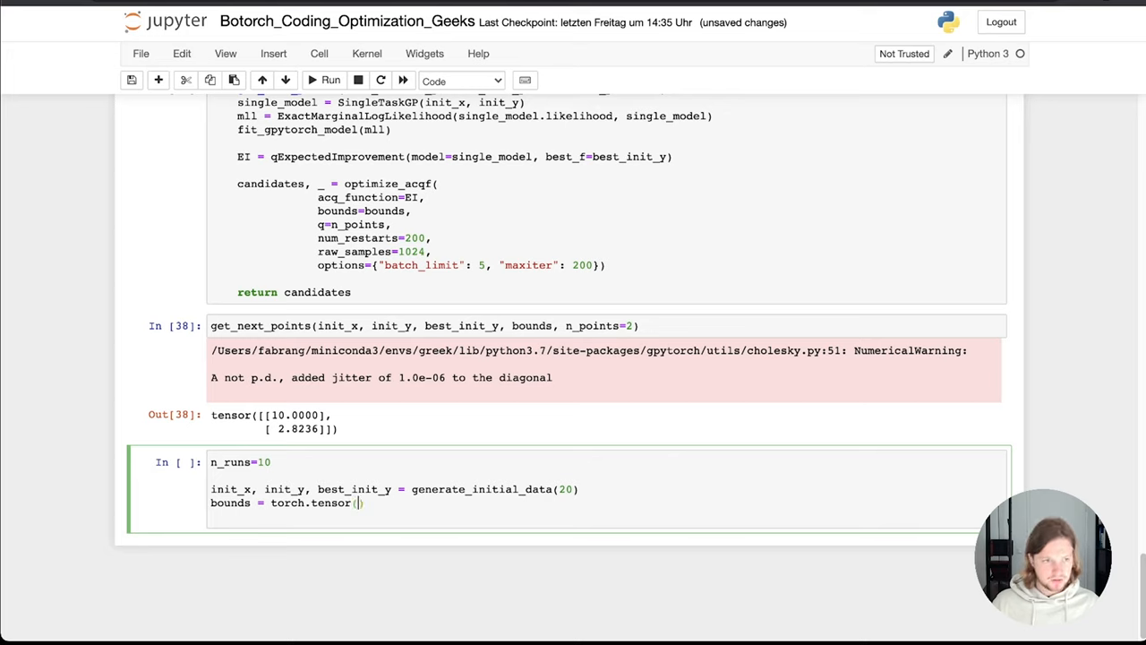
type("[0]")
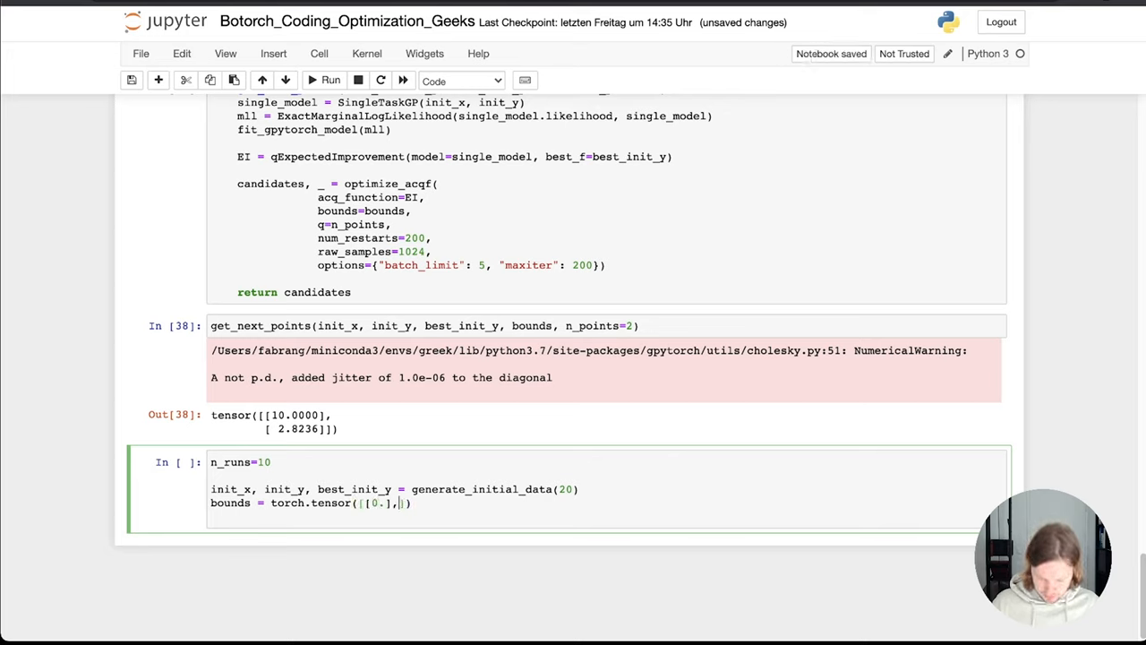
type("[1")
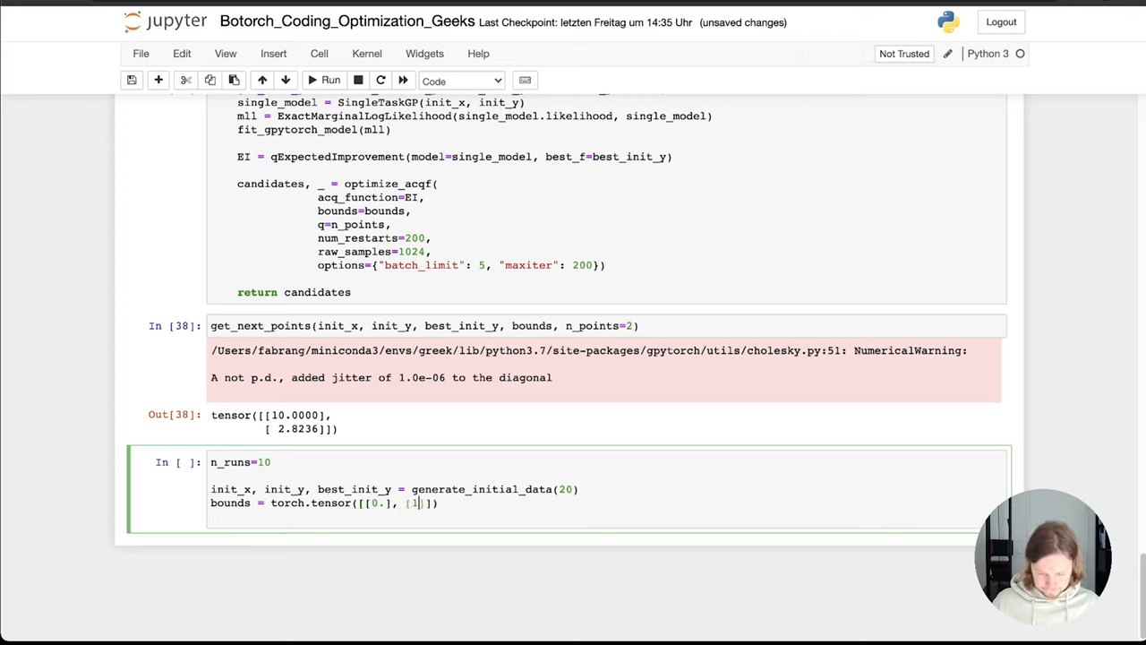
type("10.]])")
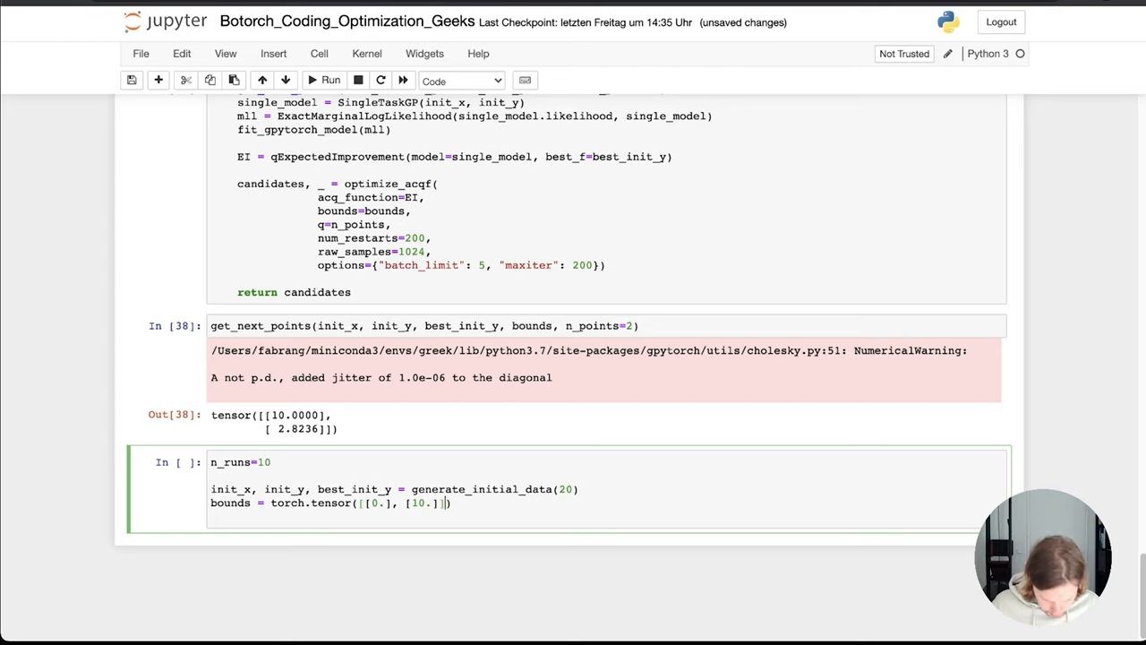
key("Return")
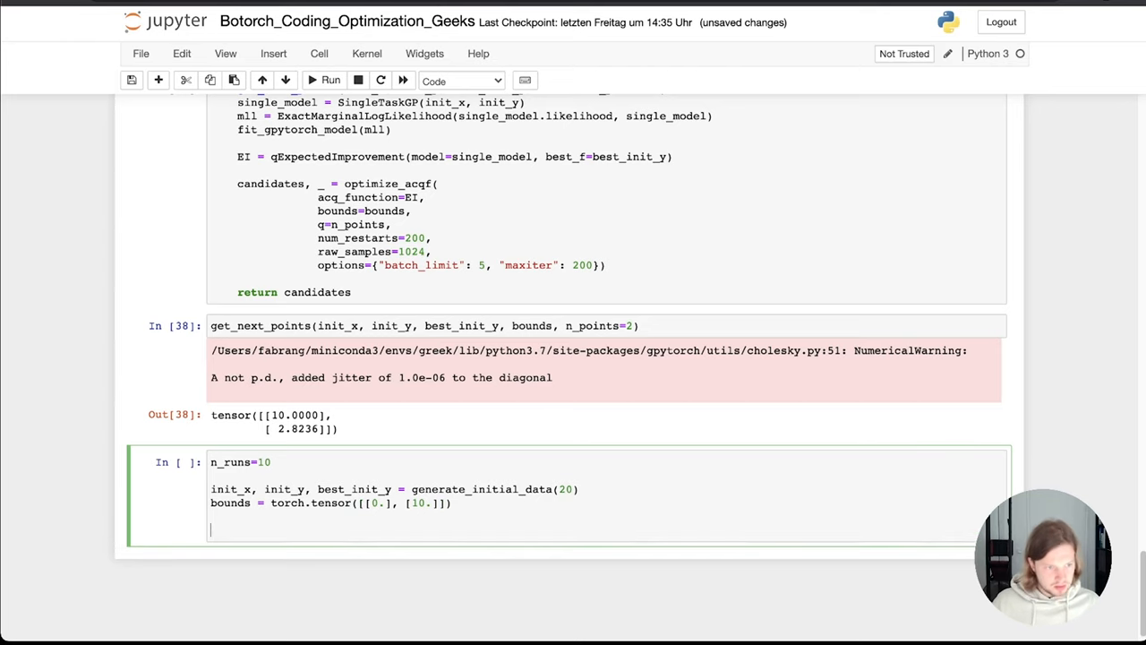
Write for i in range(n_runs) printing f"optimization run: {i}" and begin new_candidates =.
type("for i range")
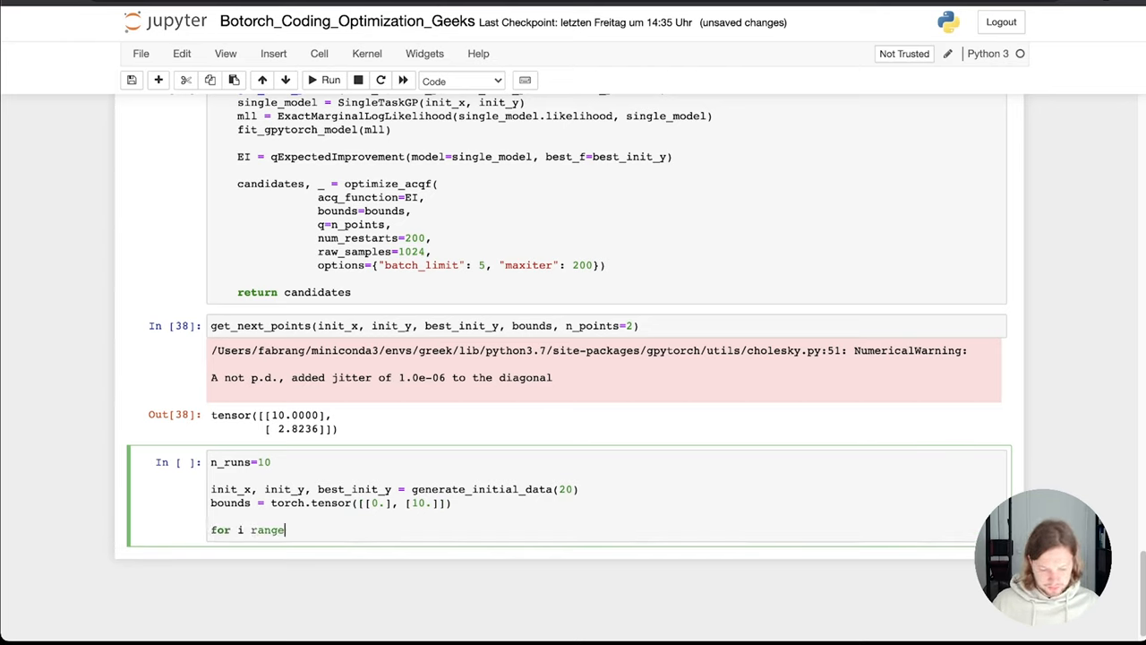
type("()")
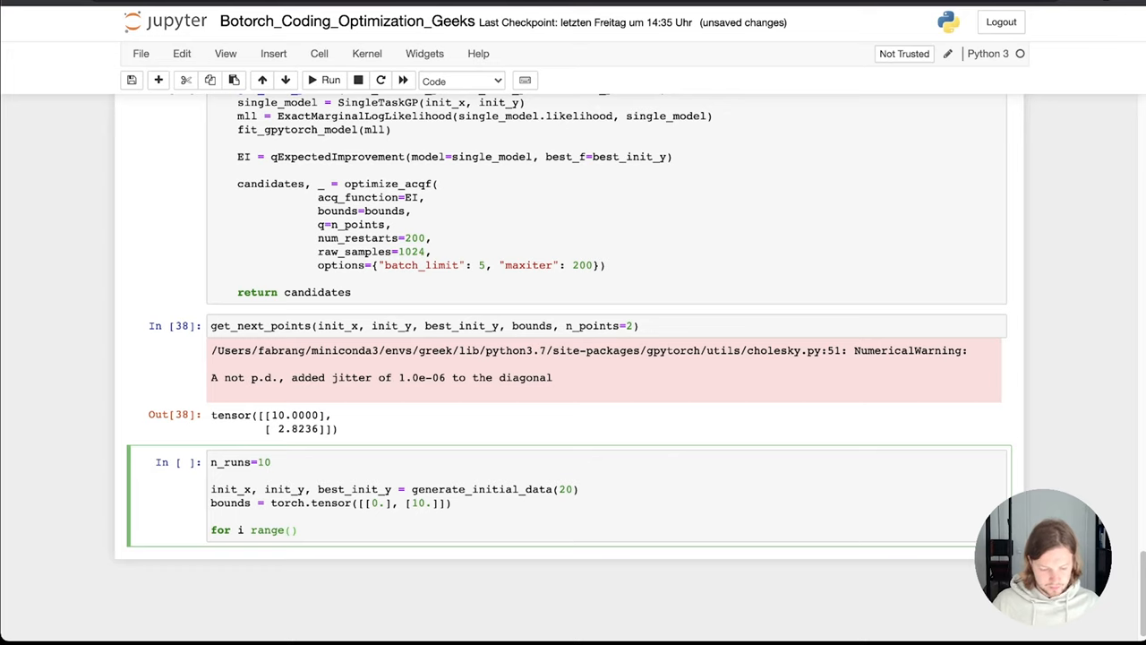
type("n")
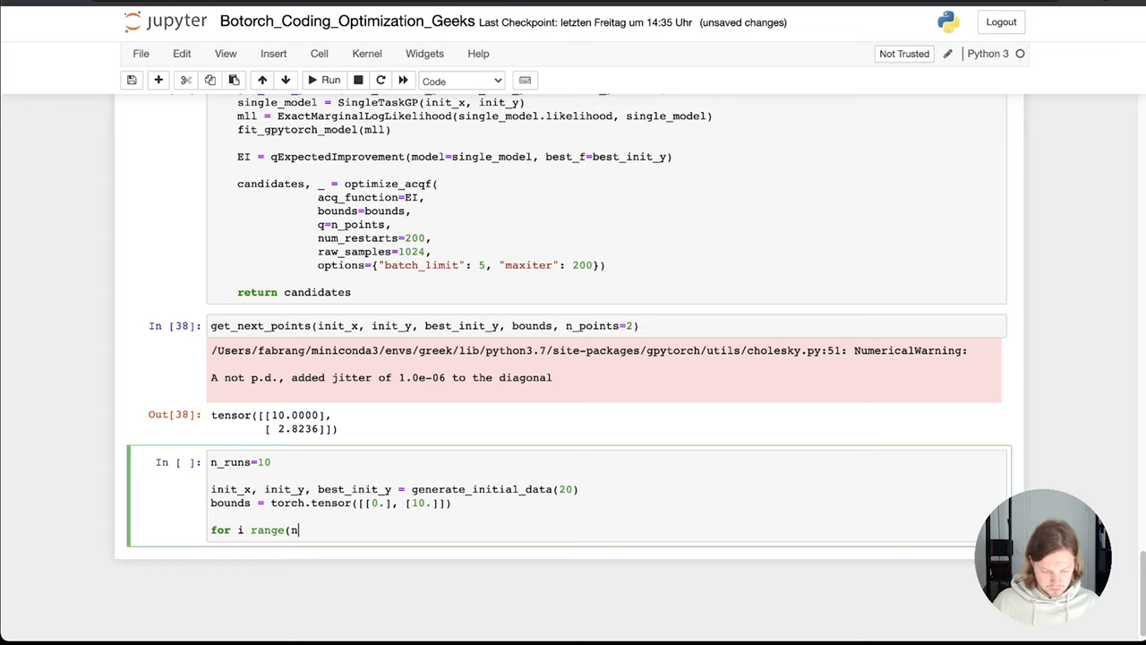
type("_runs):")
type("print(")
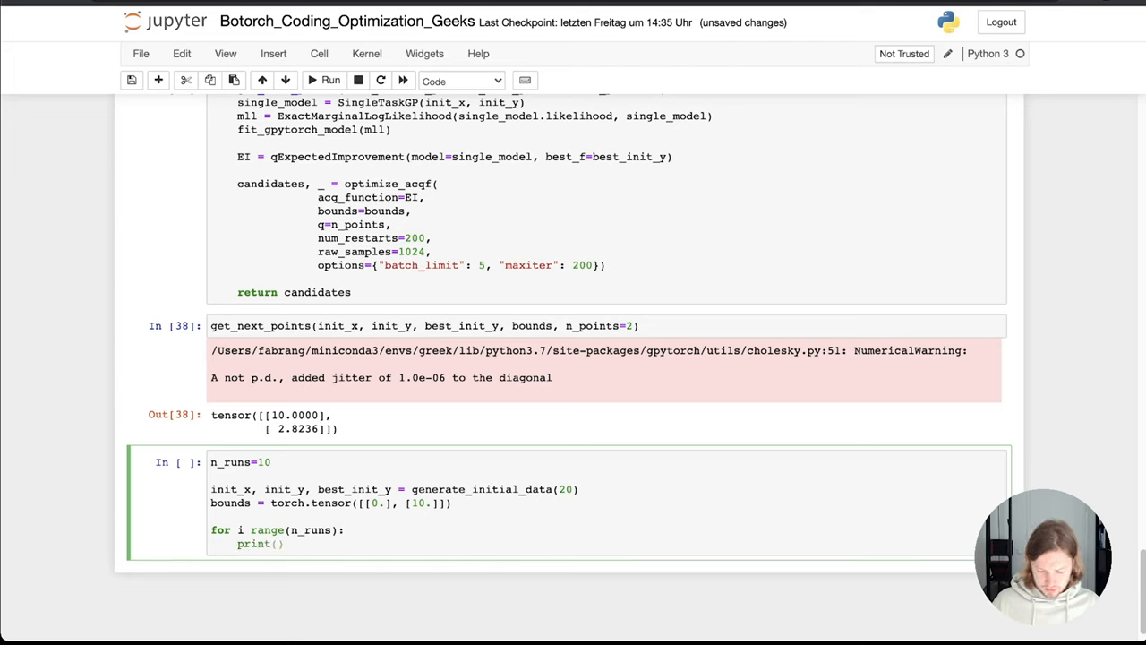
type("f\"Nr. of")
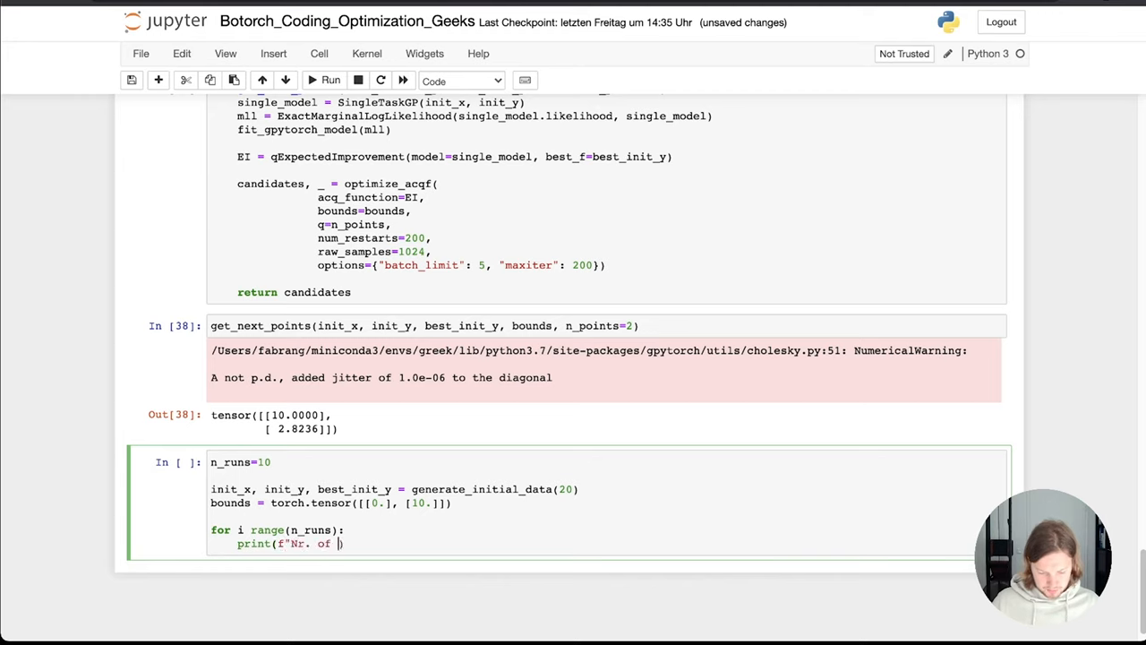
type("optimization run: i")
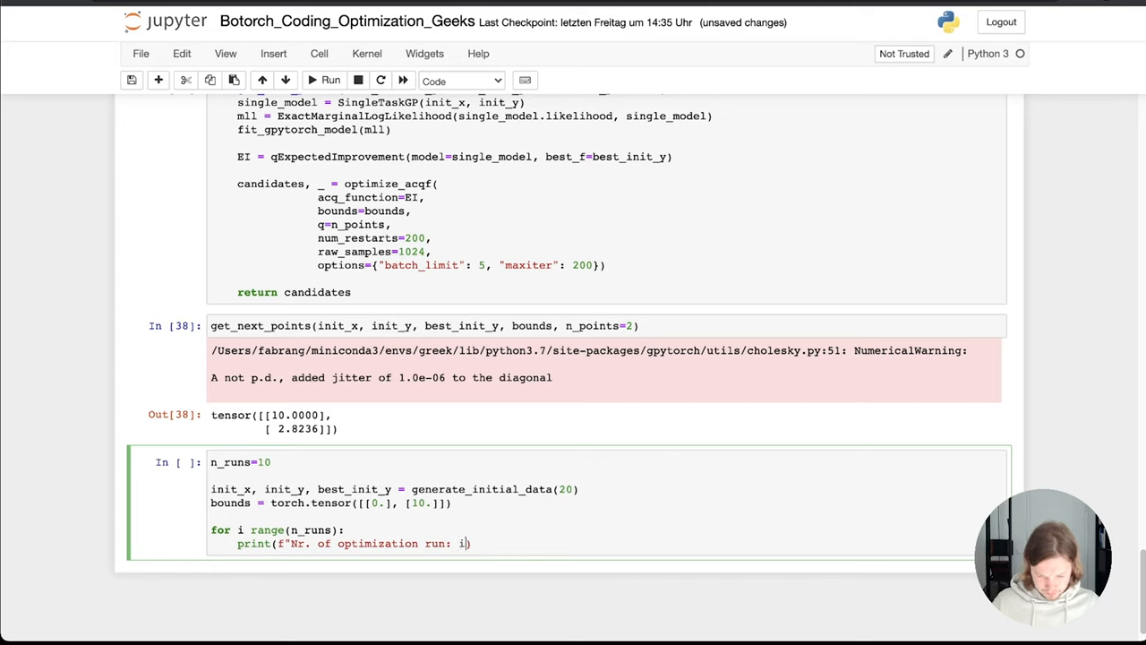
type("{i")
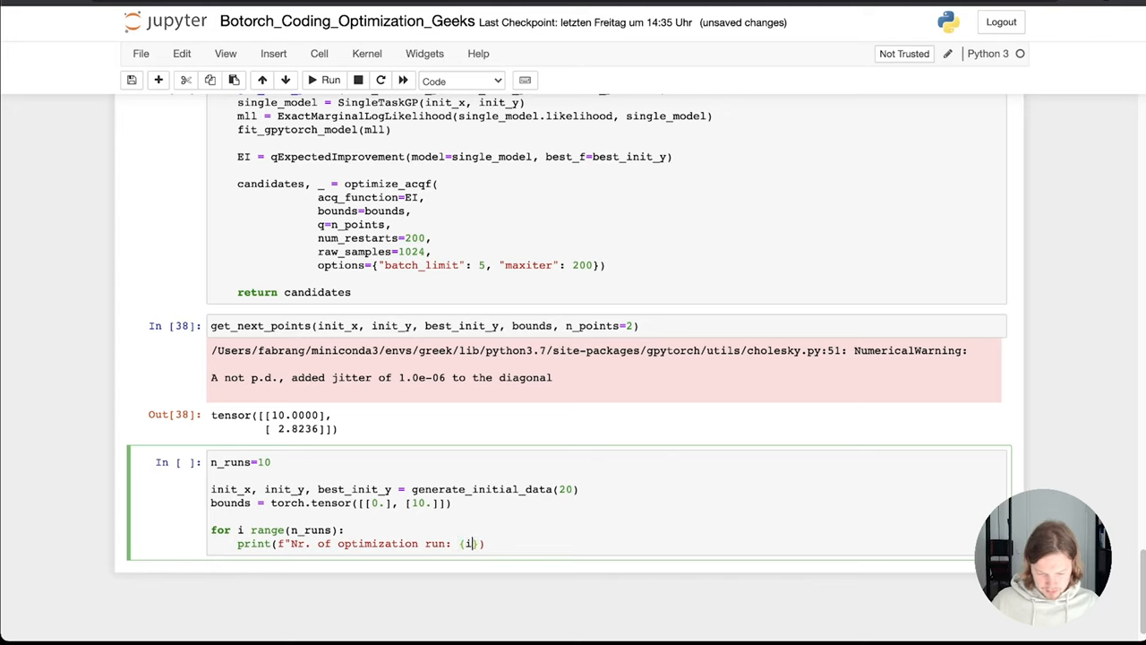
type("}\"")
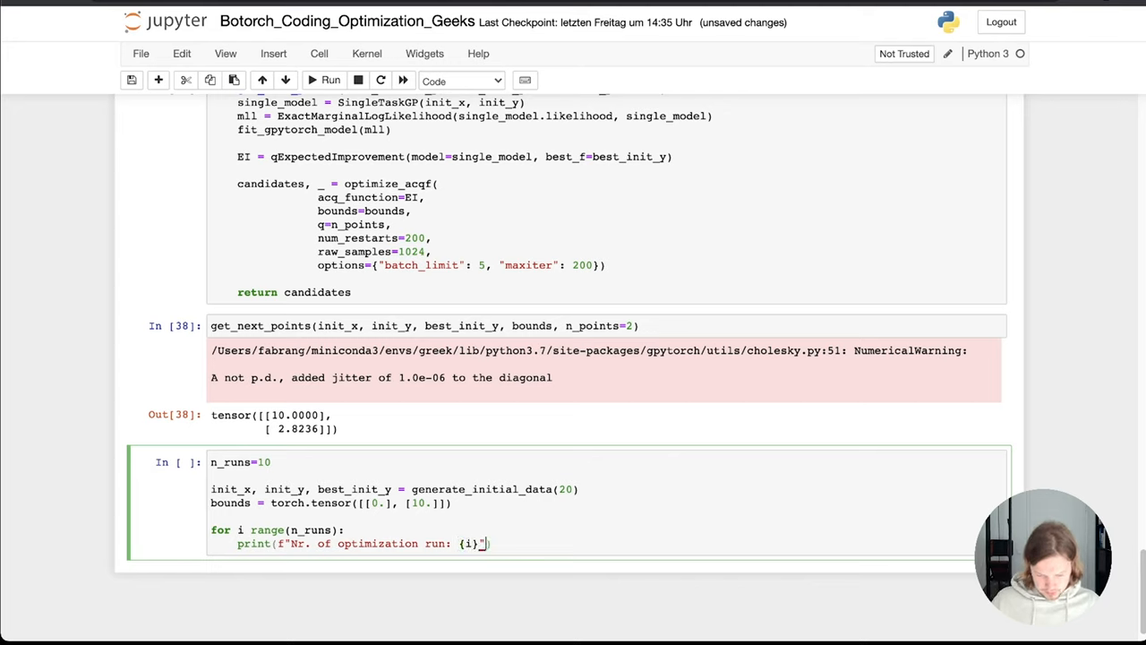
type("new")
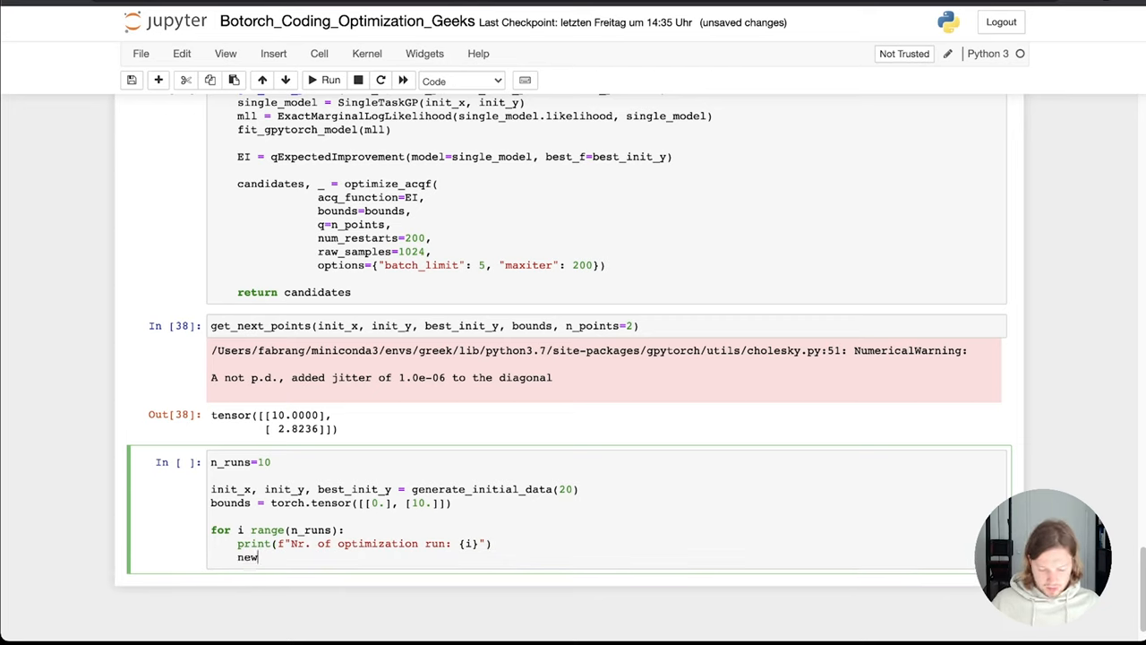
type("_candidates")
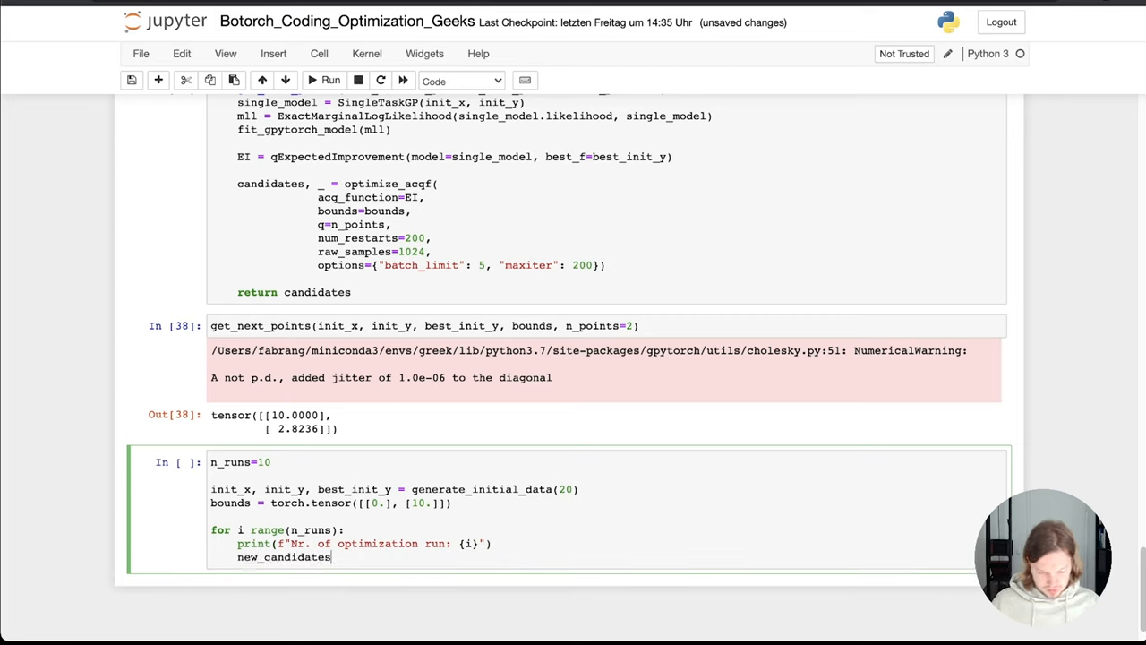
type("=")
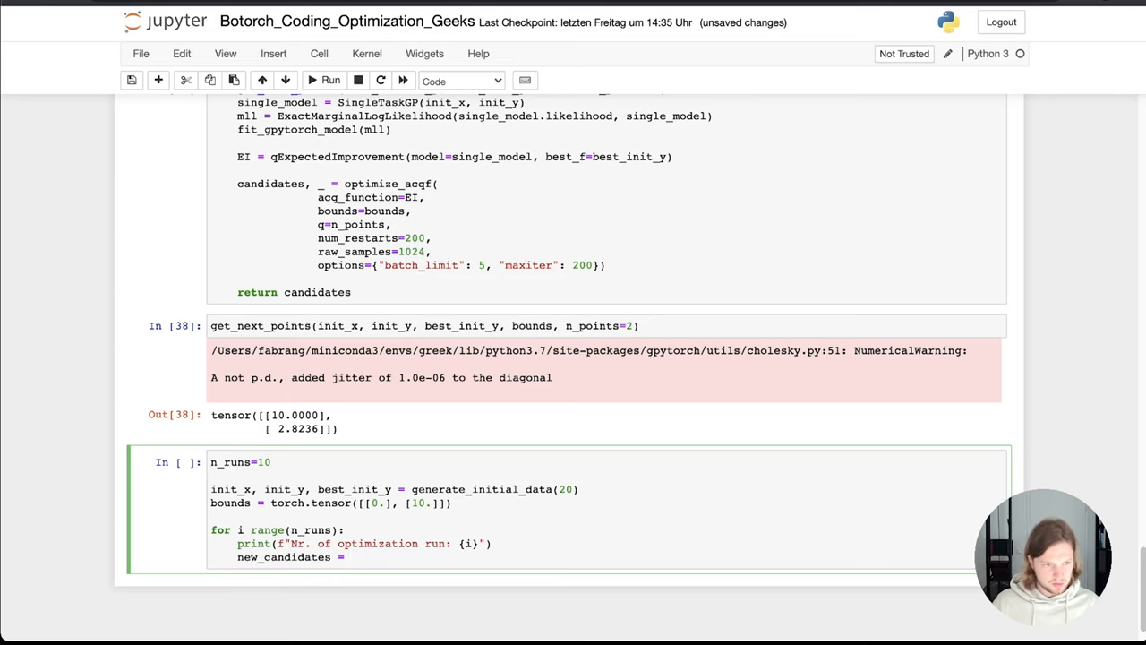
Assign new_candidates = get_next_points(init_x, init_y, best_init_y, bounds, 1) inside the loop.
scroll("up", 3)
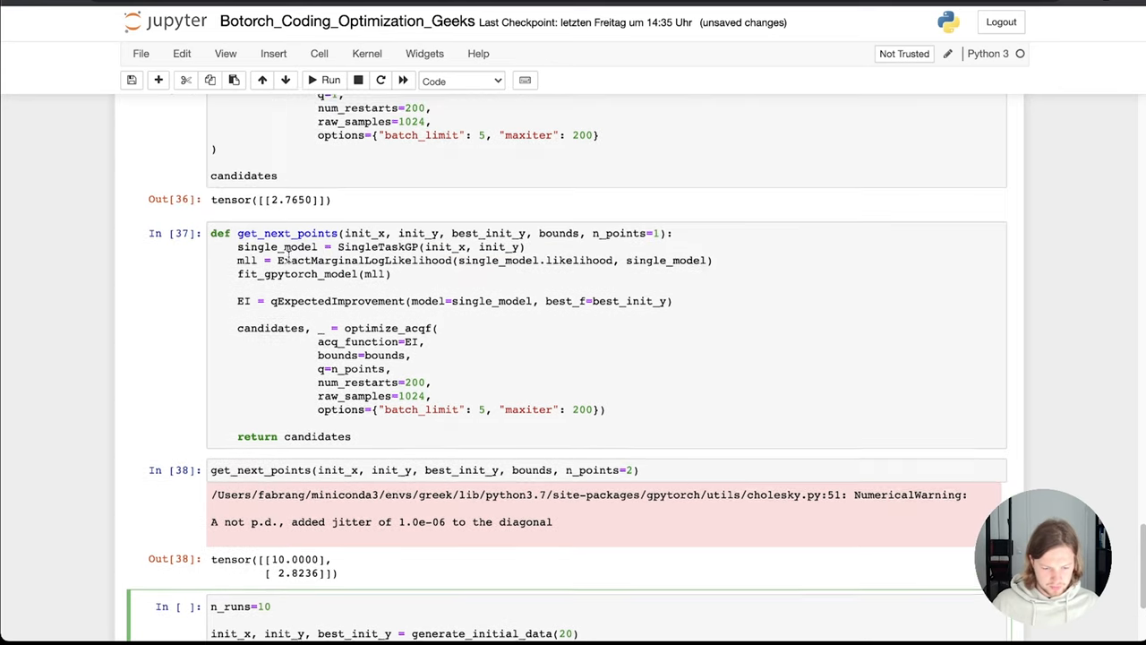
scroll("down", 3)
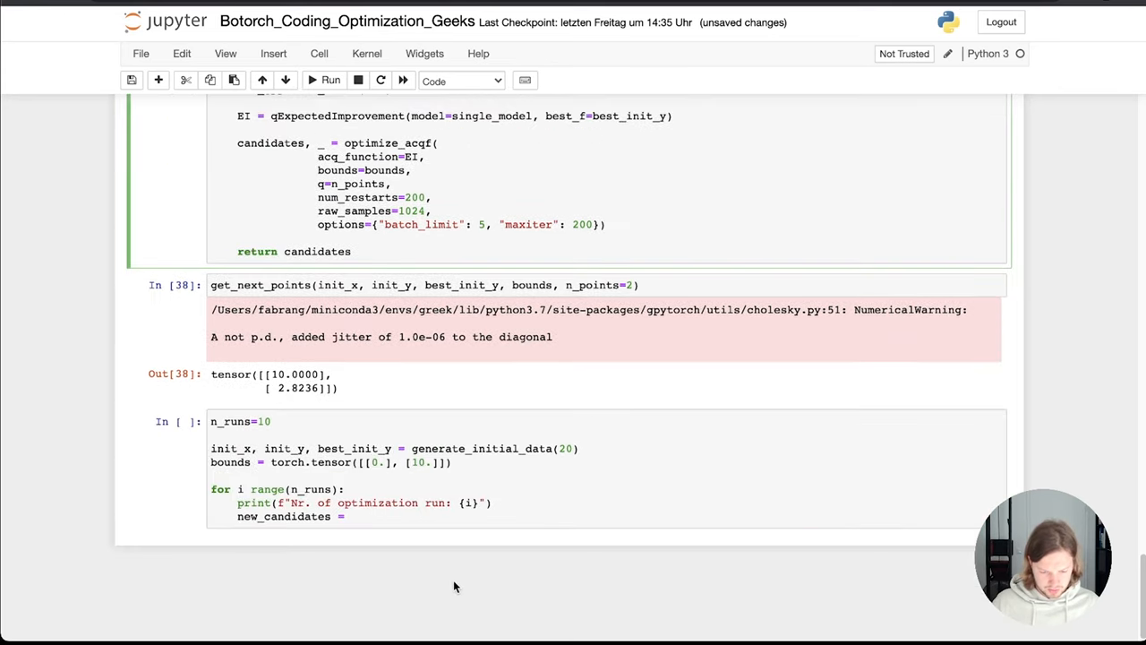
type("get_next_points)")
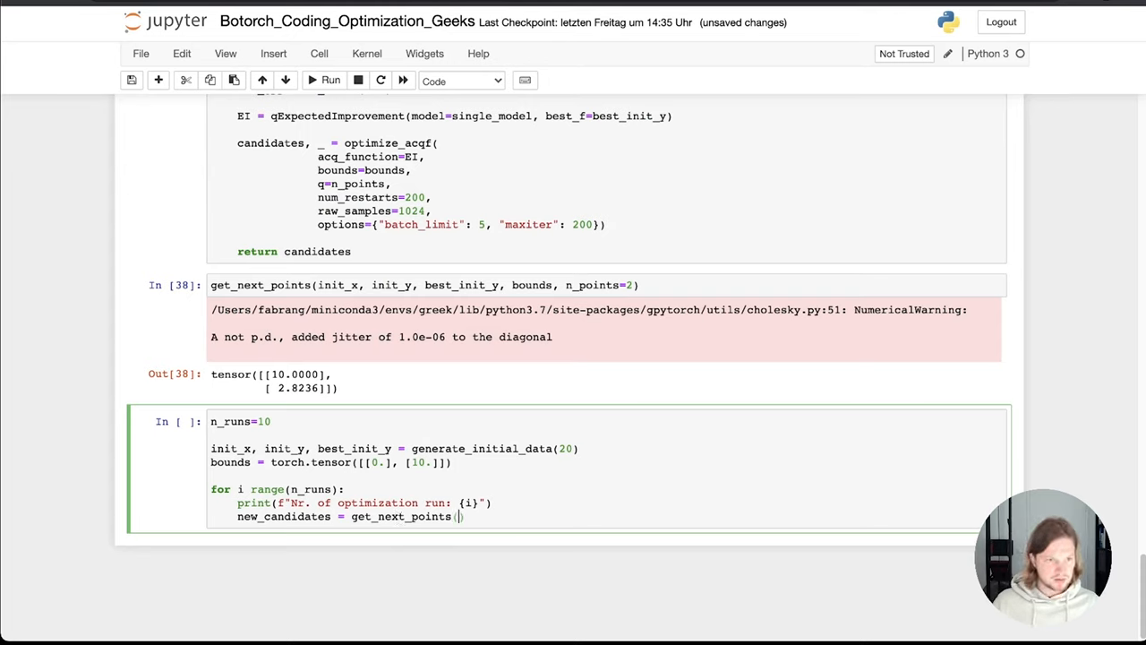
type("init_x, init_y")
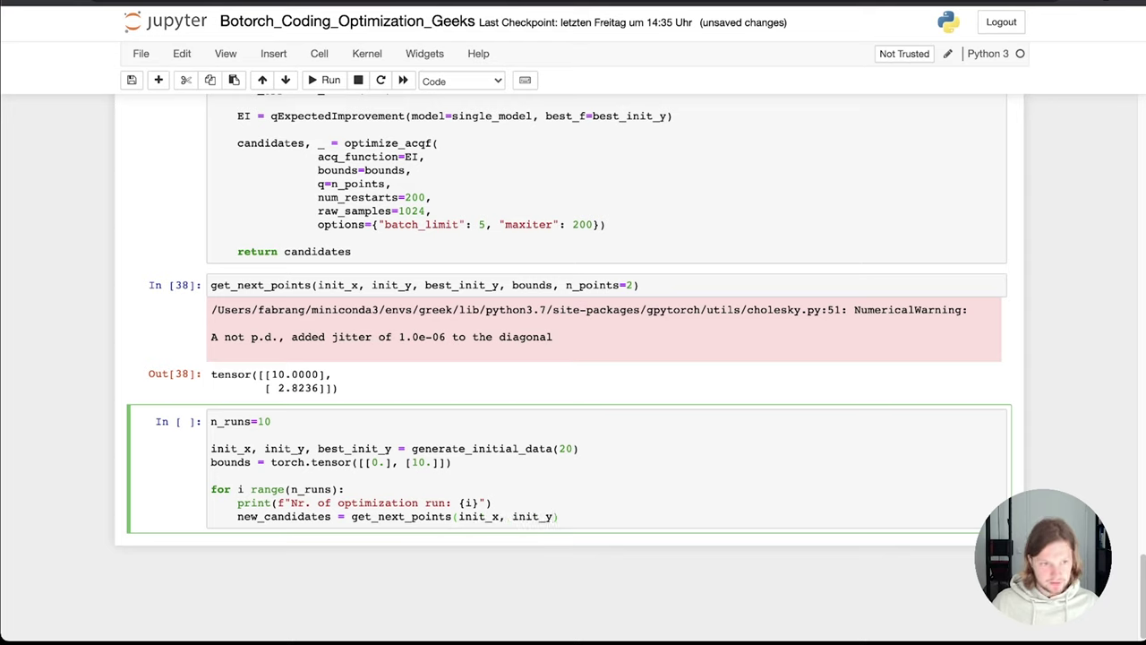
type("best_init_y, bo")
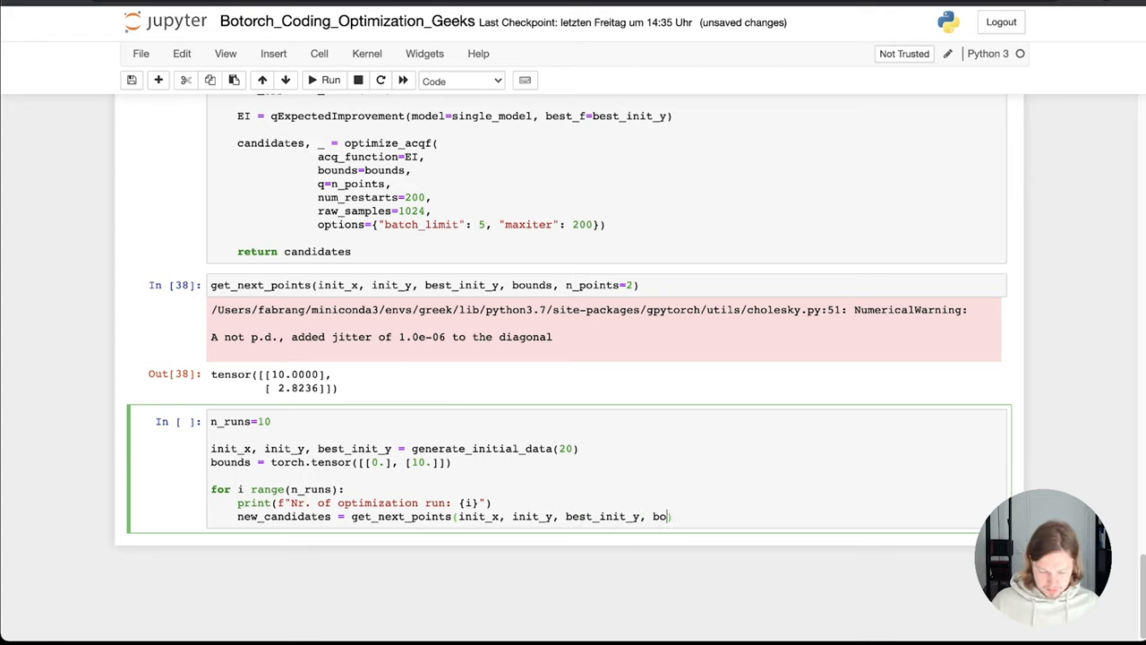
type("unds,")
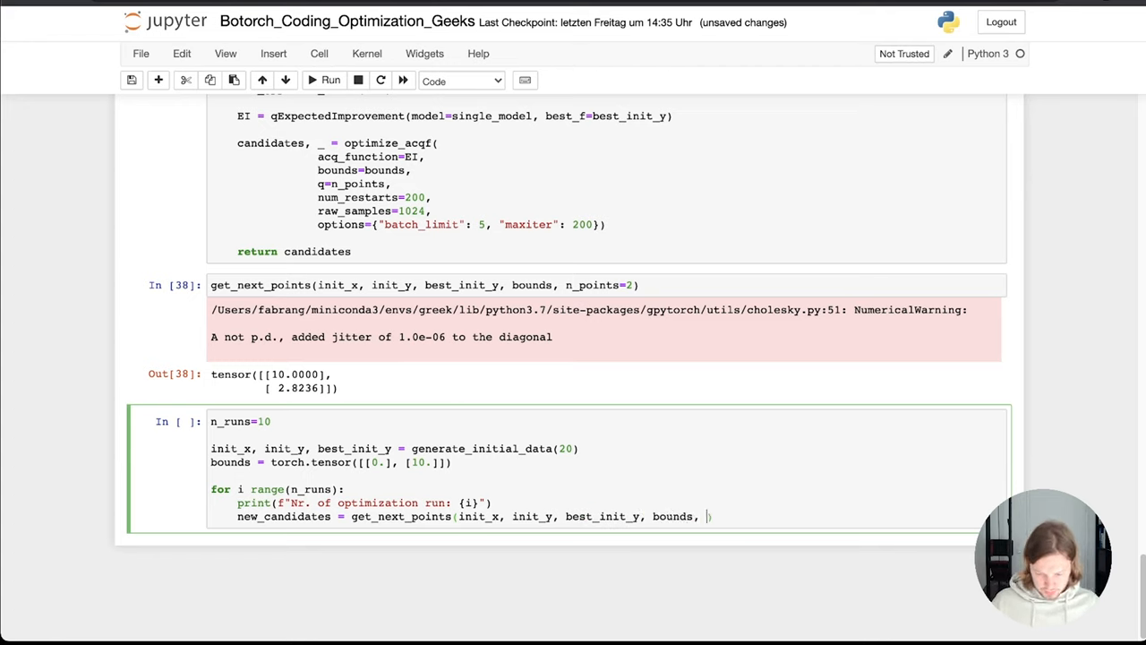
type("1)")
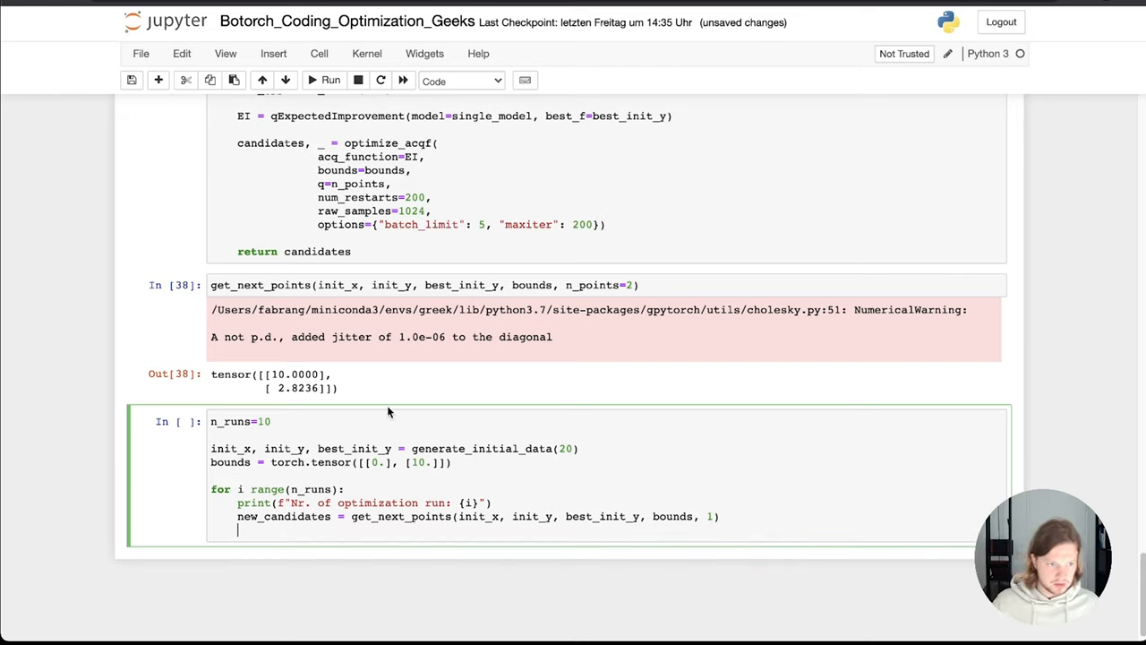
Add new_results = target_function(new_candidates).unsqueeze(-1) inside the loop.
type("new_results")
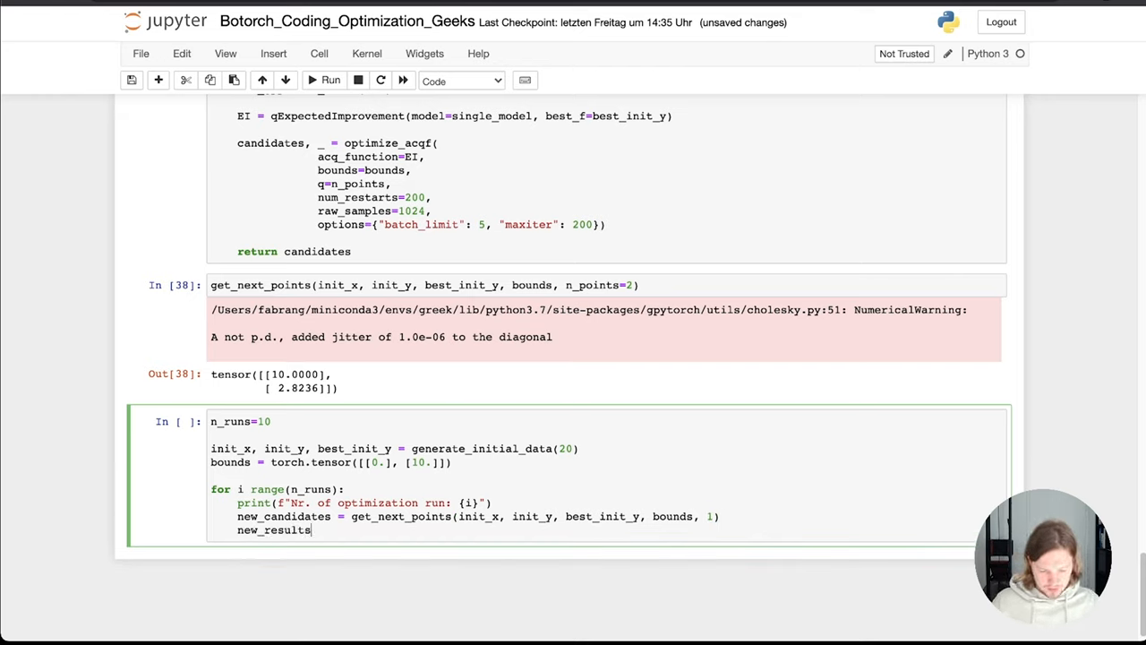
type("+")
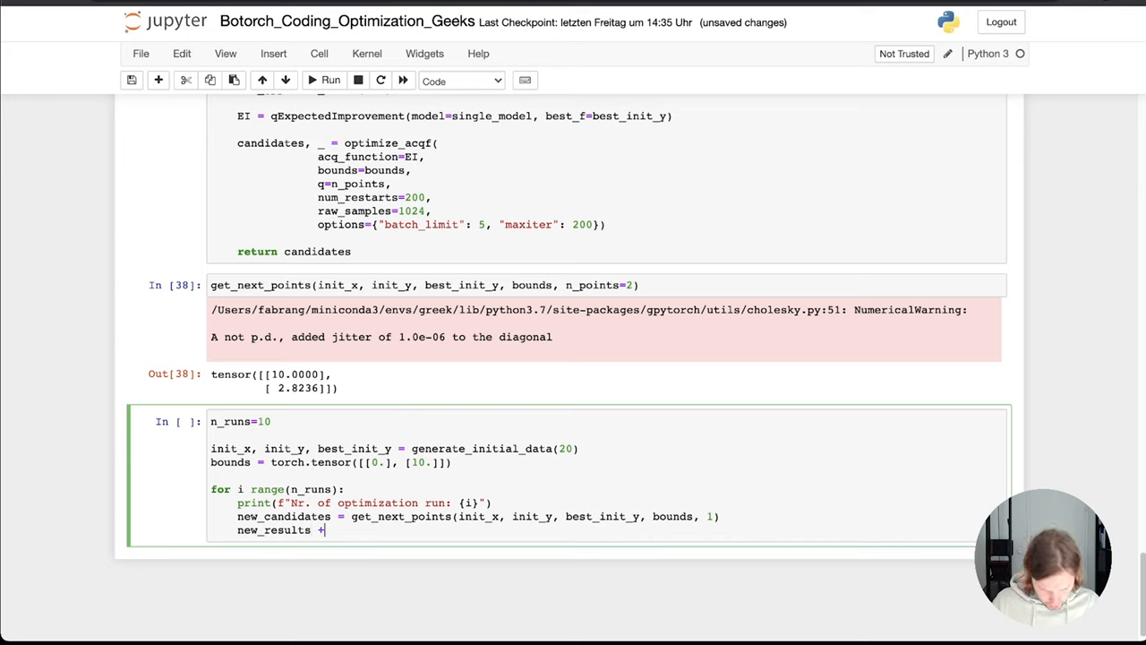
type("=")
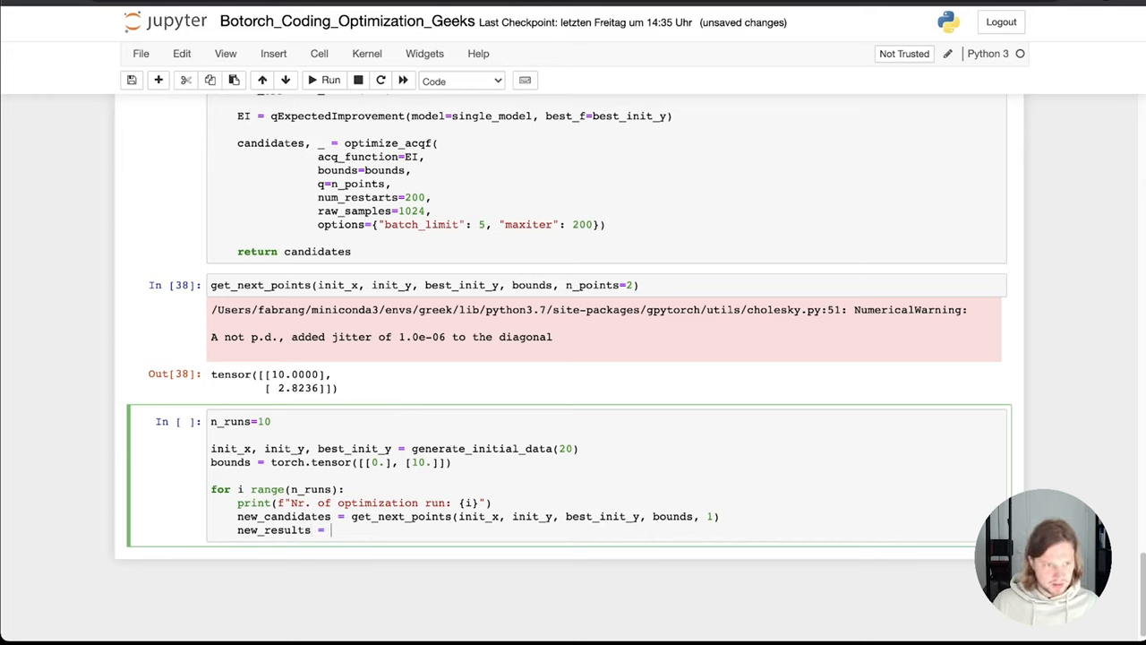
type("target_function()")
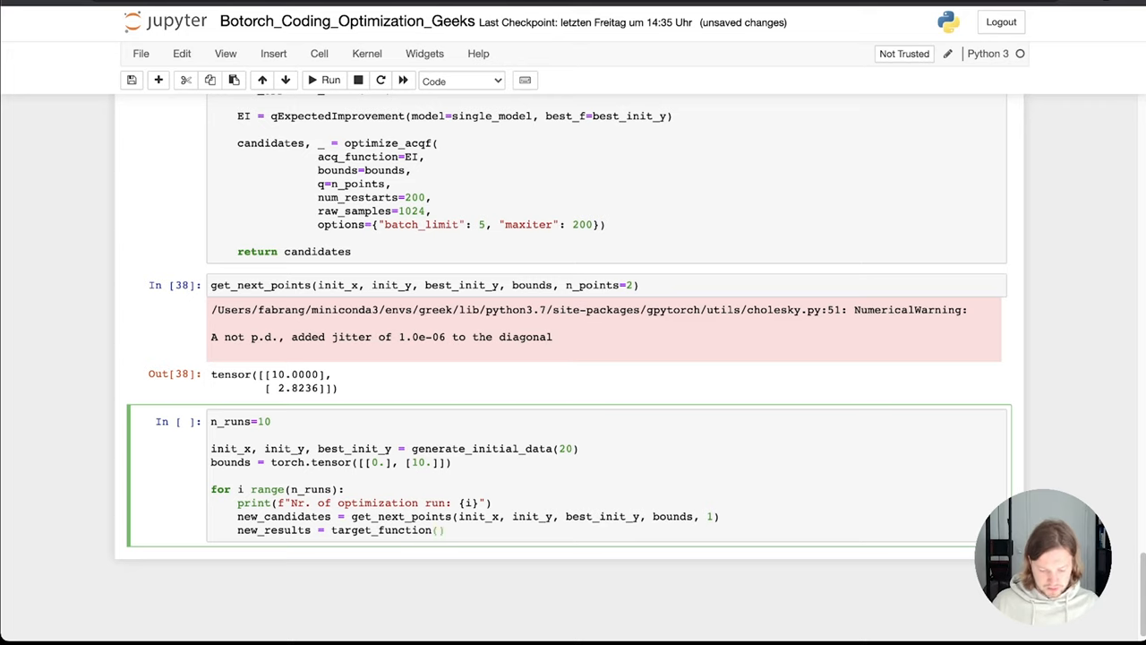
type("new_candidates)")
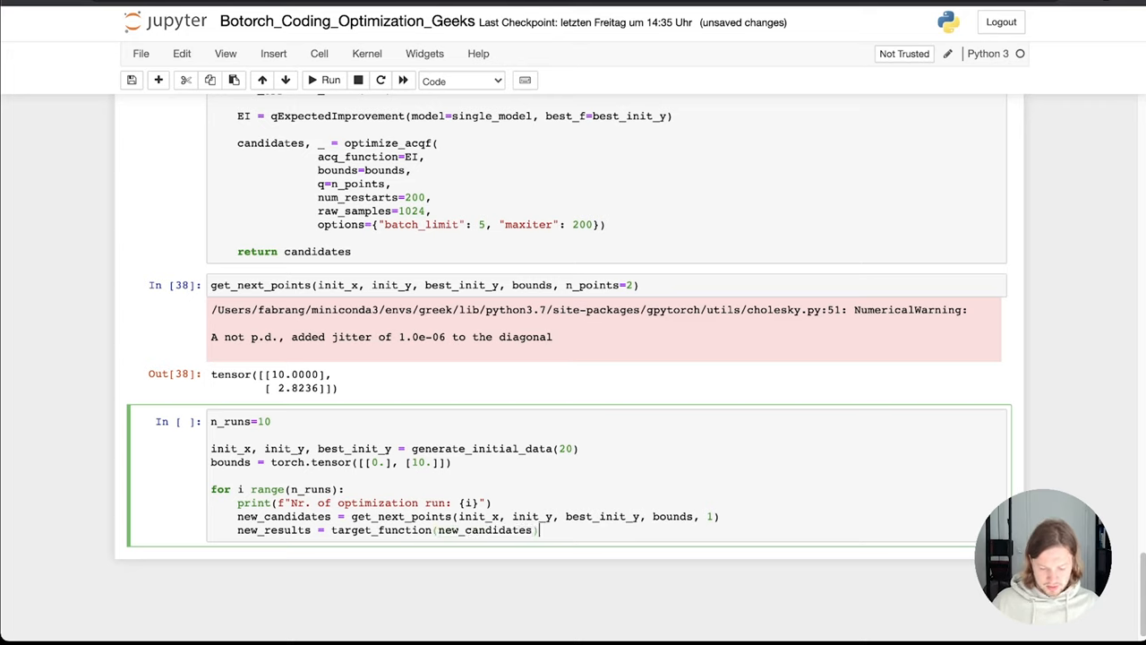
type(".unsq")
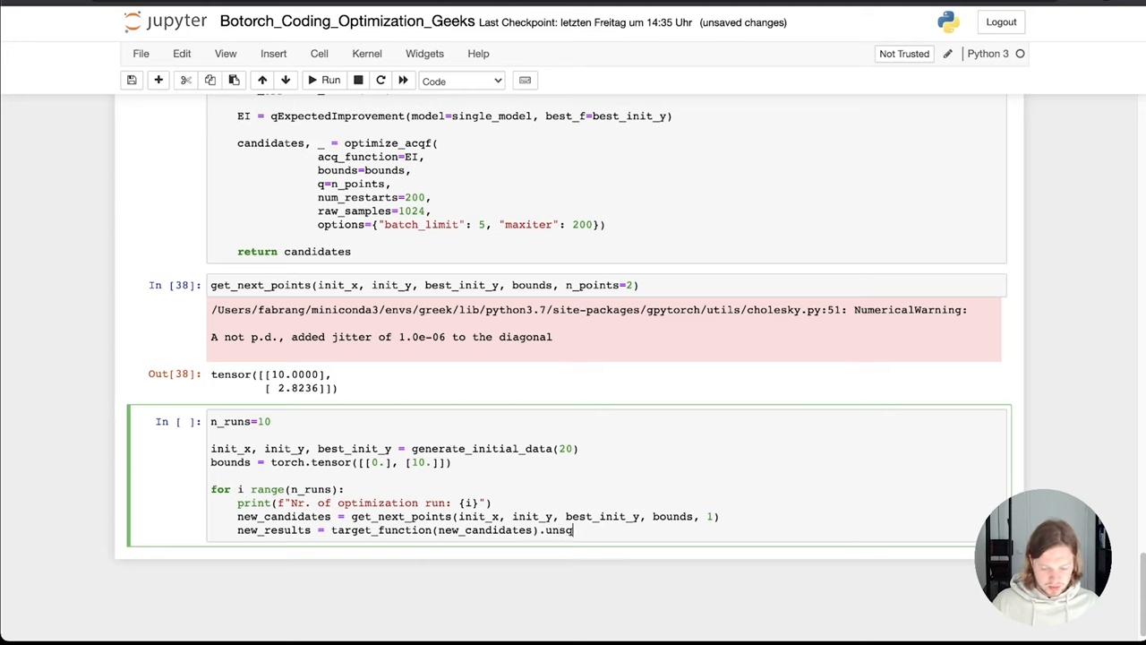
type("uu")
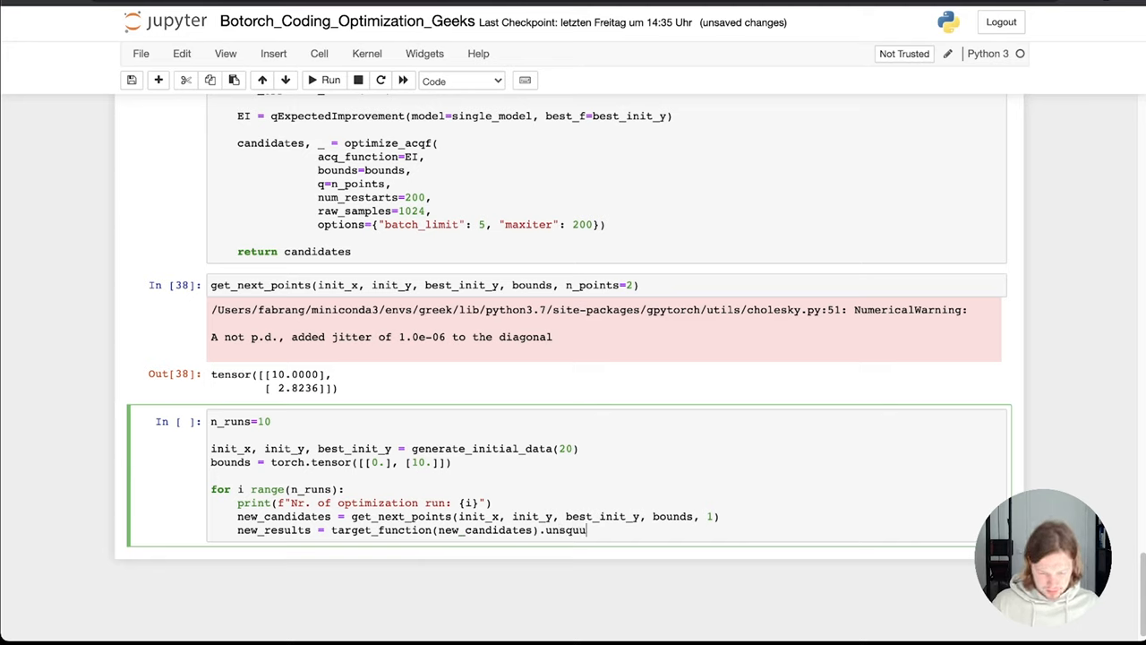
type("eeze(/)")
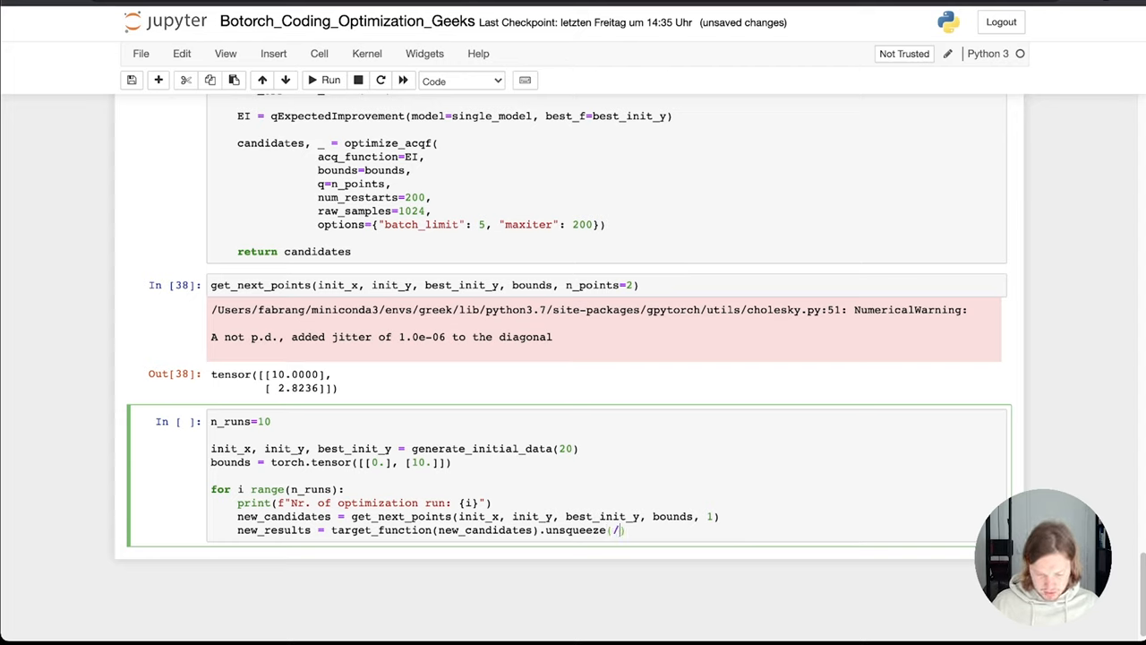
type("-1)")
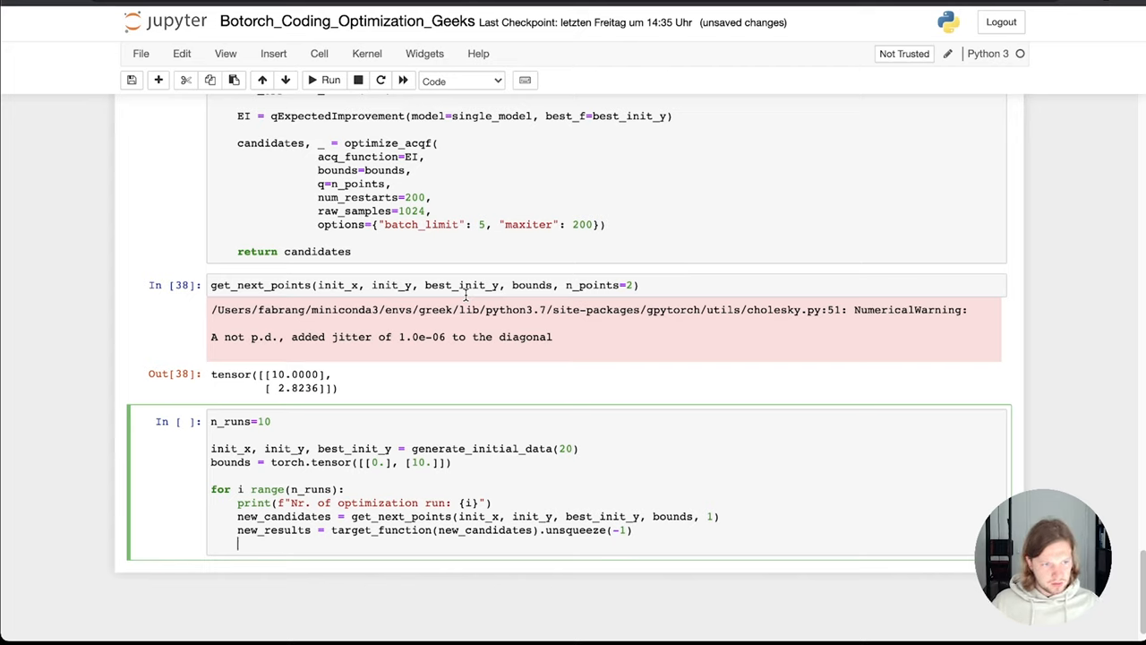
Print f"New candidates are: {new_candidates}" inside the loop.
type("print()")
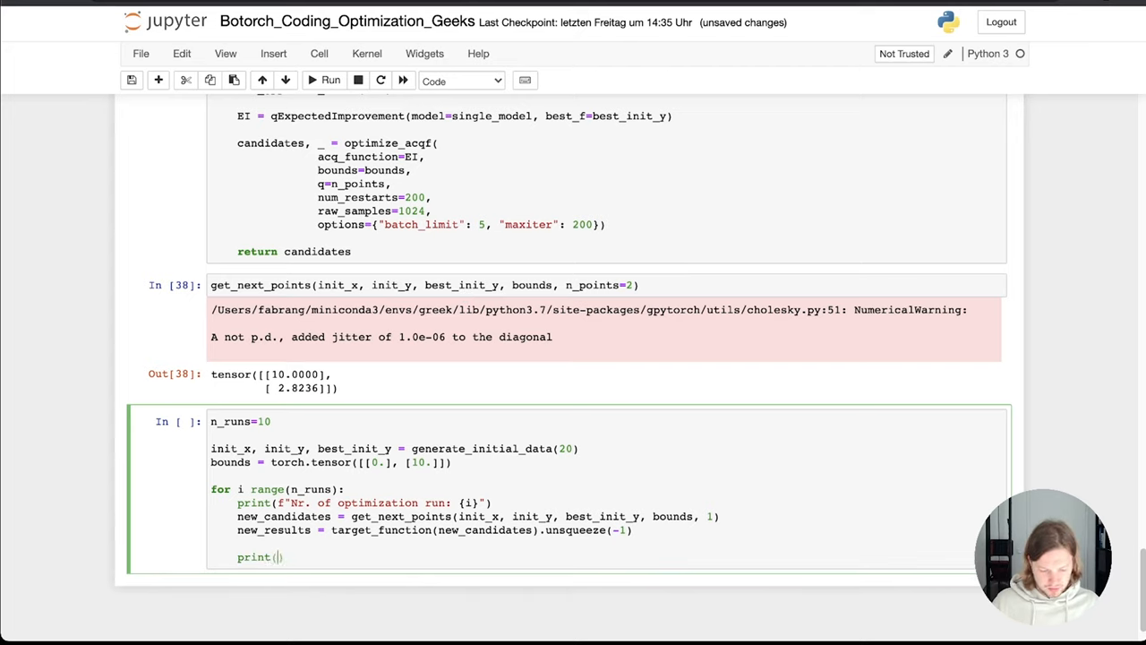
type("f\"")
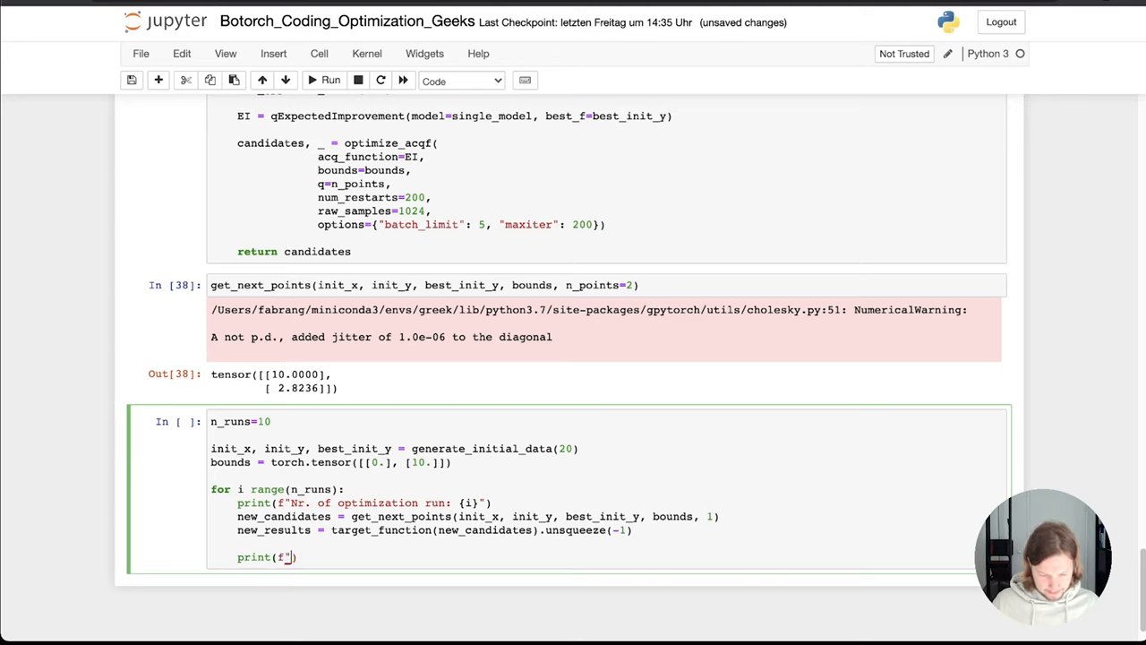
type("Ne")
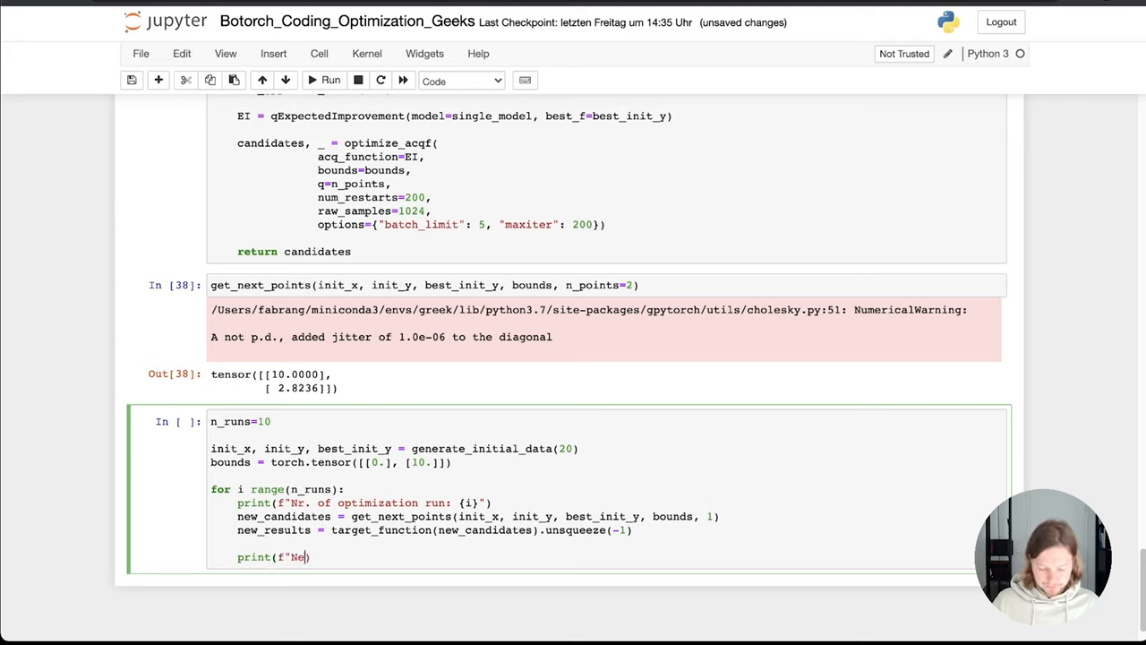
type("w candidates are: {")
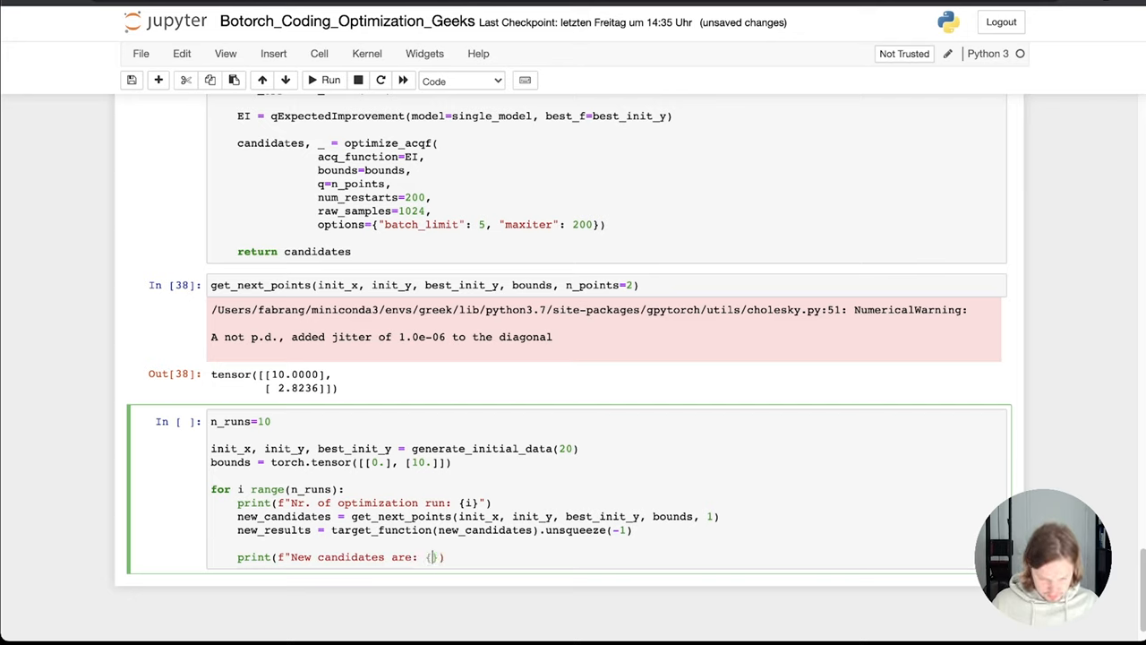
type("new_candidates")
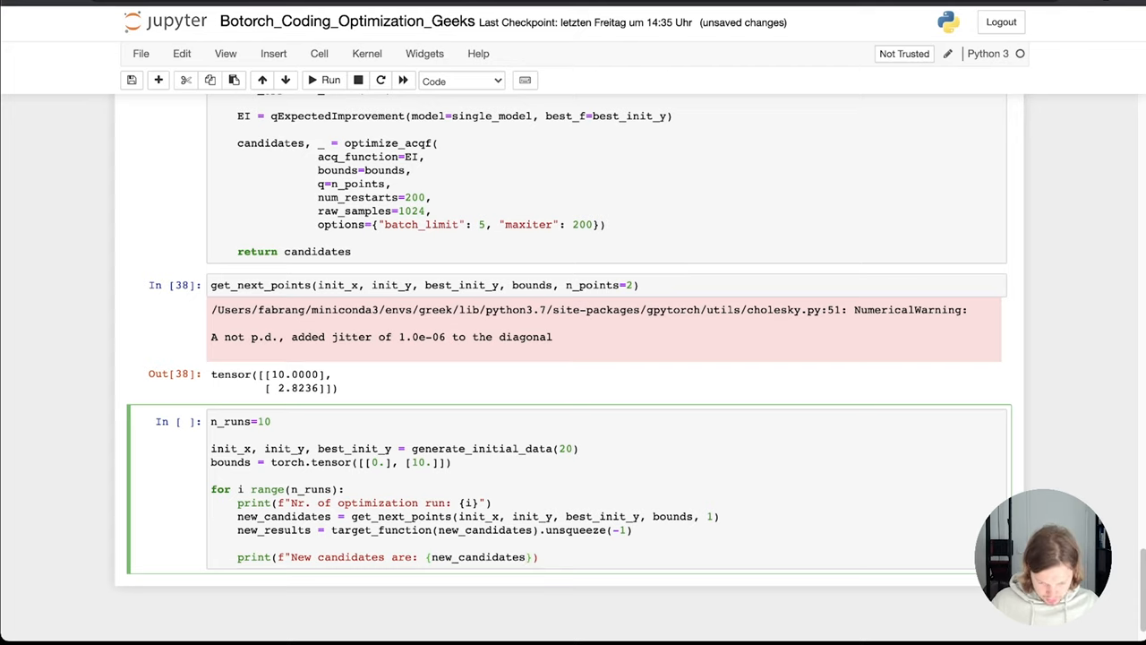
type(")")
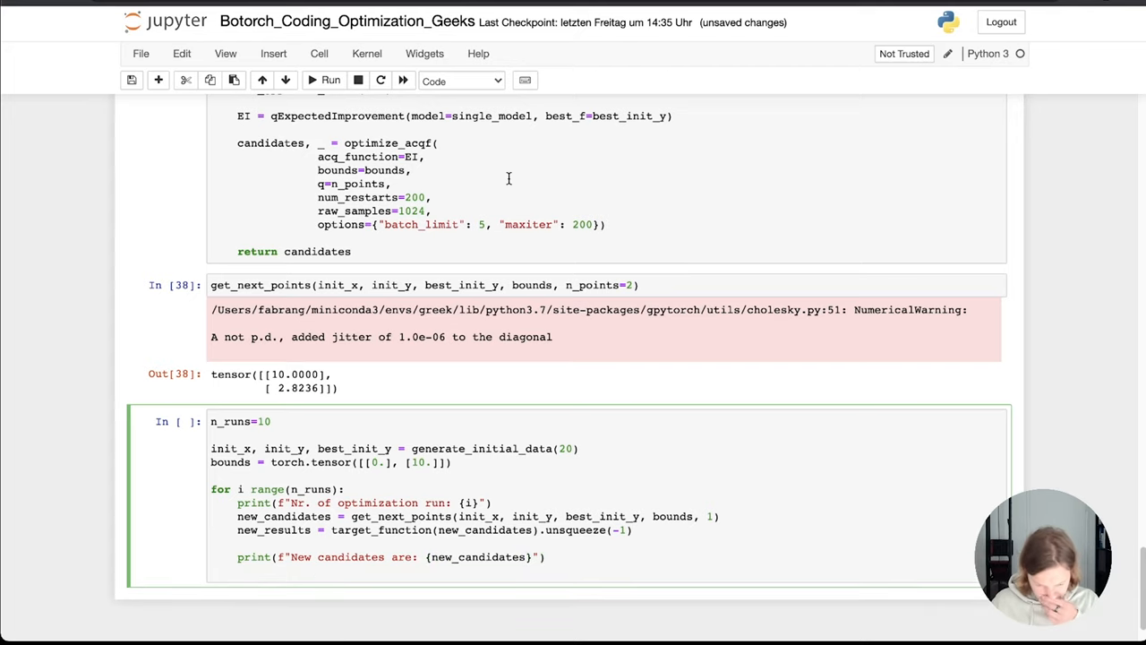
mouse_move(439, 365)
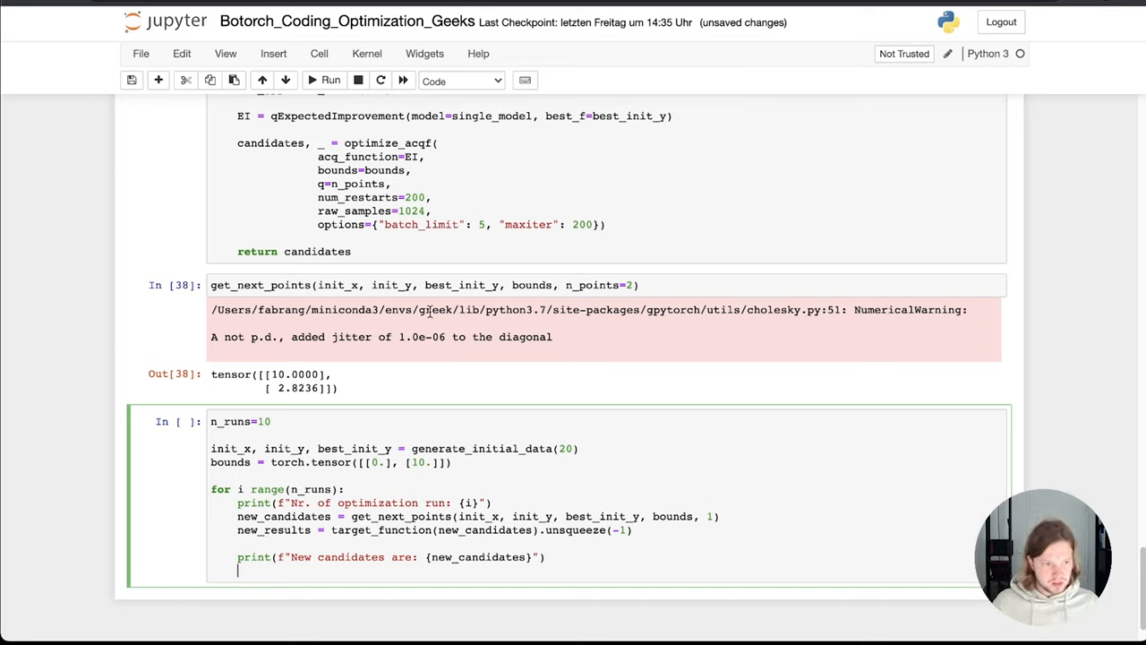
Start a second print(f" line, then delete it and save the notebook.
type("pr")
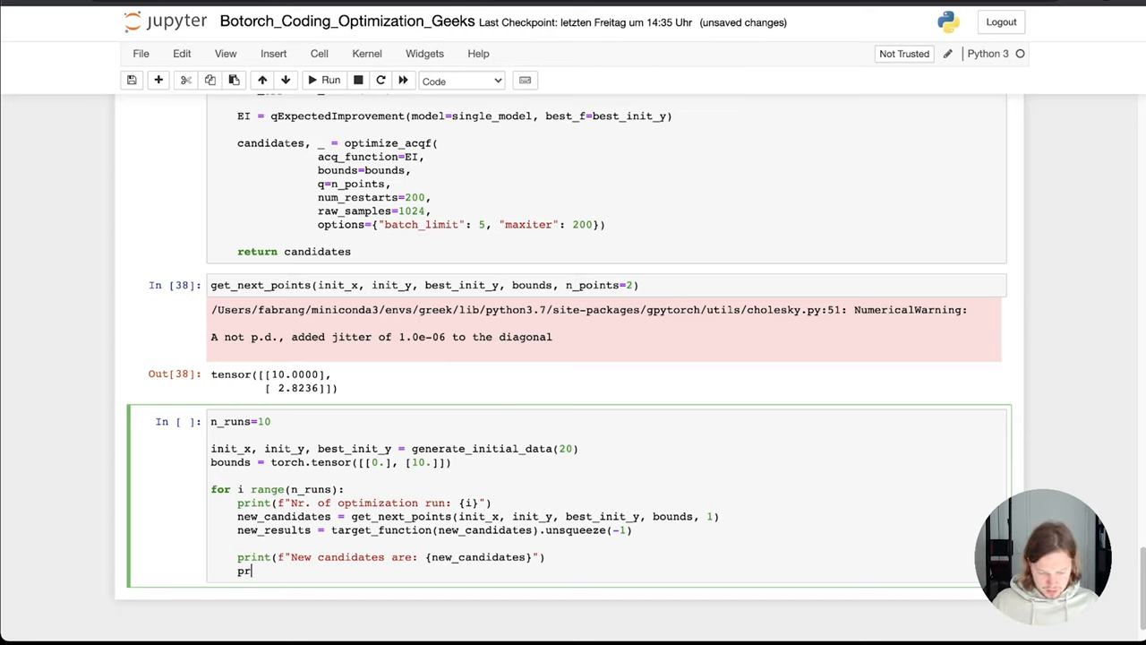
type("int(f)")
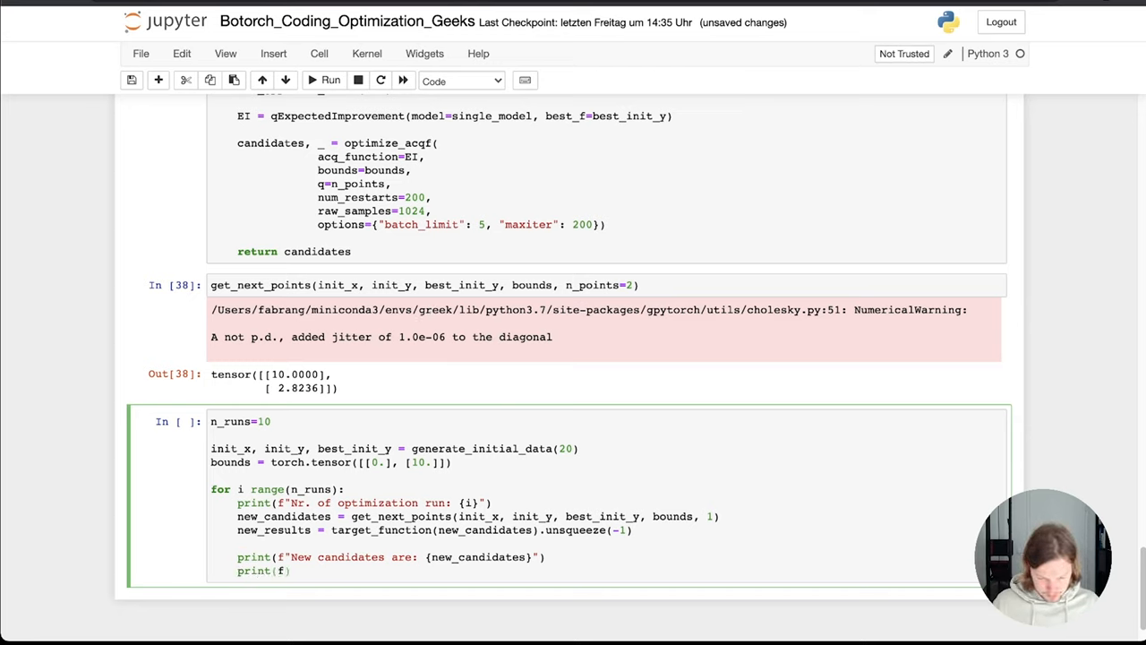
type("\"")
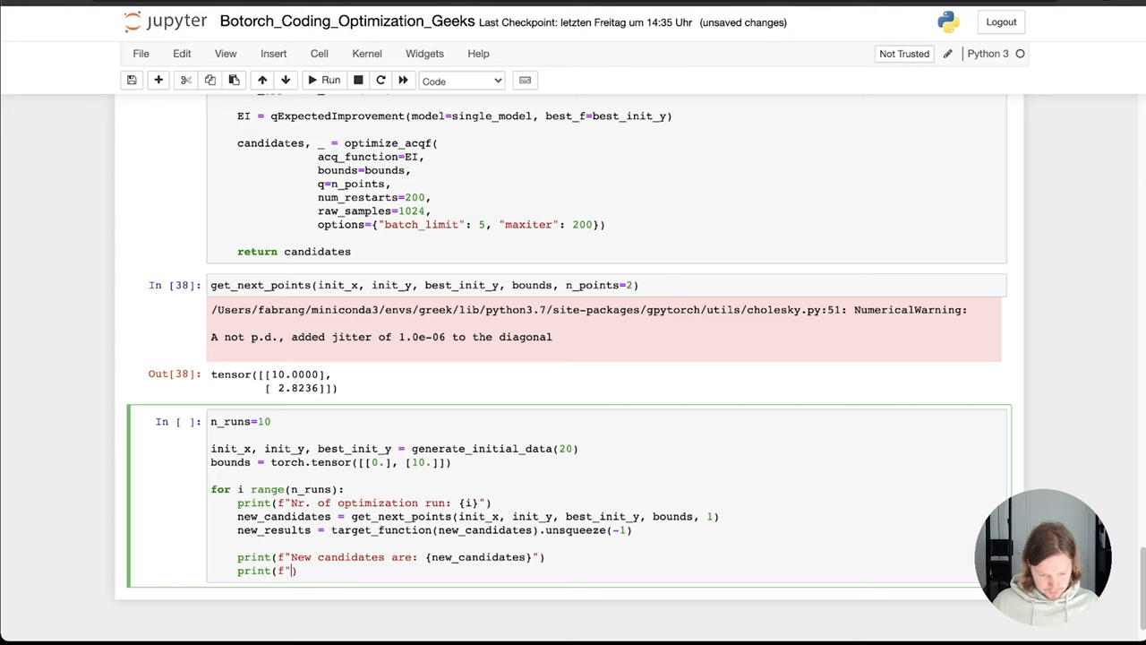
key("ctrl+s")
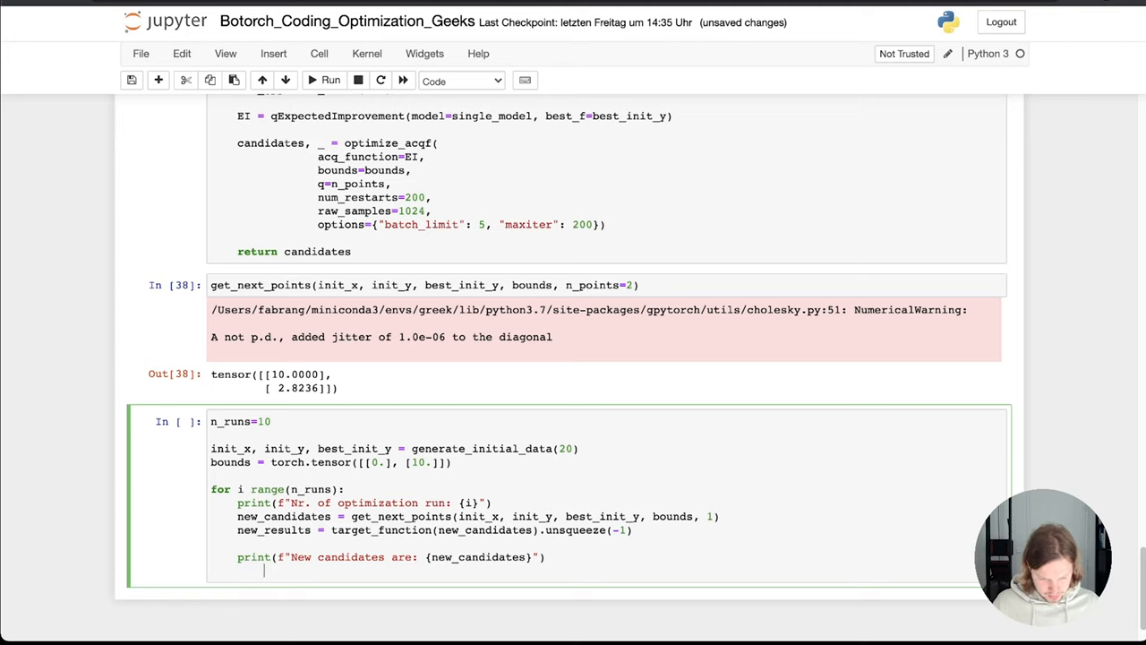
Append new_candidates to init_x with torch.cat([init_x, new_candidates]) inside the loop.
type("init_x")
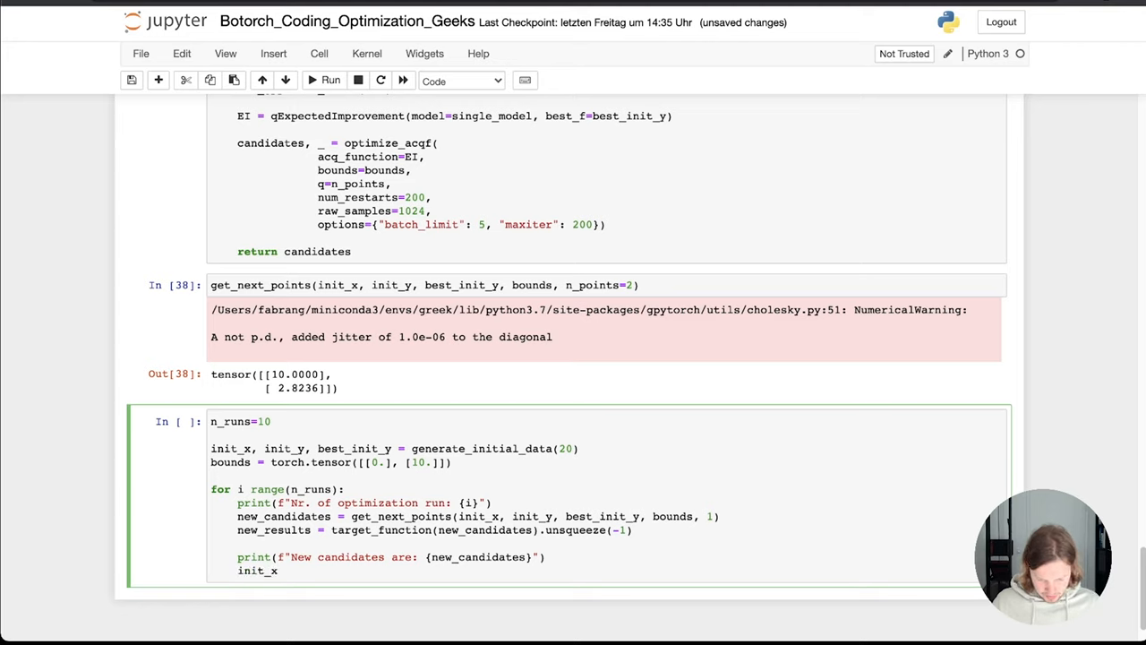
type("=")
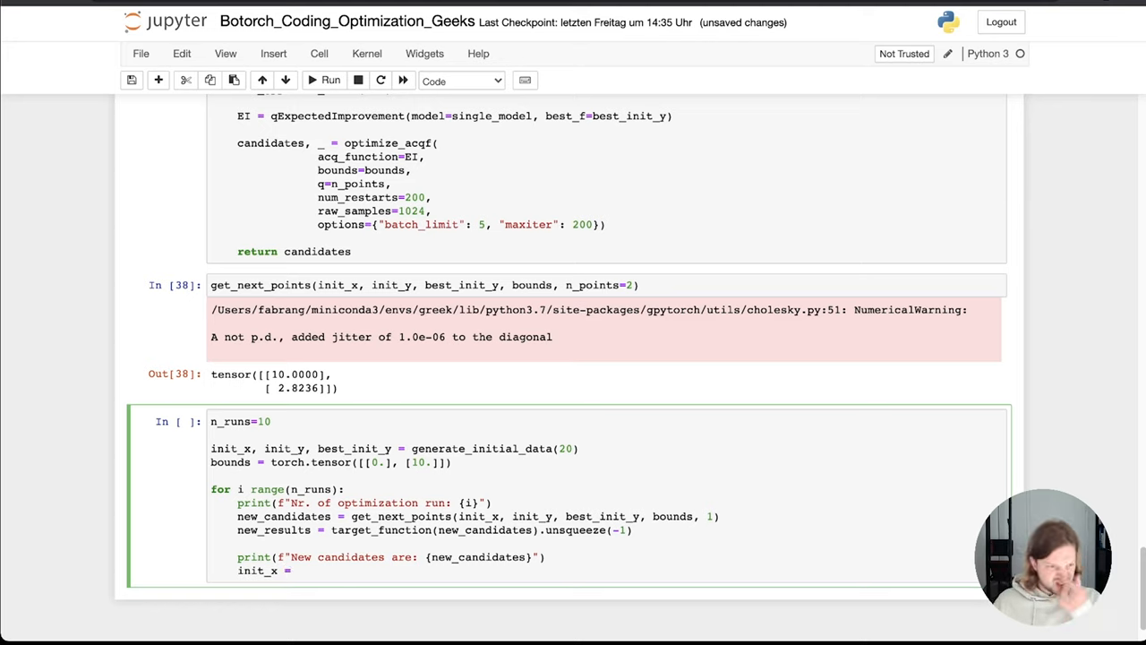
type("torch.cat")
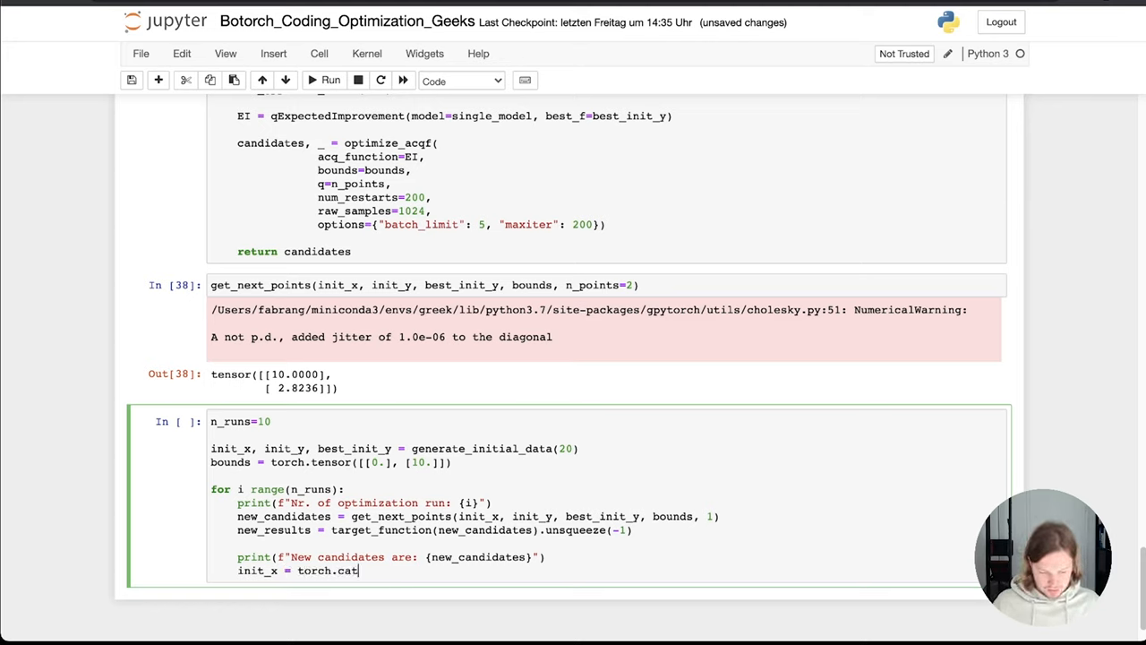
type("()")
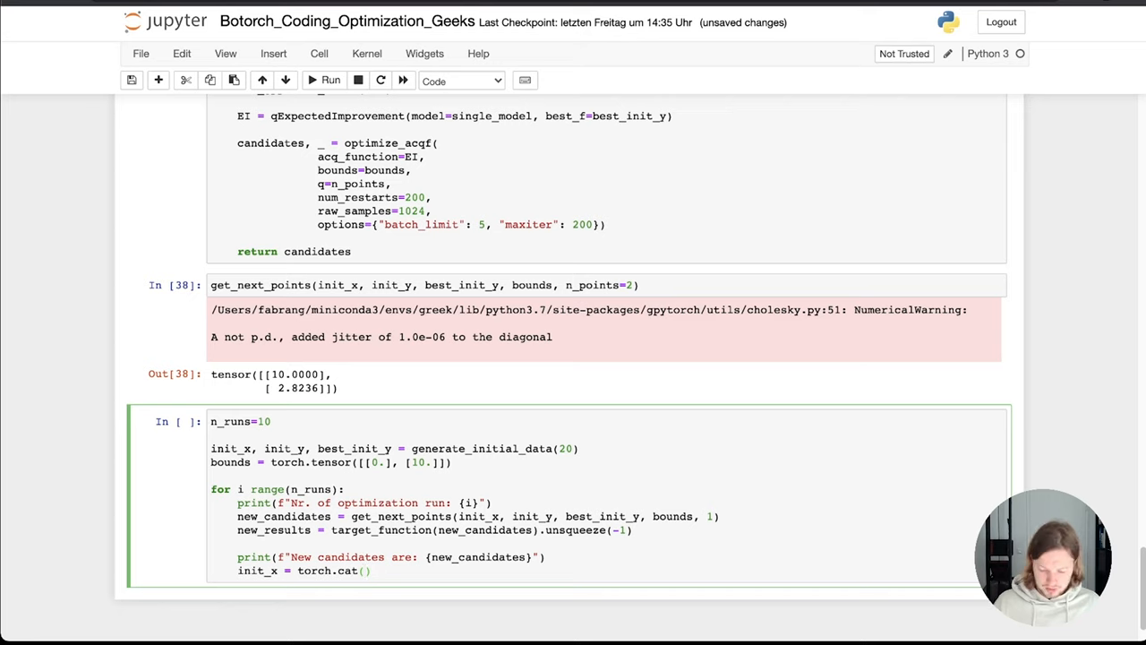
type("[")
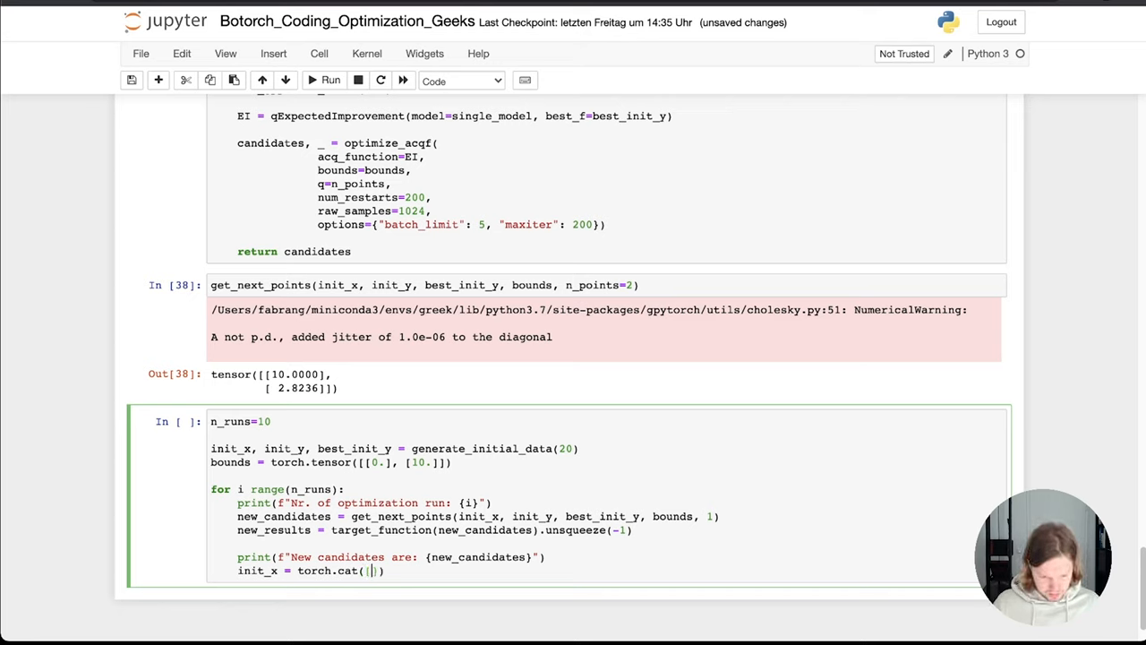
type("init_x,")
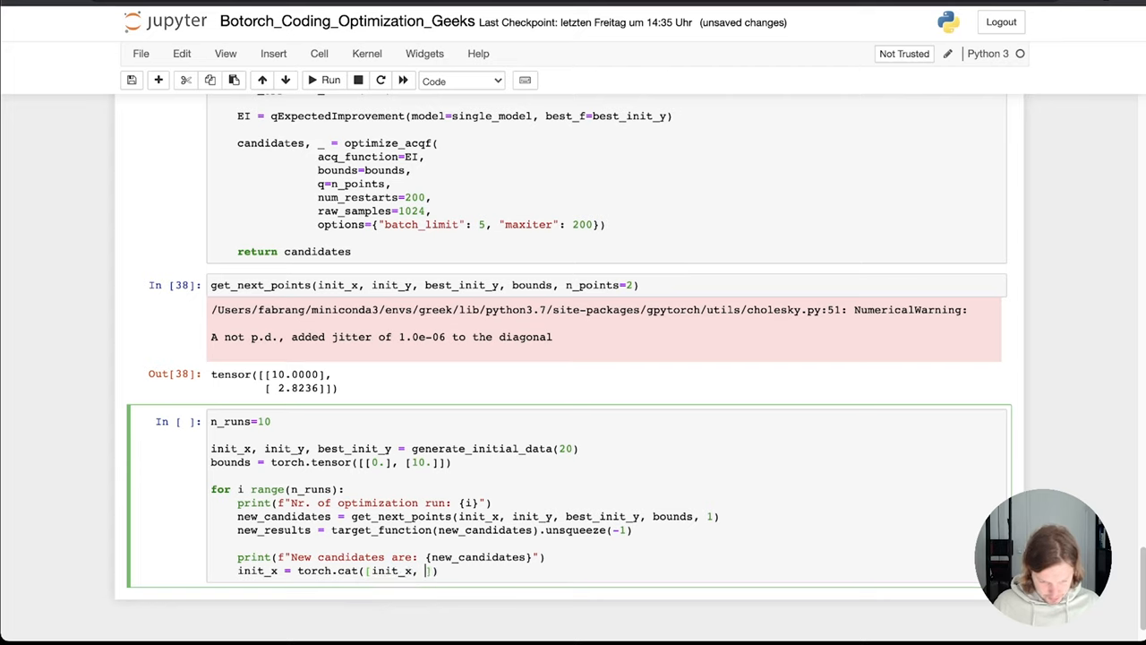
type("new_candidates")
type("init_y")
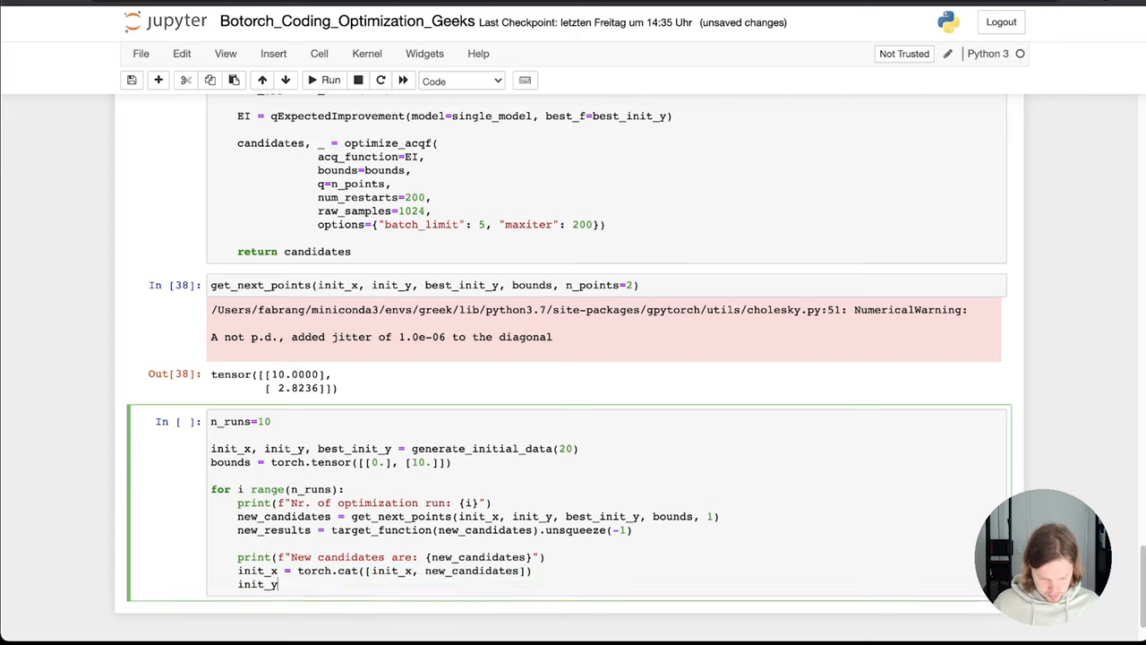
Append new_results to init_y with torch.cat([init_y, new_results]) and begin the best_init_y line.
type("= torch")
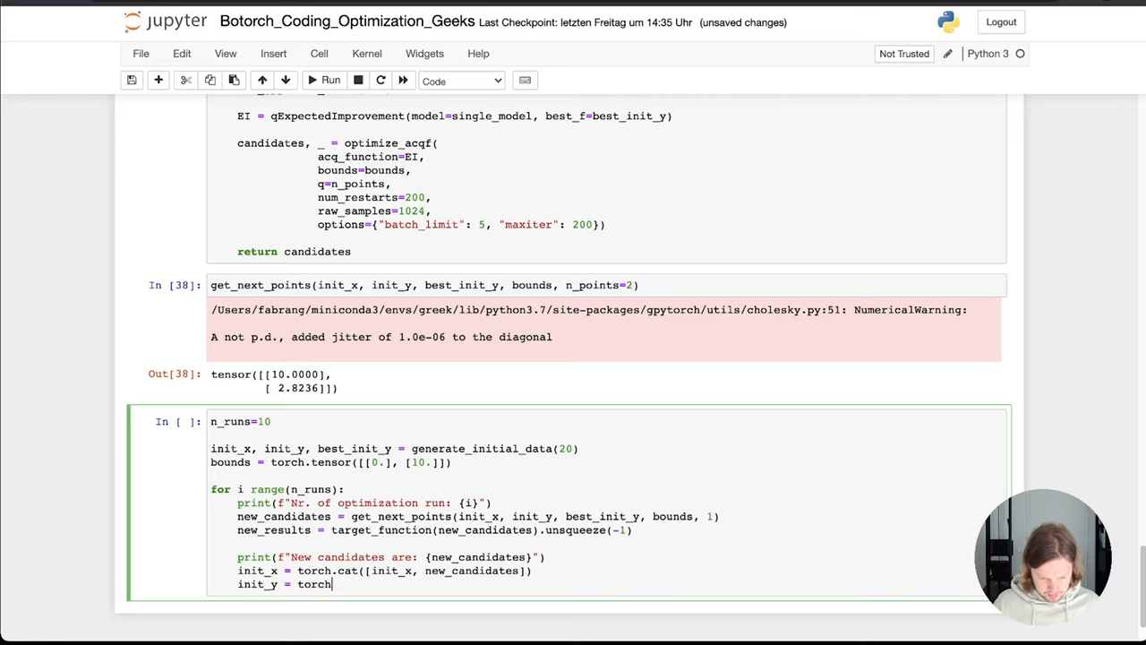
type(".cat0")
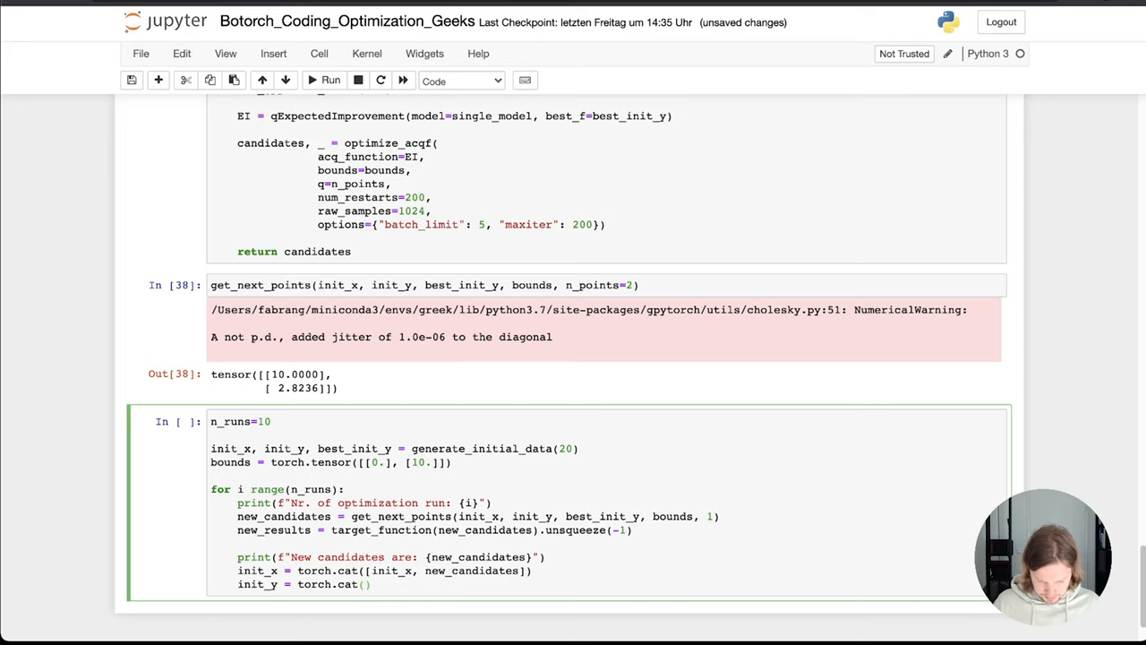
type("init_y,")
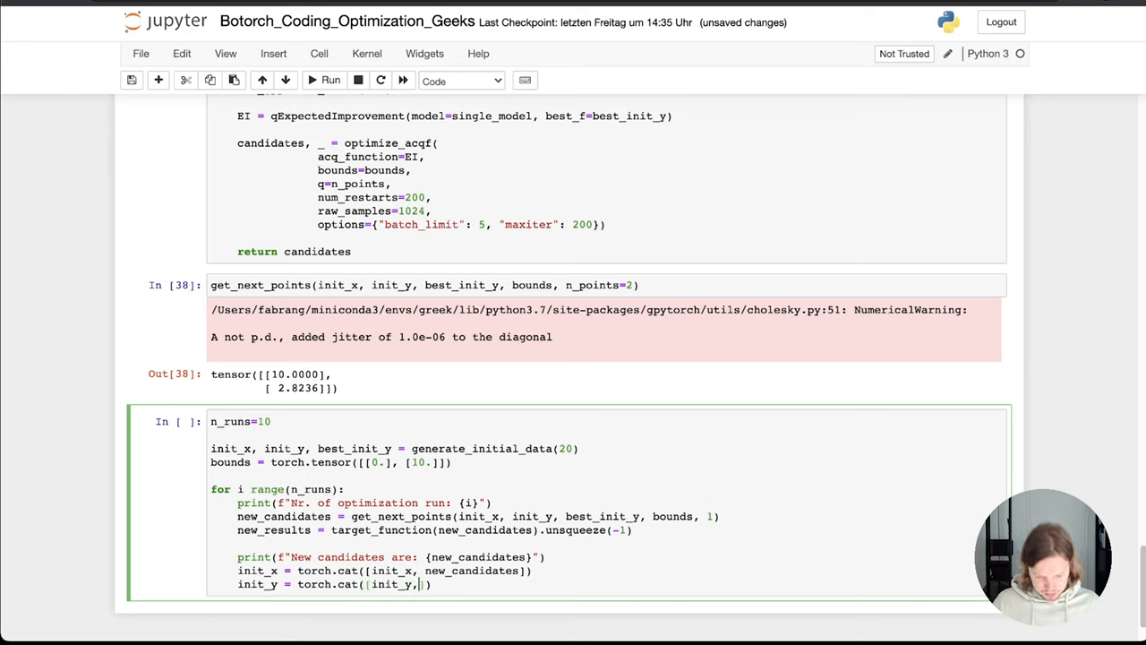
type("new_results")
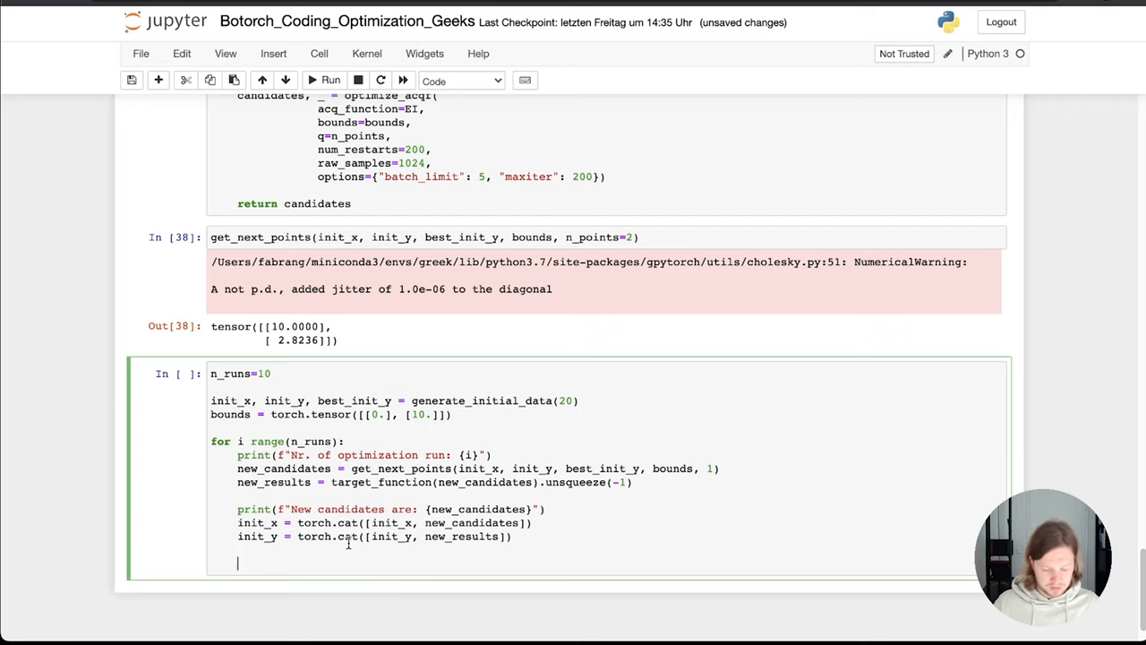
type("best_point")
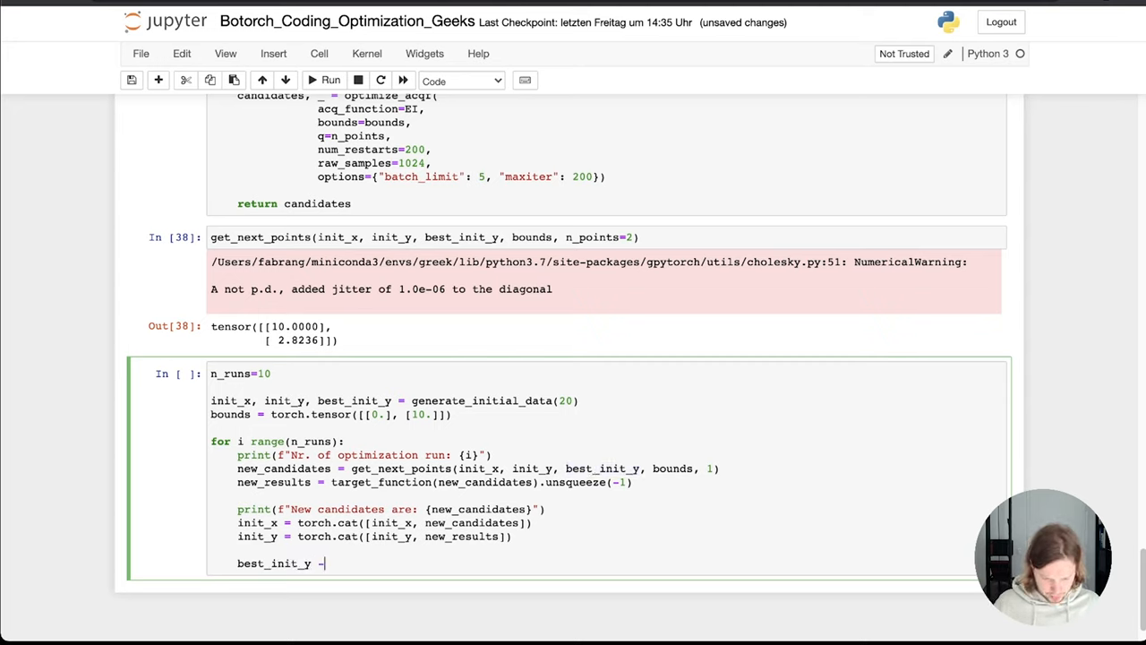
Set best_init_y = init_y.max().items() inside the loop.
type("=")
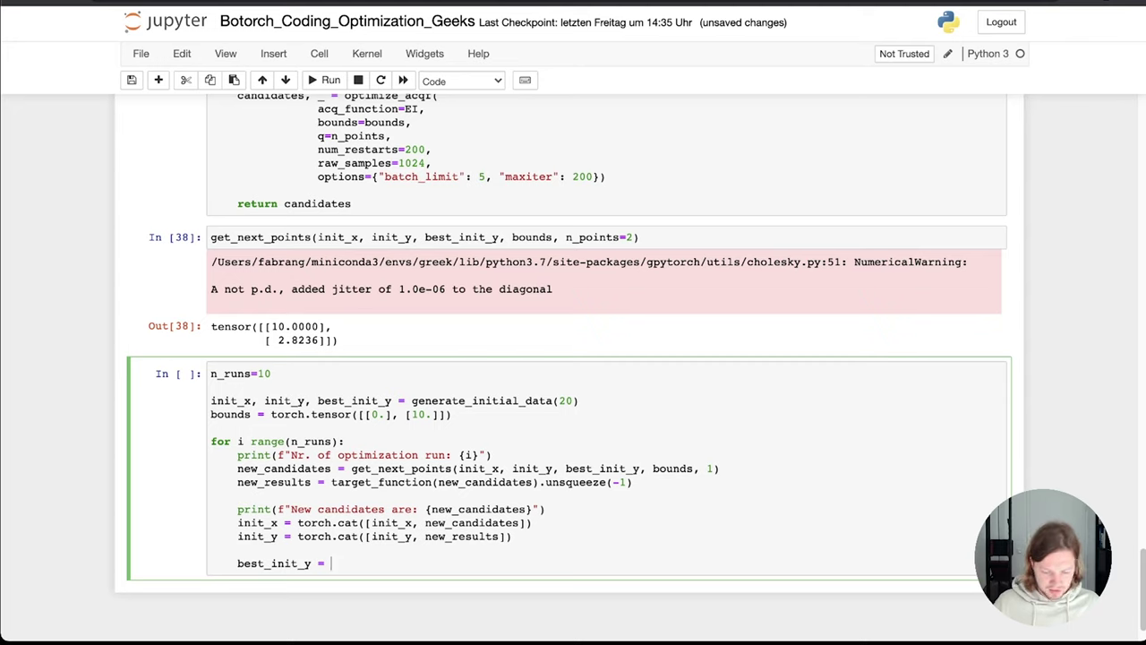
type("init")
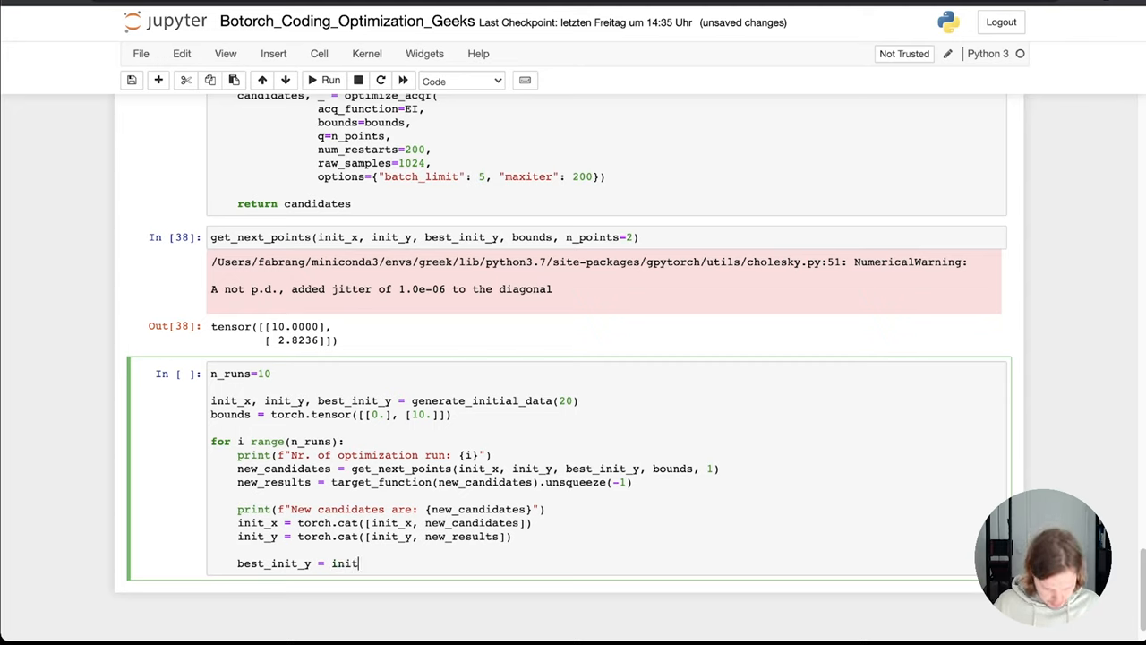
type("_y")
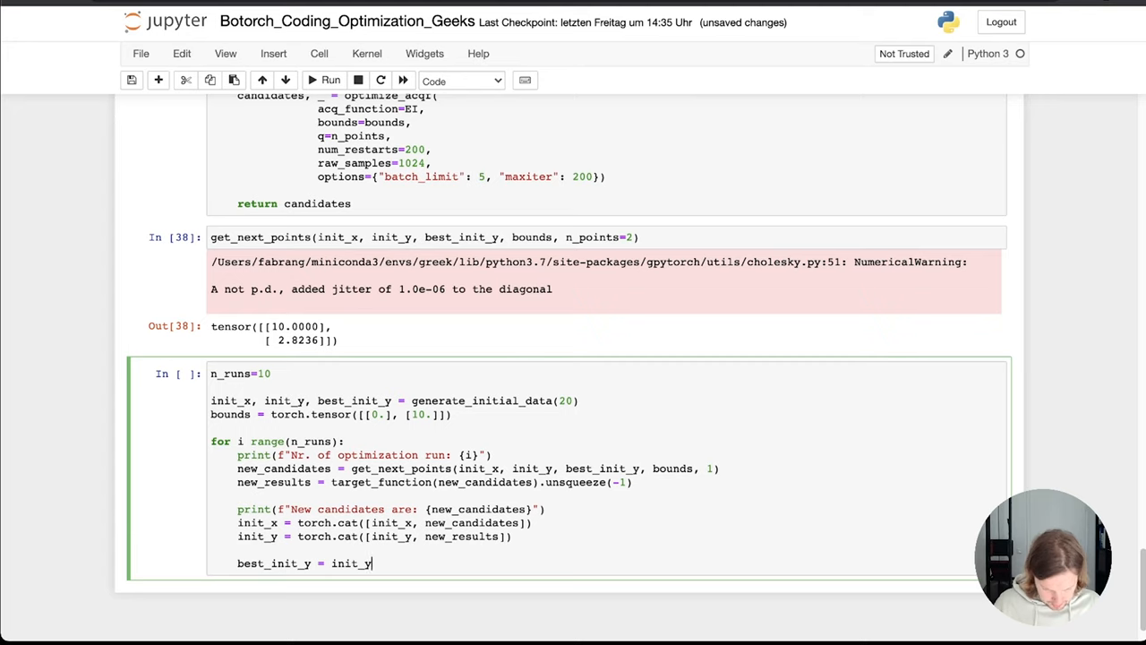
type(".")
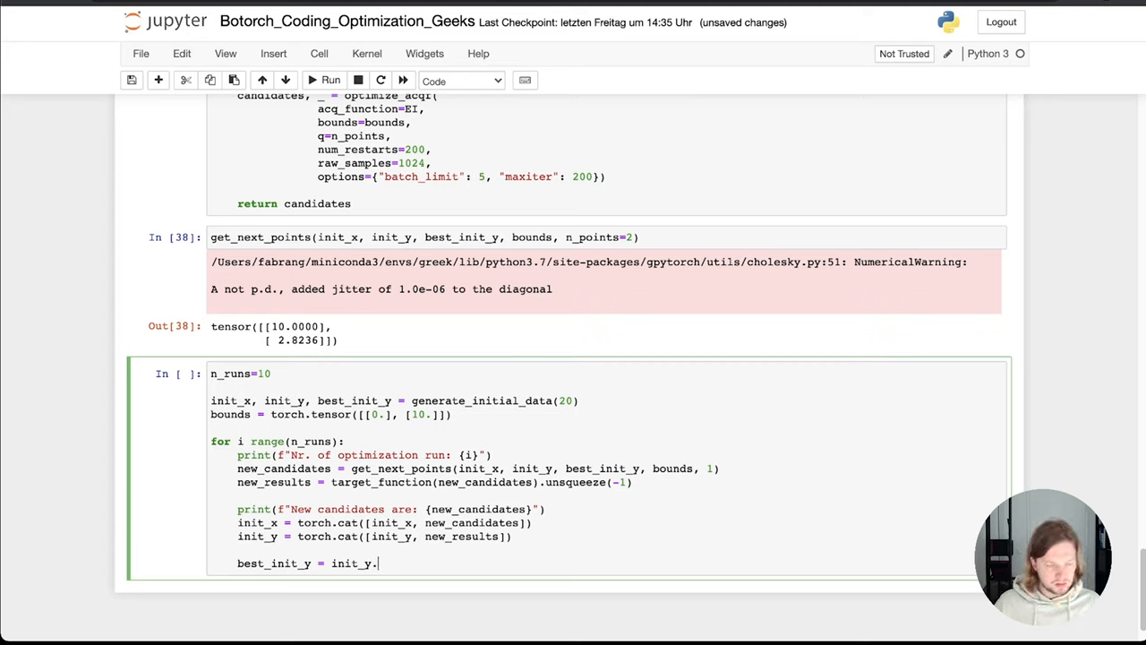
type("max().items(")
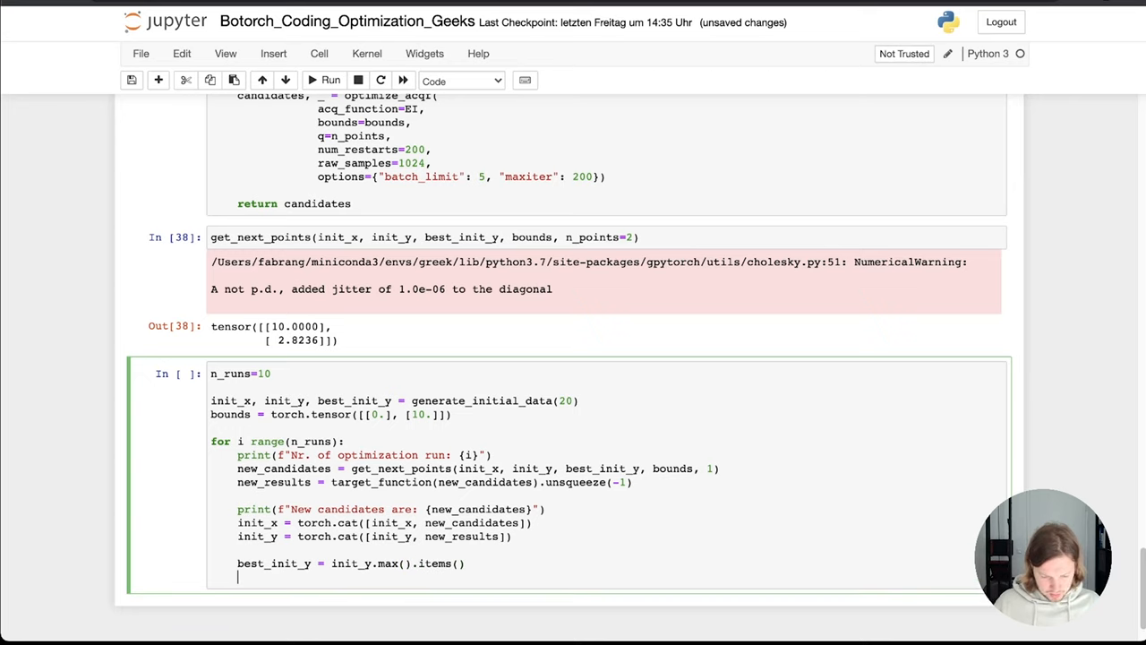
Print f"Best point performs this way: {best_init_y}", completing best_init_y from autocomplete.
type("print(f")
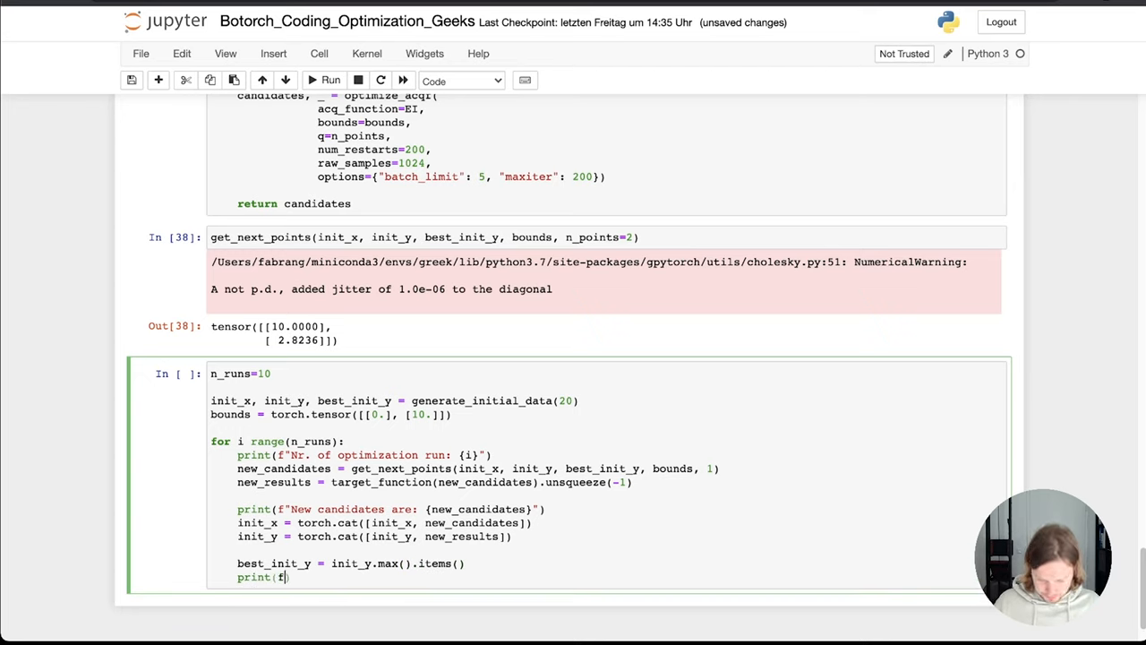
type("\"")
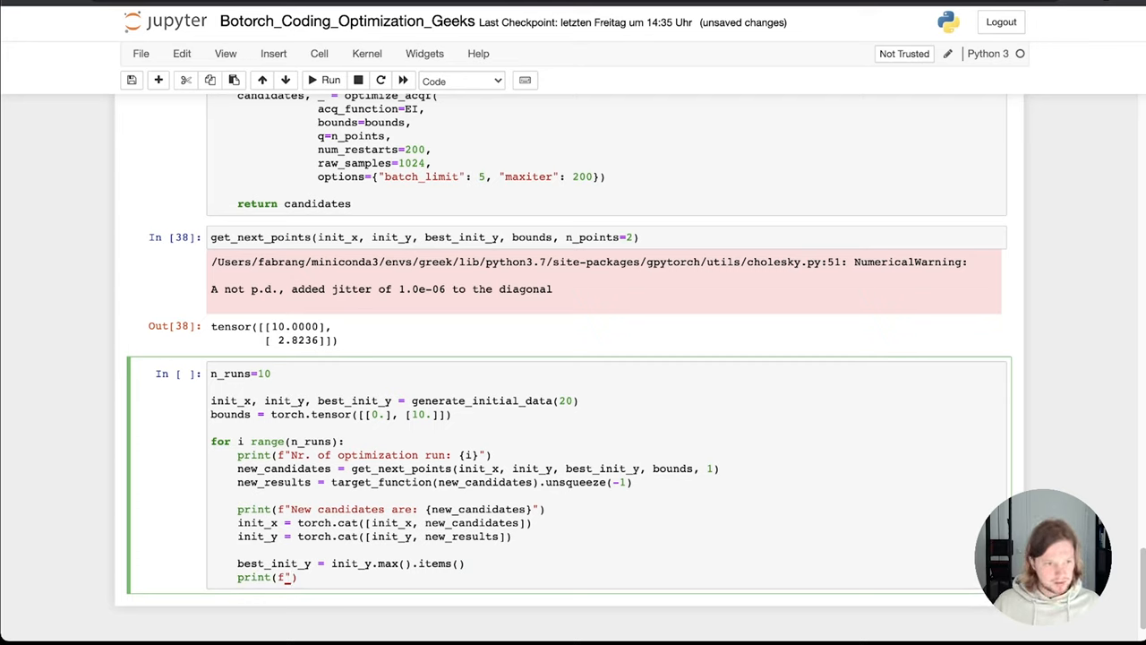
type("Best point")
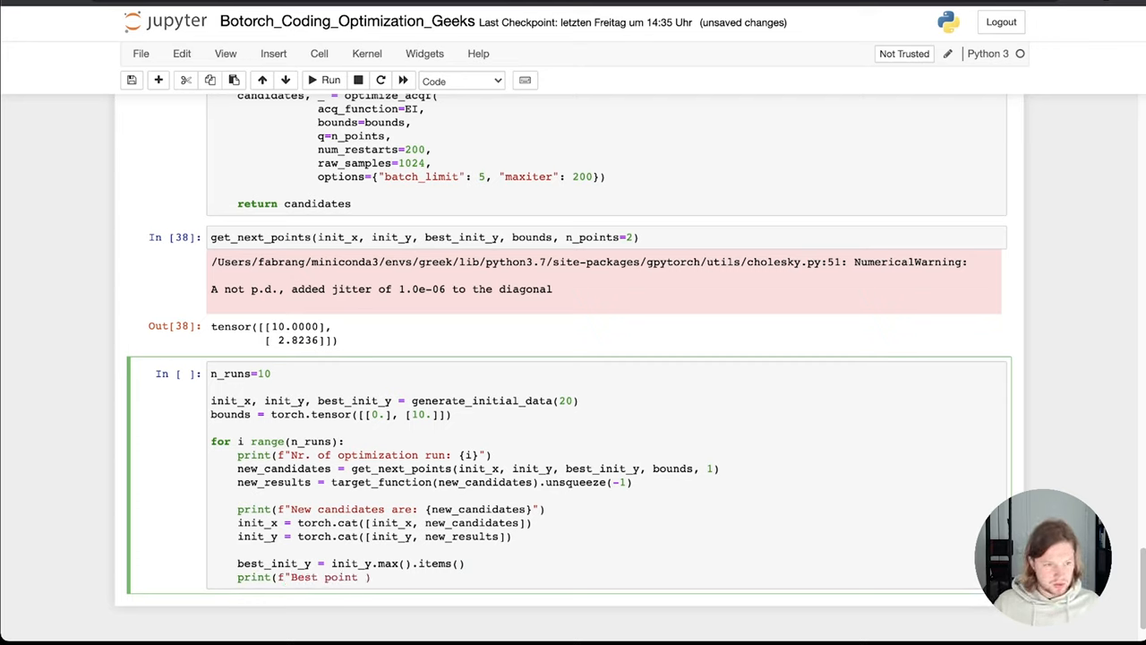
type("perfor")
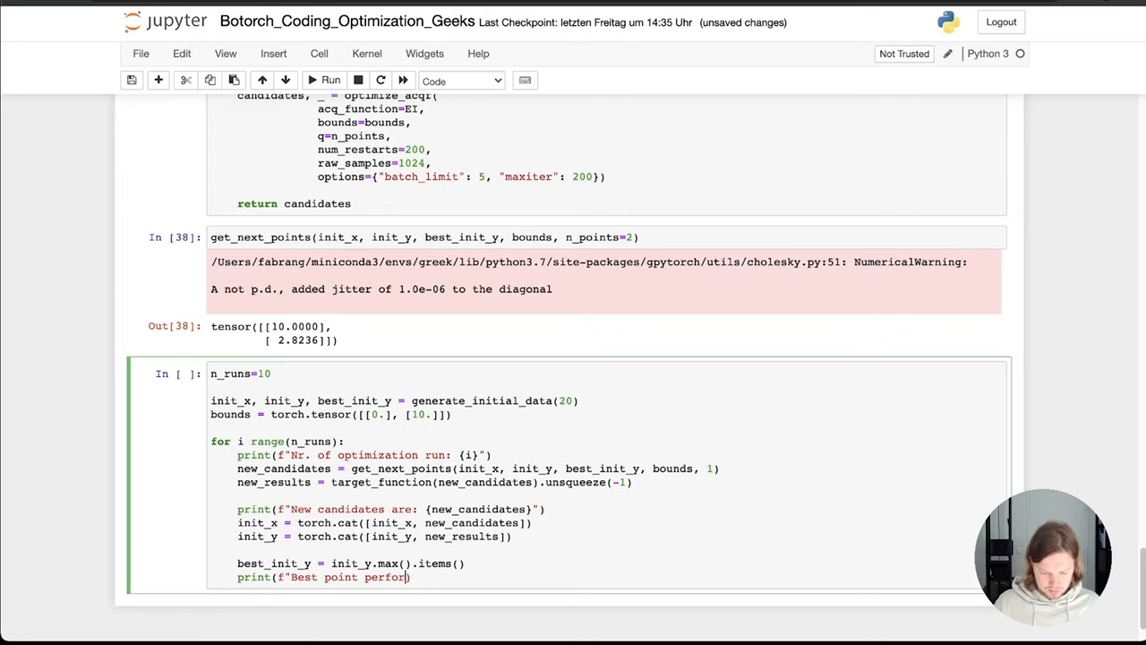
type("ms this way:")
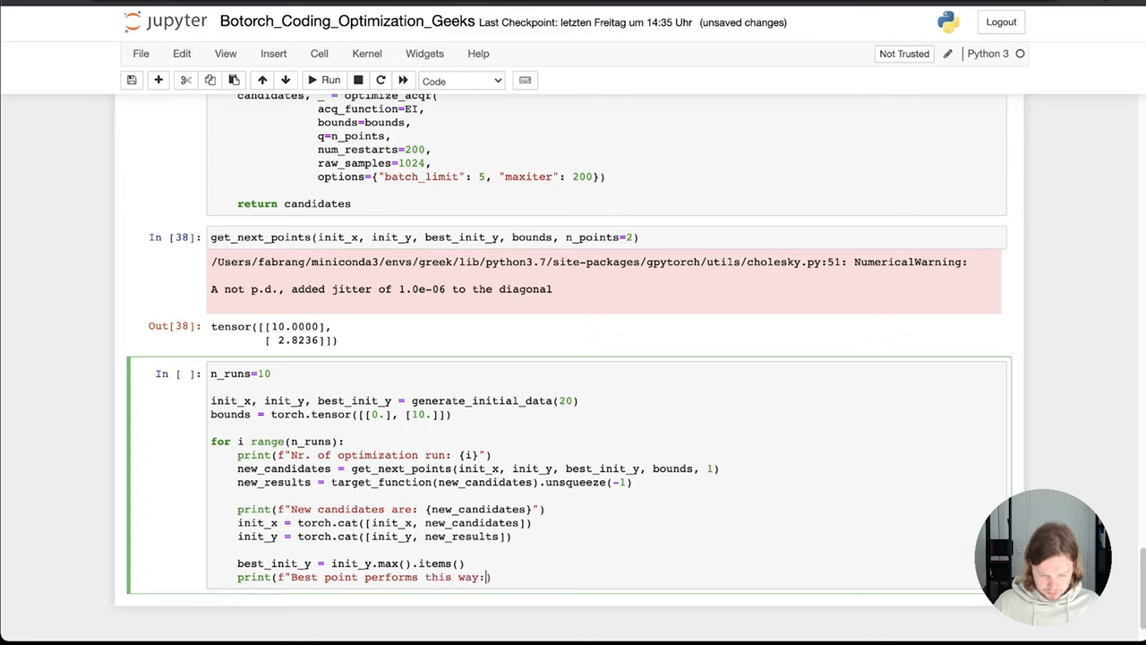
type("{b")
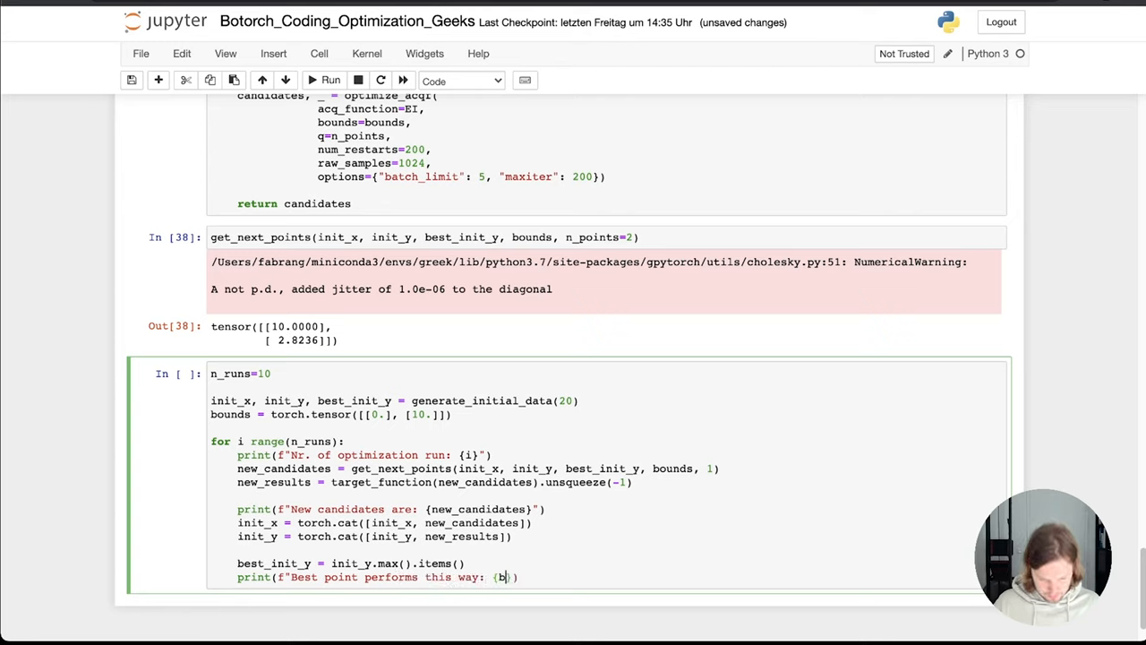
type("es")
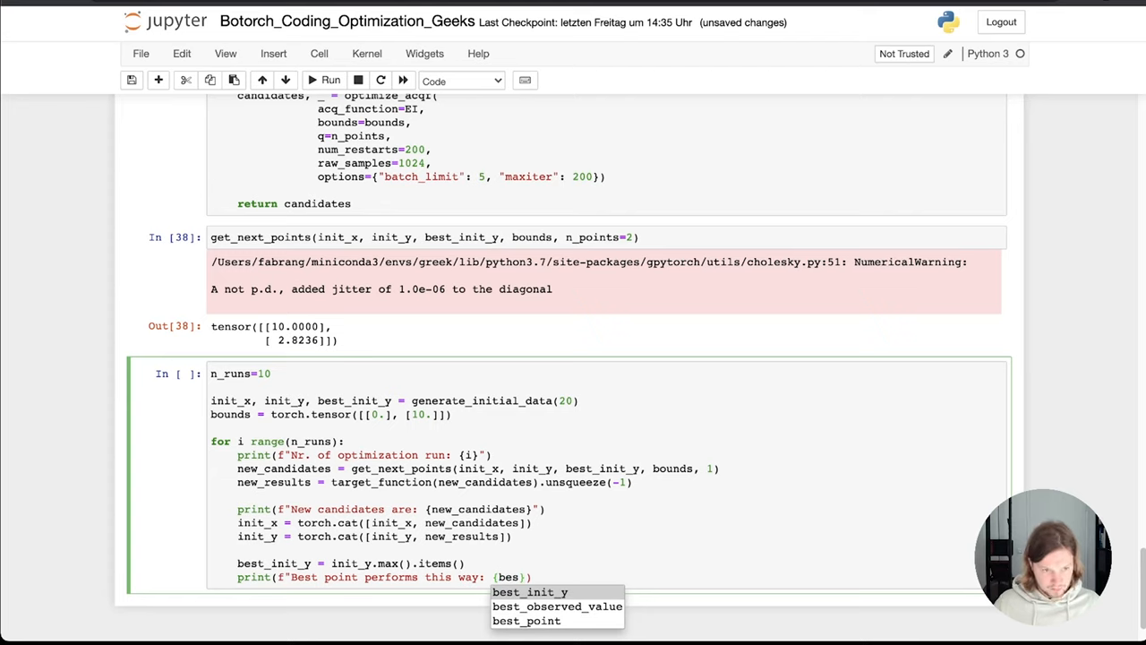
left_click(529, 591)
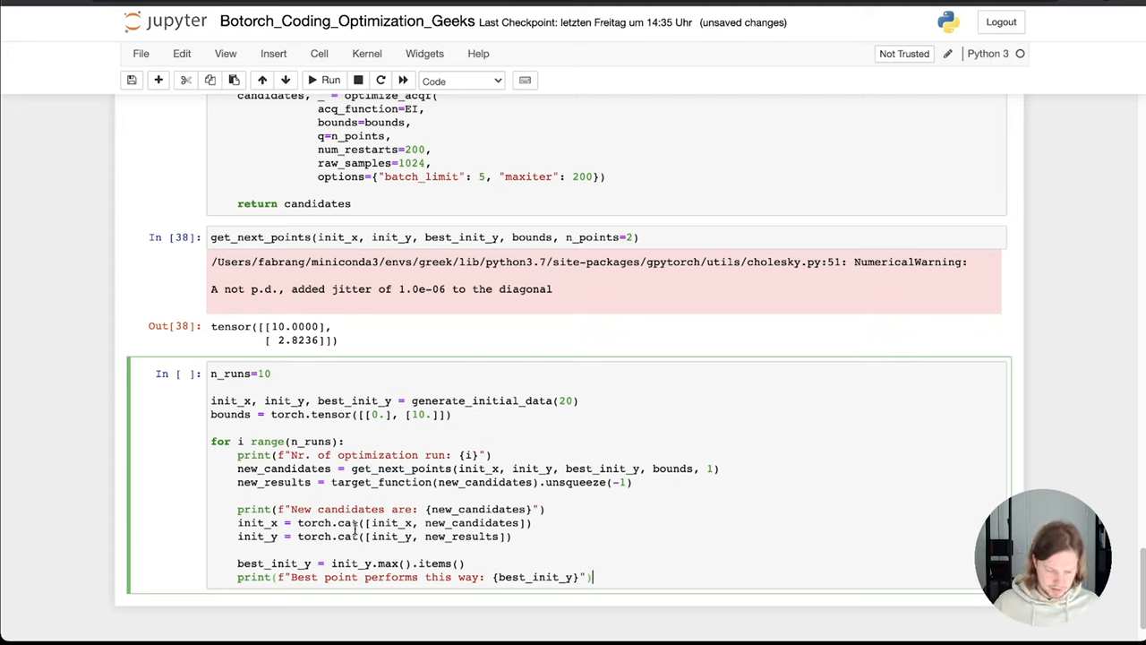
Run the loop cell, fix 'for i range' to 'for i in range', rerun and hit the .items() AttributeError.
left_click(330, 79)
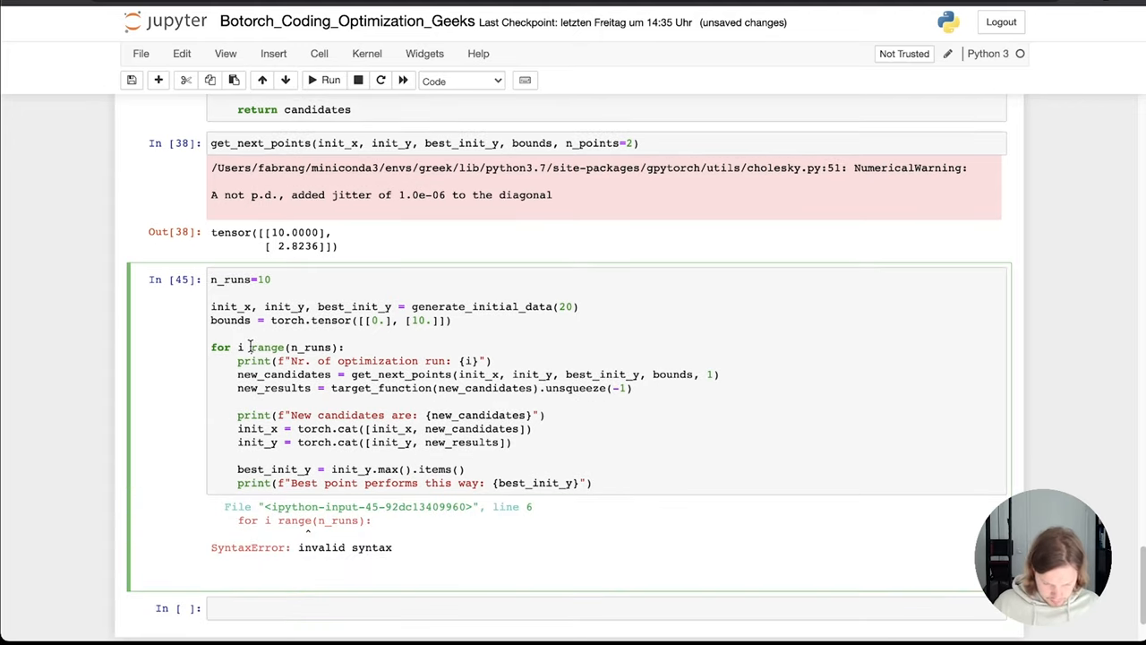
left_click(330, 81)
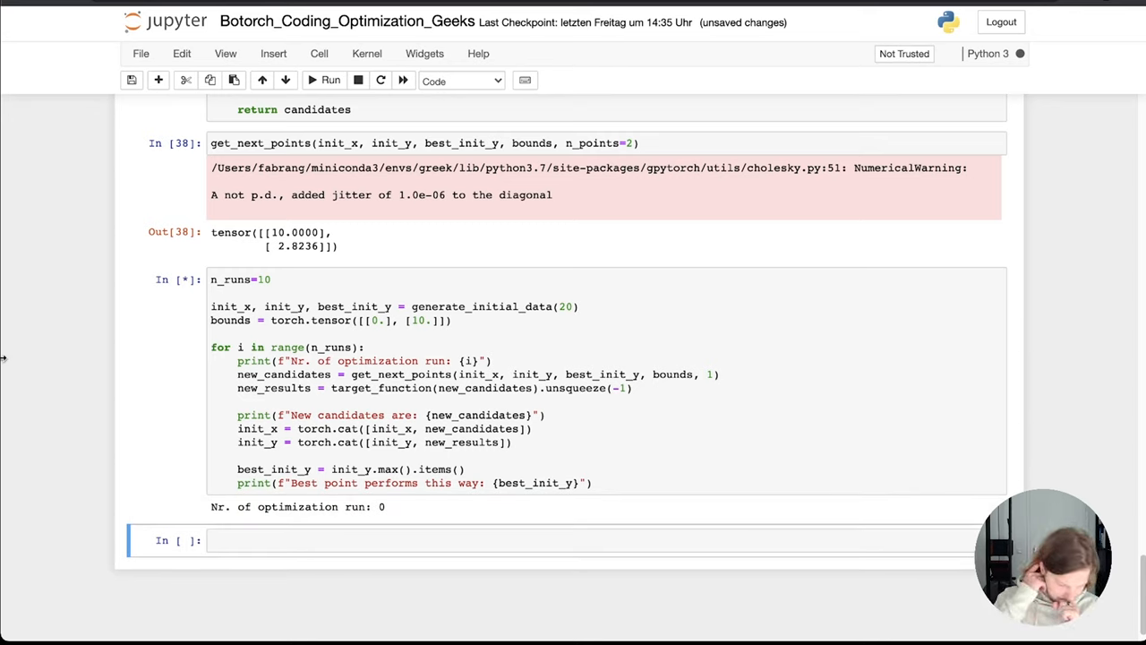
left_click(330, 81)
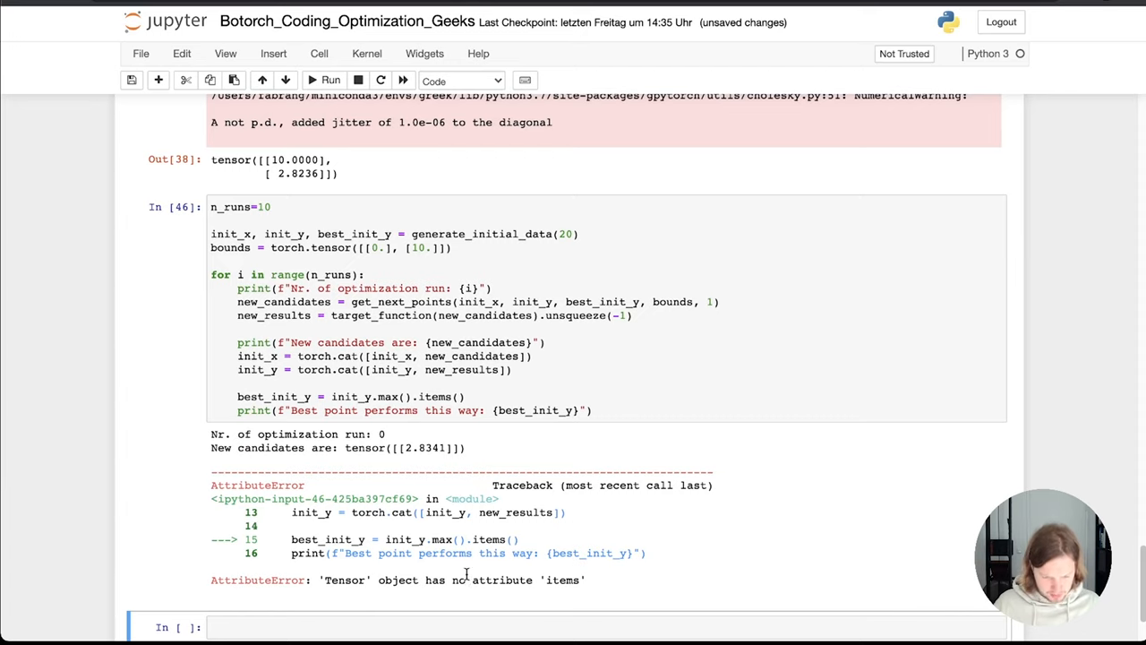
left_click(455, 396)
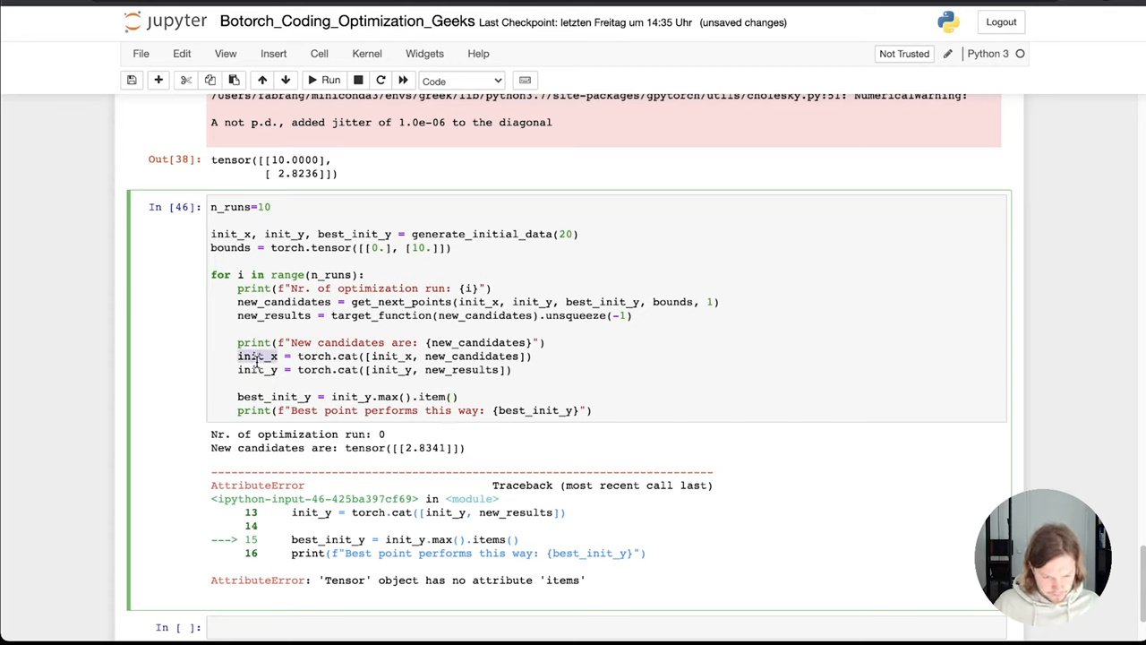
Rerun the loop cell with .item(), printing run 0, candidate 2.7381 and best value 1.0489755868911743.
key("ctrl+s")
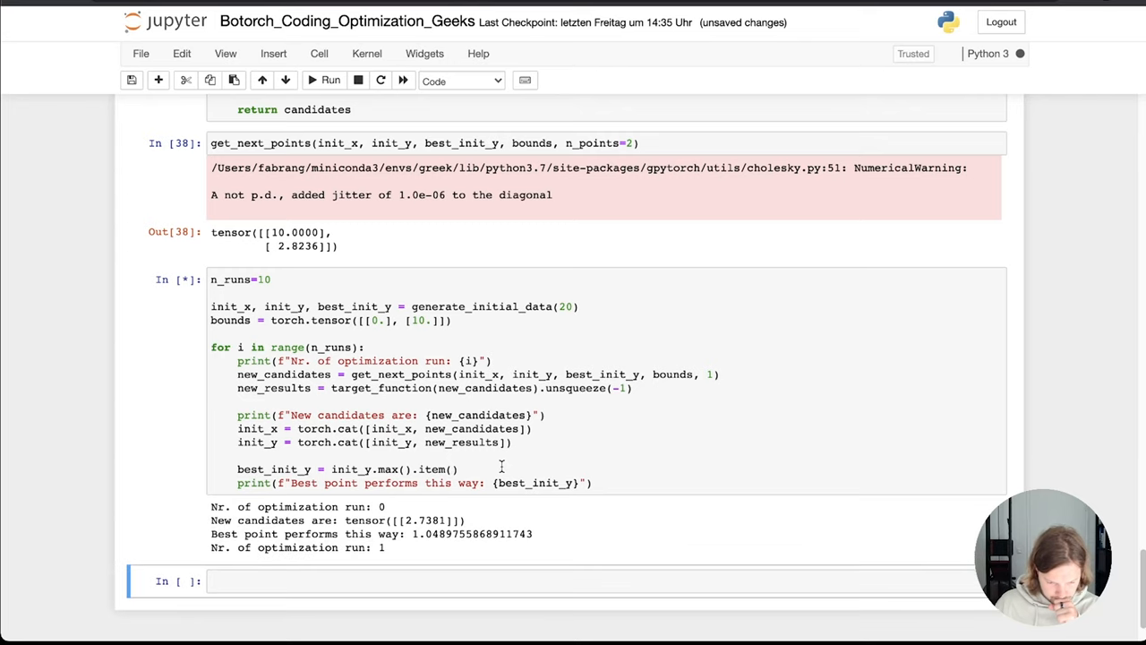
Scroll through the finished 10-run output, ending at best performance 1.4016451835632324 after run 9.
scroll("up", 3)
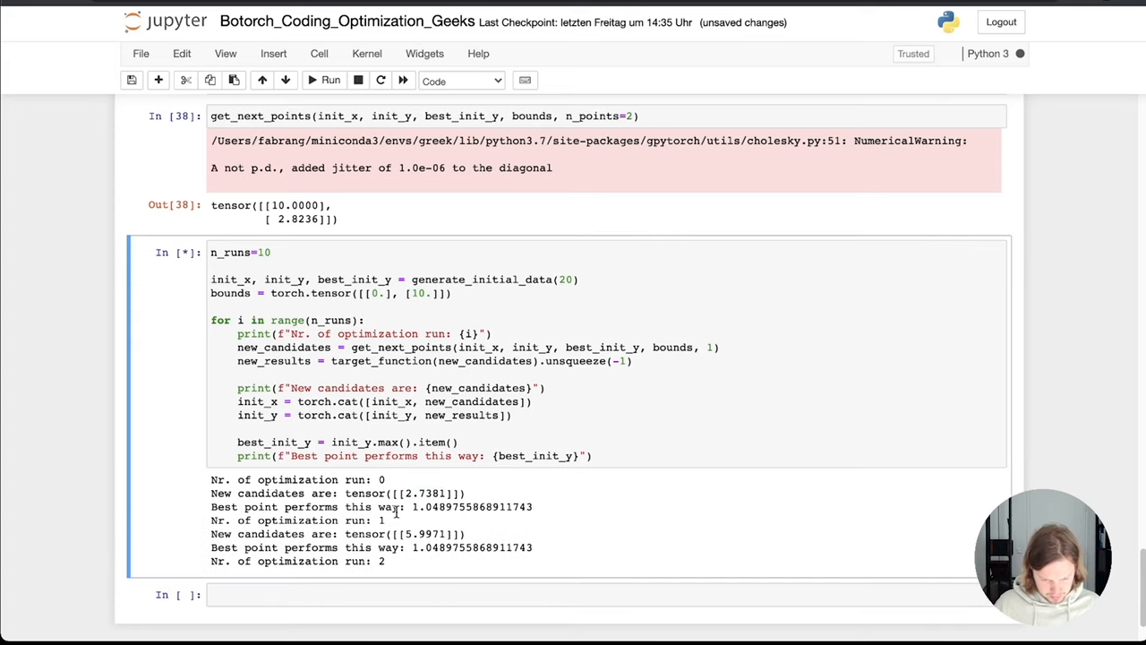
double_click(472, 506)
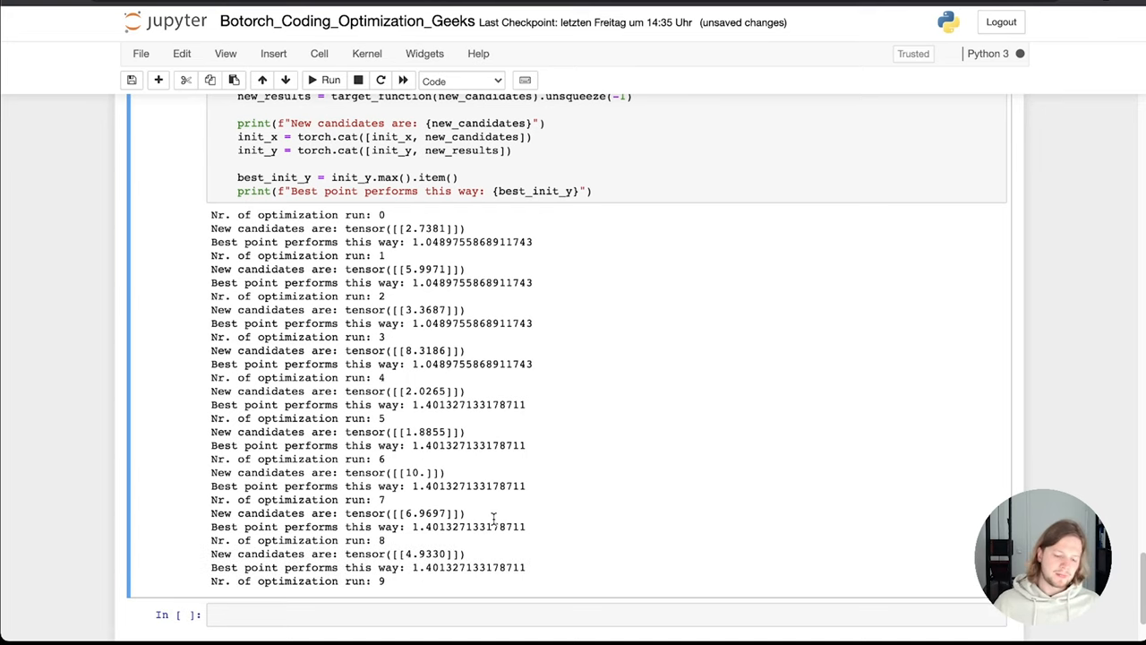
scroll("up", 3)
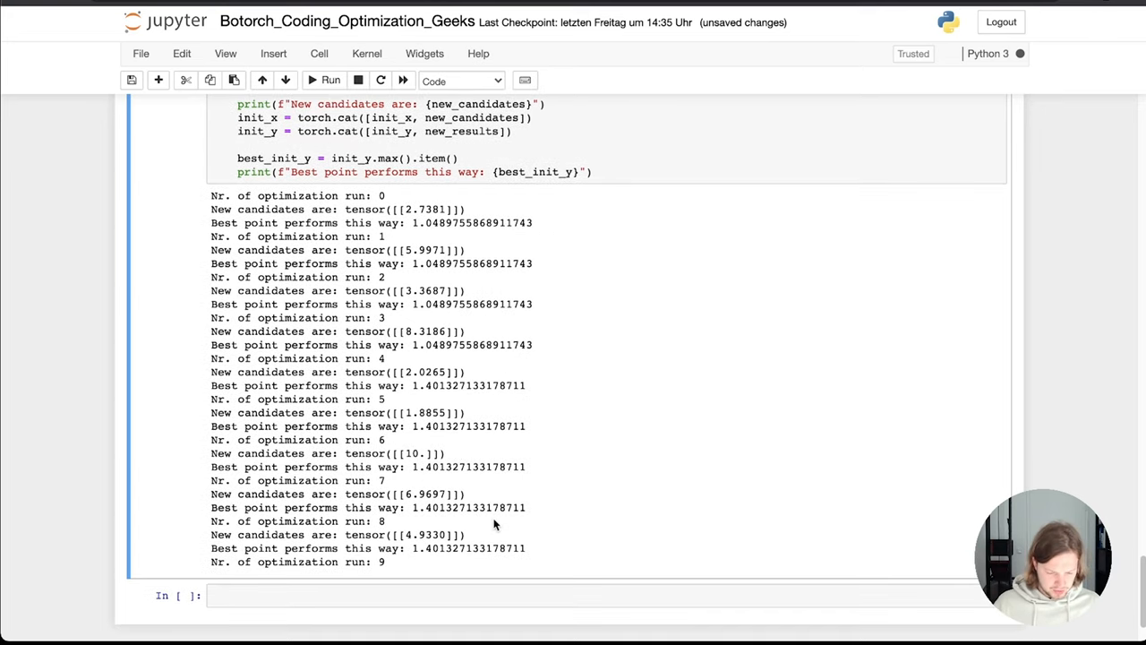
scroll("down", 3)
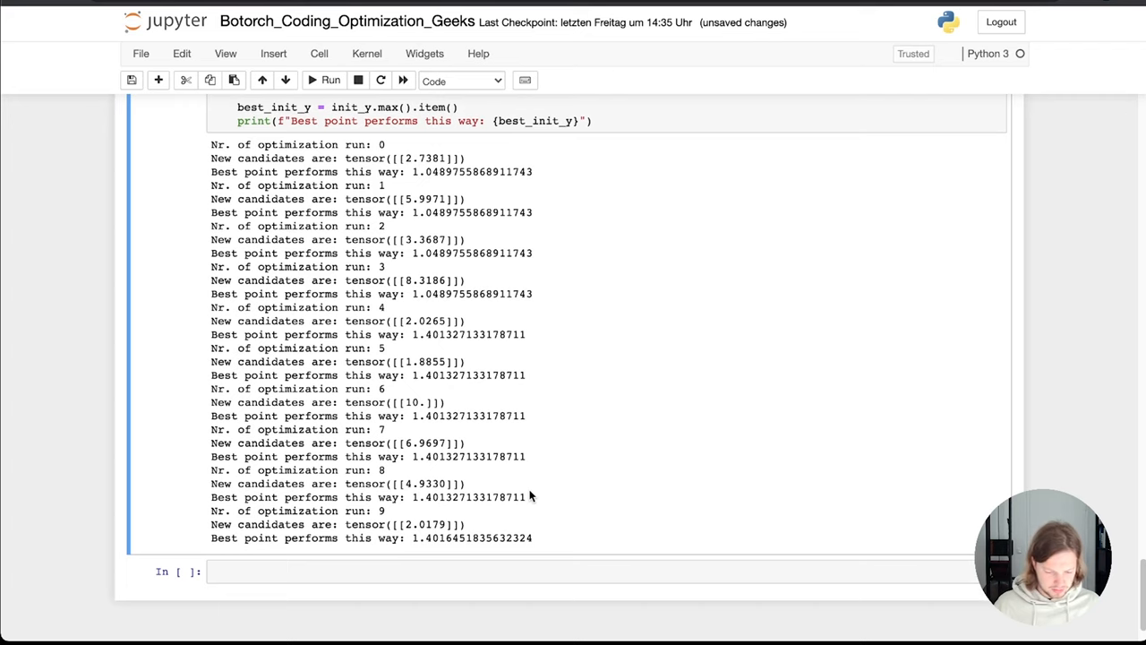
scroll("up", 3)
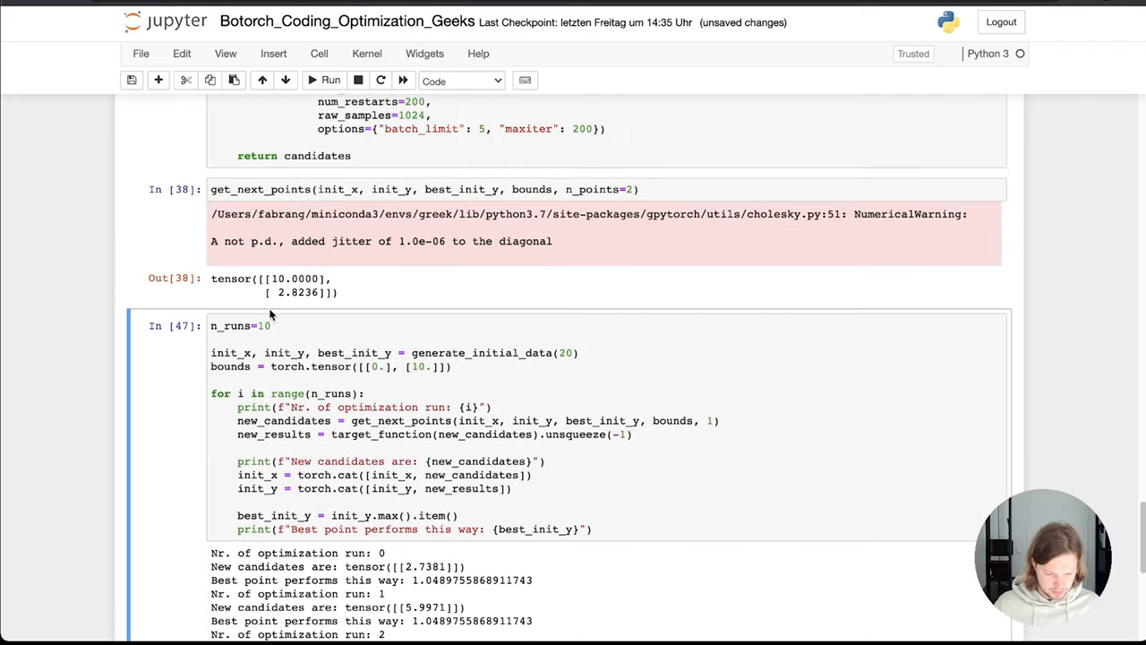
Change n_runs to 16 and rerun the loop, scrolling through all sixteen runs to best value 1.40189528465271.
type("6")
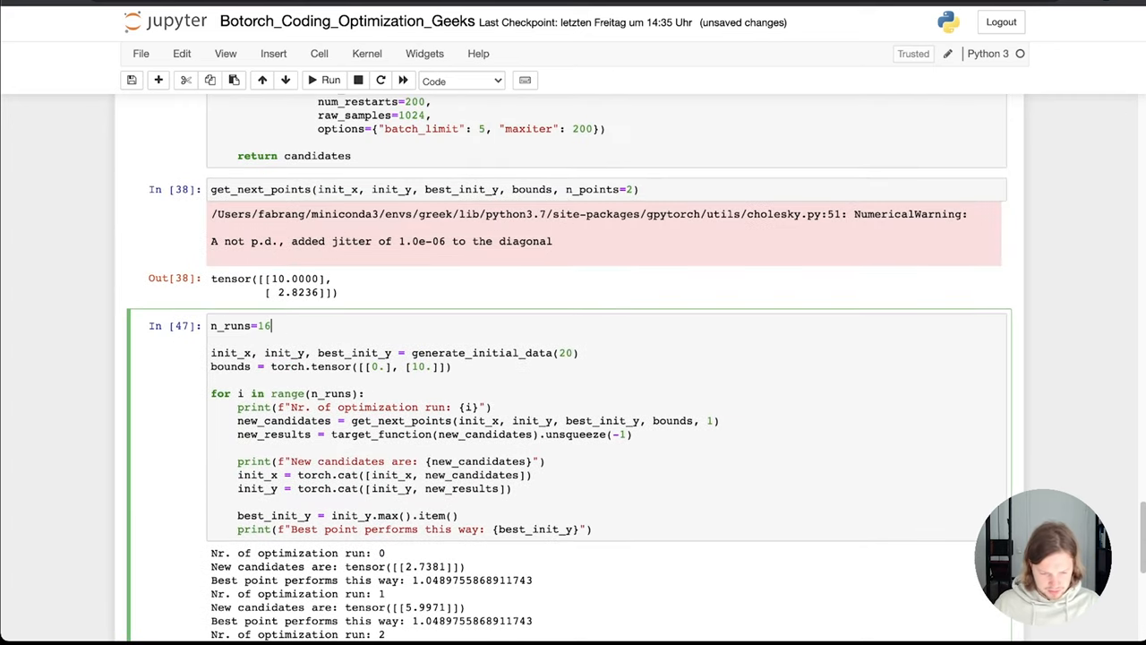
left_click(330, 81)
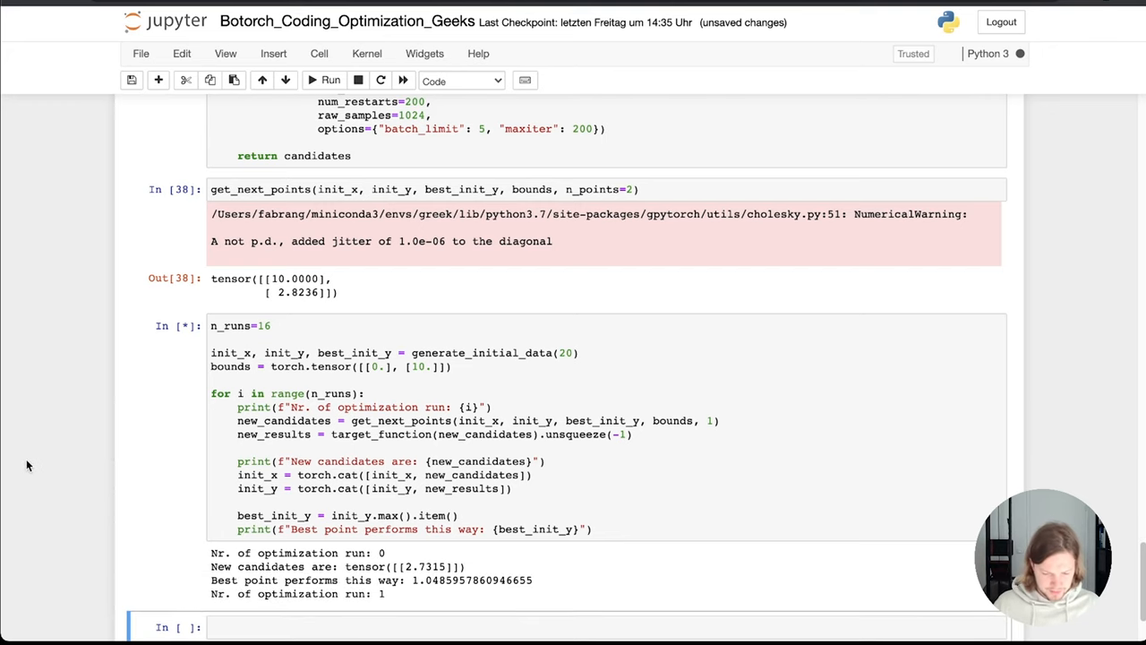
scroll("down", 3)
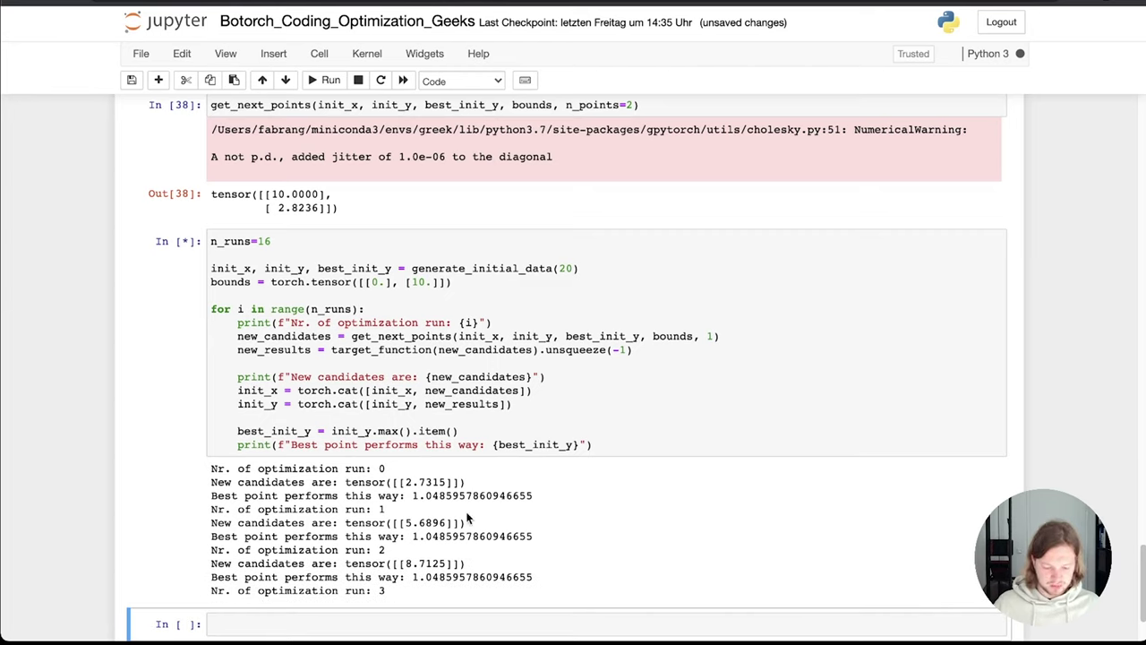
scroll("down", 3)
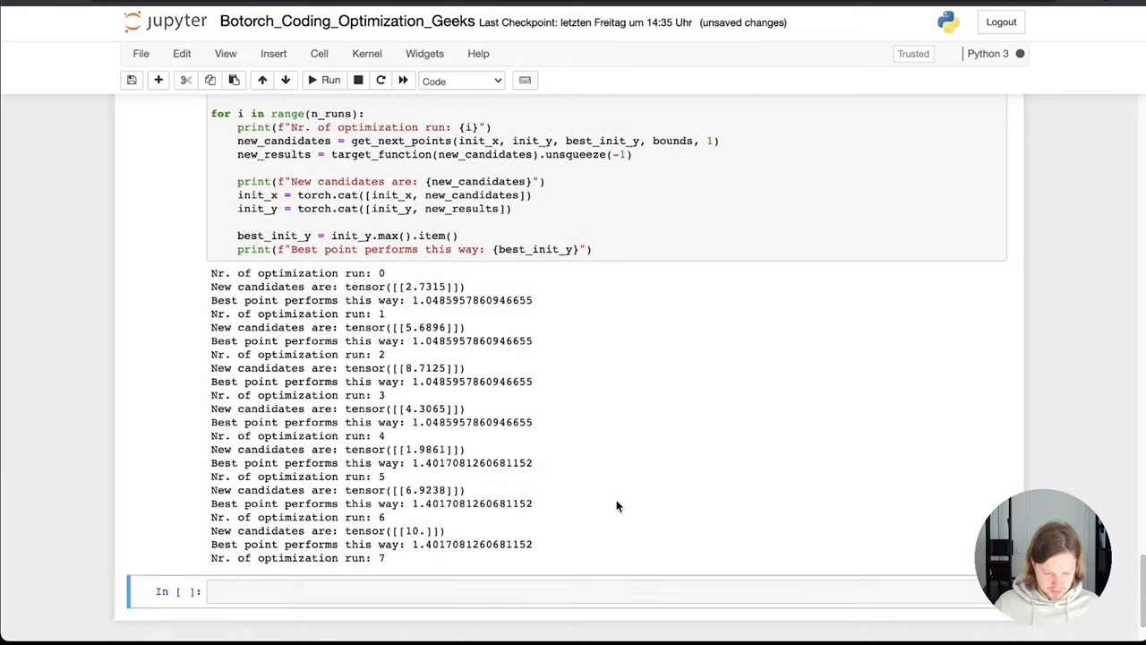
scroll("down", 3)
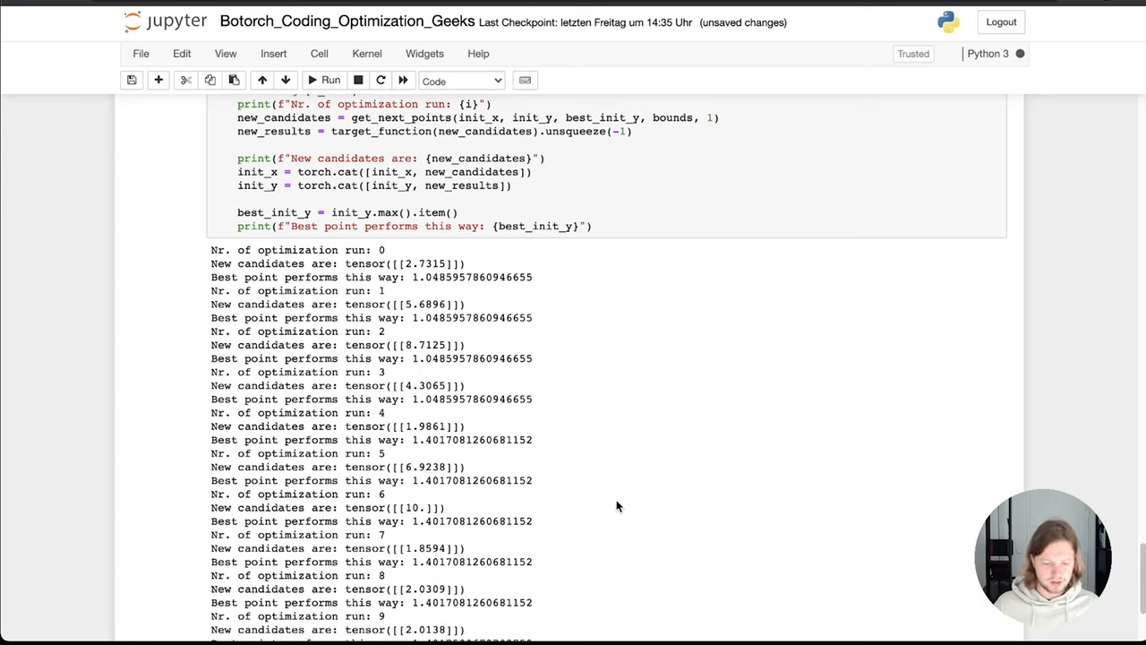
scroll("down", 3)
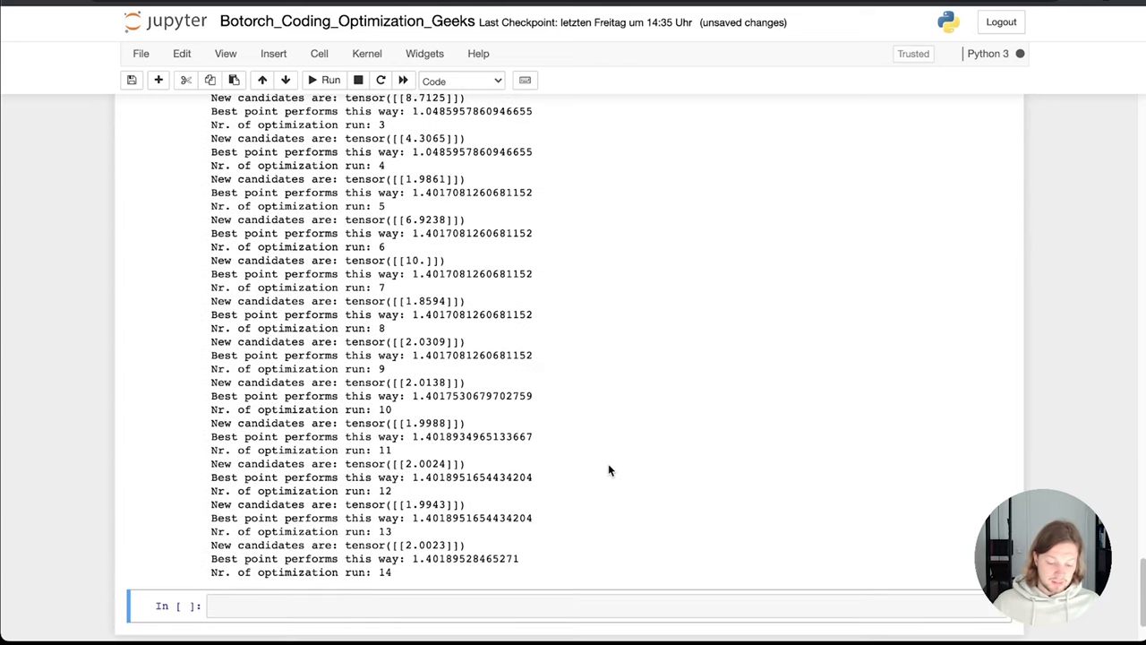
scroll("down", 3)
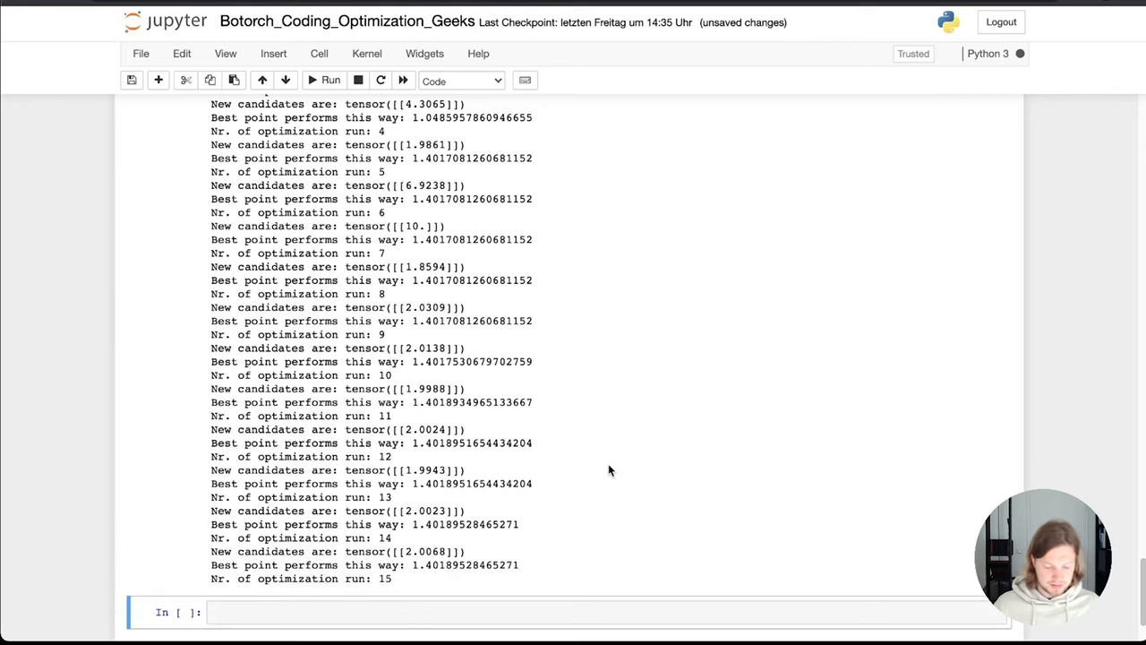
scroll("up", 3)
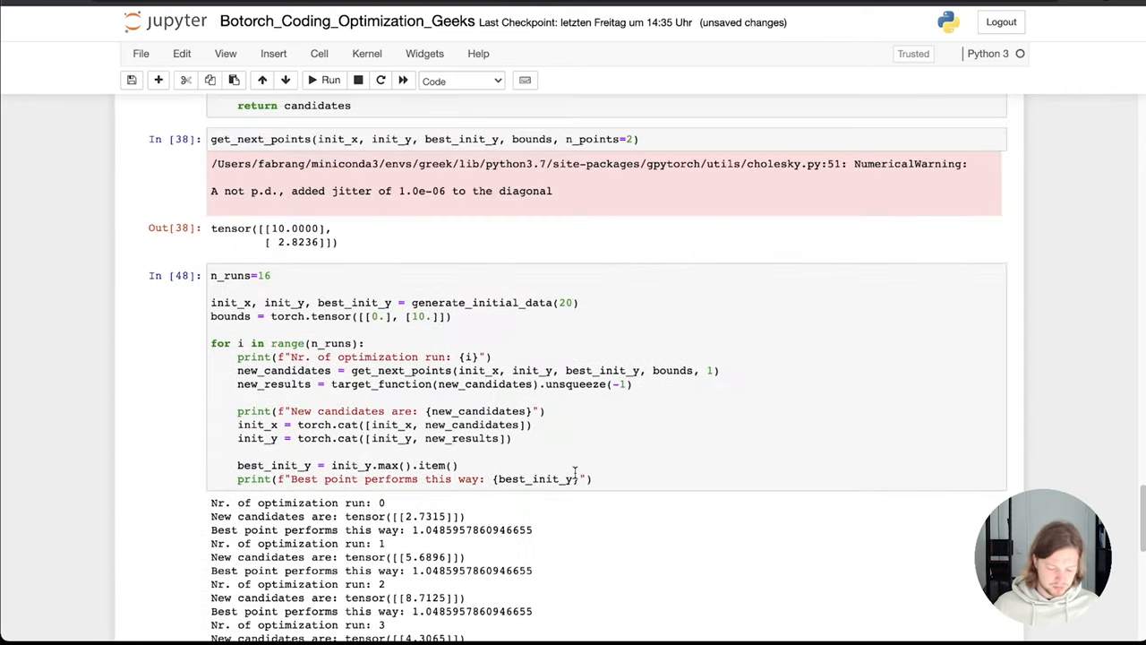
mouse_move(593, 452)
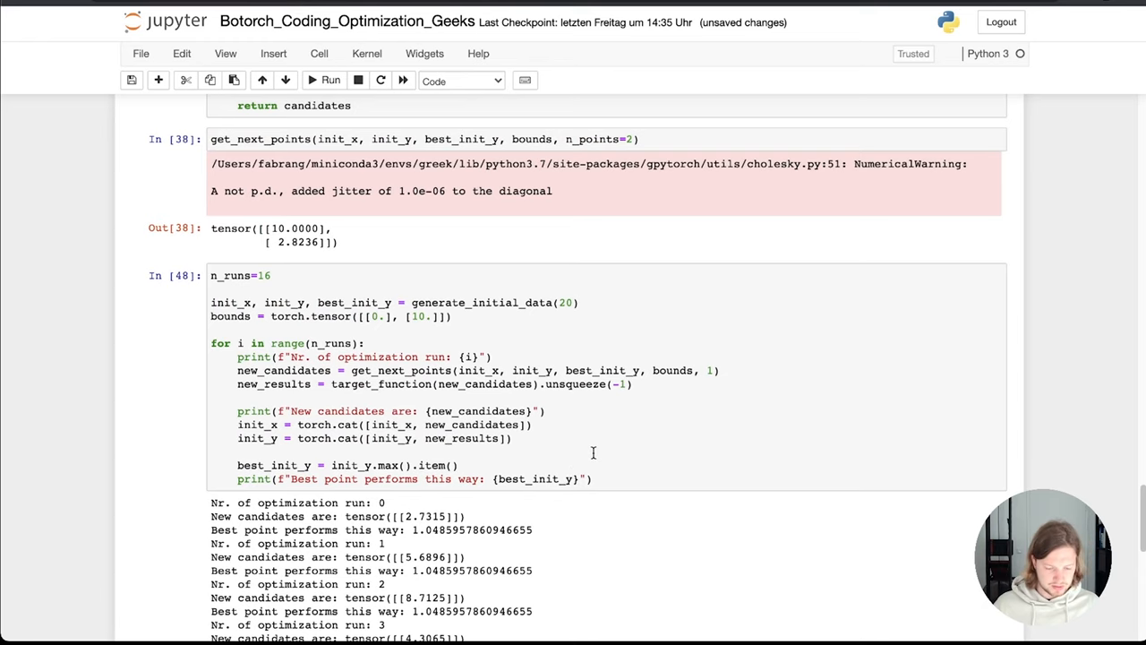
scroll("down", 3)
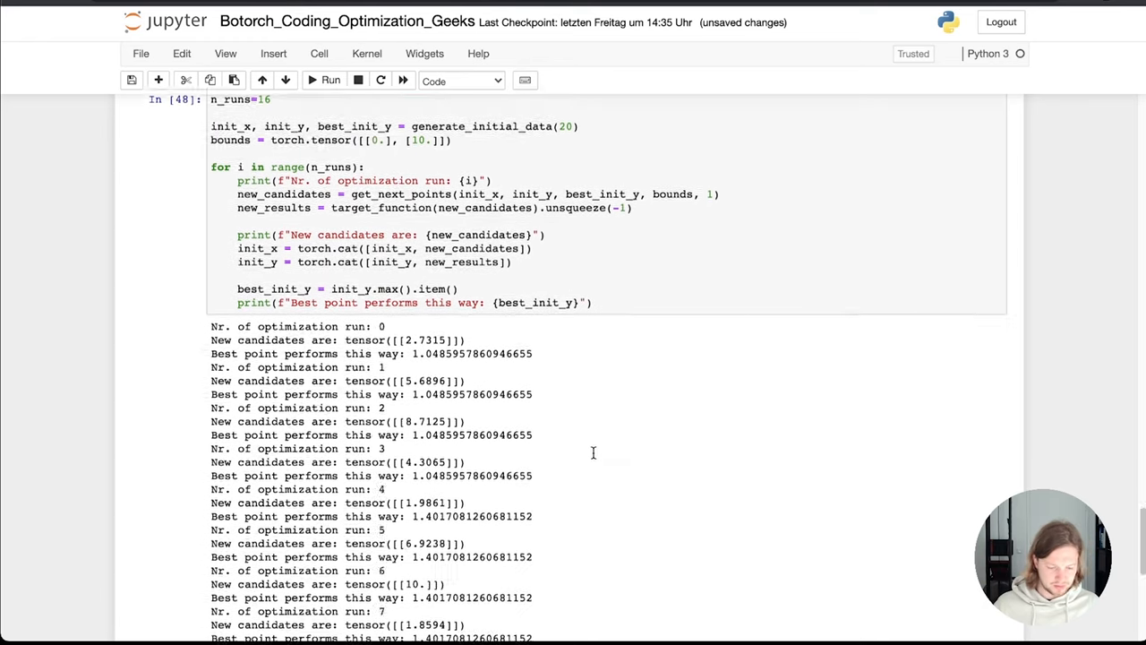
scroll("down", 3)
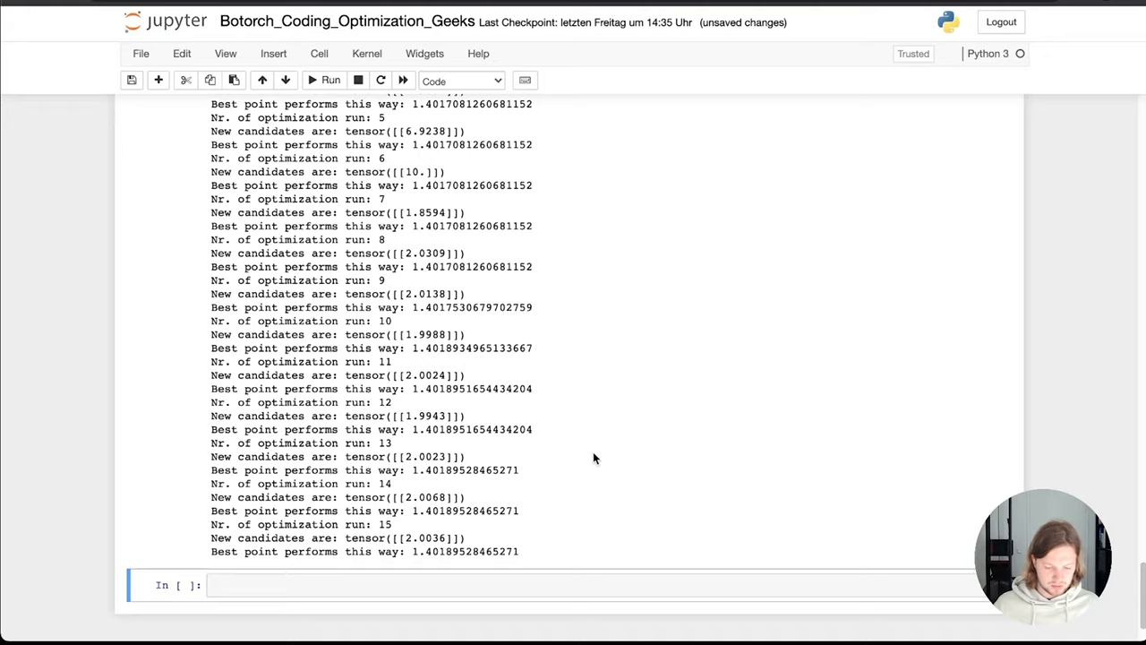
scroll("up", 3)
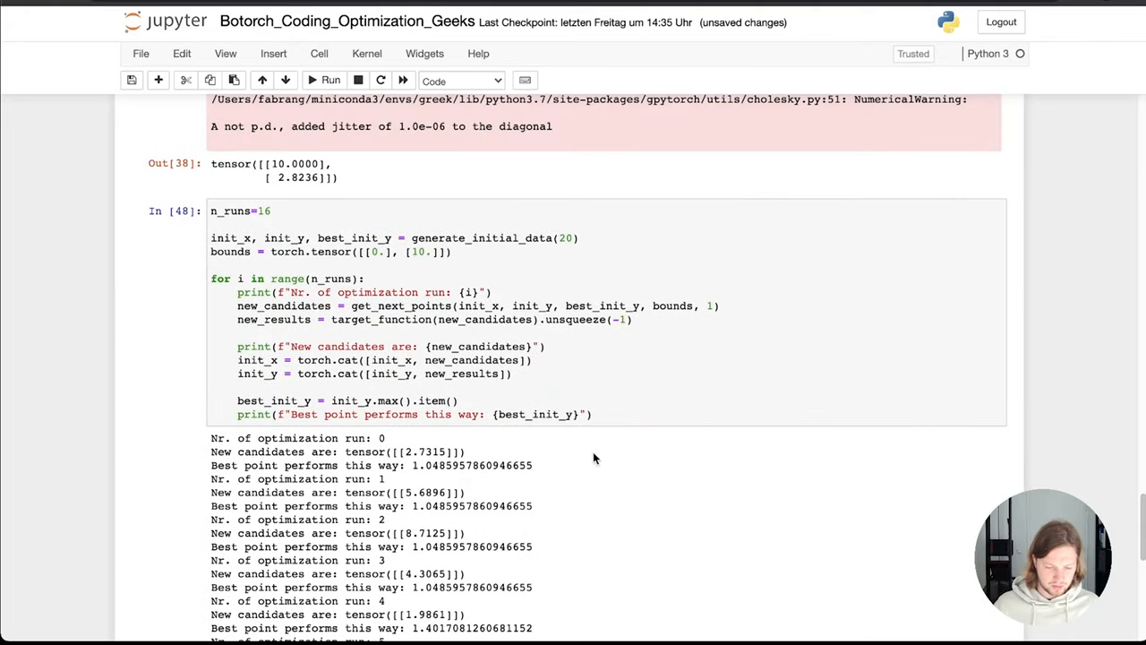